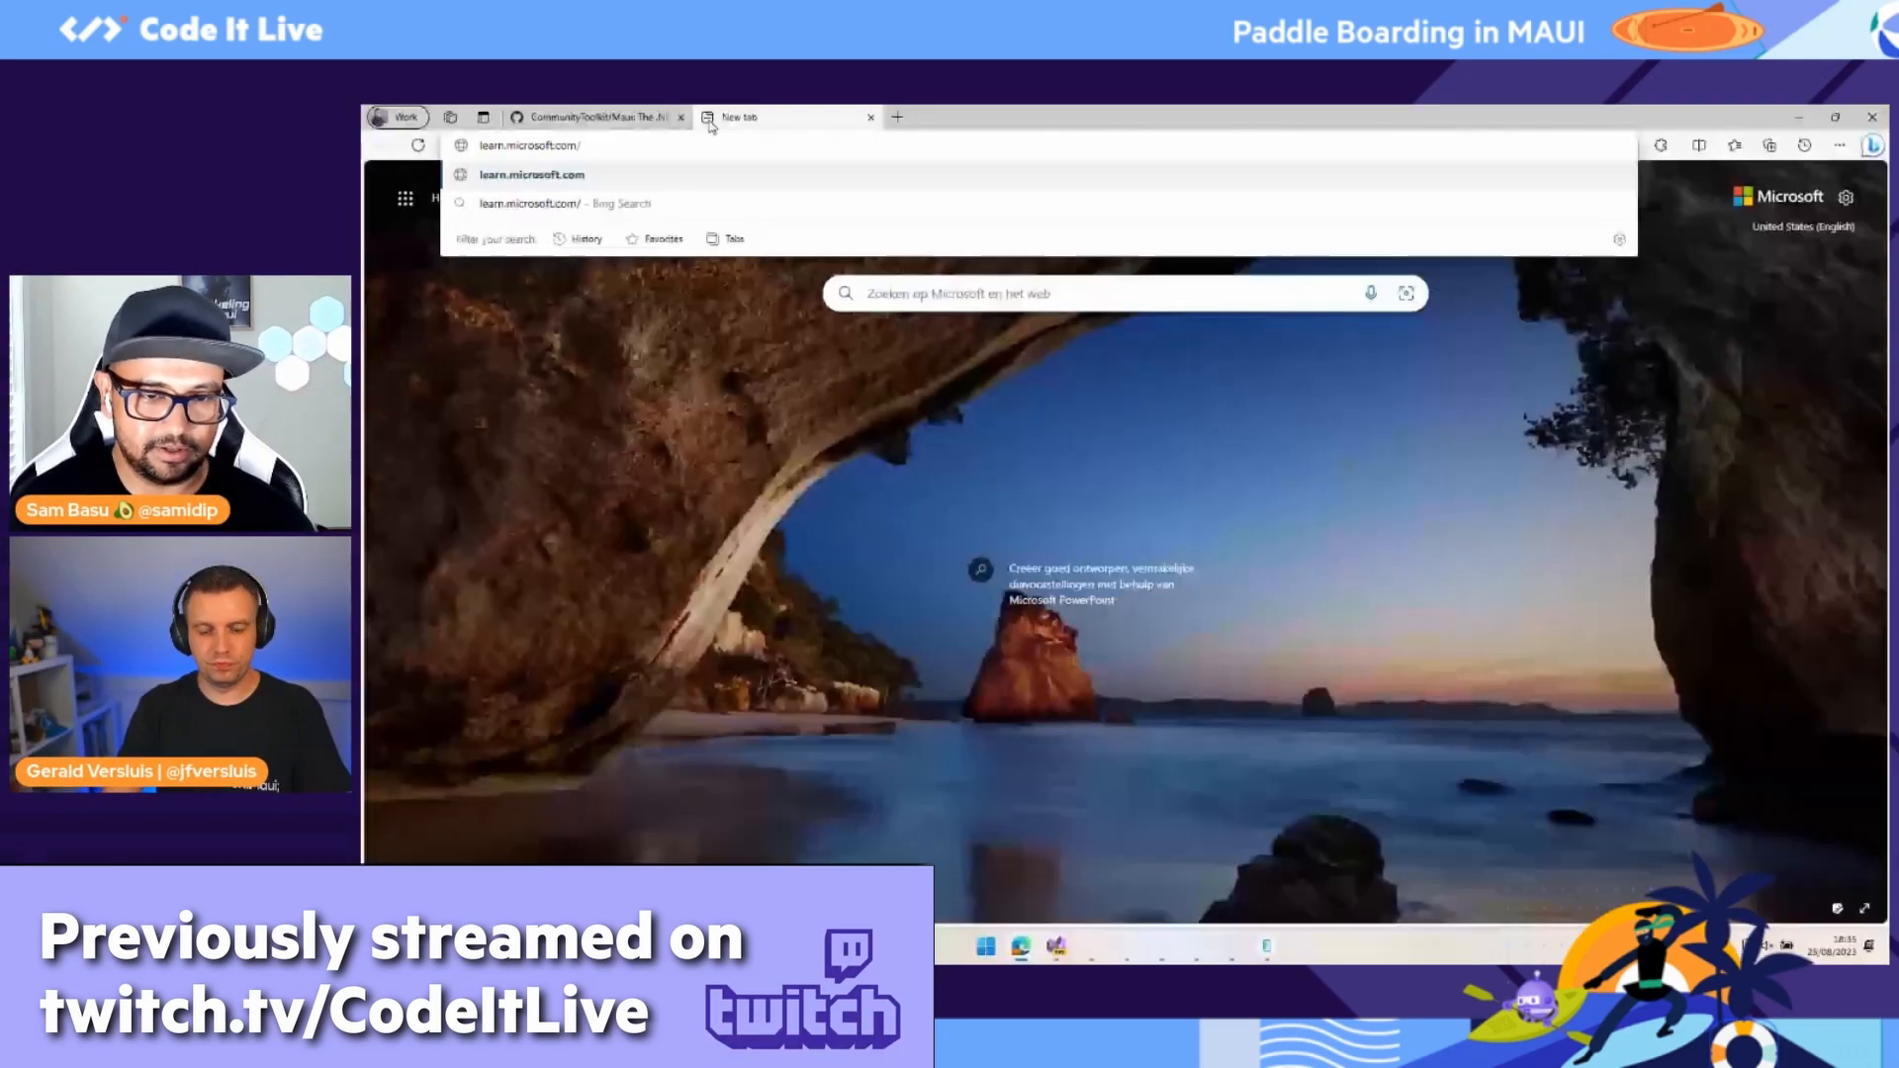
Step: Enter the address learn.microsoft.com/dotnet/communitytoolkit/ in the new tab's address bar
type("/dotnet")
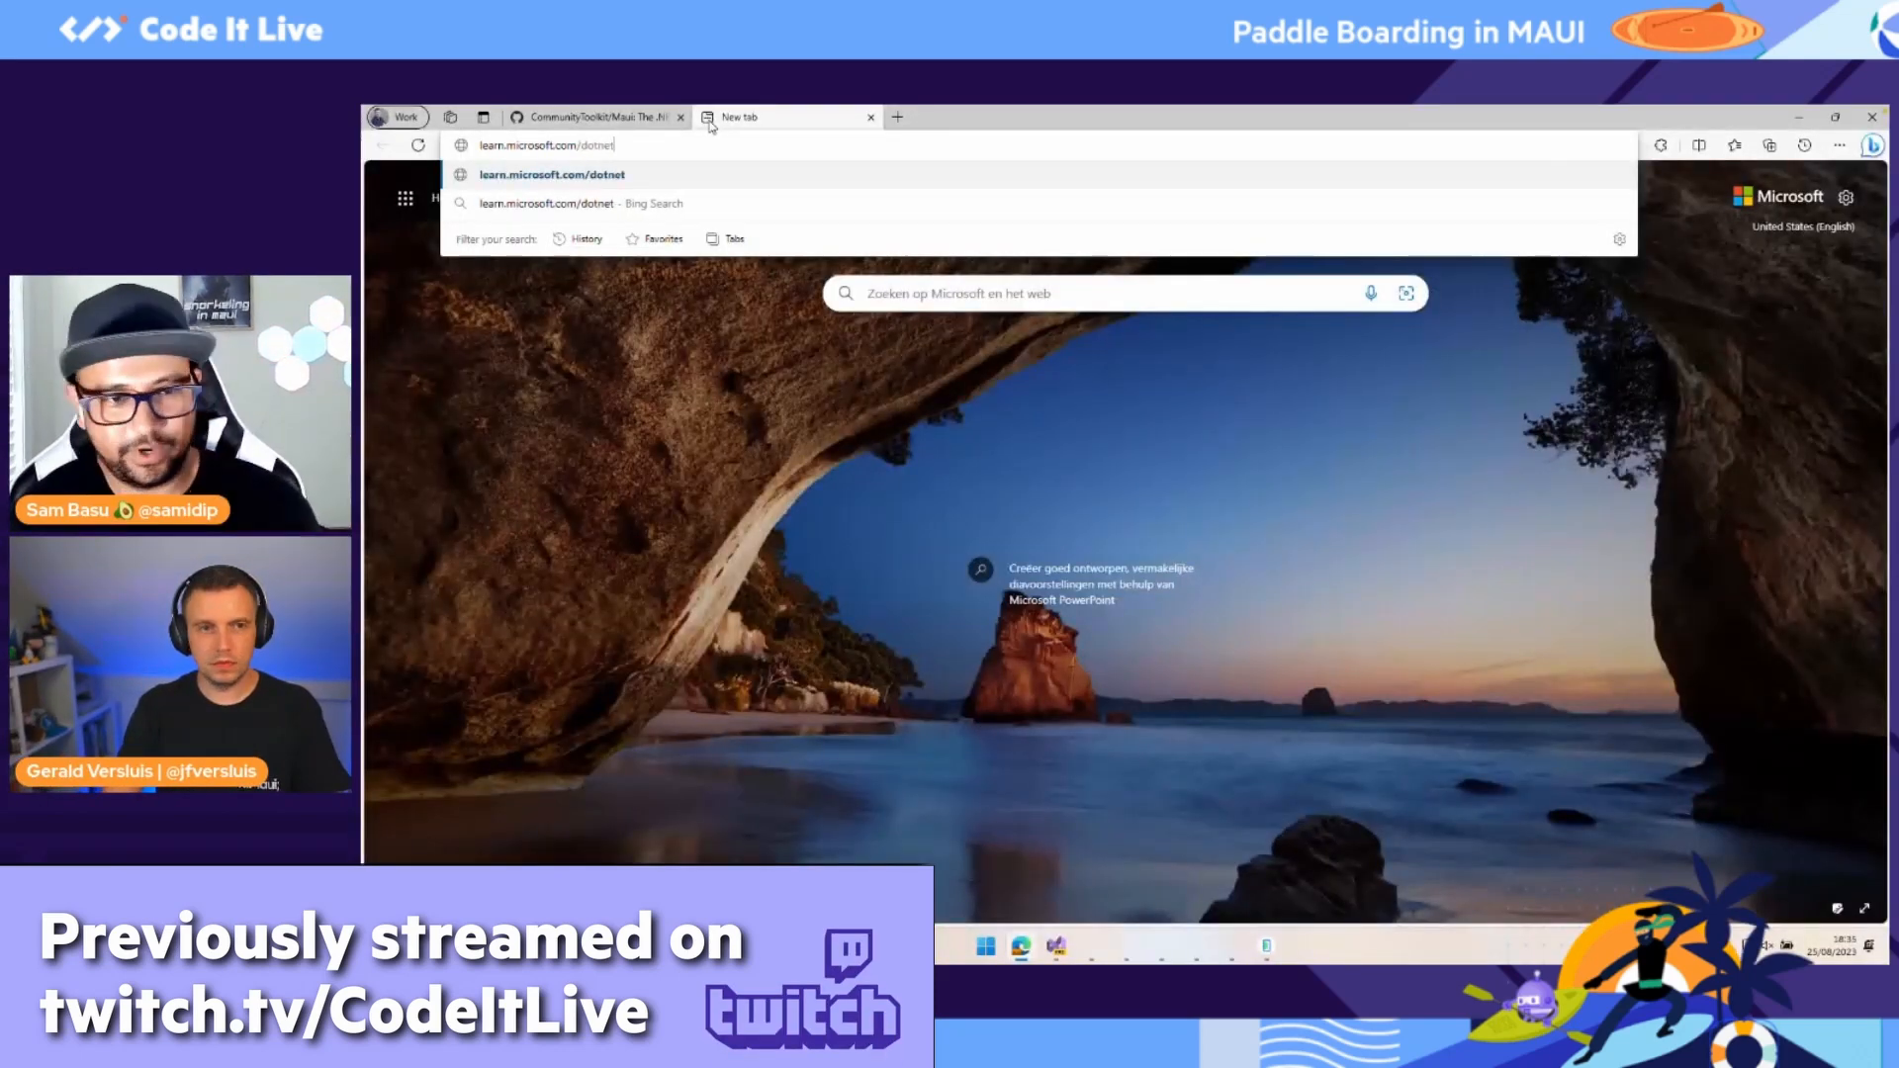
type("/community")
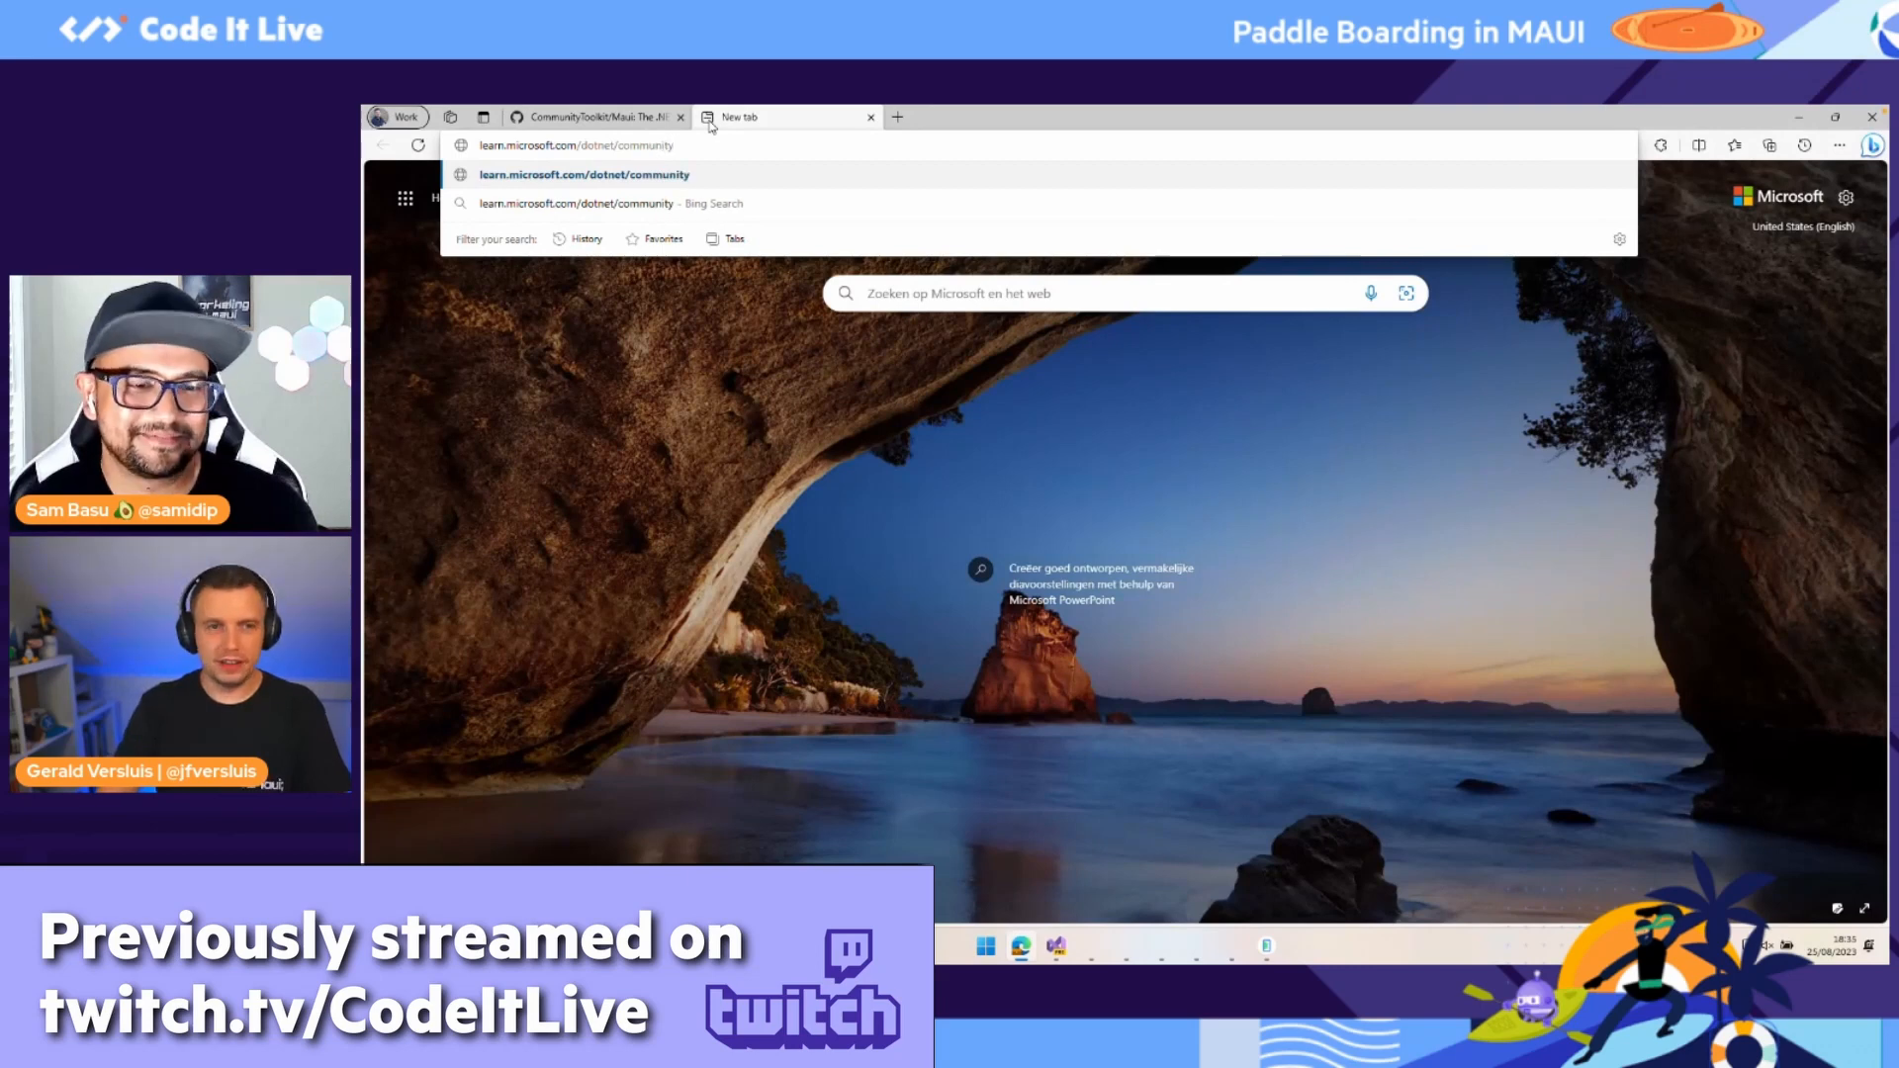
type("toolkit/")
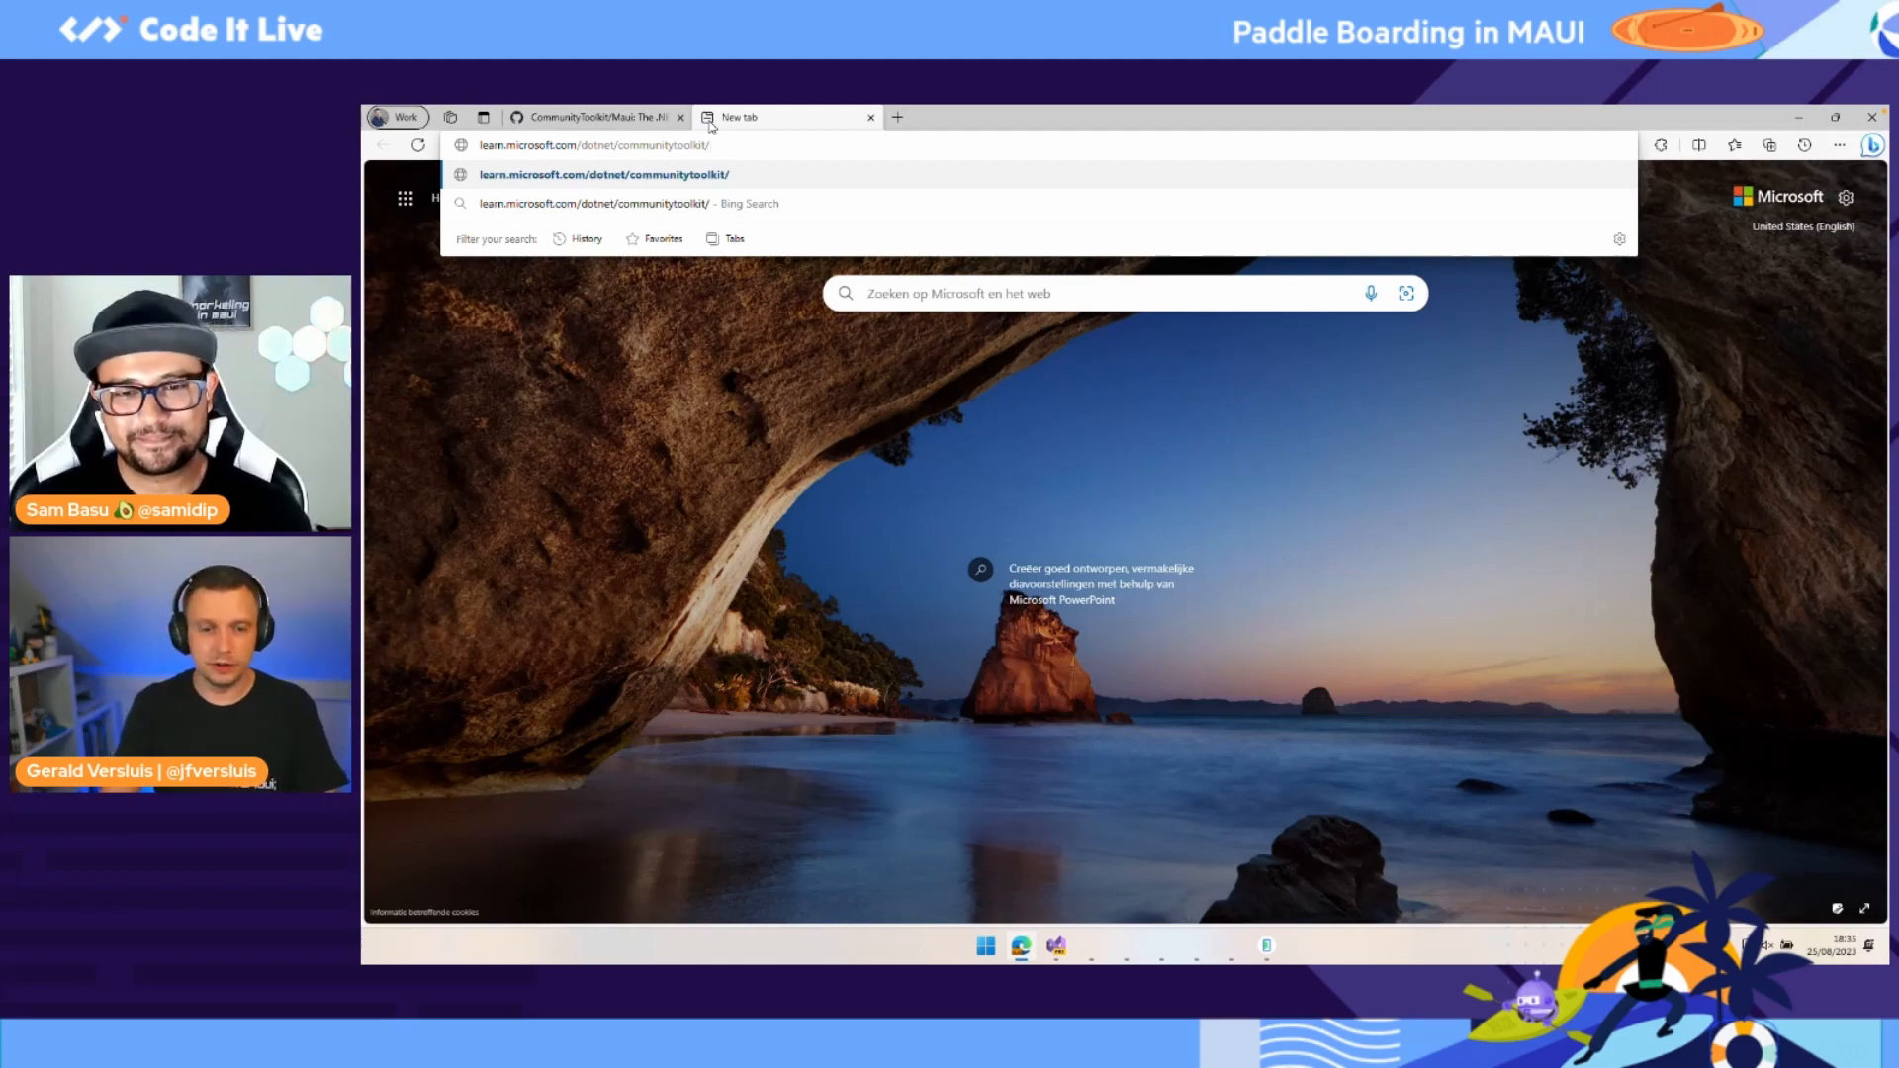
Step: Load the .NET MAUI Community Toolkit docs from the address bar suggestion
left_click(595, 174)
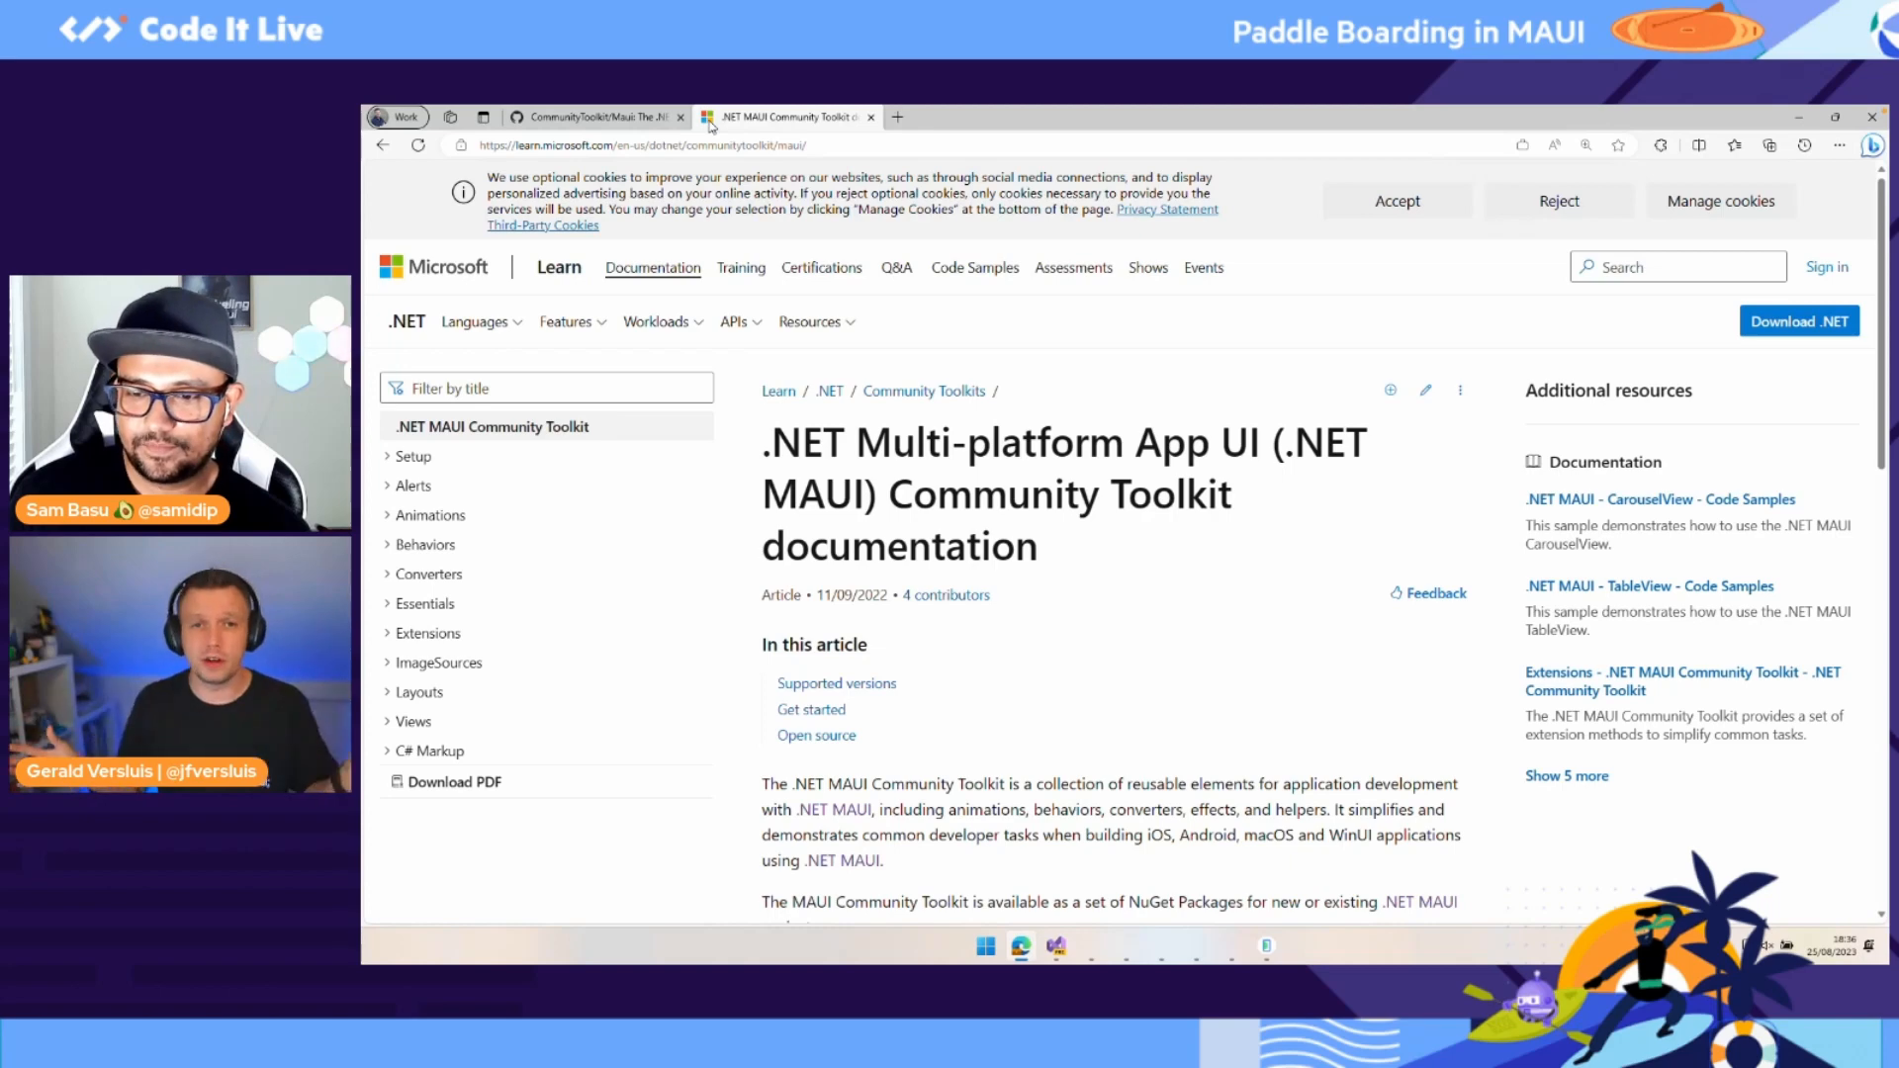
mouse_move(1535, 235)
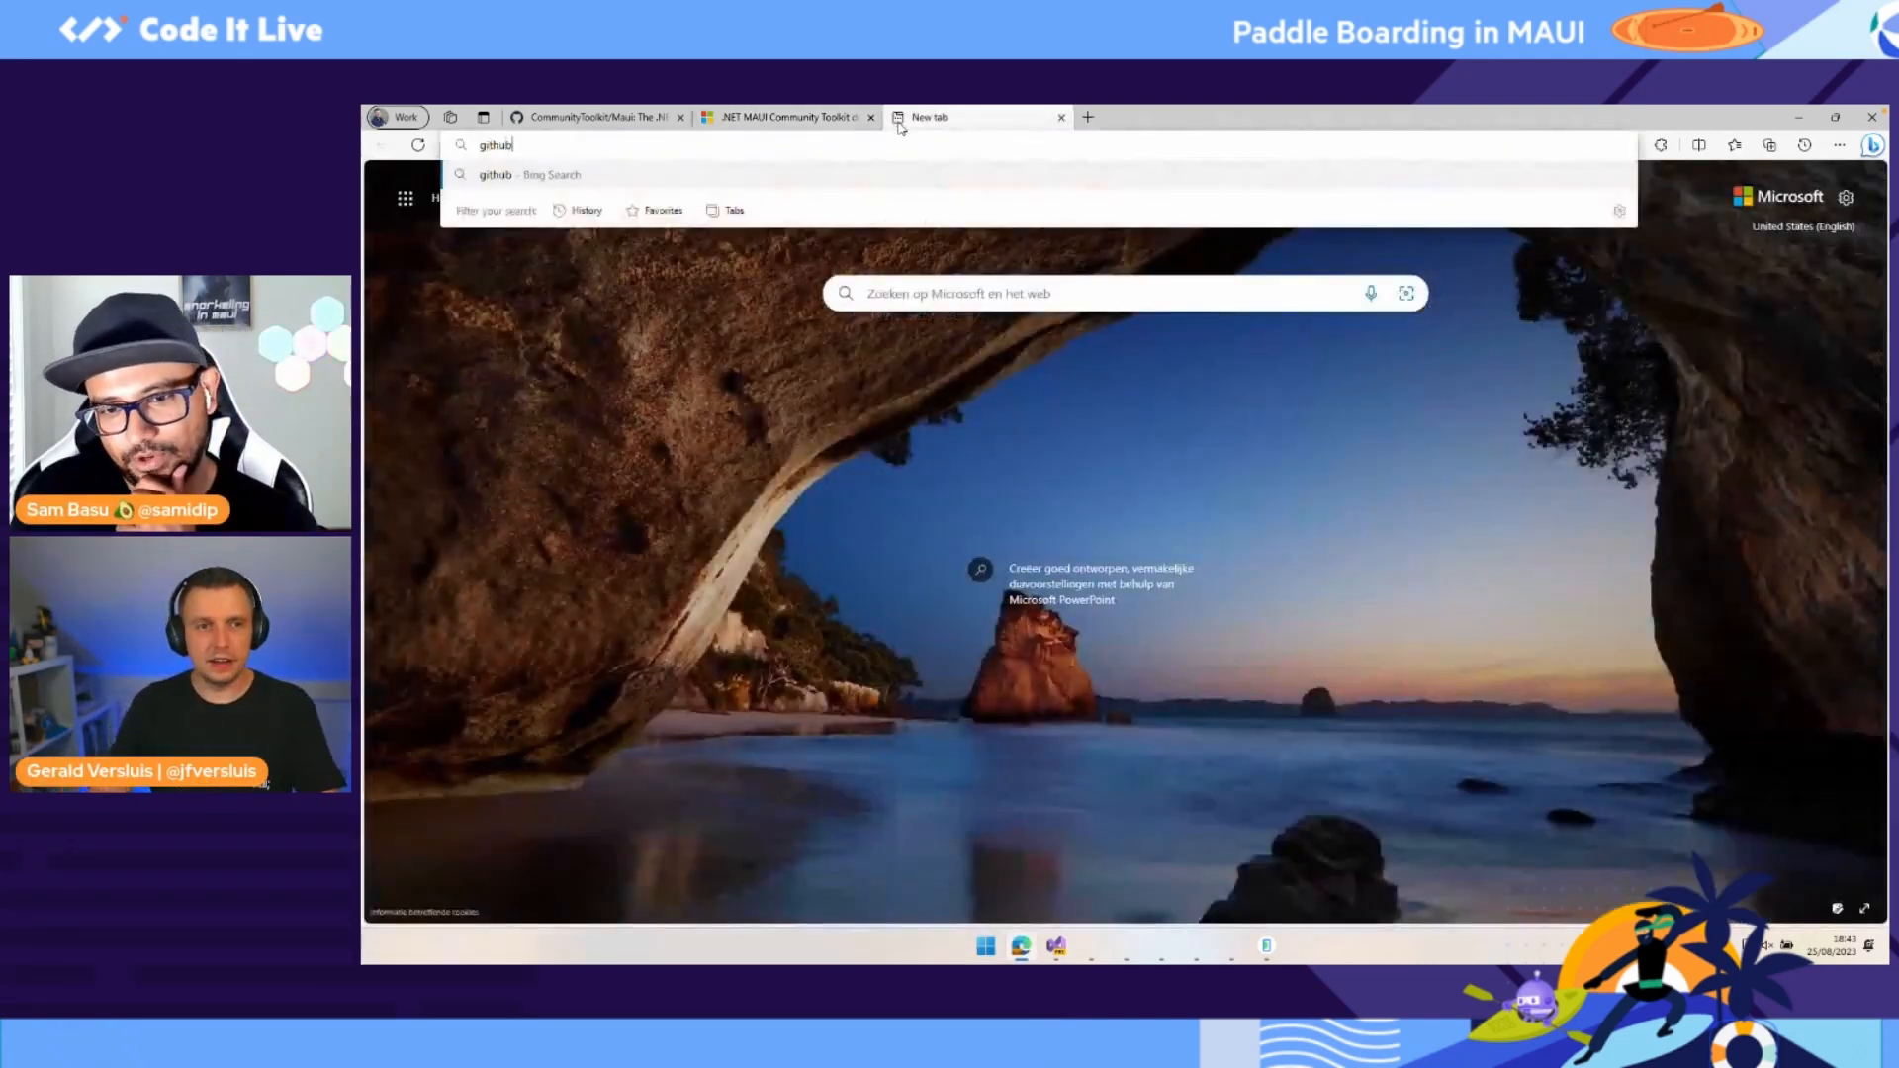
Step: Navigate to github.com/jfversluis/learn-dotnet-maui in a new tab
type("github.com/")
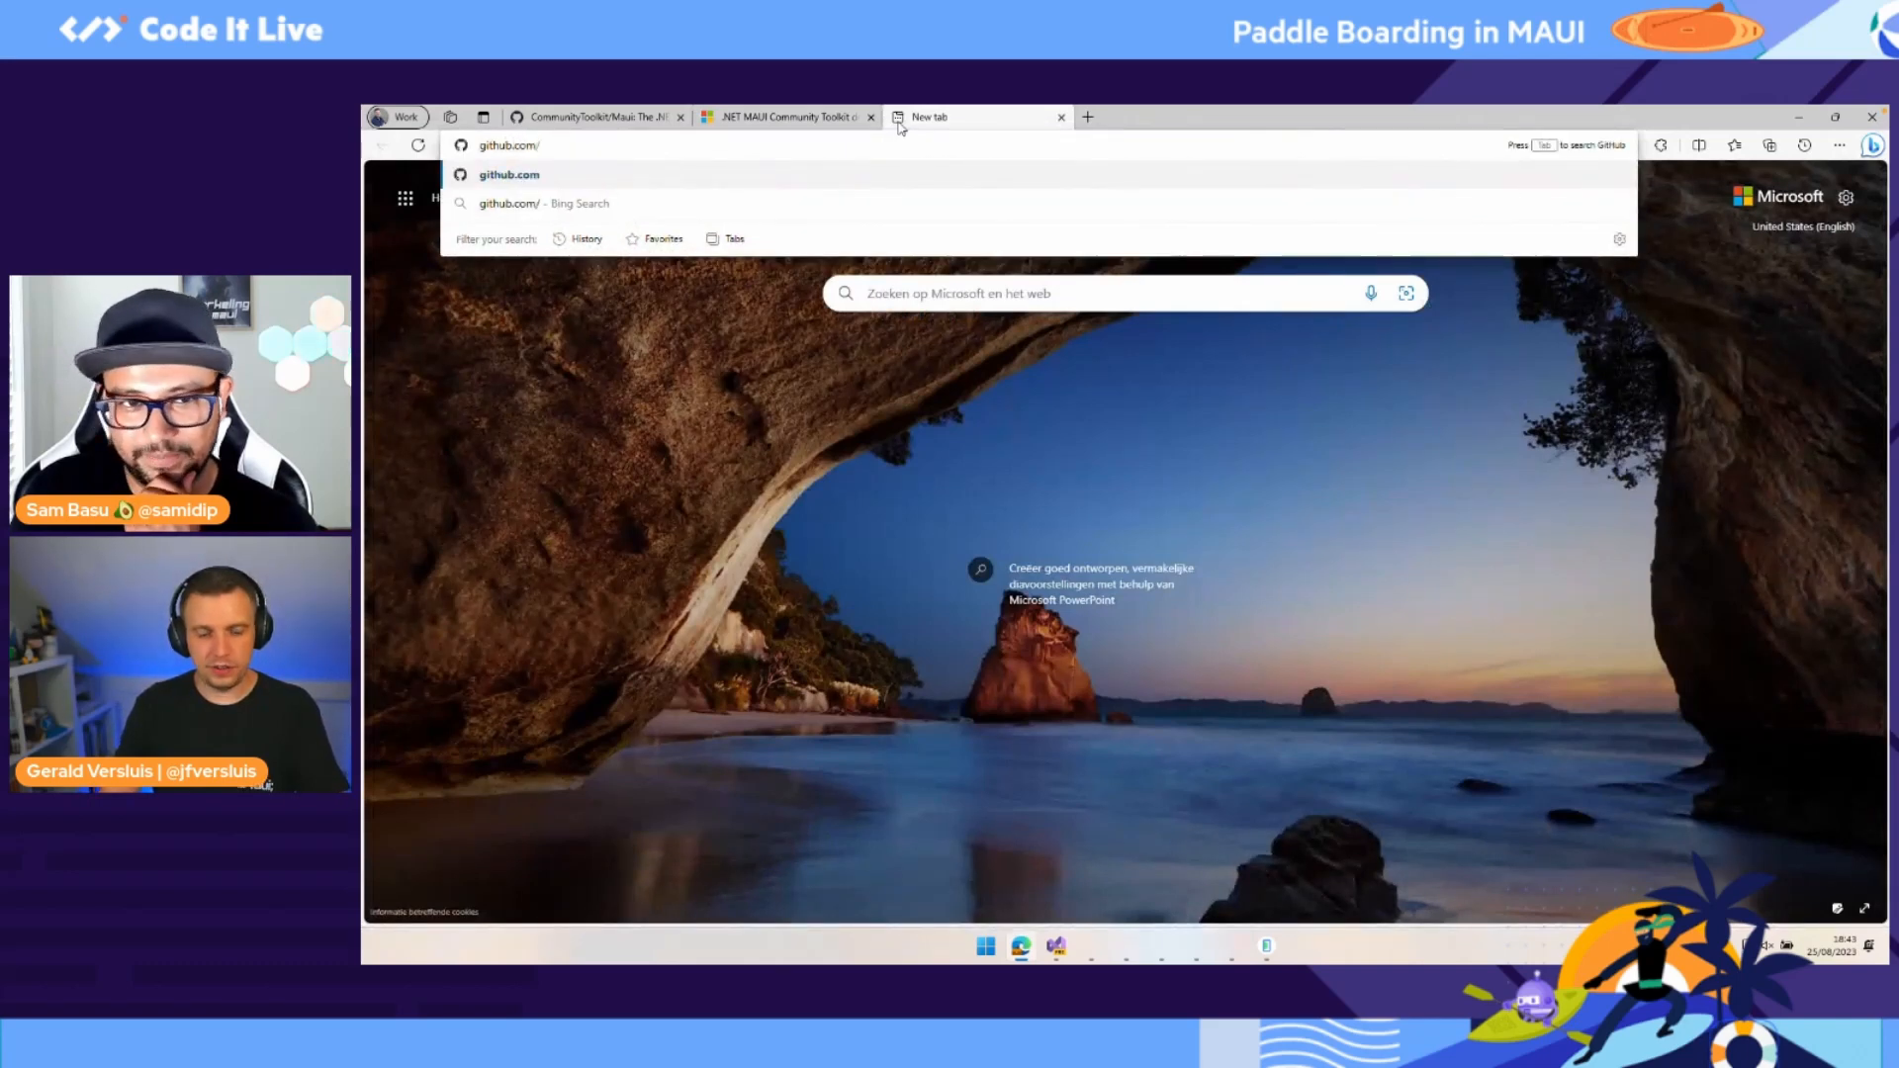
type("jf")
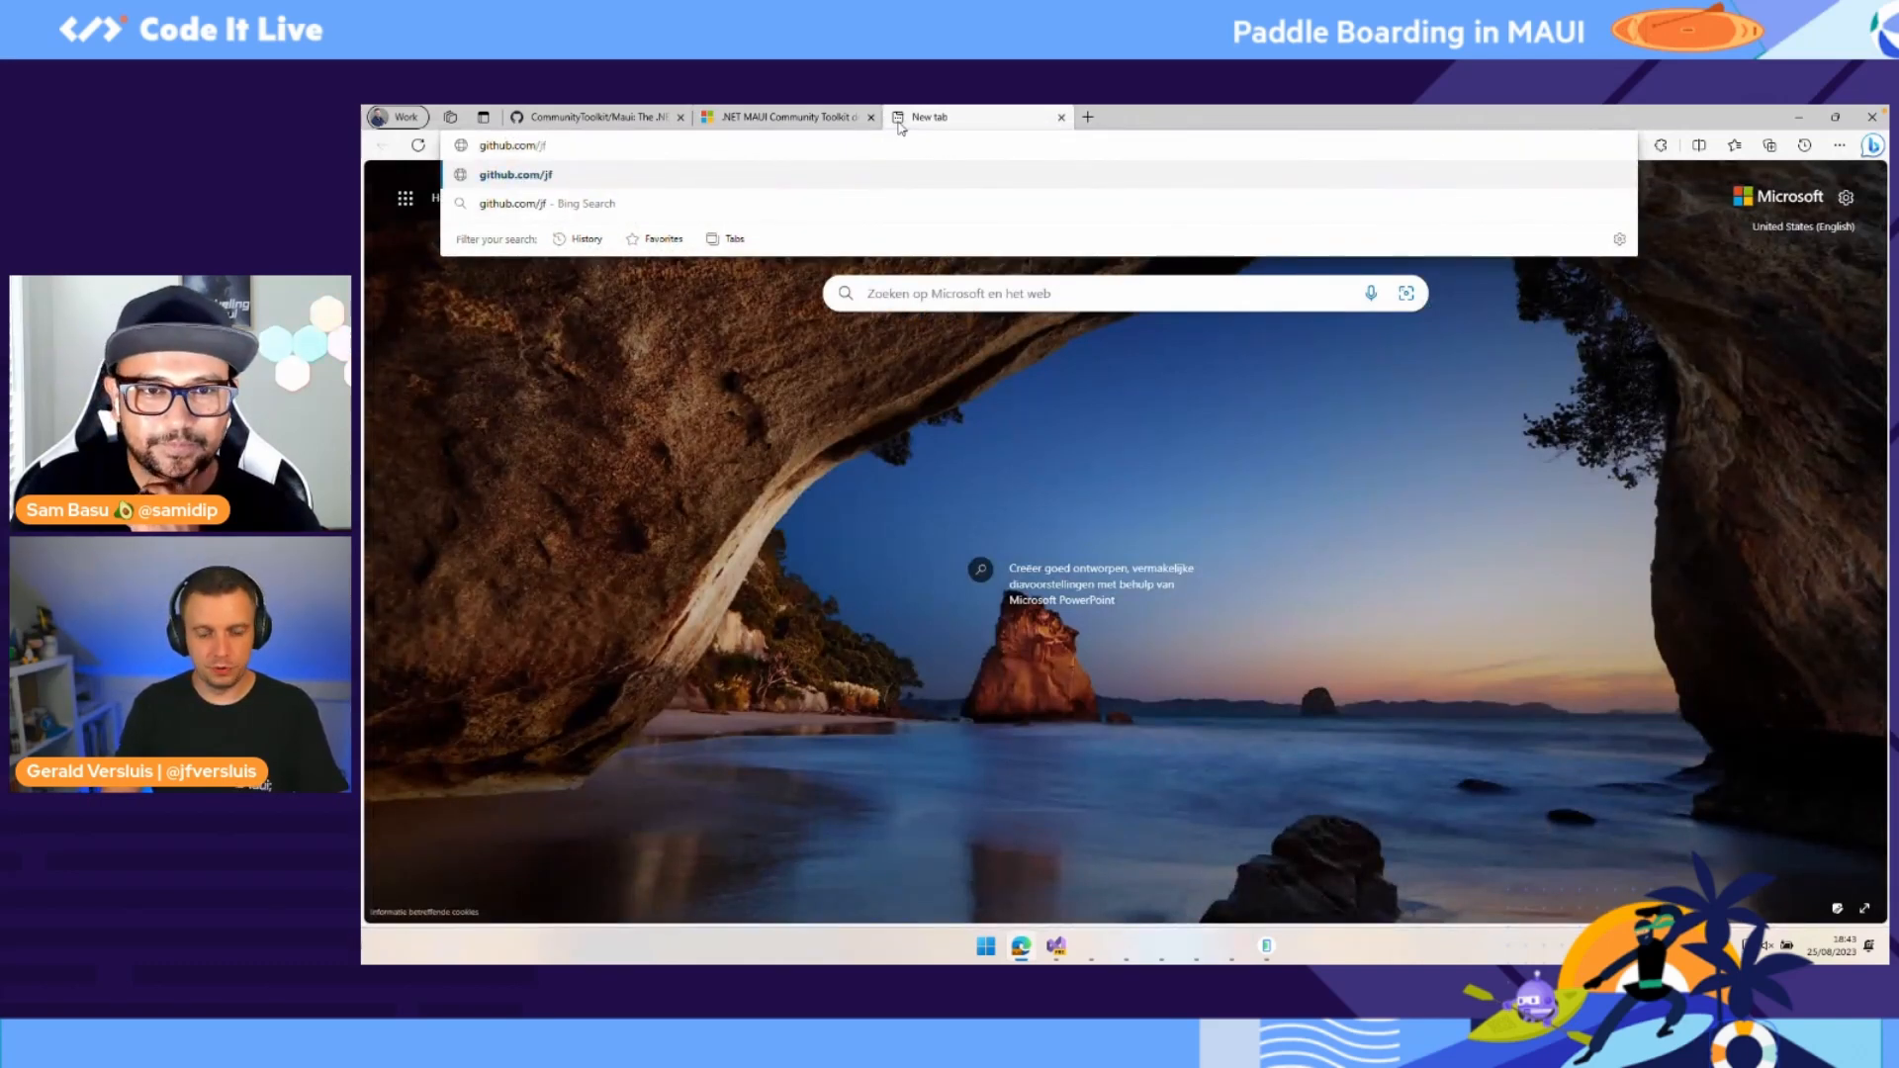
type("versluis/")
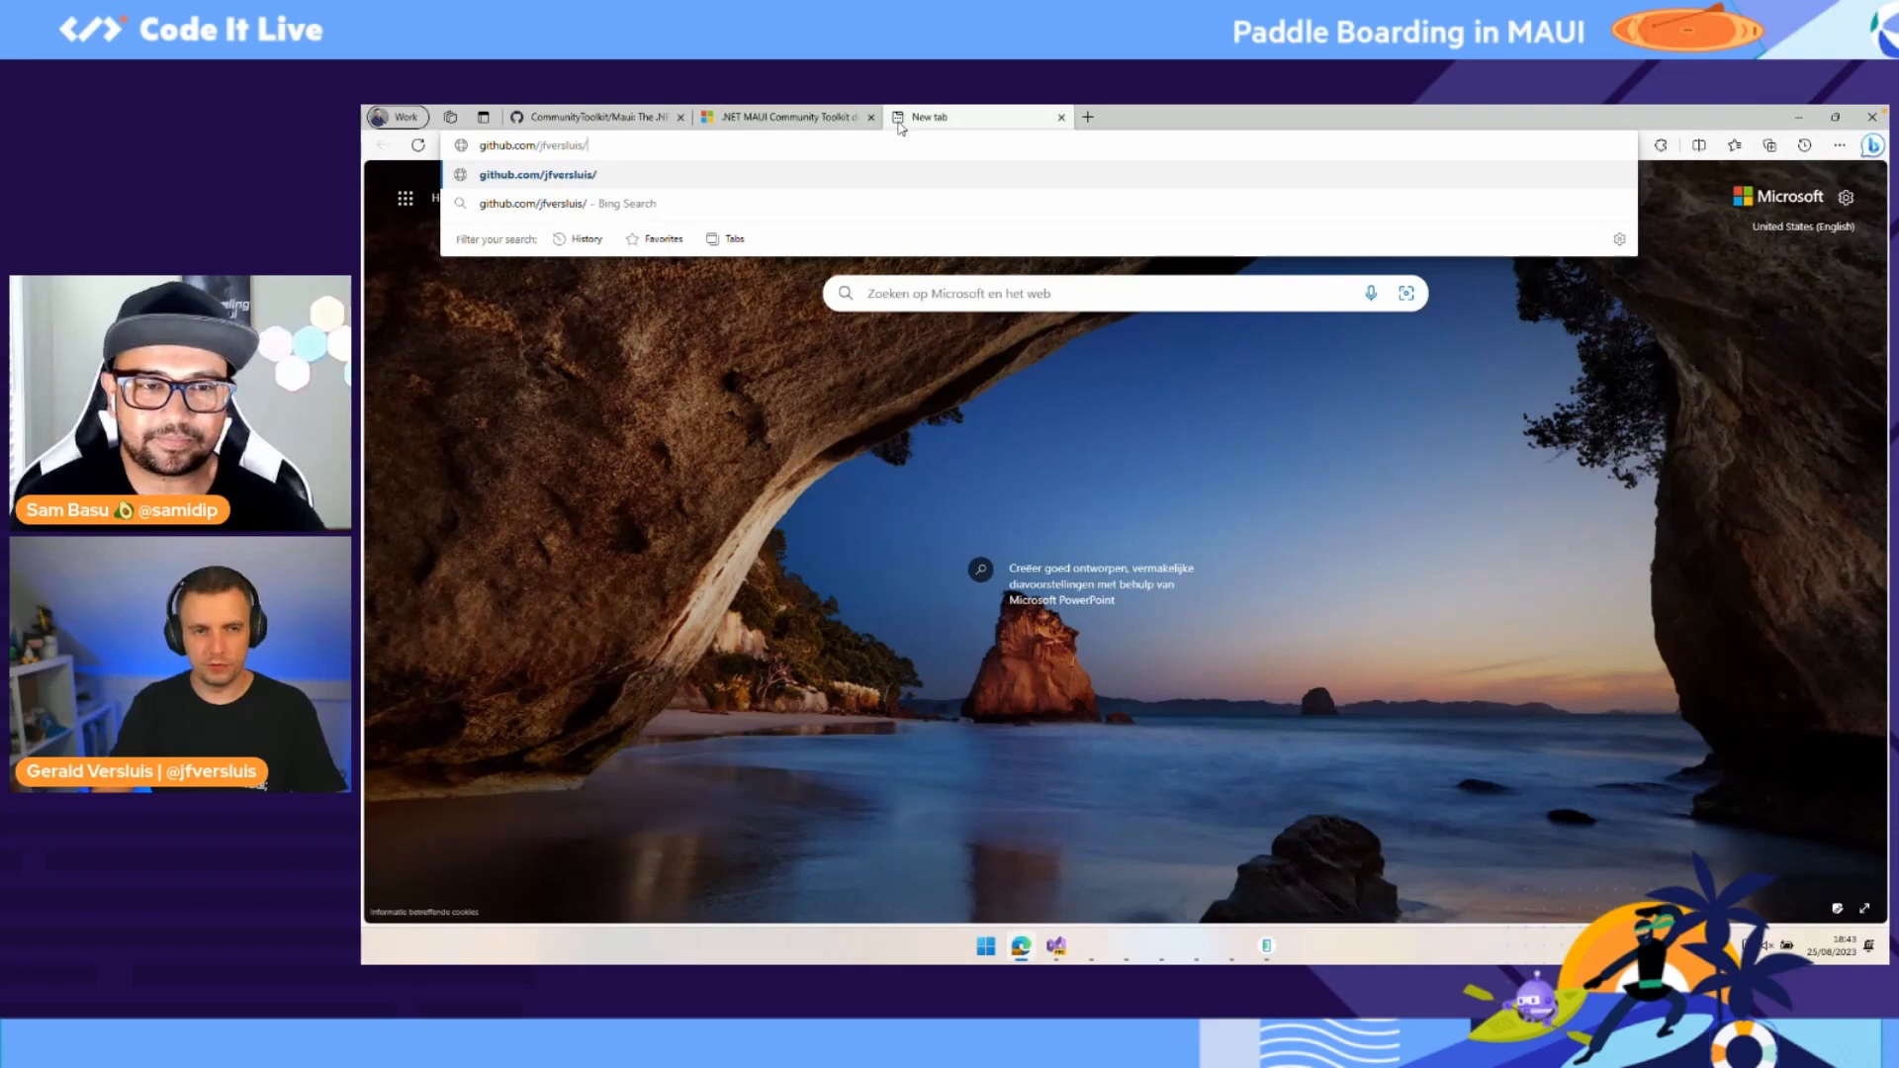
type("learn-")
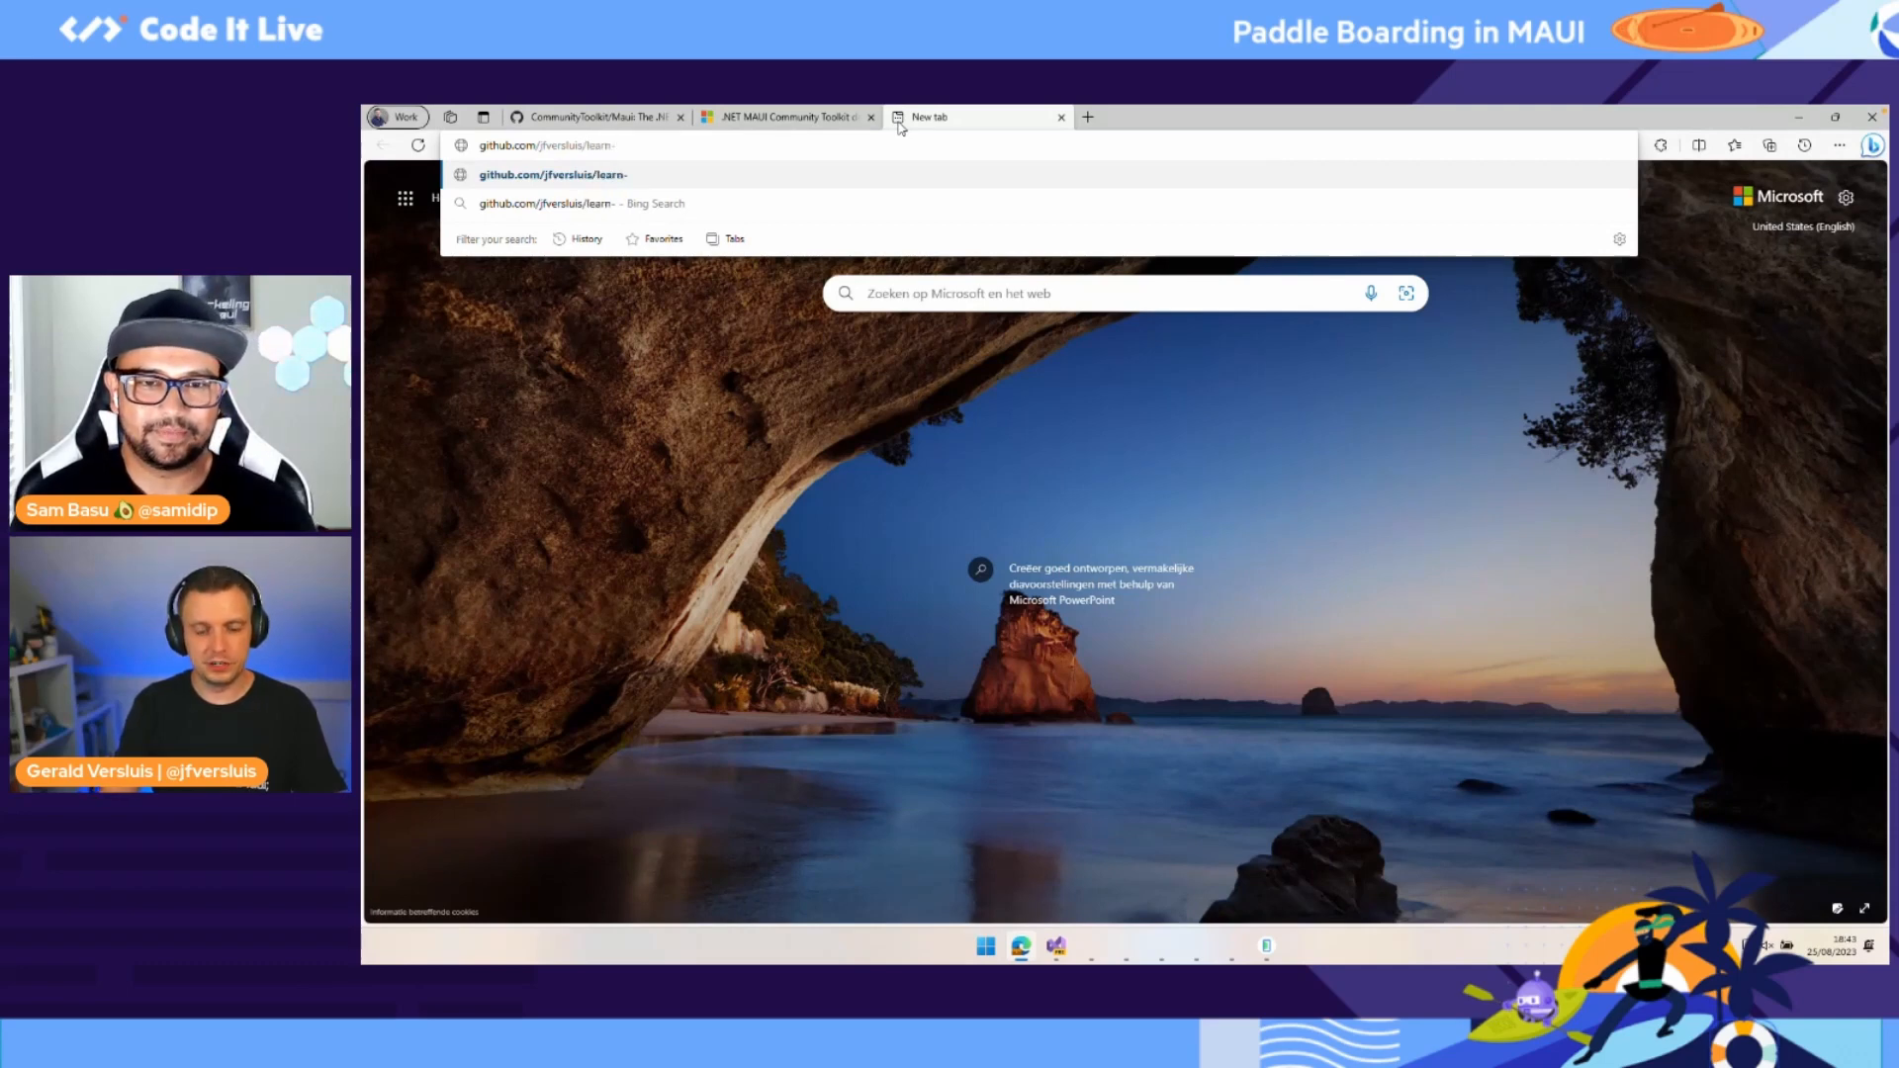
type("dotnet-maui")
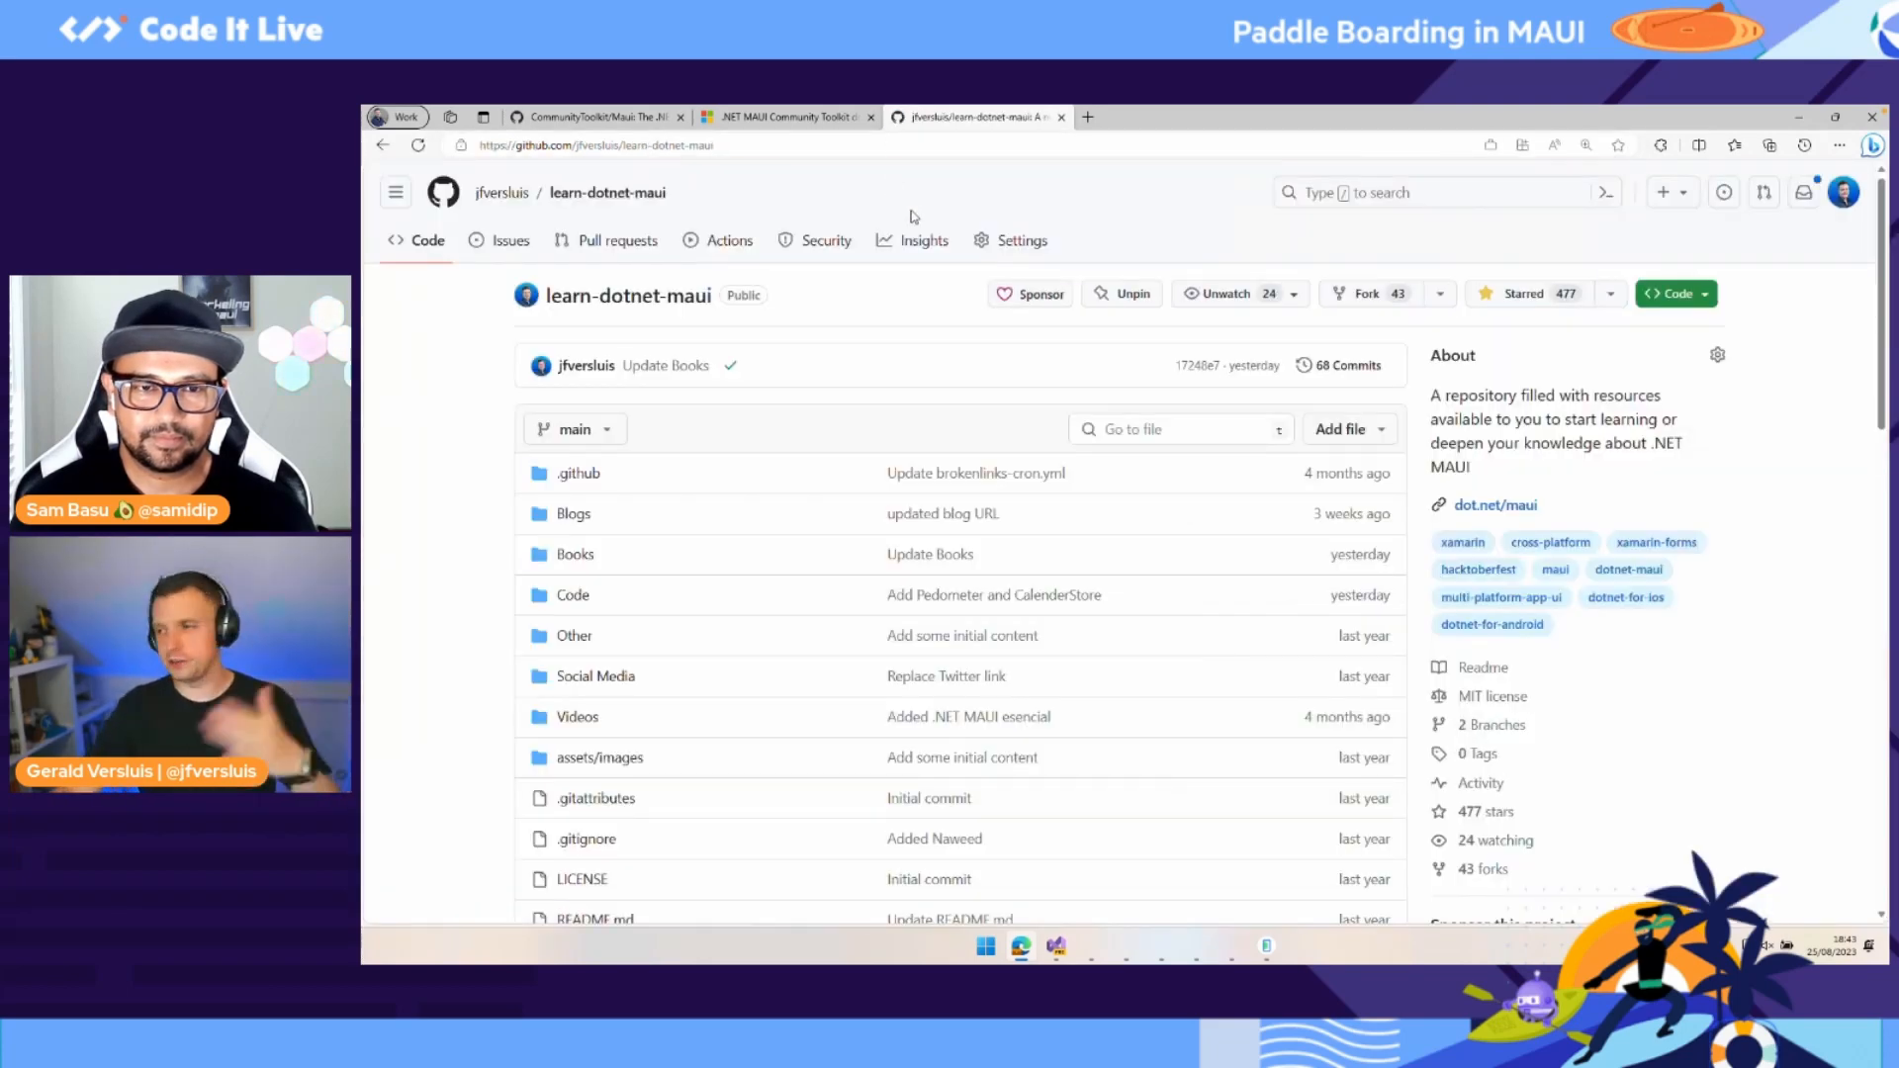
mouse_move(736, 186)
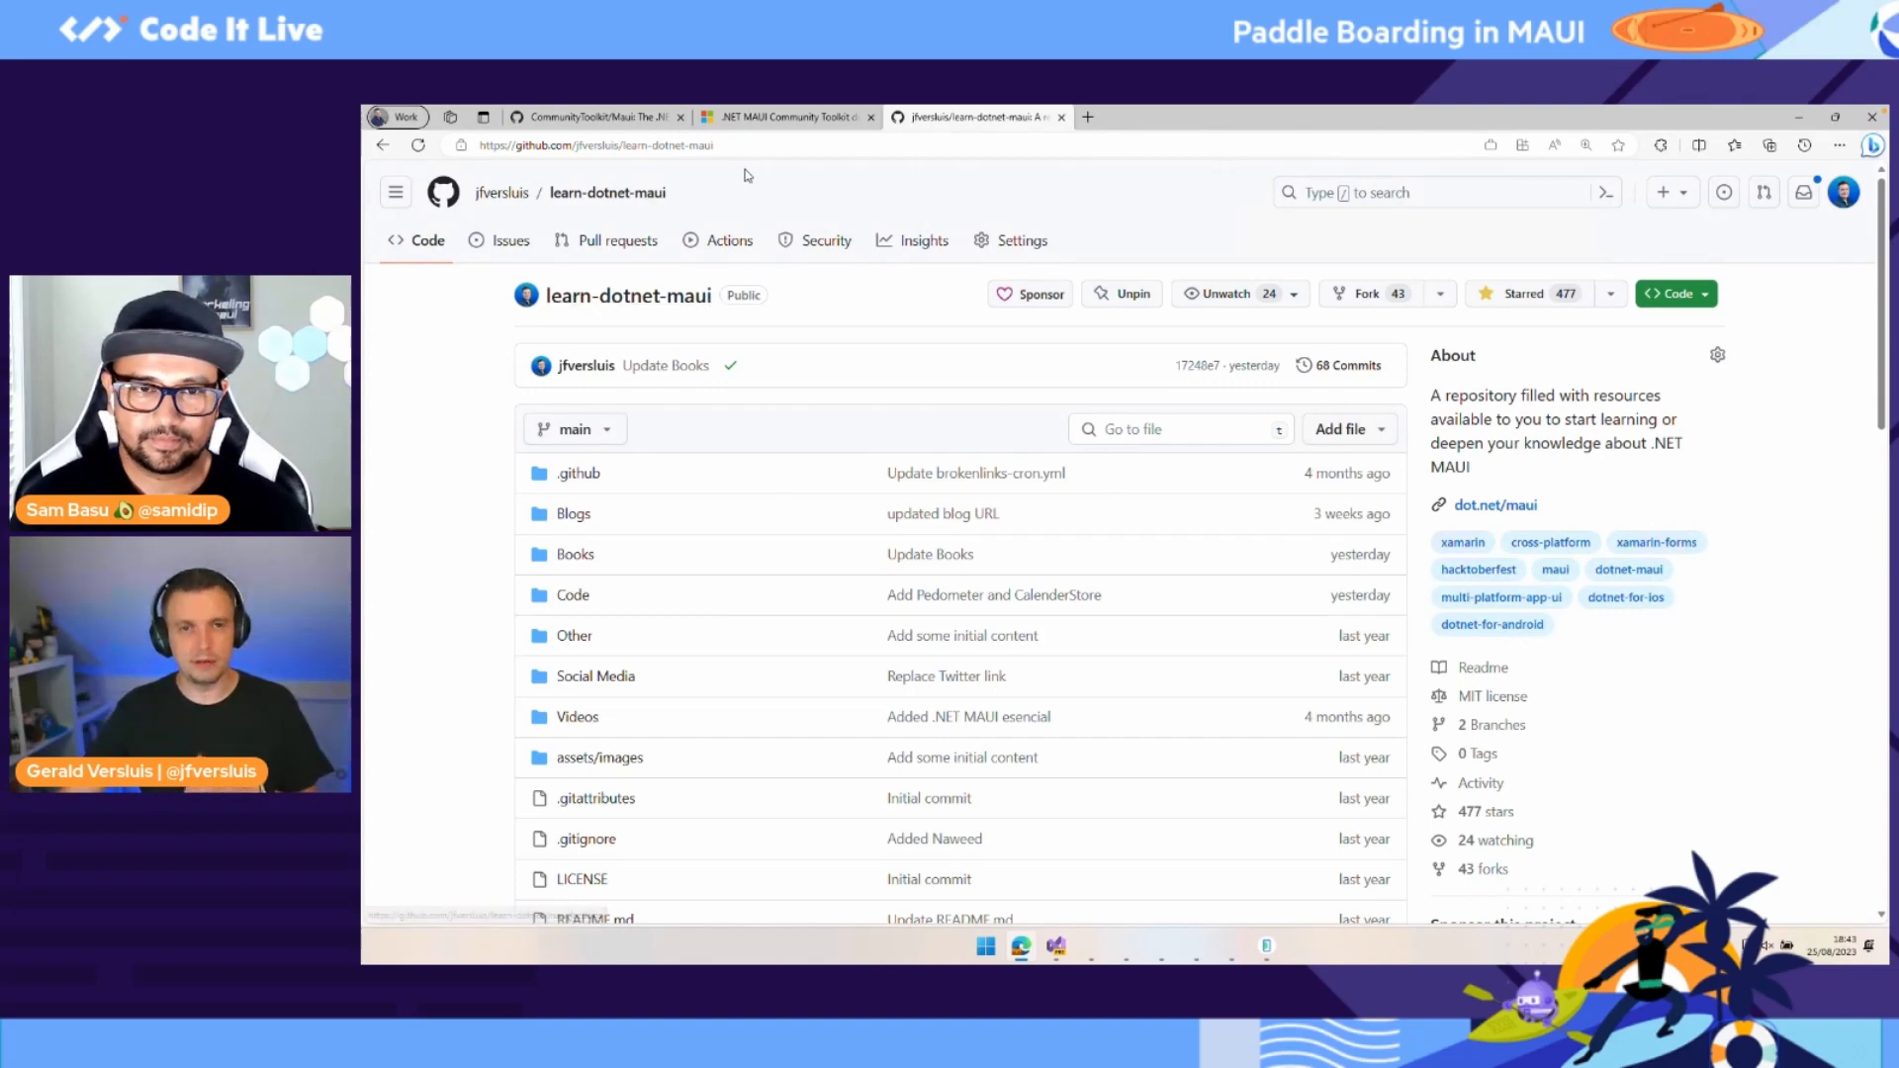
left_click(593, 145)
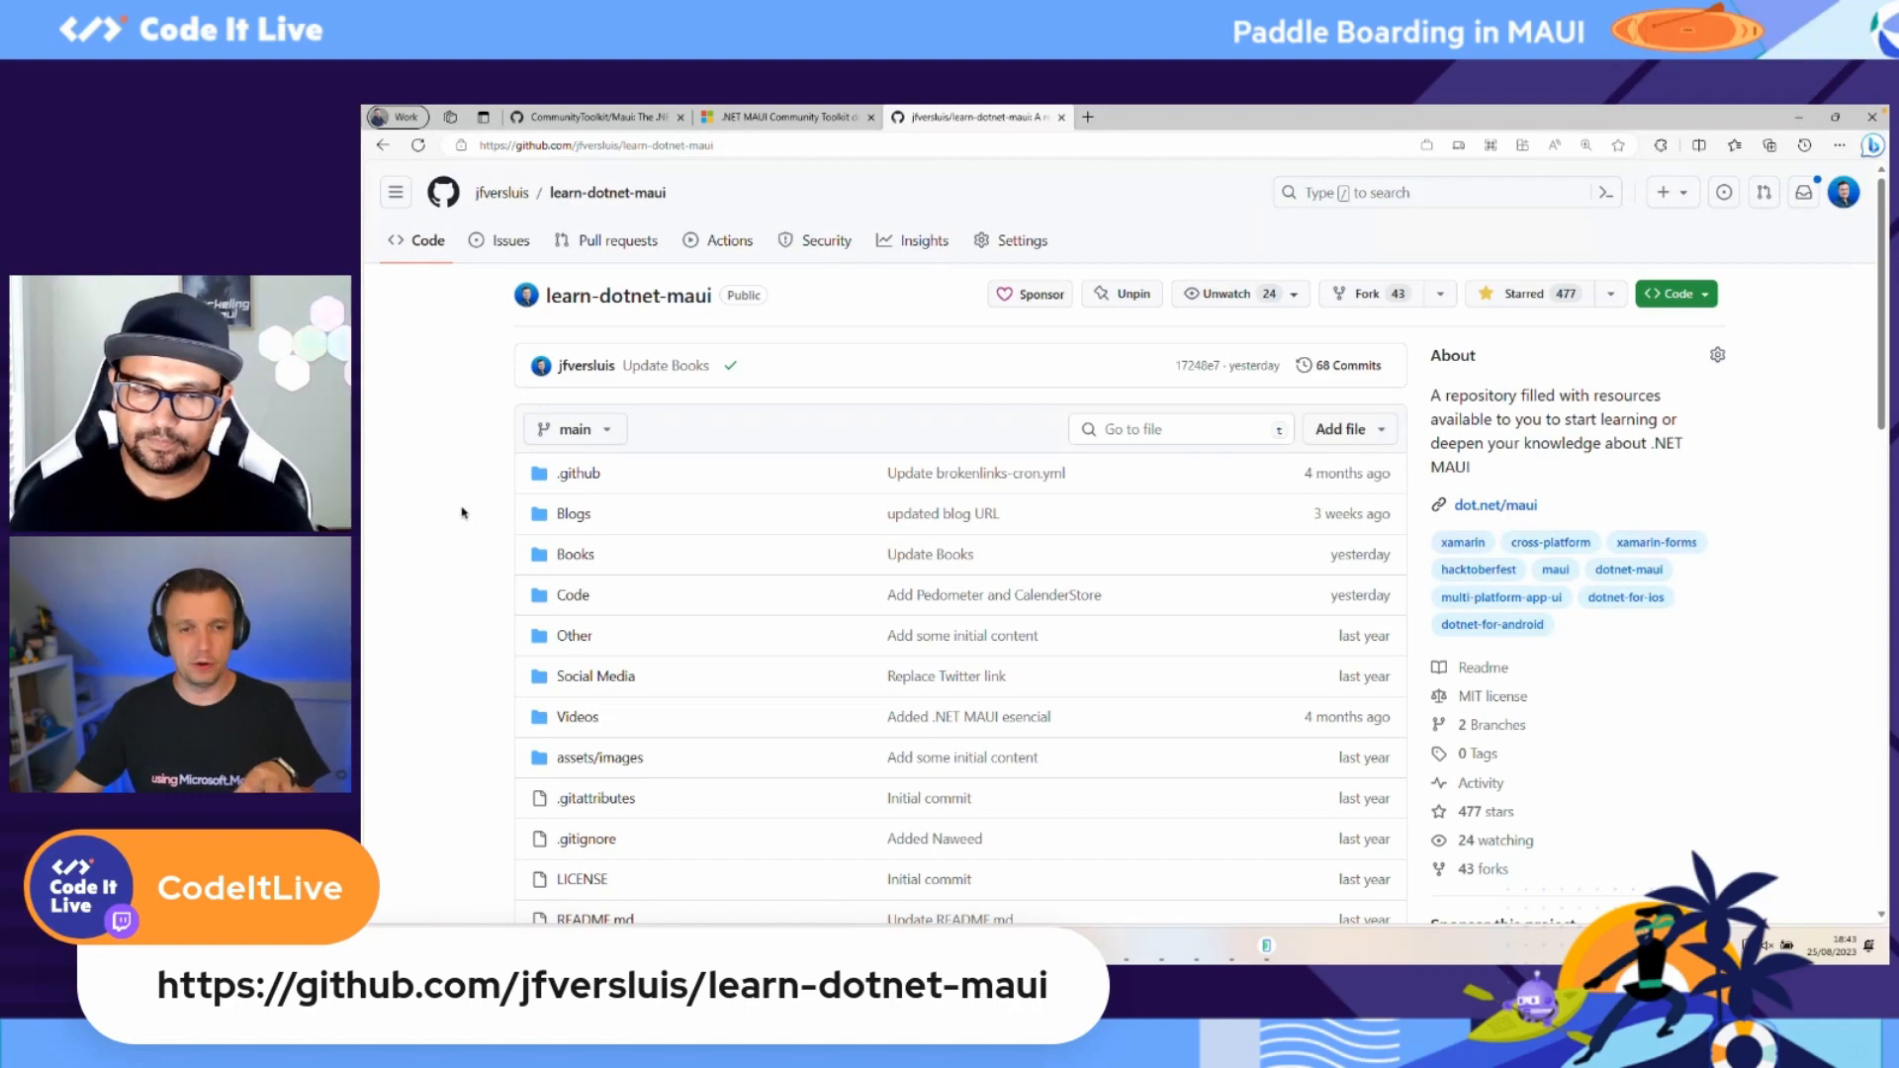
Step: Scroll down to the README Resources section with its official links
scroll("down", 3)
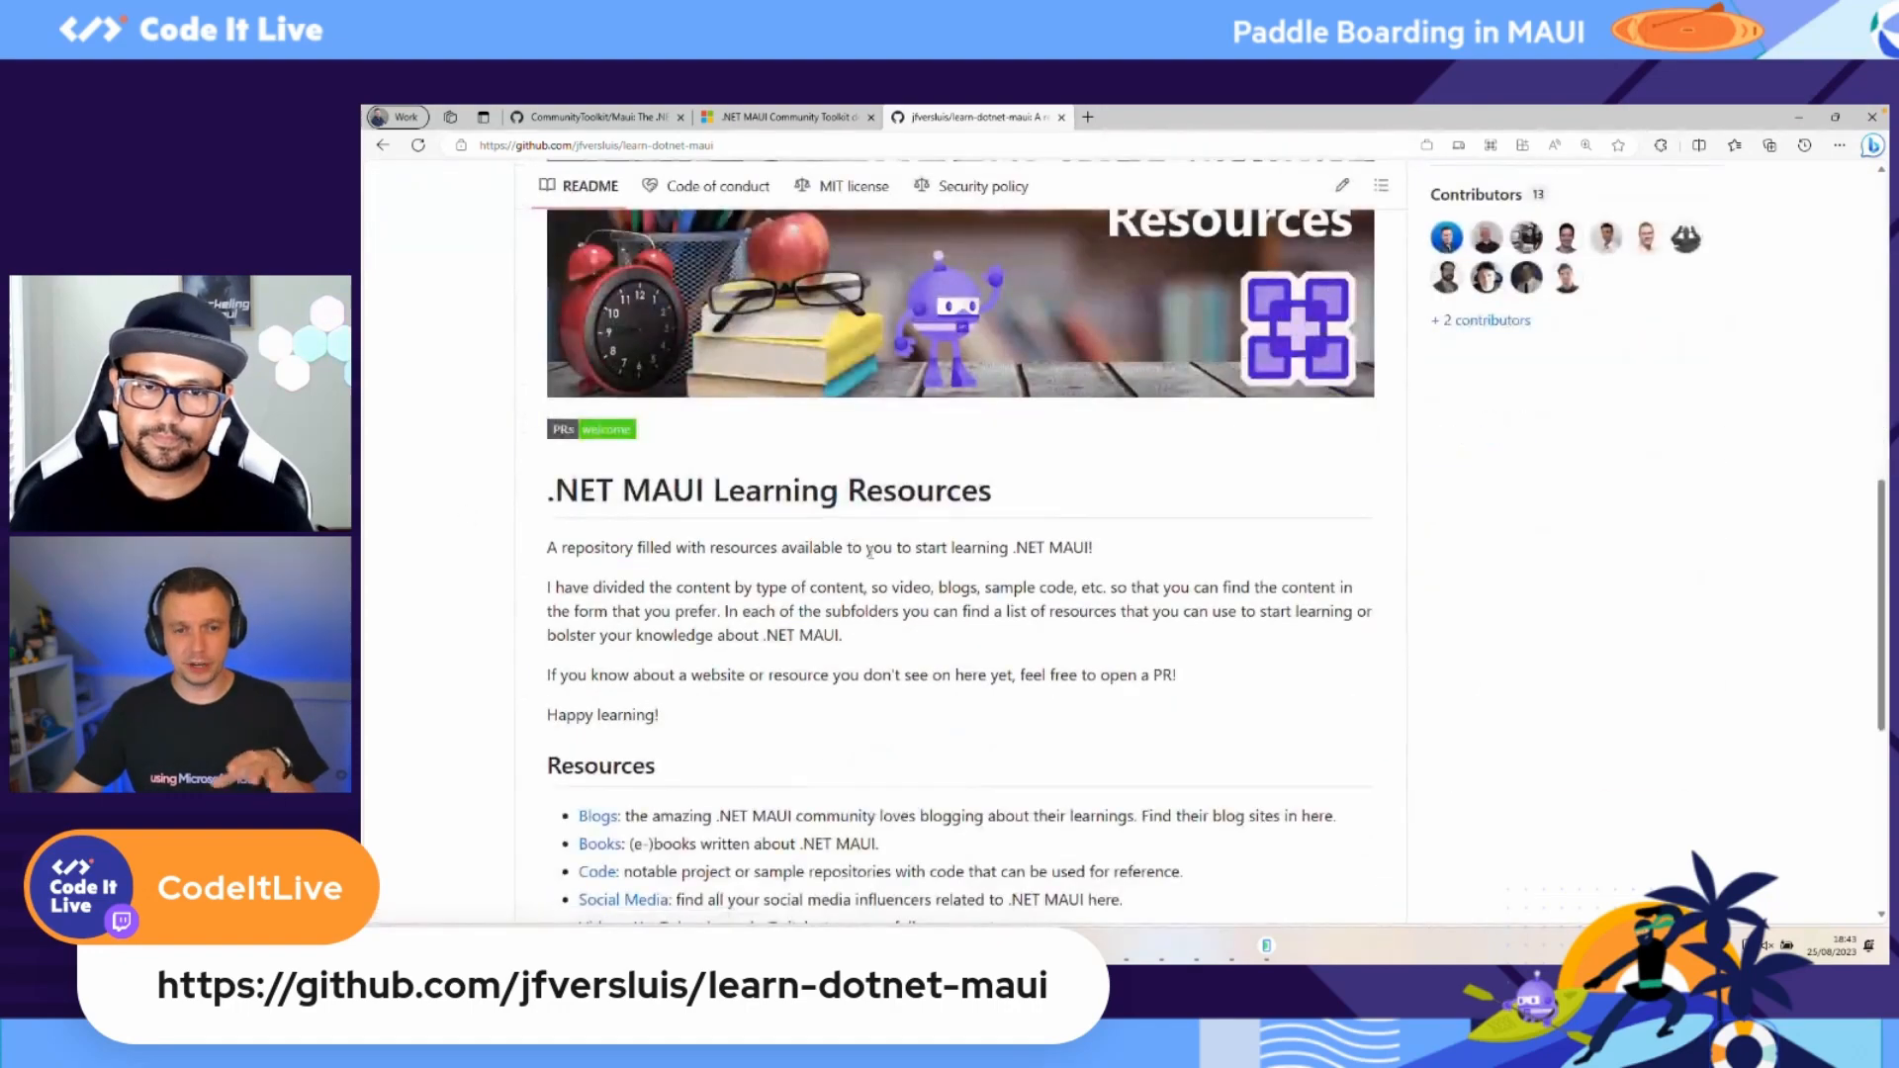
scroll("down", 3)
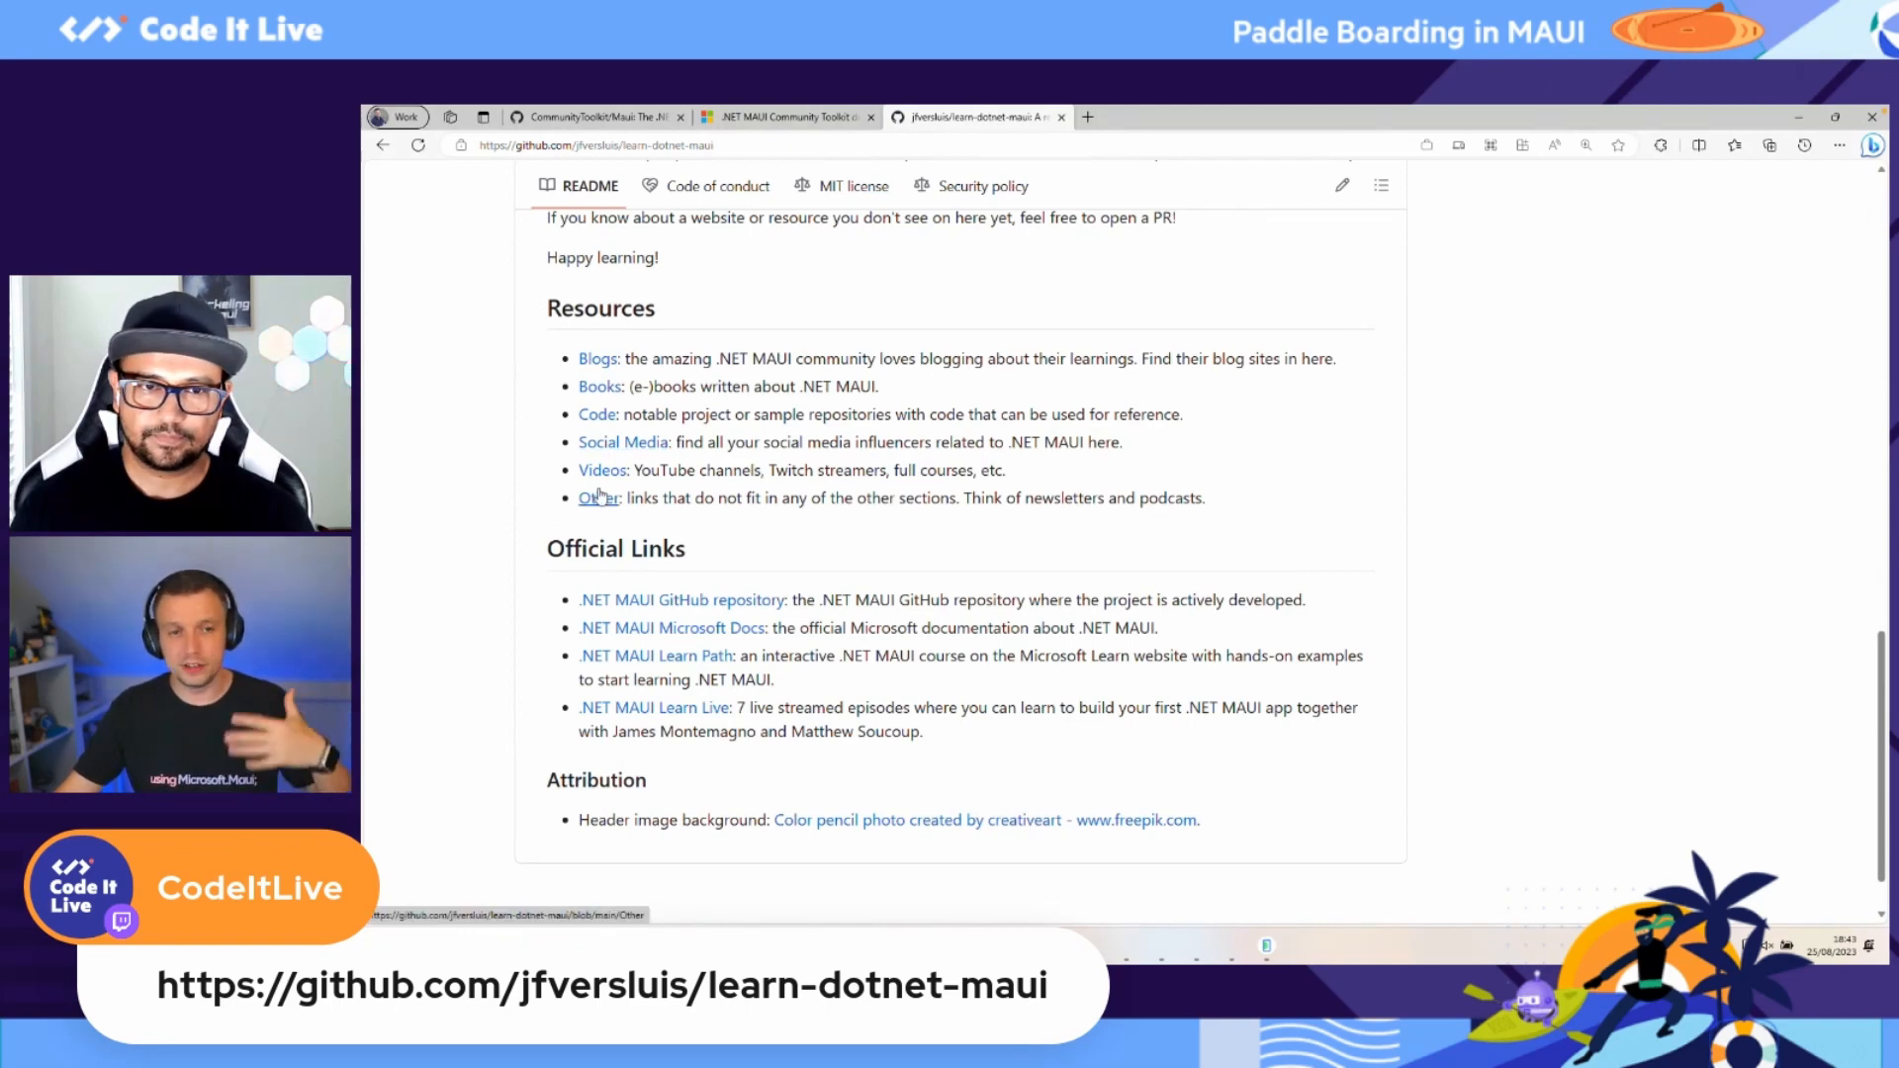
mouse_move(707, 462)
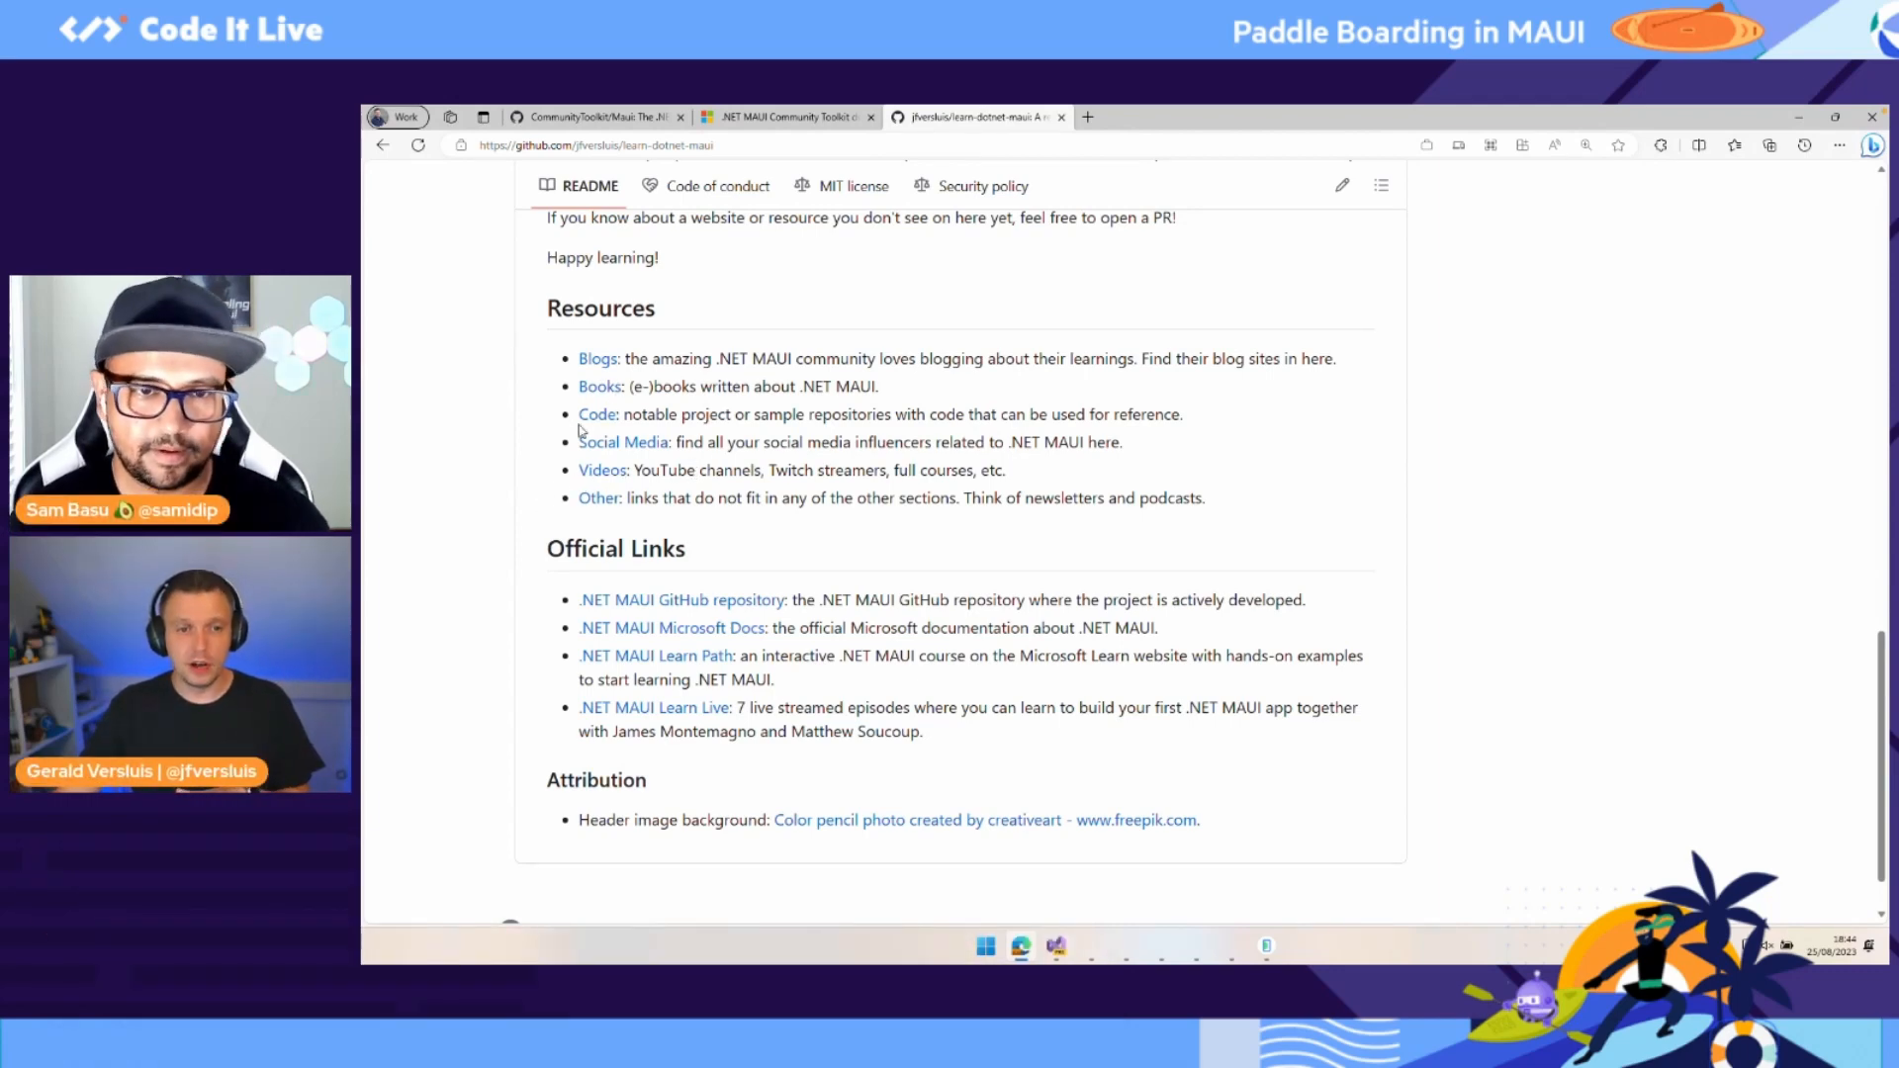
Step: Go to the repository's Books folder and view the table of .NET MAUI books
left_click(597, 385)
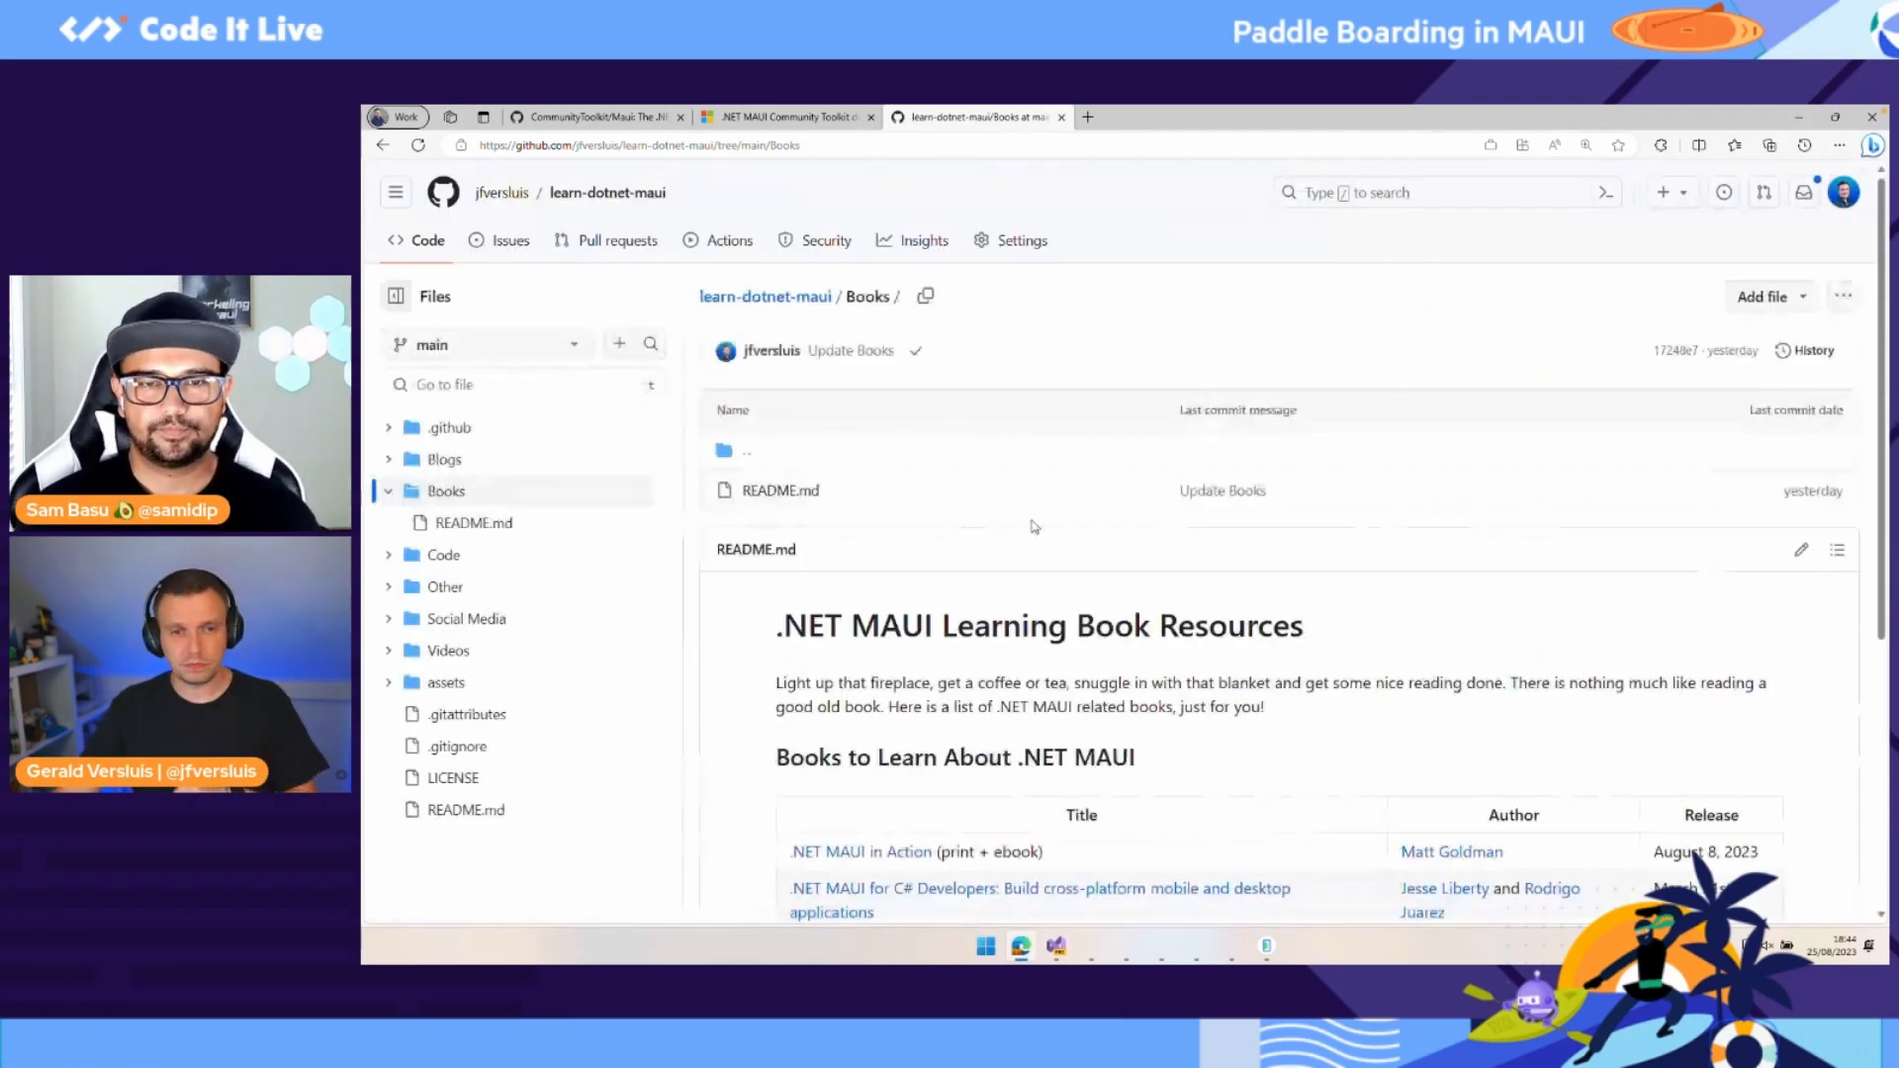
scroll("down", 3)
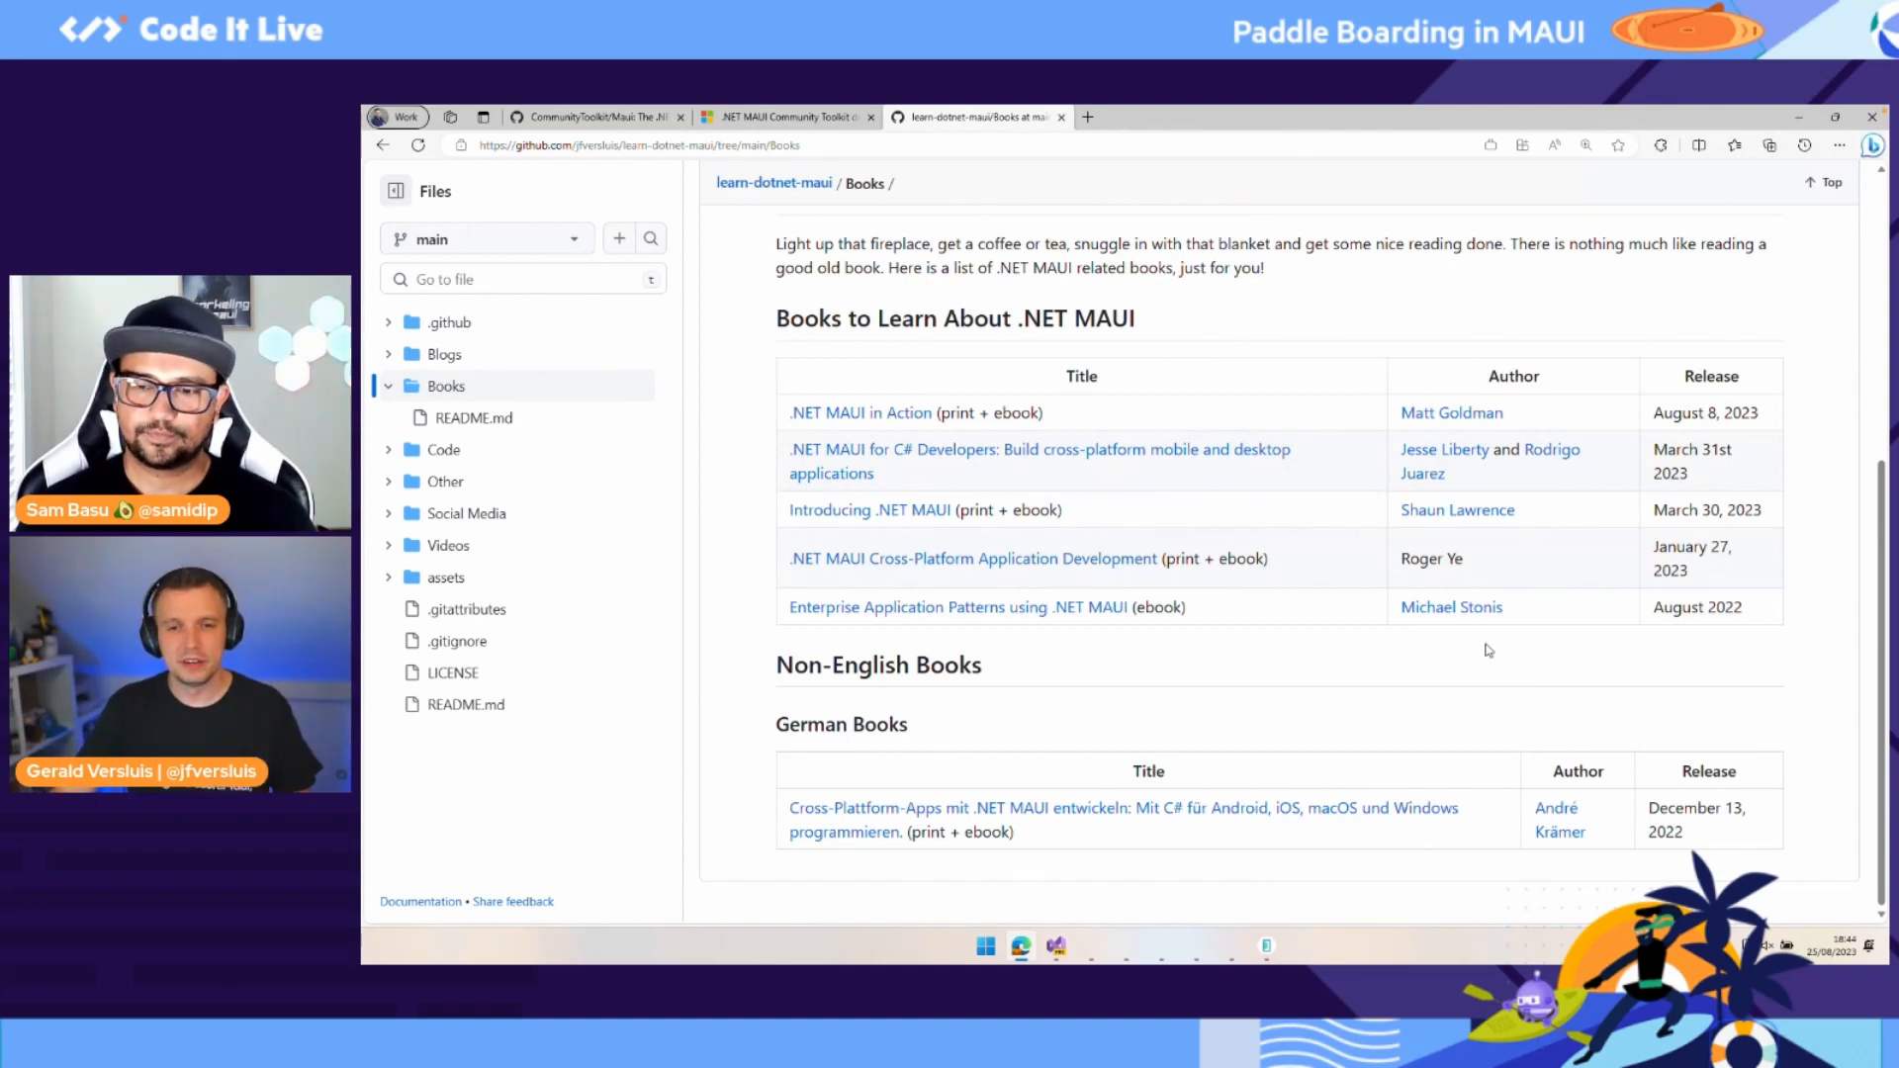
mouse_move(1375, 650)
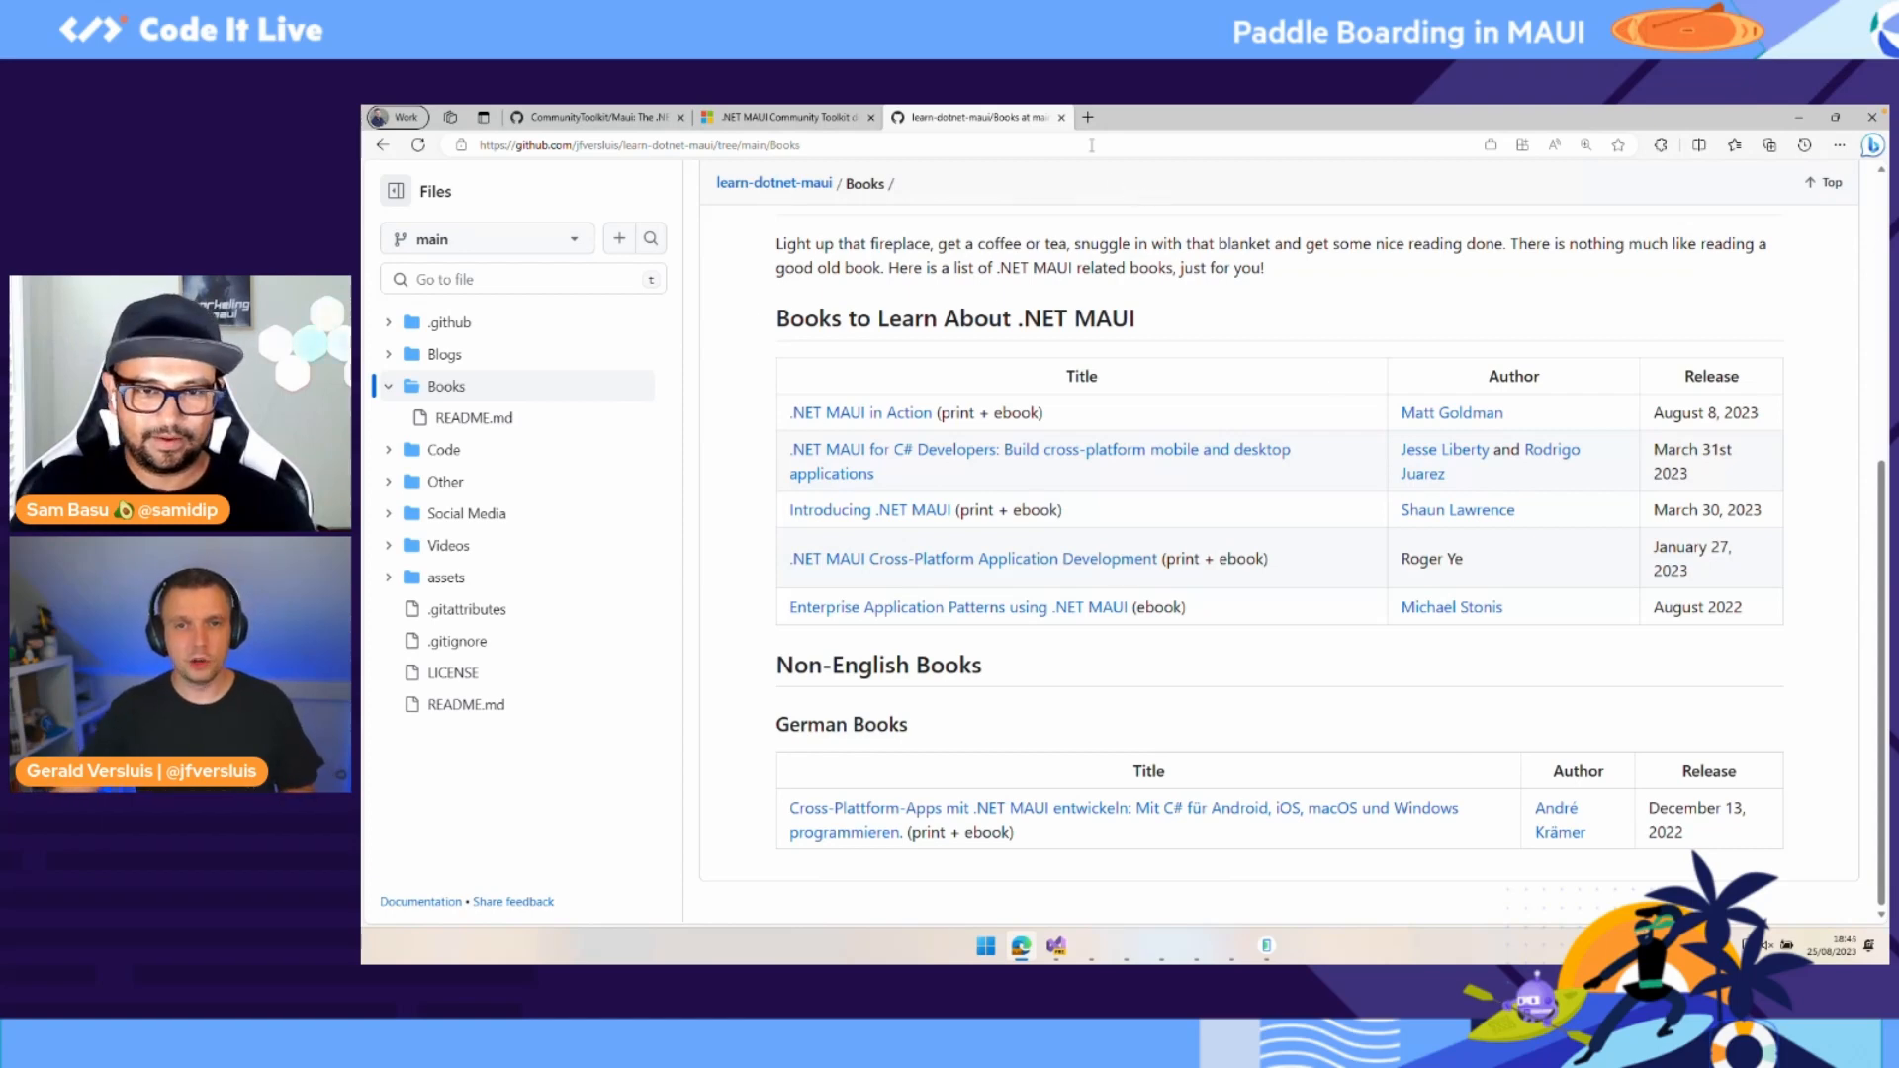
Step: Switch back to the Community Toolkit docs tab and skim the overview, returning to the top
left_click(1062, 117)
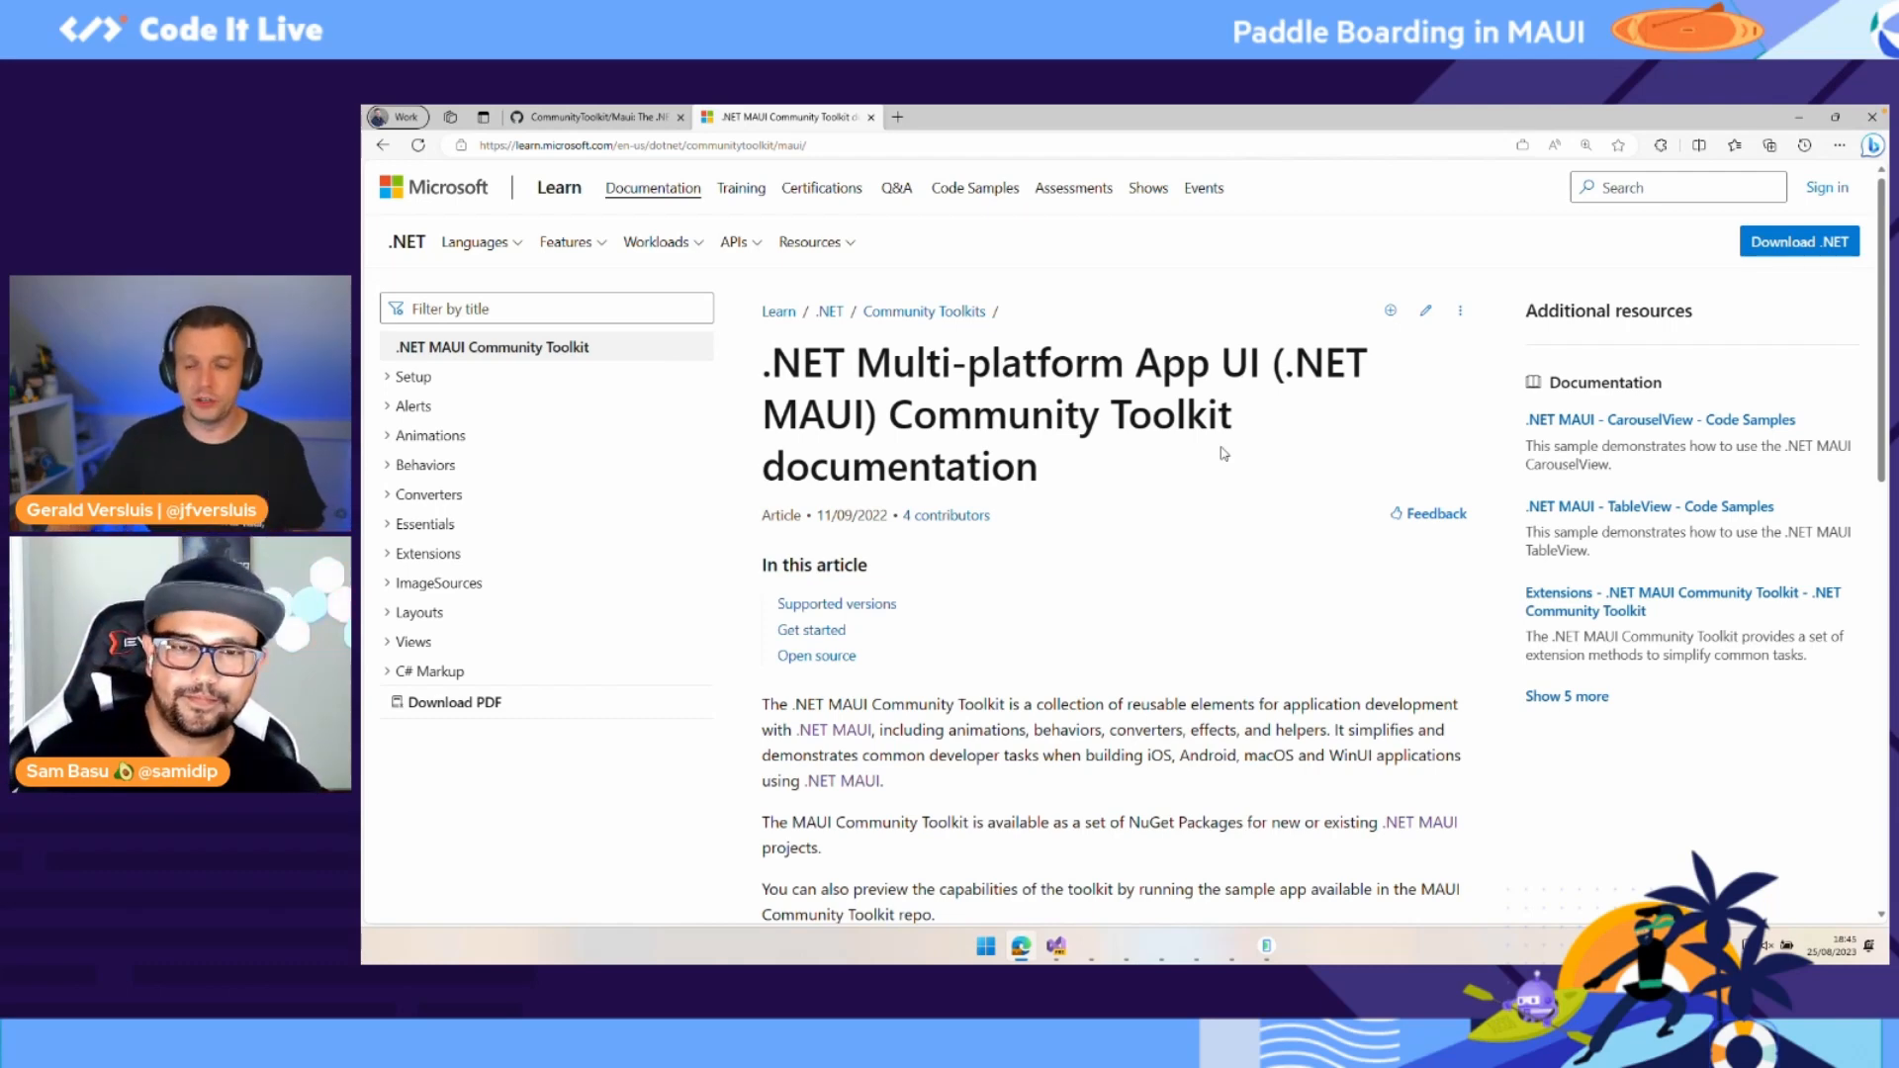
mouse_move(1307, 551)
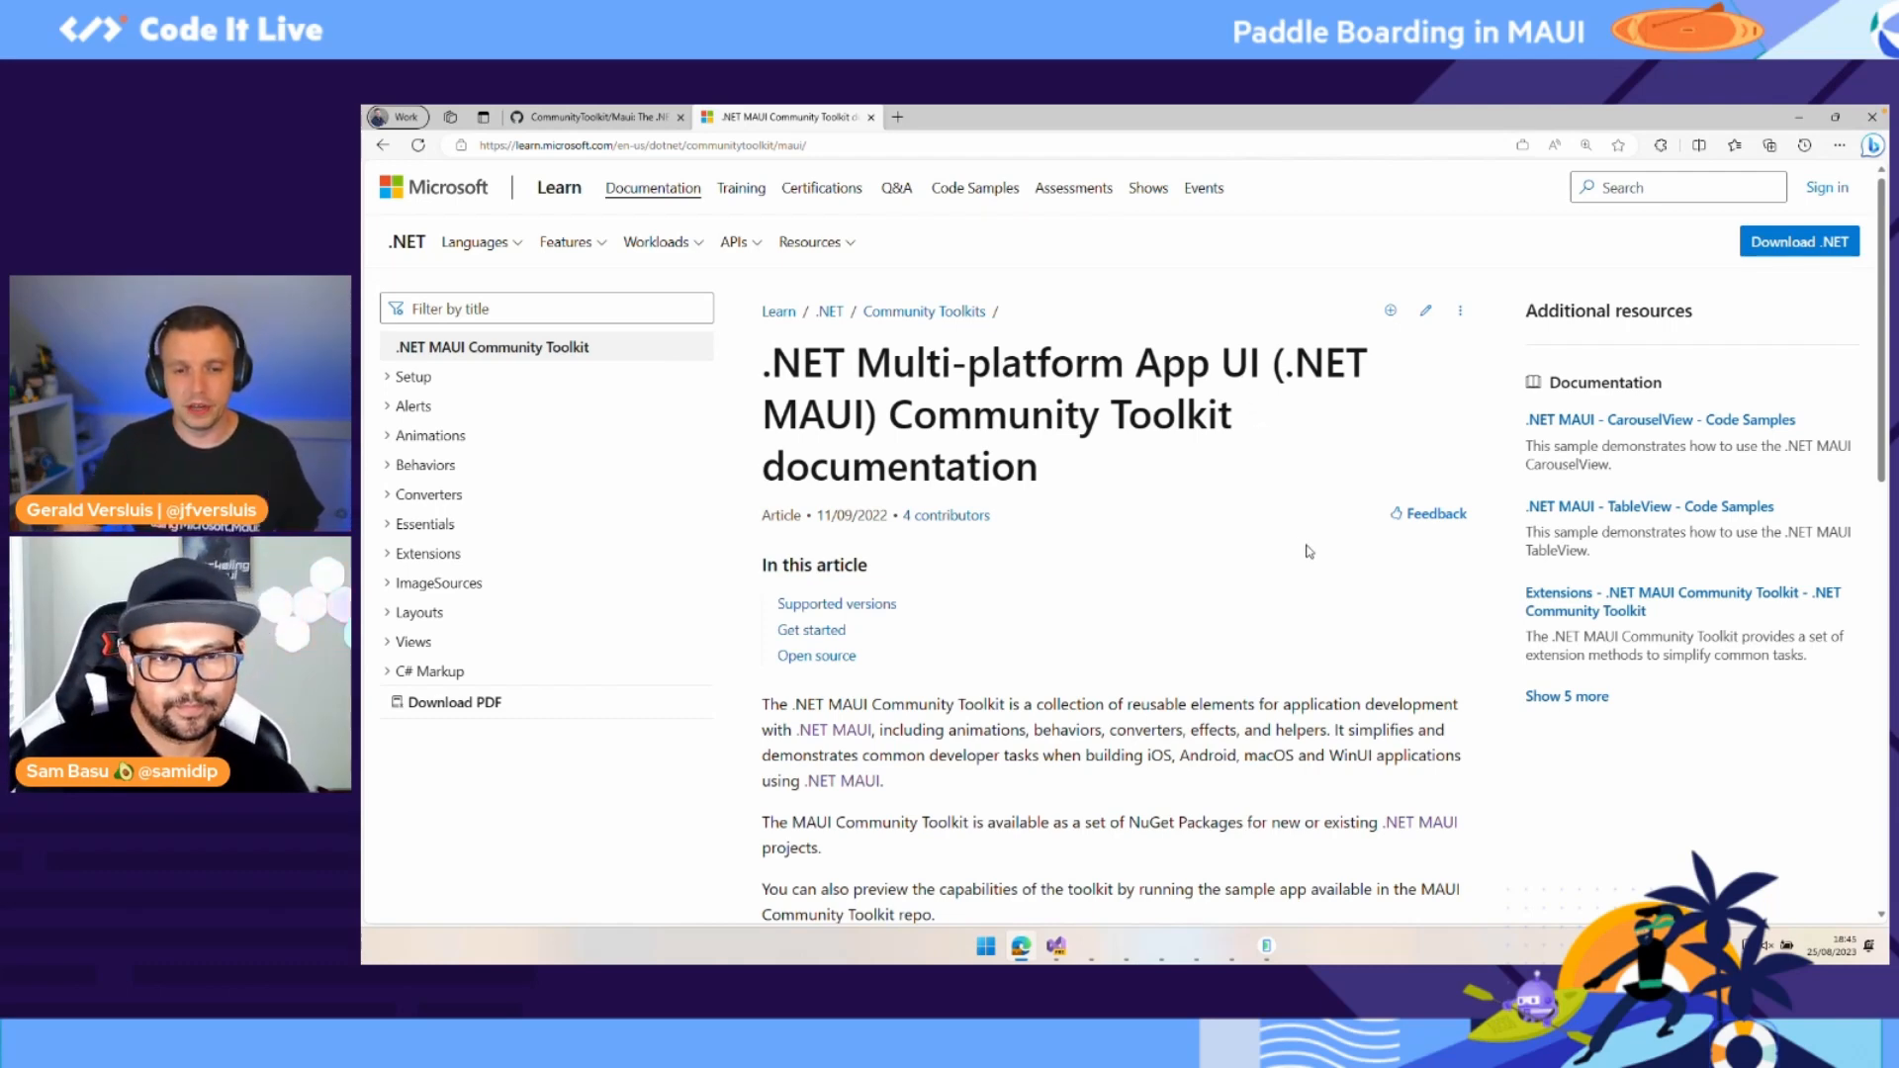
scroll("down", 3)
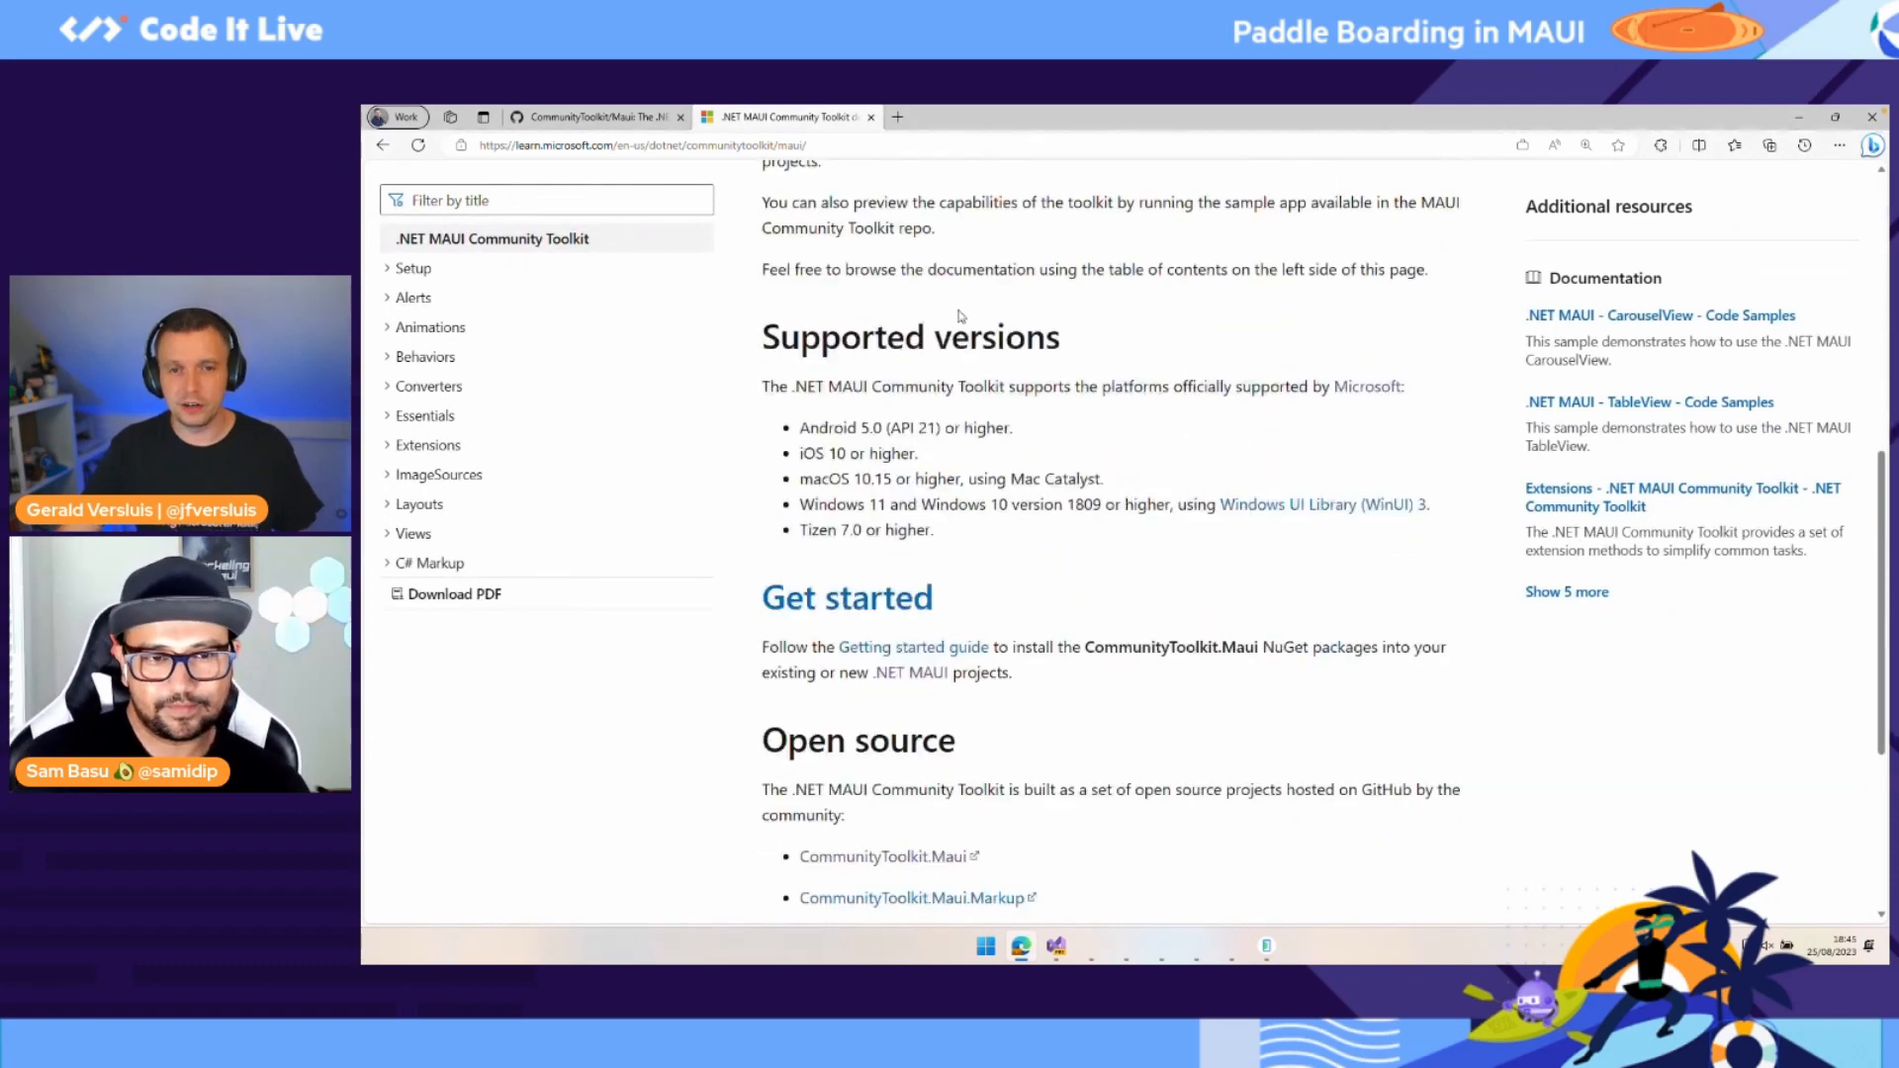
scroll("up", 3)
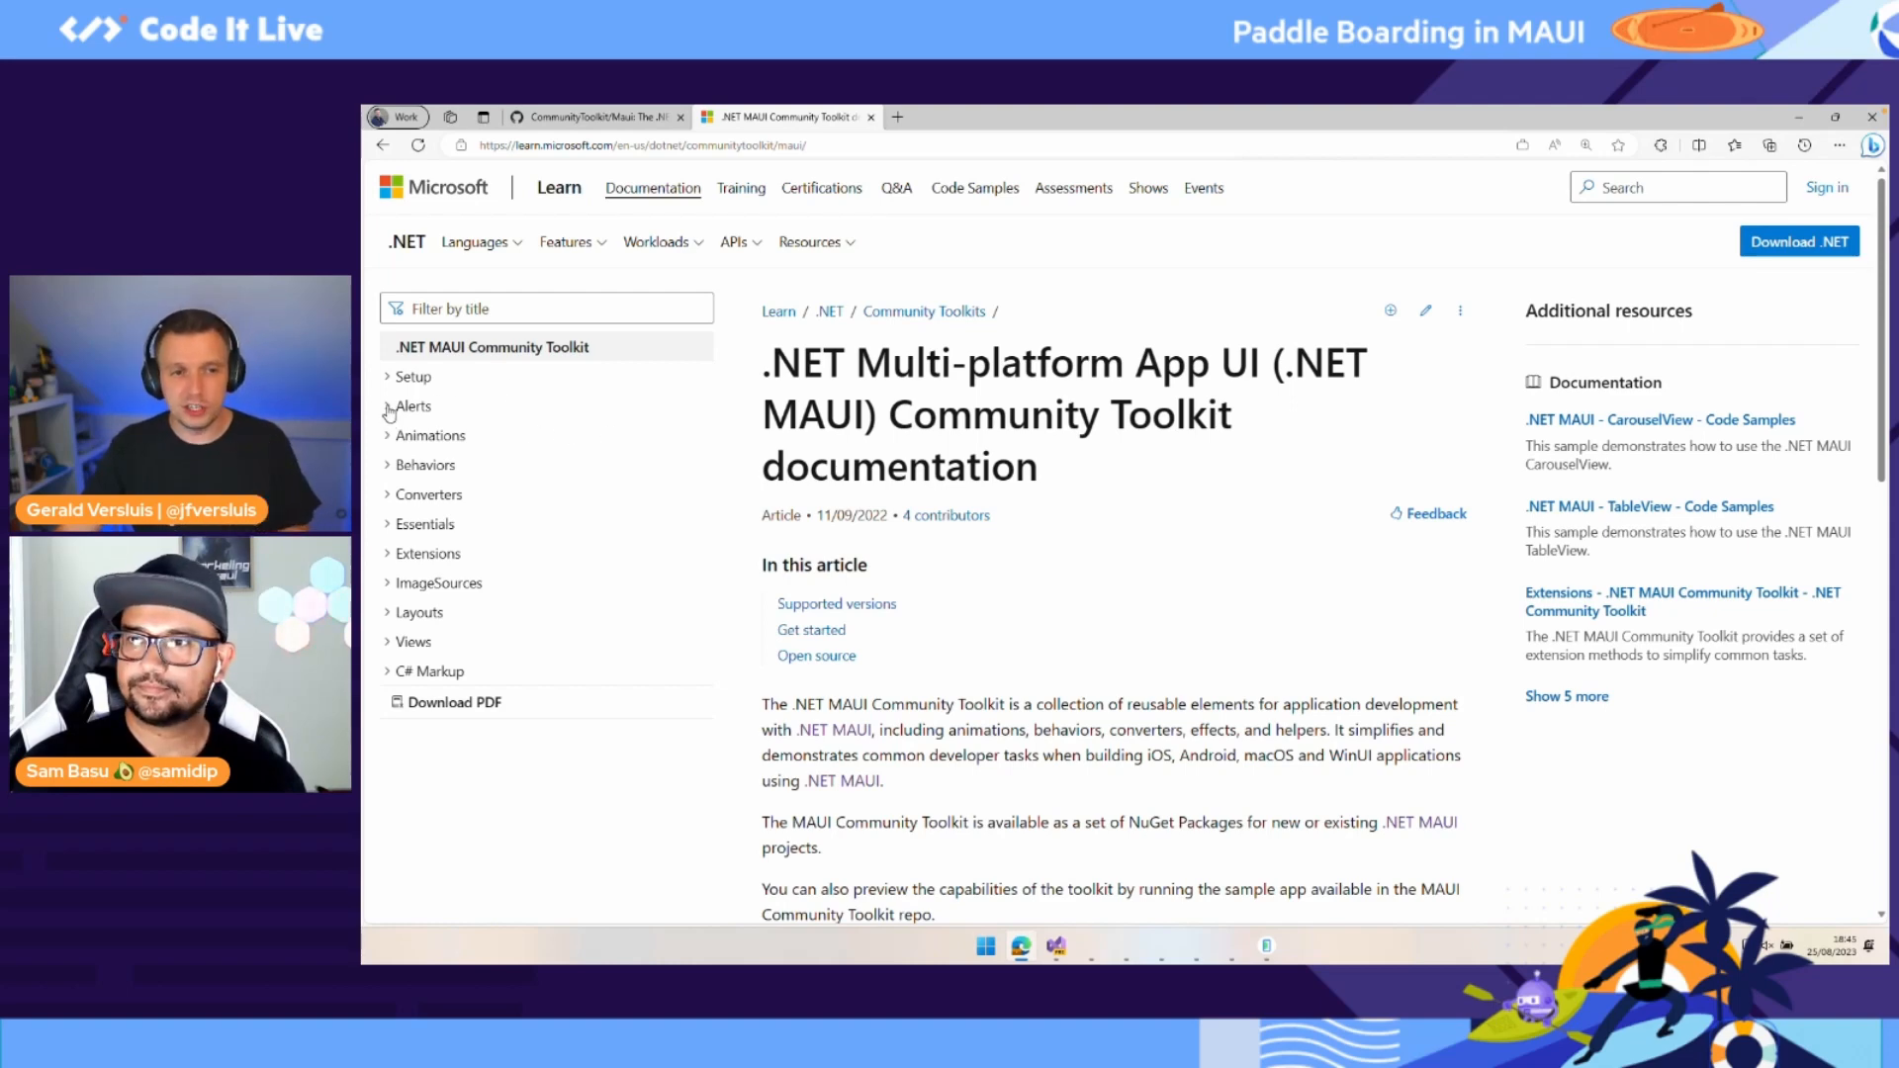
Step: Go to the Get started article under Setup and scroll through its contents
left_click(414, 375)
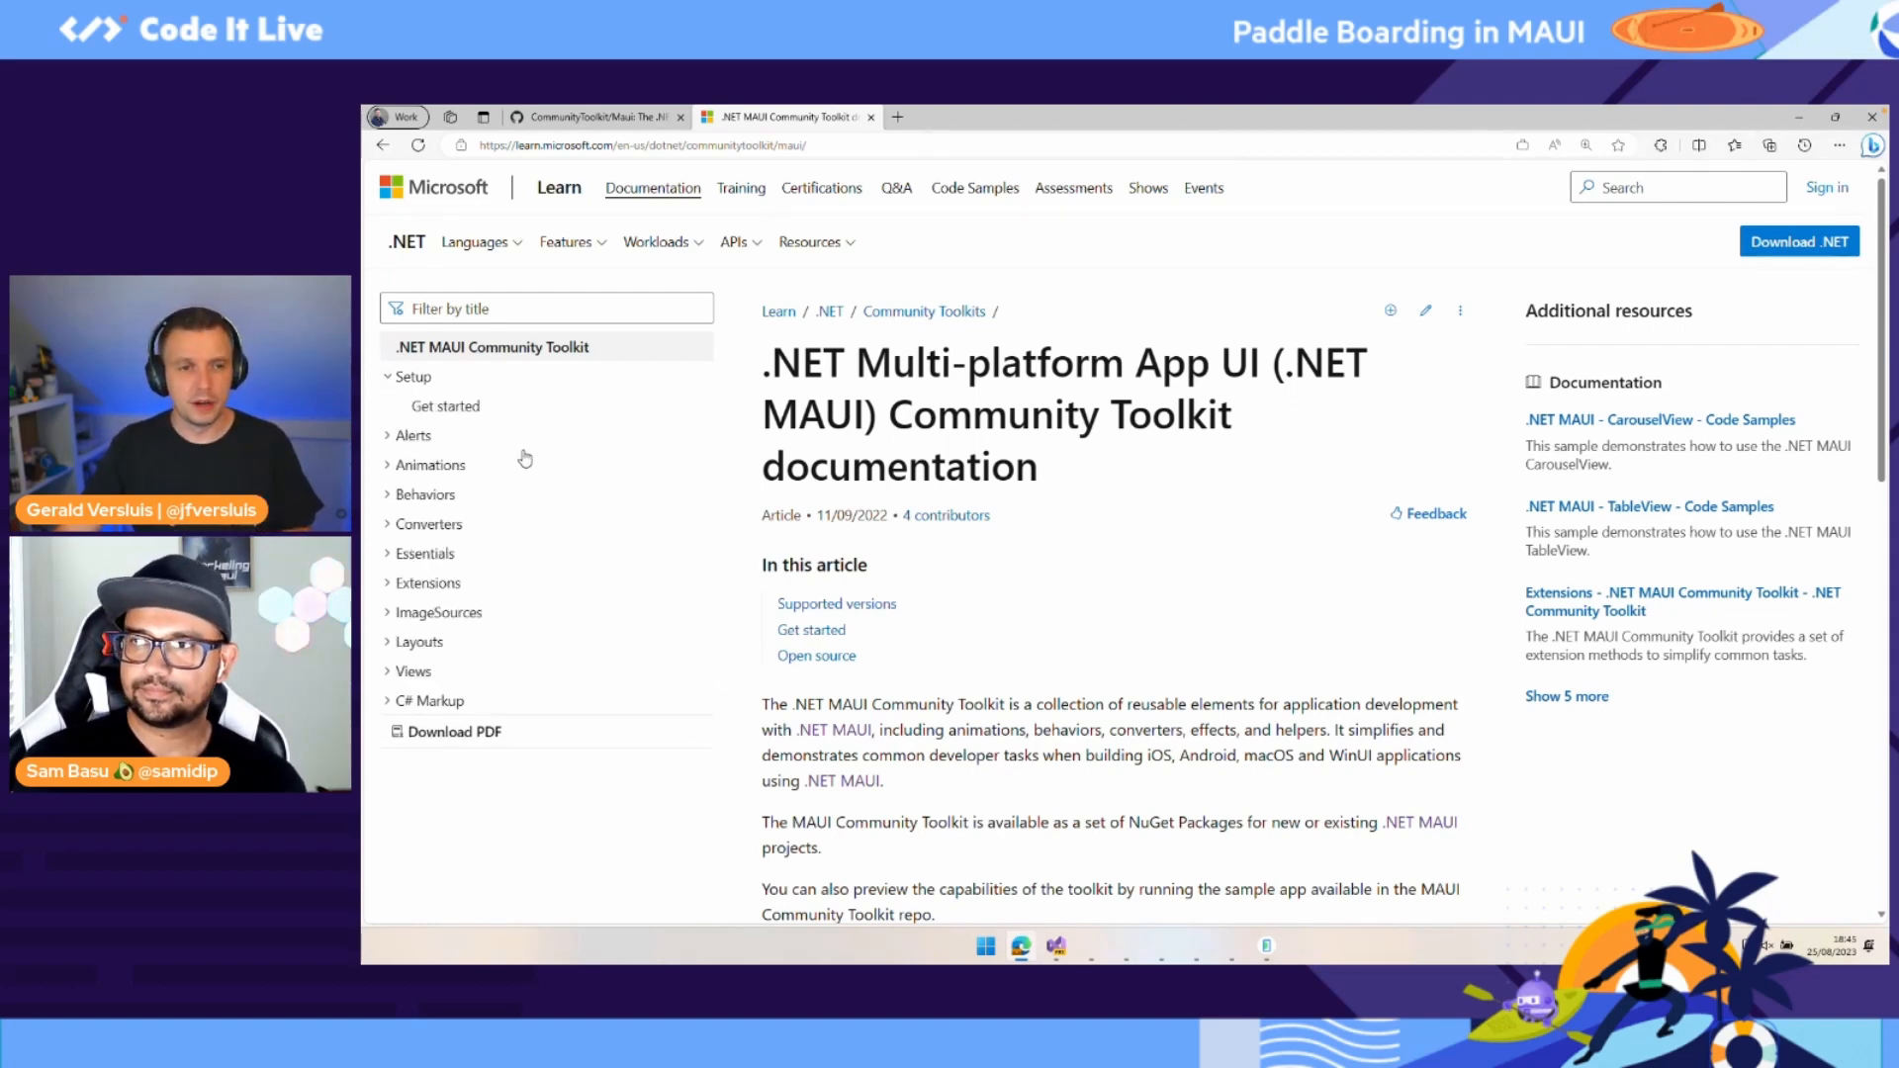
left_click(445, 405)
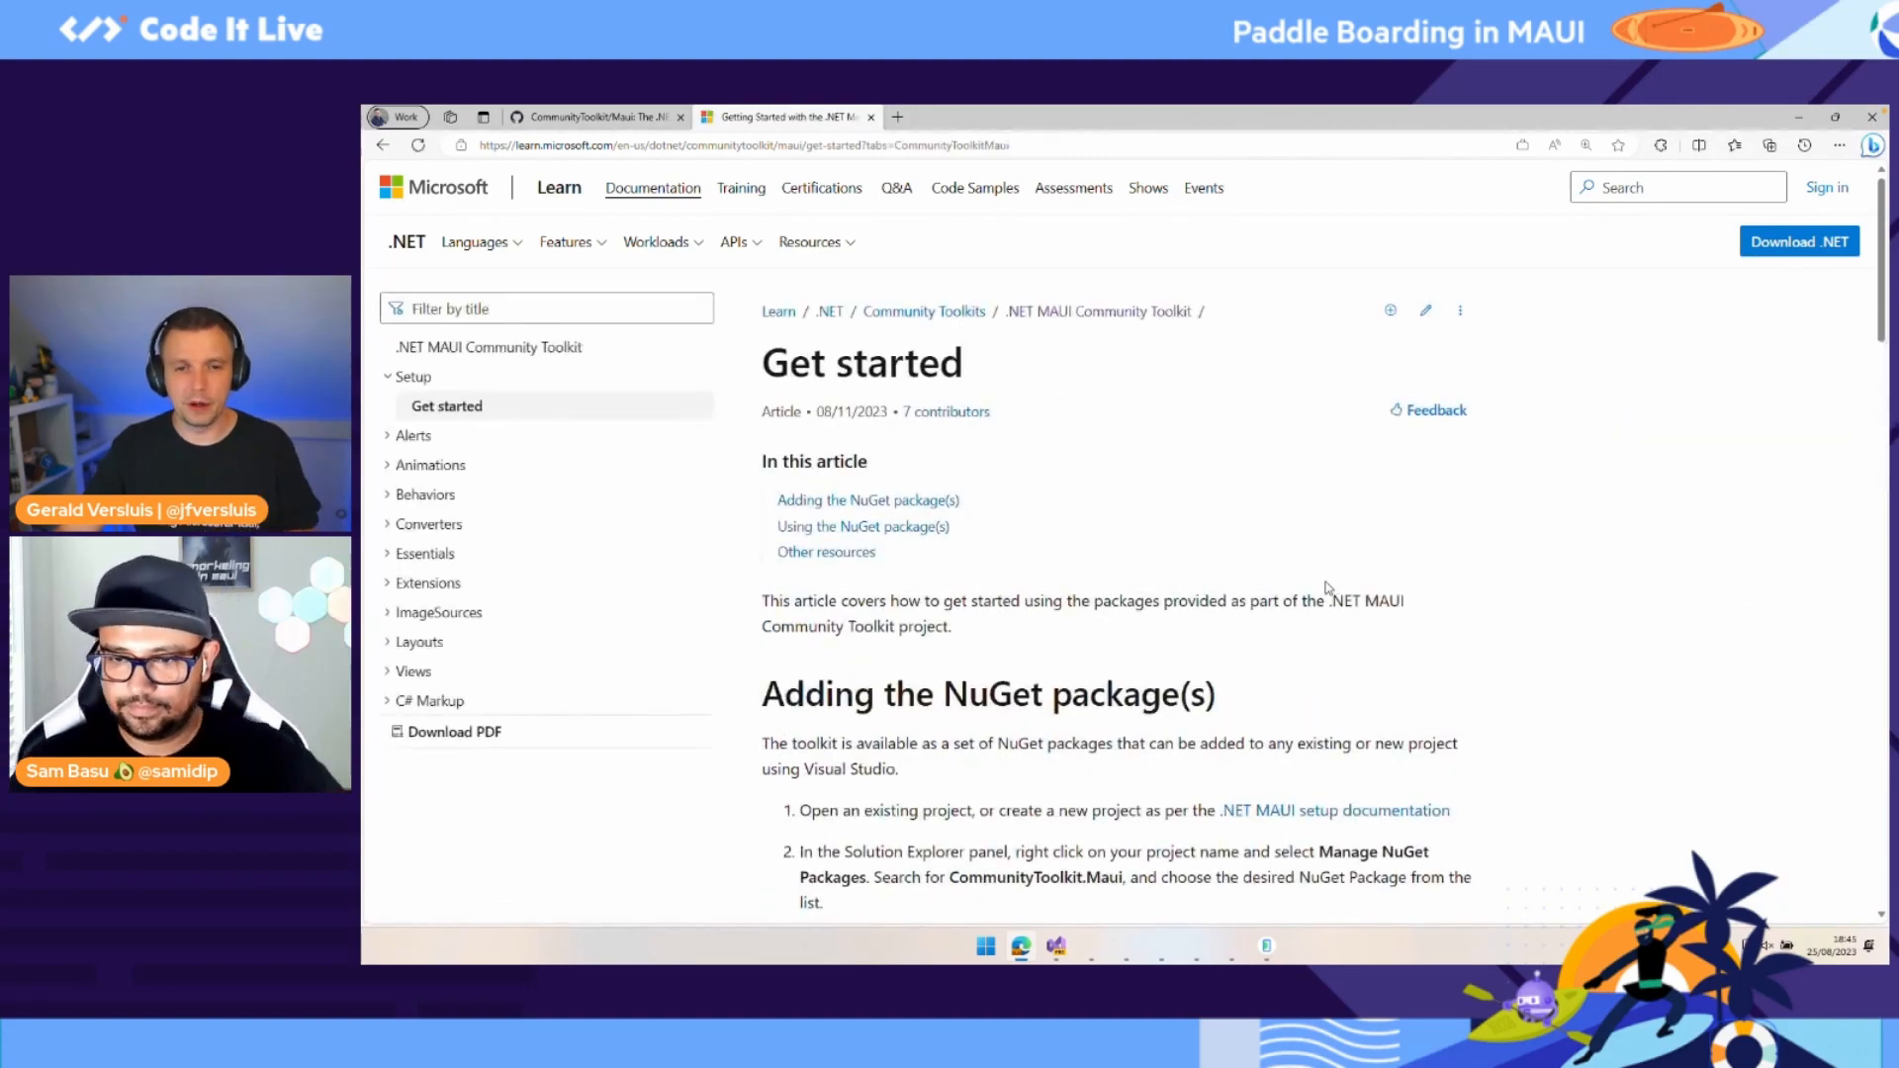
scroll("down", 3)
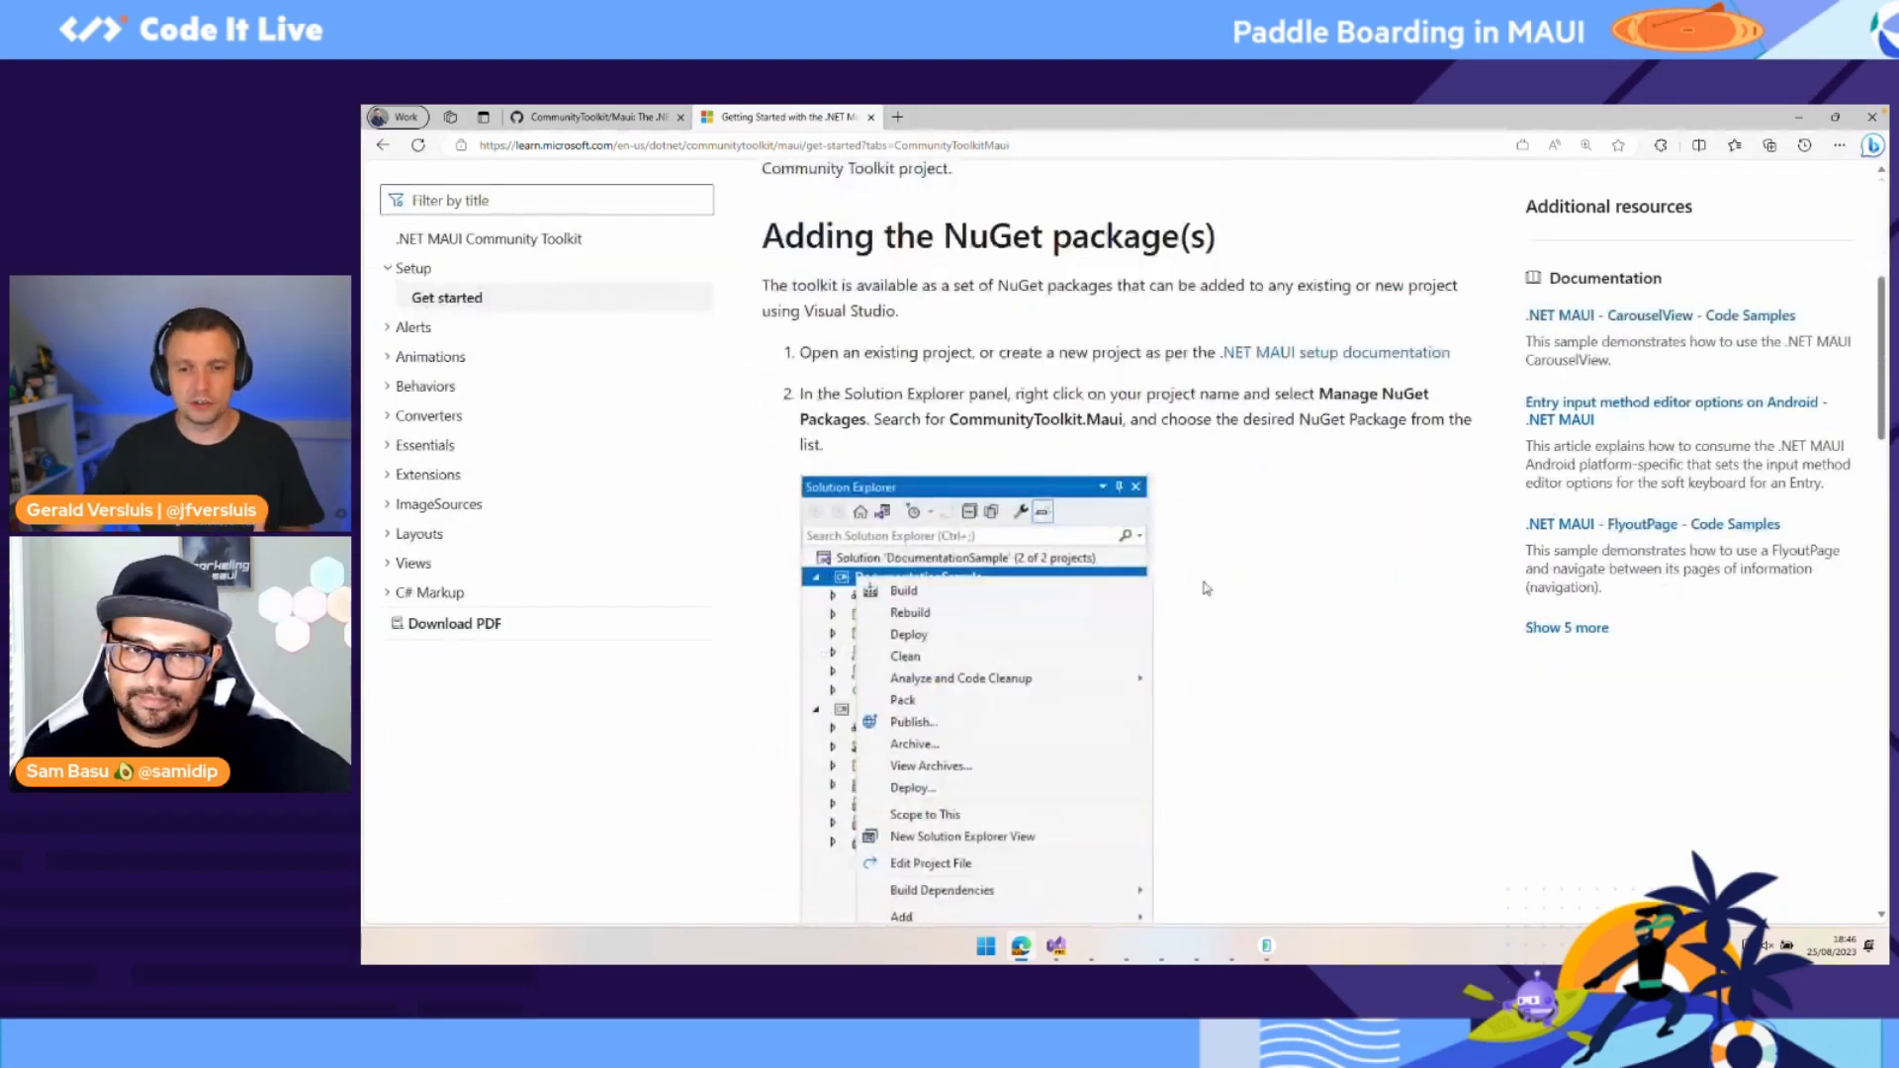
scroll("down", 3)
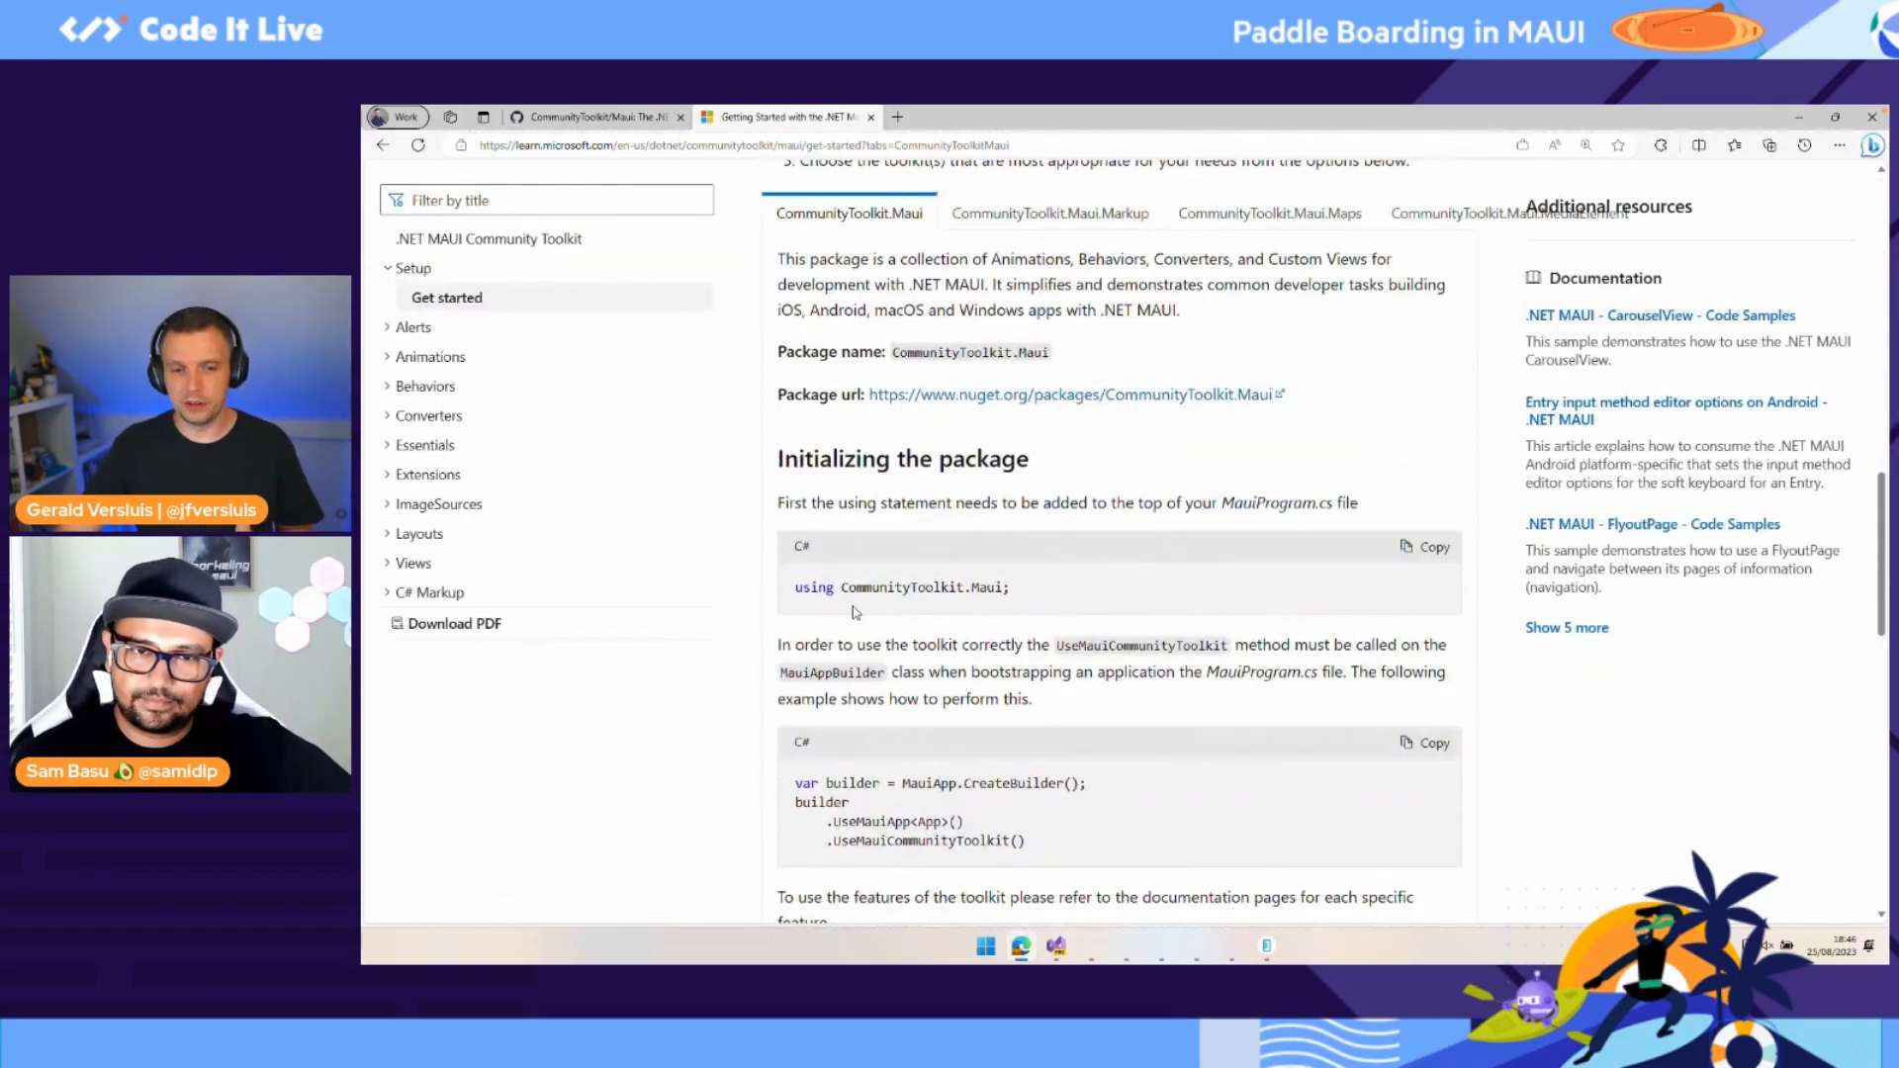
scroll("down", 3)
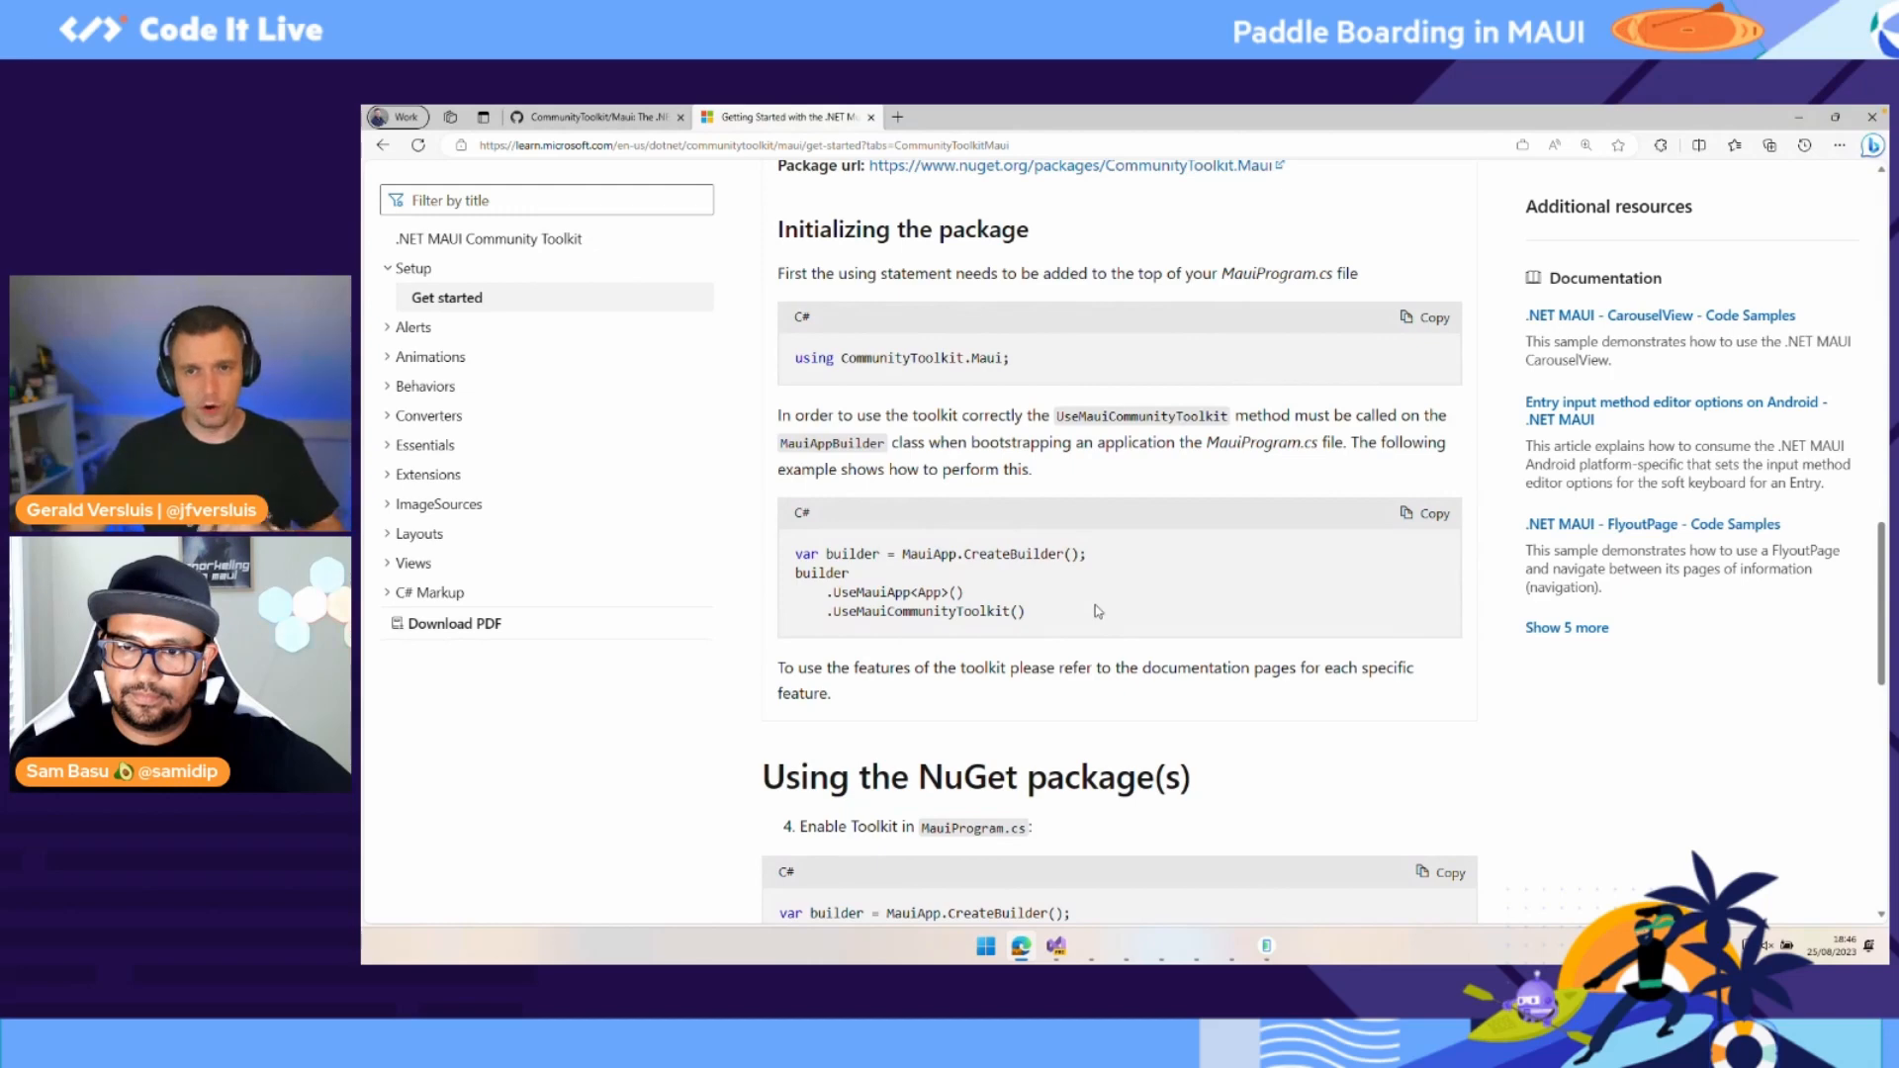
scroll("down", 3)
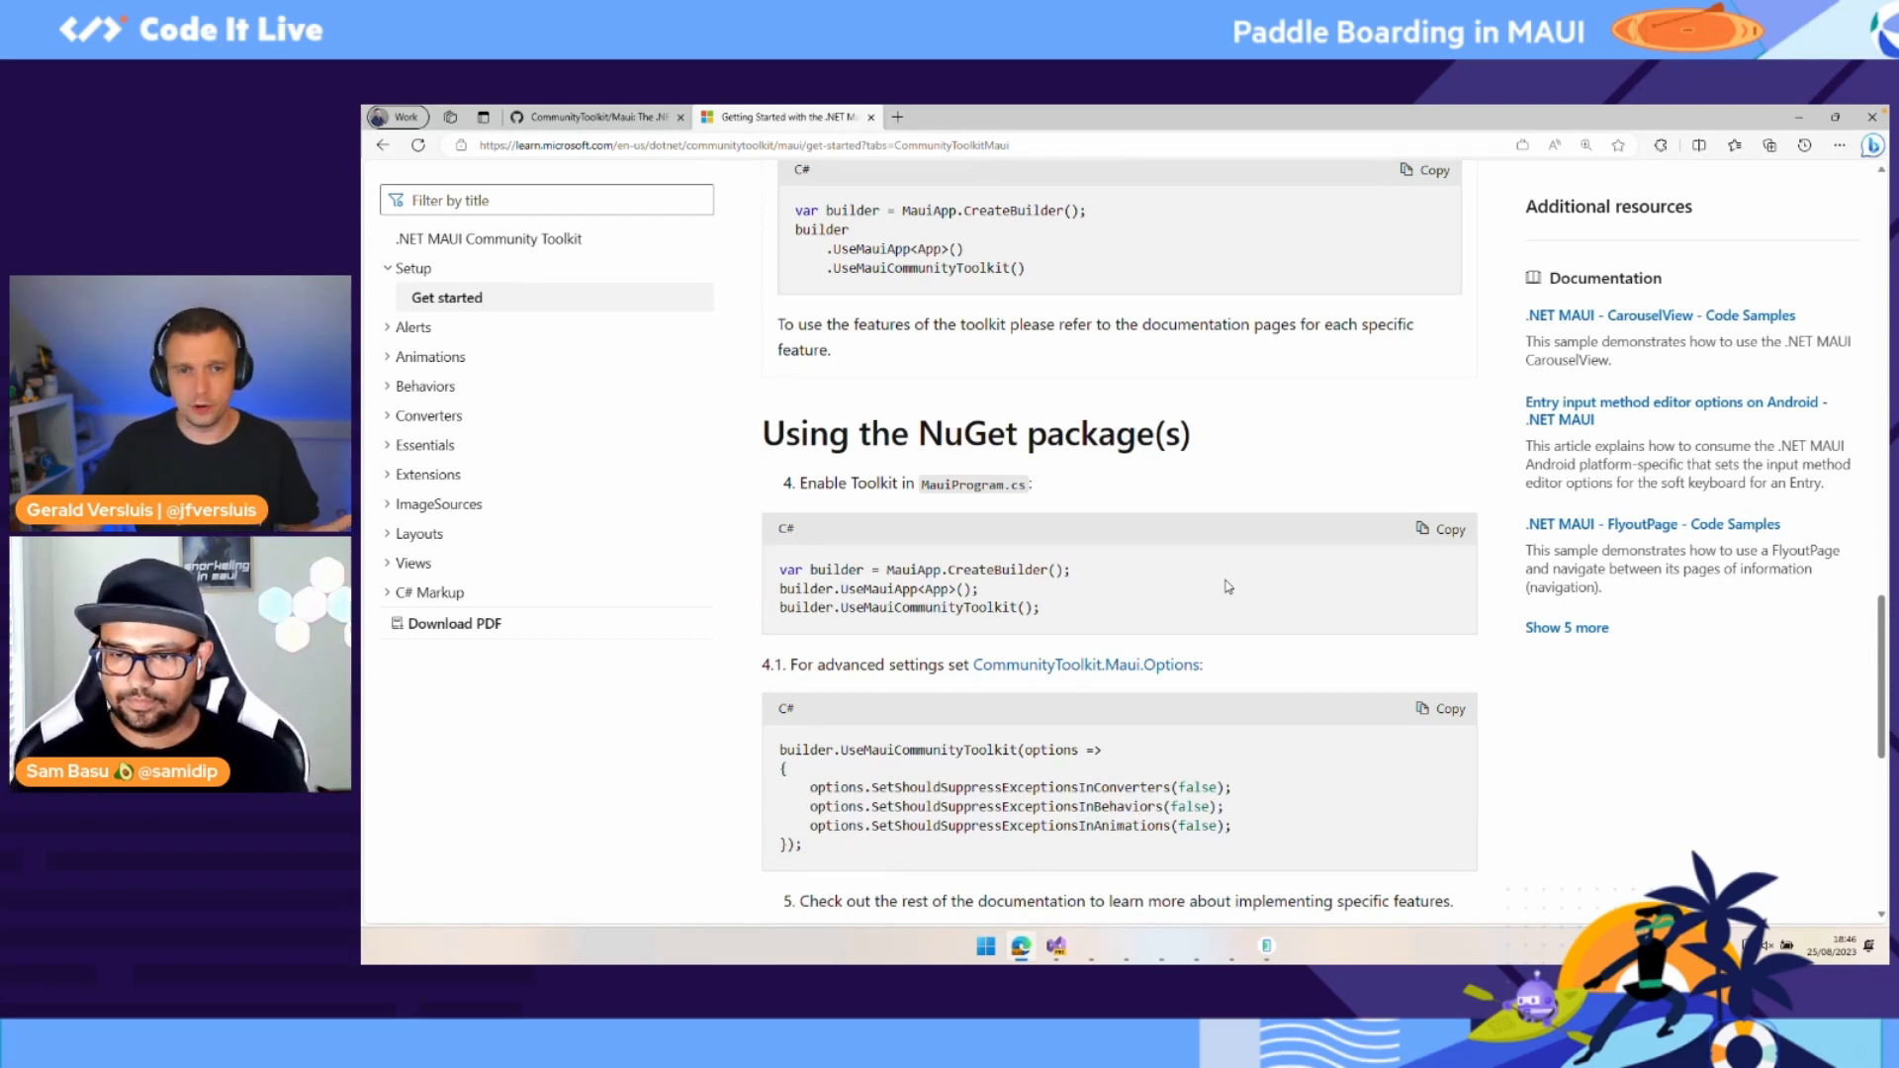
mouse_move(1251, 578)
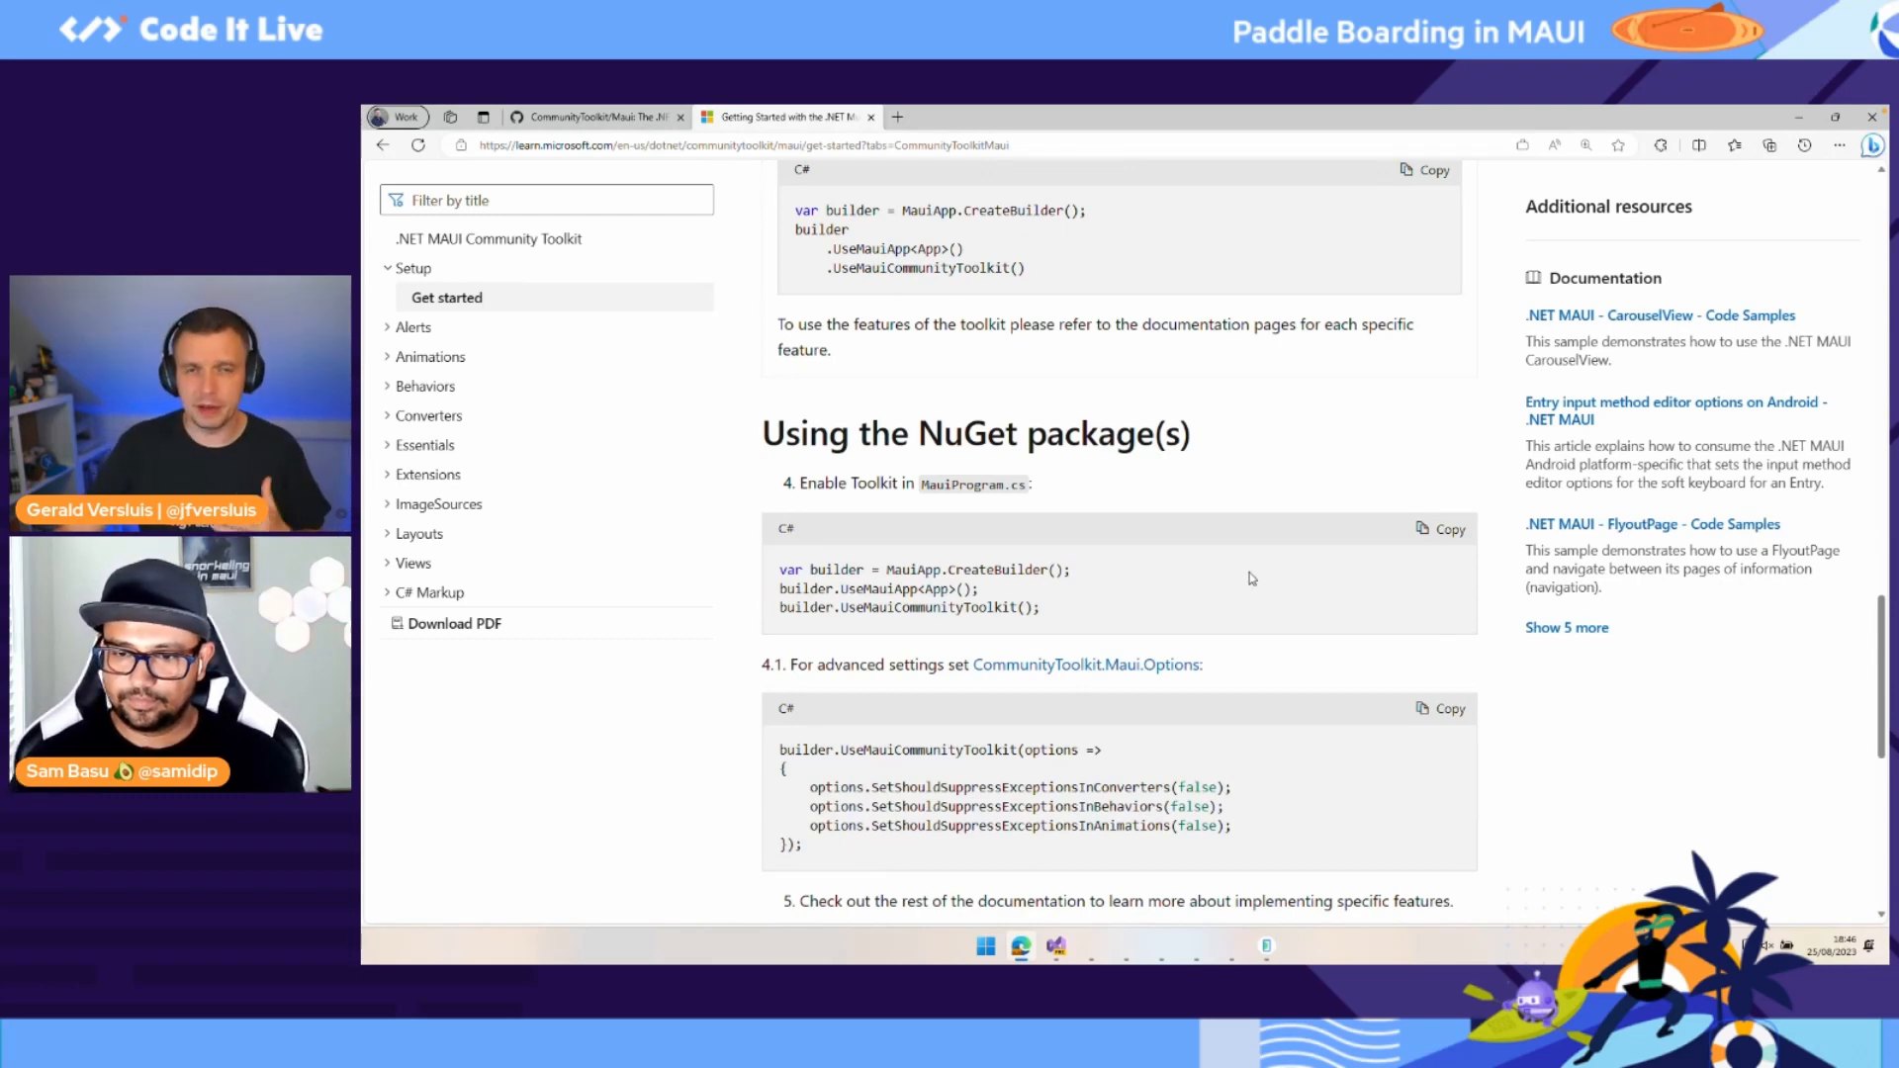
mouse_move(1250, 580)
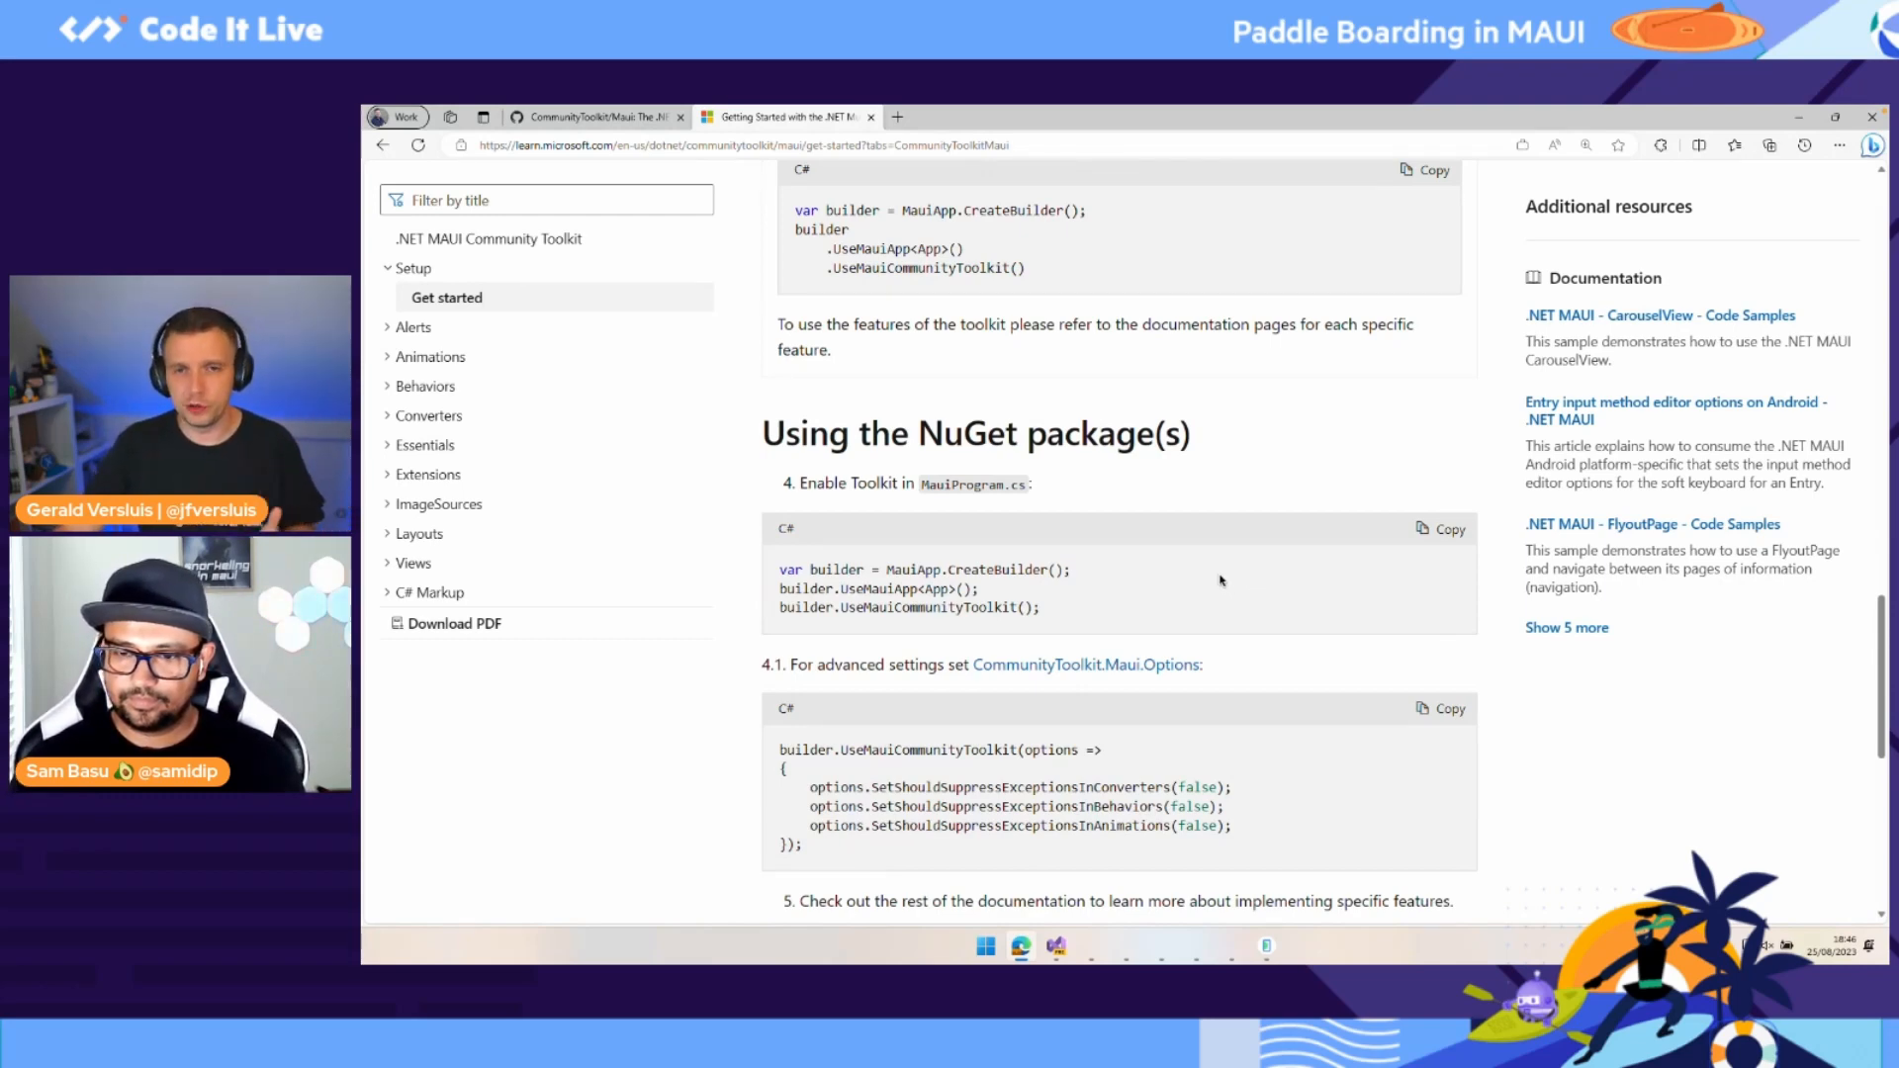
scroll("down", 3)
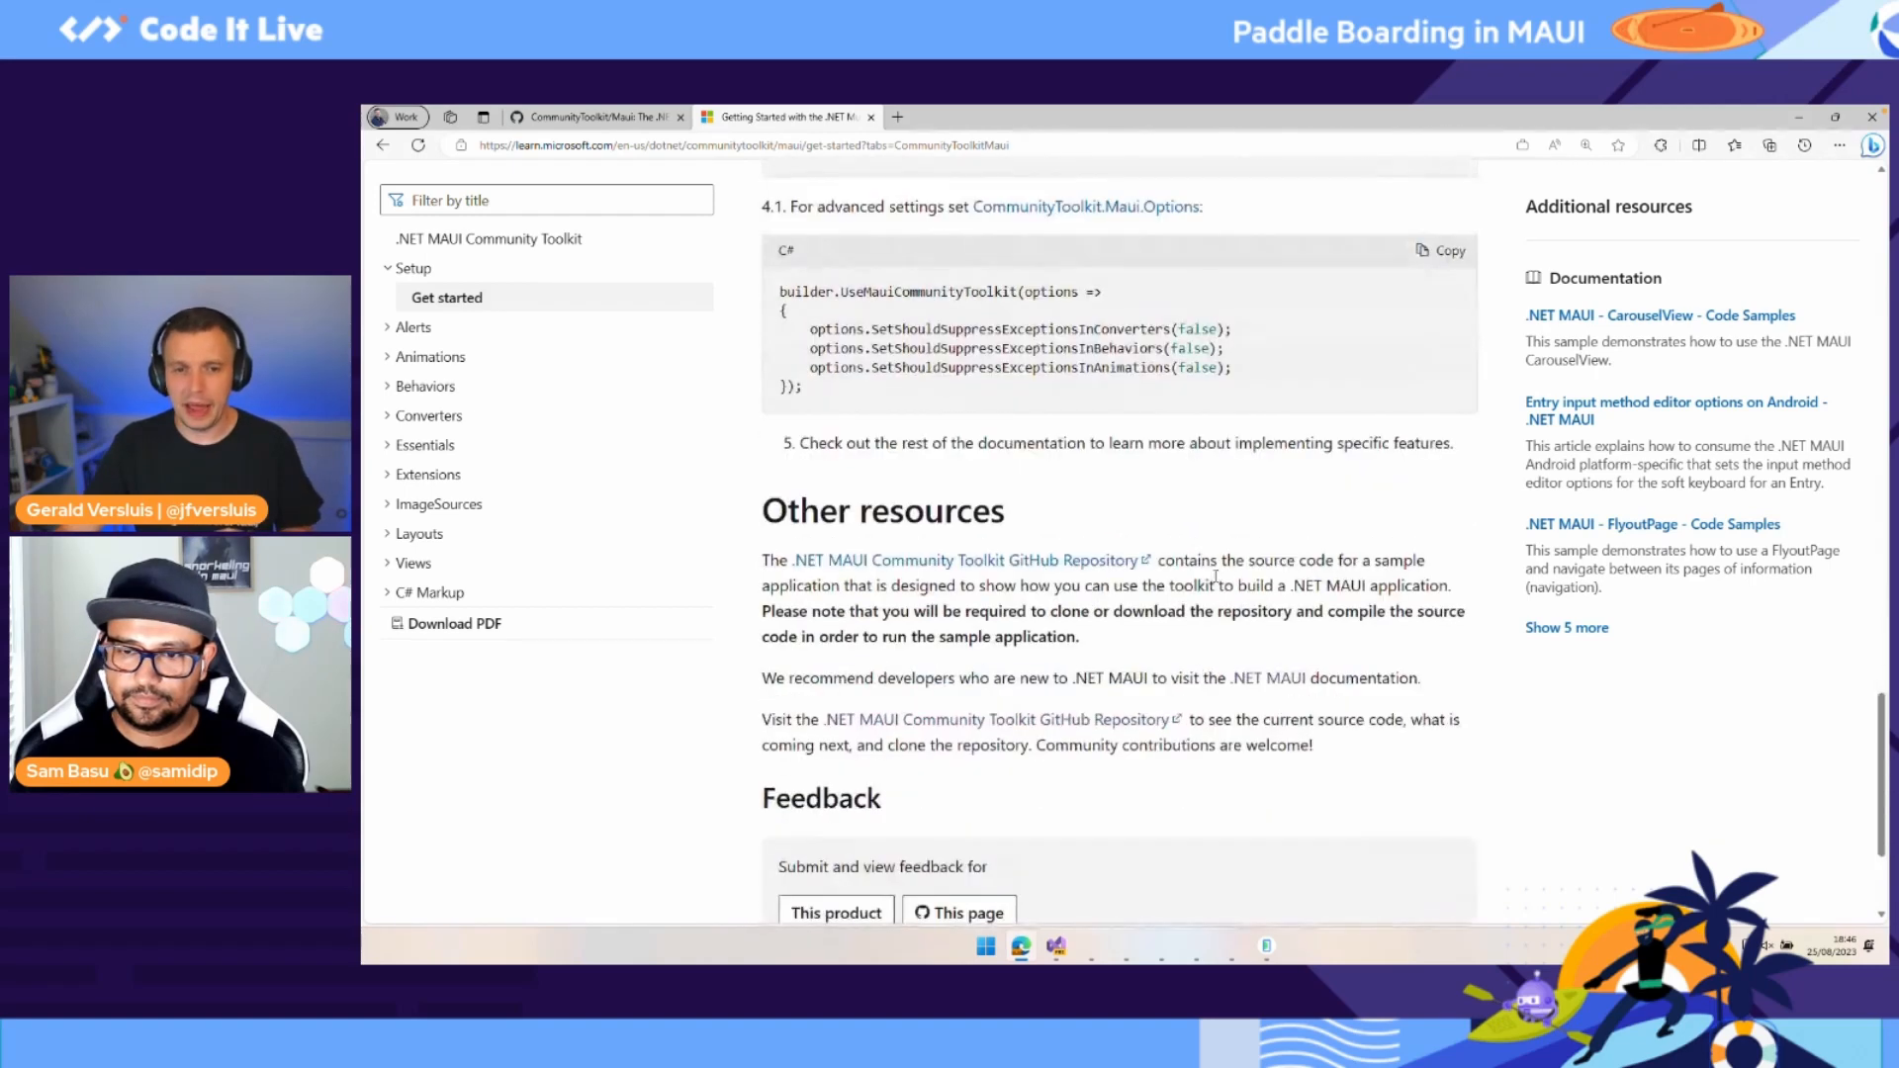
scroll("up", 3)
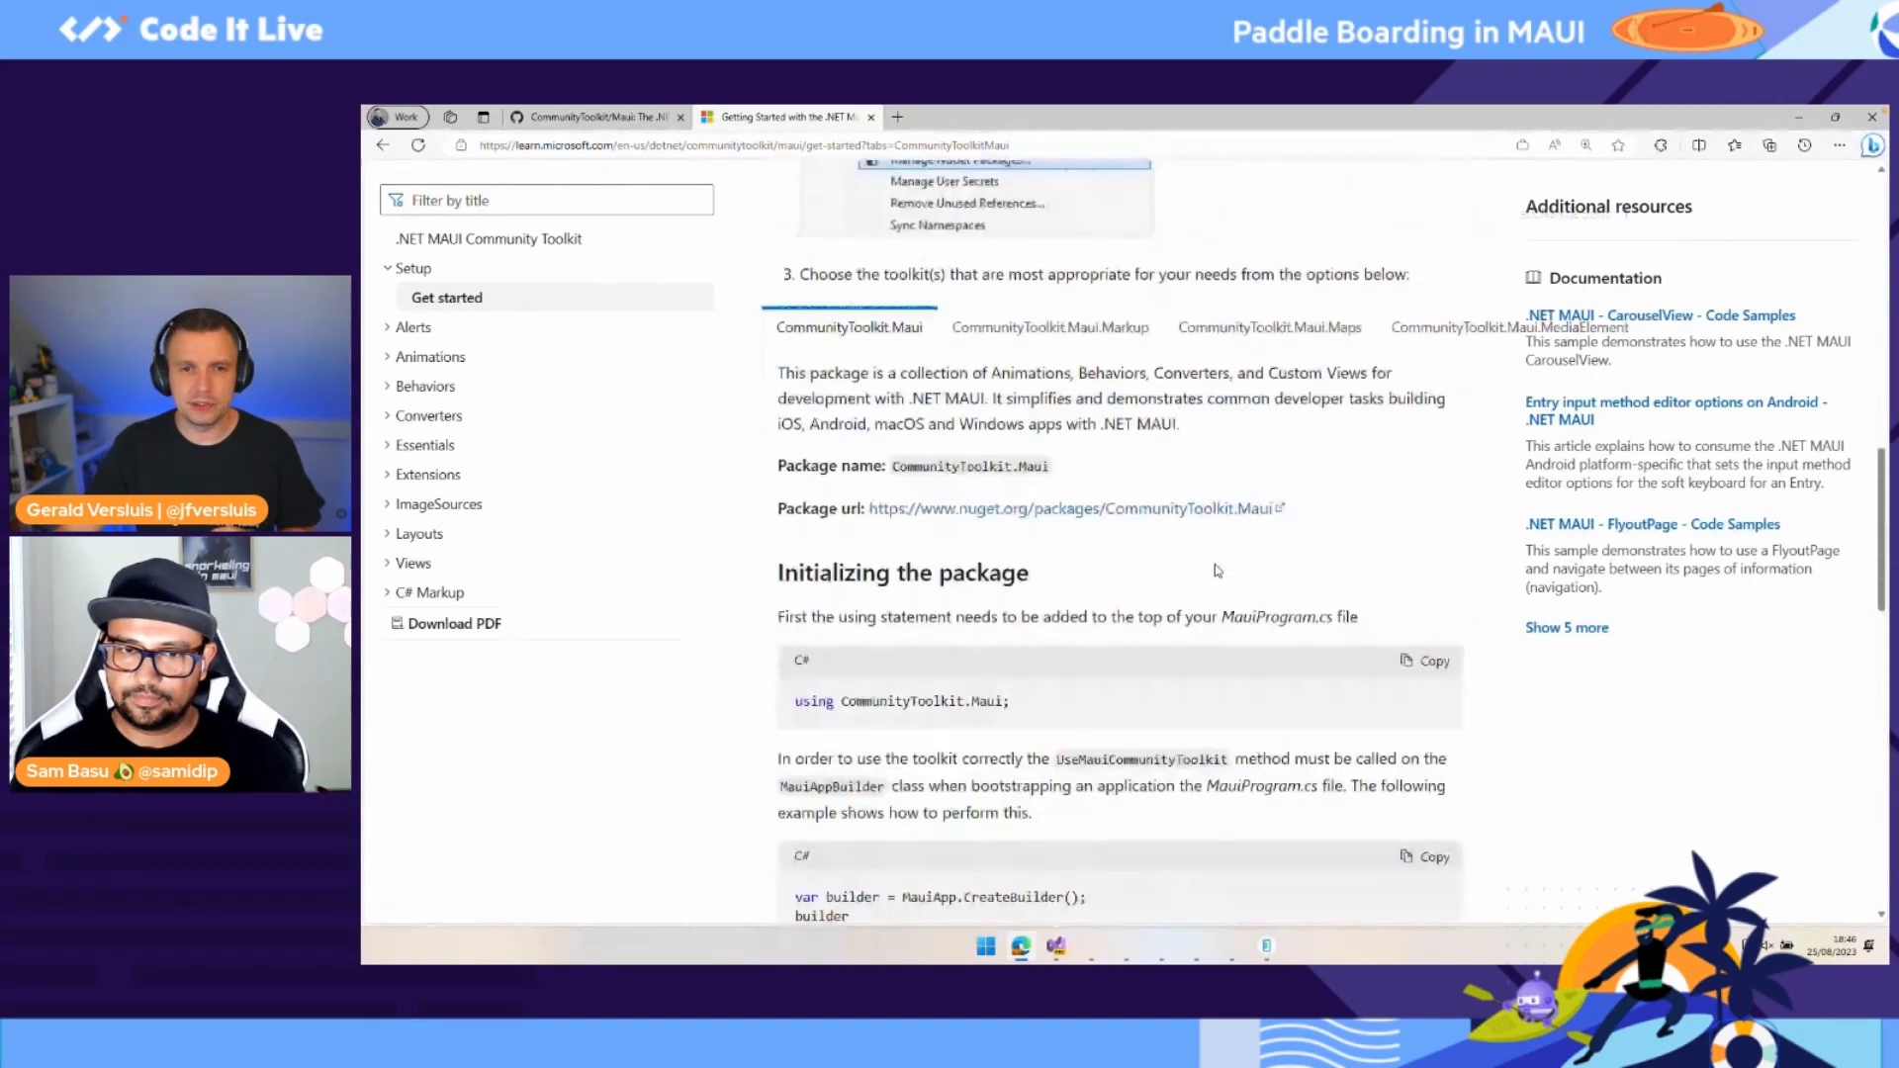
mouse_move(1268, 327)
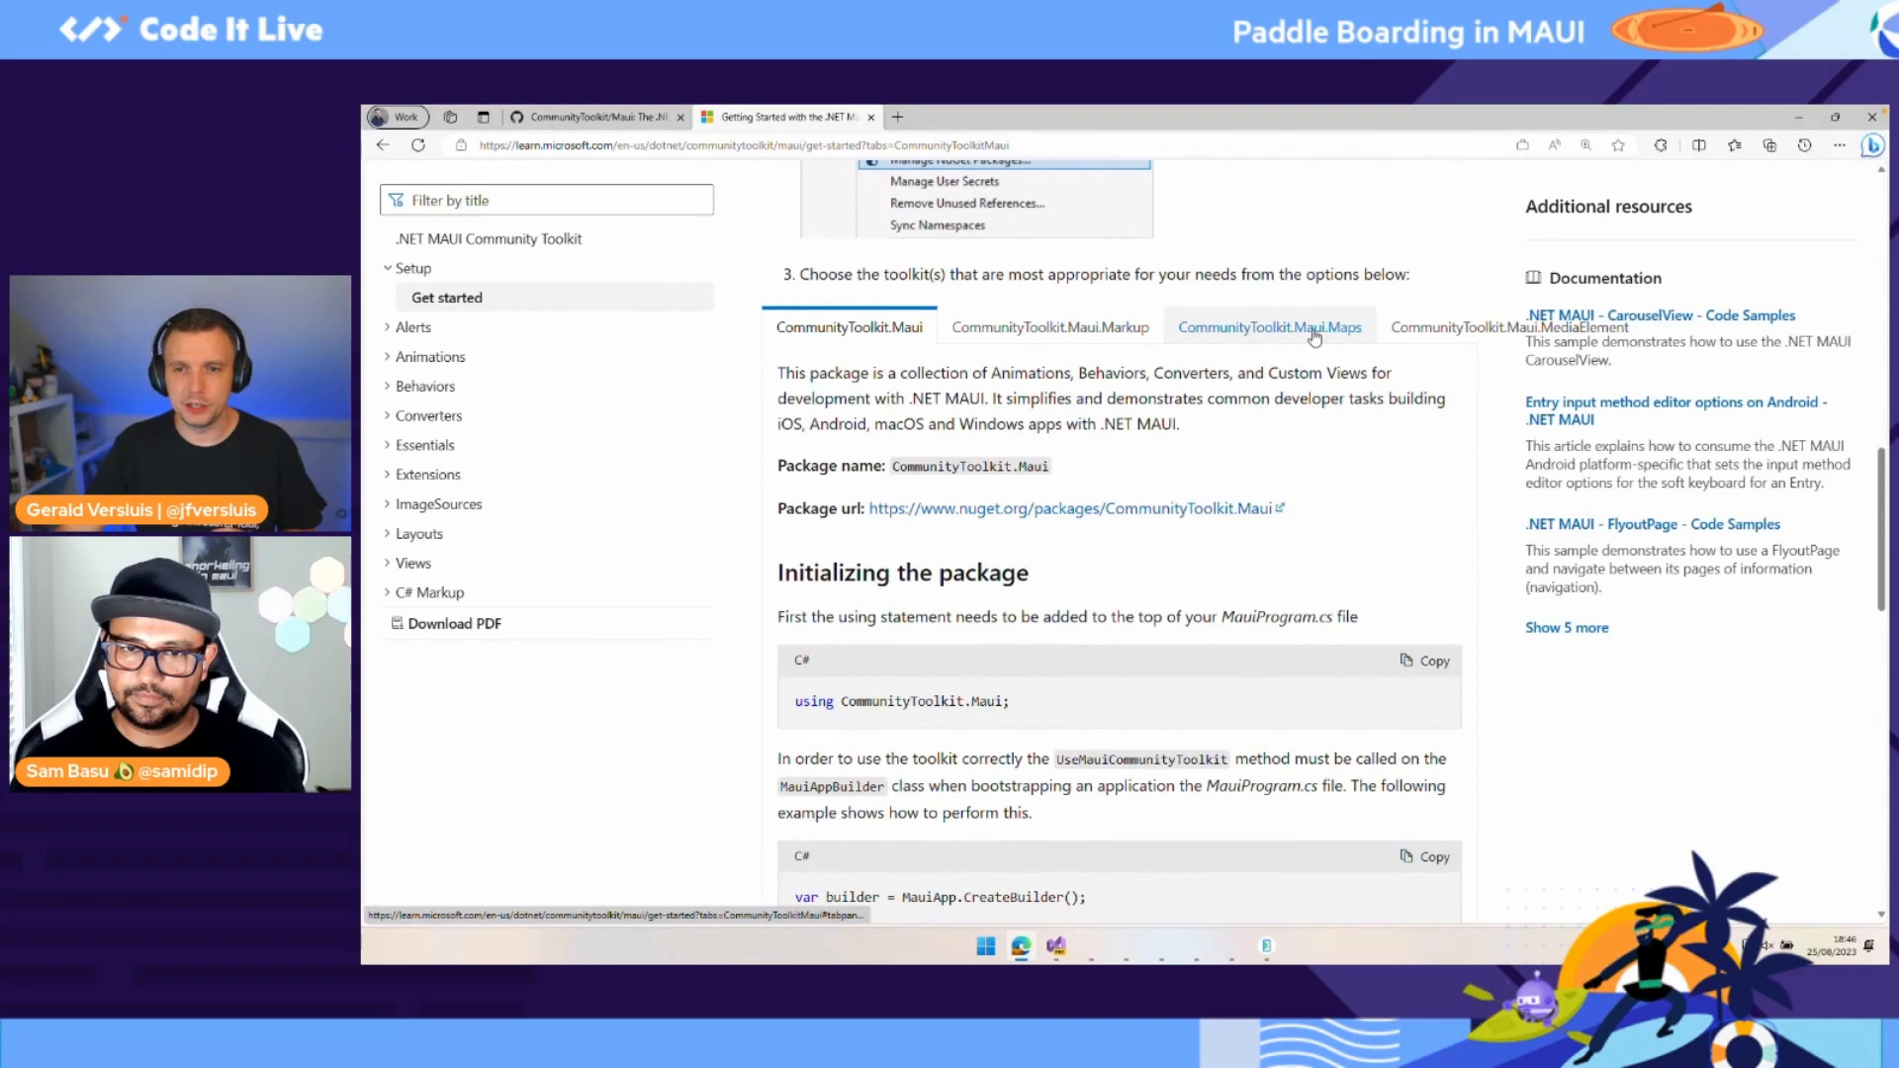
Step: Show the CommunityToolkit.Maui.Maps option with its Initializing the package section
left_click(1270, 327)
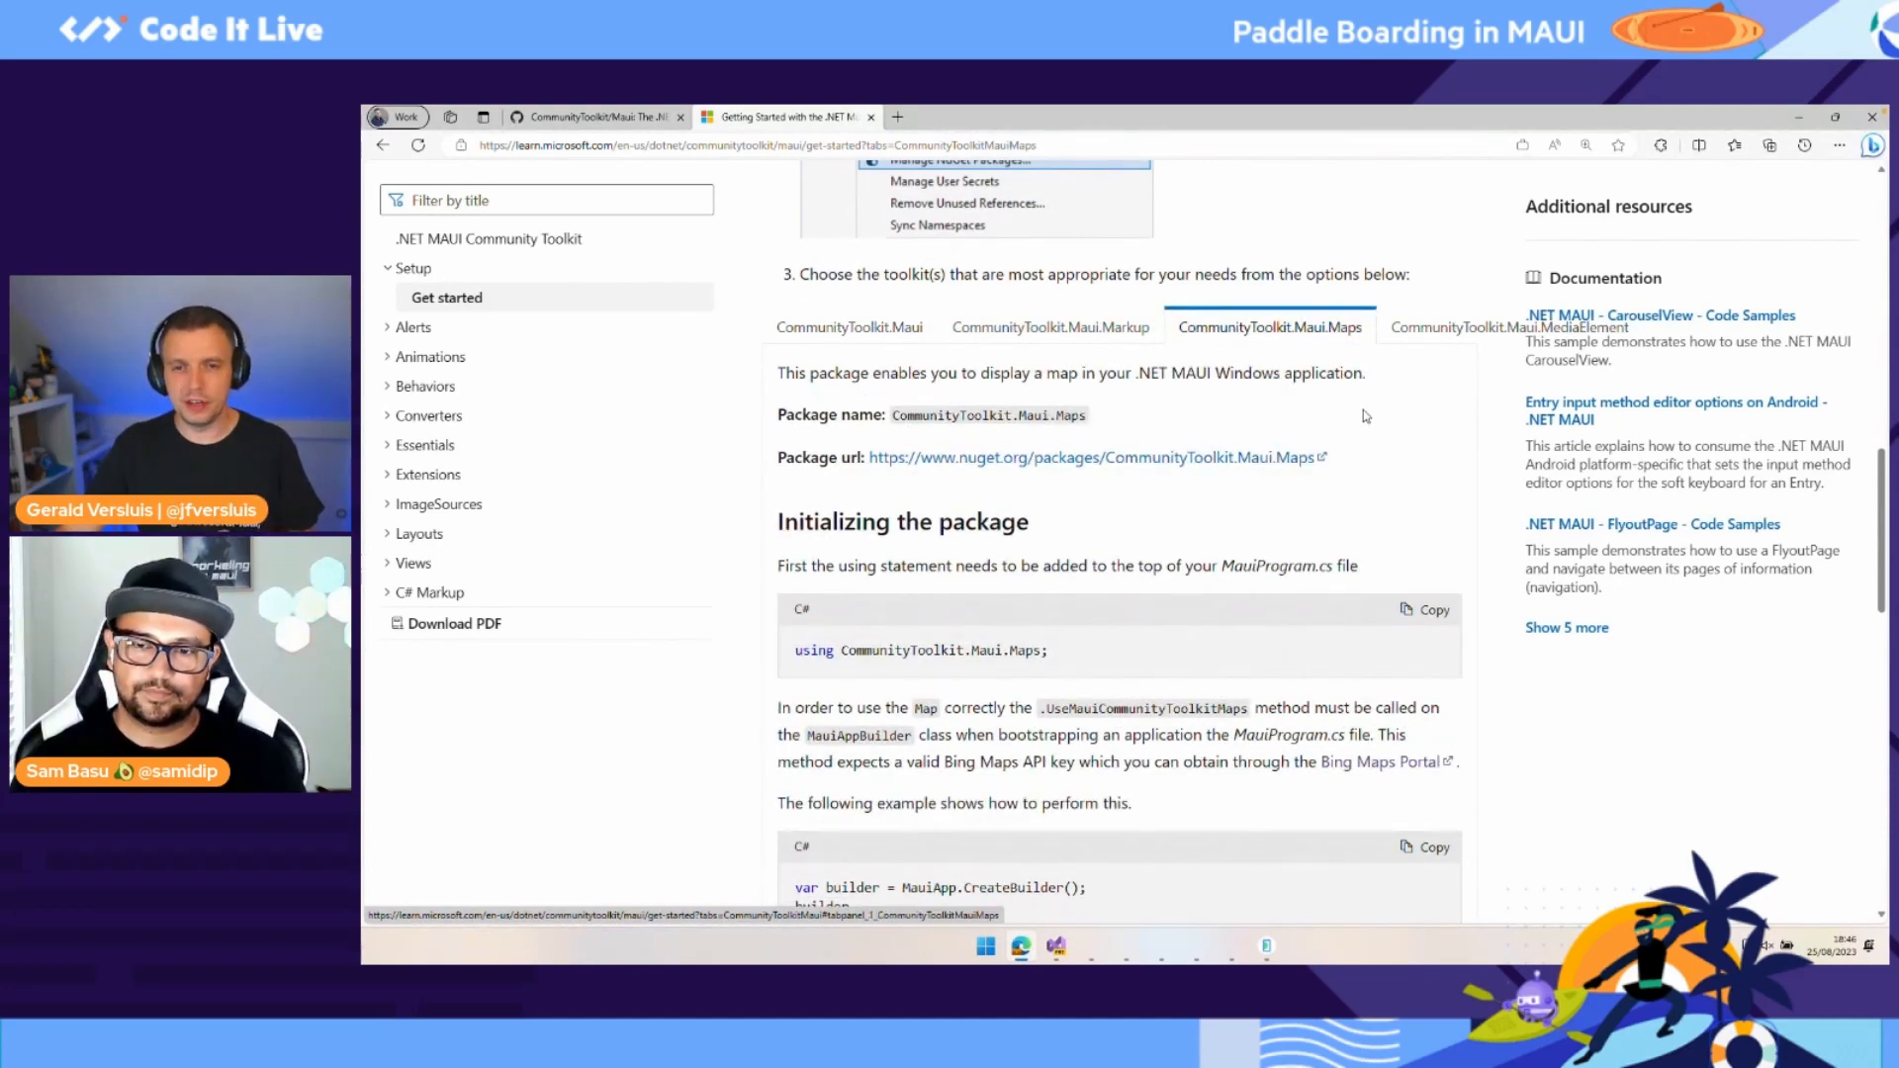
scroll("down", 3)
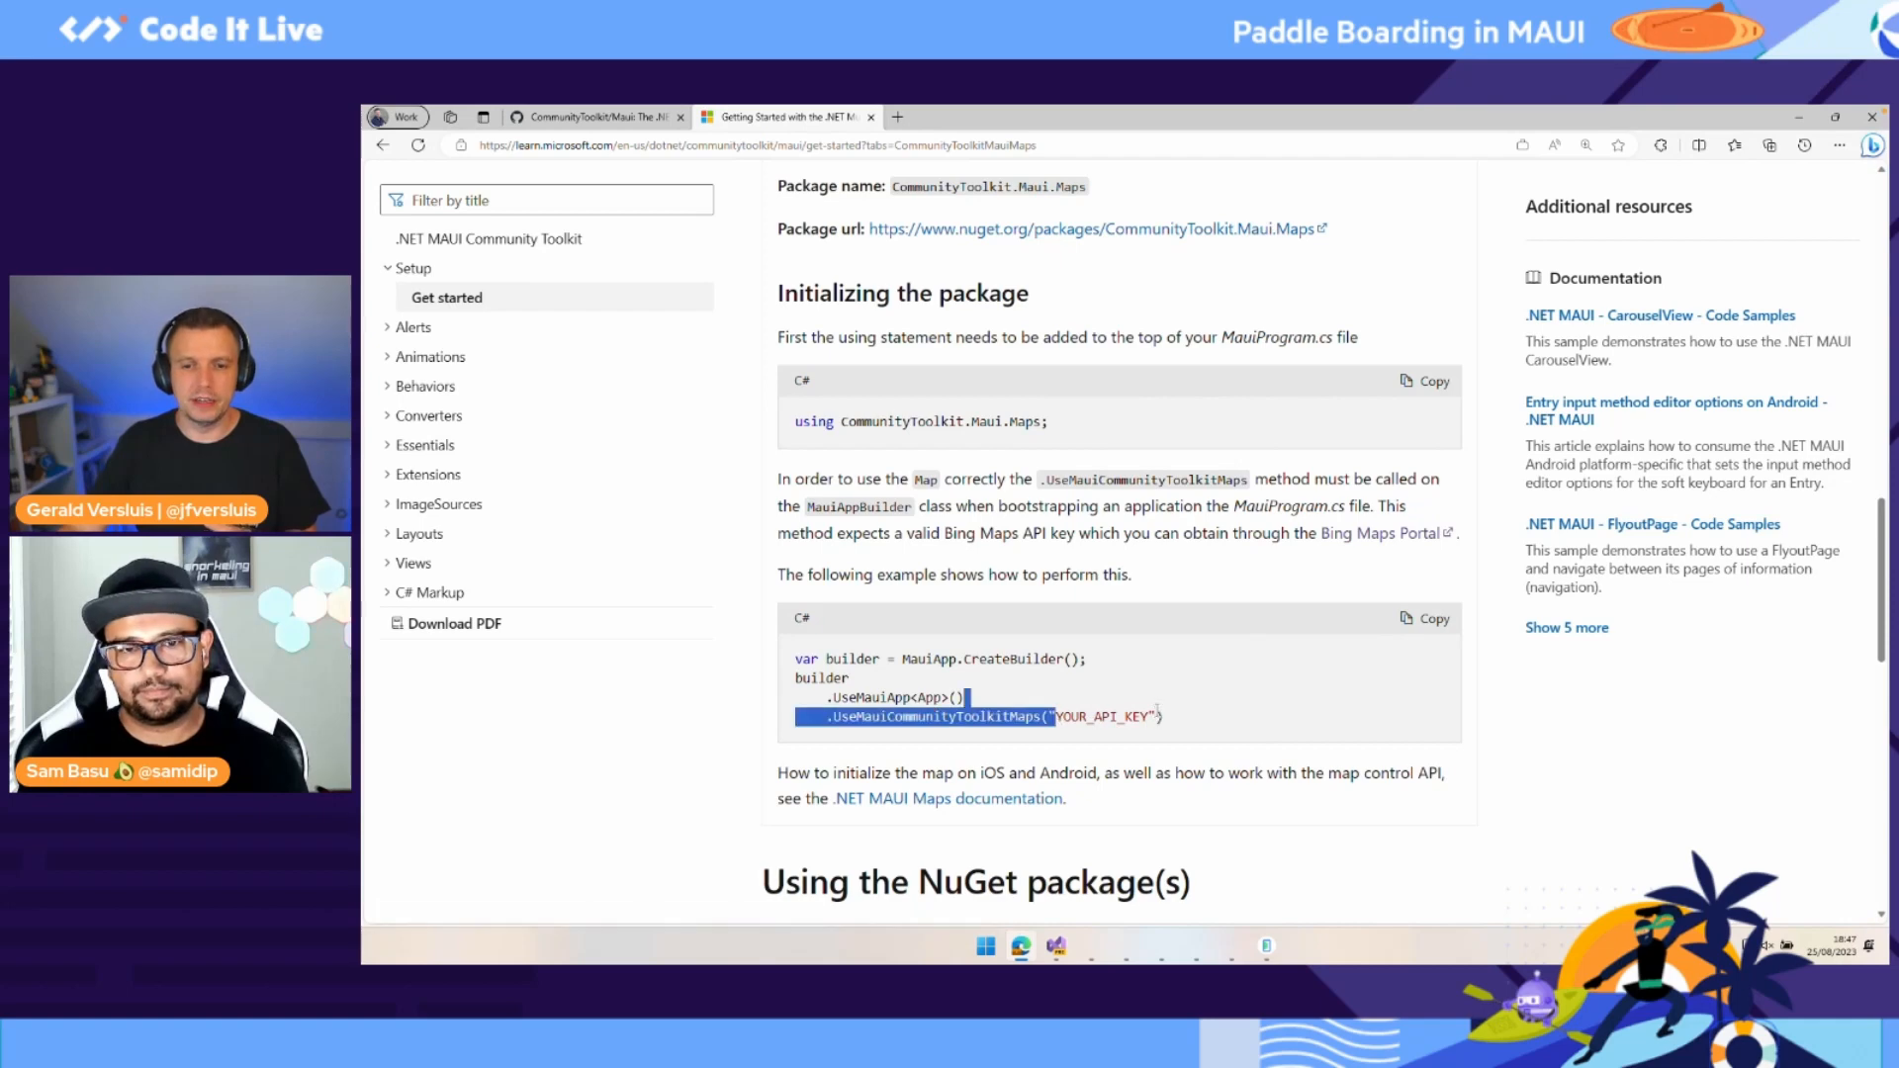
left_click(1284, 714)
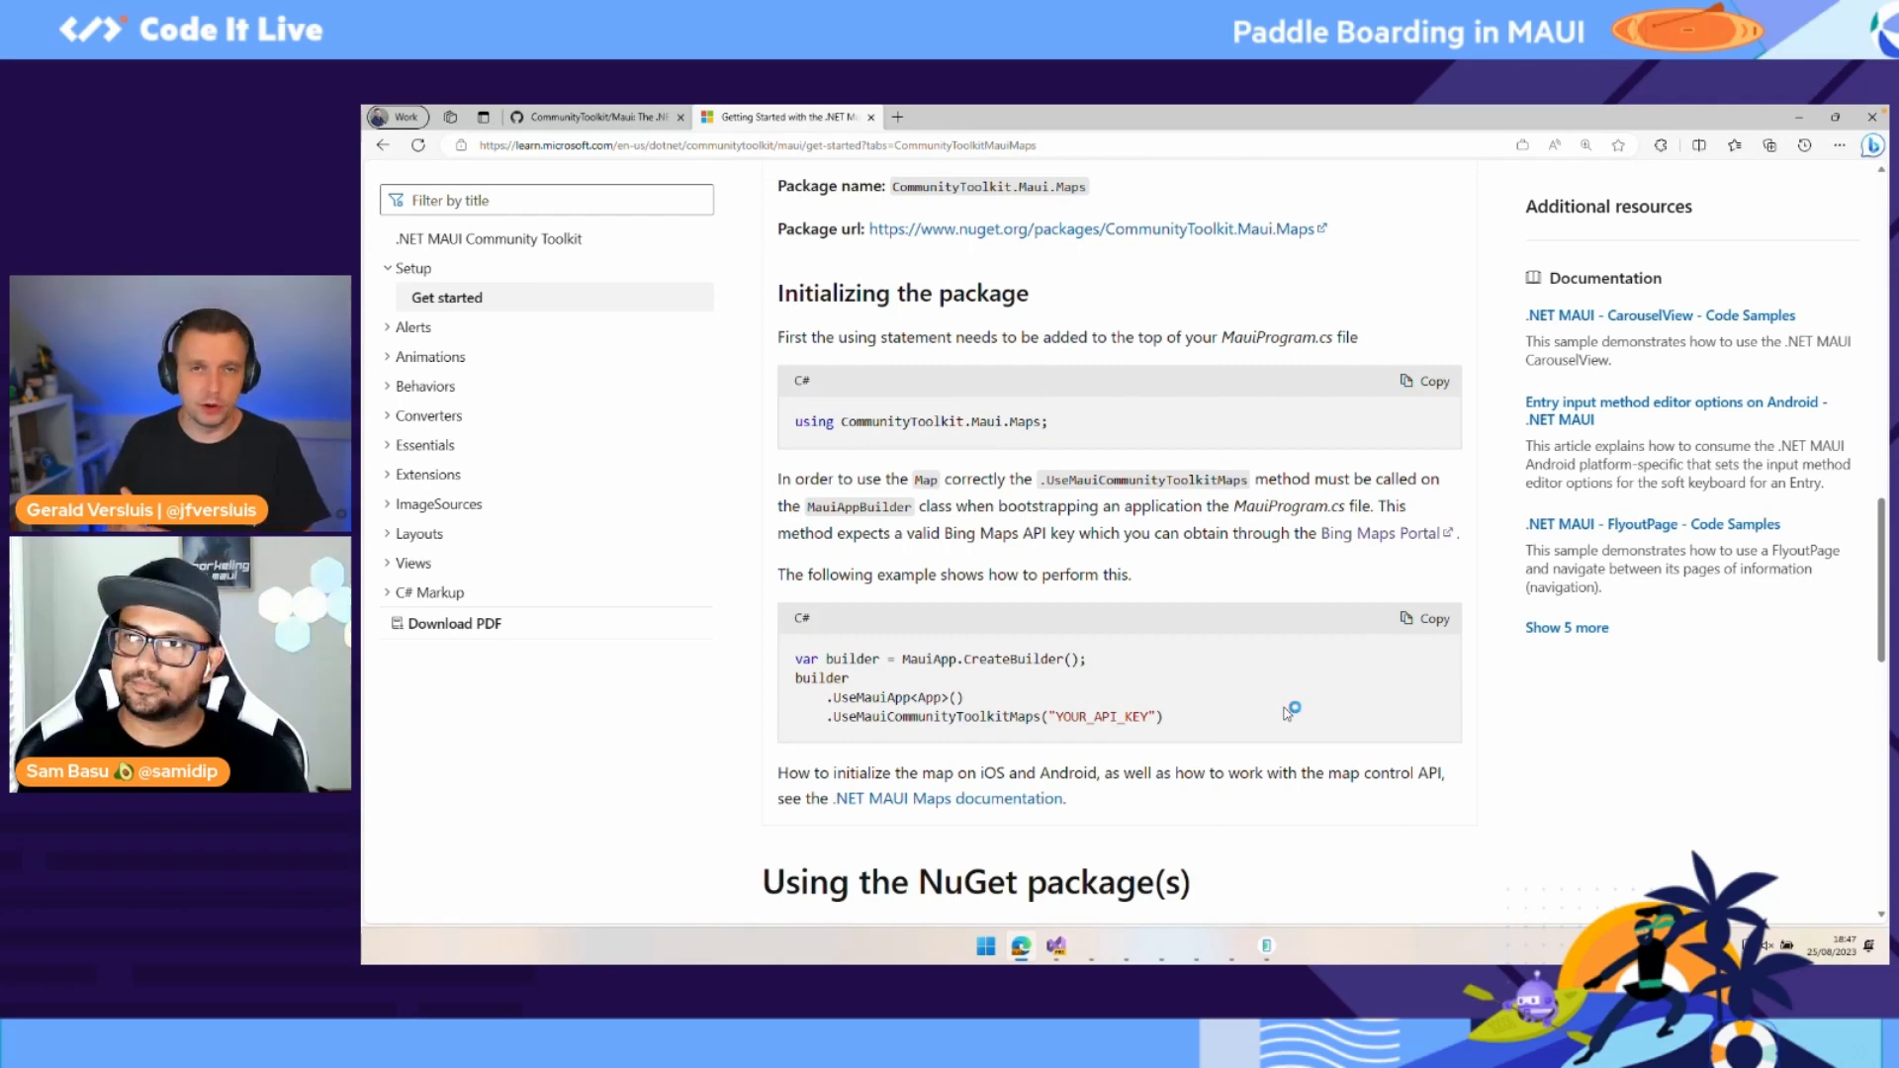
mouse_move(1286, 714)
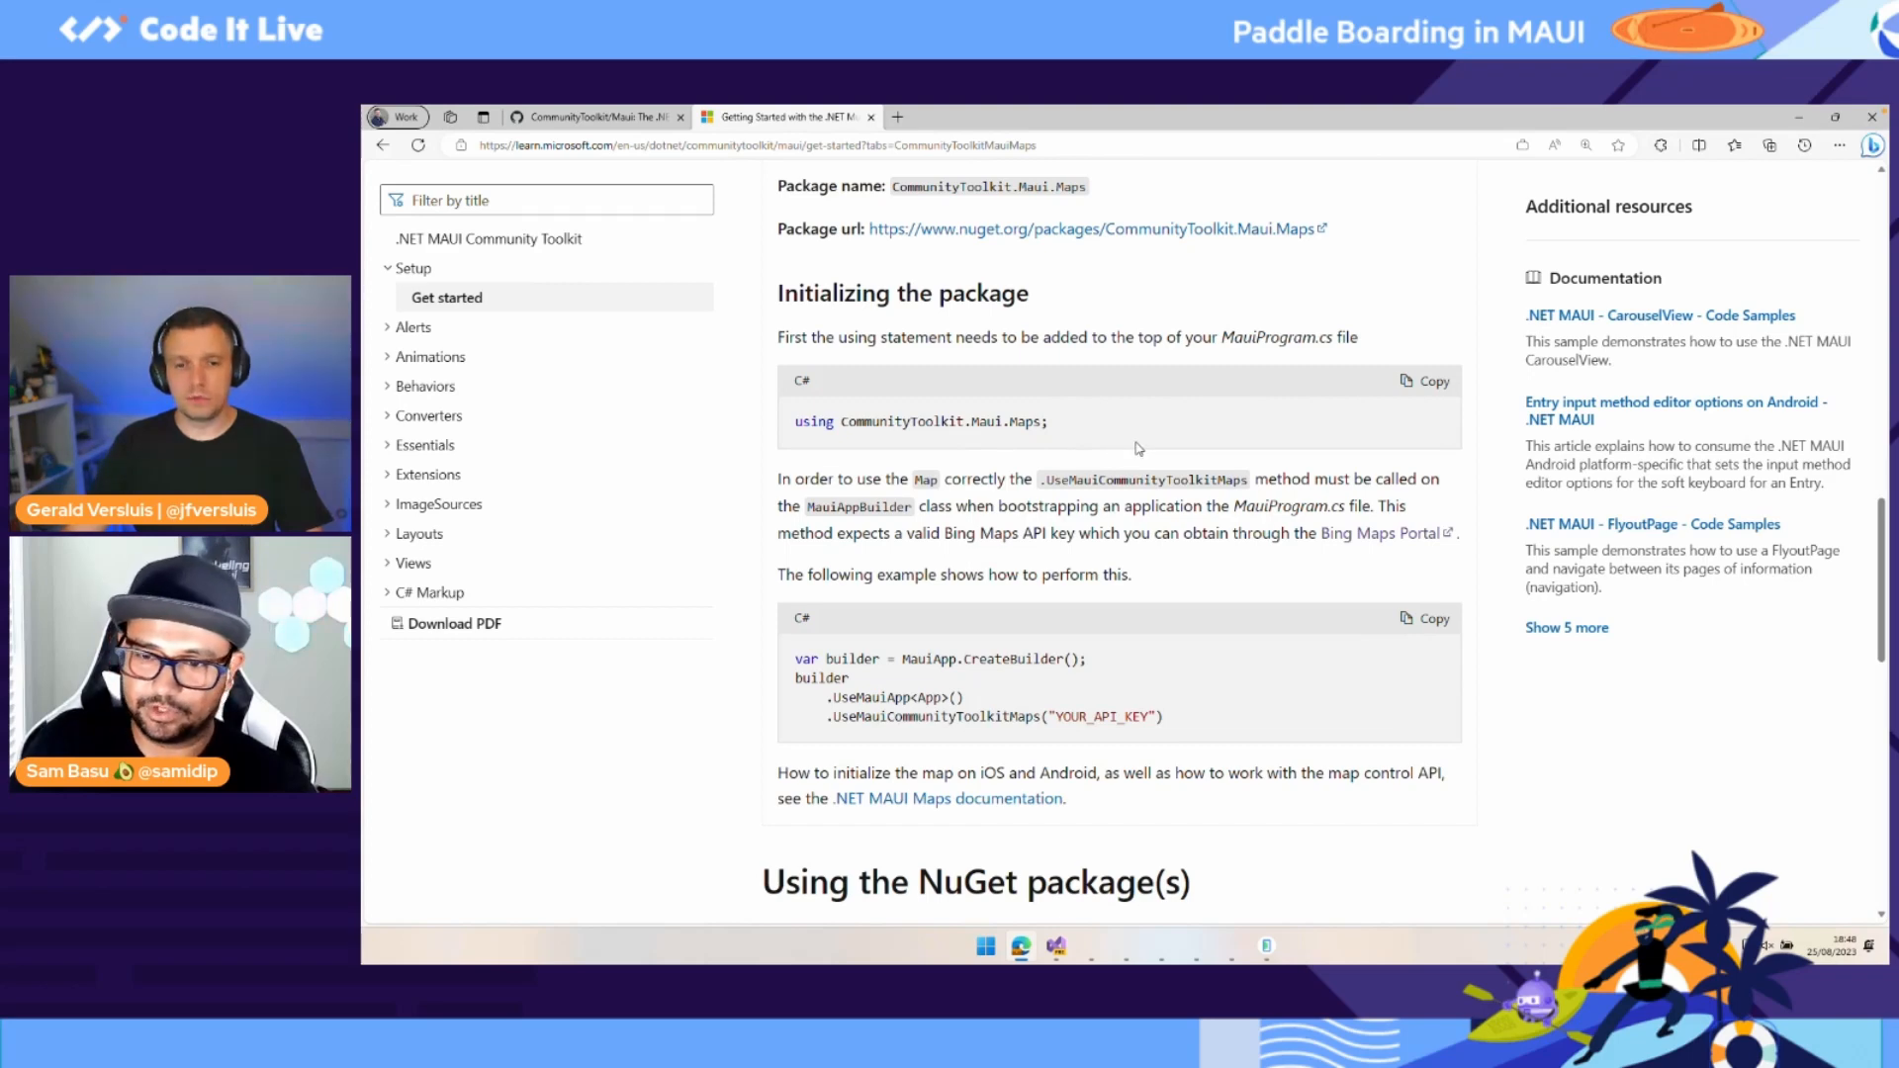
mouse_move(1135, 449)
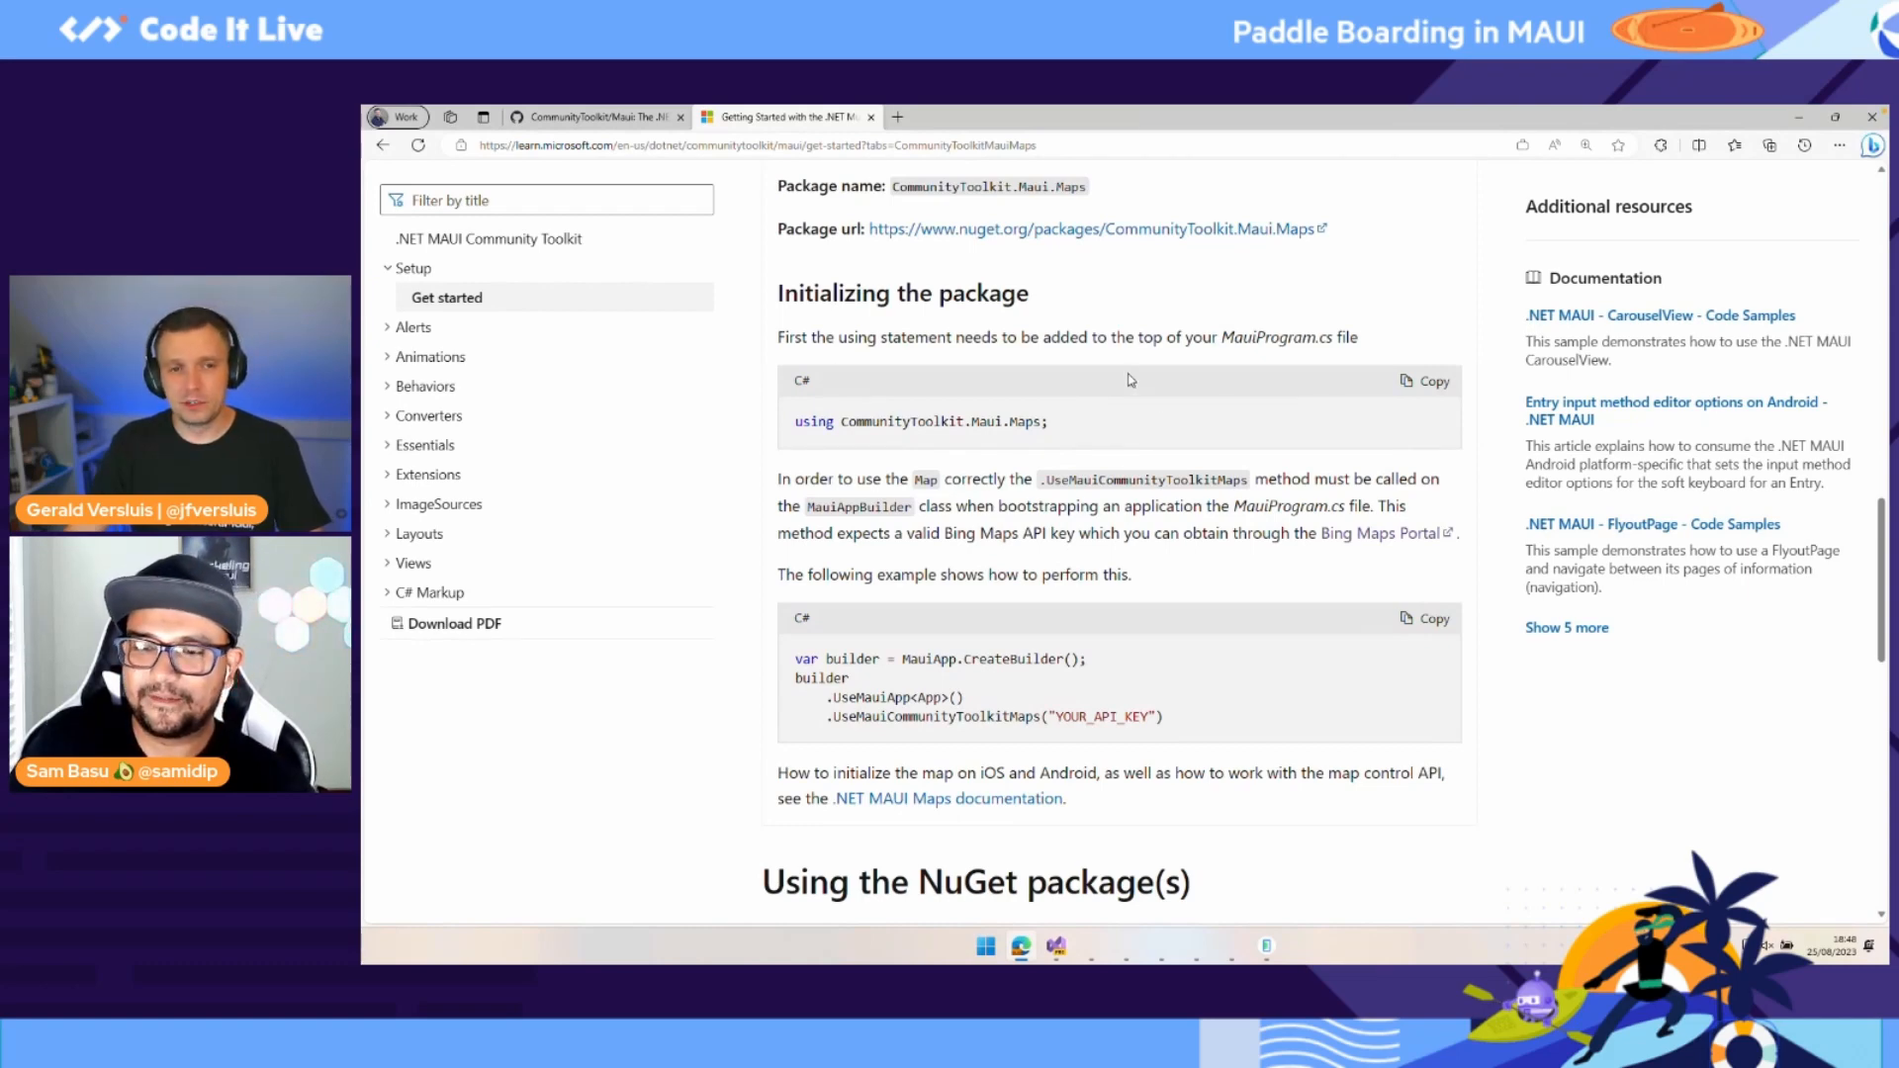
Step: Expand Alerts, Behaviors and Converters in the contents tree and browse the converter list
left_click(413, 327)
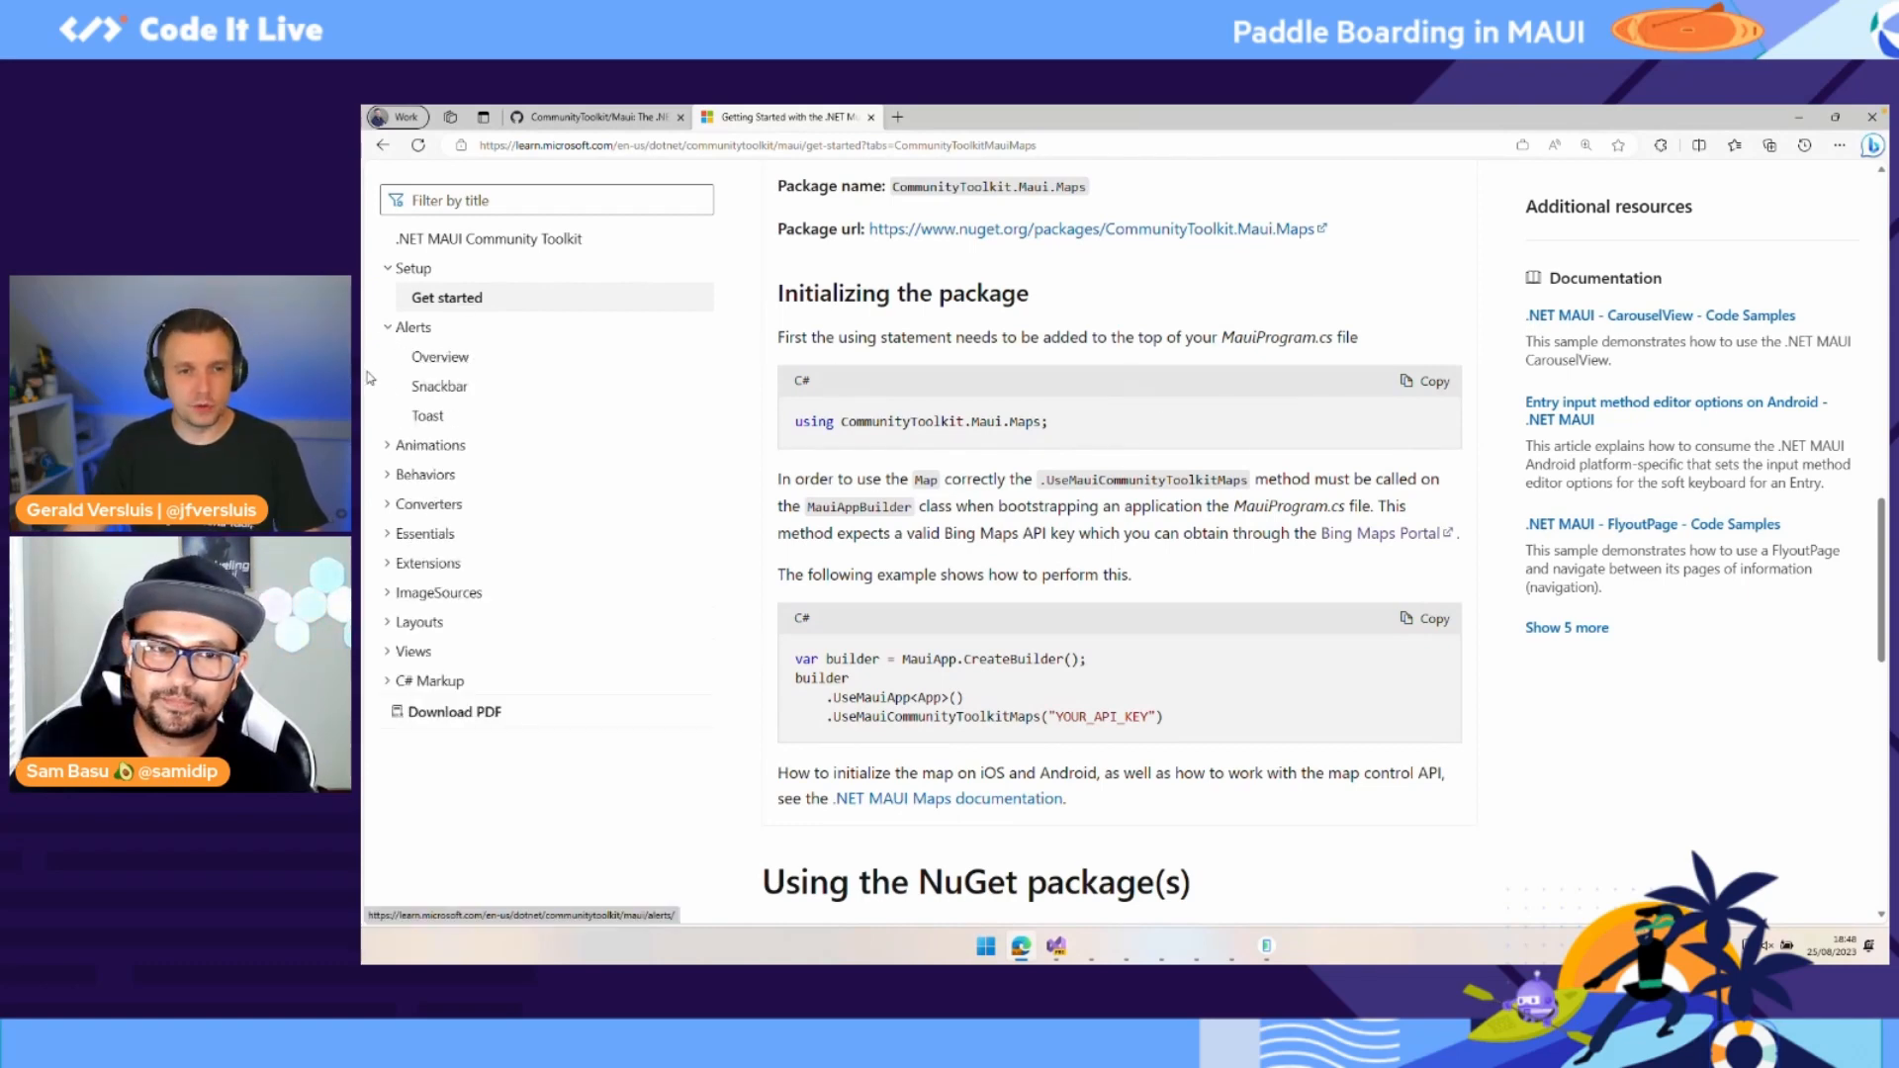
left_click(430, 445)
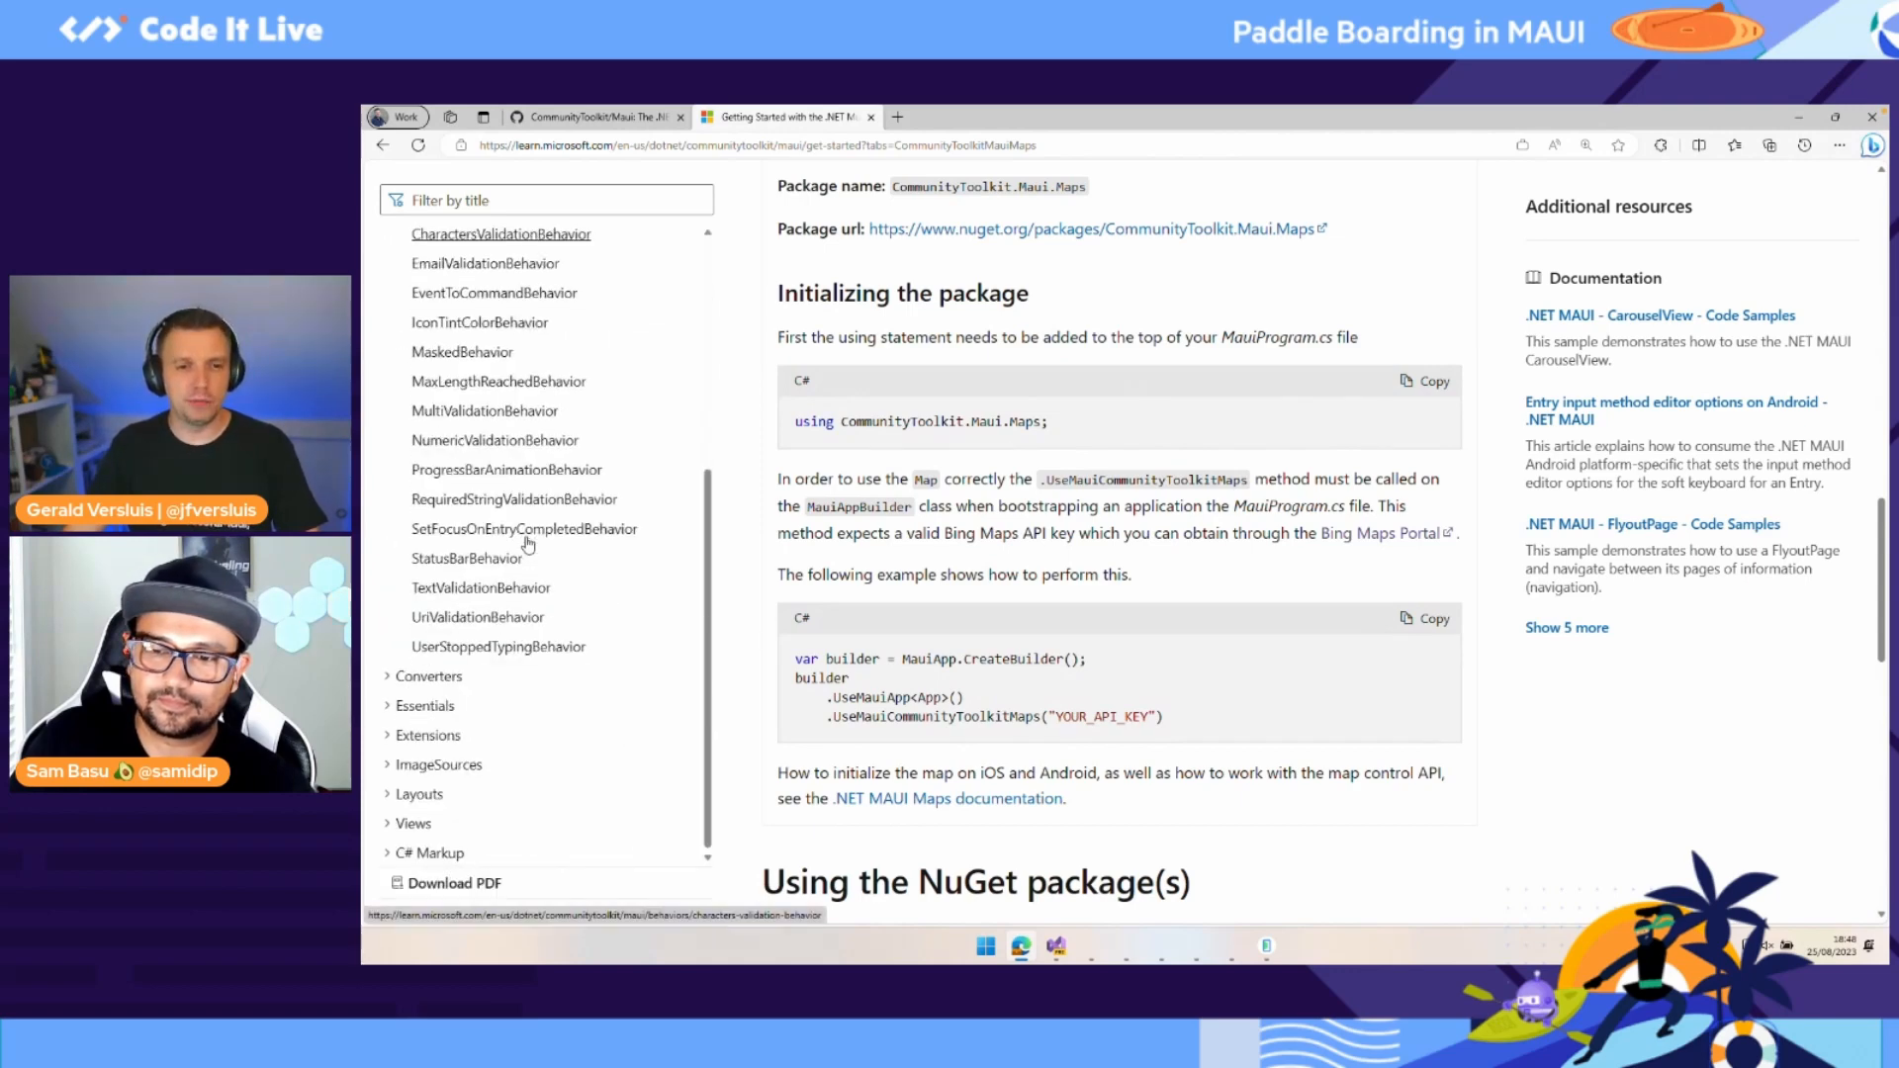
mouse_move(514, 499)
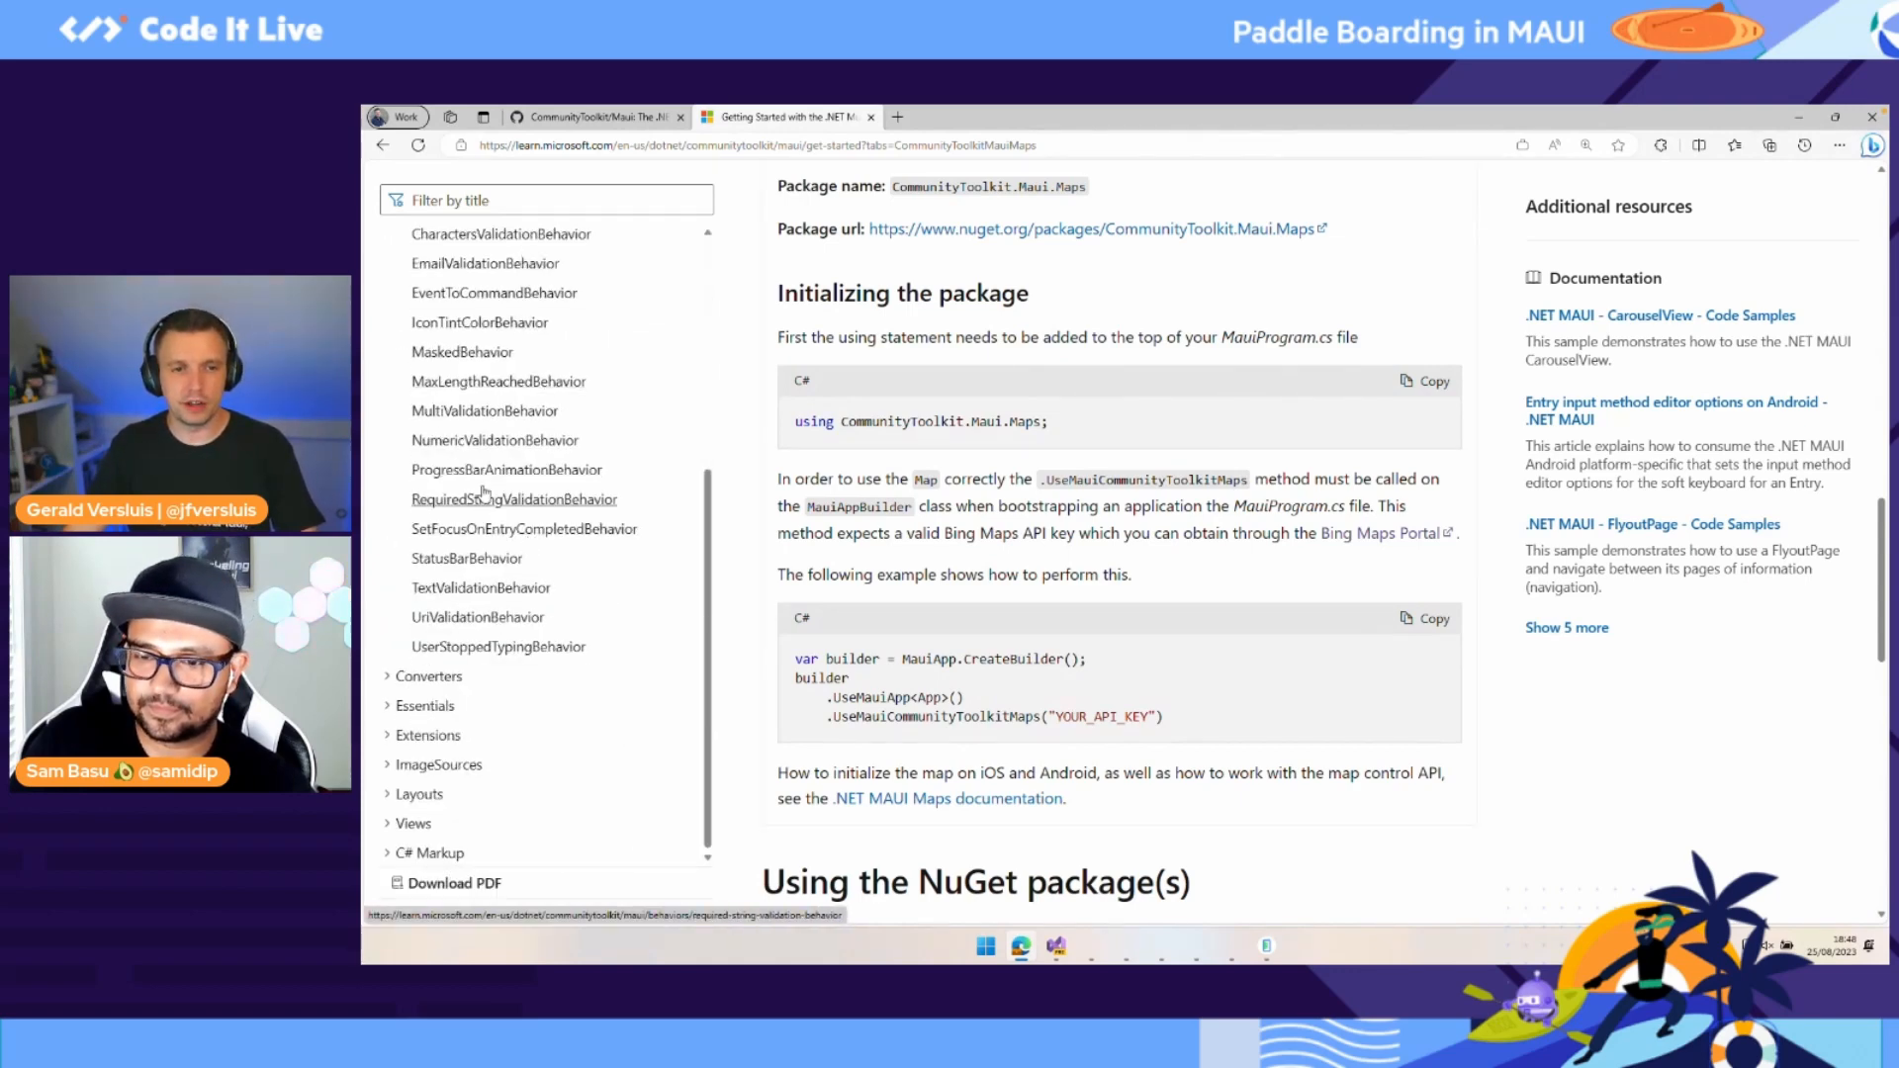
mouse_move(479, 617)
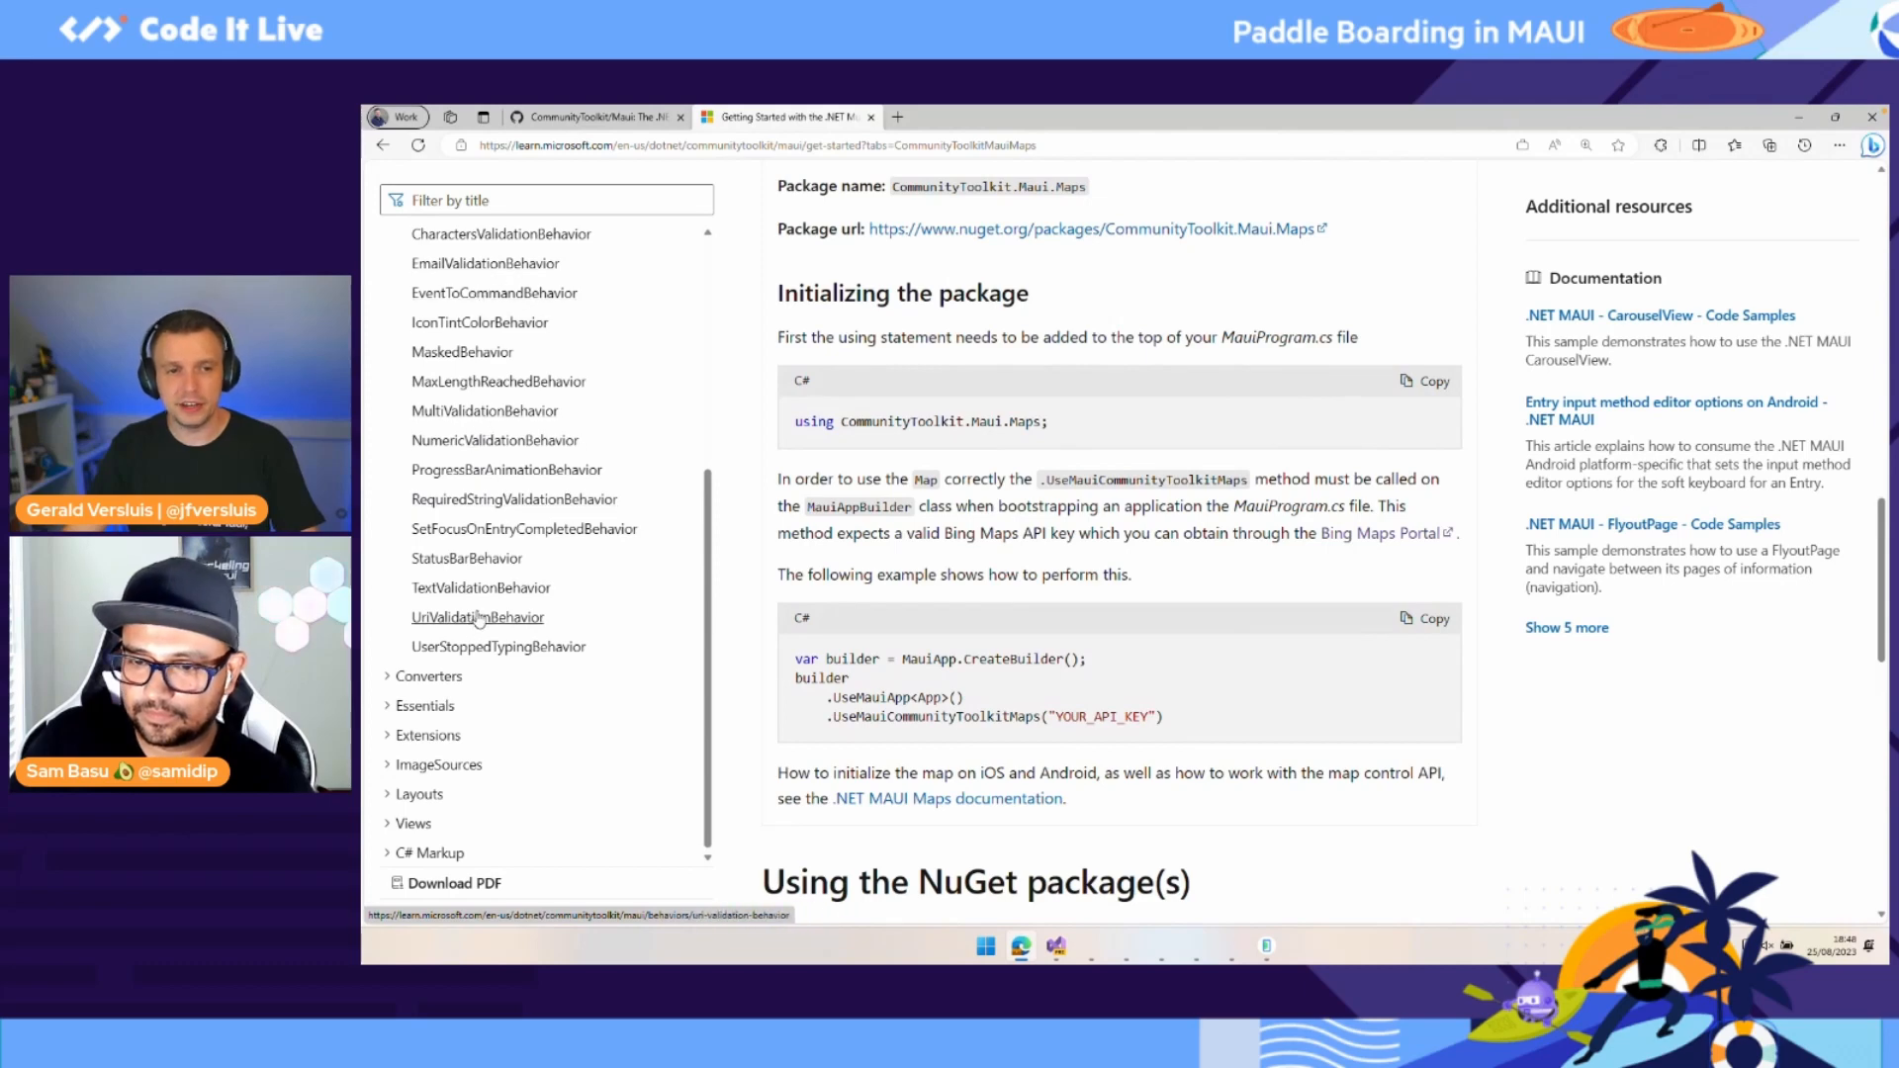
mouse_move(467, 557)
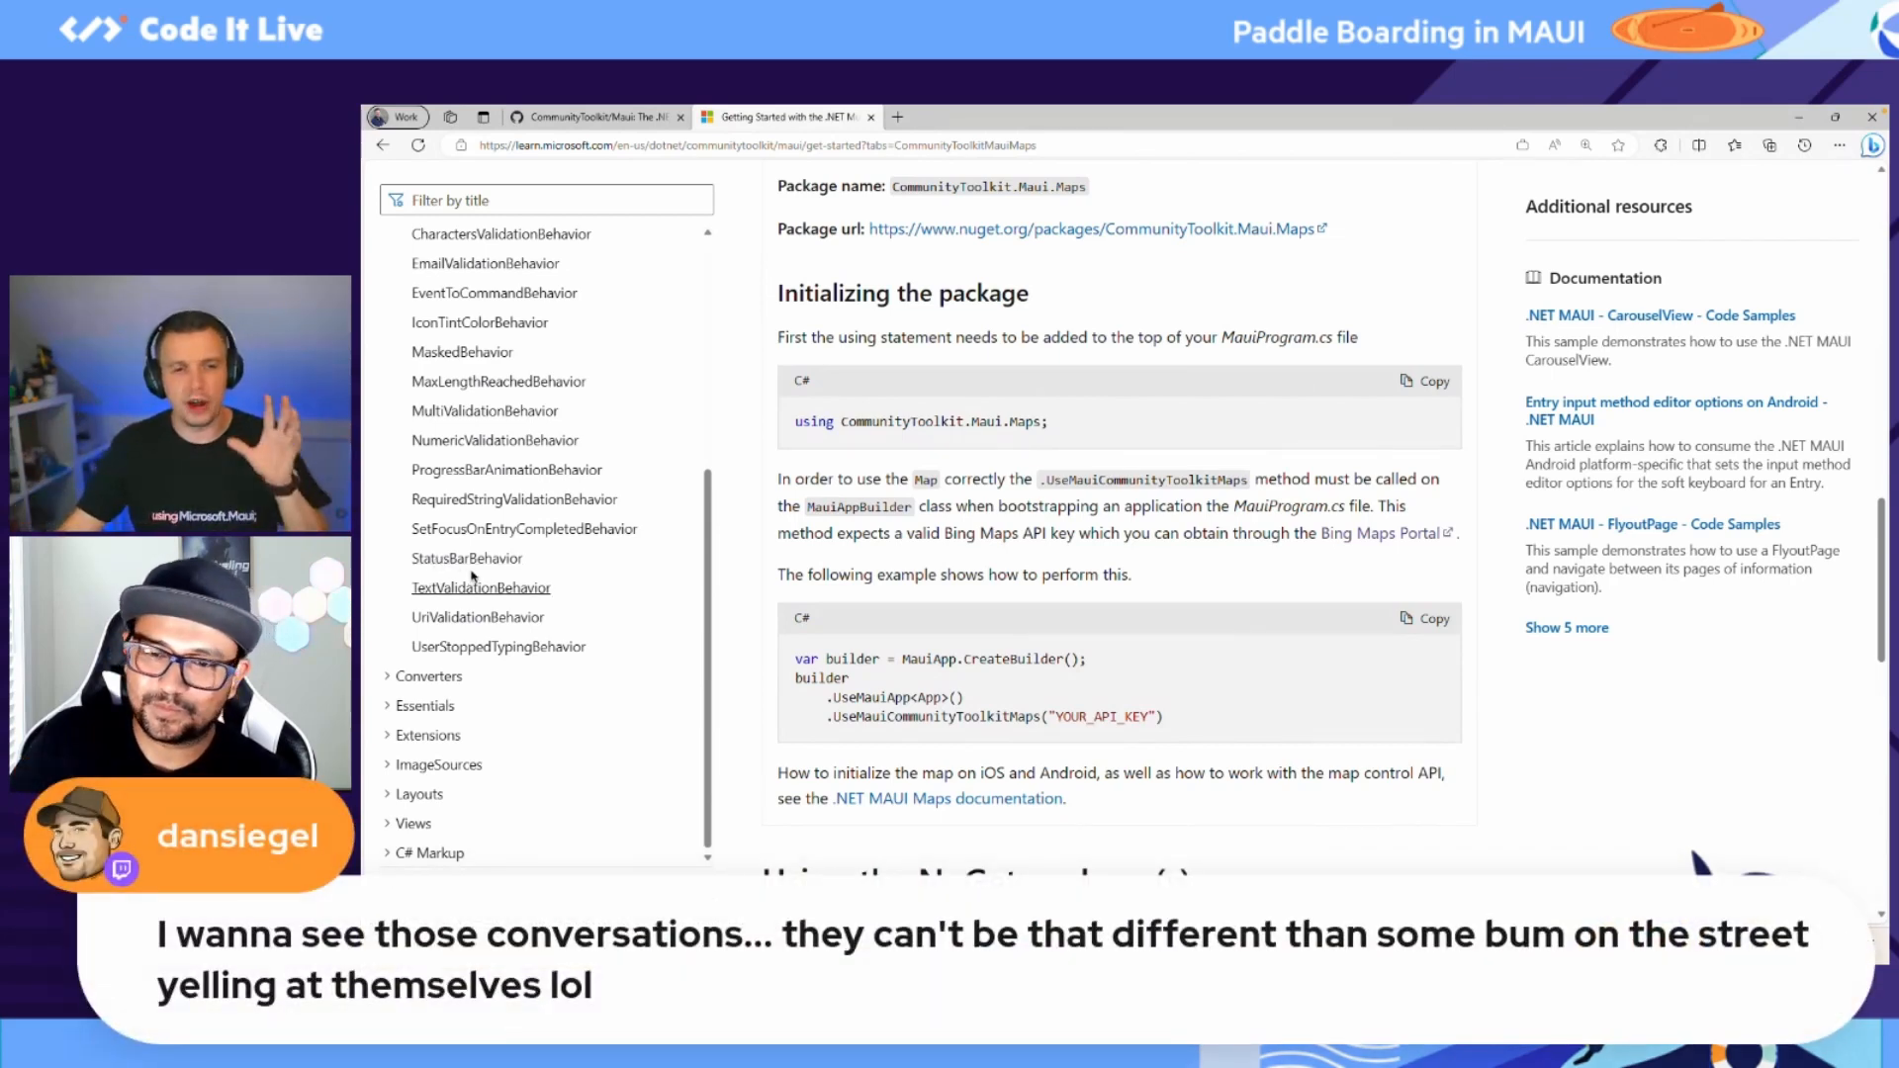
left_click(428, 677)
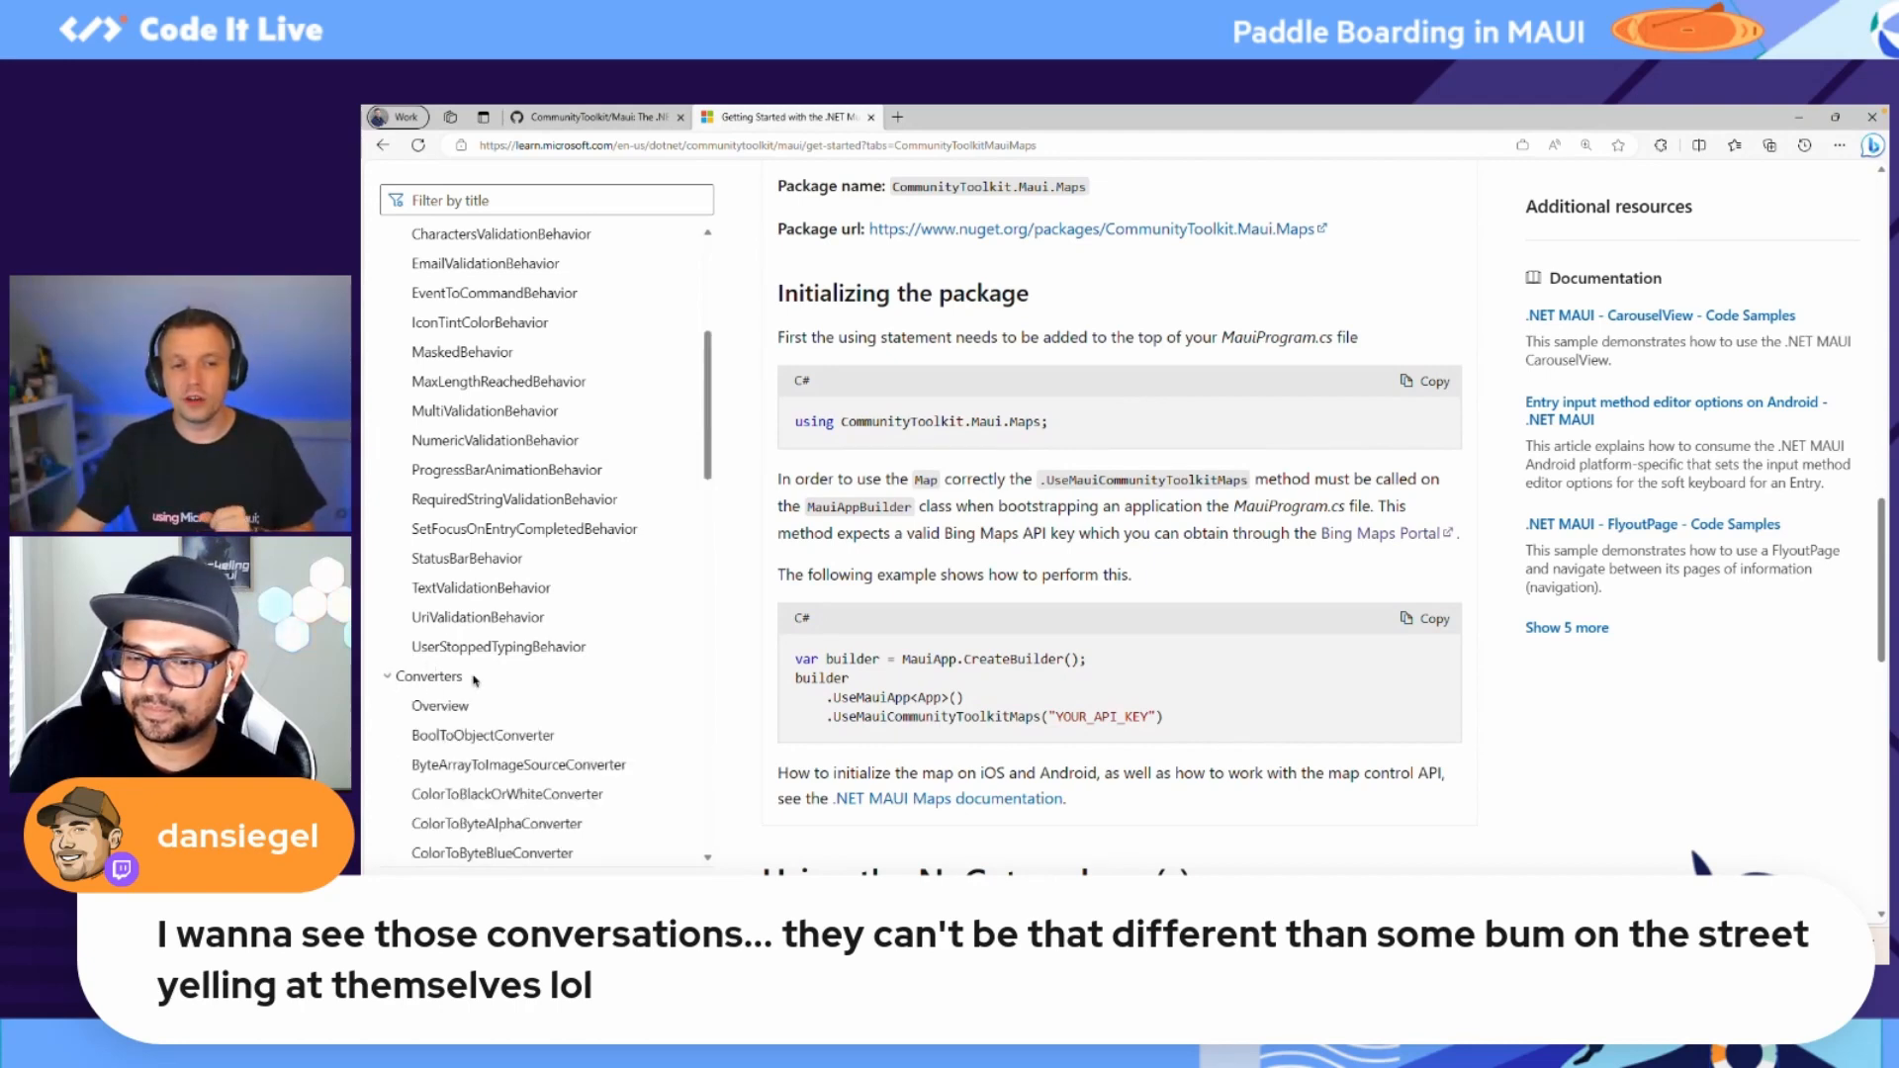
scroll("down", 3)
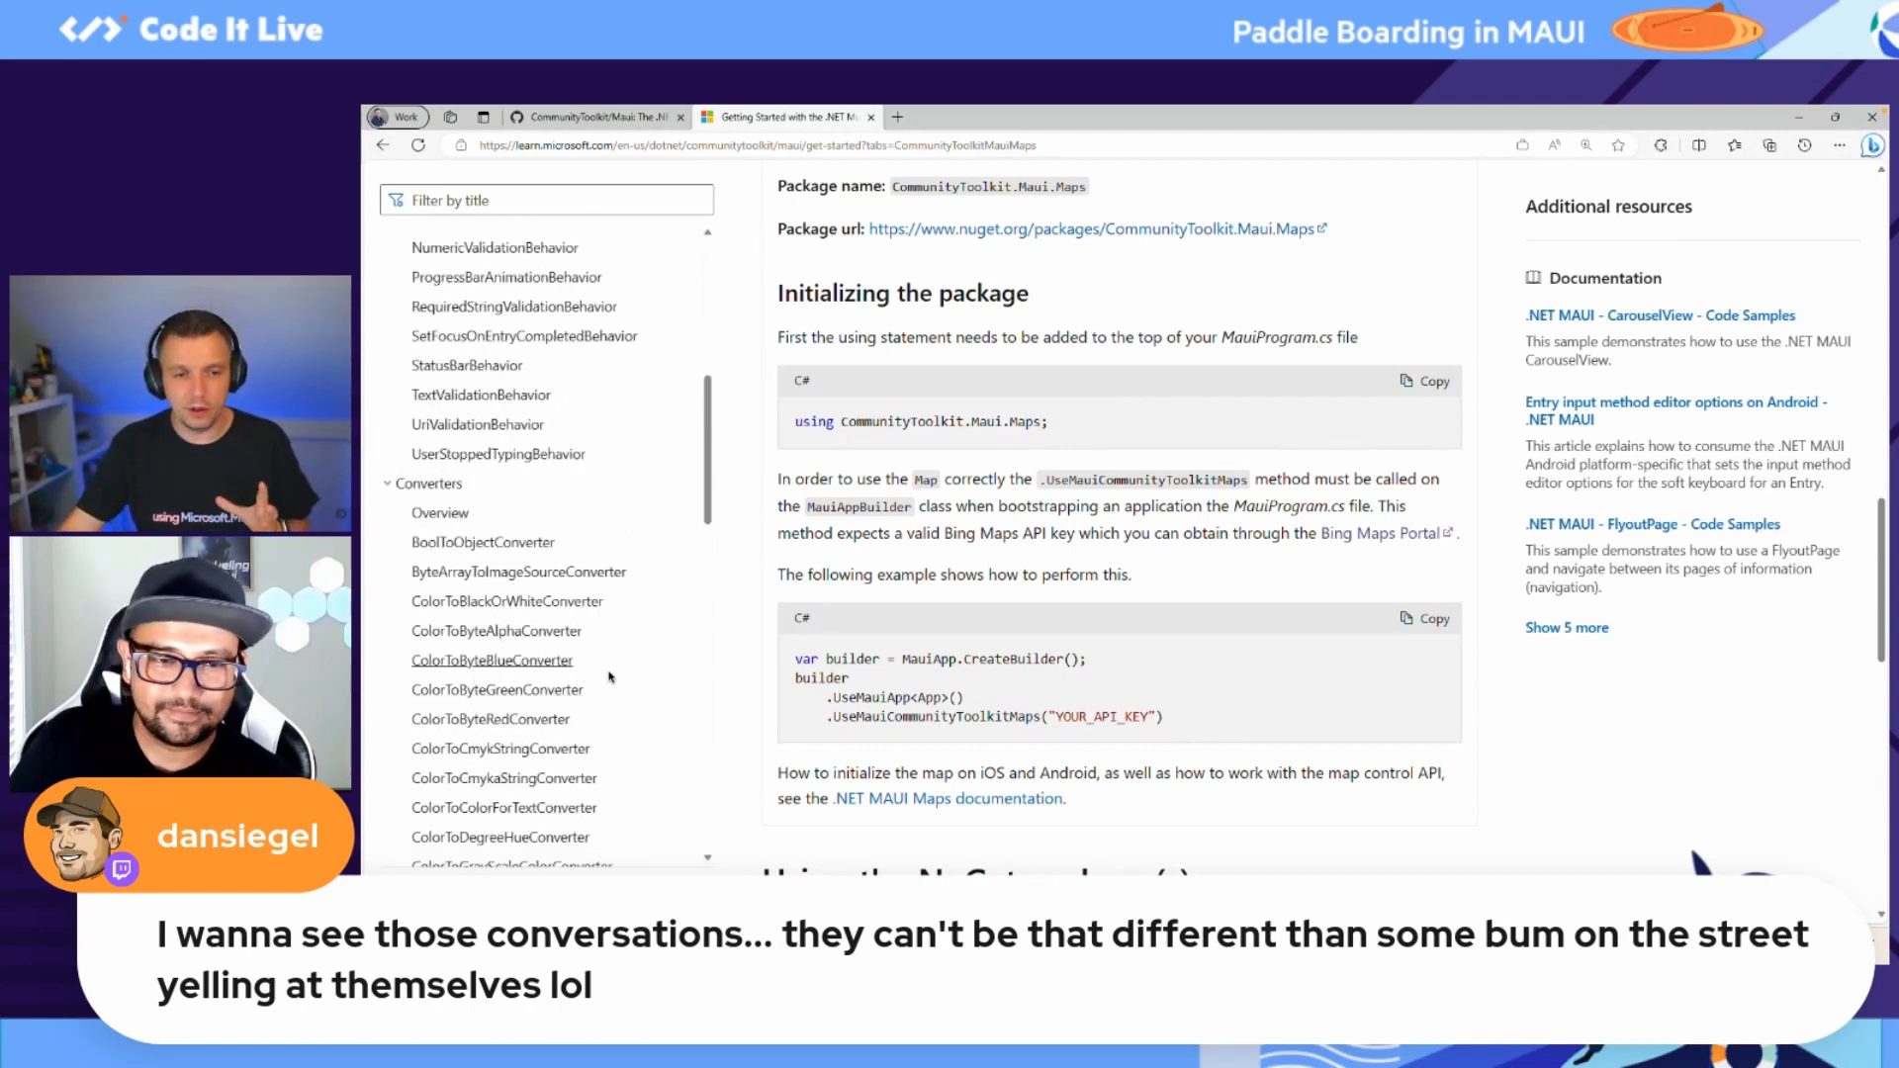
scroll("down", 3)
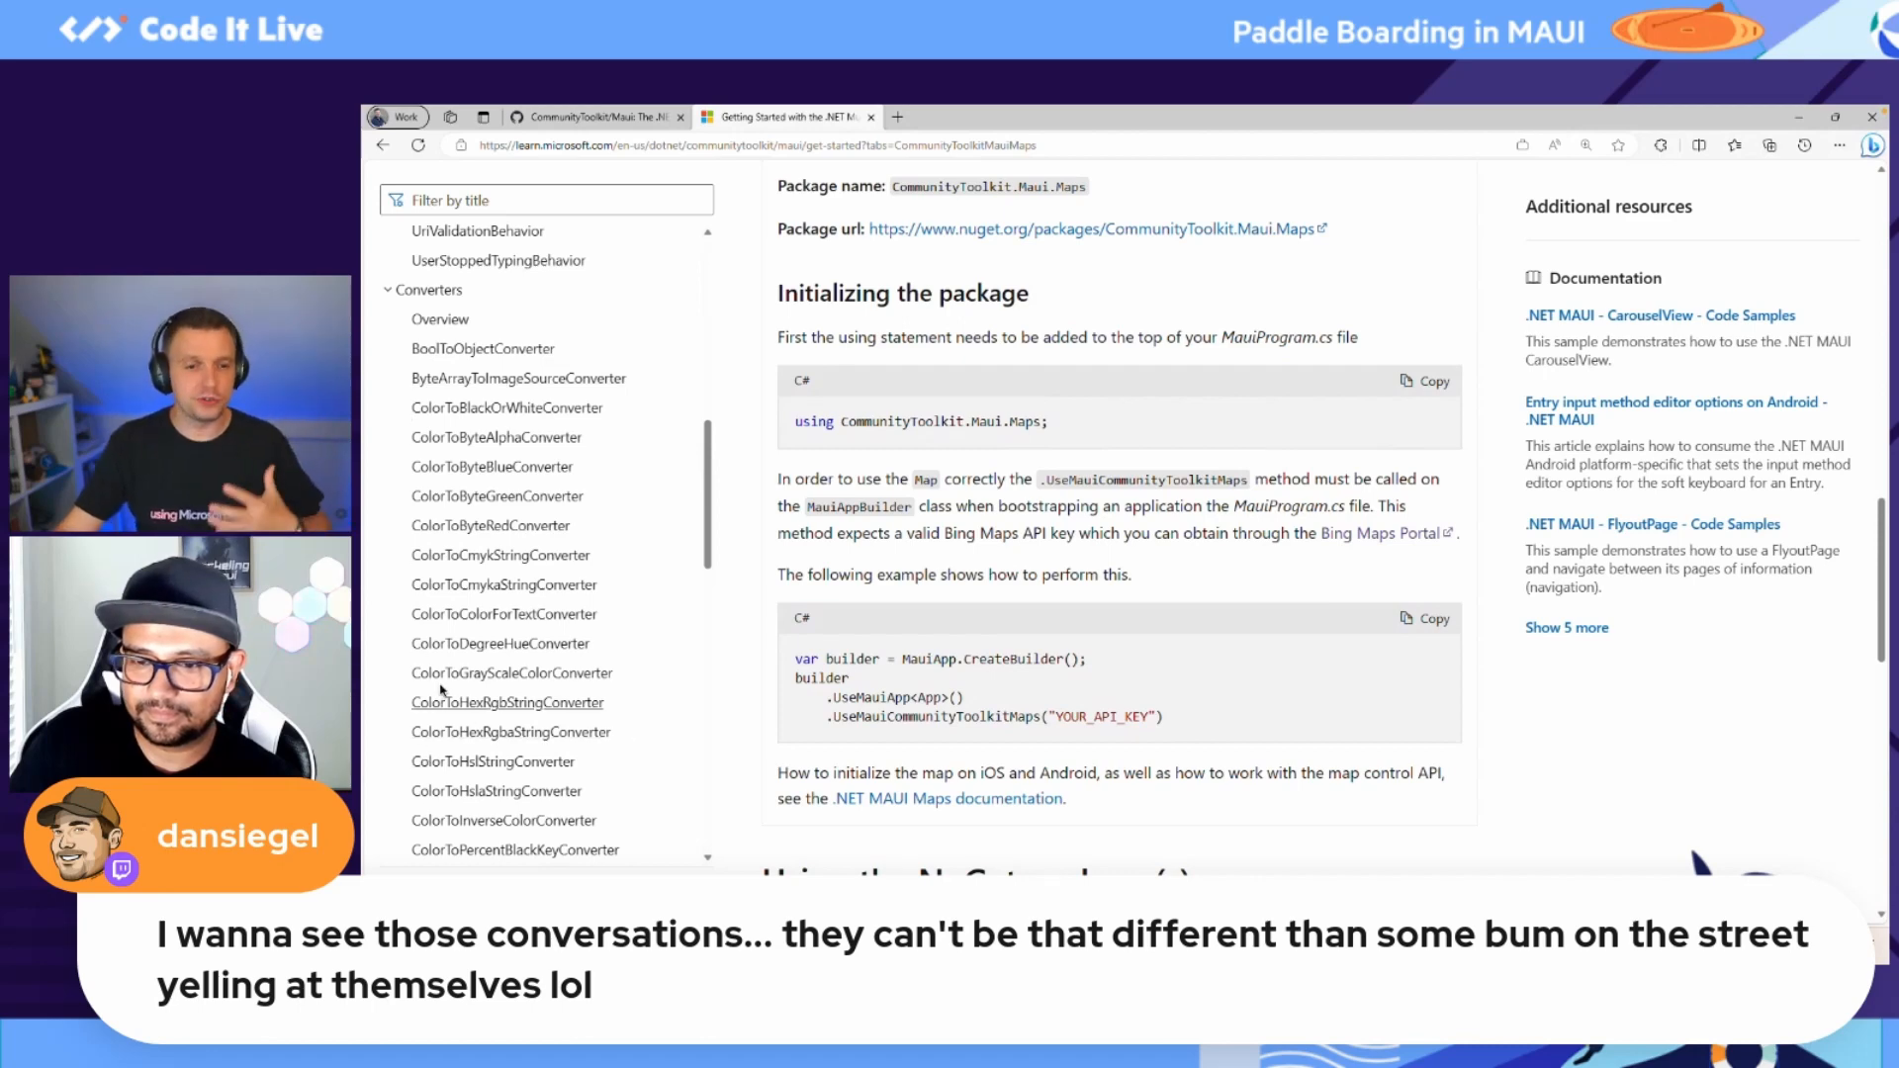
scroll("down", 3)
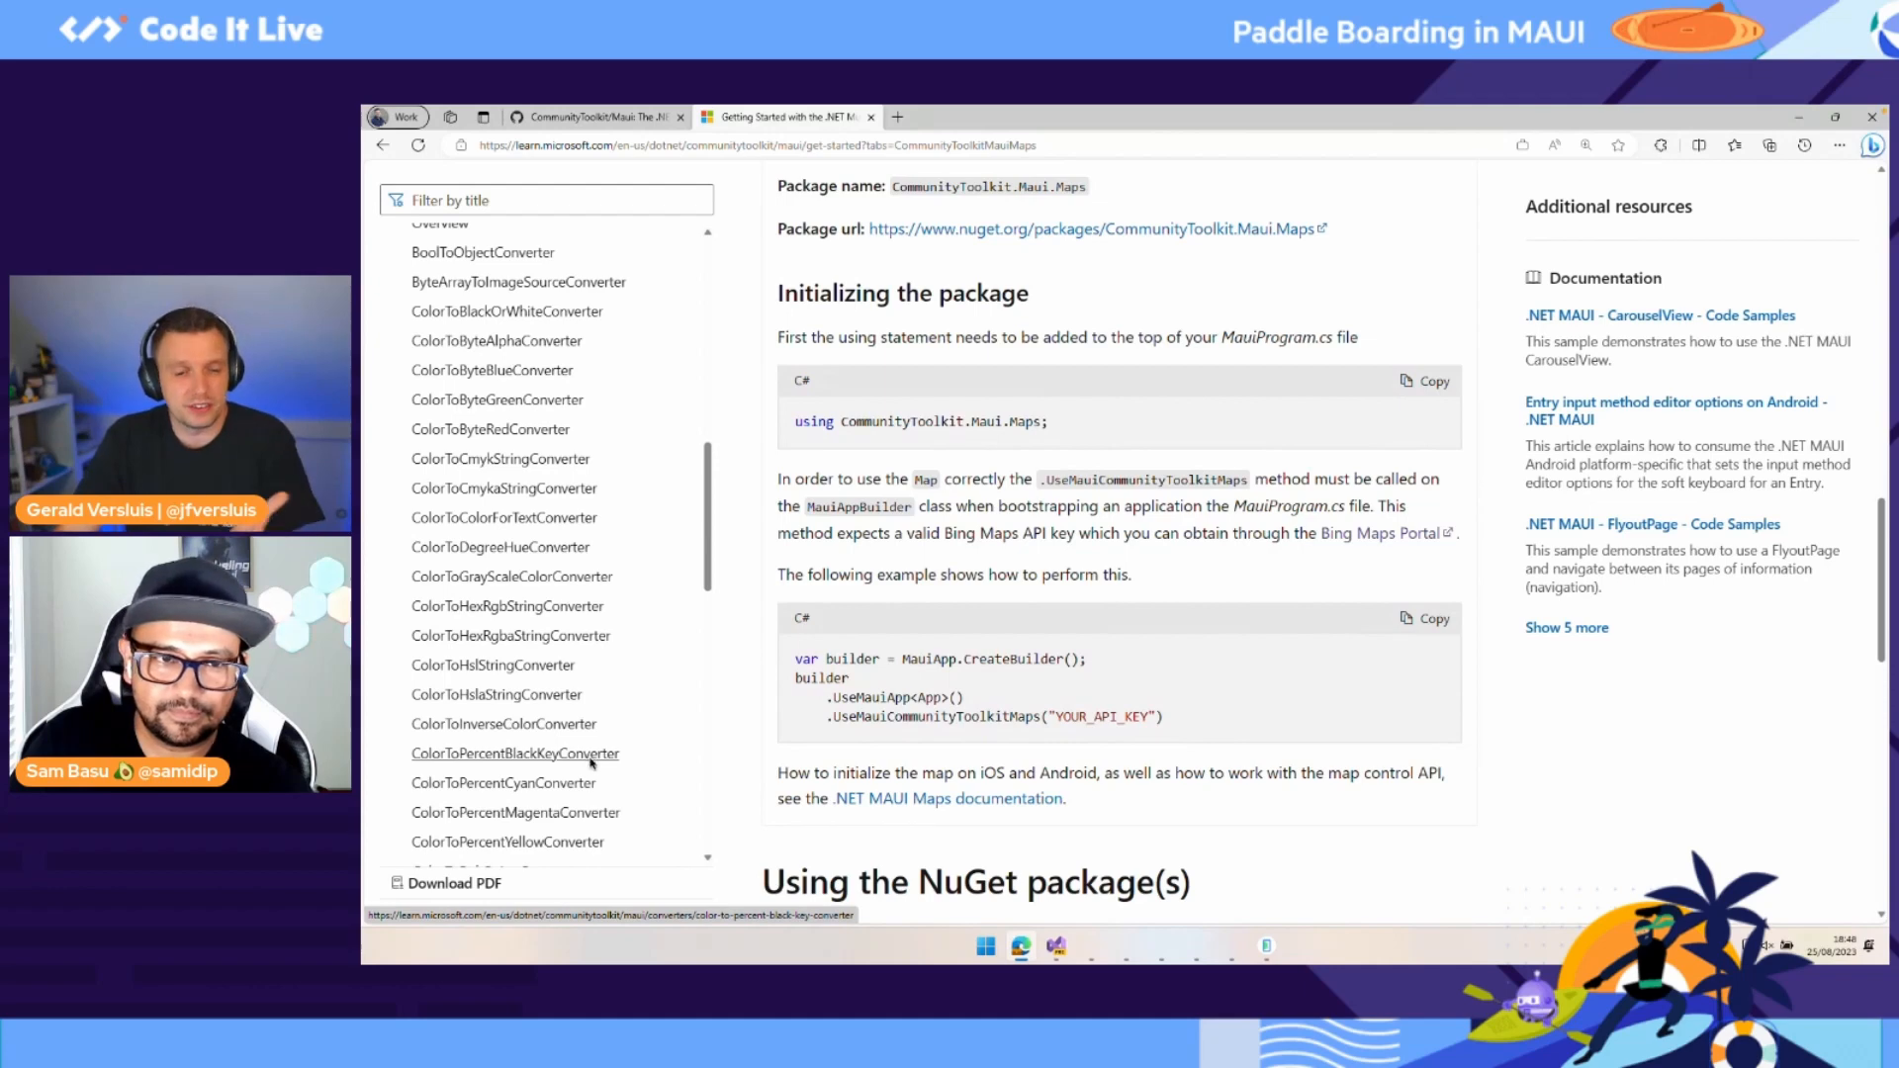
Step: Show the ColorToPercentBlackKeyConverter article and expand Essentials and Views in the contents
left_click(514, 754)
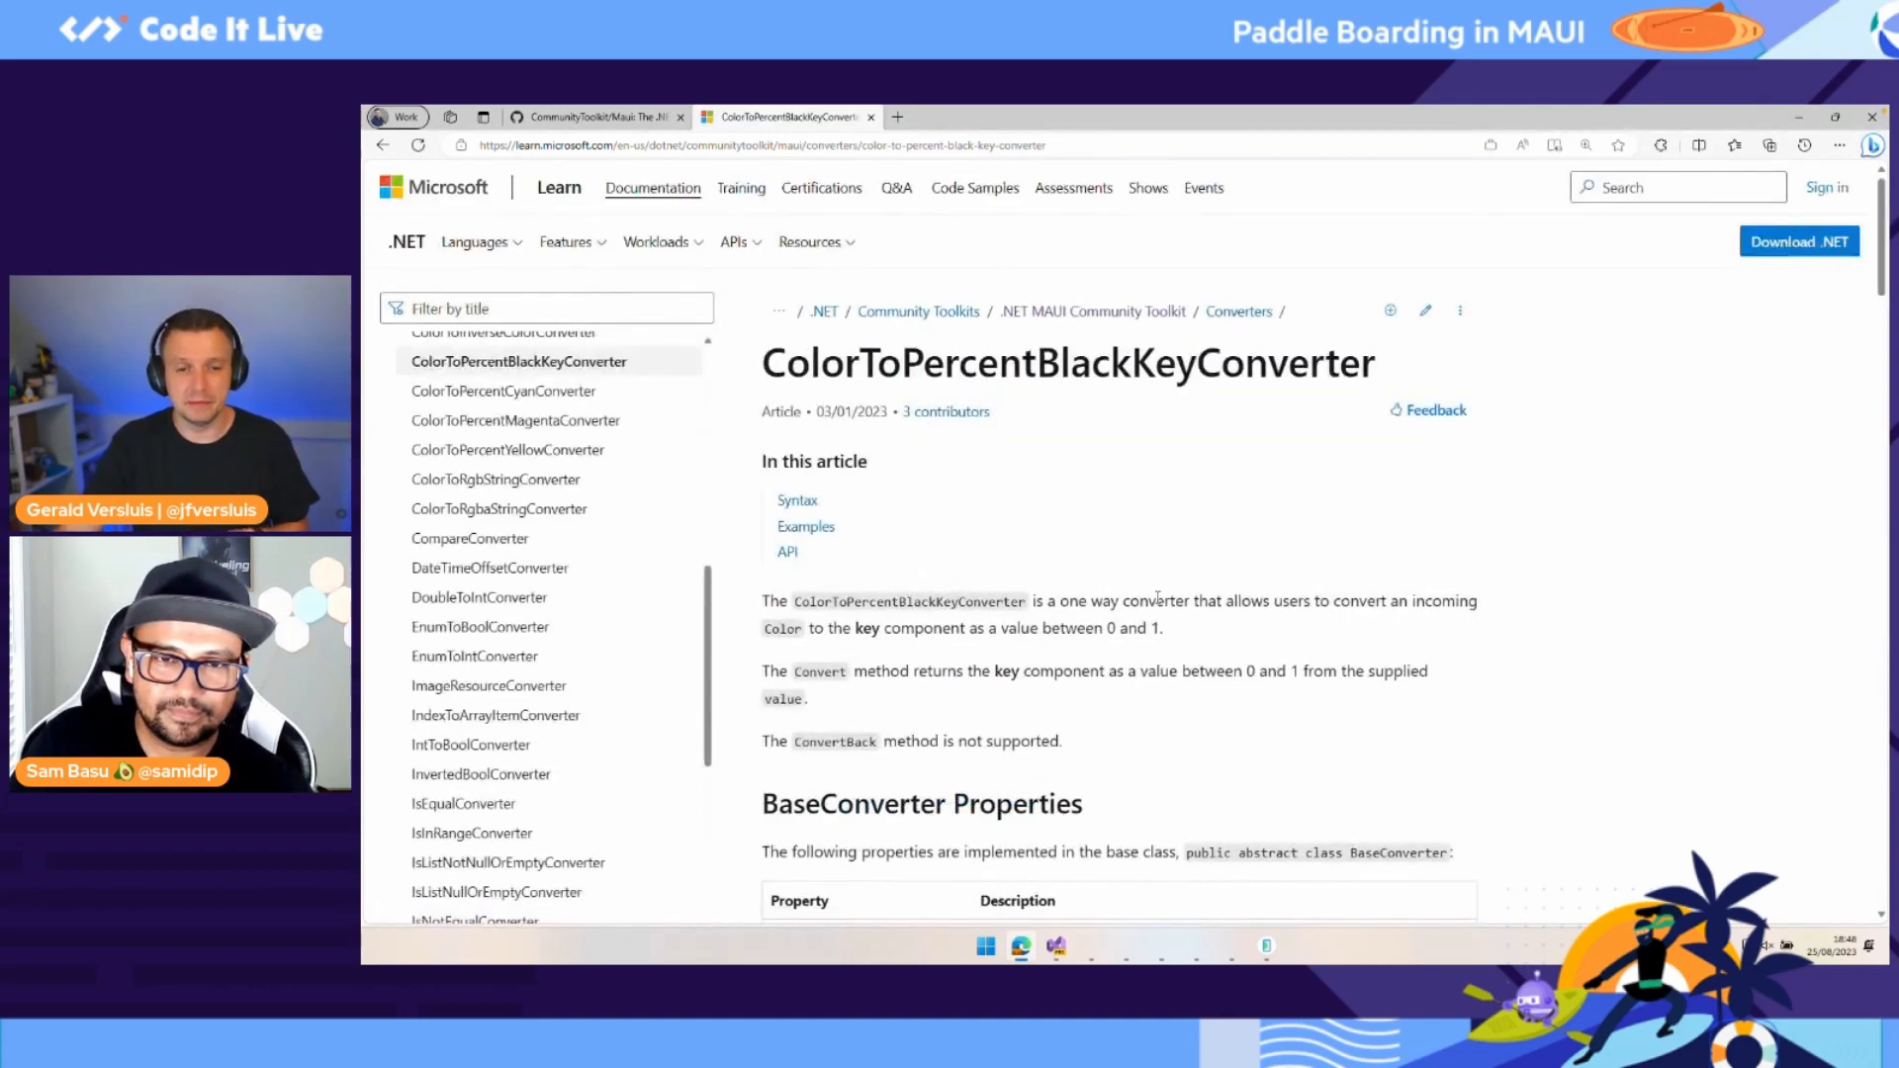
scroll("down", 3)
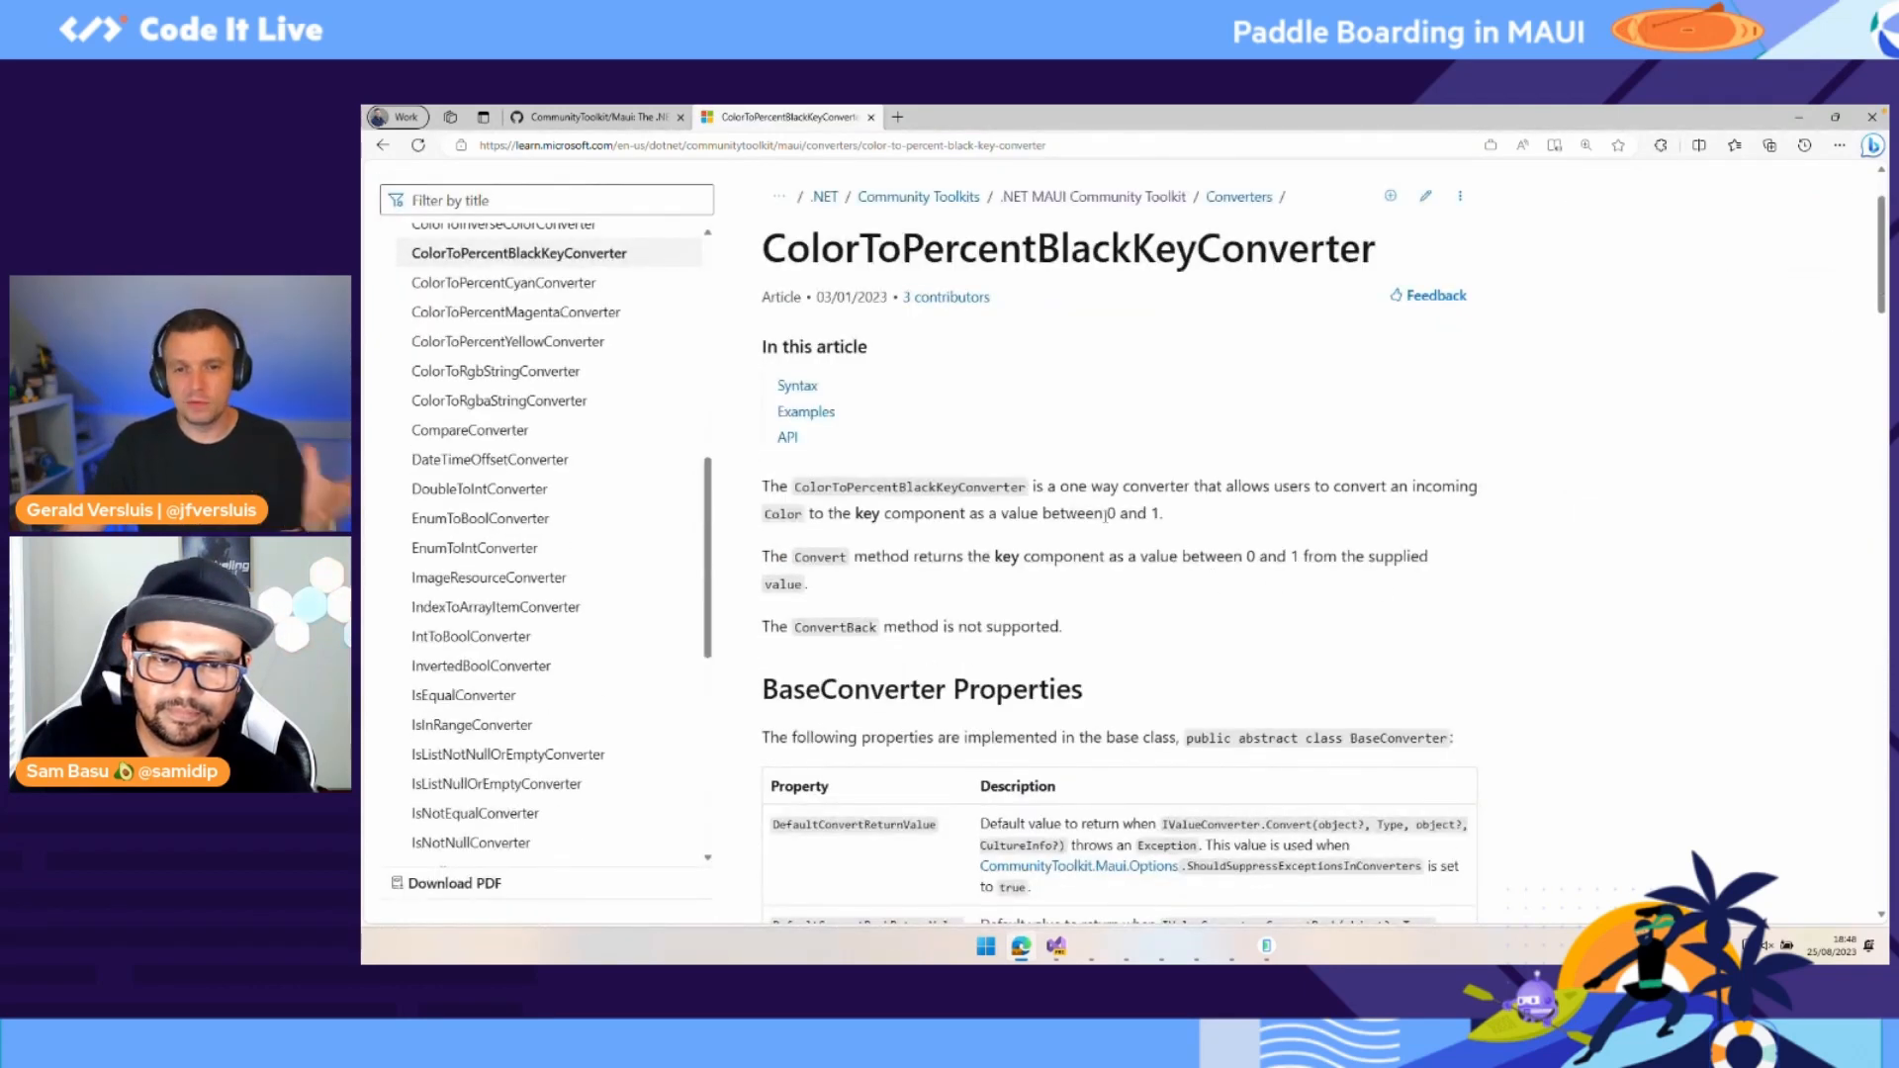
scroll("down", 3)
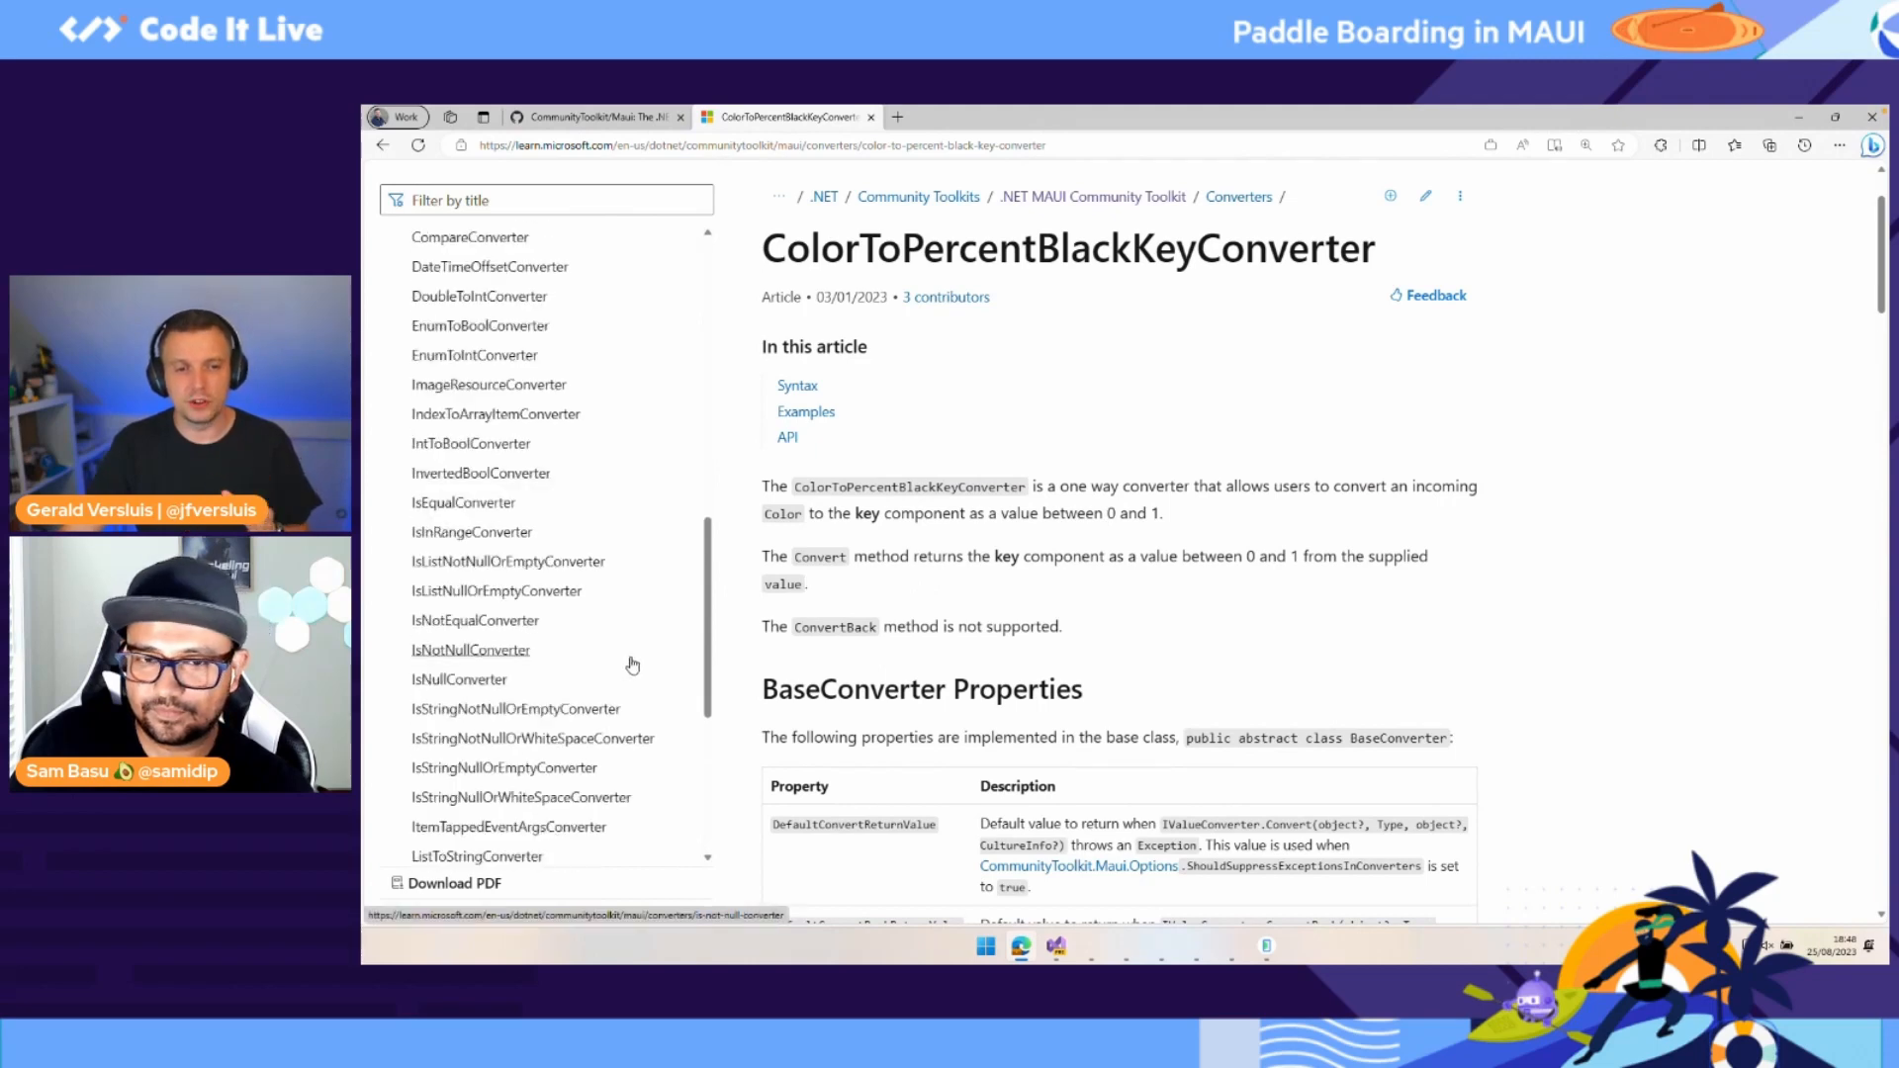
scroll("down", 3)
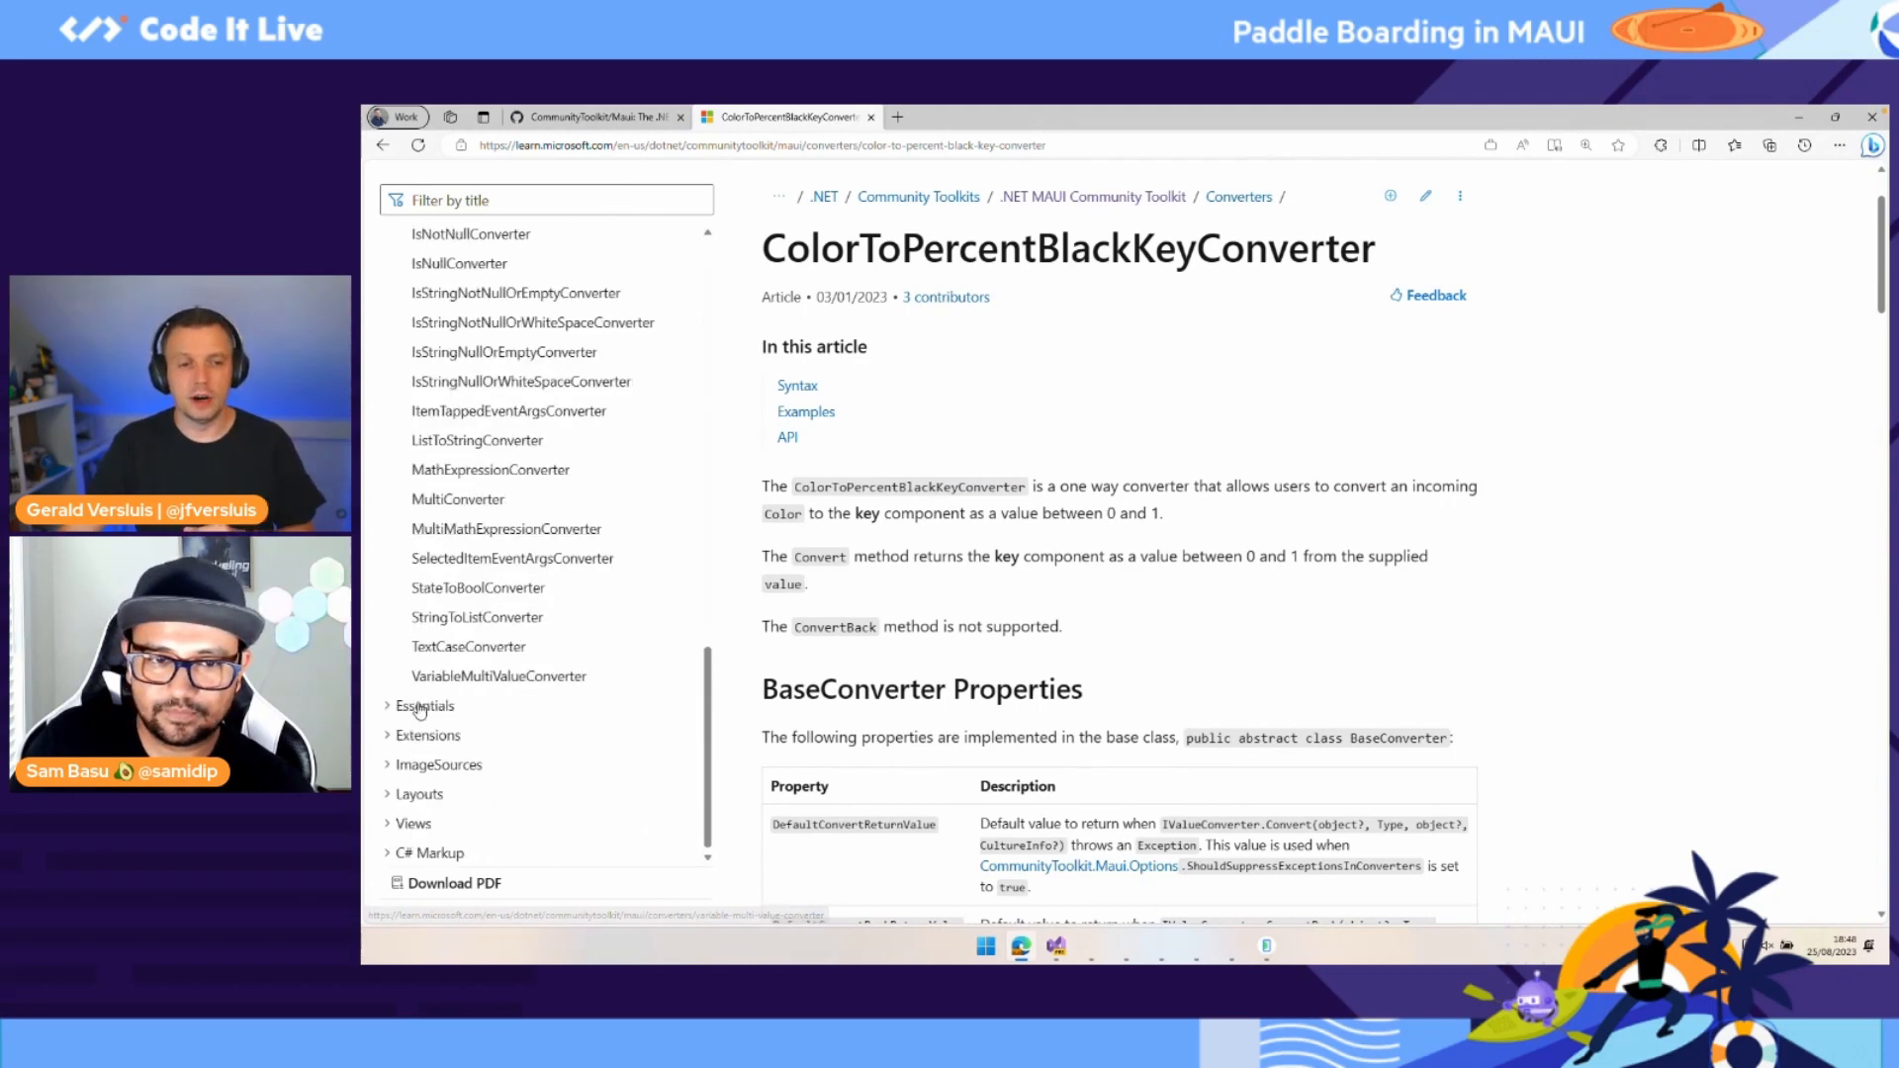
left_click(423, 704)
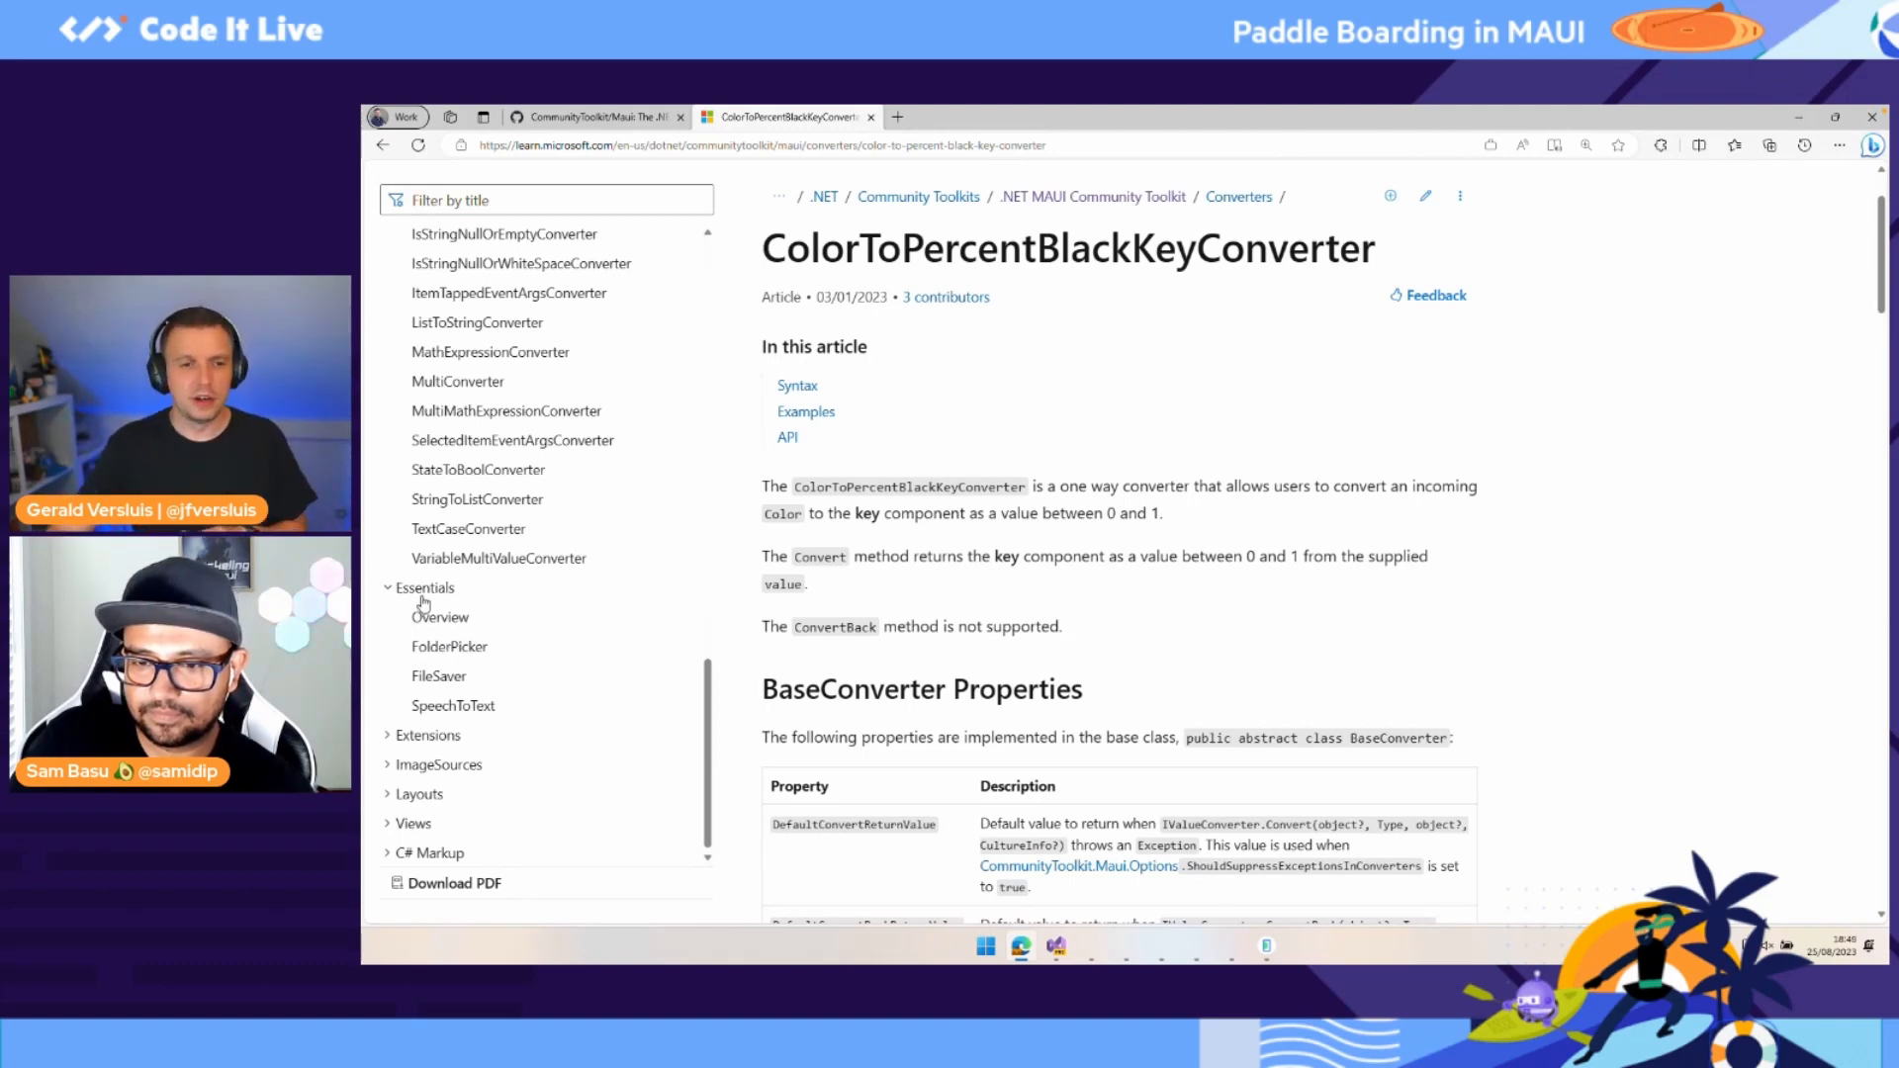
mouse_move(449, 645)
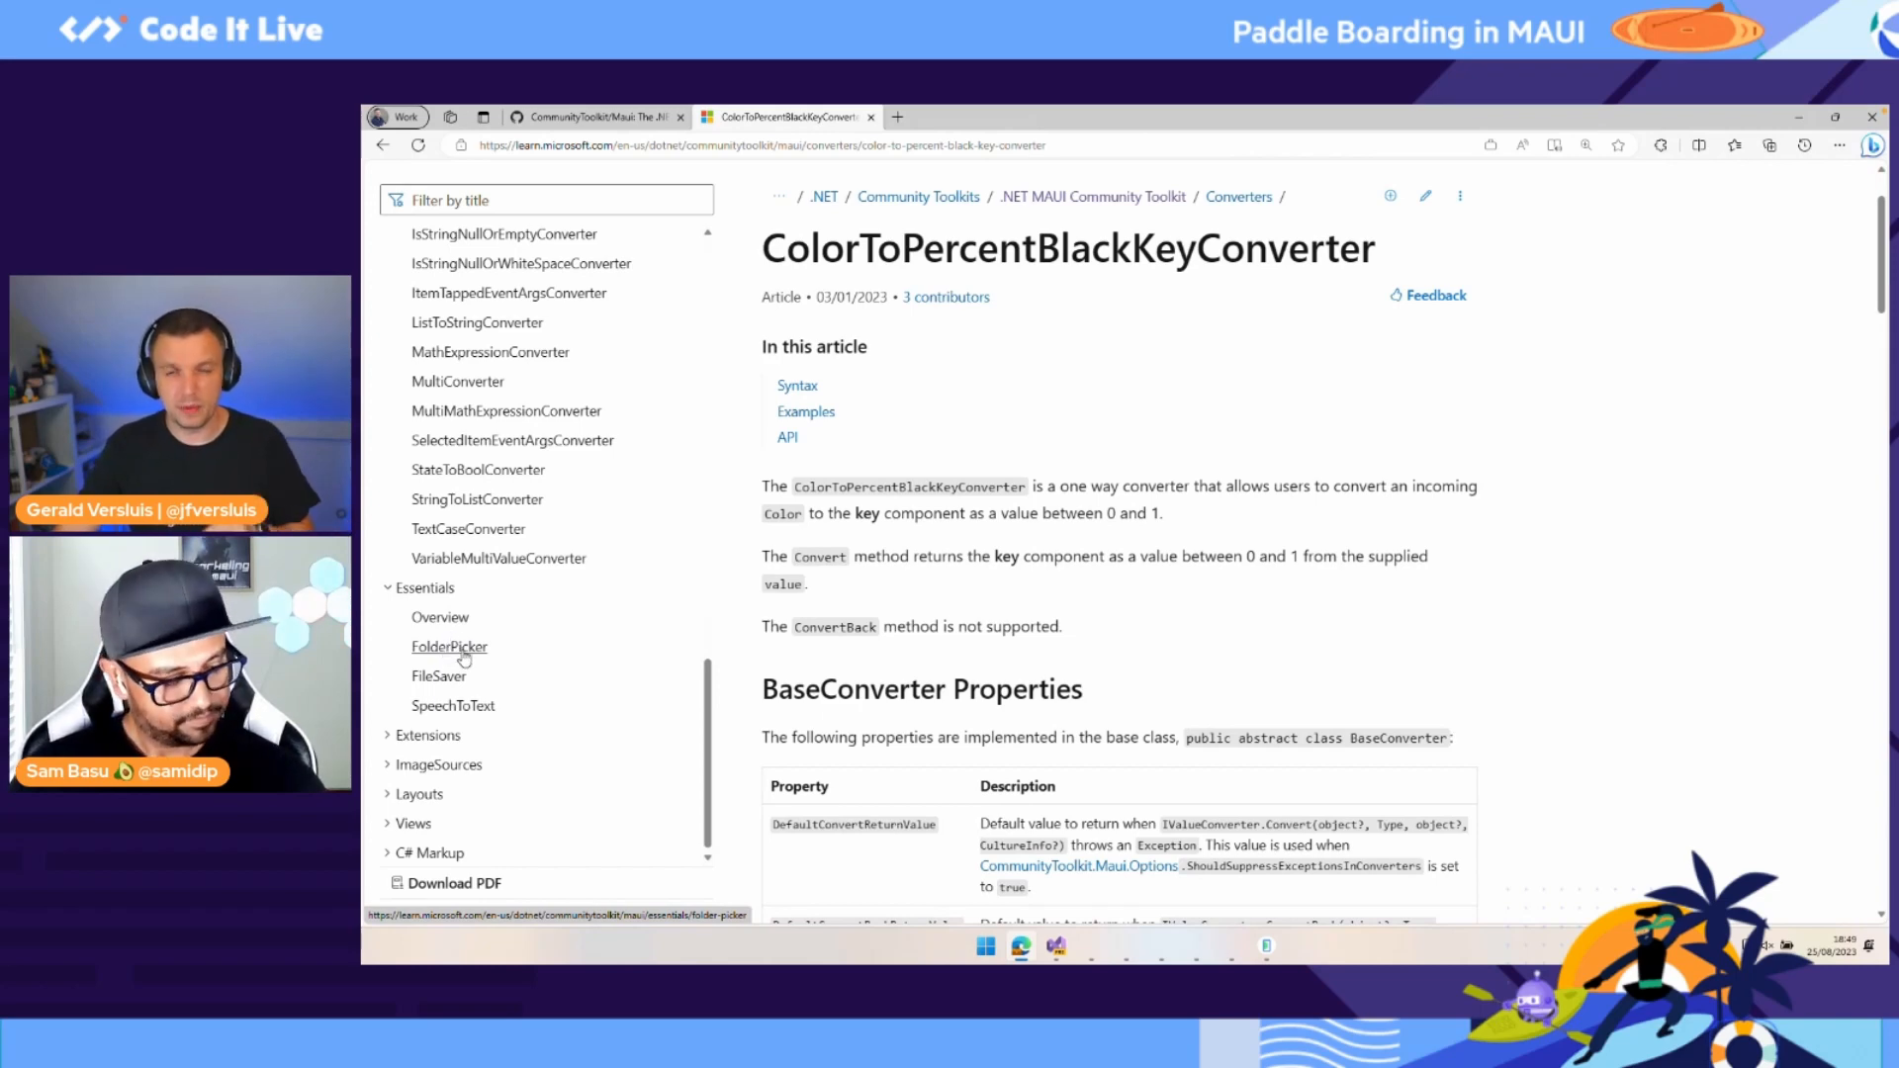
mouse_move(472, 682)
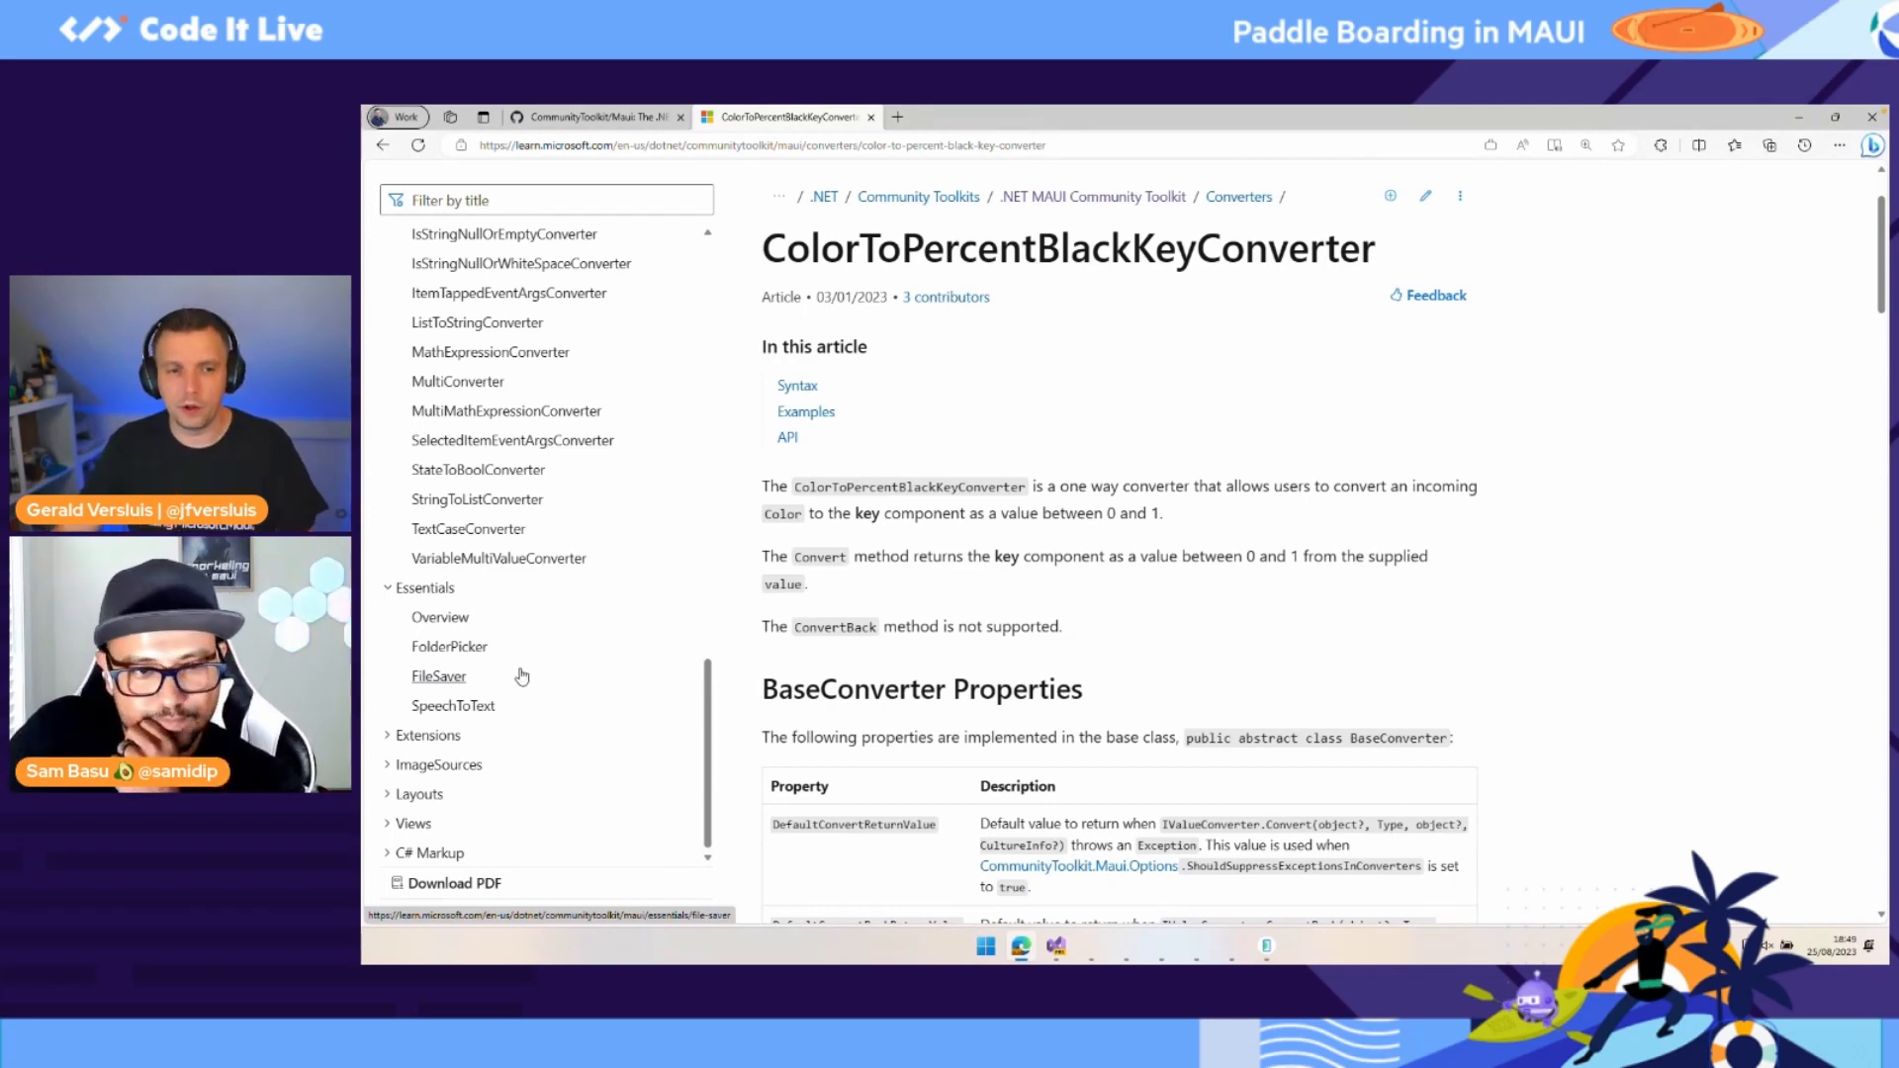
mouse_move(453, 706)
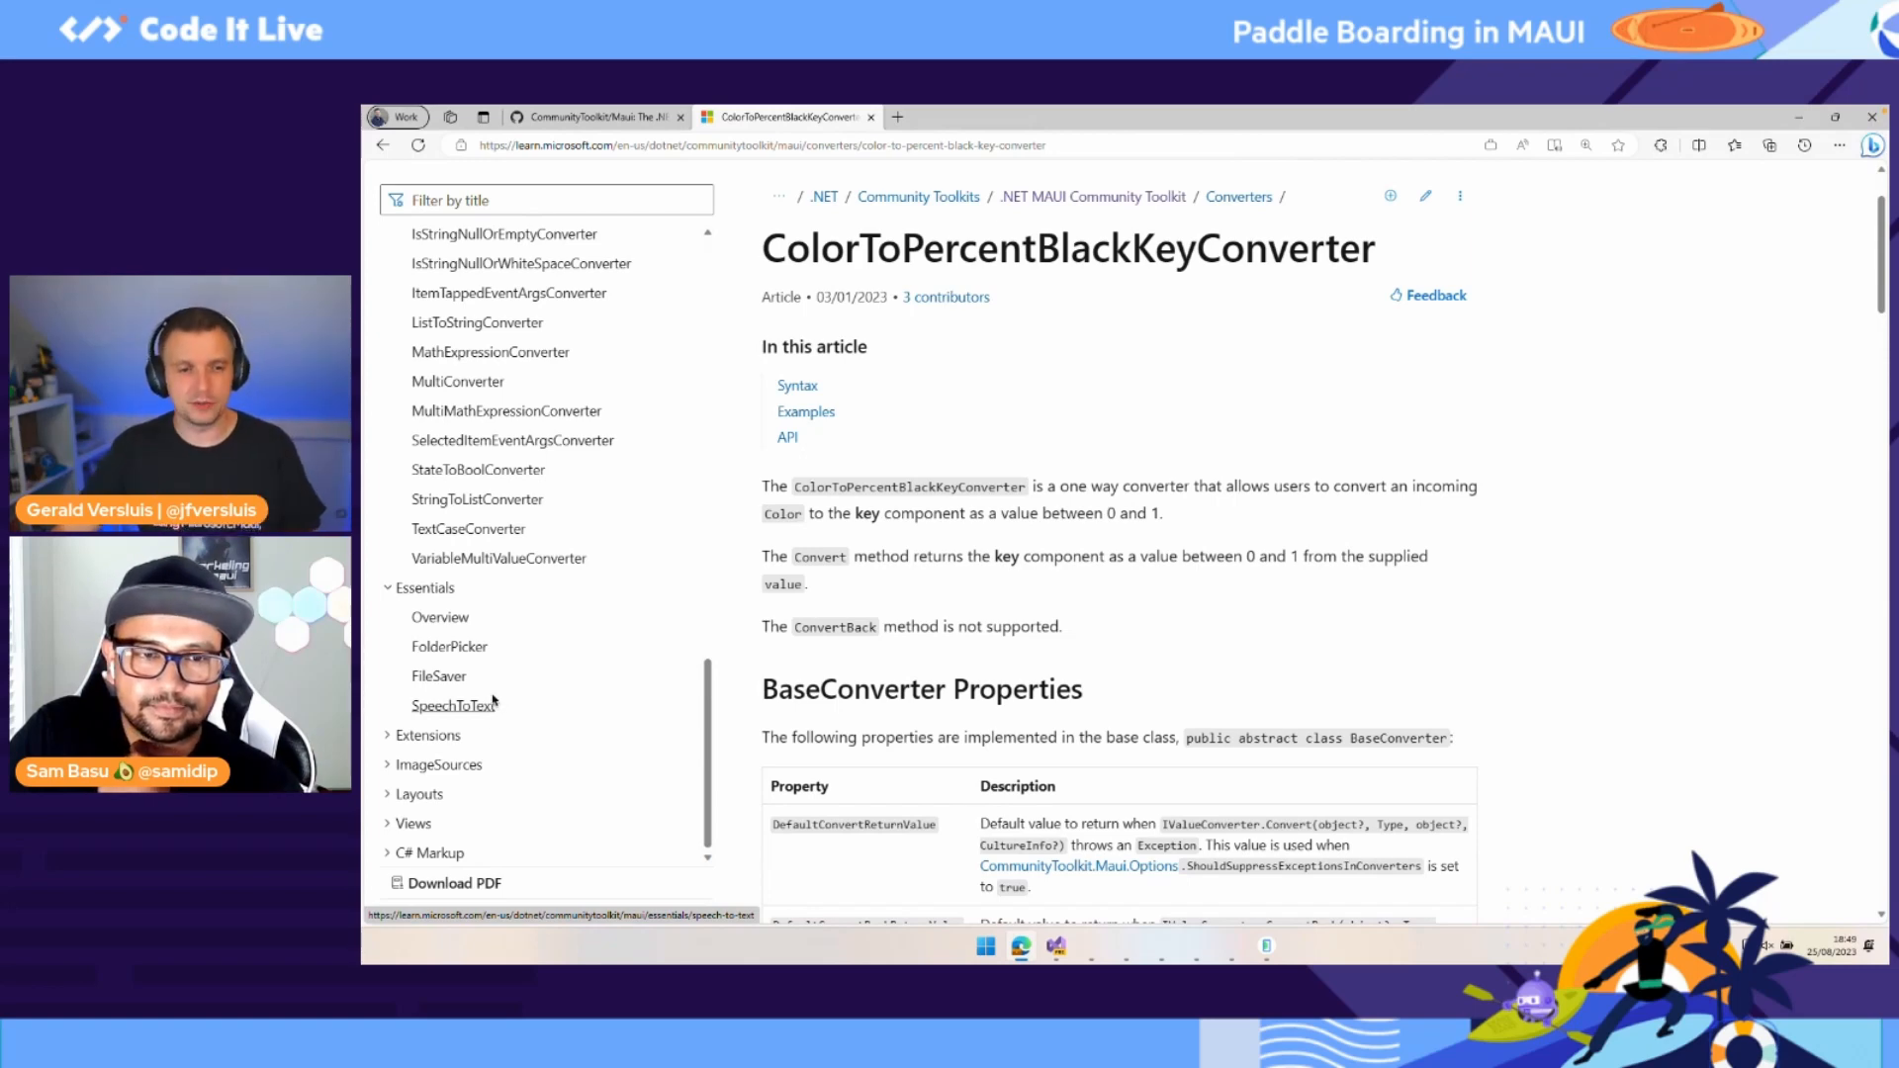
scroll("down", 3)
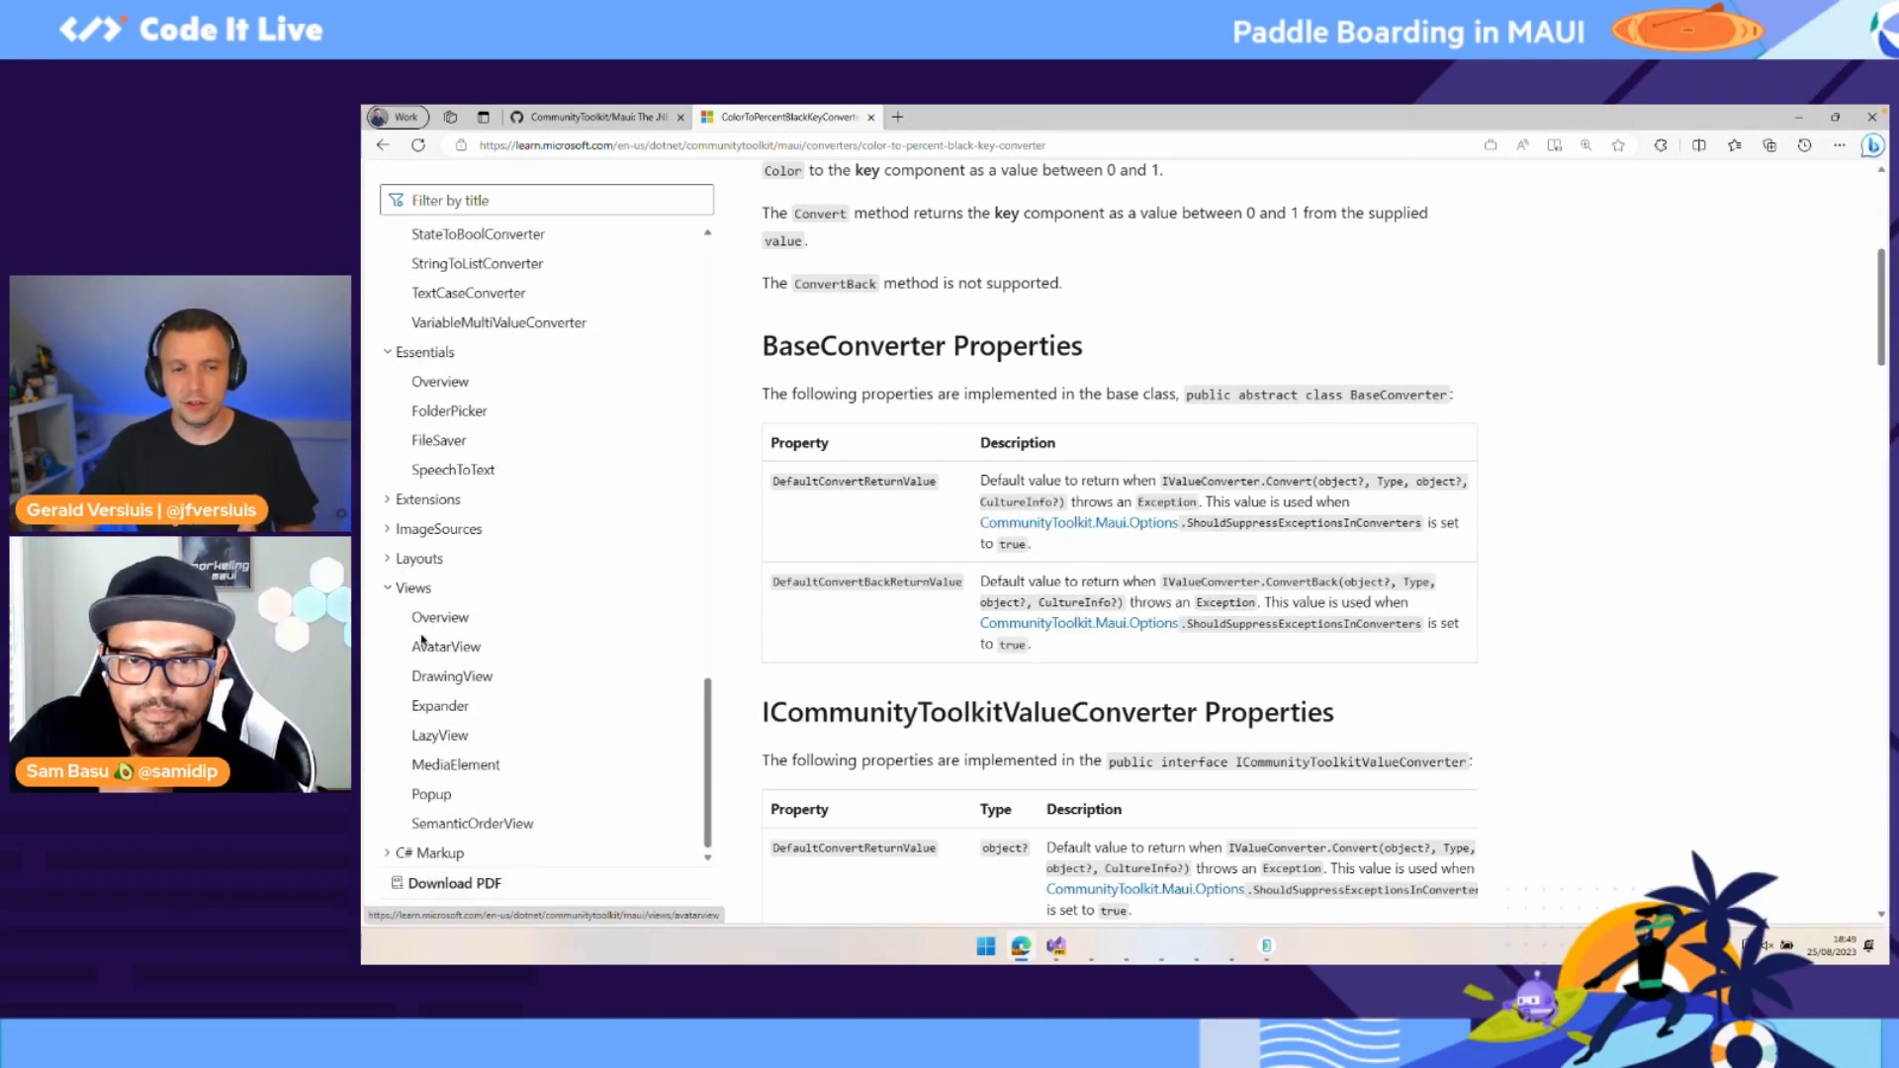
mouse_move(451, 677)
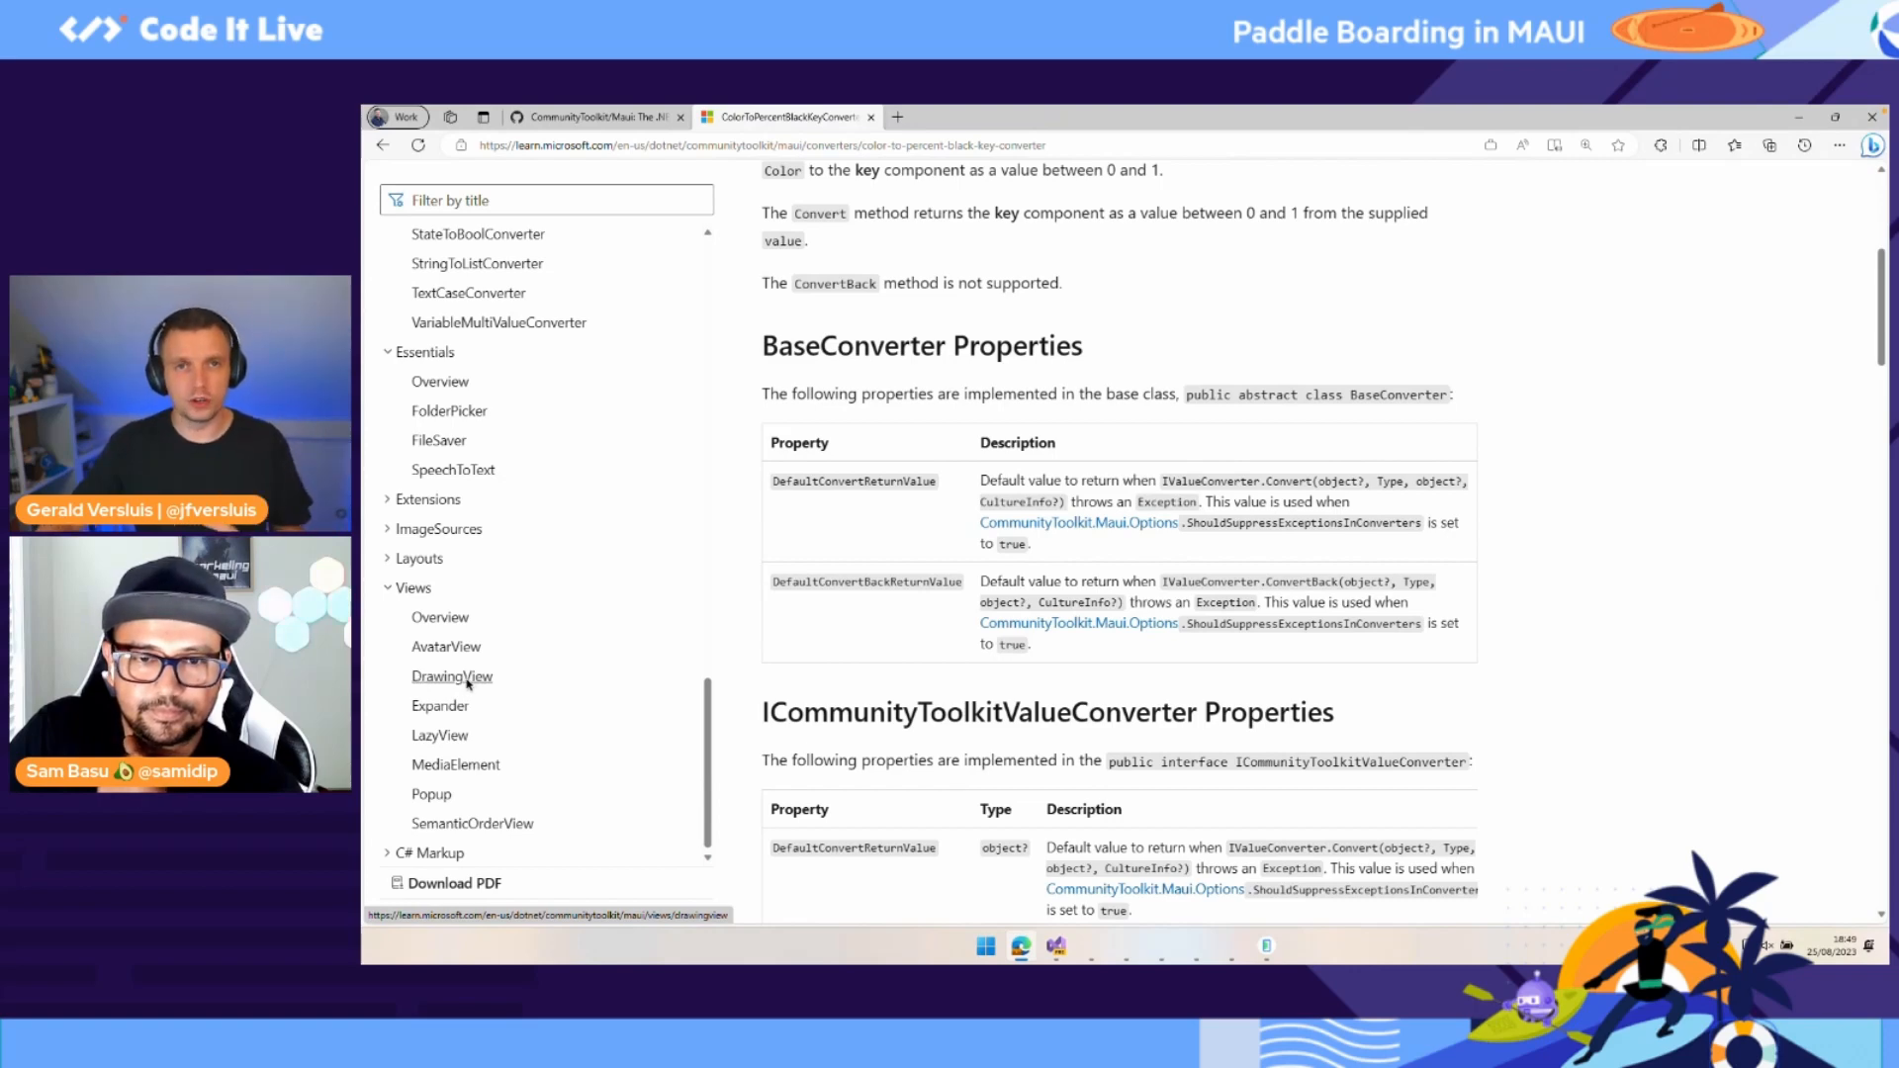
Step: View the DrawingView article down to its C# example and Android screenshot of a drawn line
left_click(451, 676)
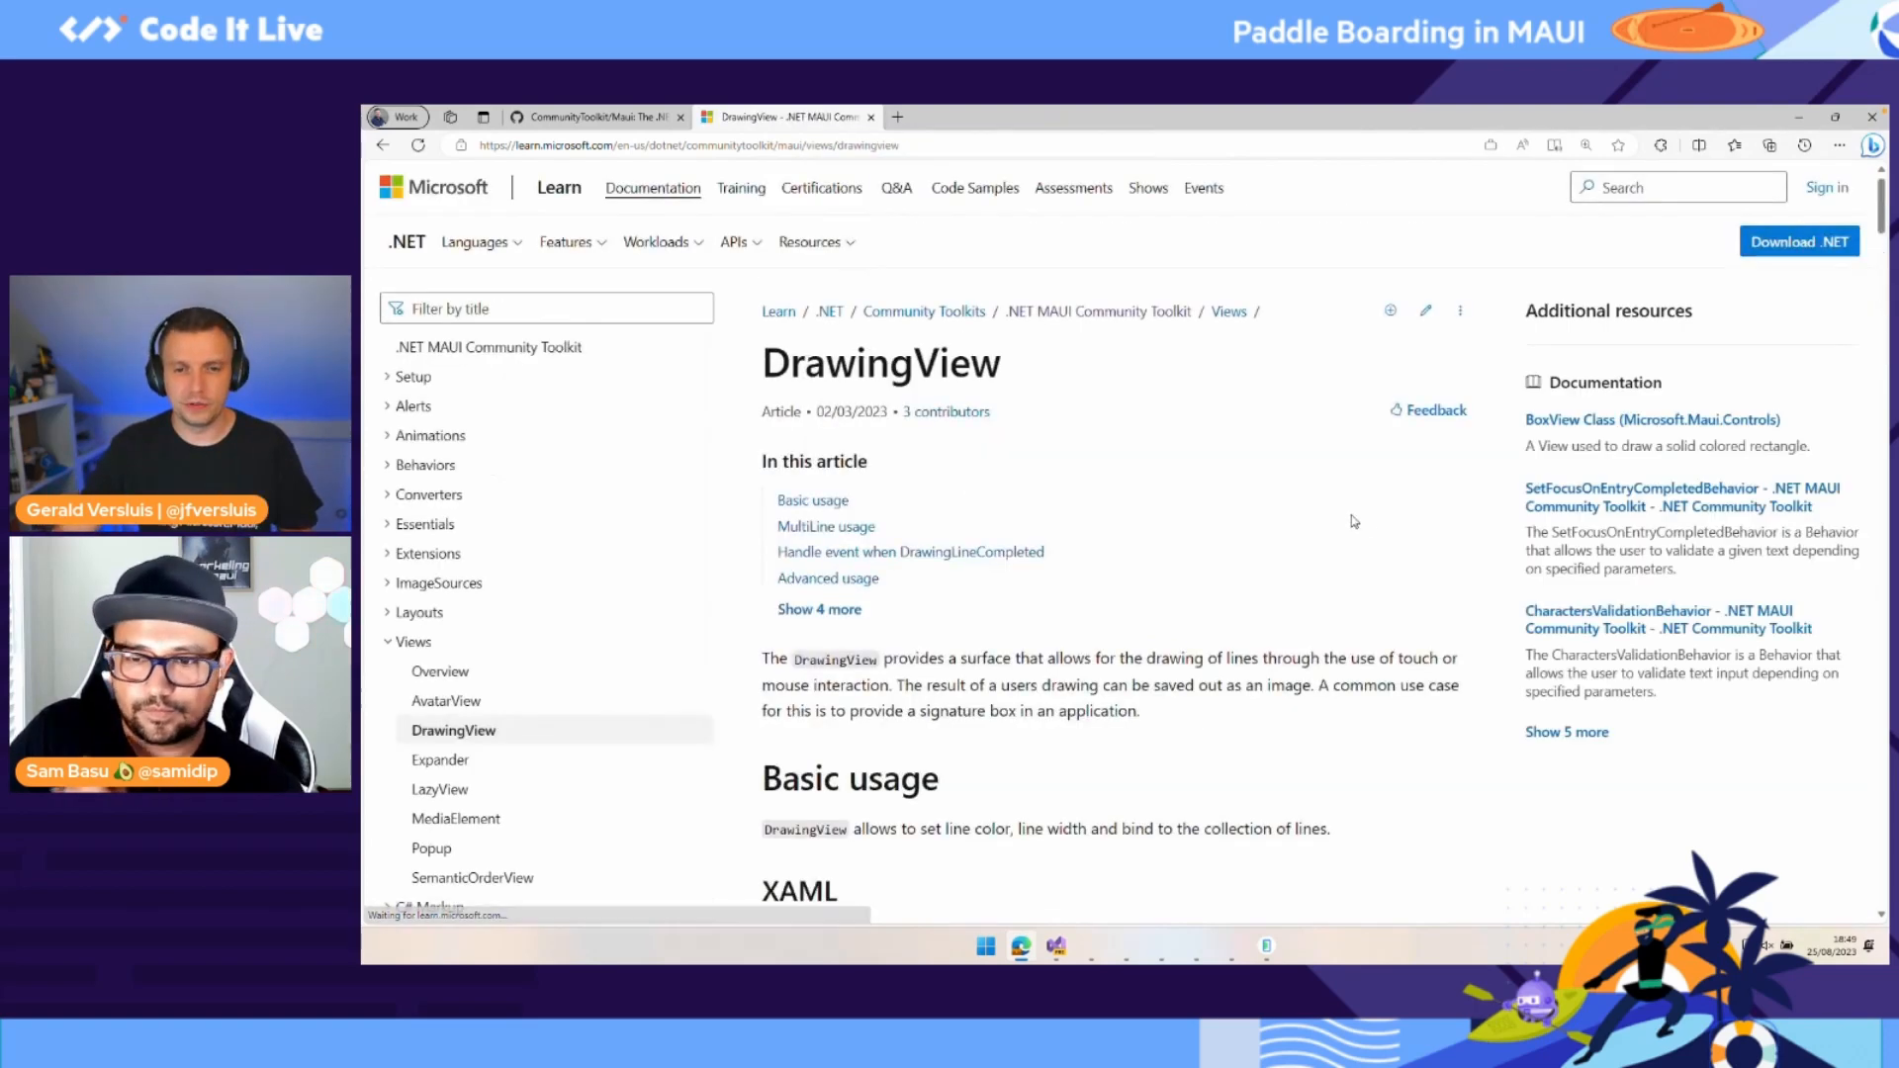
scroll("down", 3)
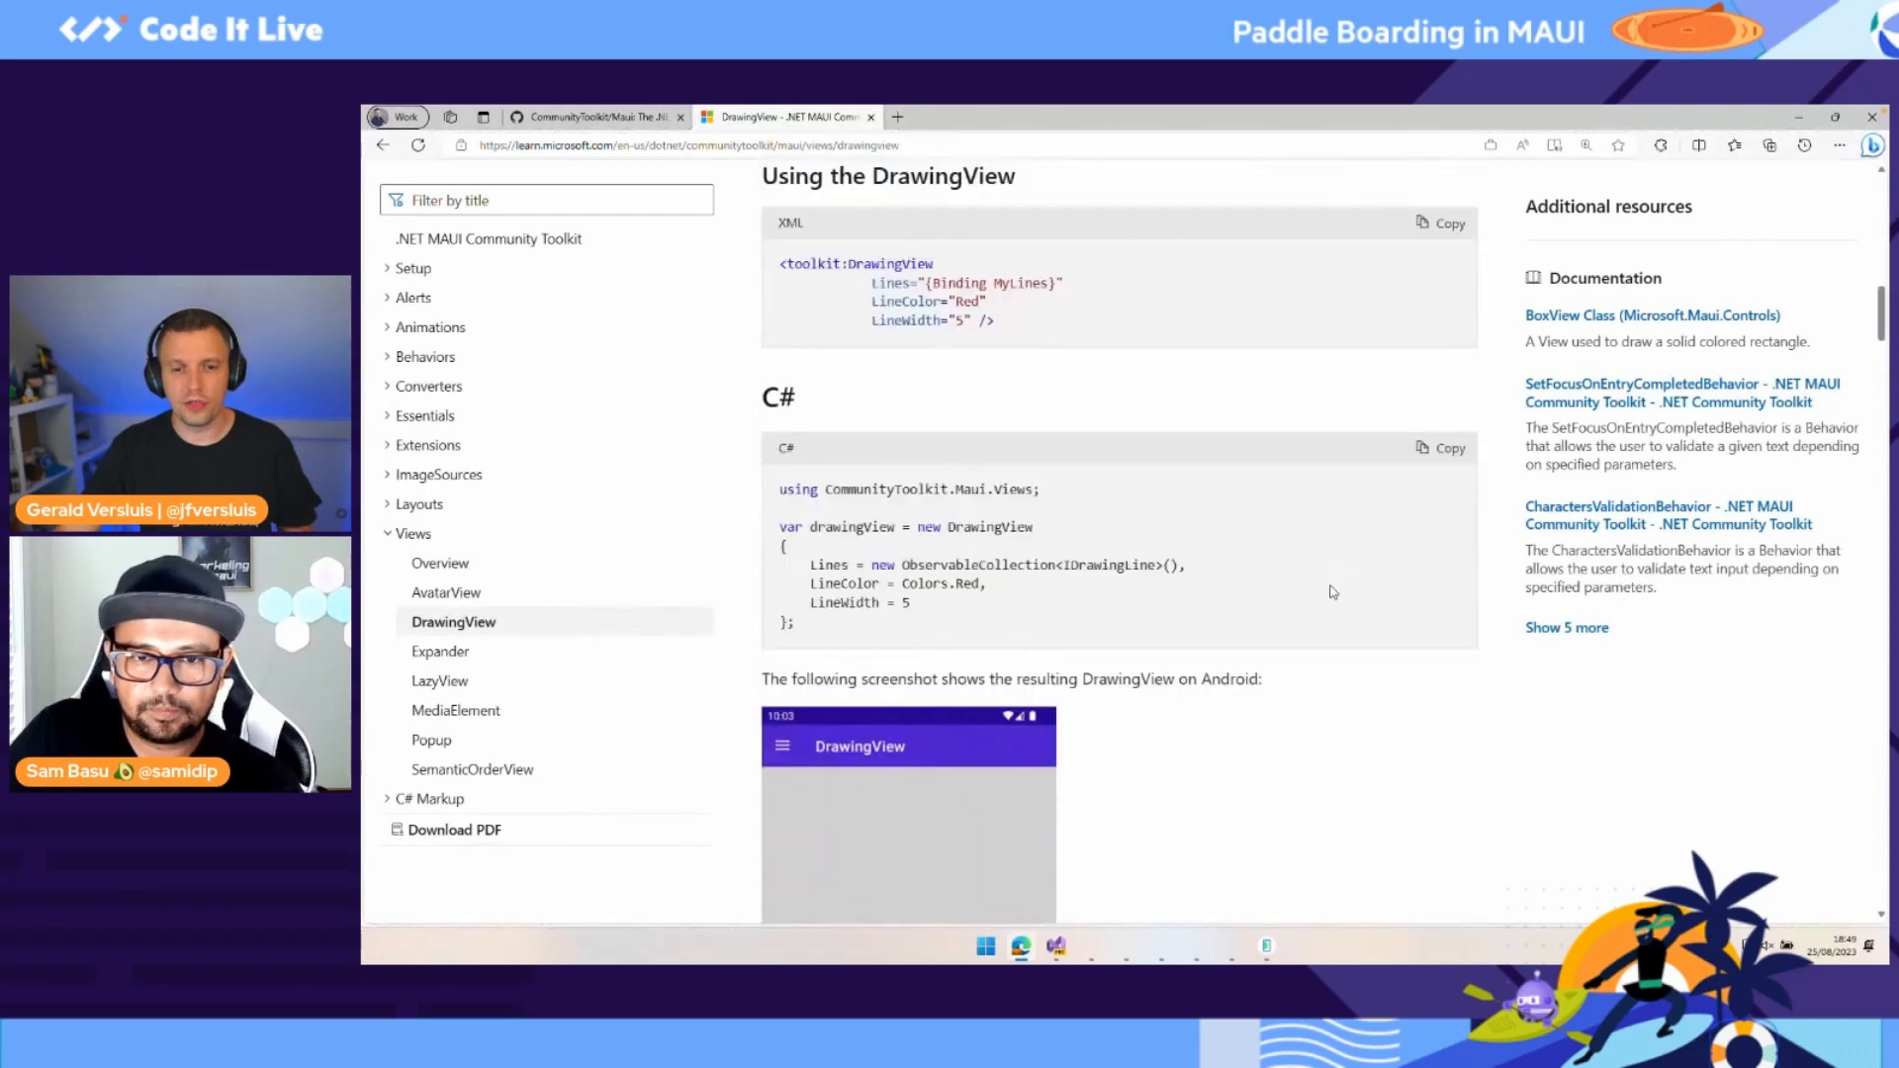
scroll("down", 3)
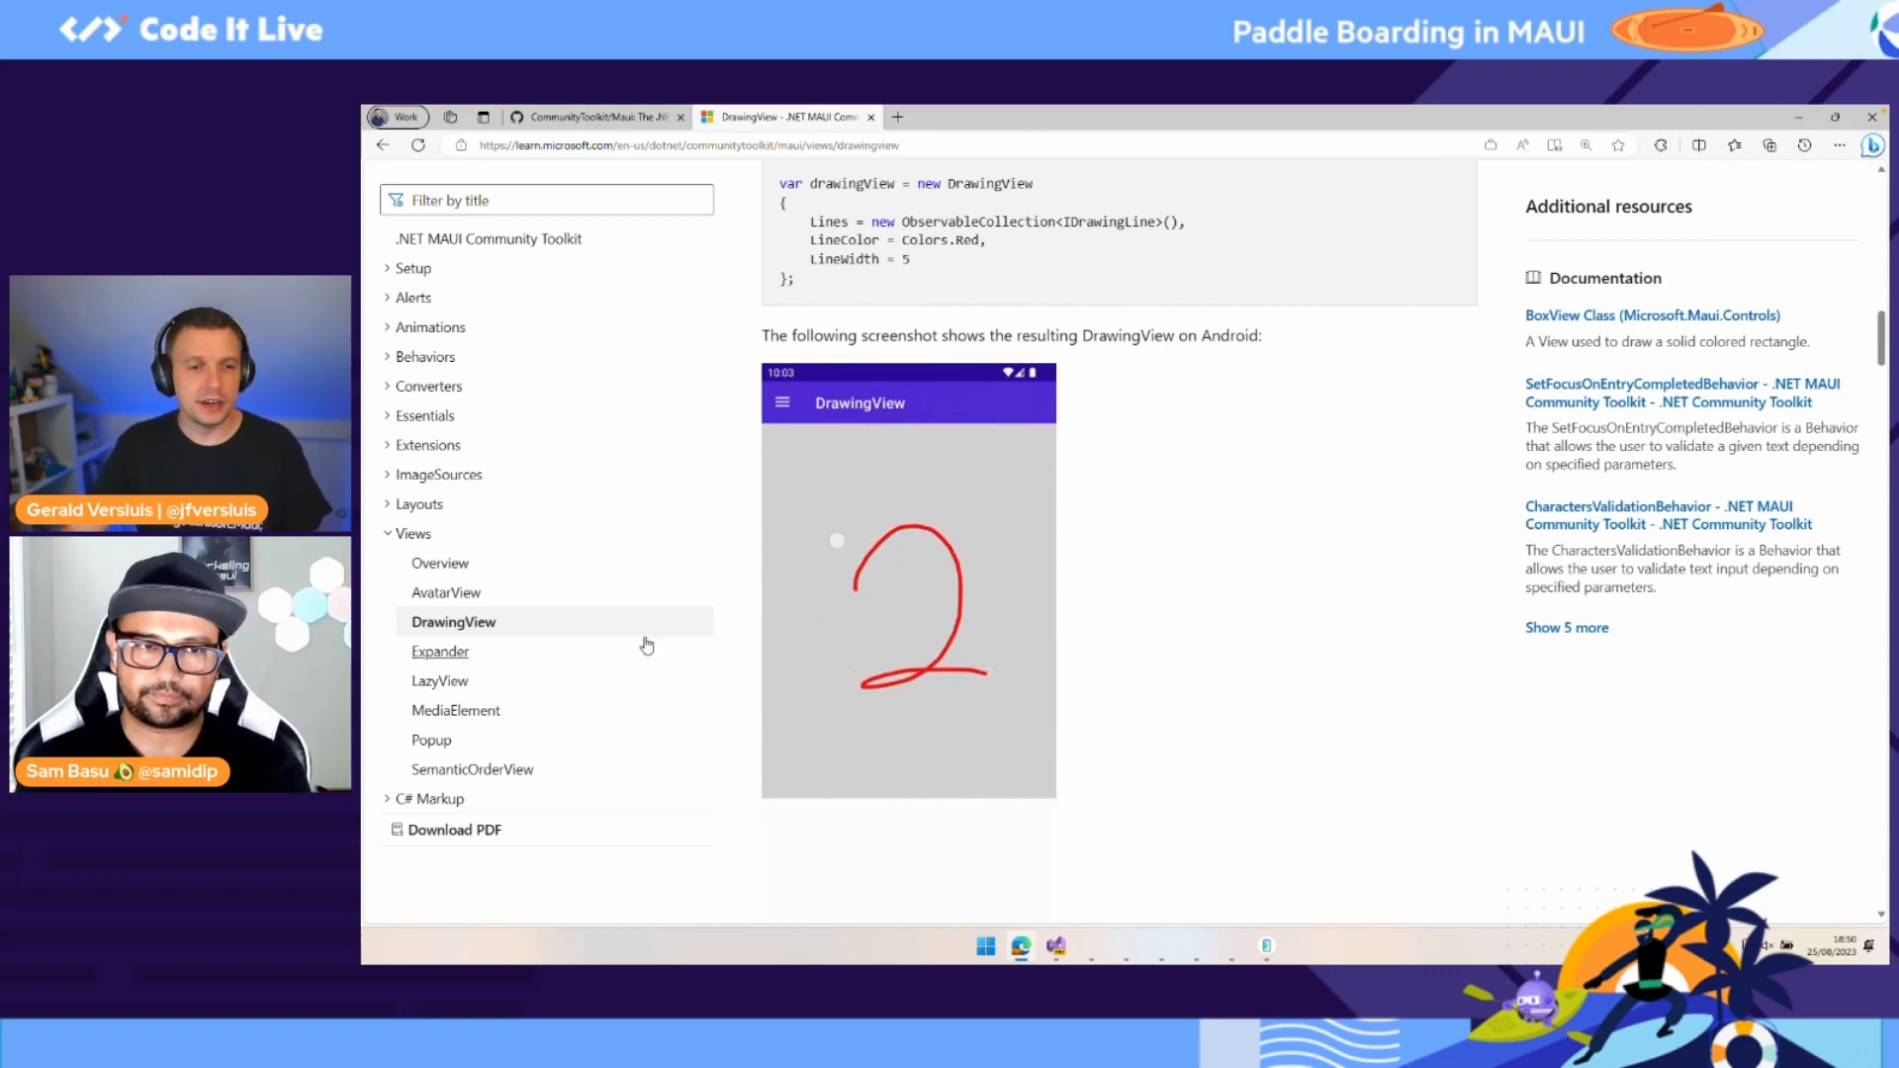
Step: View the Expander article's animated MacCatalyst sample of simple and multi-level expanders
left_click(439, 651)
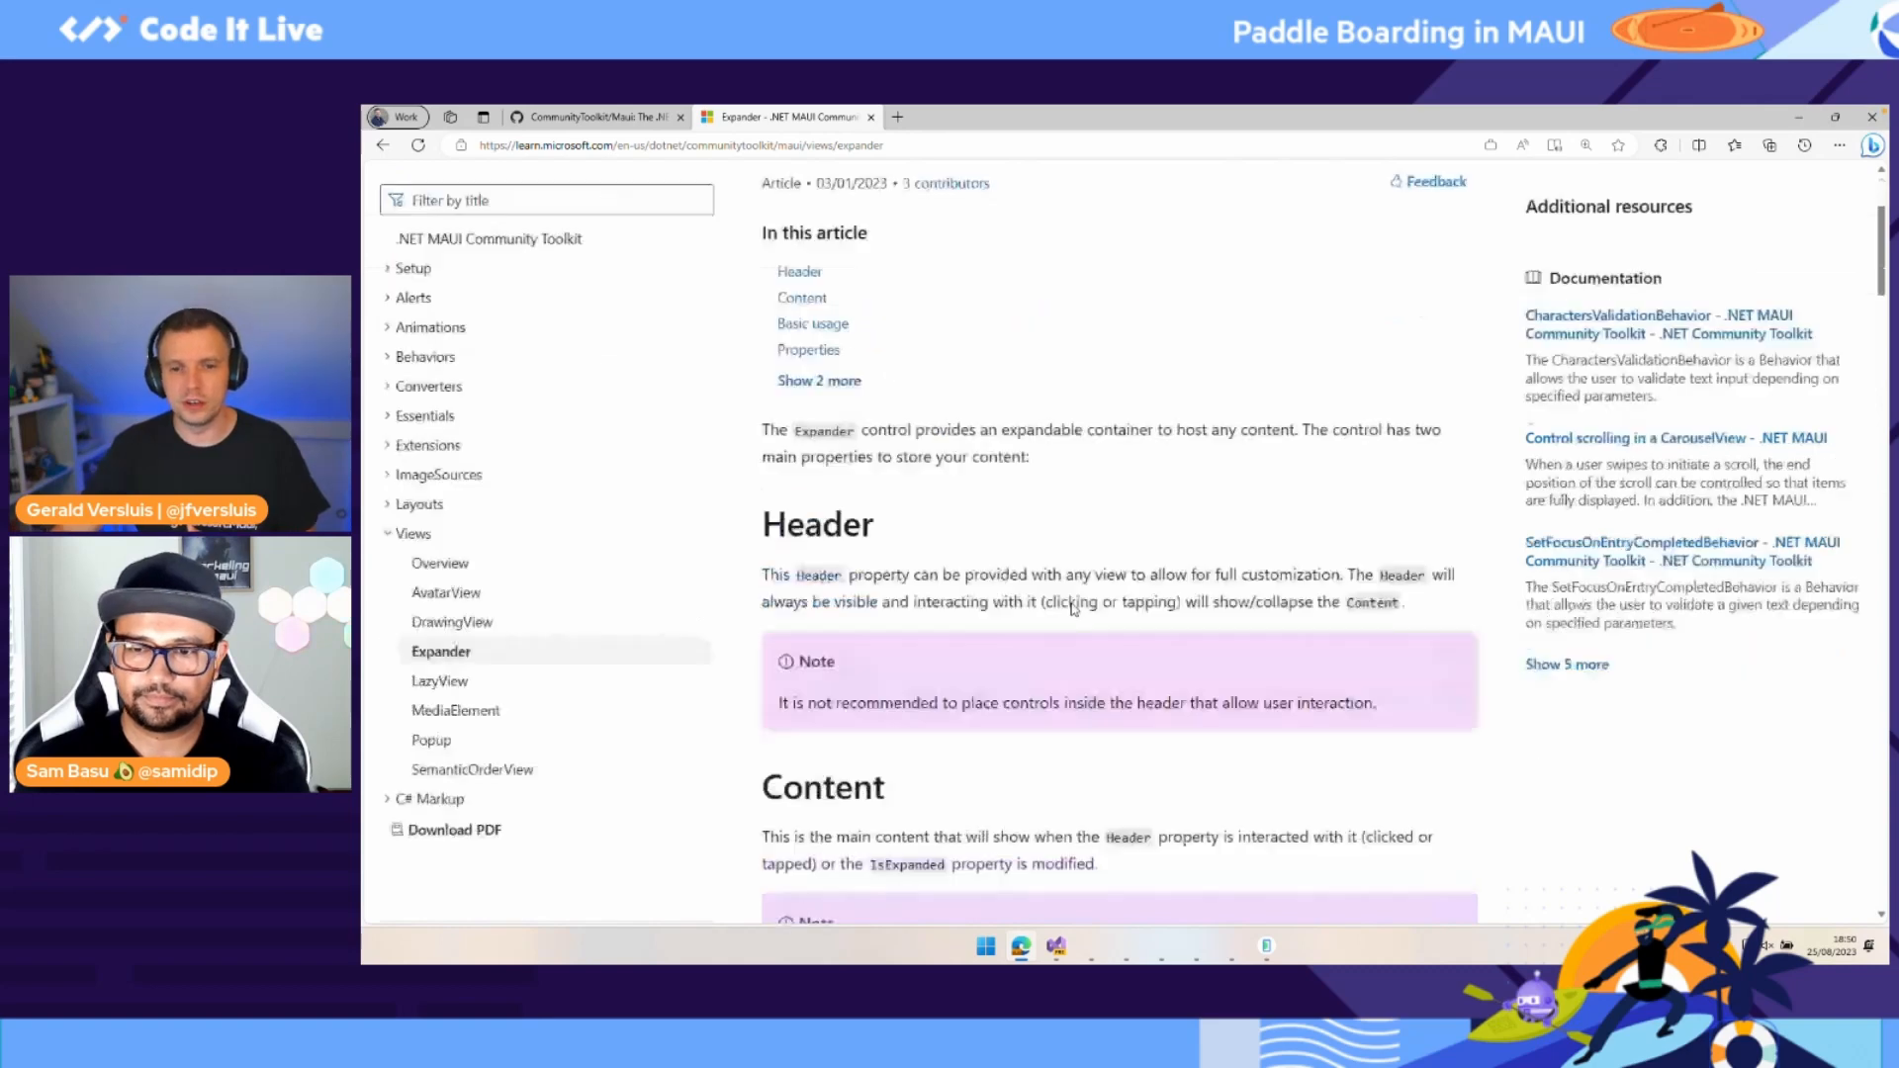
scroll("down", 3)
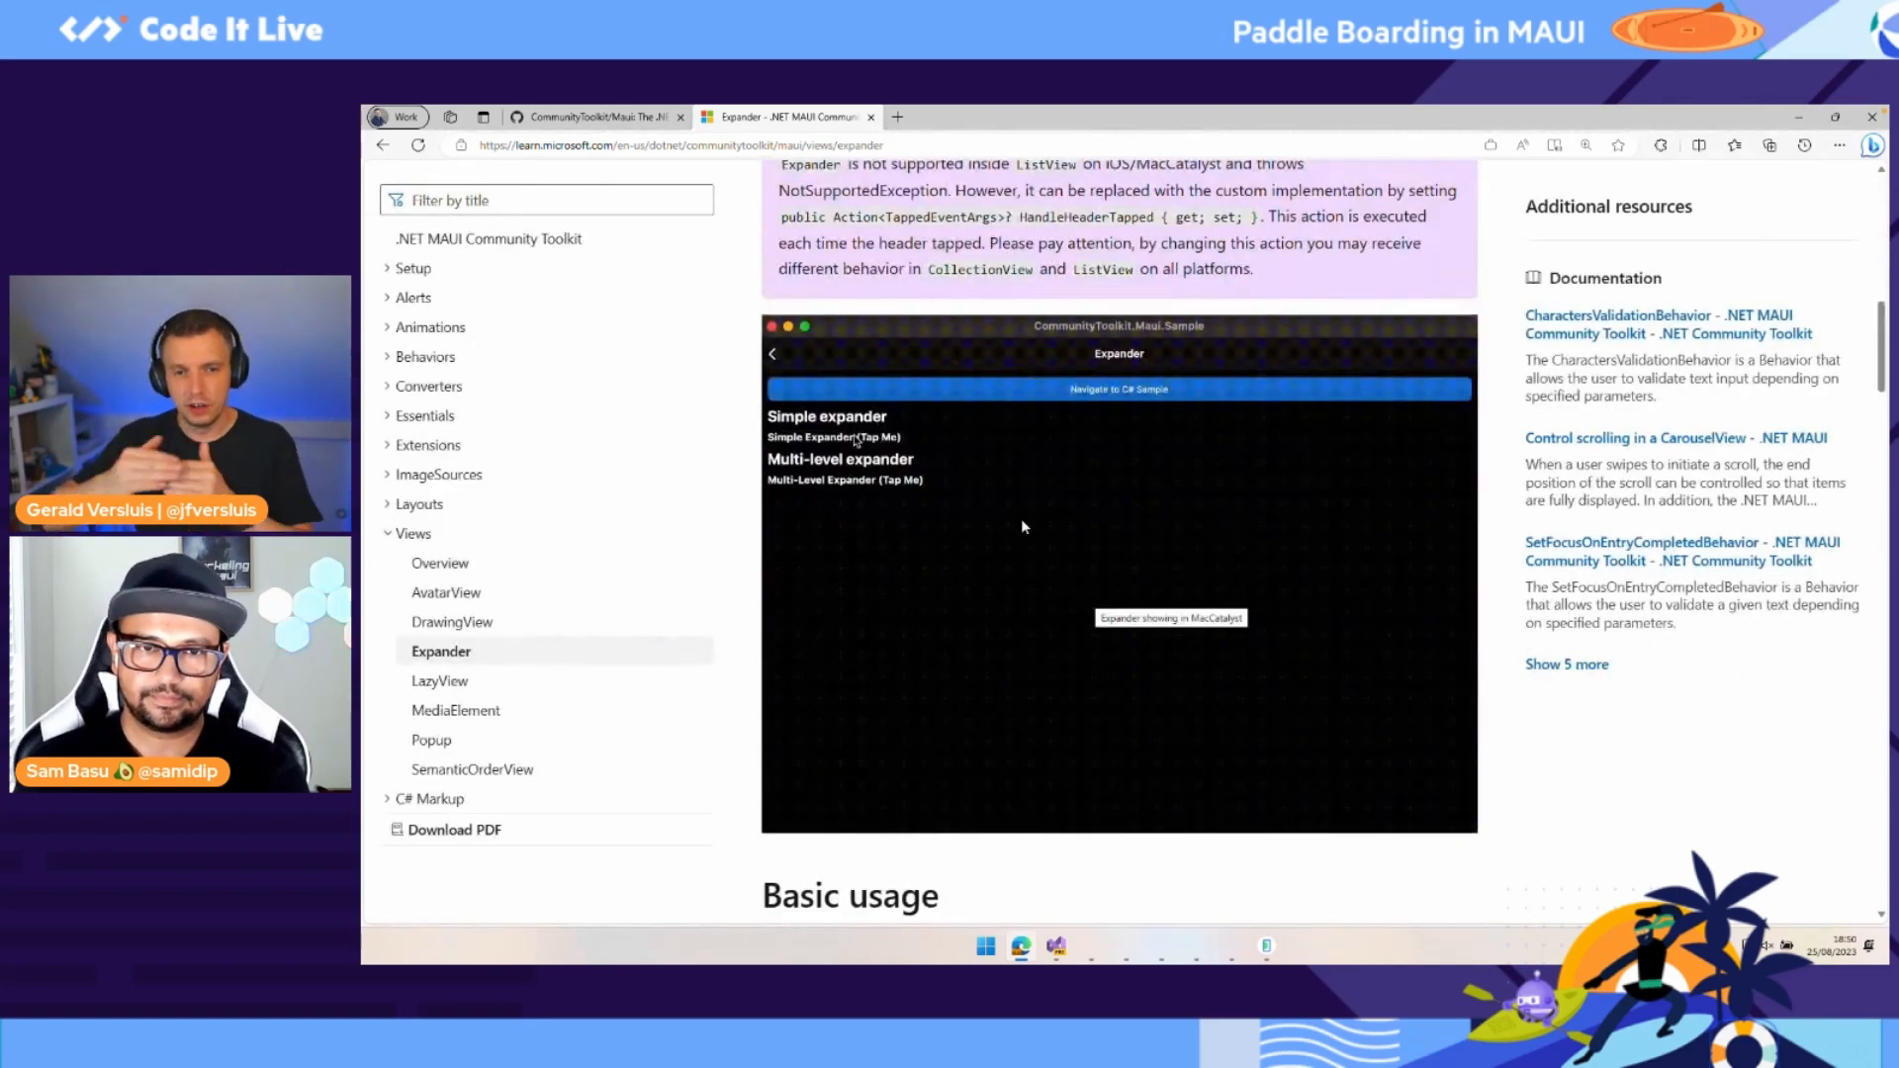
left_click(833, 437)
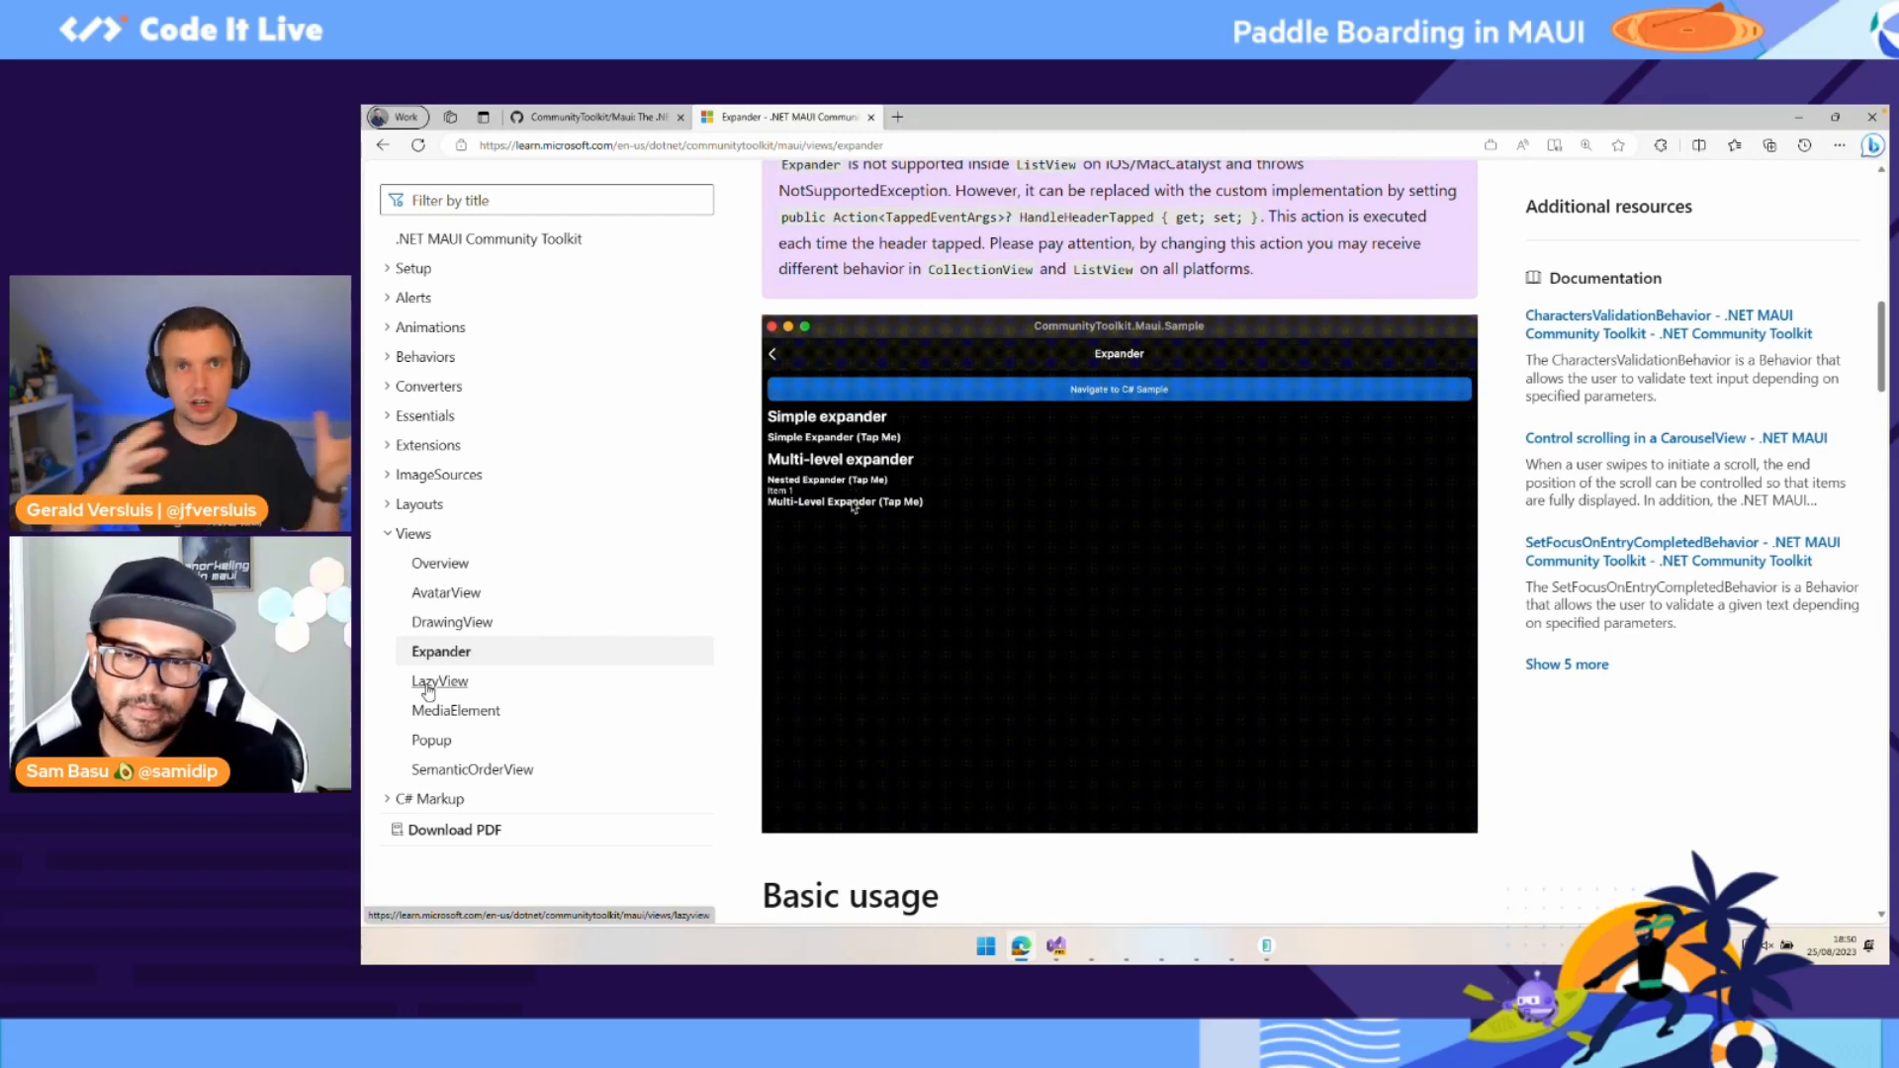
left_click(827, 478)
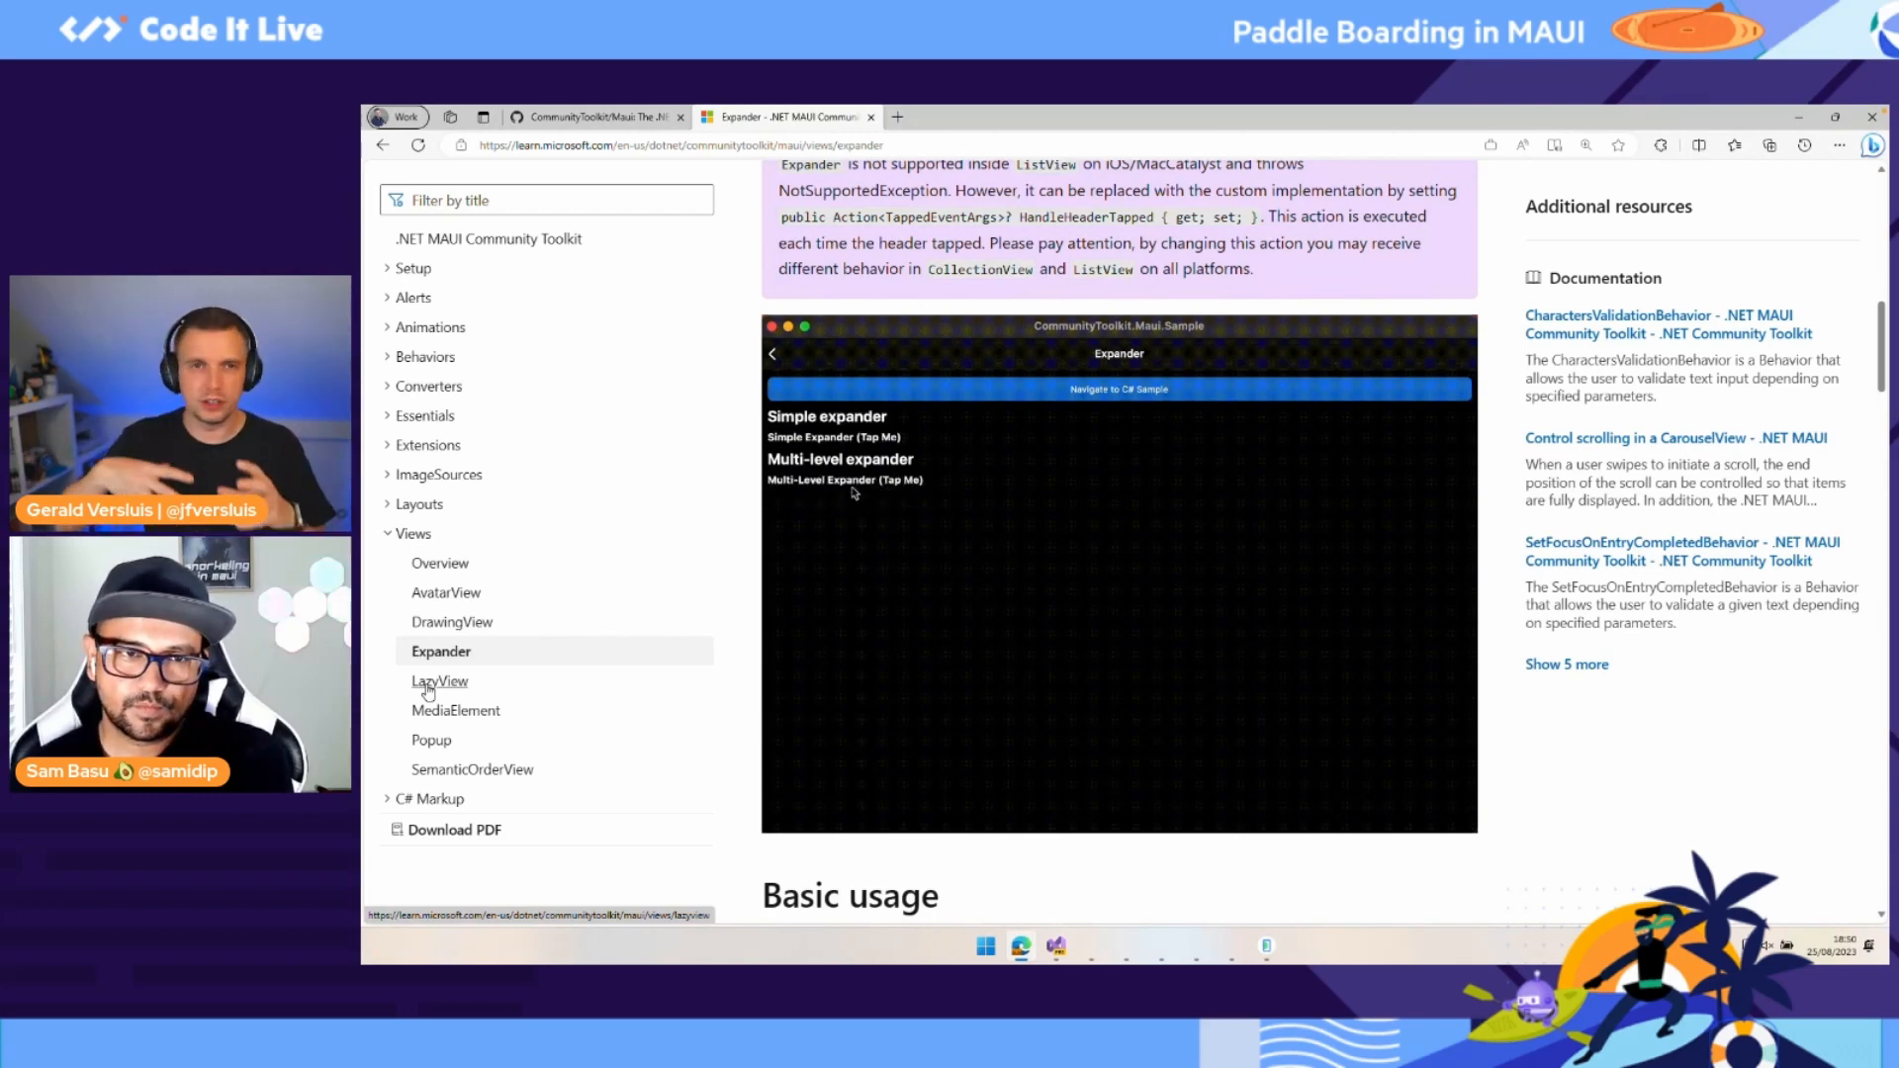
left_click(826, 479)
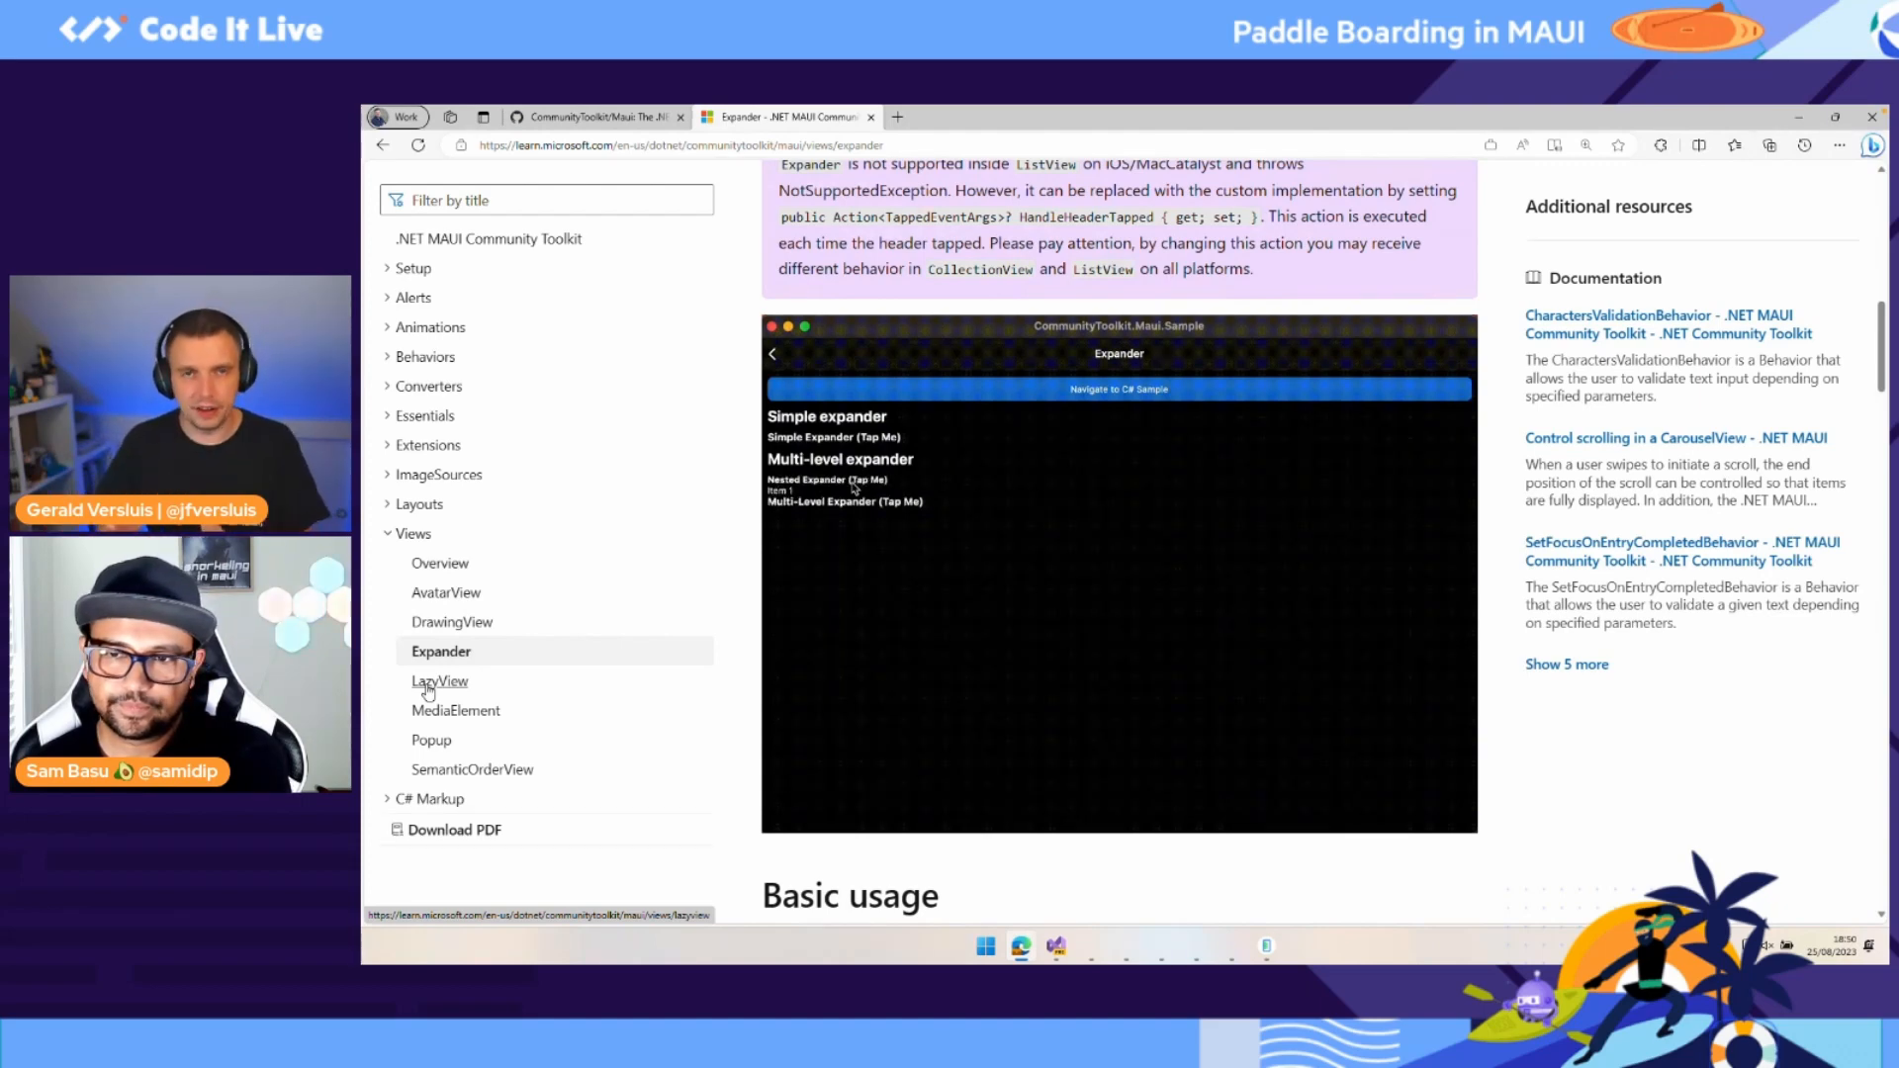
left_click(826, 479)
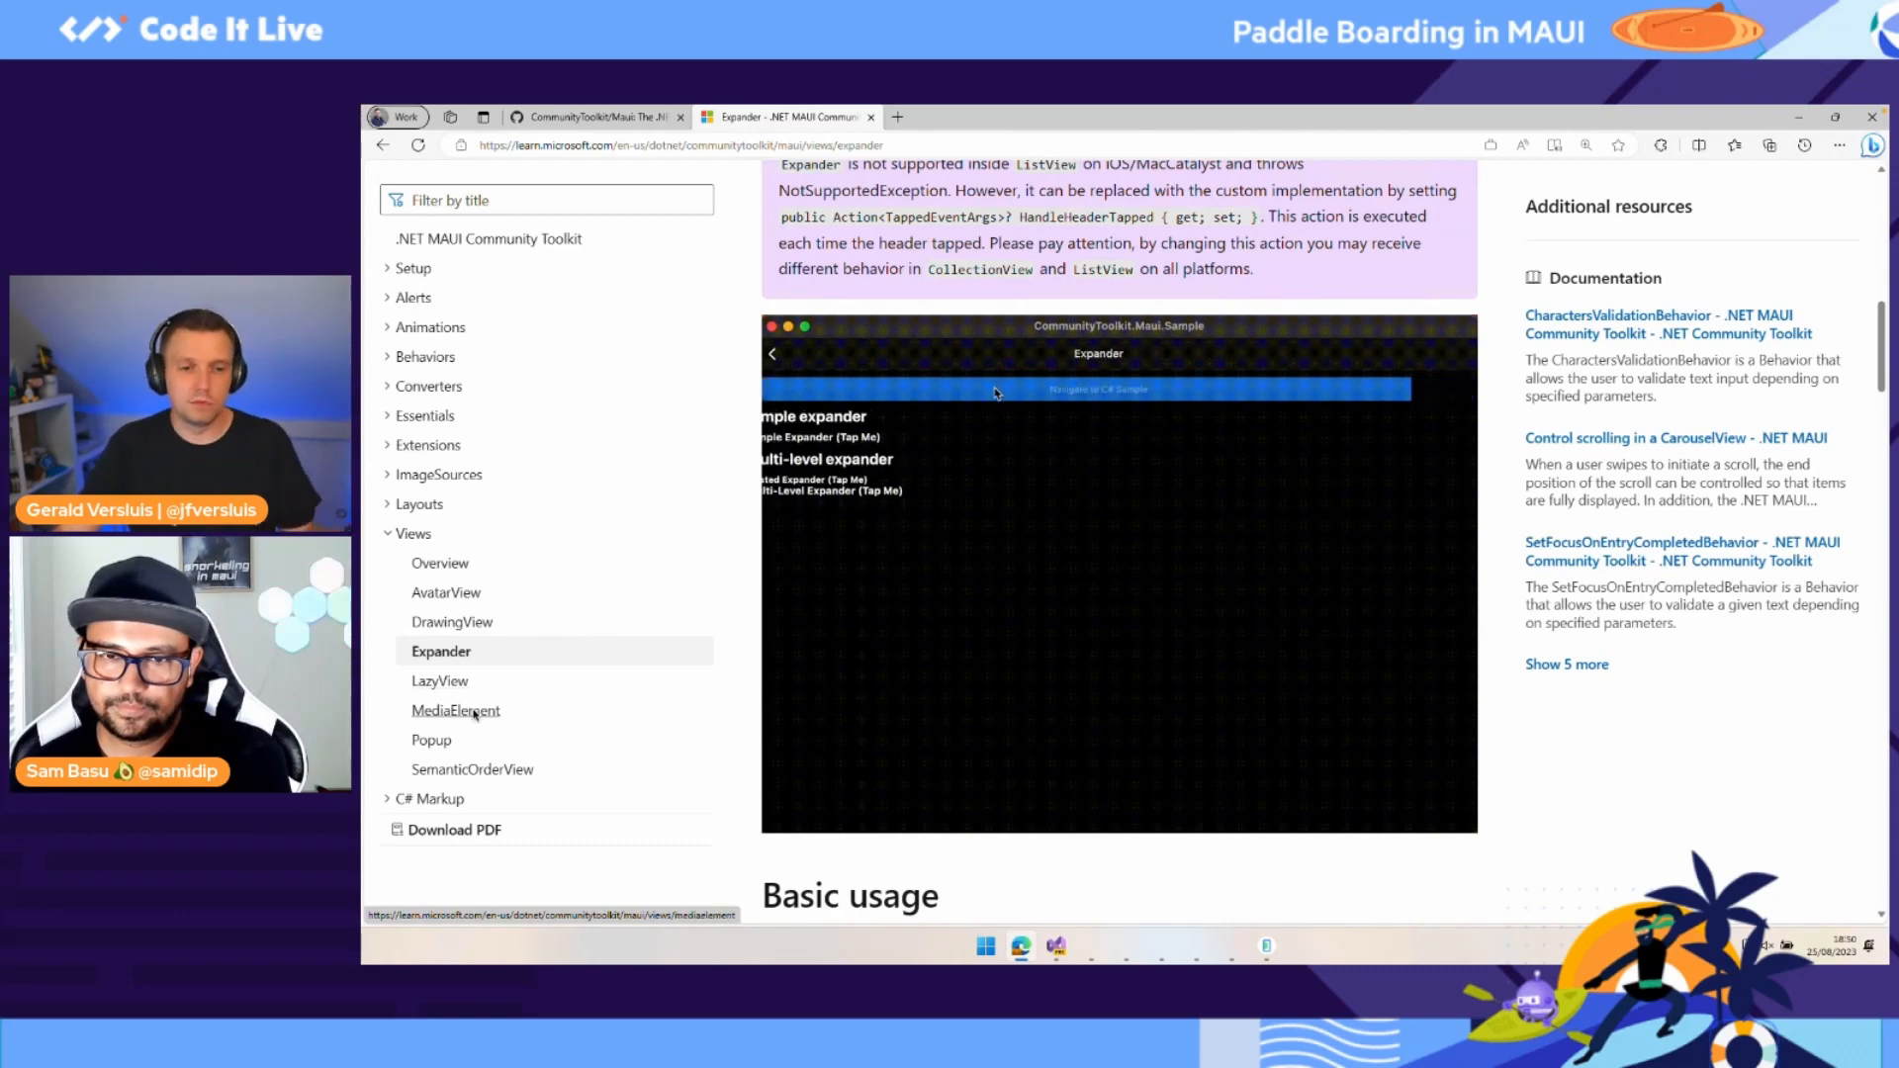
Step: Read through the MediaElement documentation article, then switch back to the CommunityToolkit/Maui GitHub repository
left_click(457, 711)
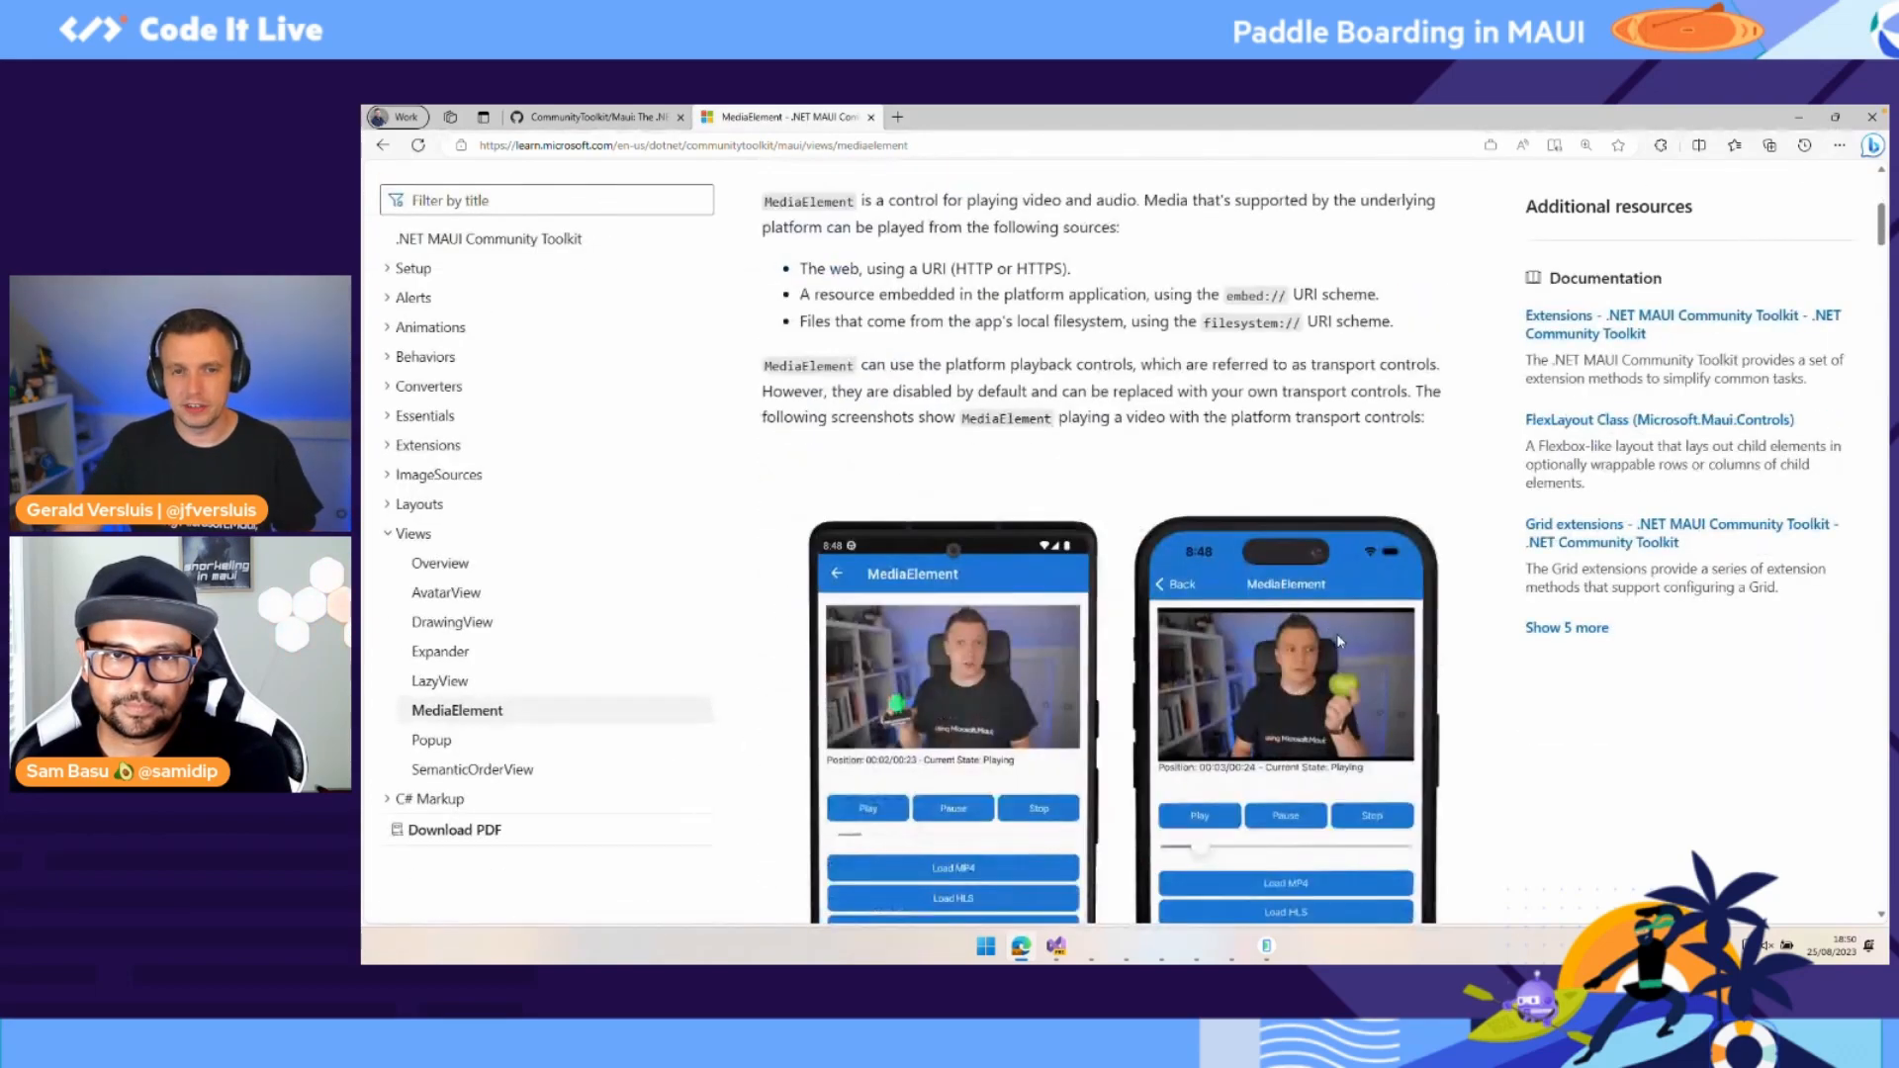
scroll("up", 3)
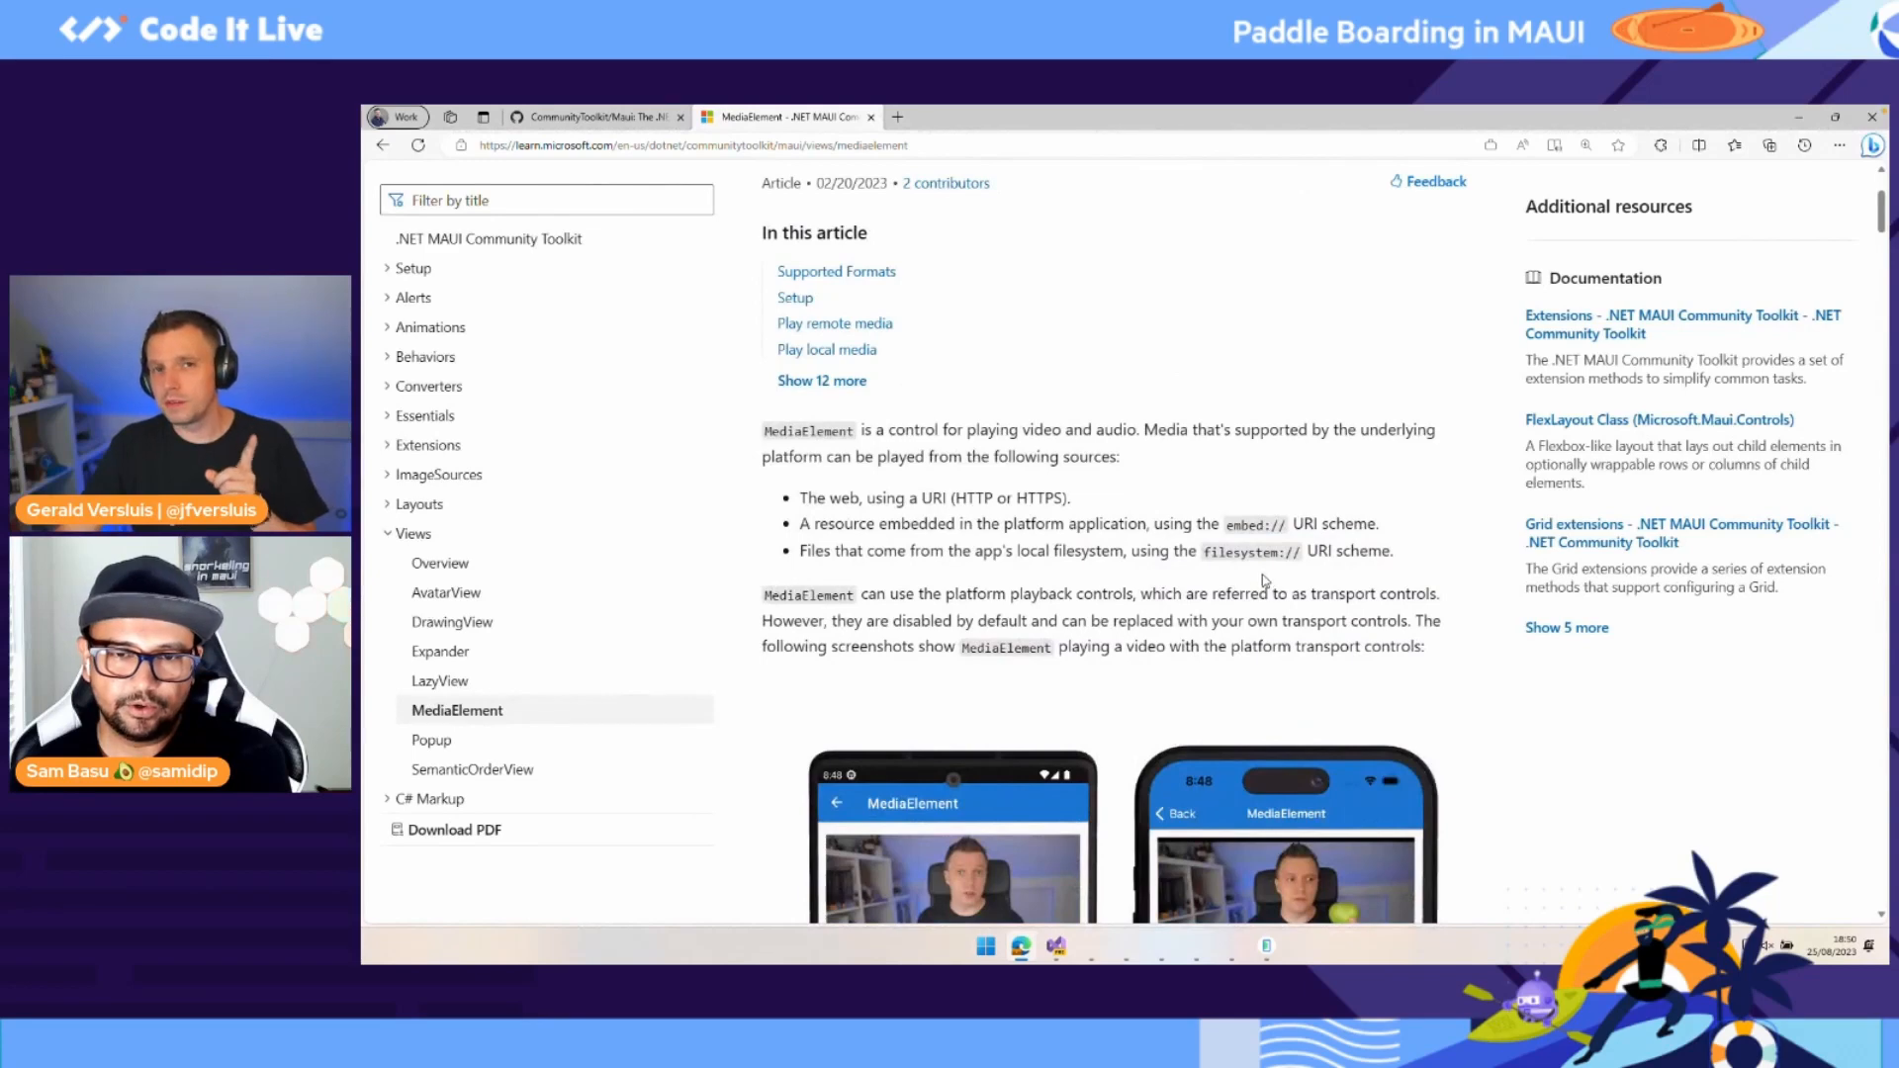
scroll("down", 3)
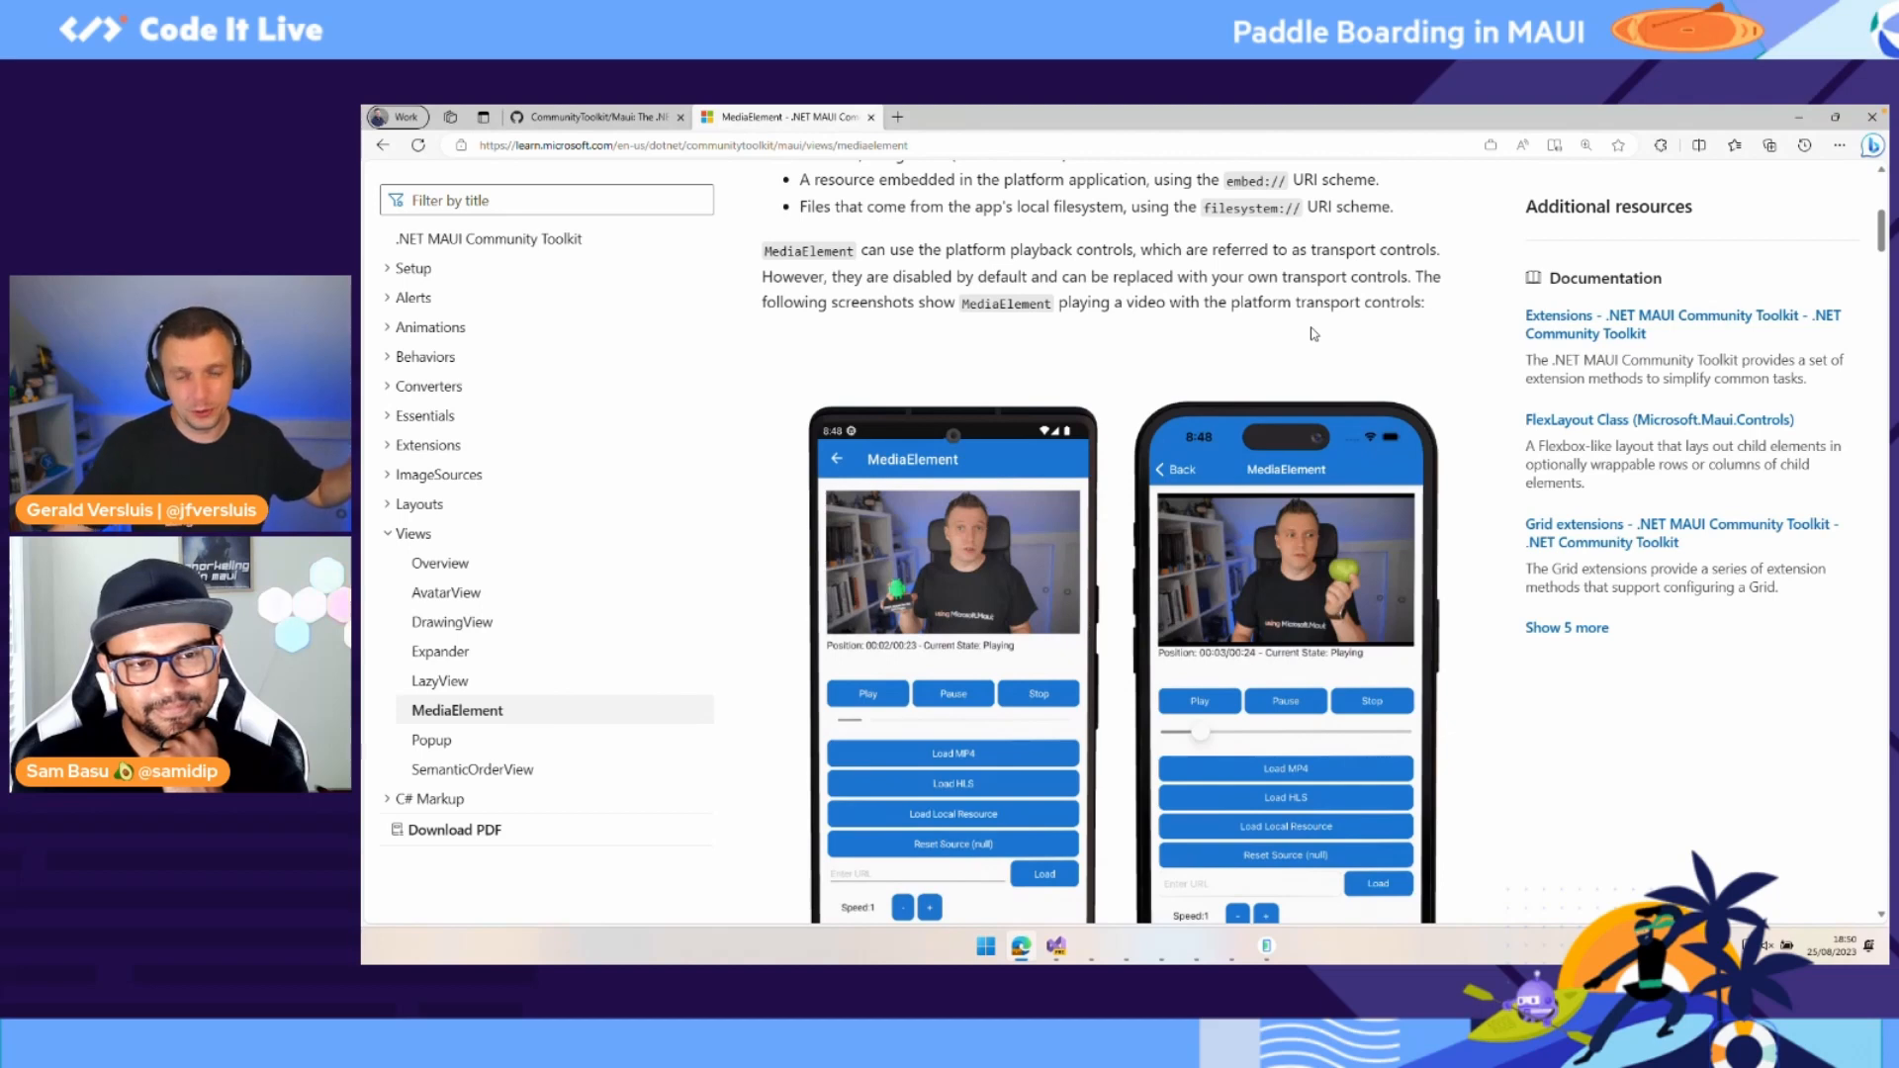
mouse_move(1305, 336)
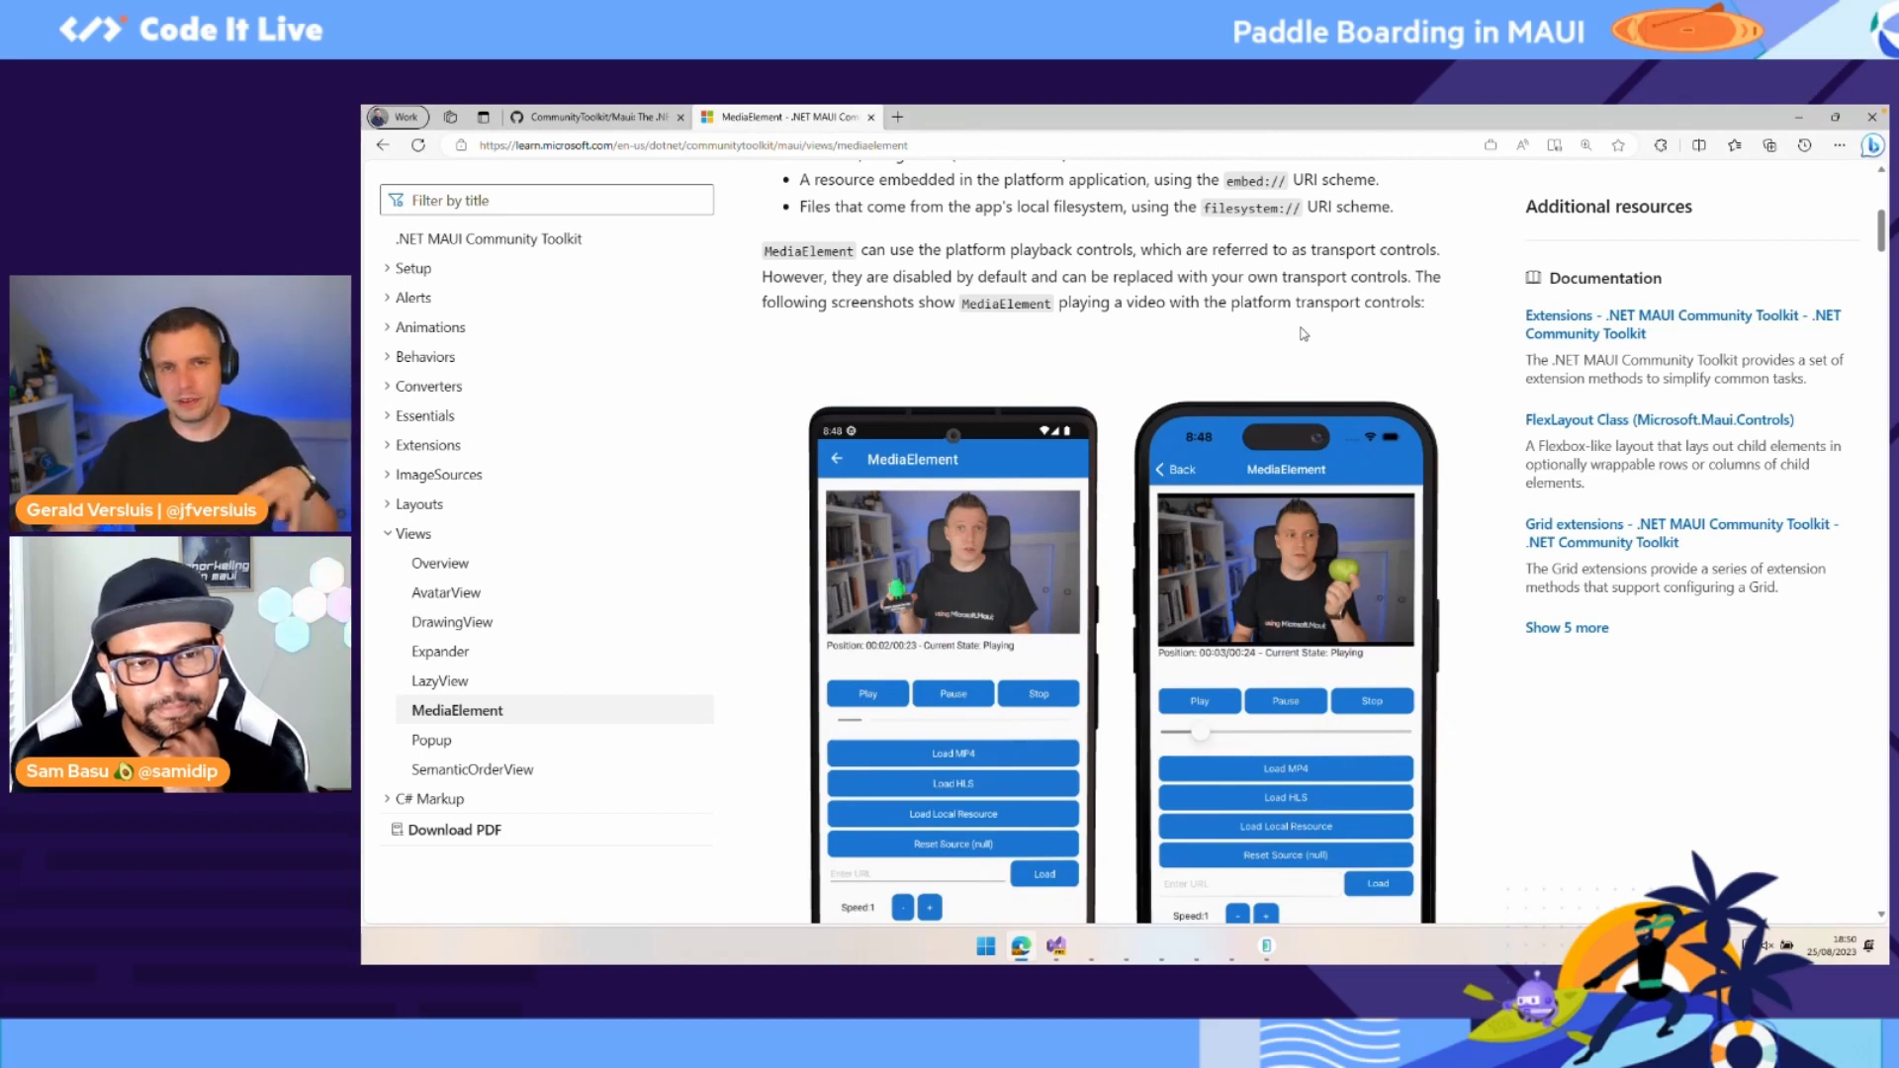
scroll("up", 3)
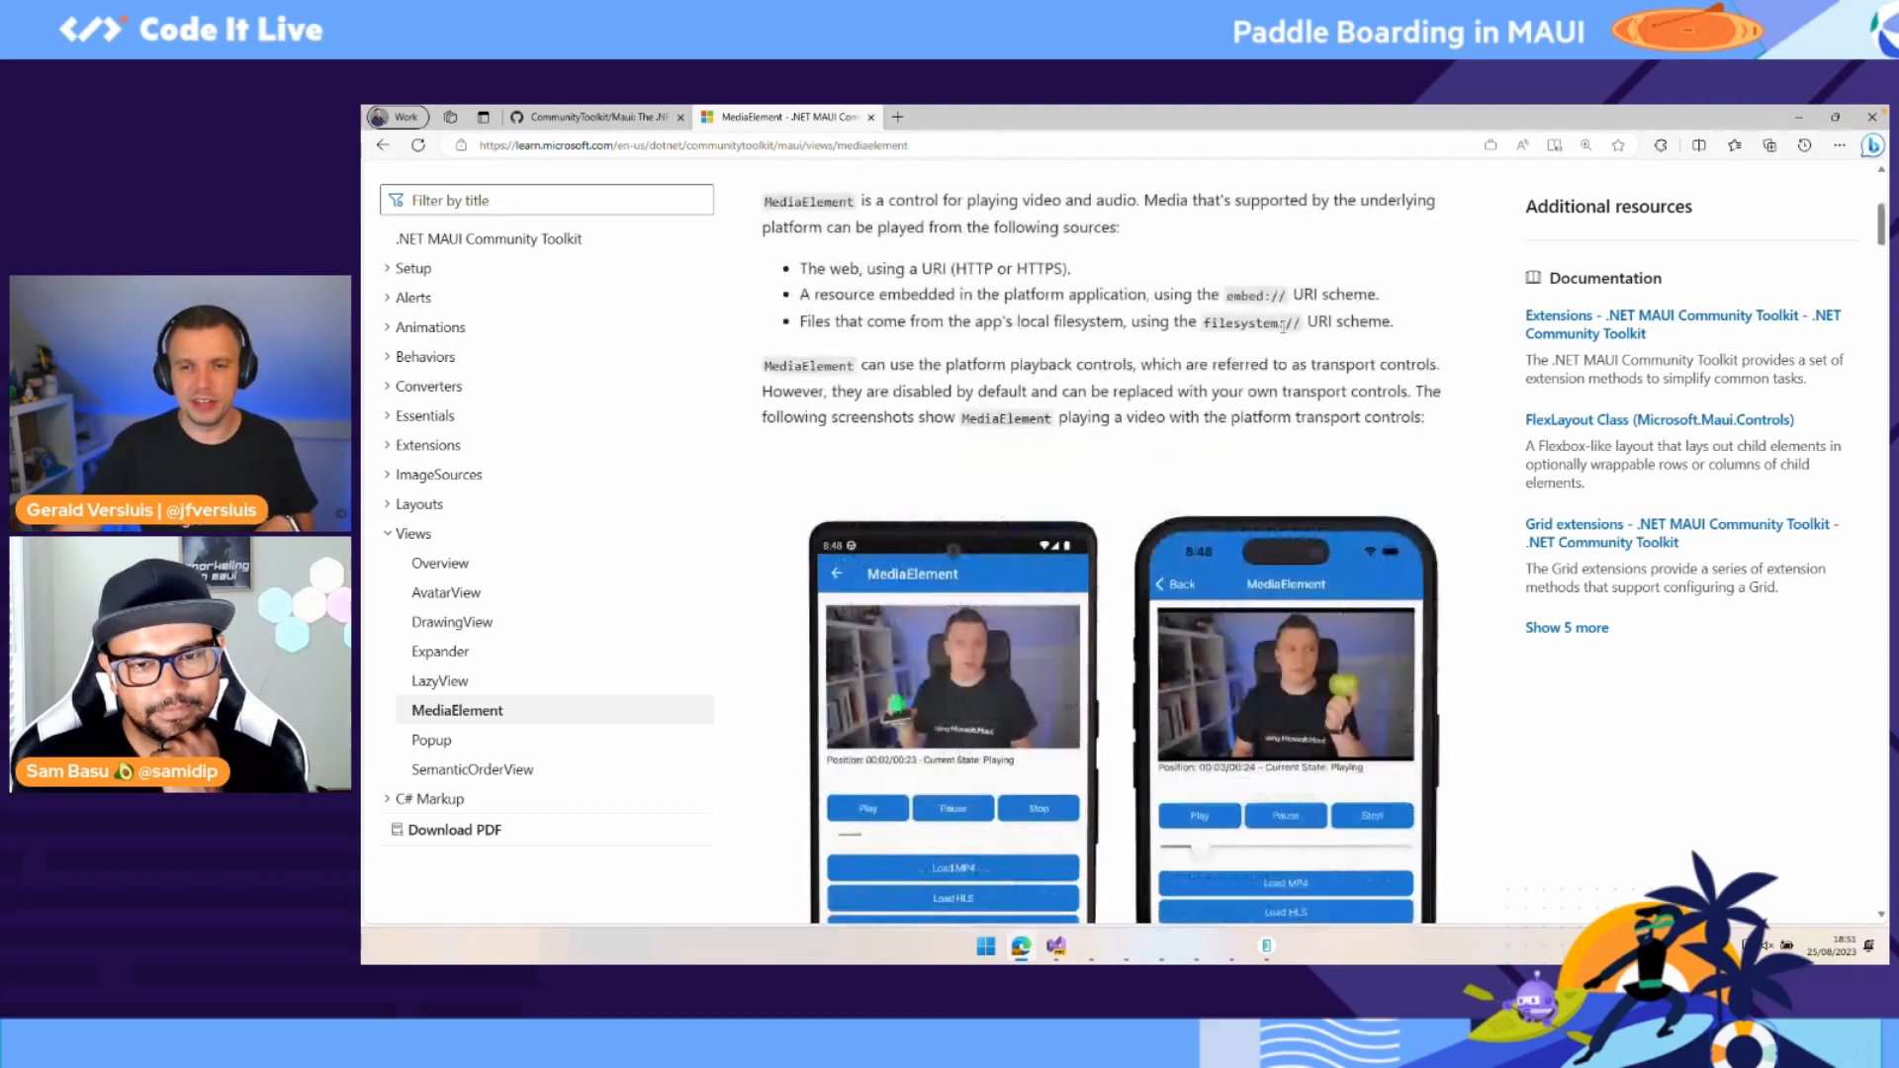
scroll("up", 3)
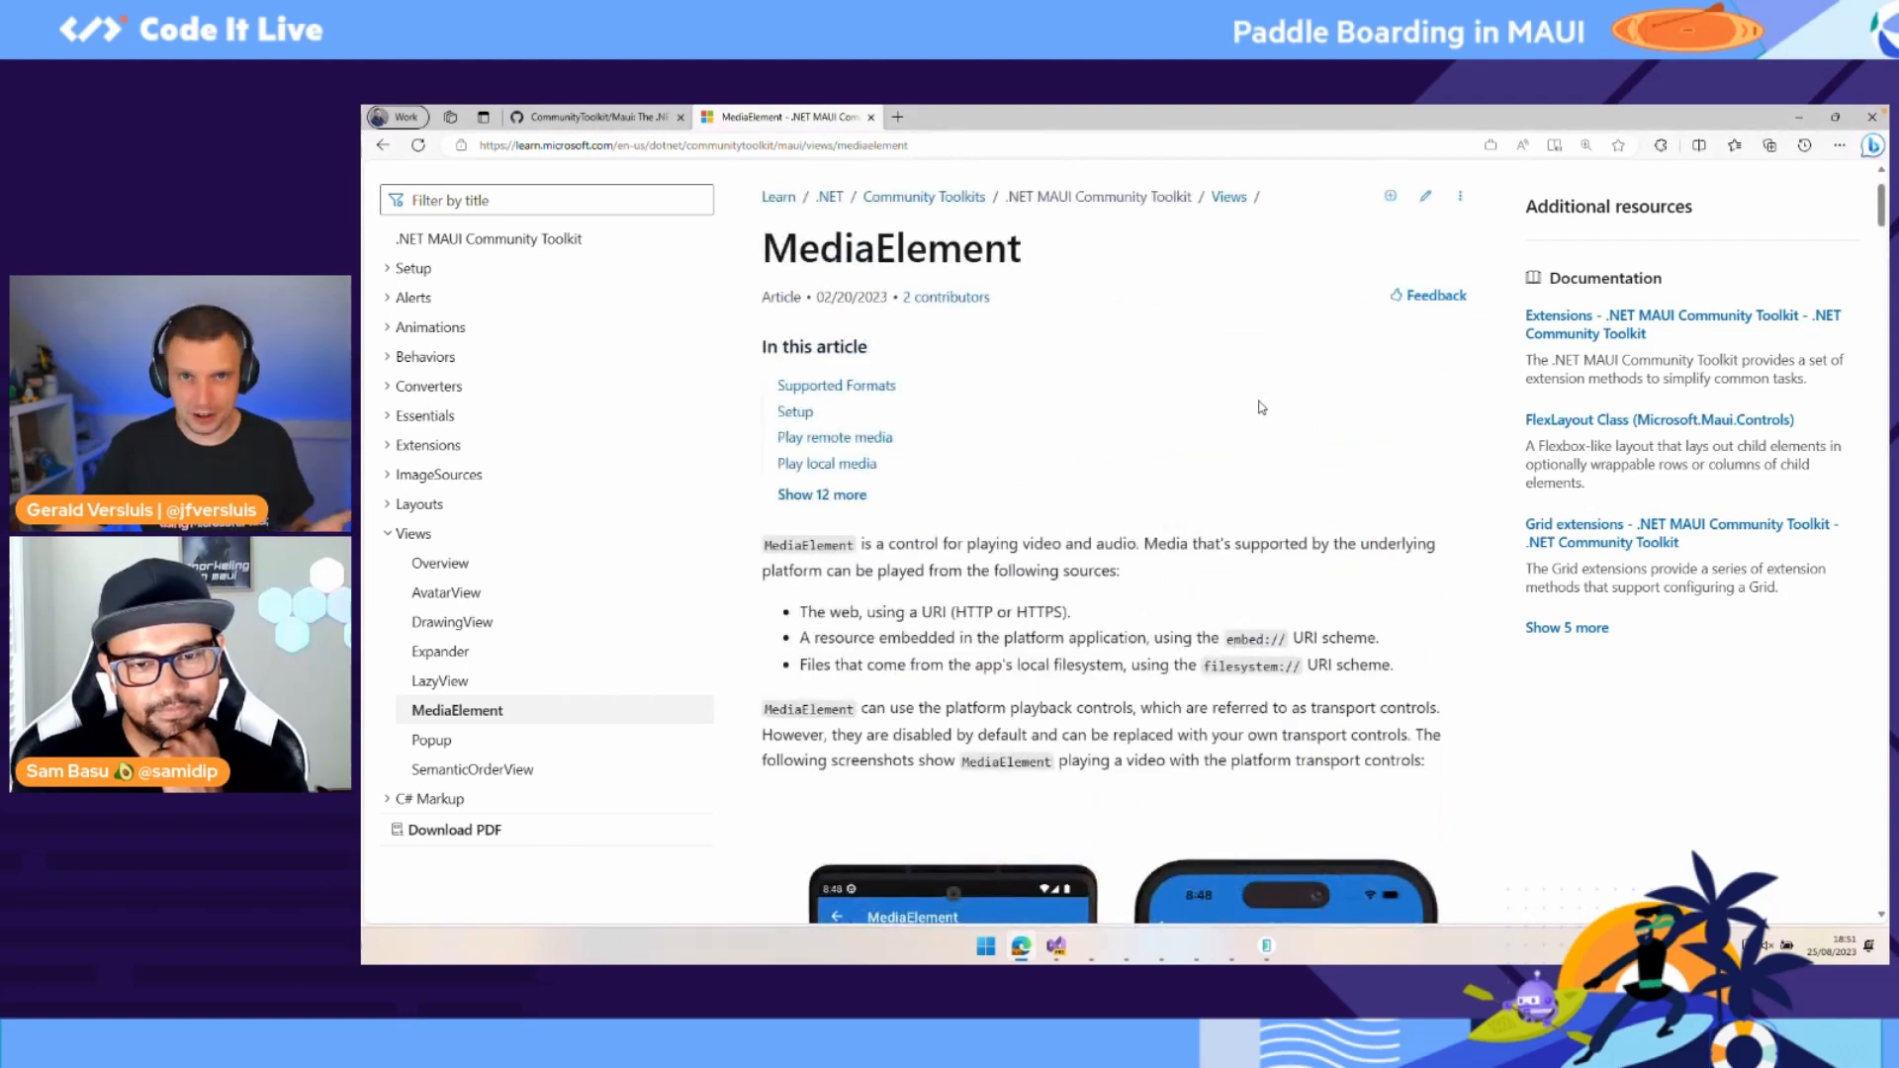
scroll("down", 3)
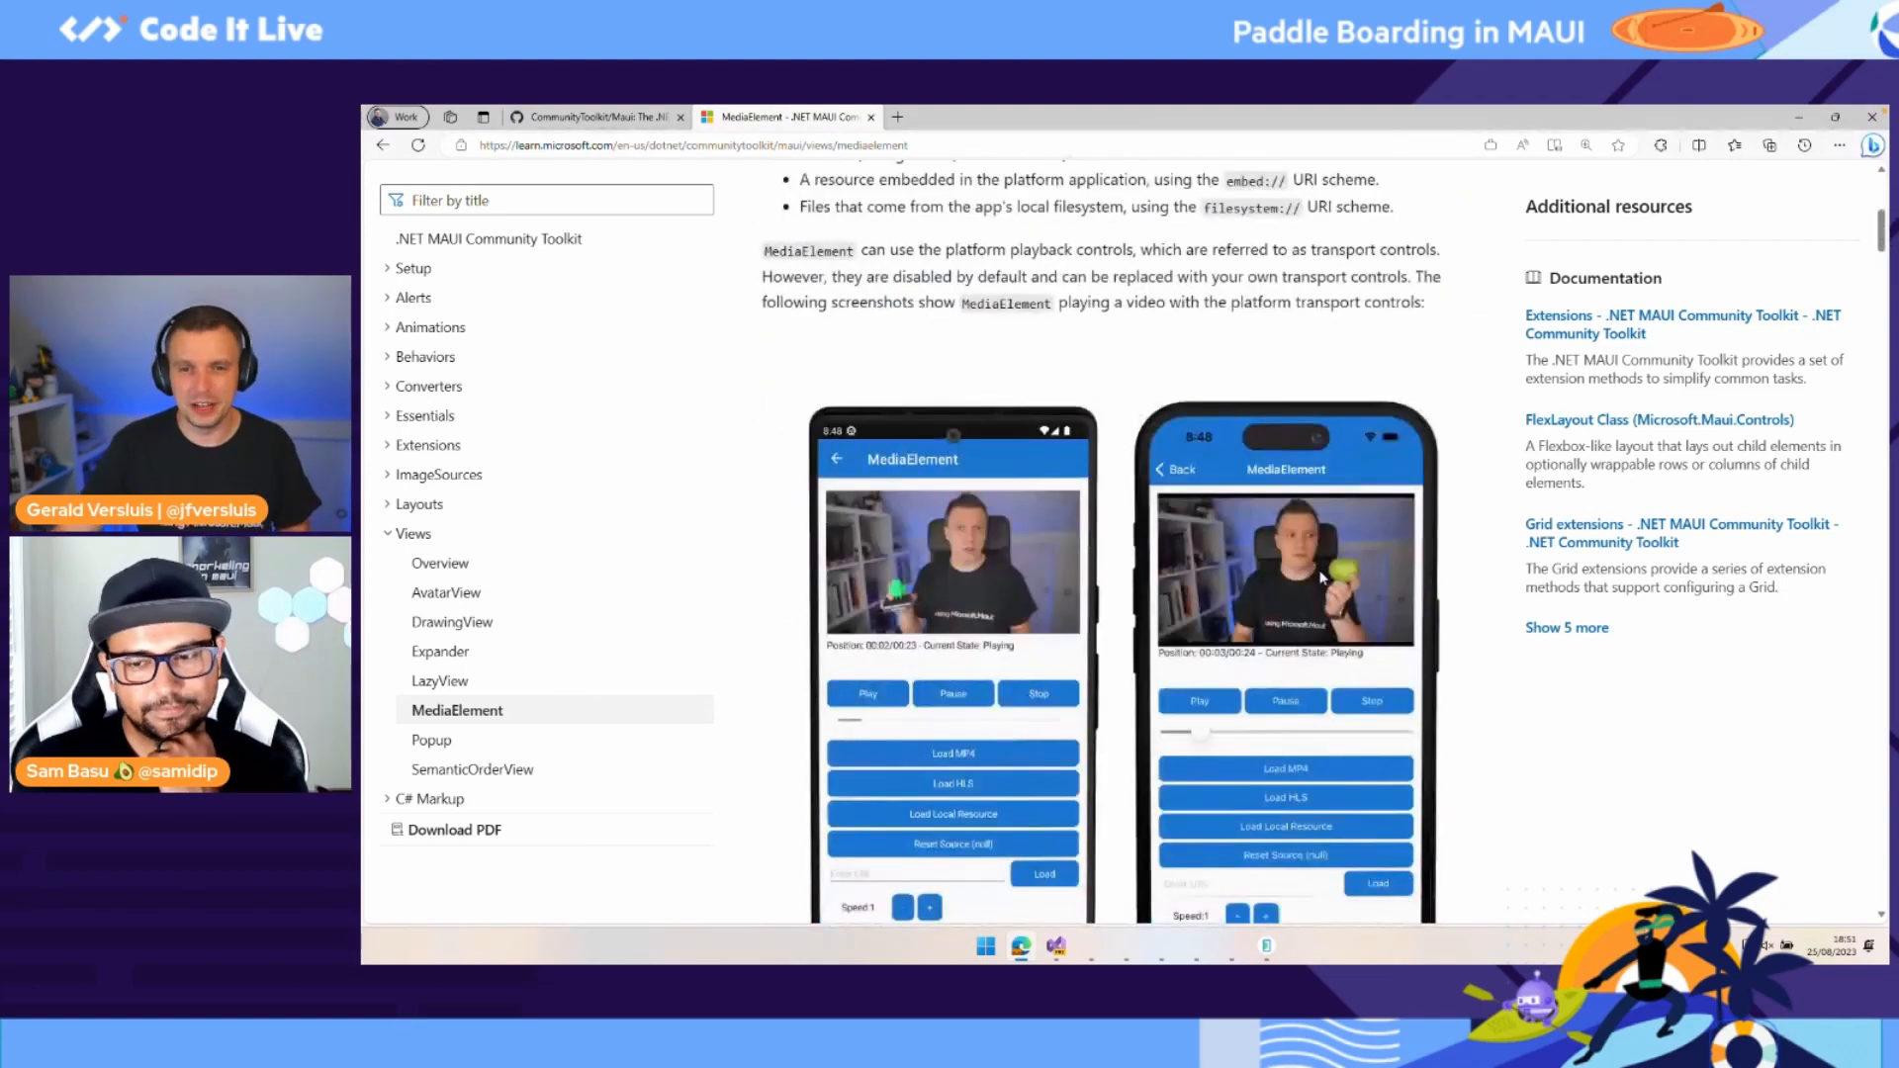
scroll("up", 3)
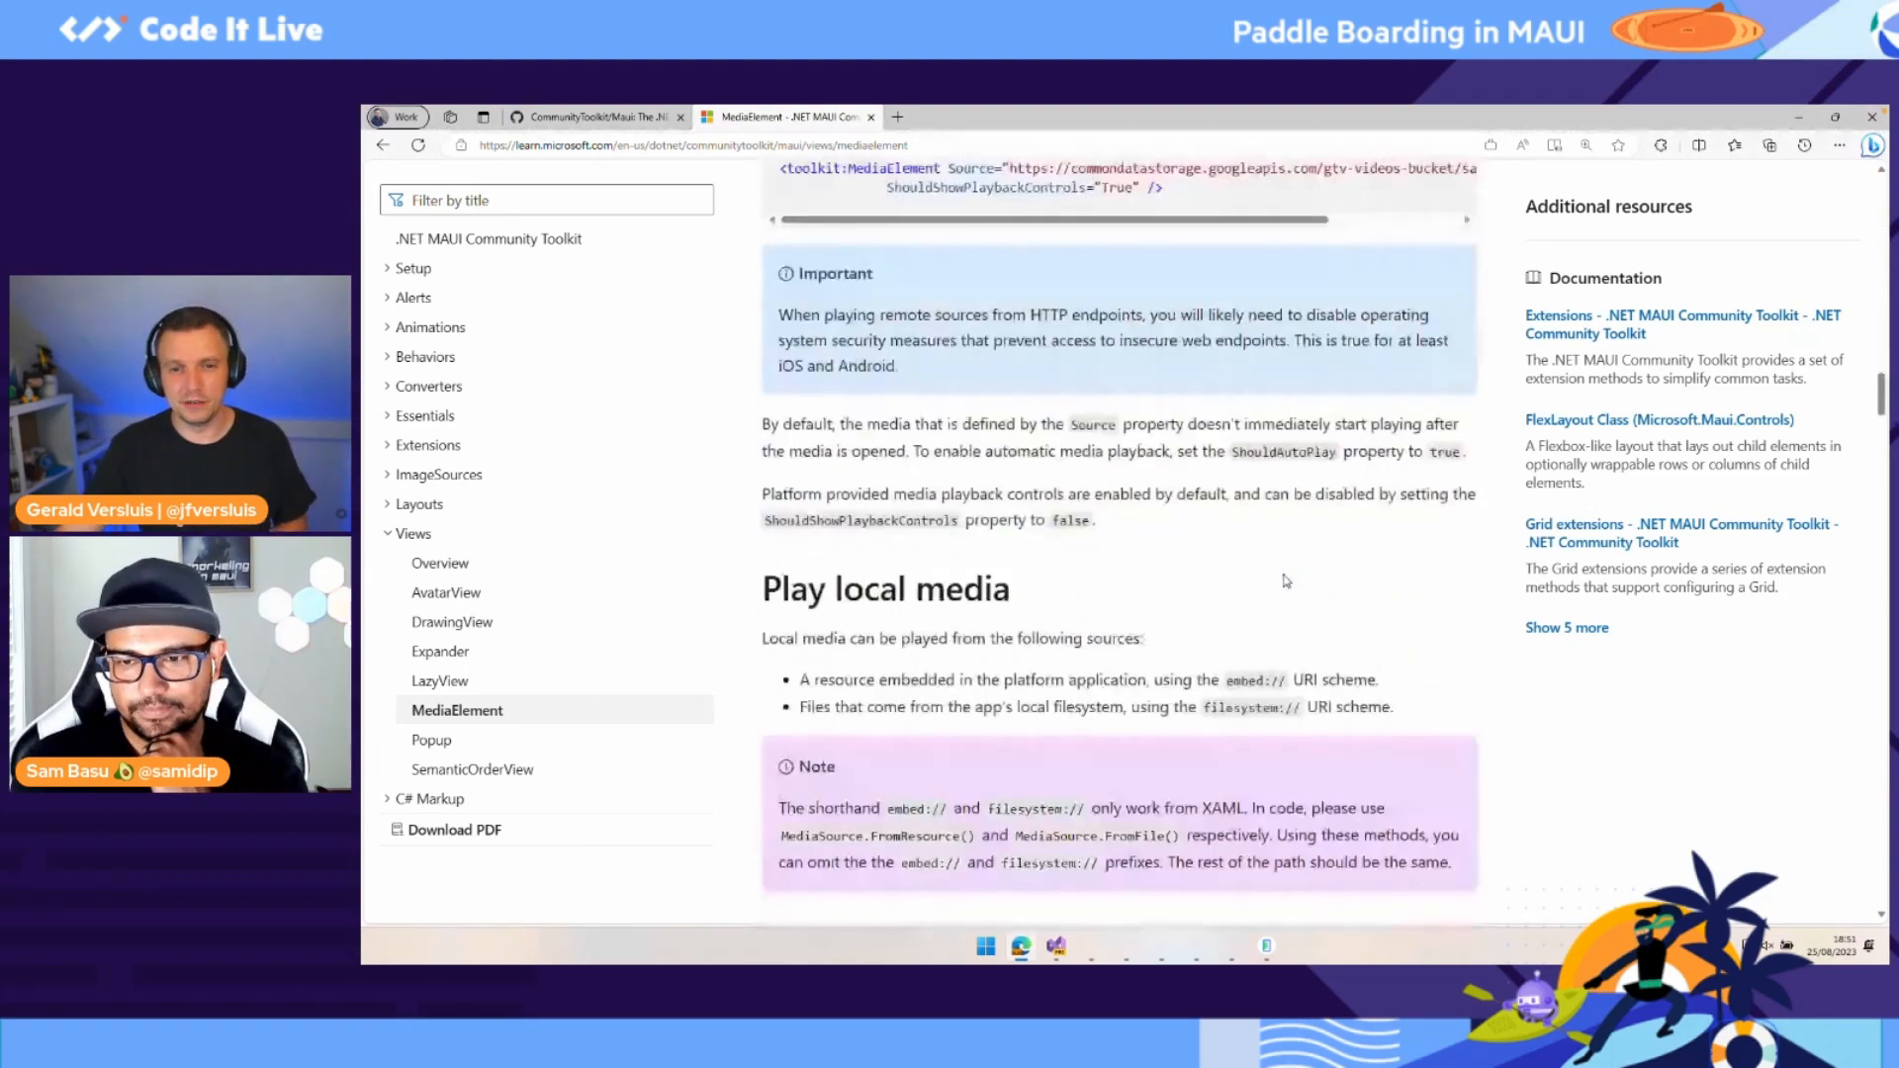
scroll("down", 3)
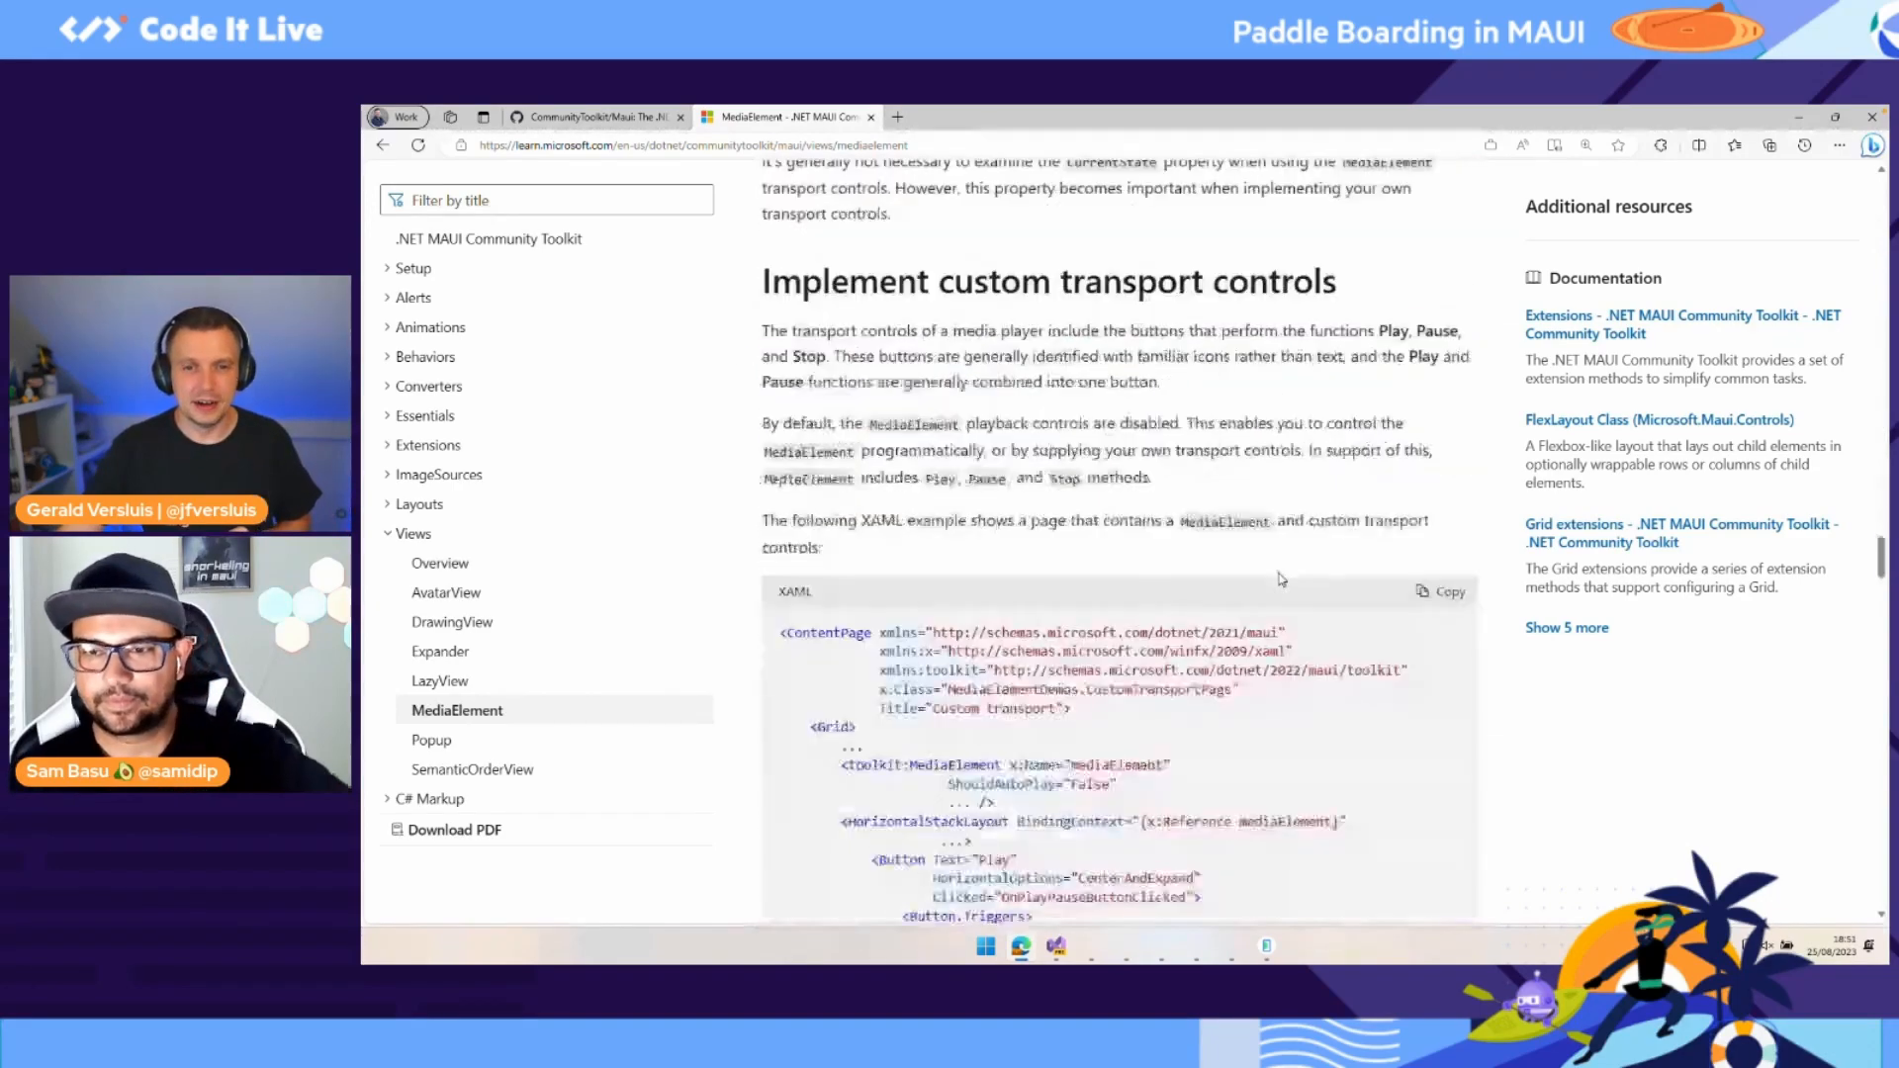
scroll("down", 3)
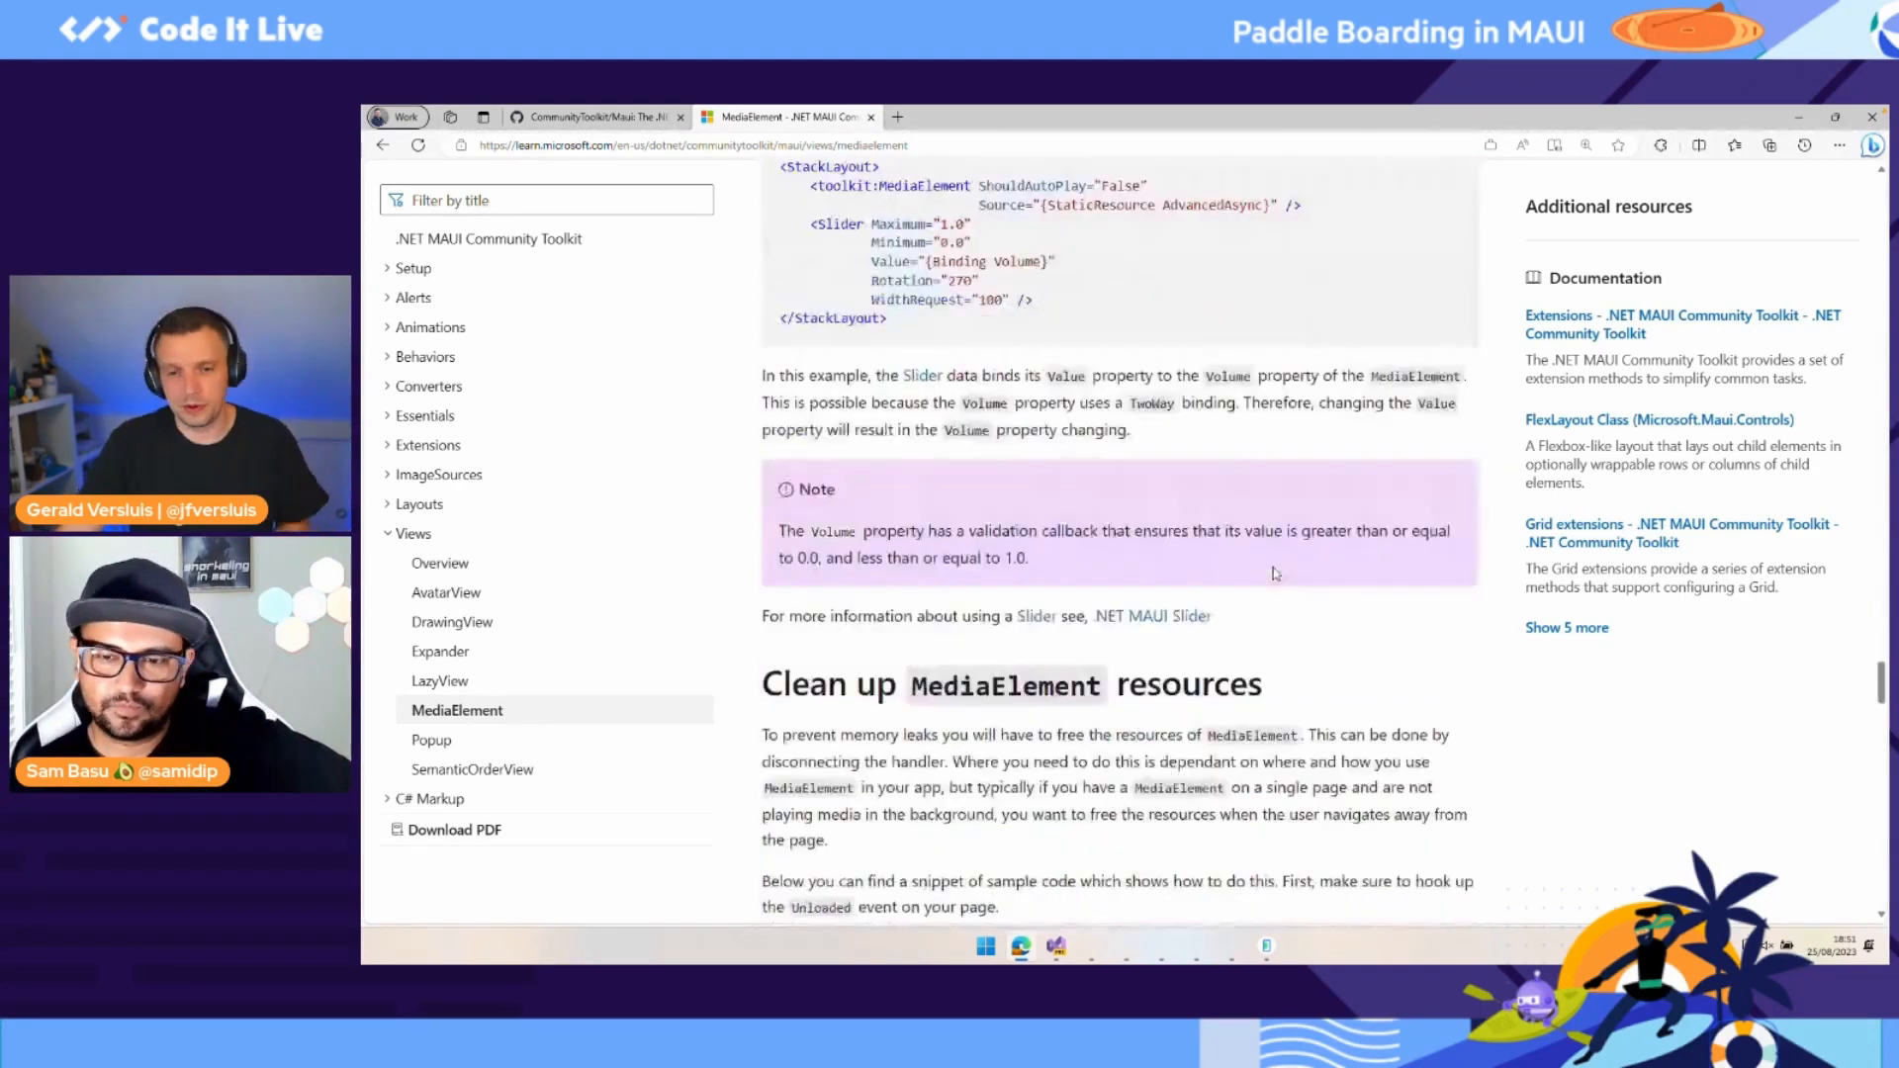
scroll("up", 3)
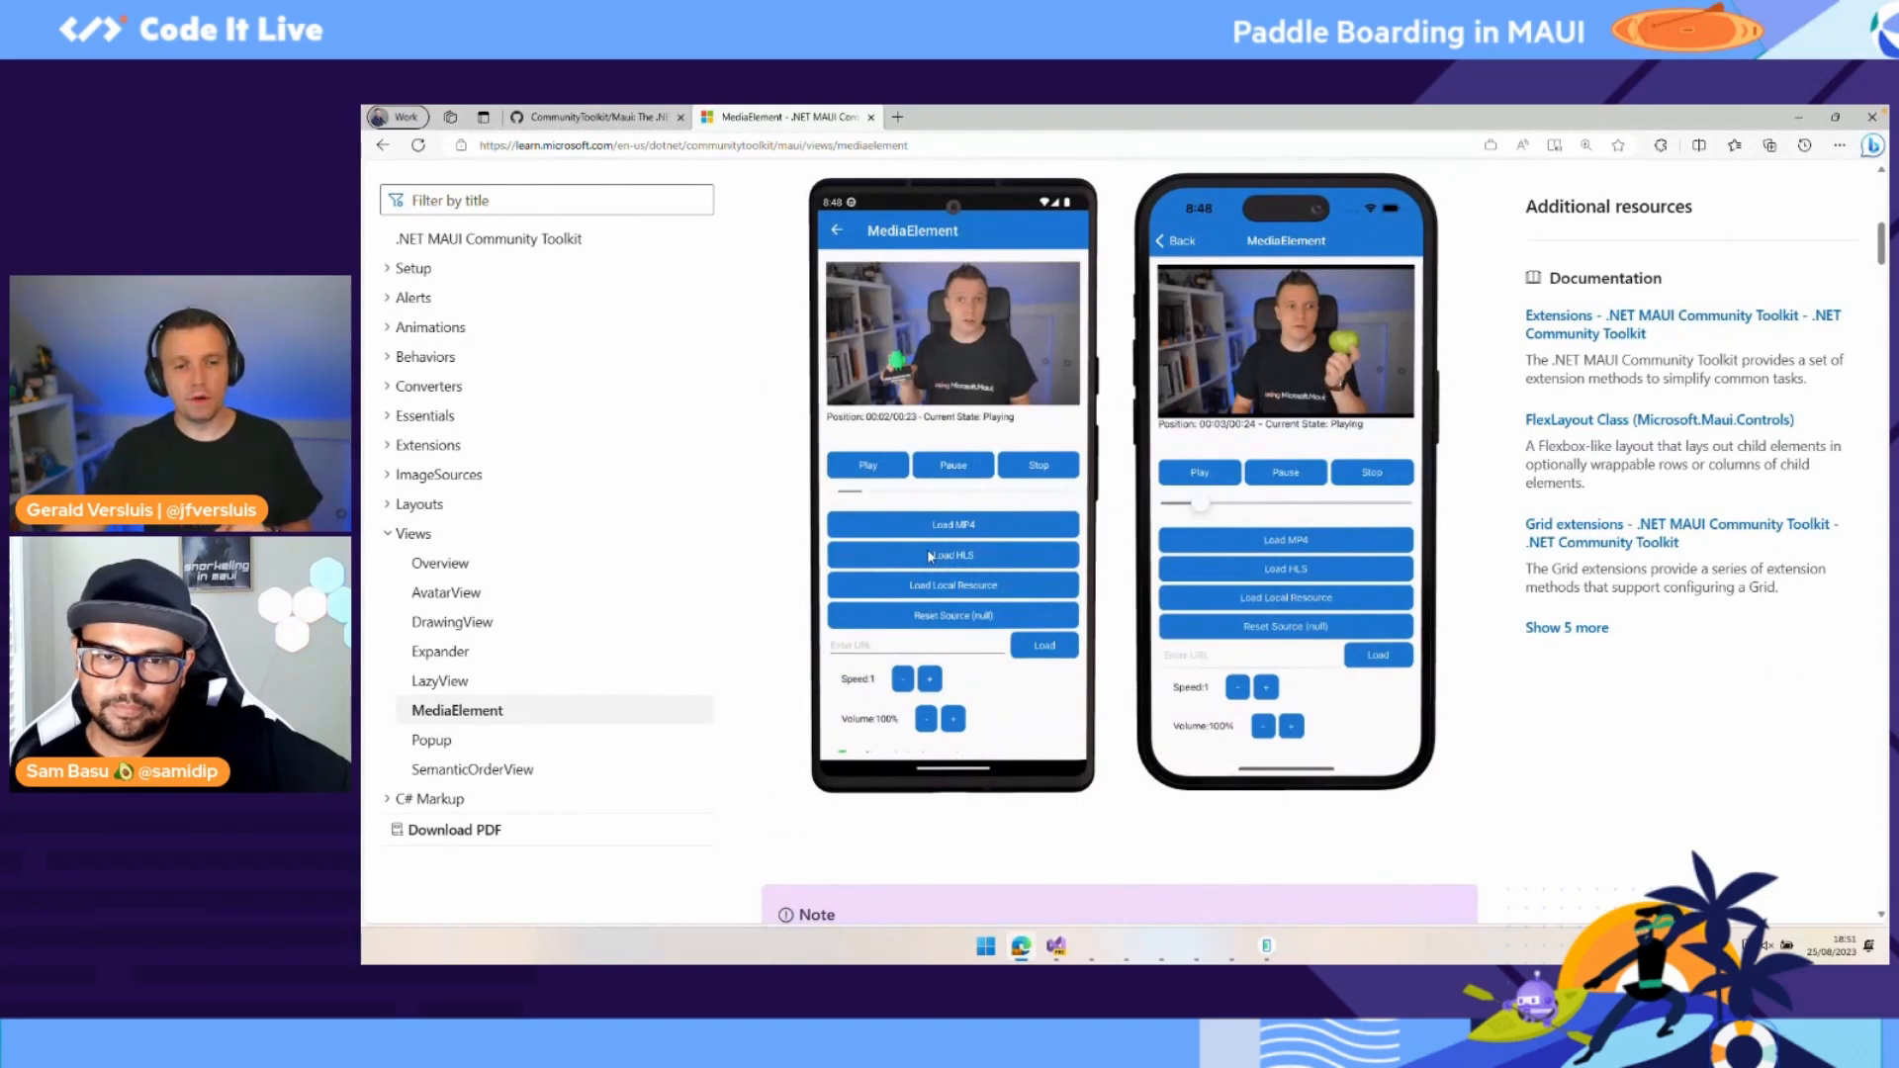
left_click(593, 116)
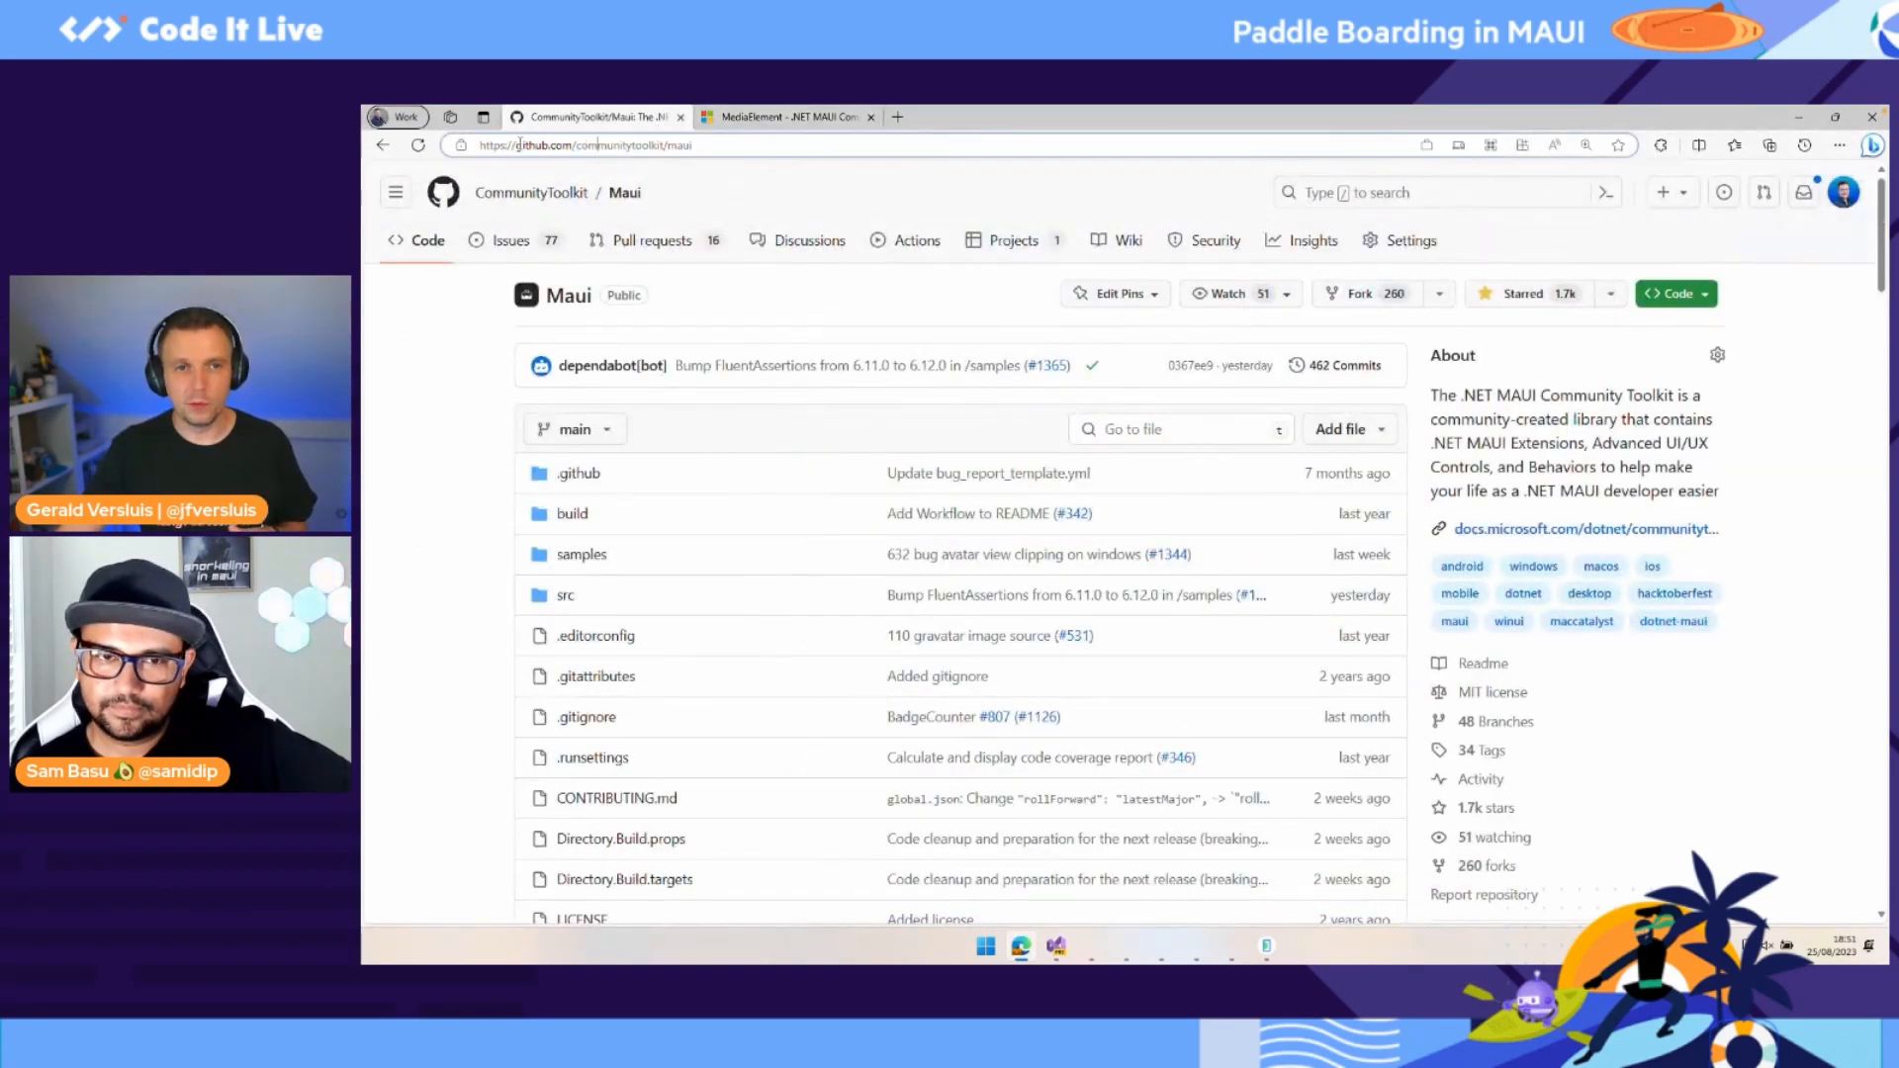
Step: Trim the address to github.com/communitytoolkit/ to reach the organization page, then reopen the Maui repository
left_click(588, 144)
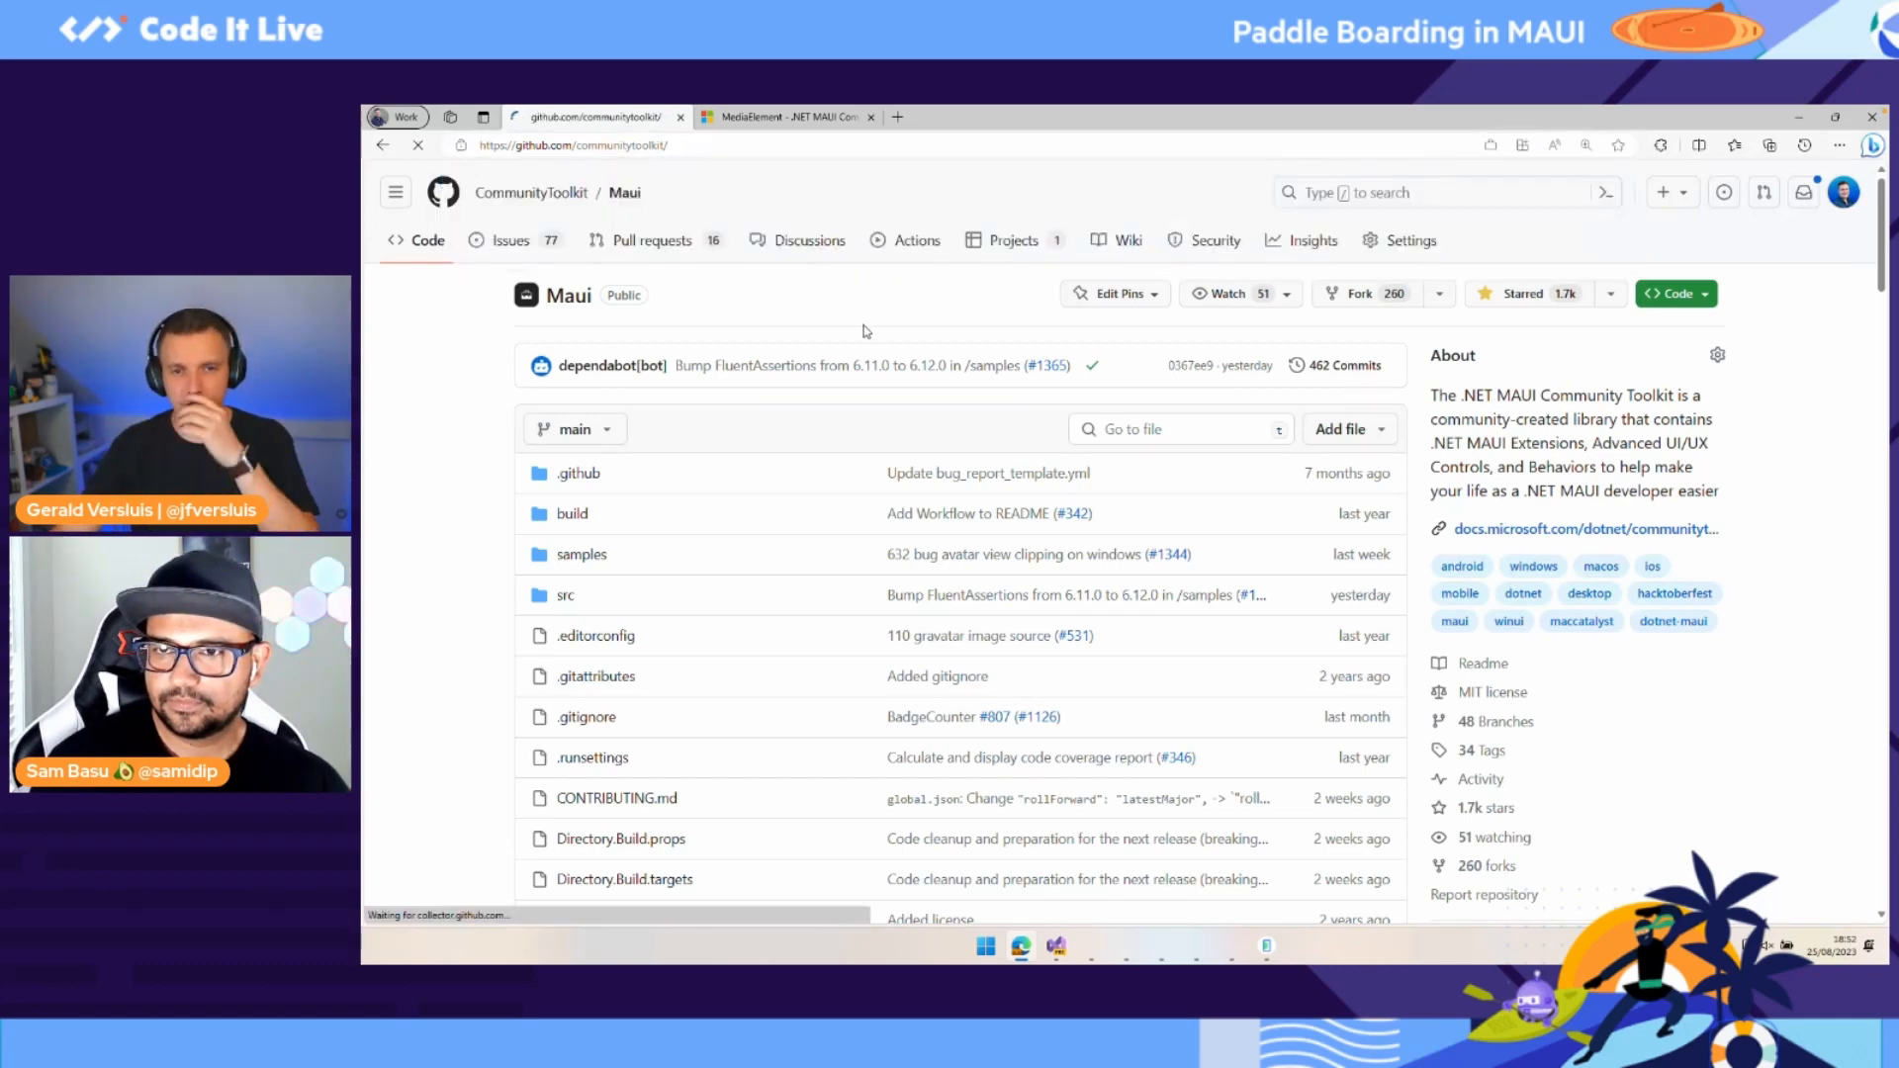
left_click(530, 191)
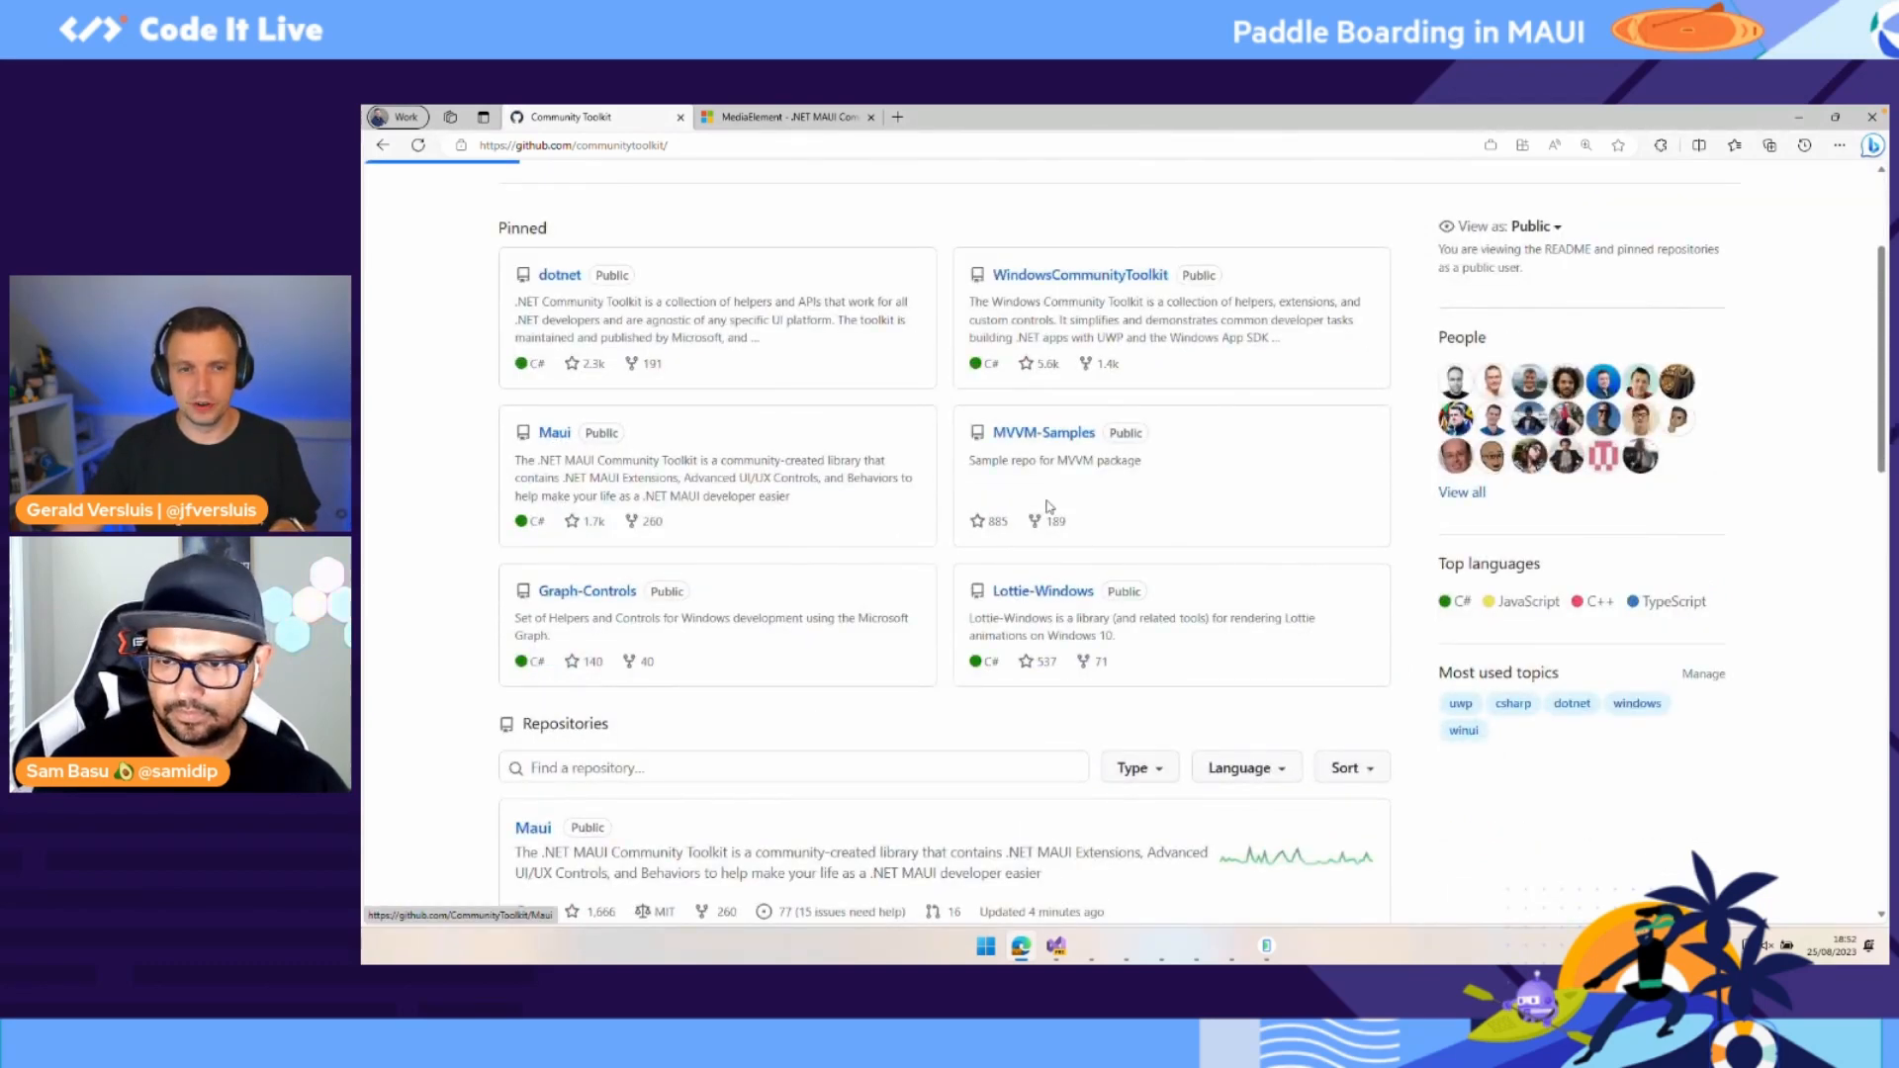
left_click(554, 433)
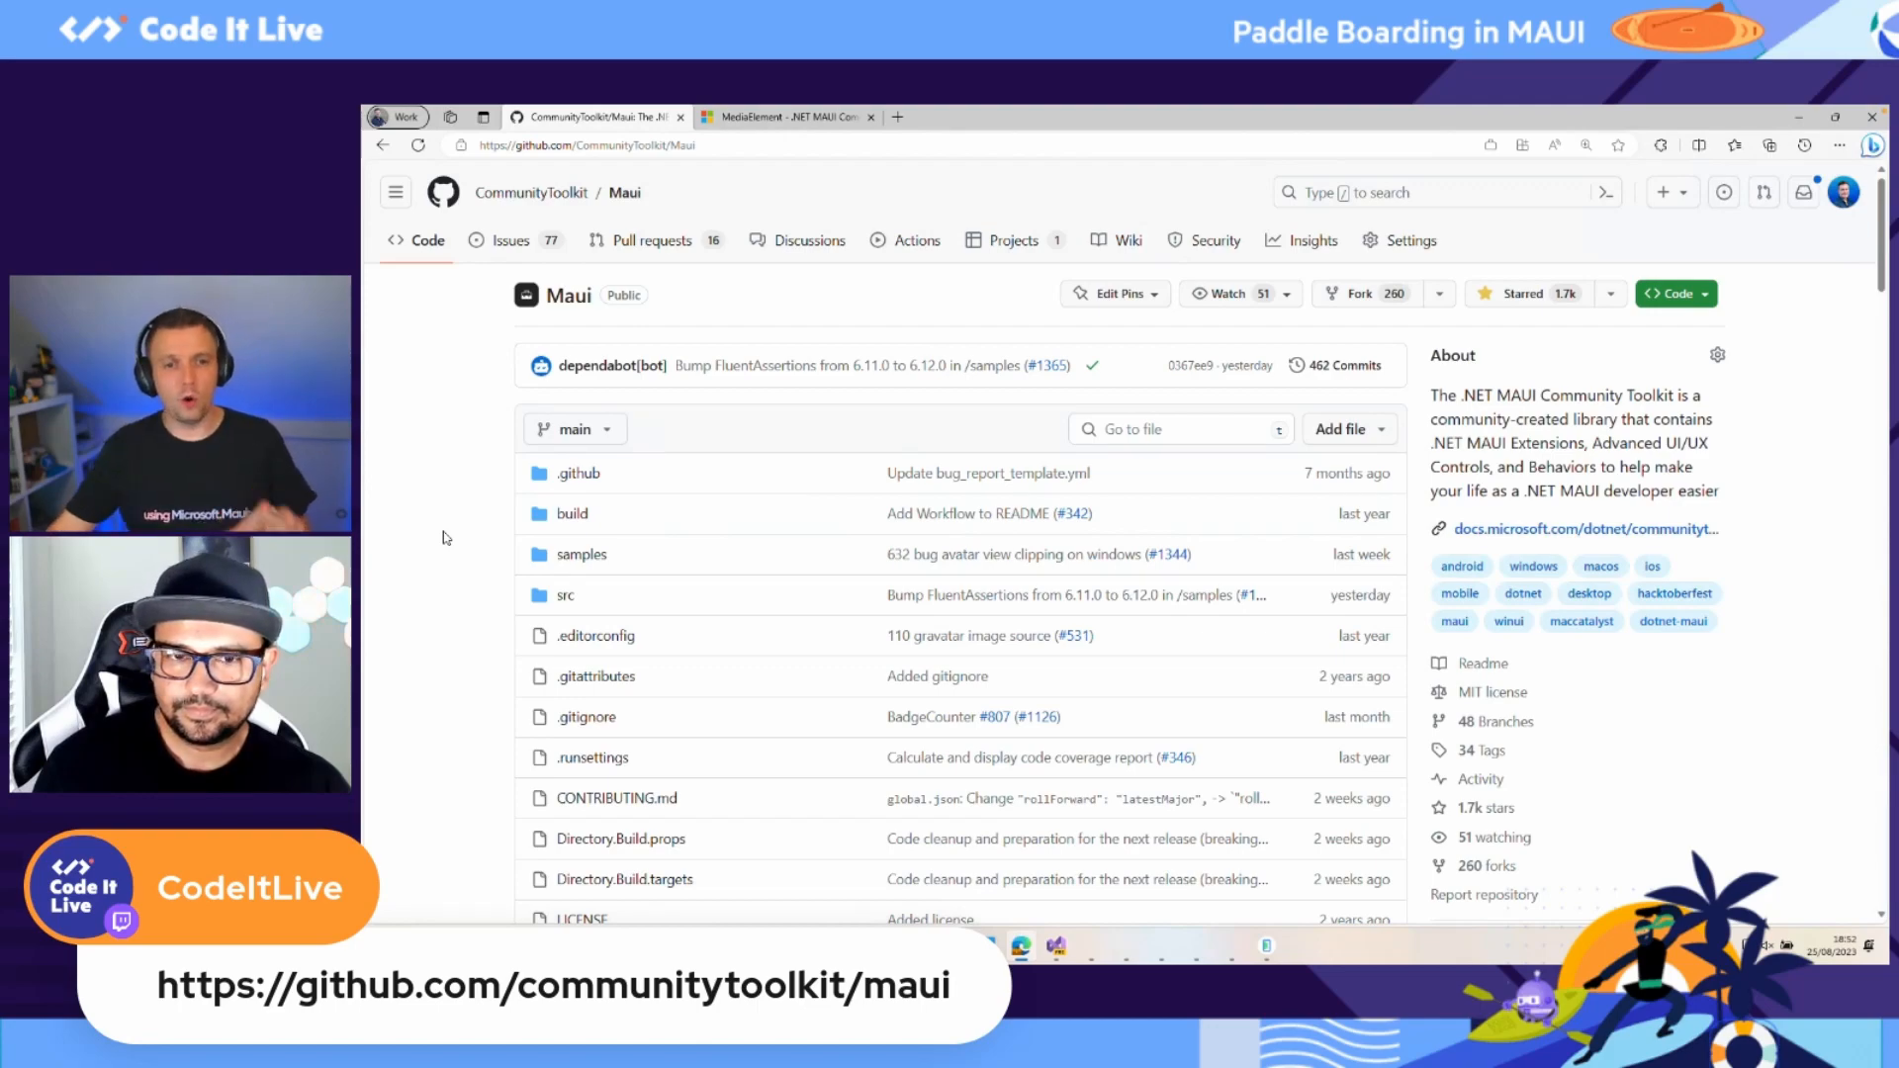
scroll("down", 3)
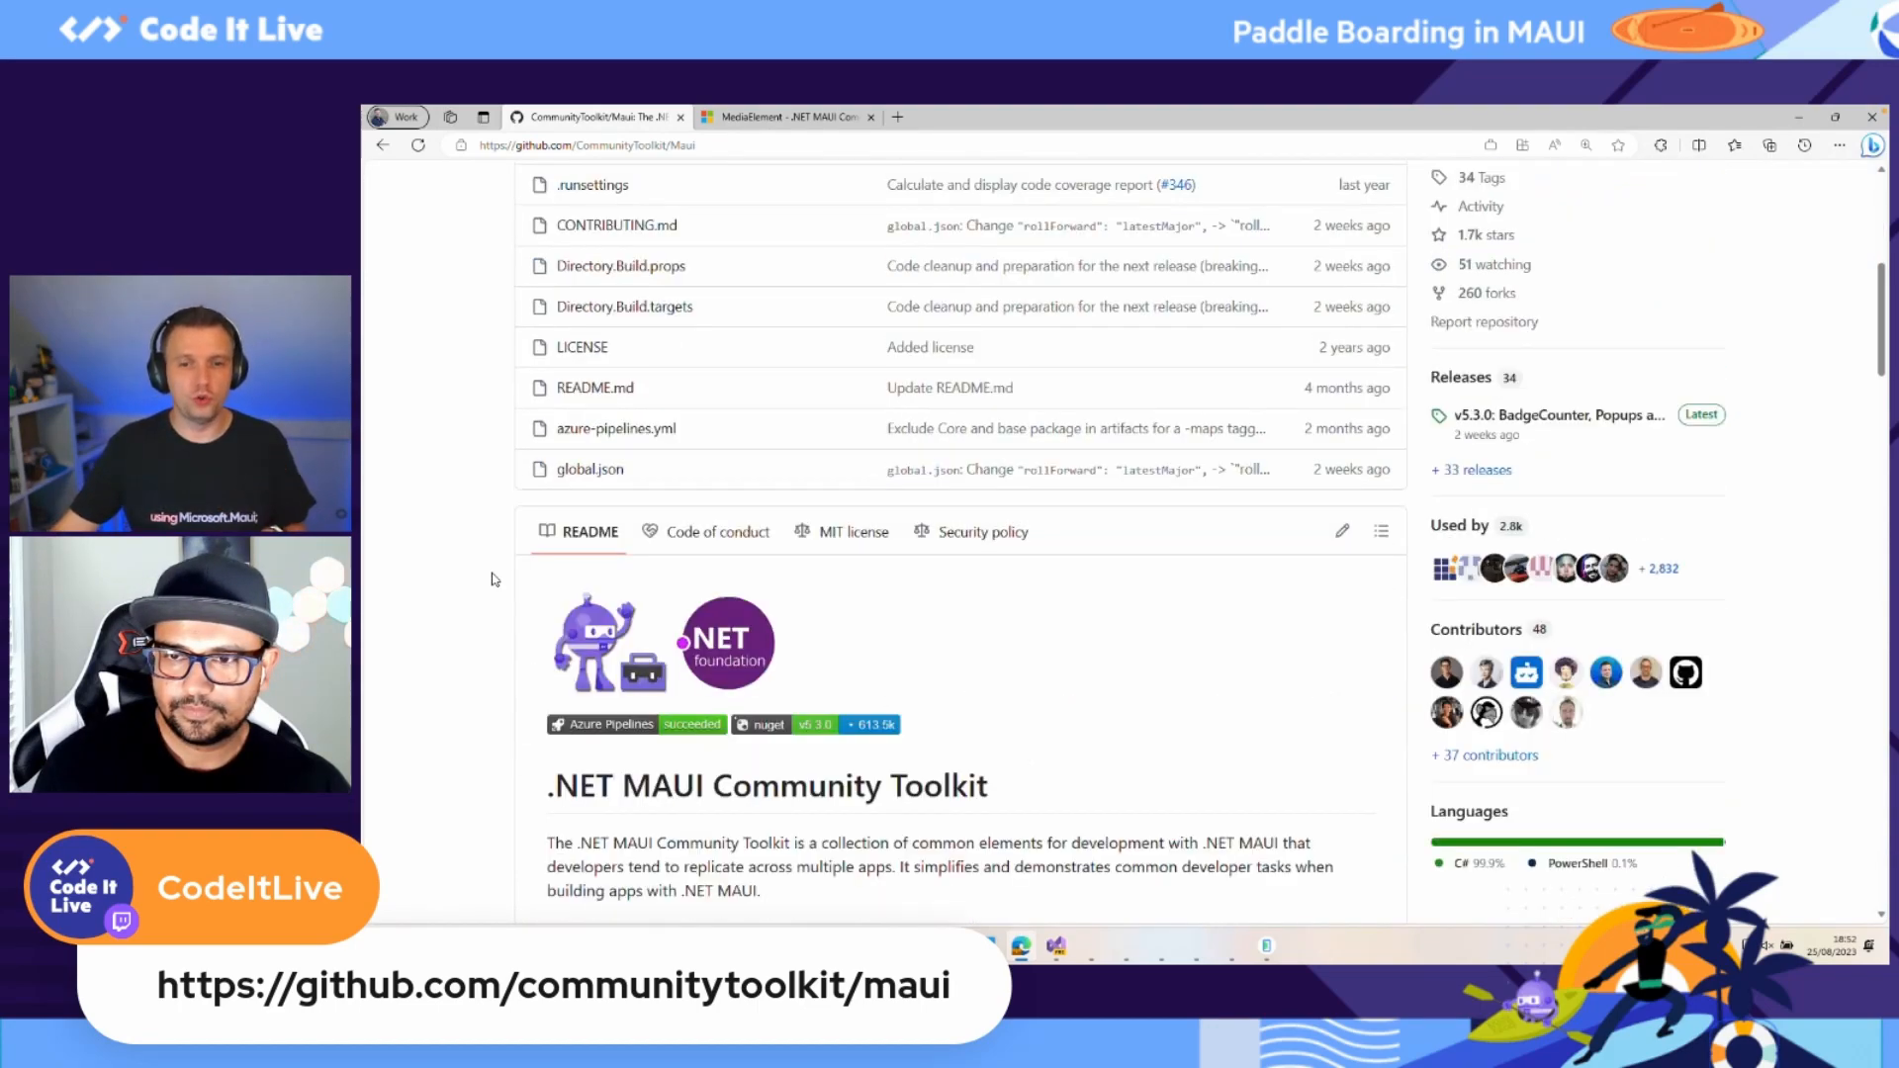
scroll("down", 3)
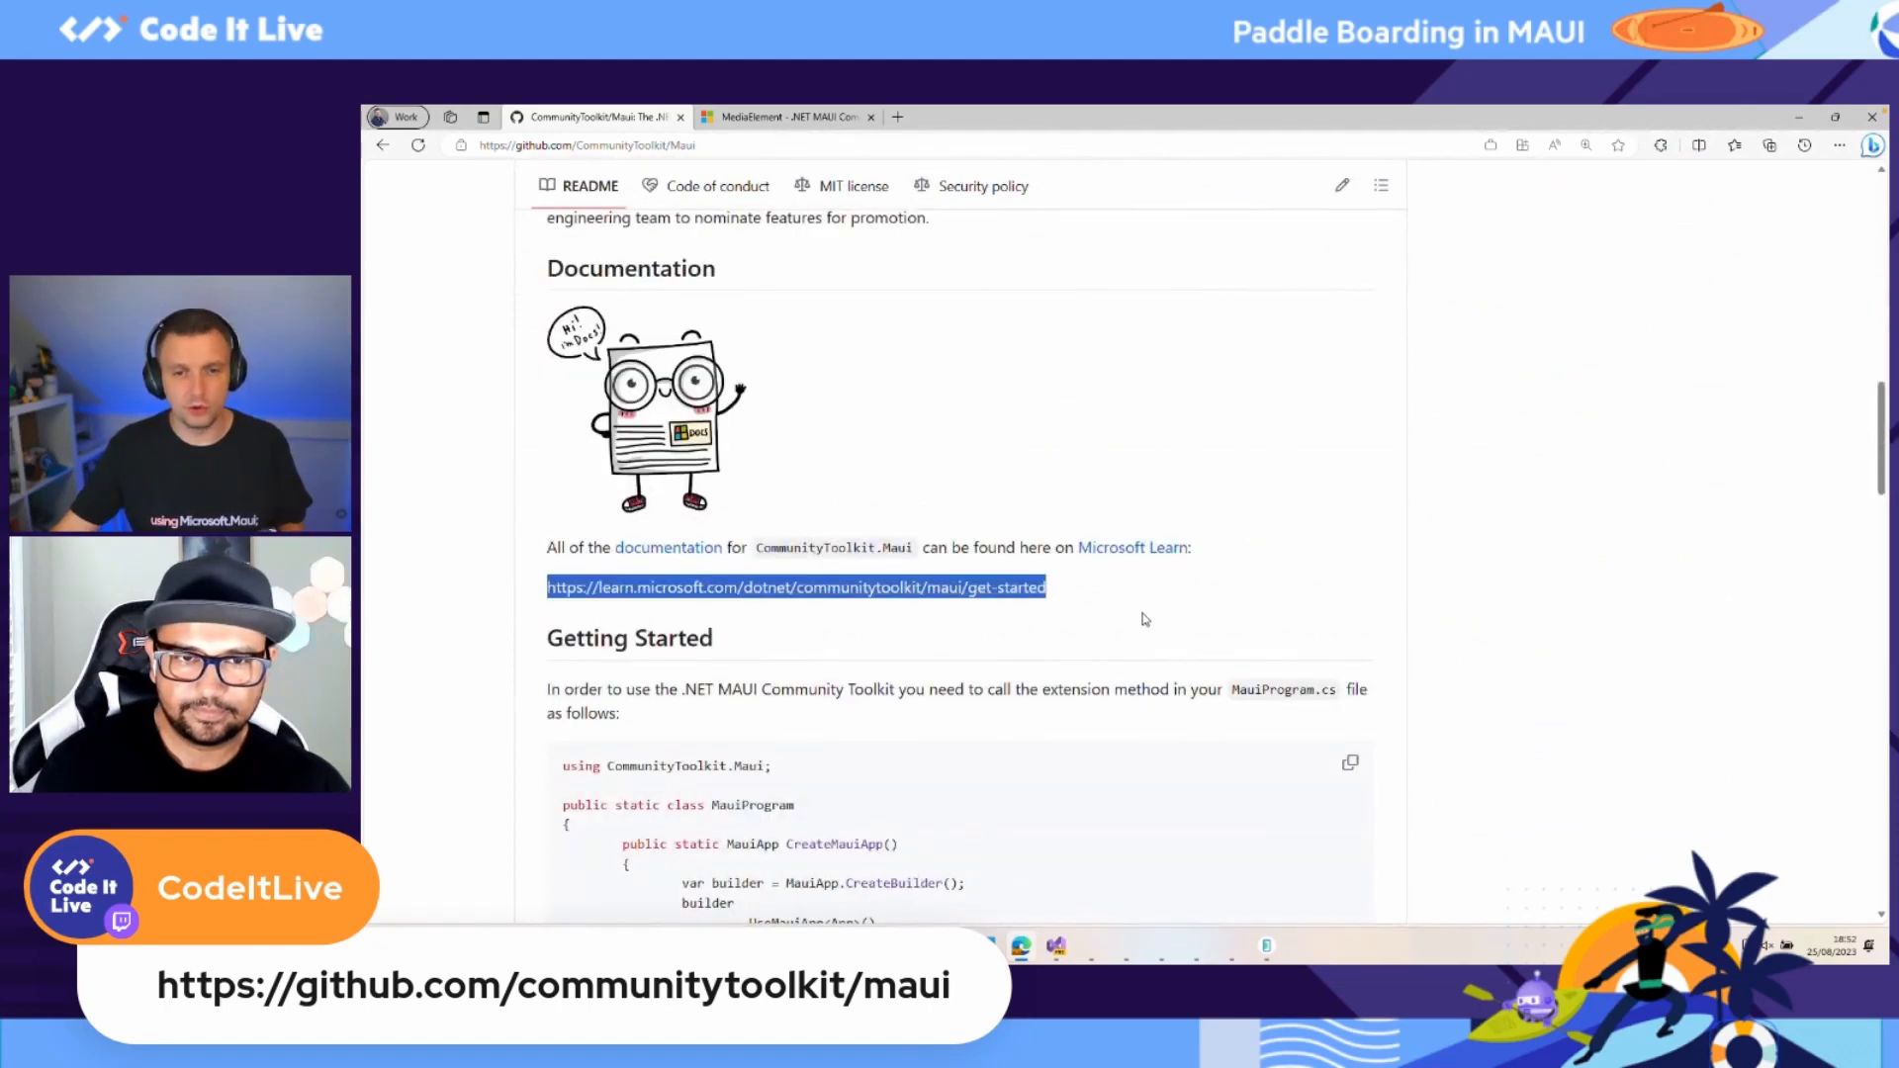
scroll("down", 3)
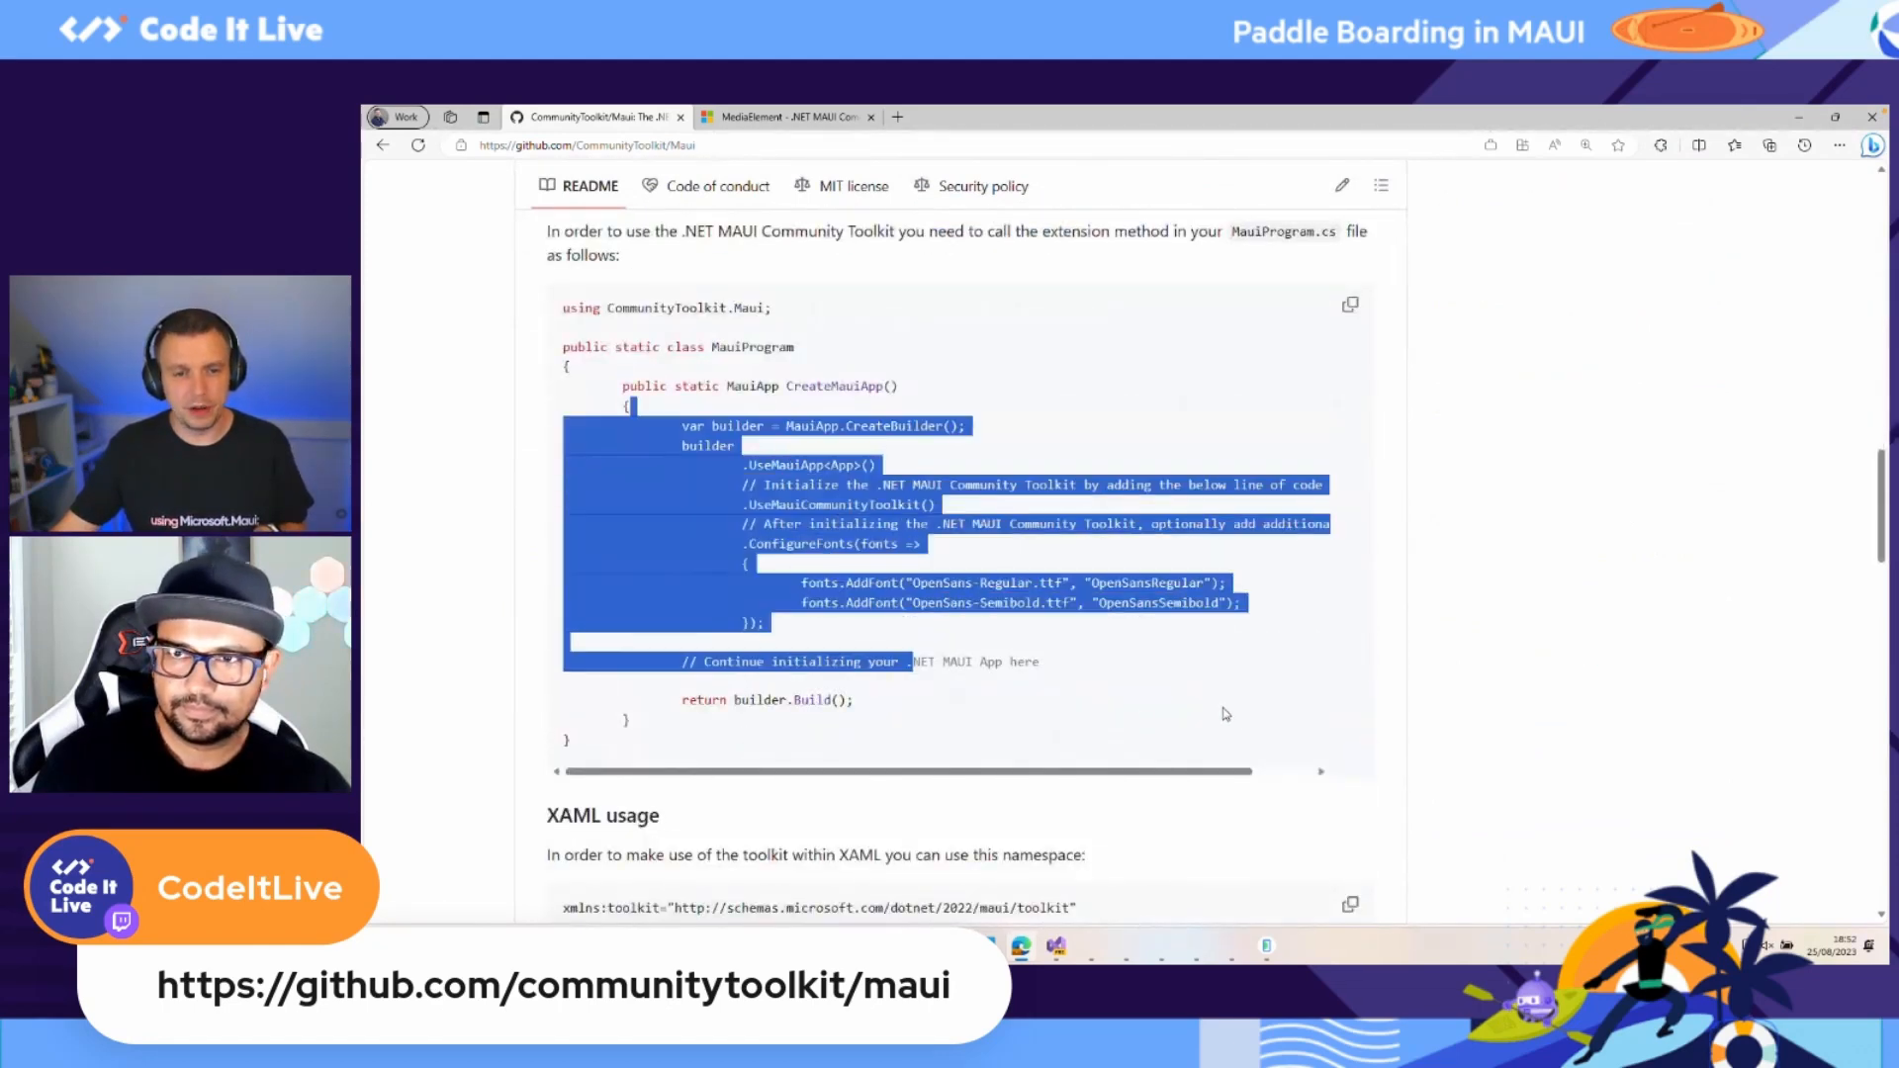
scroll("down", 3)
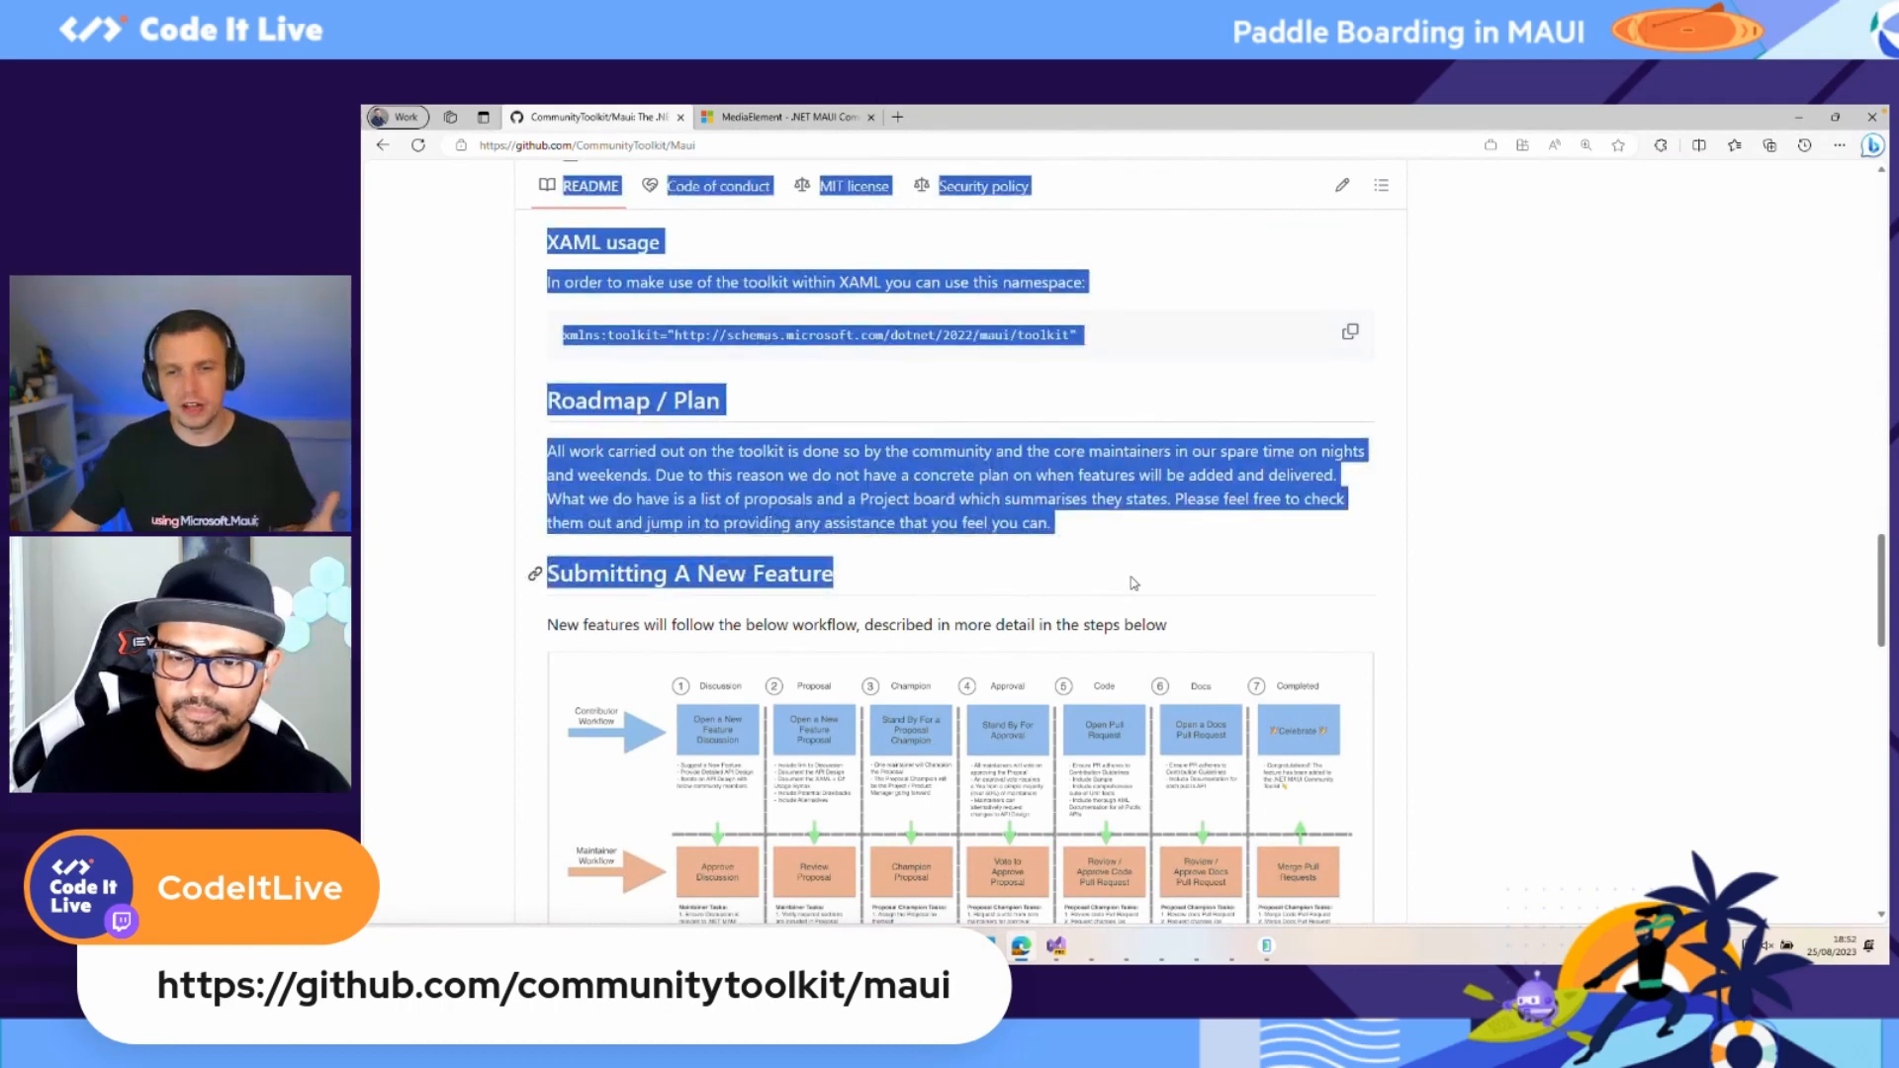
scroll("down", 3)
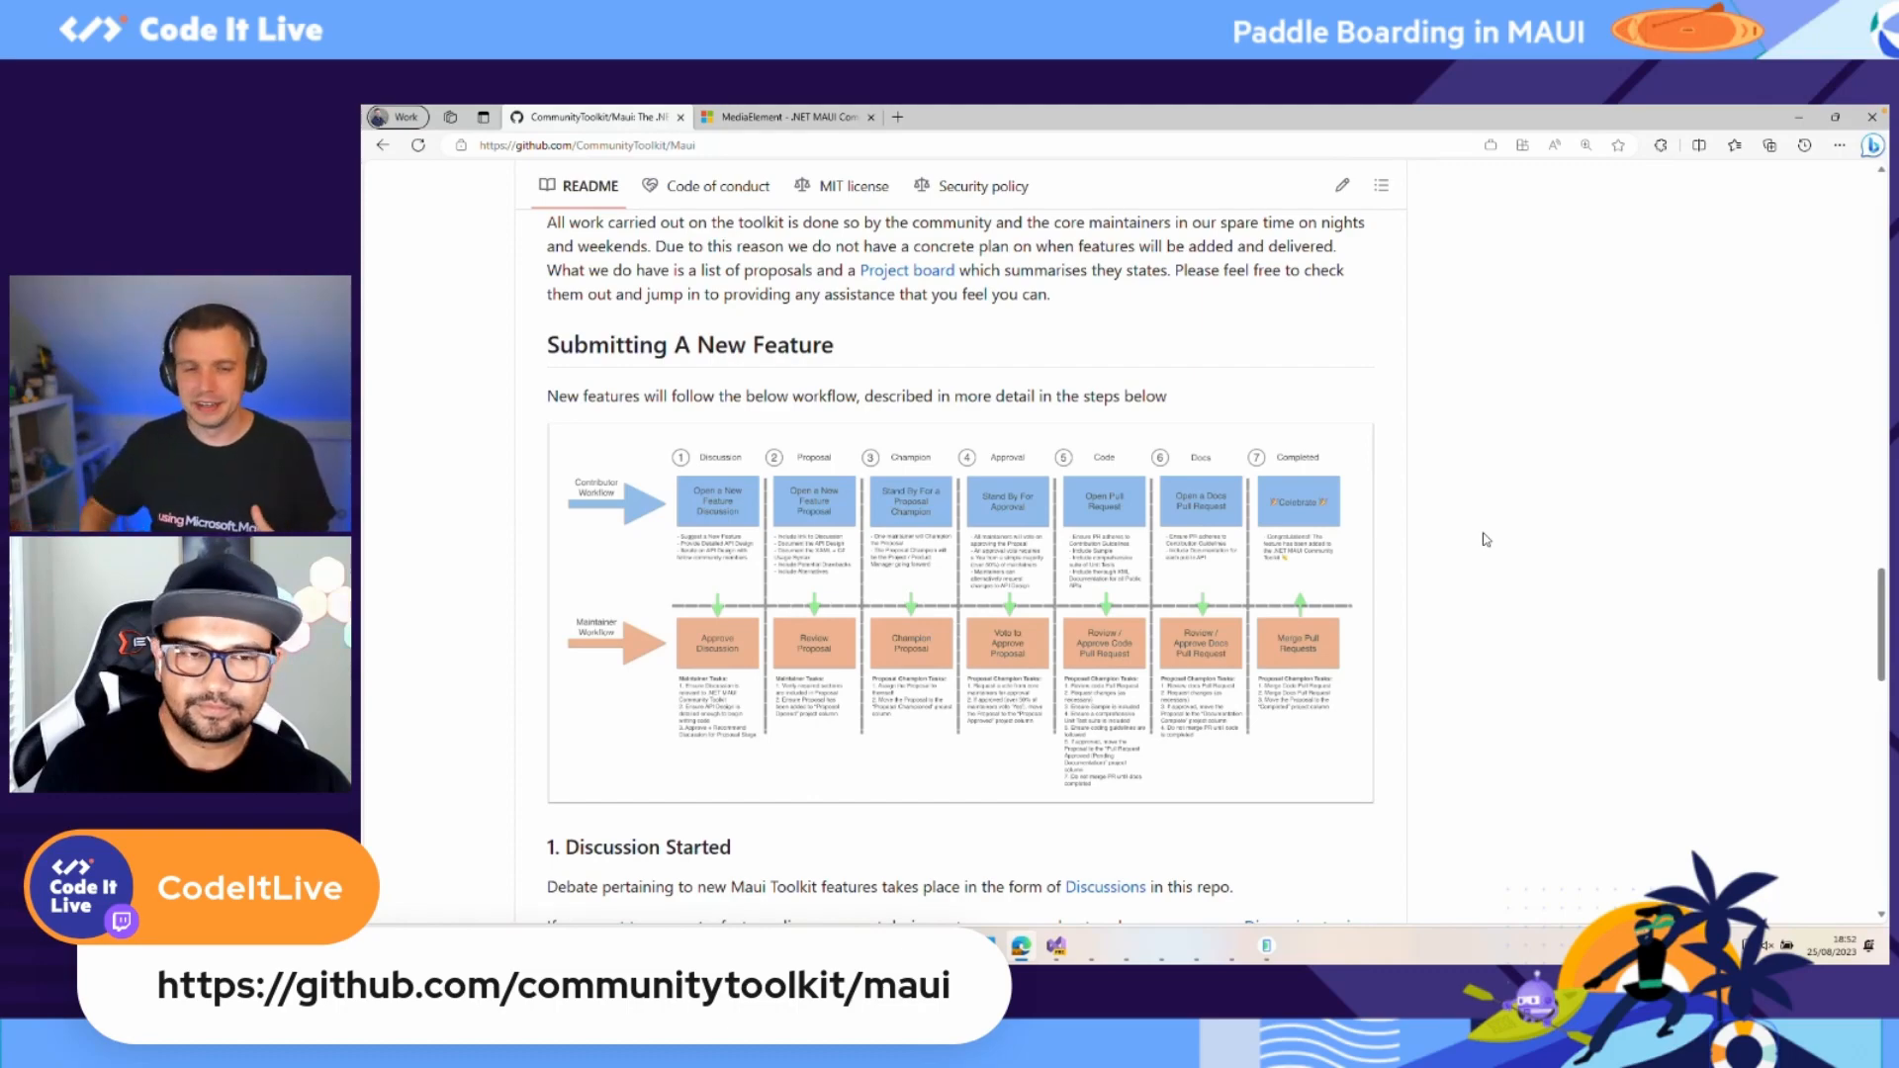
scroll("down", 3)
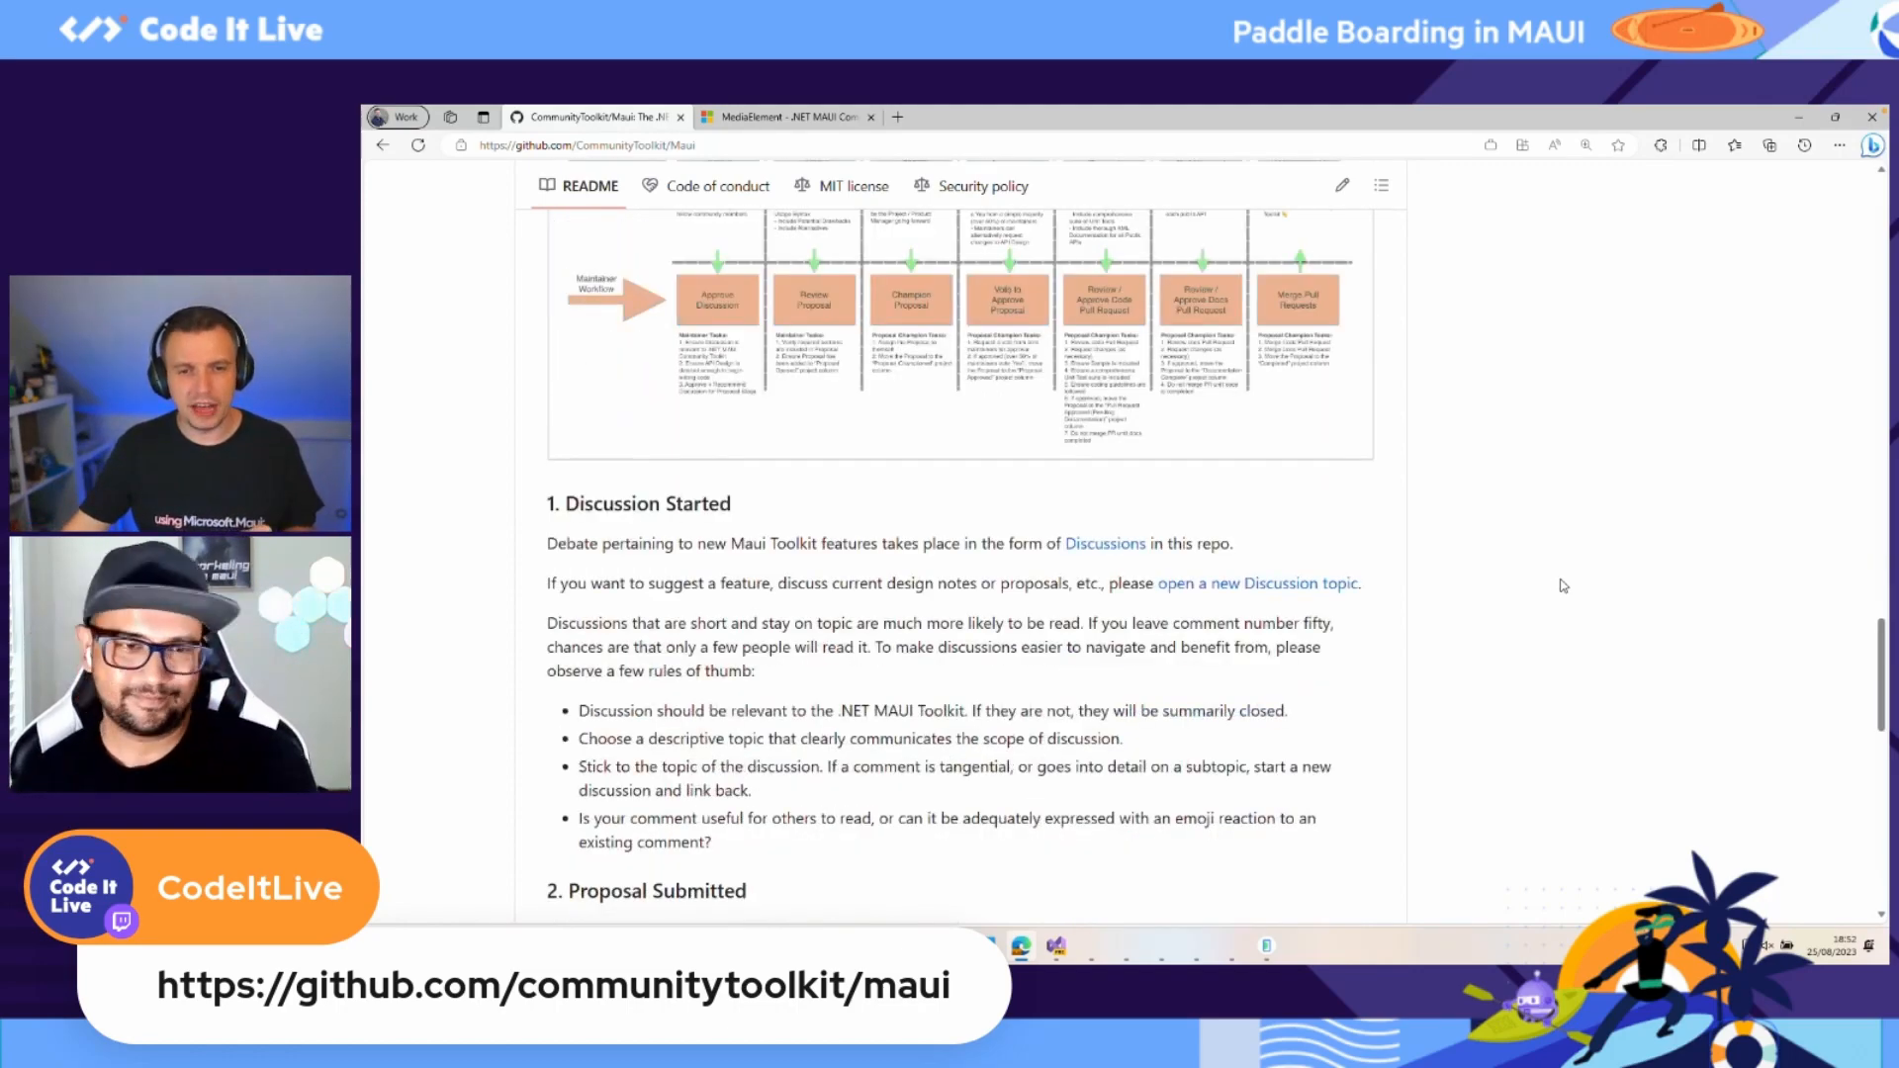
scroll("down", 3)
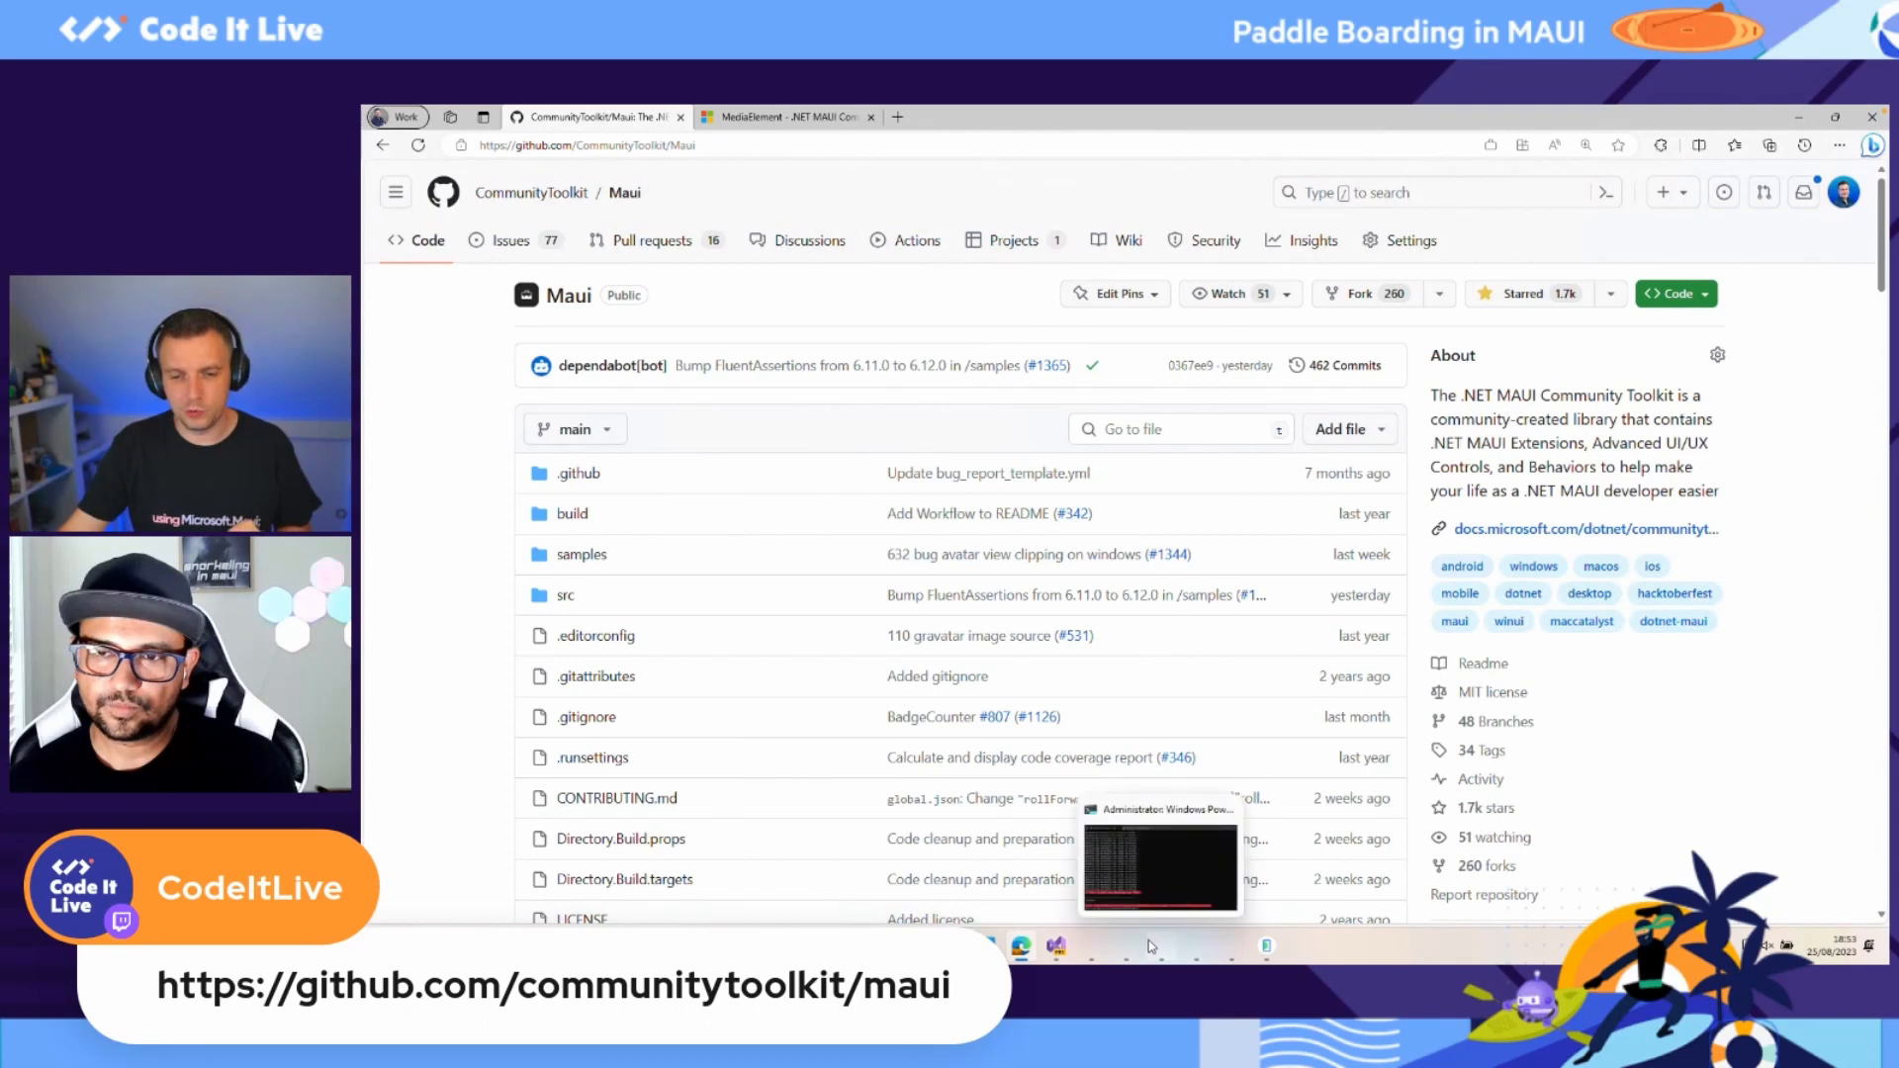
mouse_move(1192, 948)
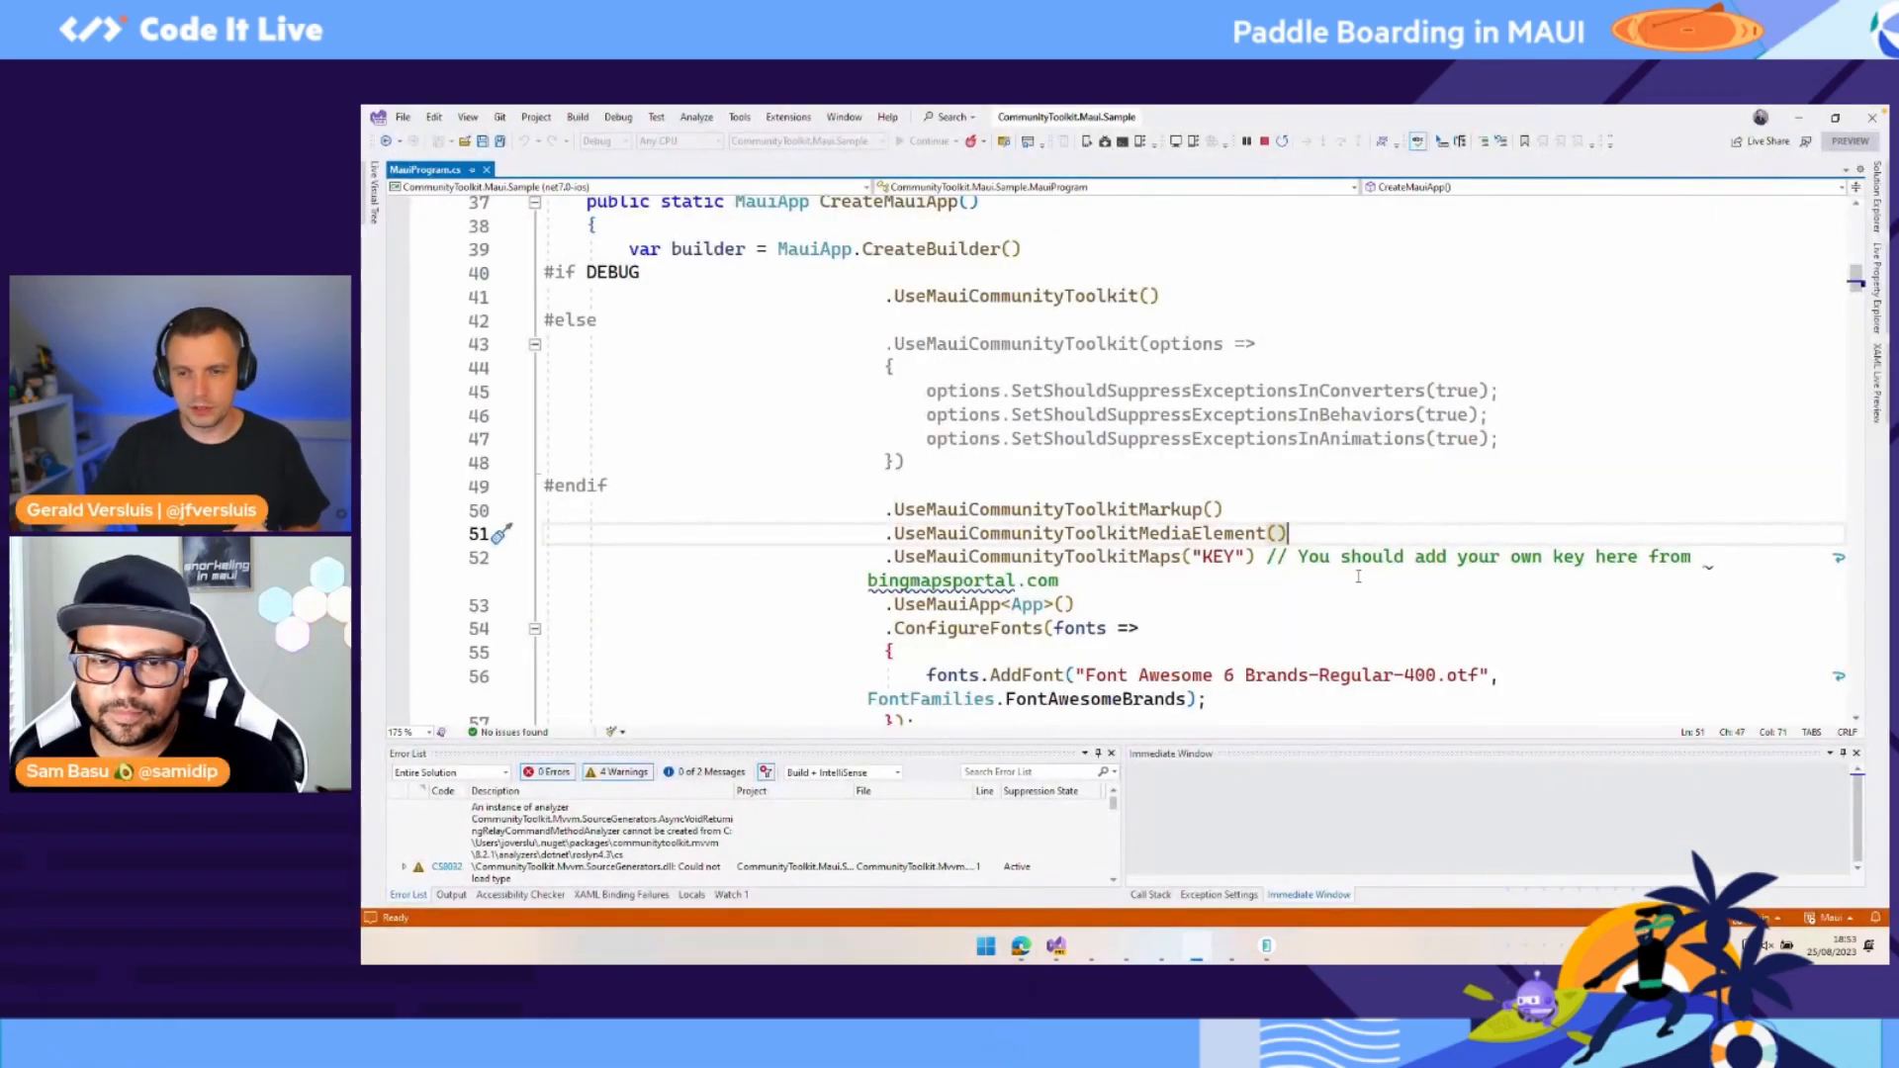
Step: Scroll MauiProgram.cs to view its using directives and the MauiProgram class
scroll("up", 3)
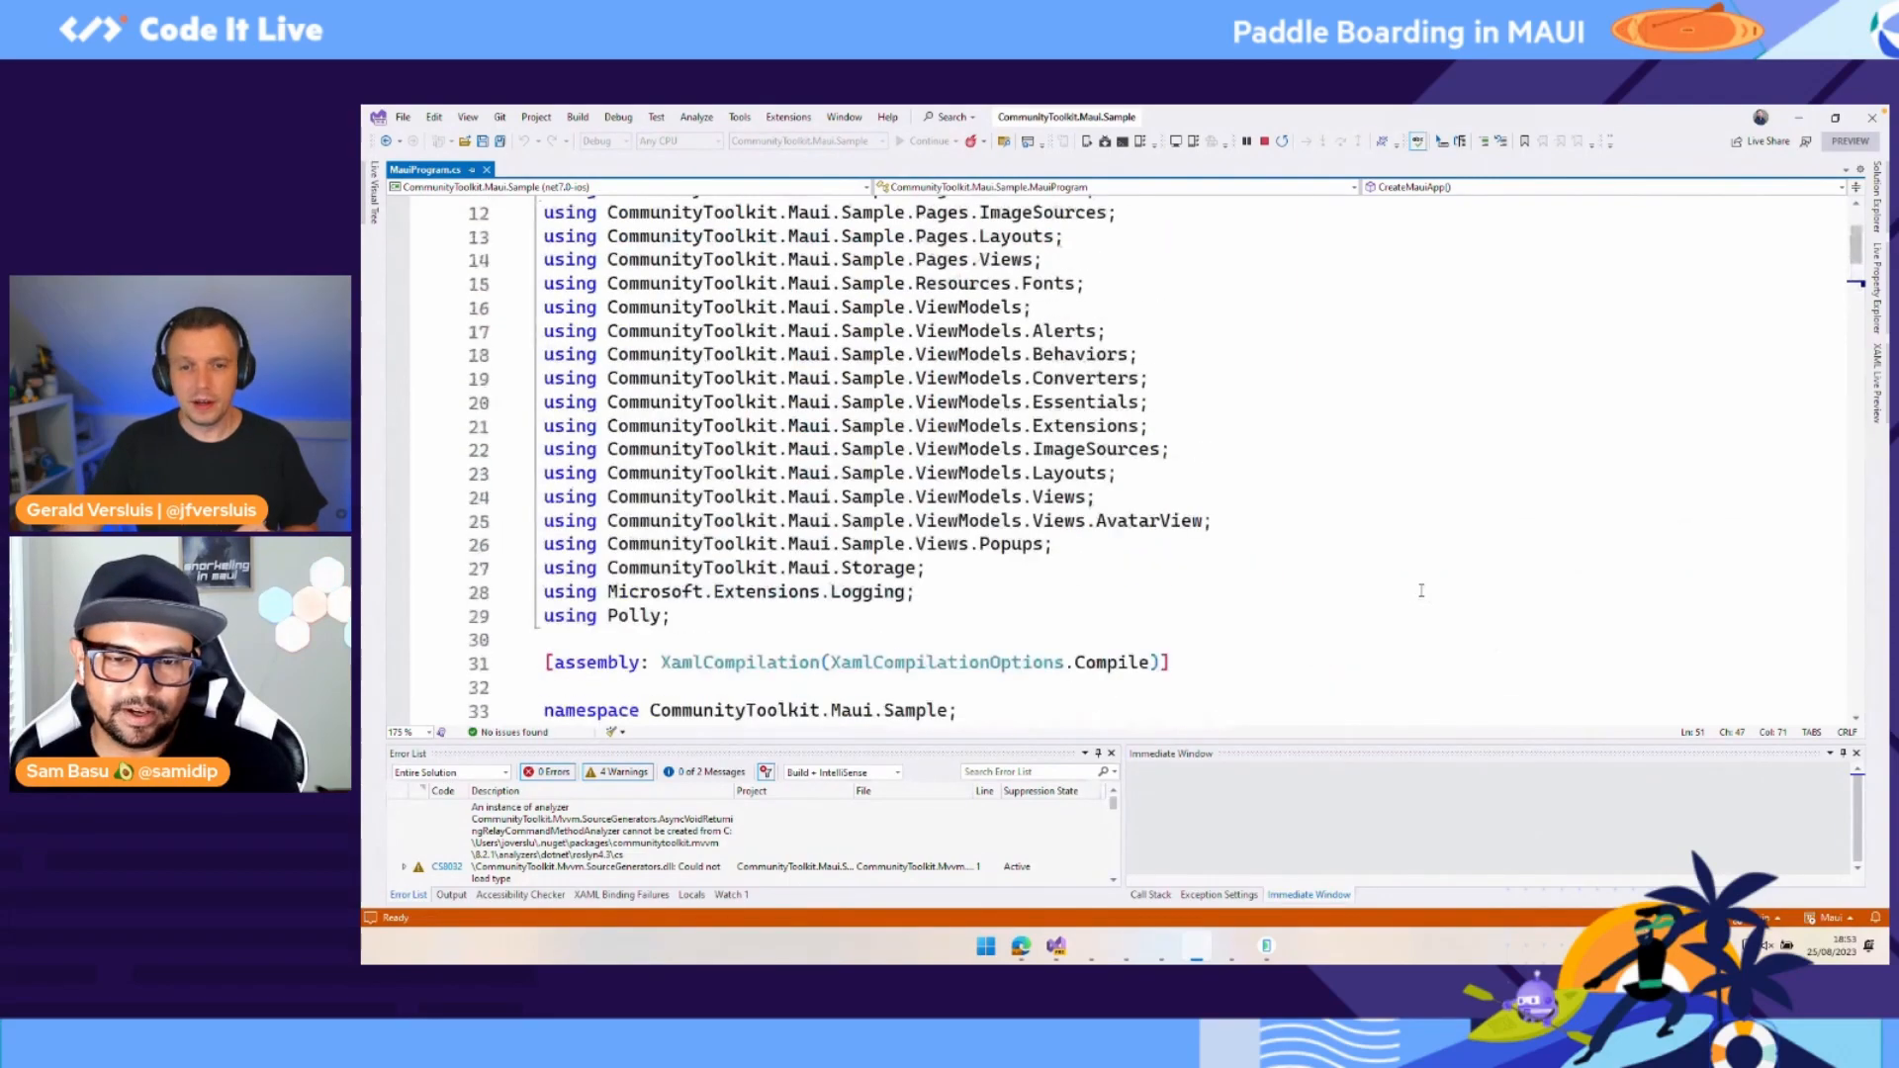
scroll("down", 3)
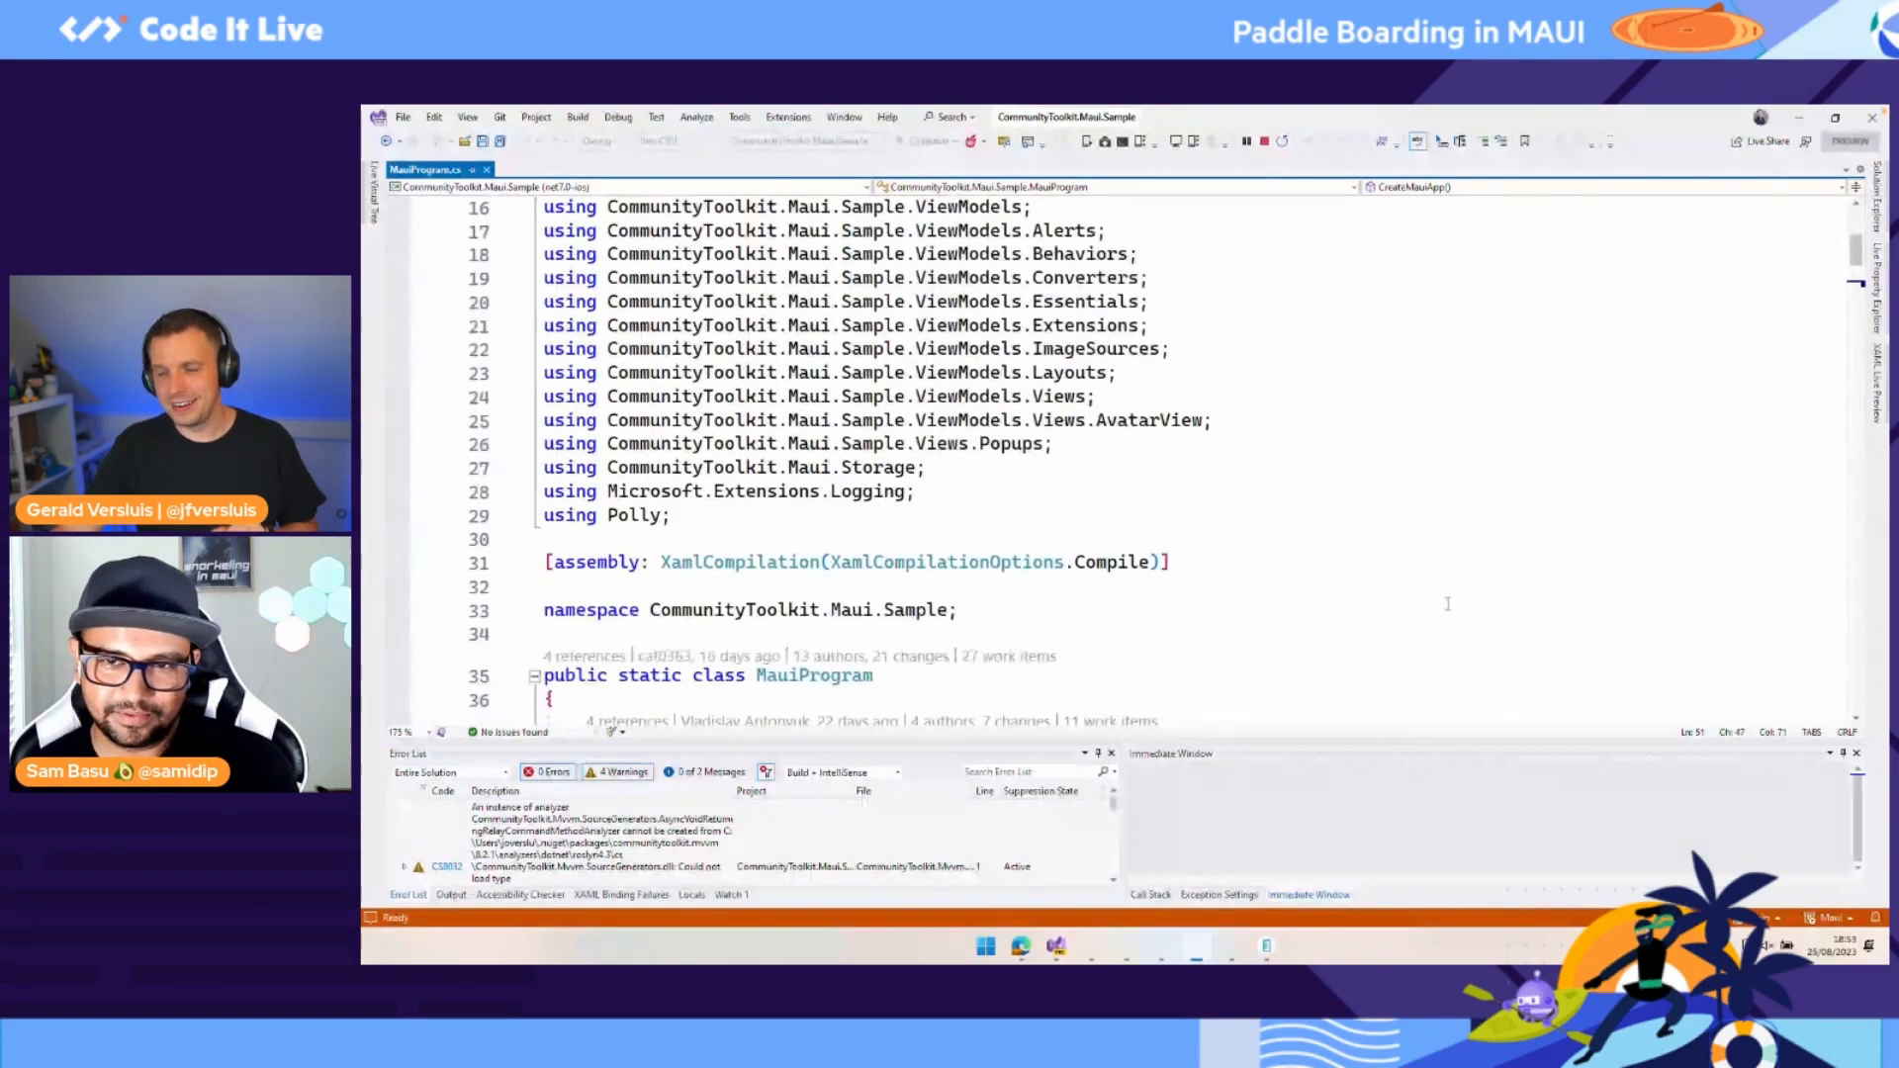
scroll("down", 3)
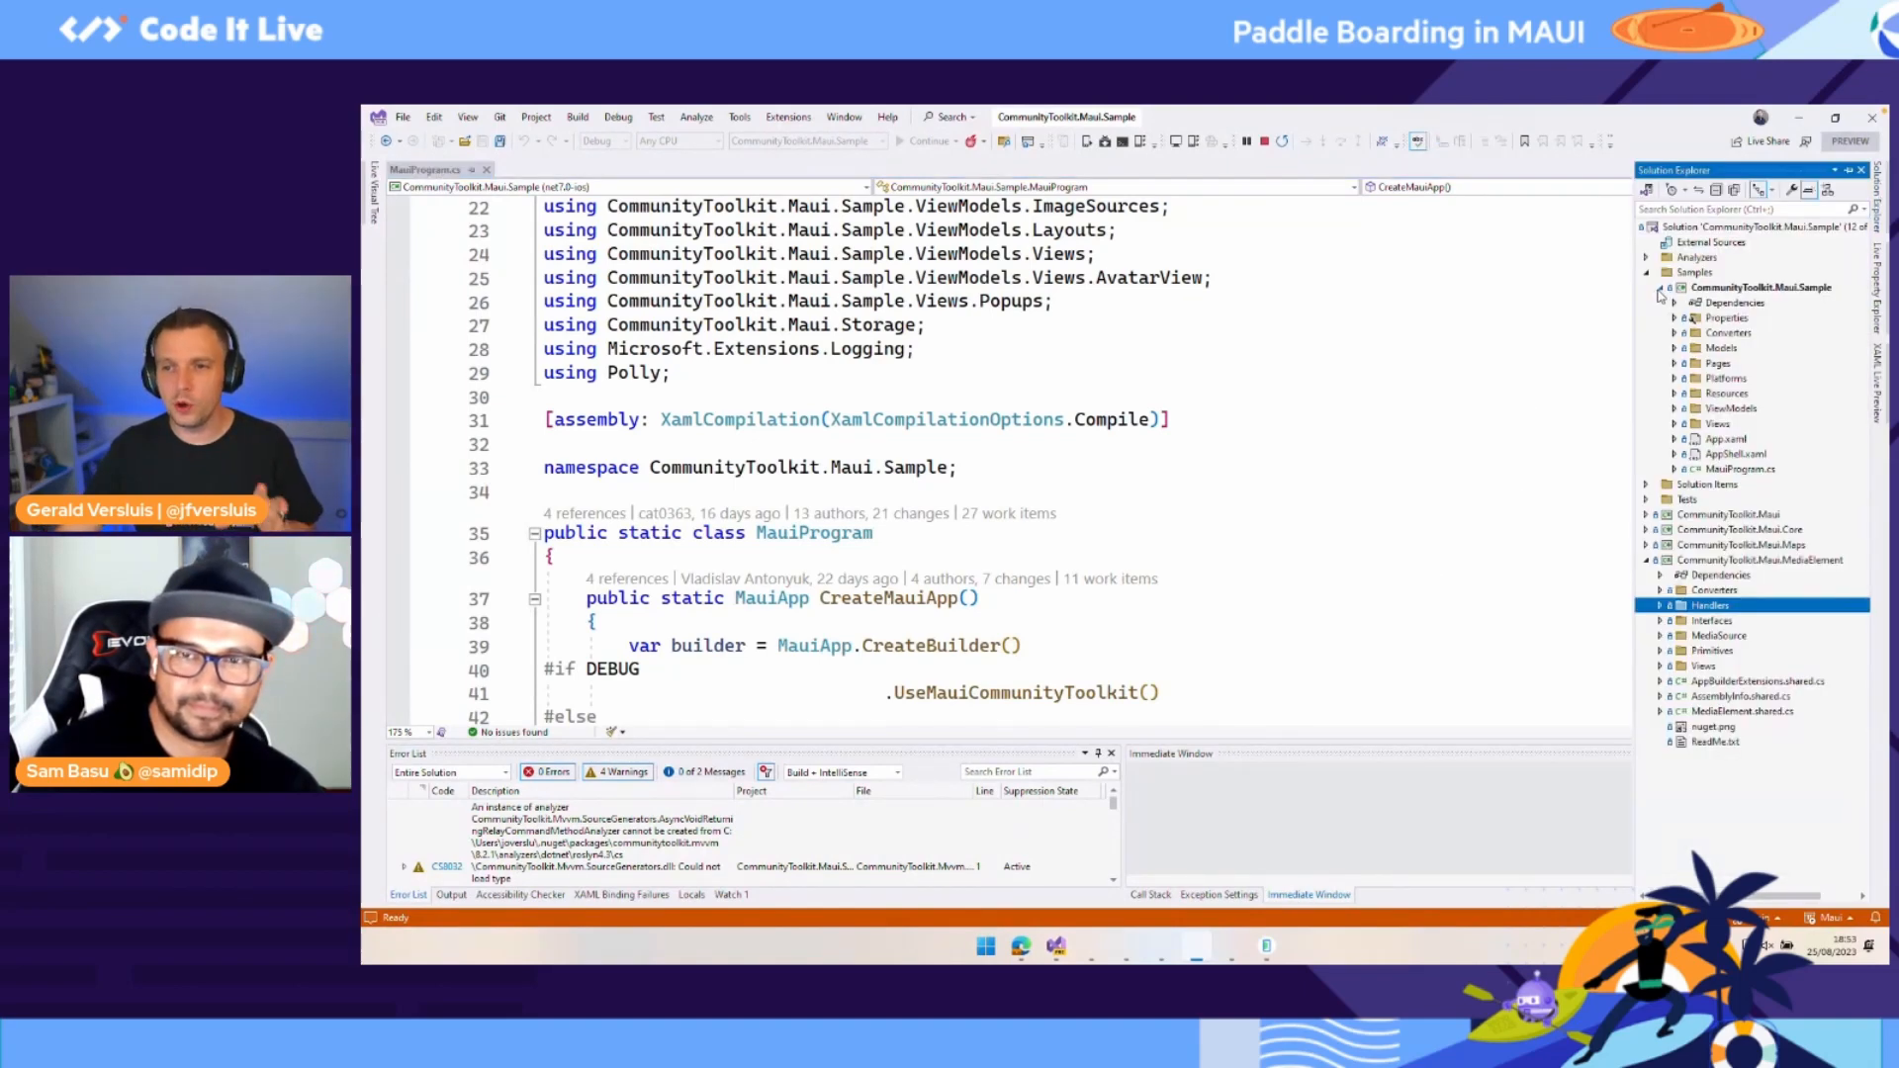
Step: Collapse the CommunityToolkit.Maui.Sample project node under Samples in Solution Explorer
left_click(1659, 287)
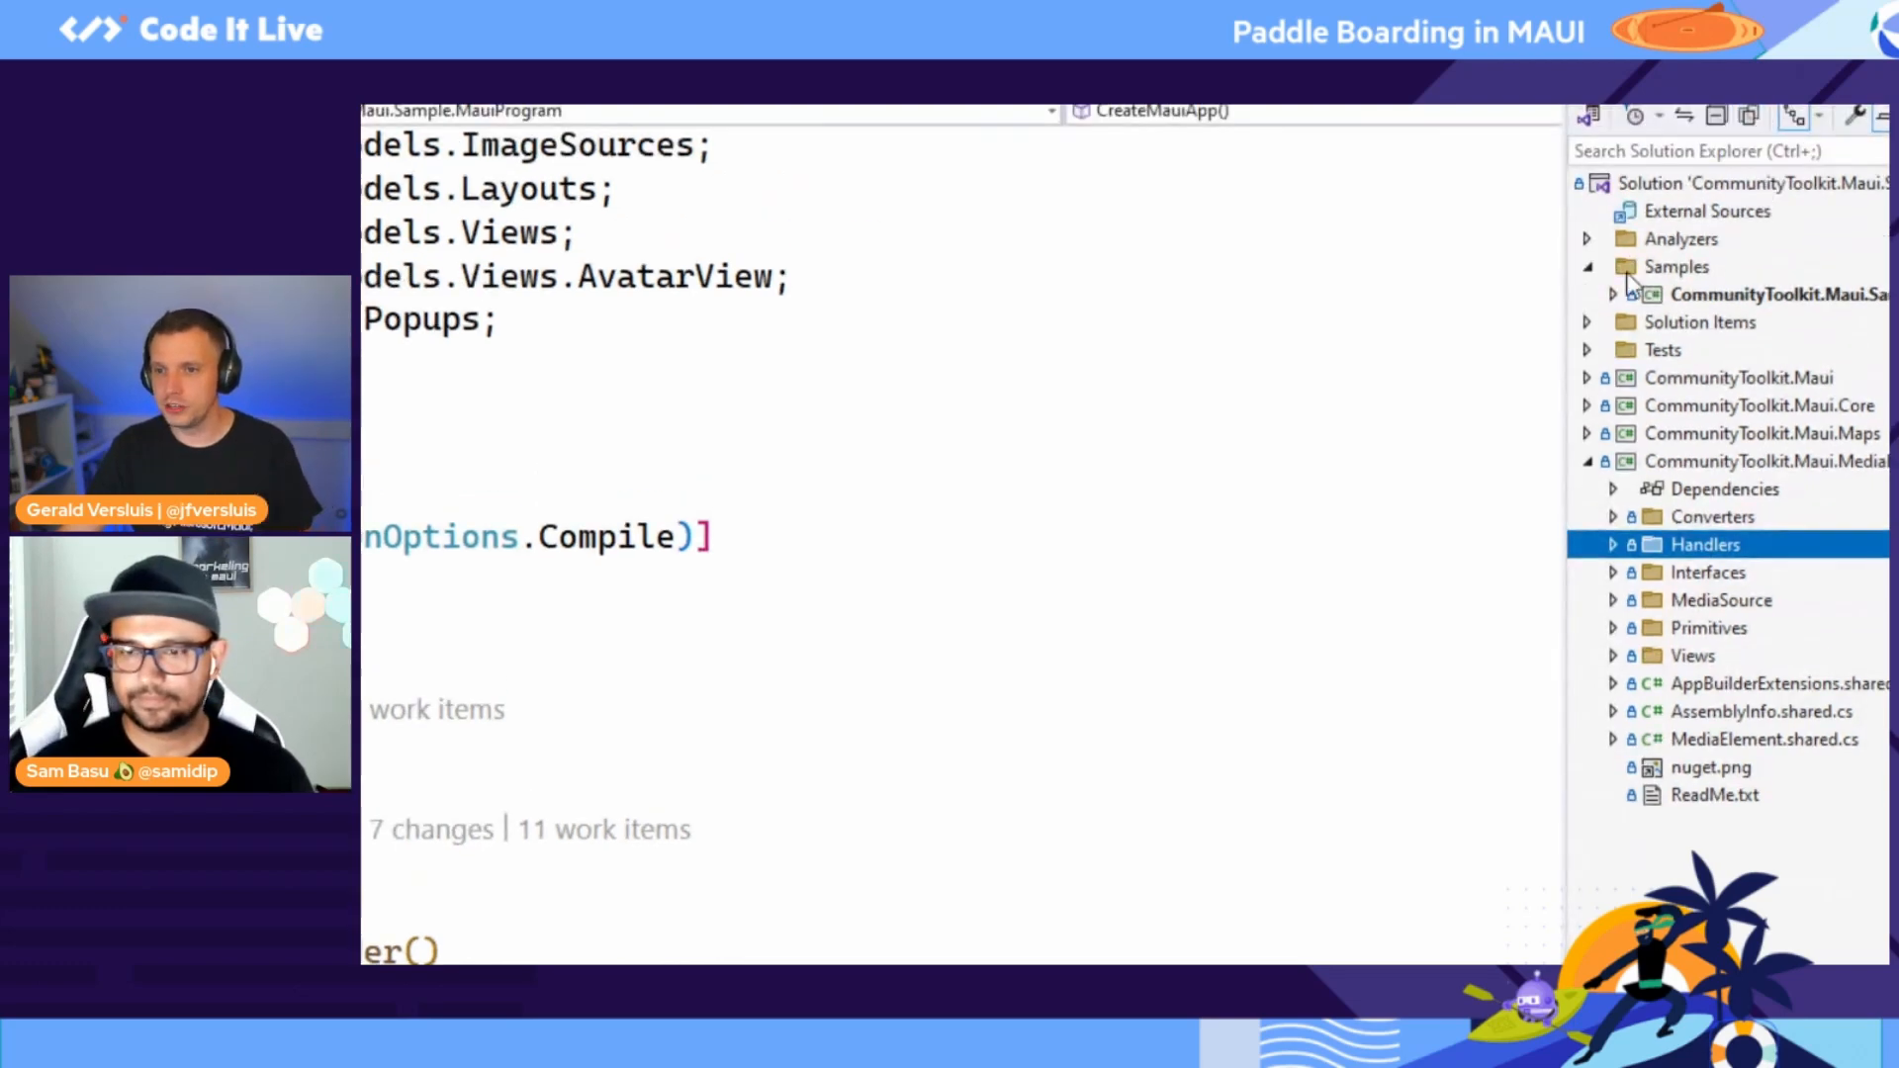
mouse_move(1804, 398)
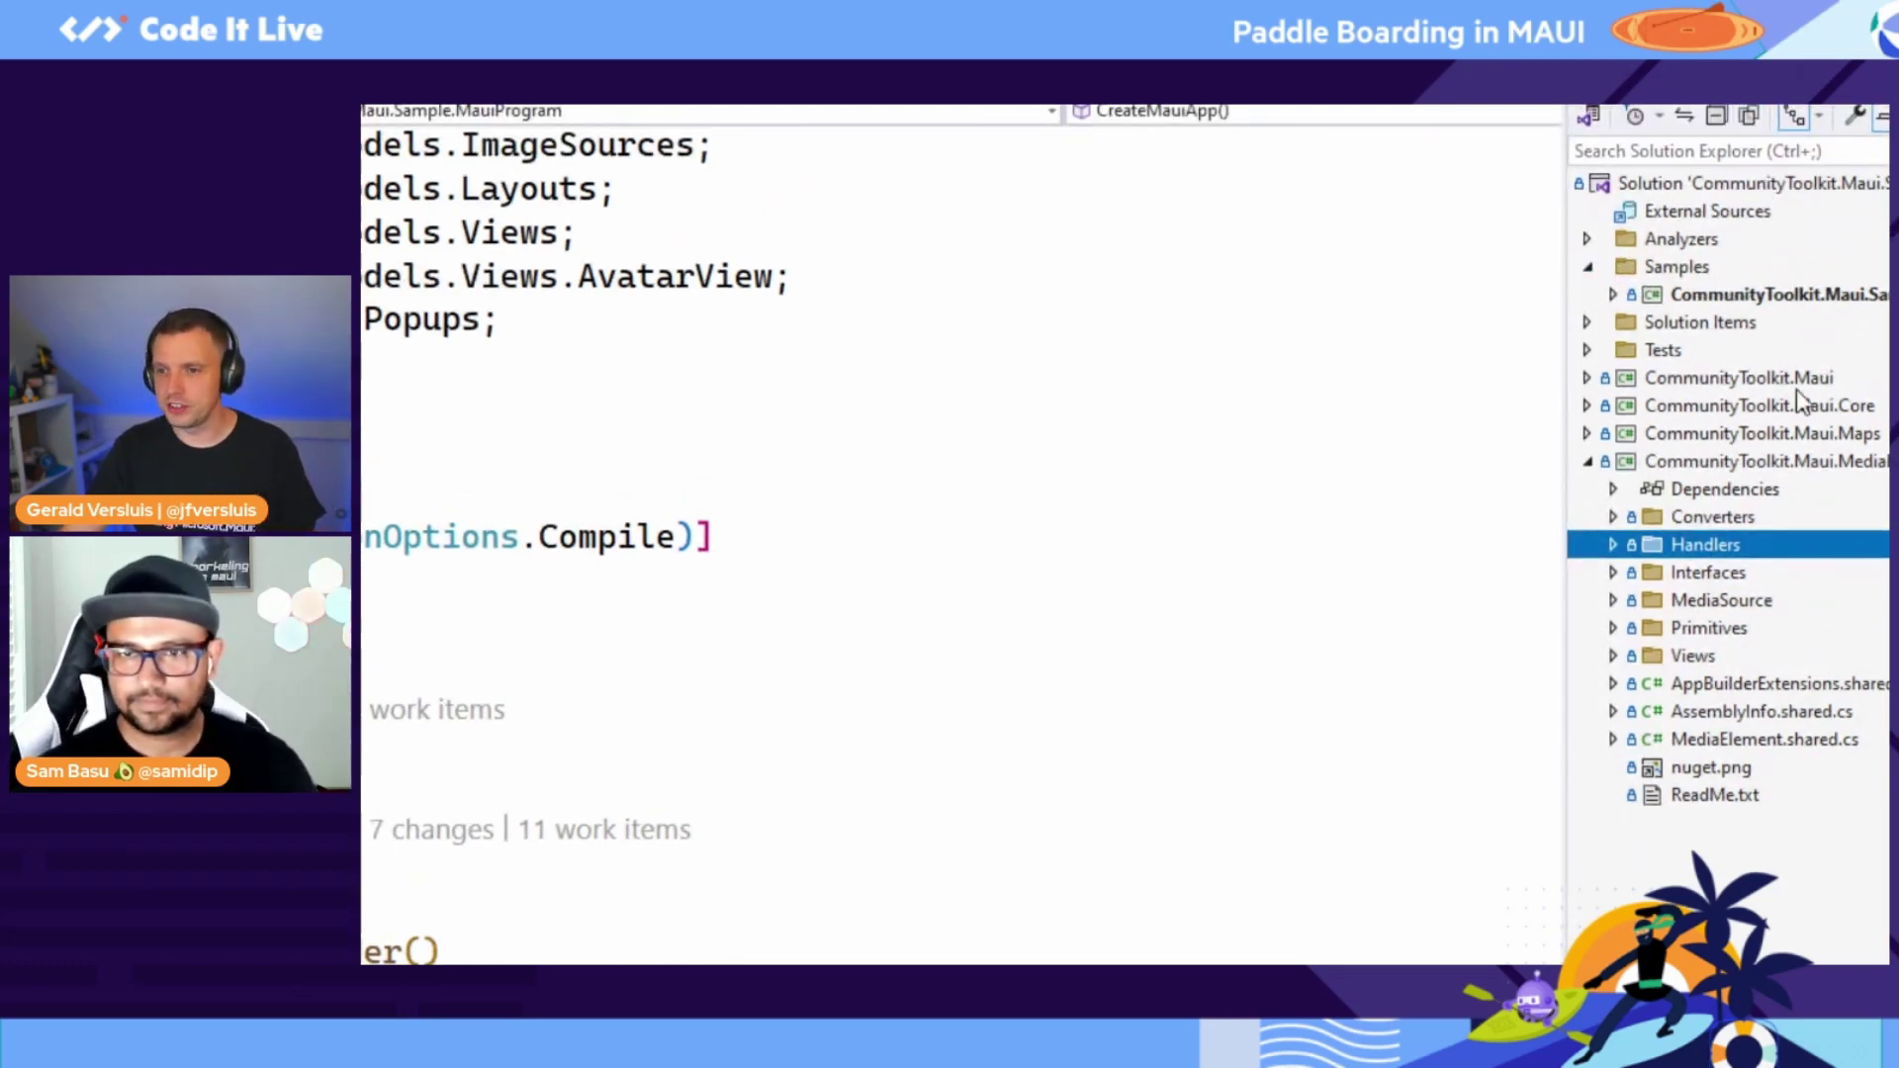
mouse_move(1804, 400)
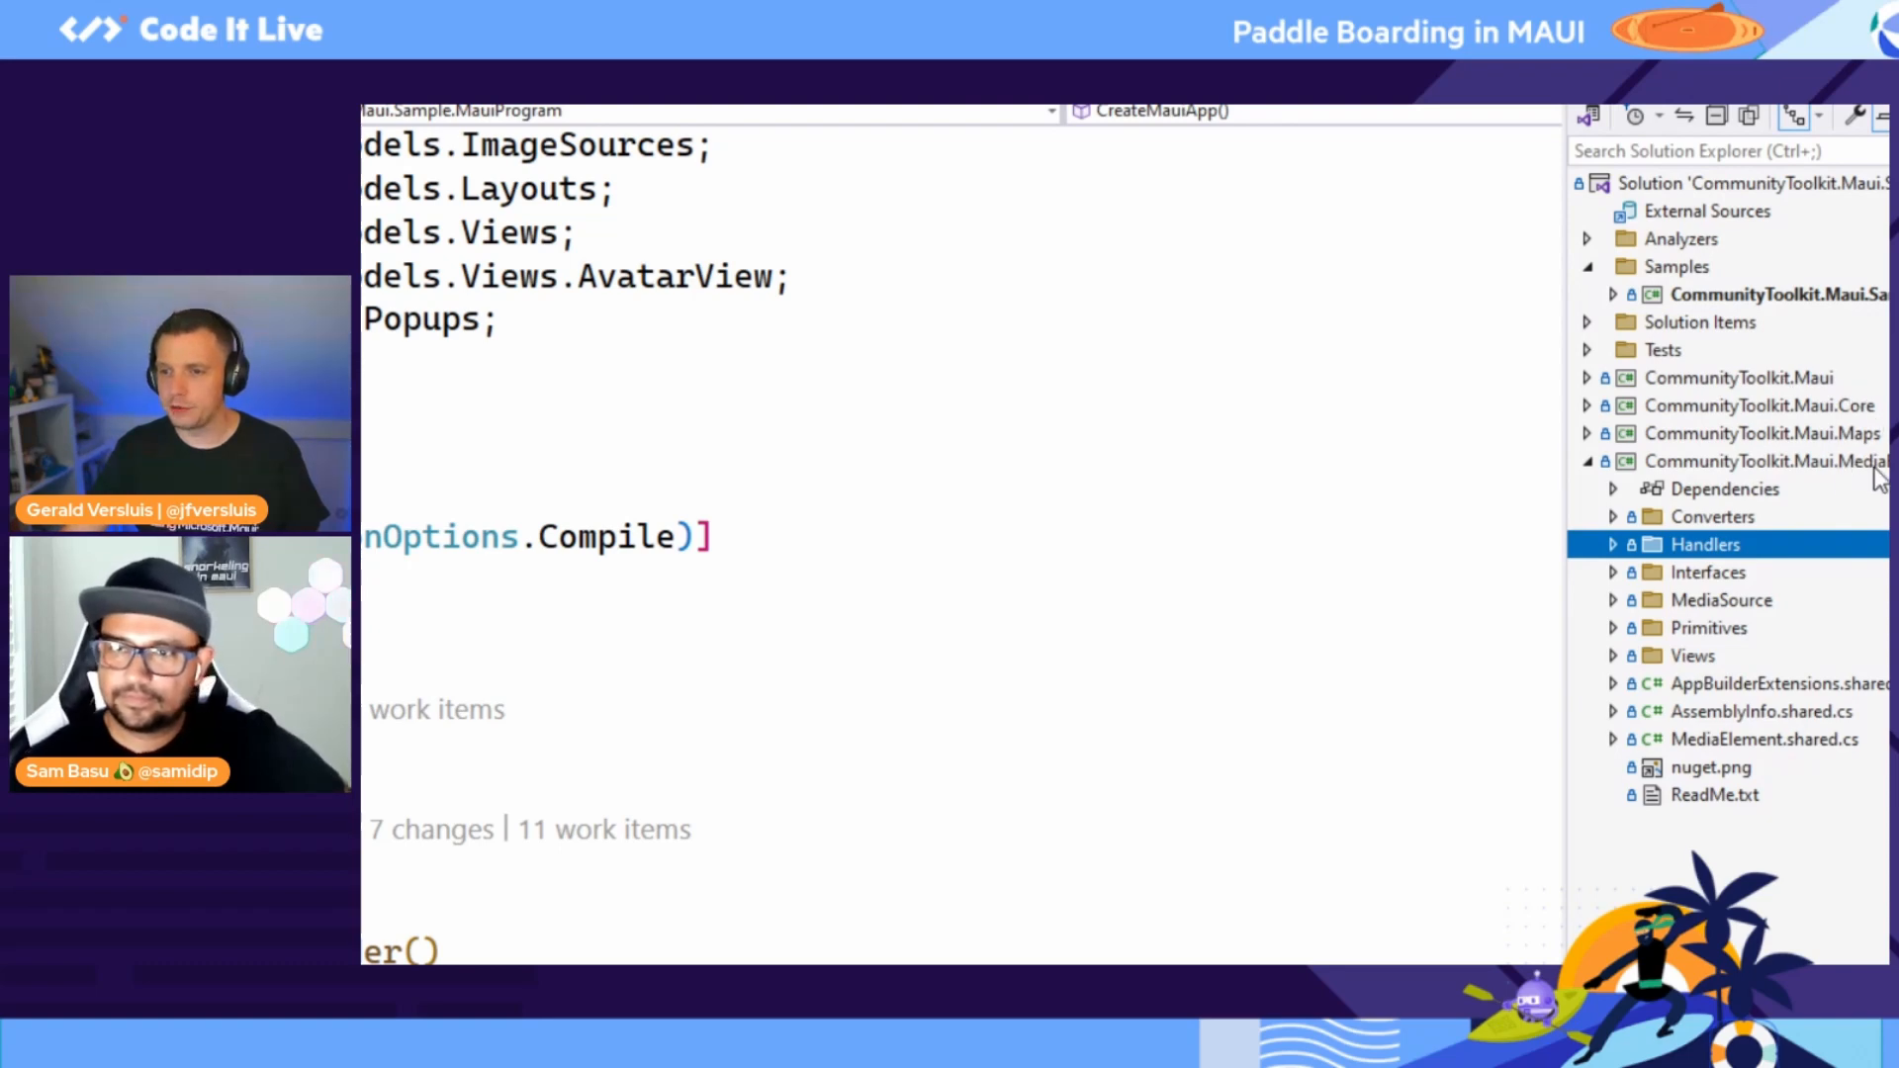
mouse_move(1592, 370)
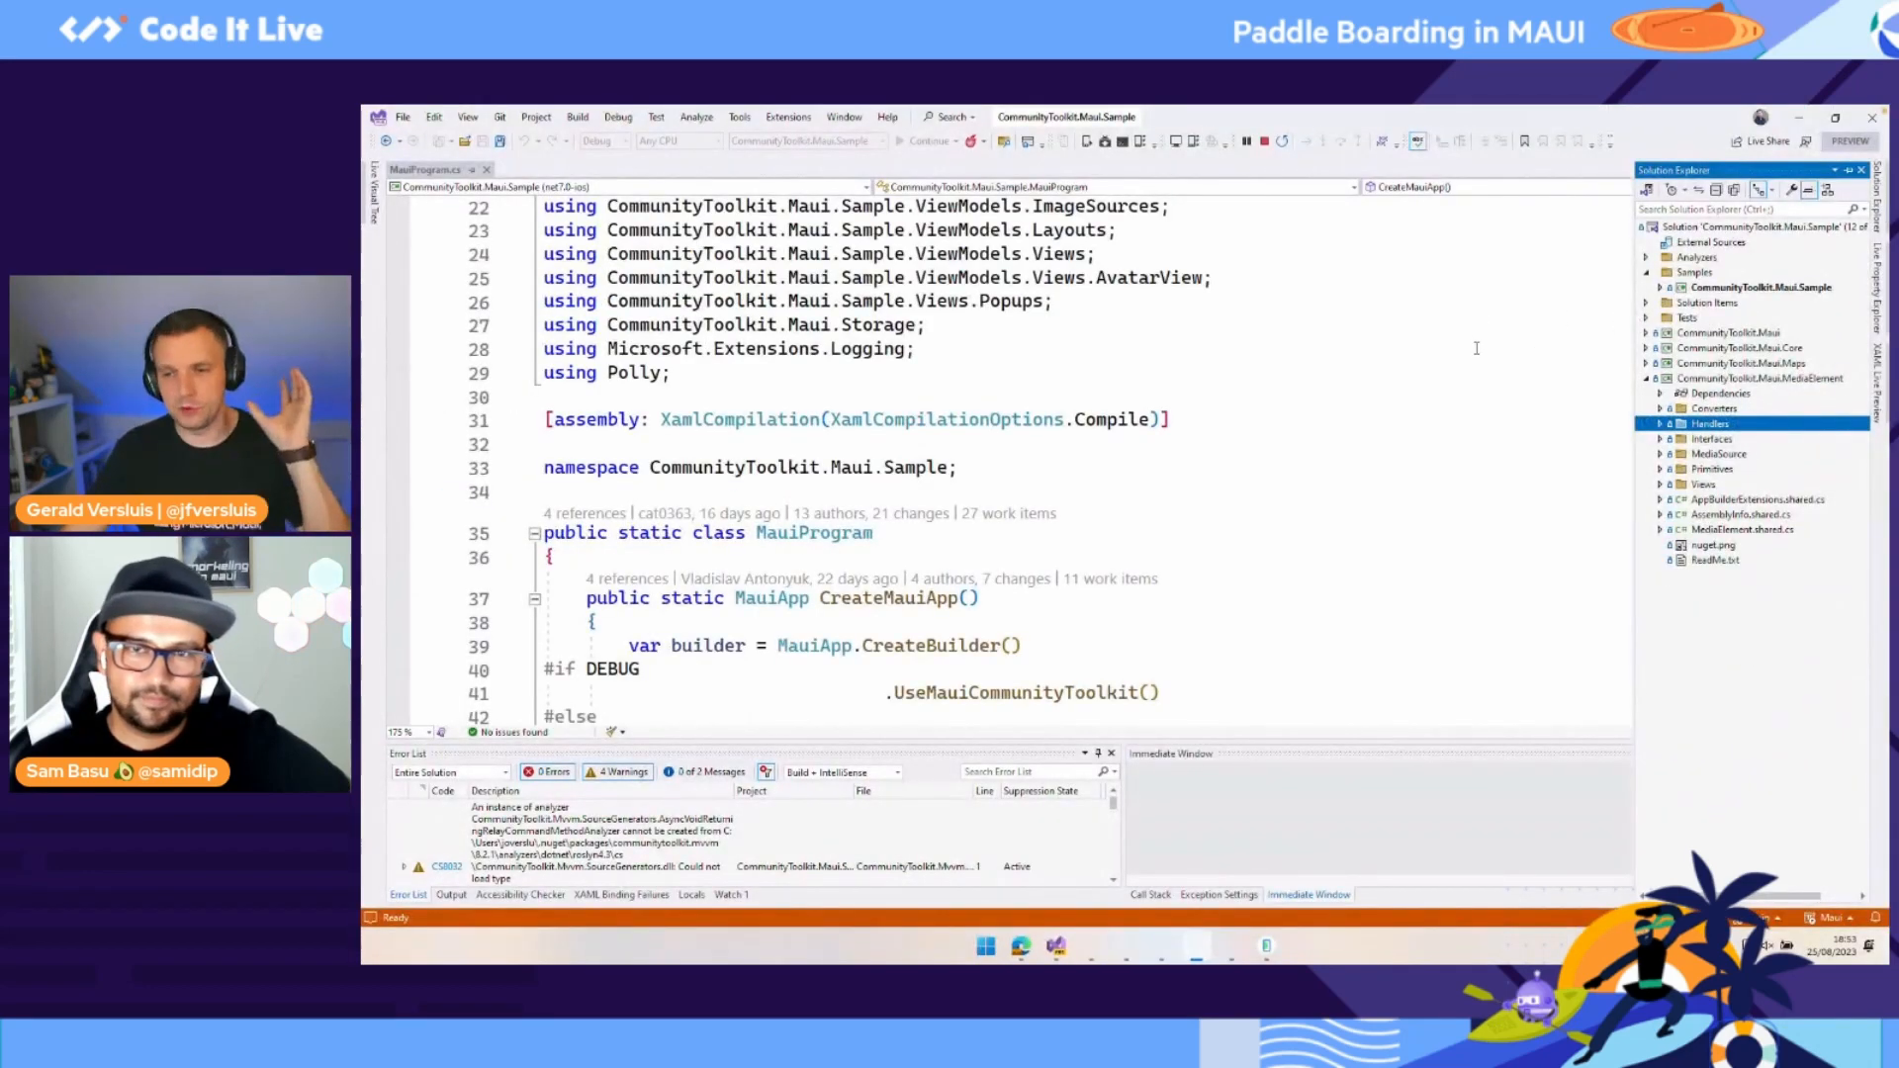
mouse_move(1781, 352)
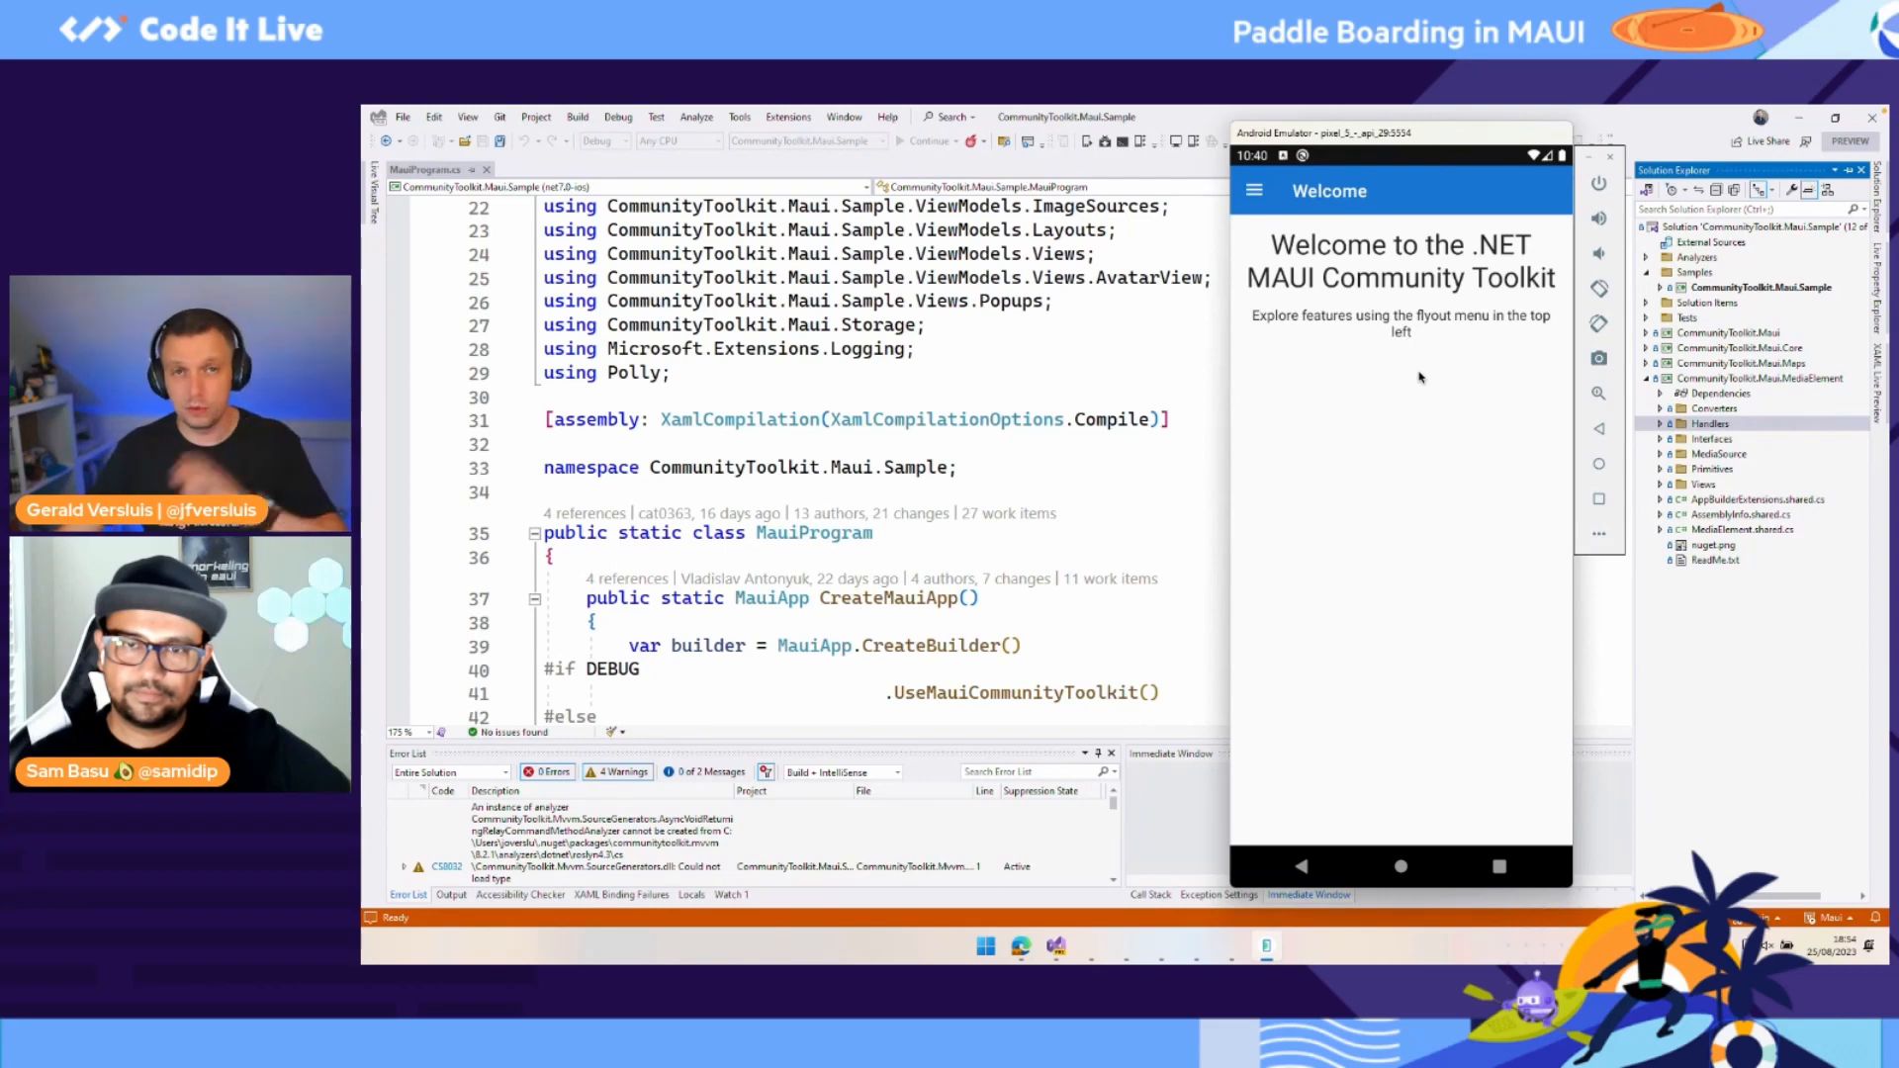
mouse_move(1450, 394)
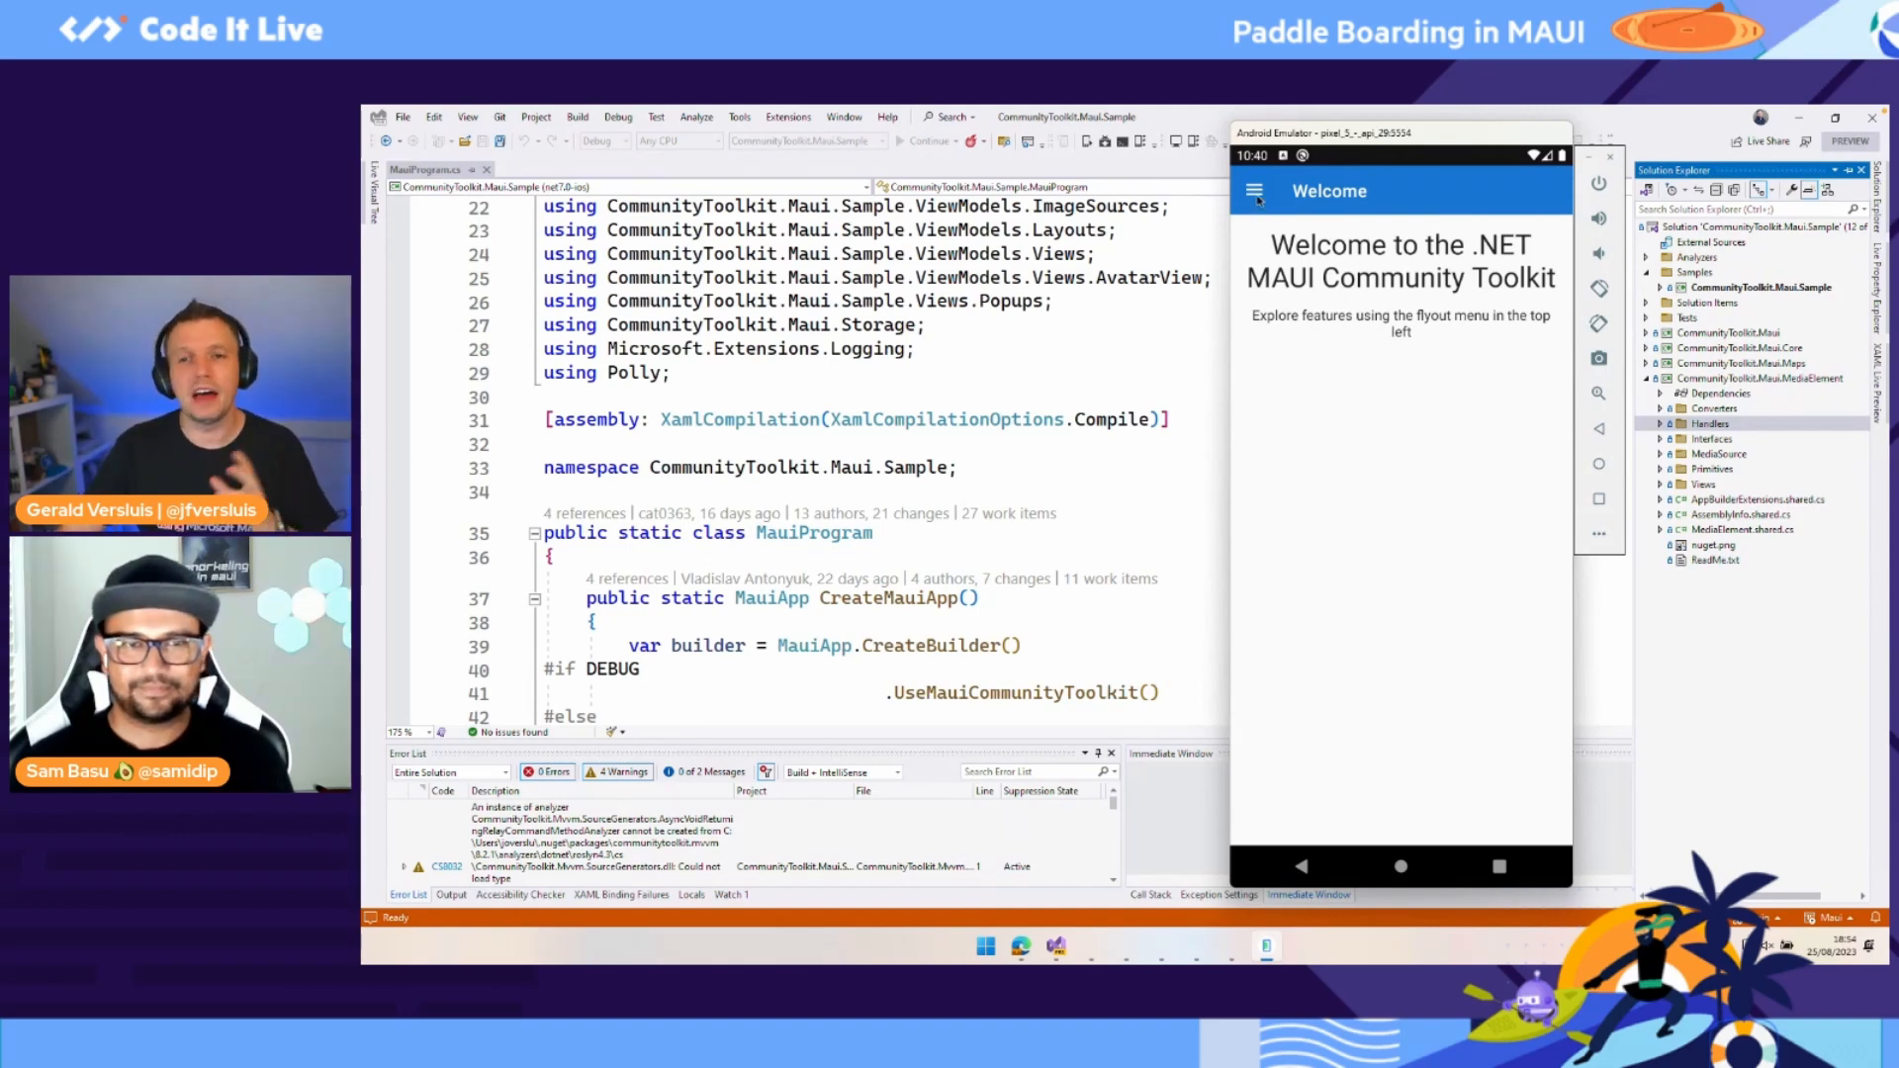
Step: Expand the CommunityToolkit.Maui project in Solution Explorer to show its folders
left_click(1254, 190)
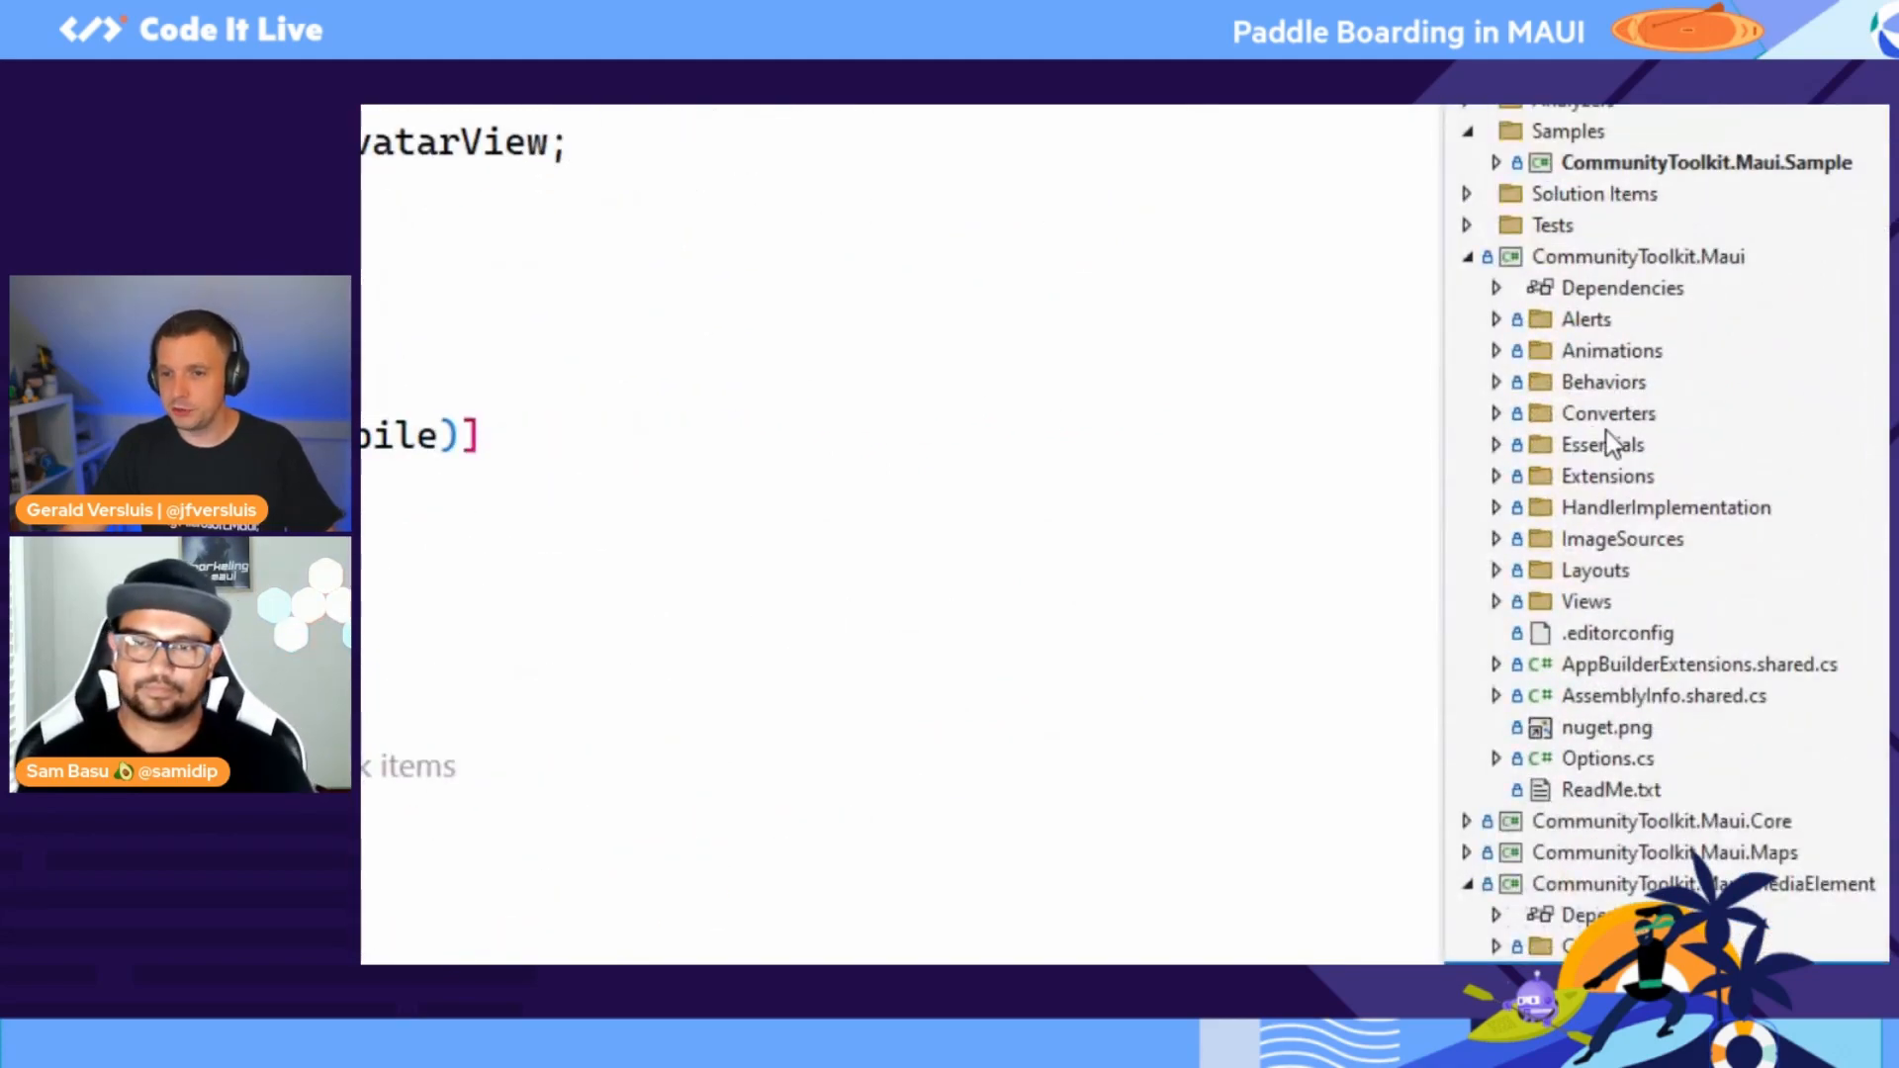
mouse_move(1663, 617)
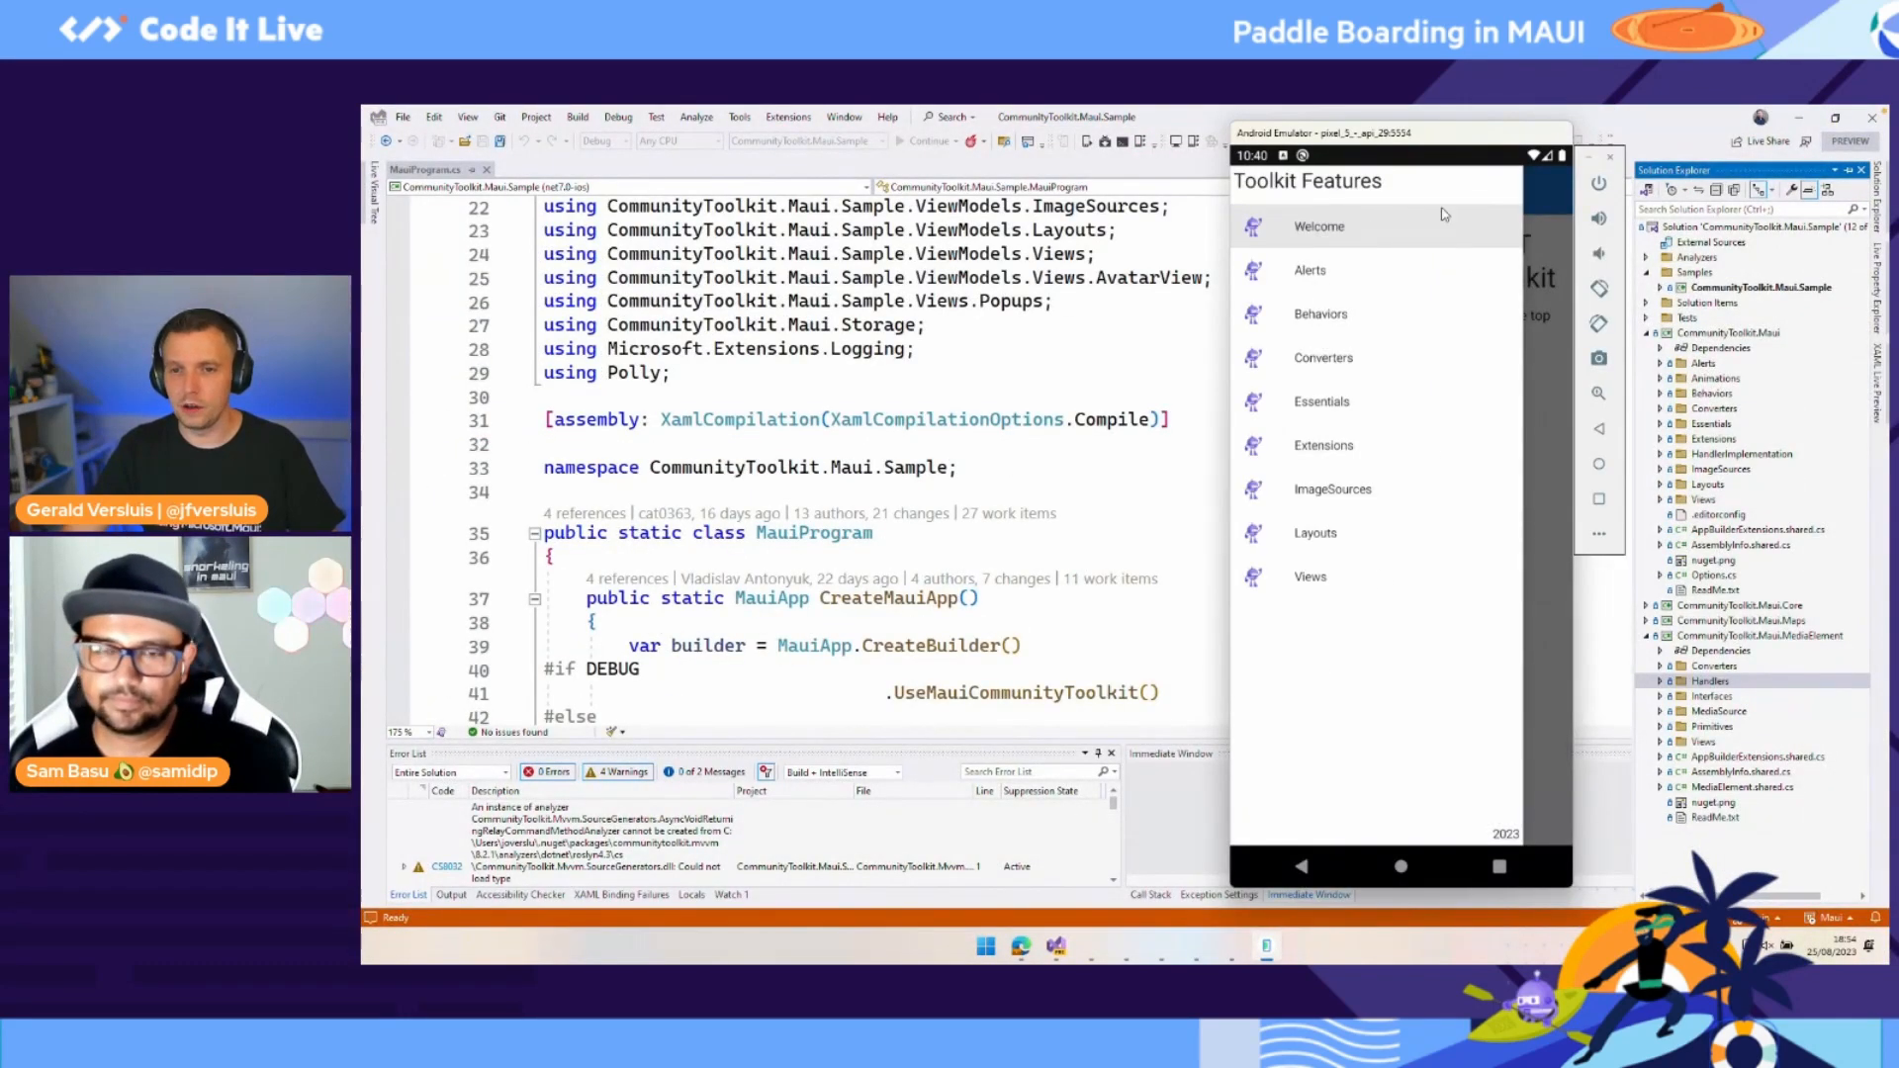
mouse_move(1381, 536)
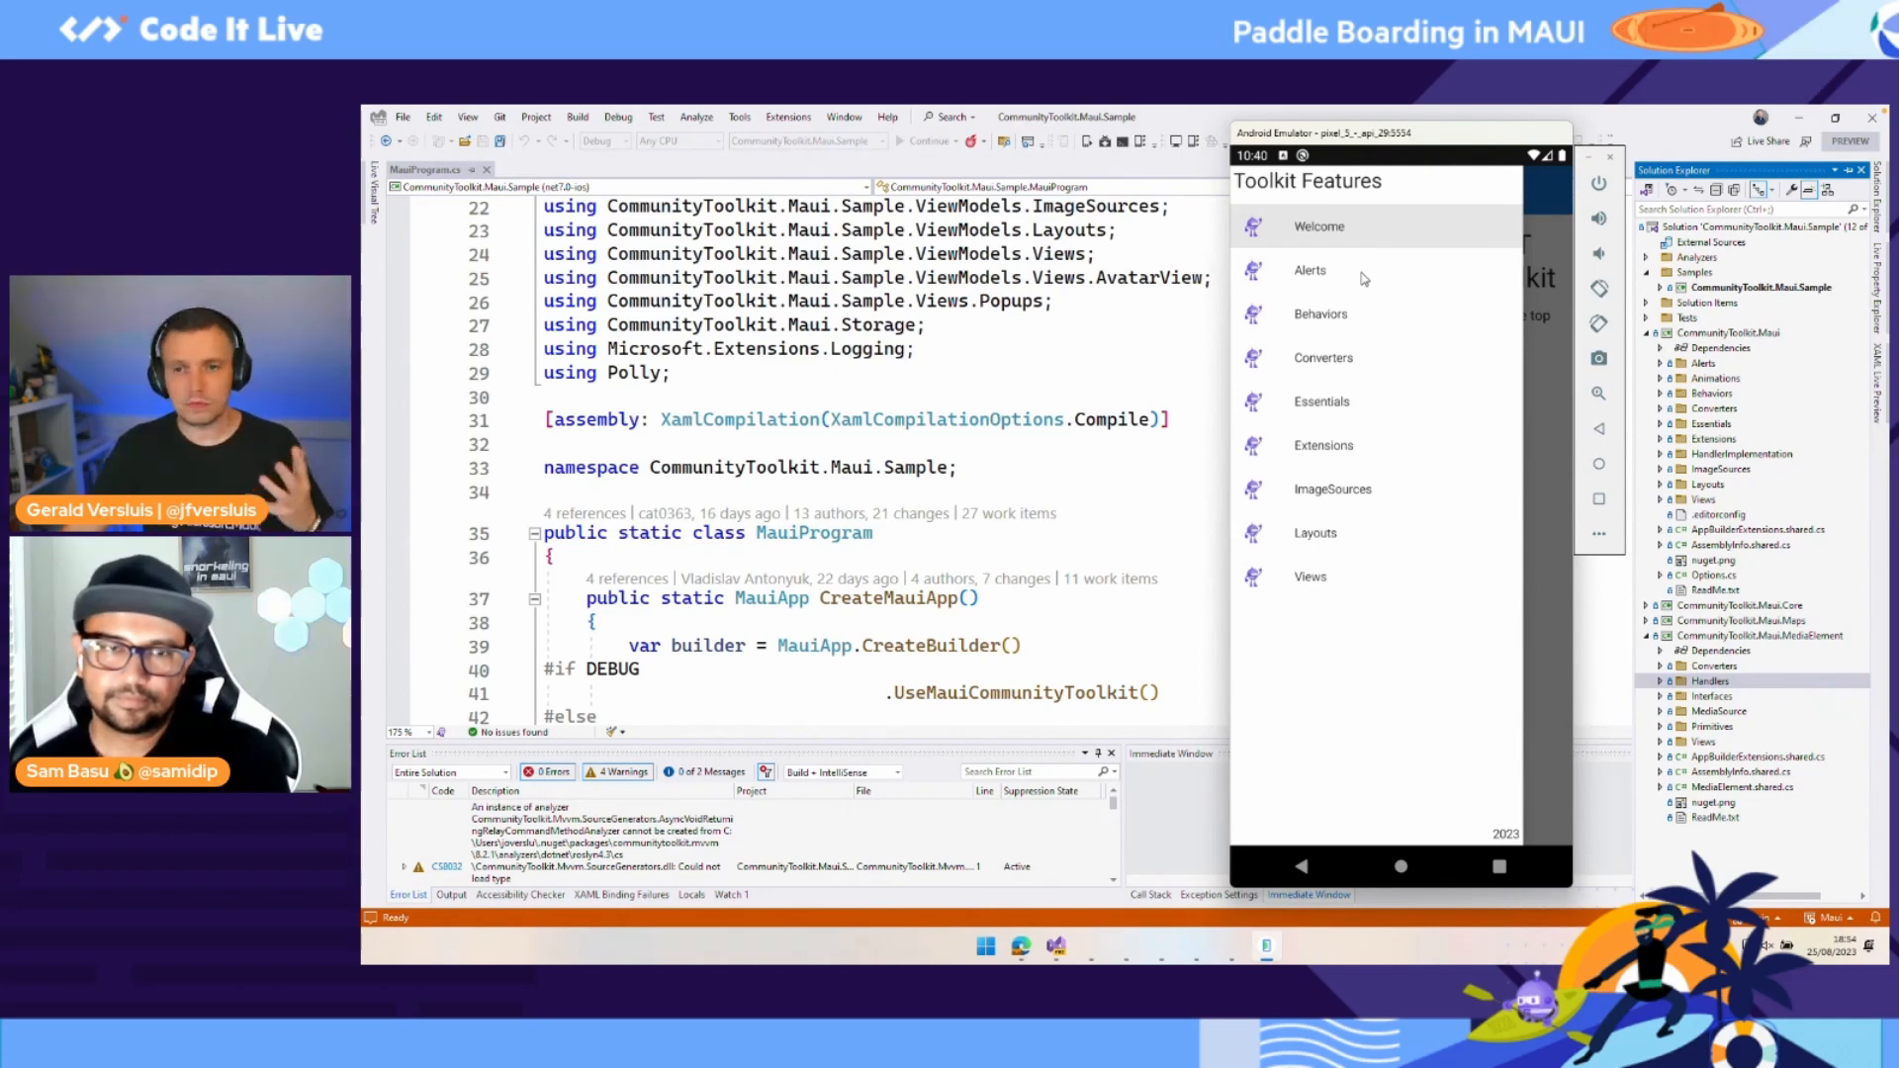
Step: Try the Alerts Snackbar demos: default, custom anchored and modal-page snackbars, then return to the Snackbar page
left_click(1309, 271)
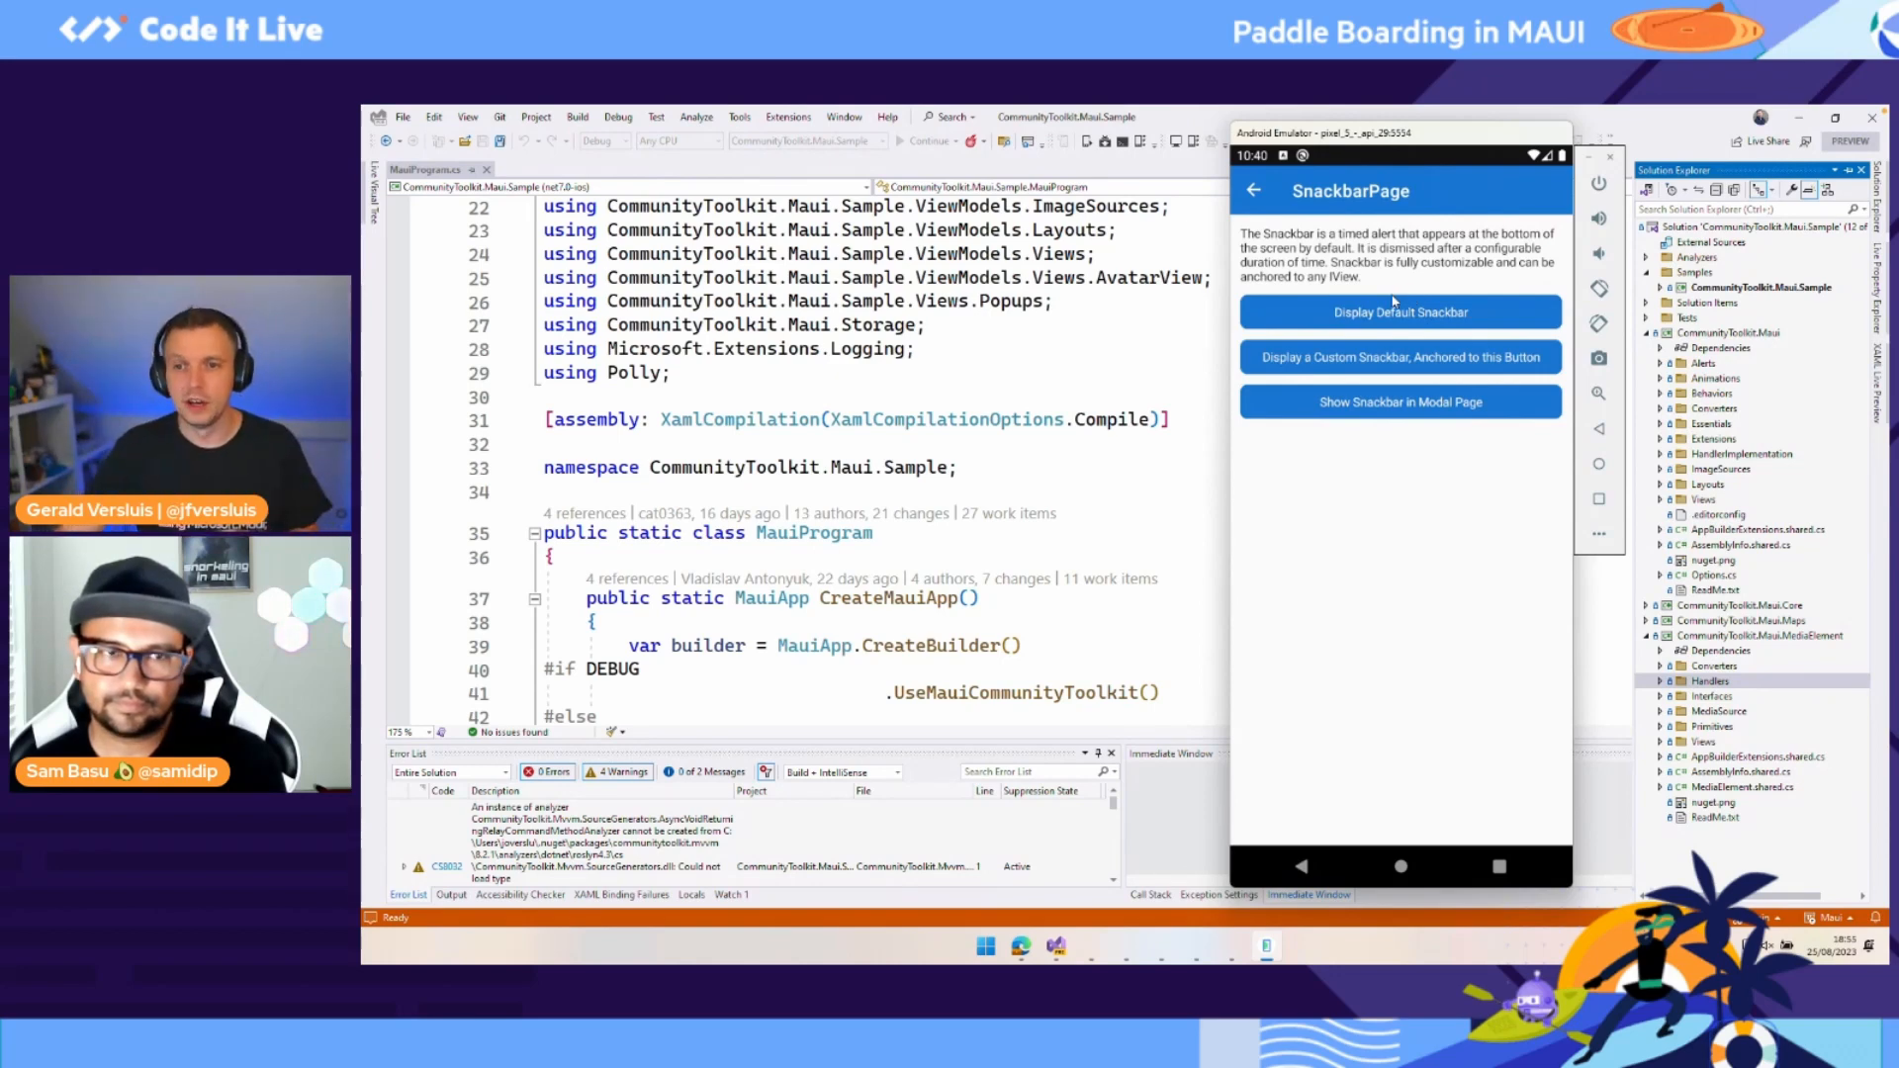
left_click(1399, 310)
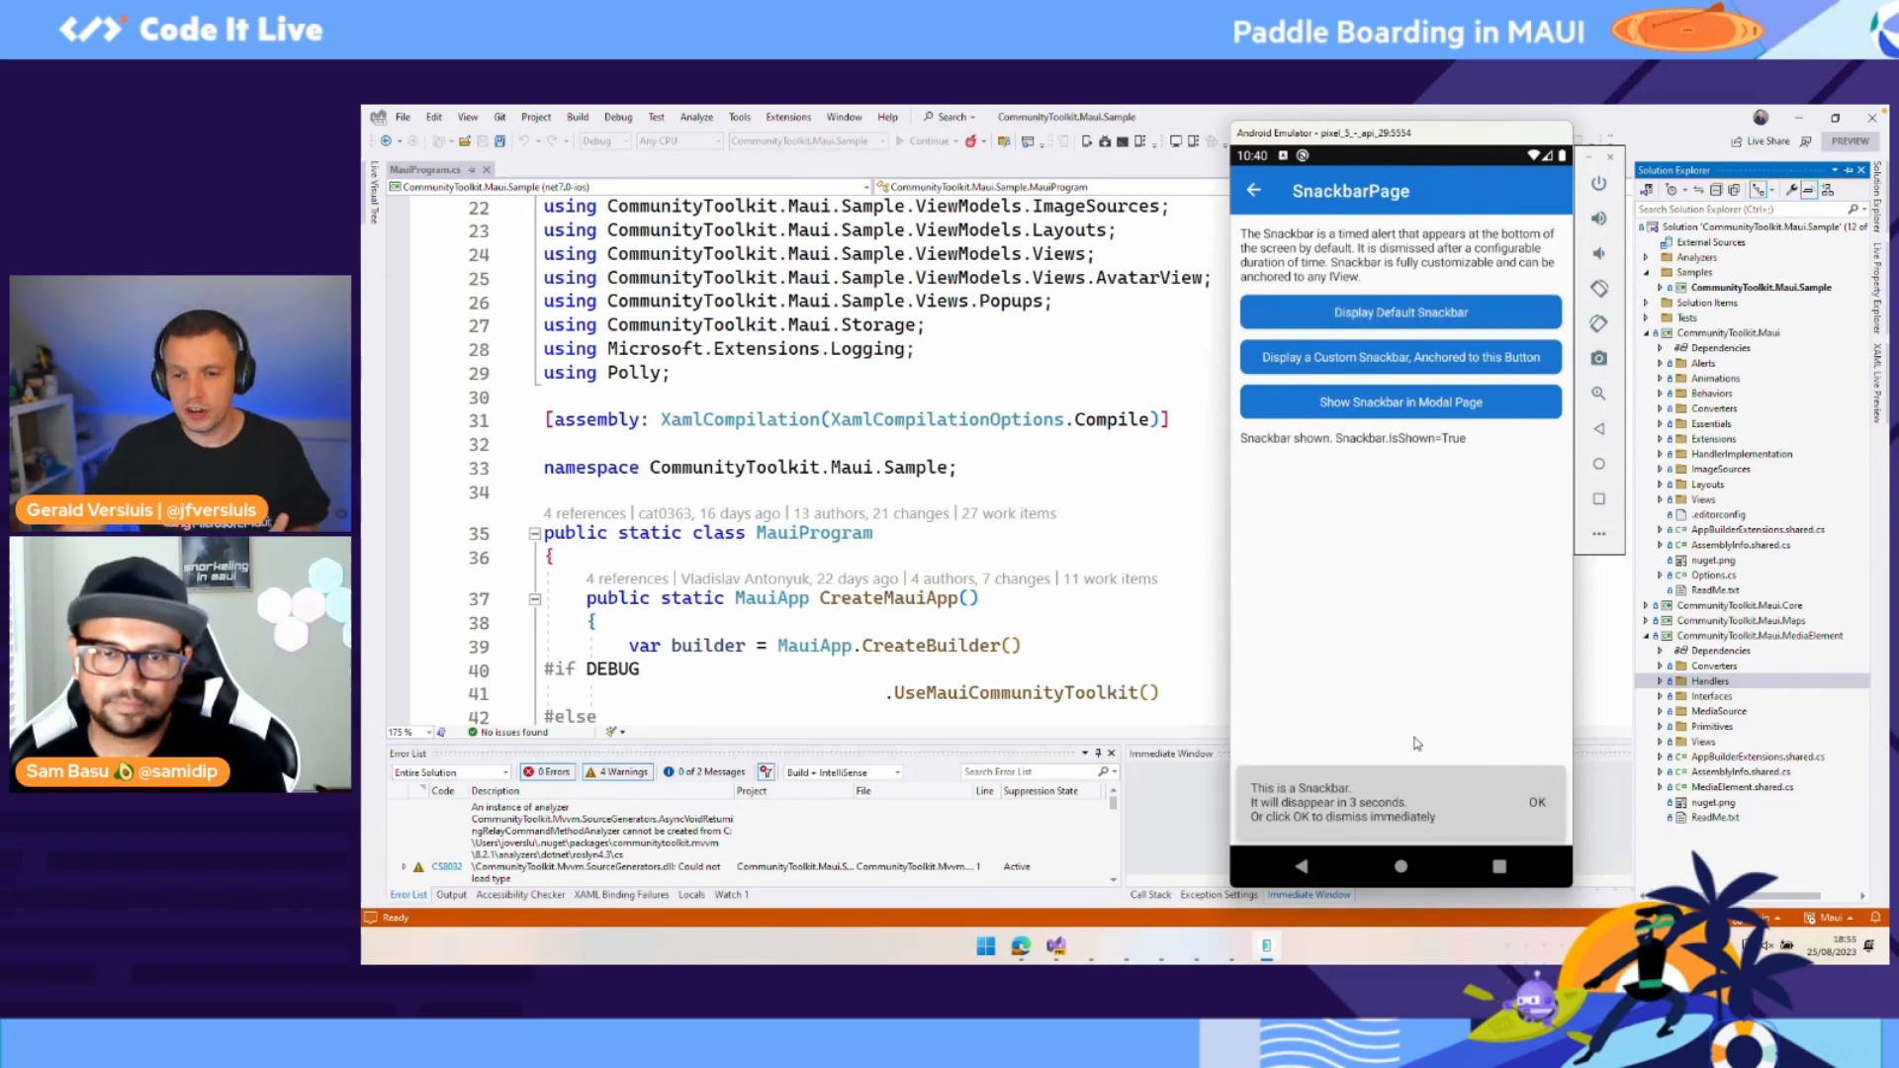
left_click(1535, 802)
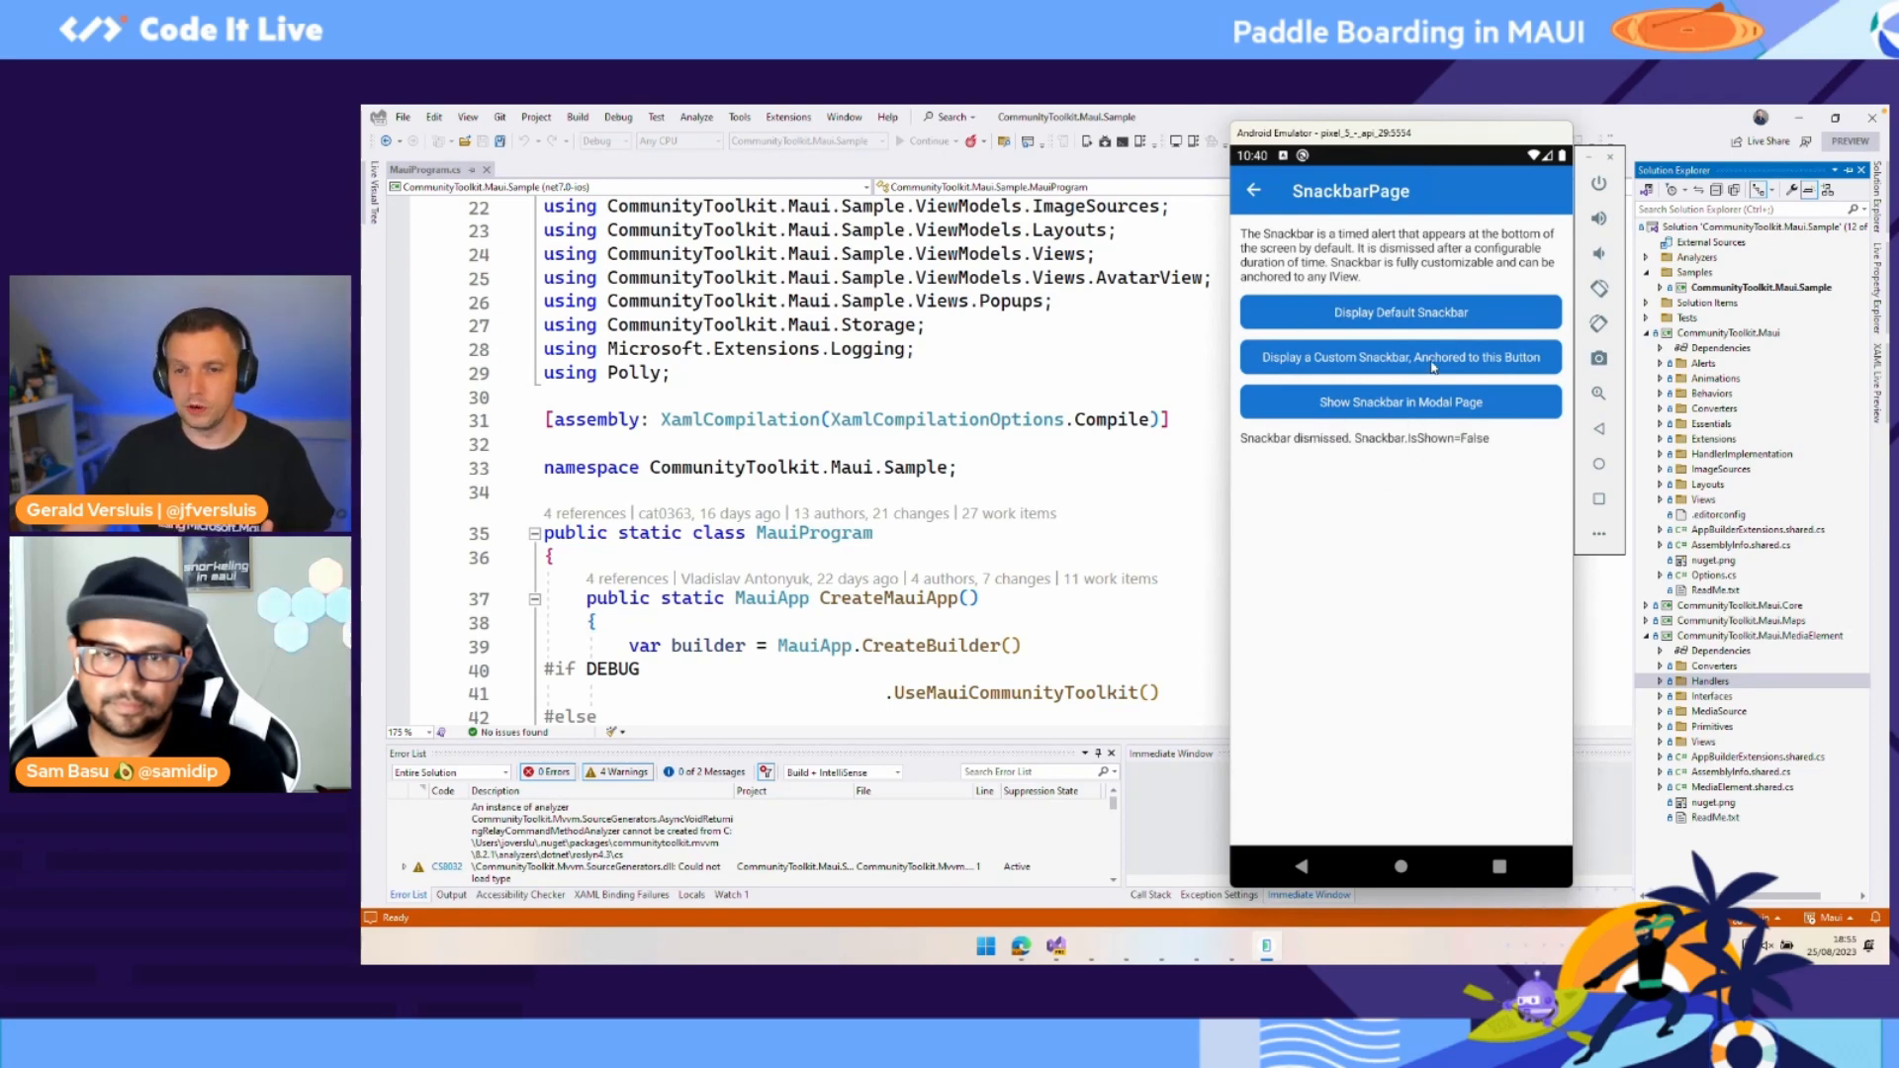
left_click(1399, 356)
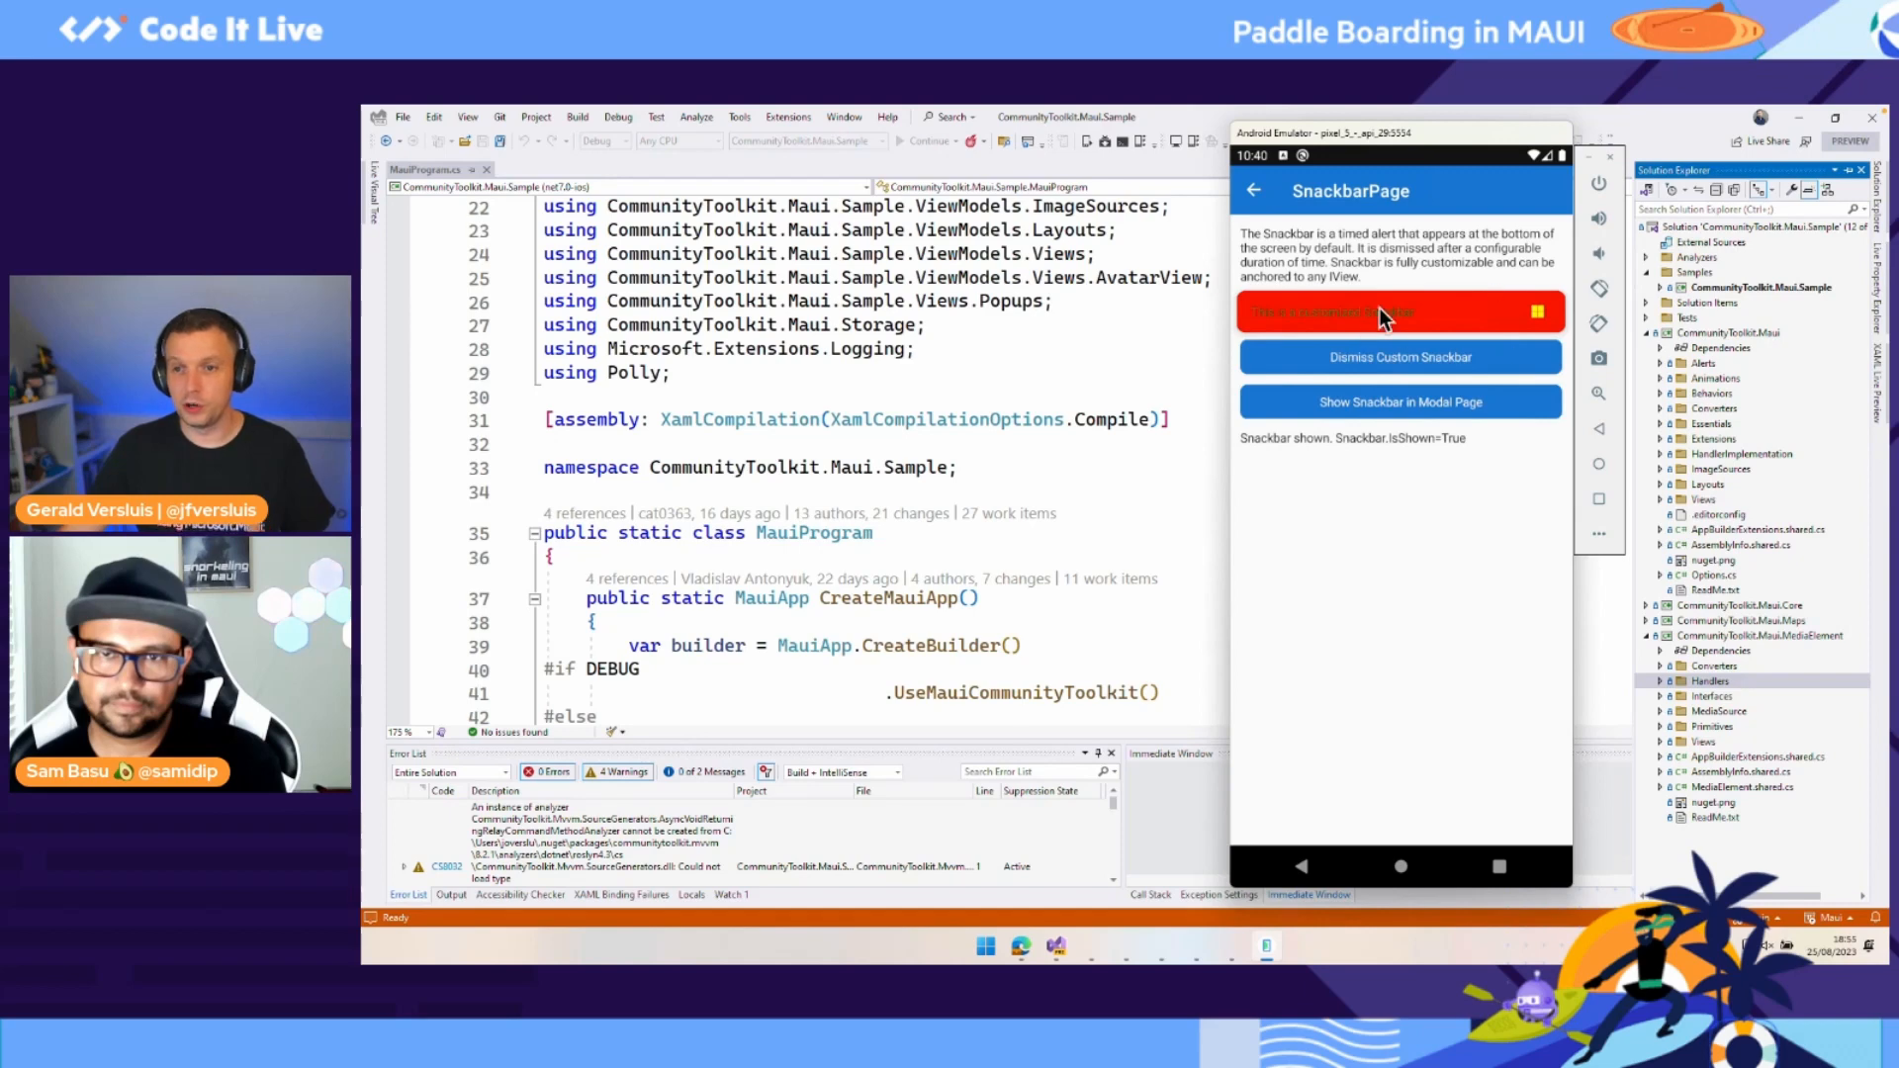
mouse_move(1546, 342)
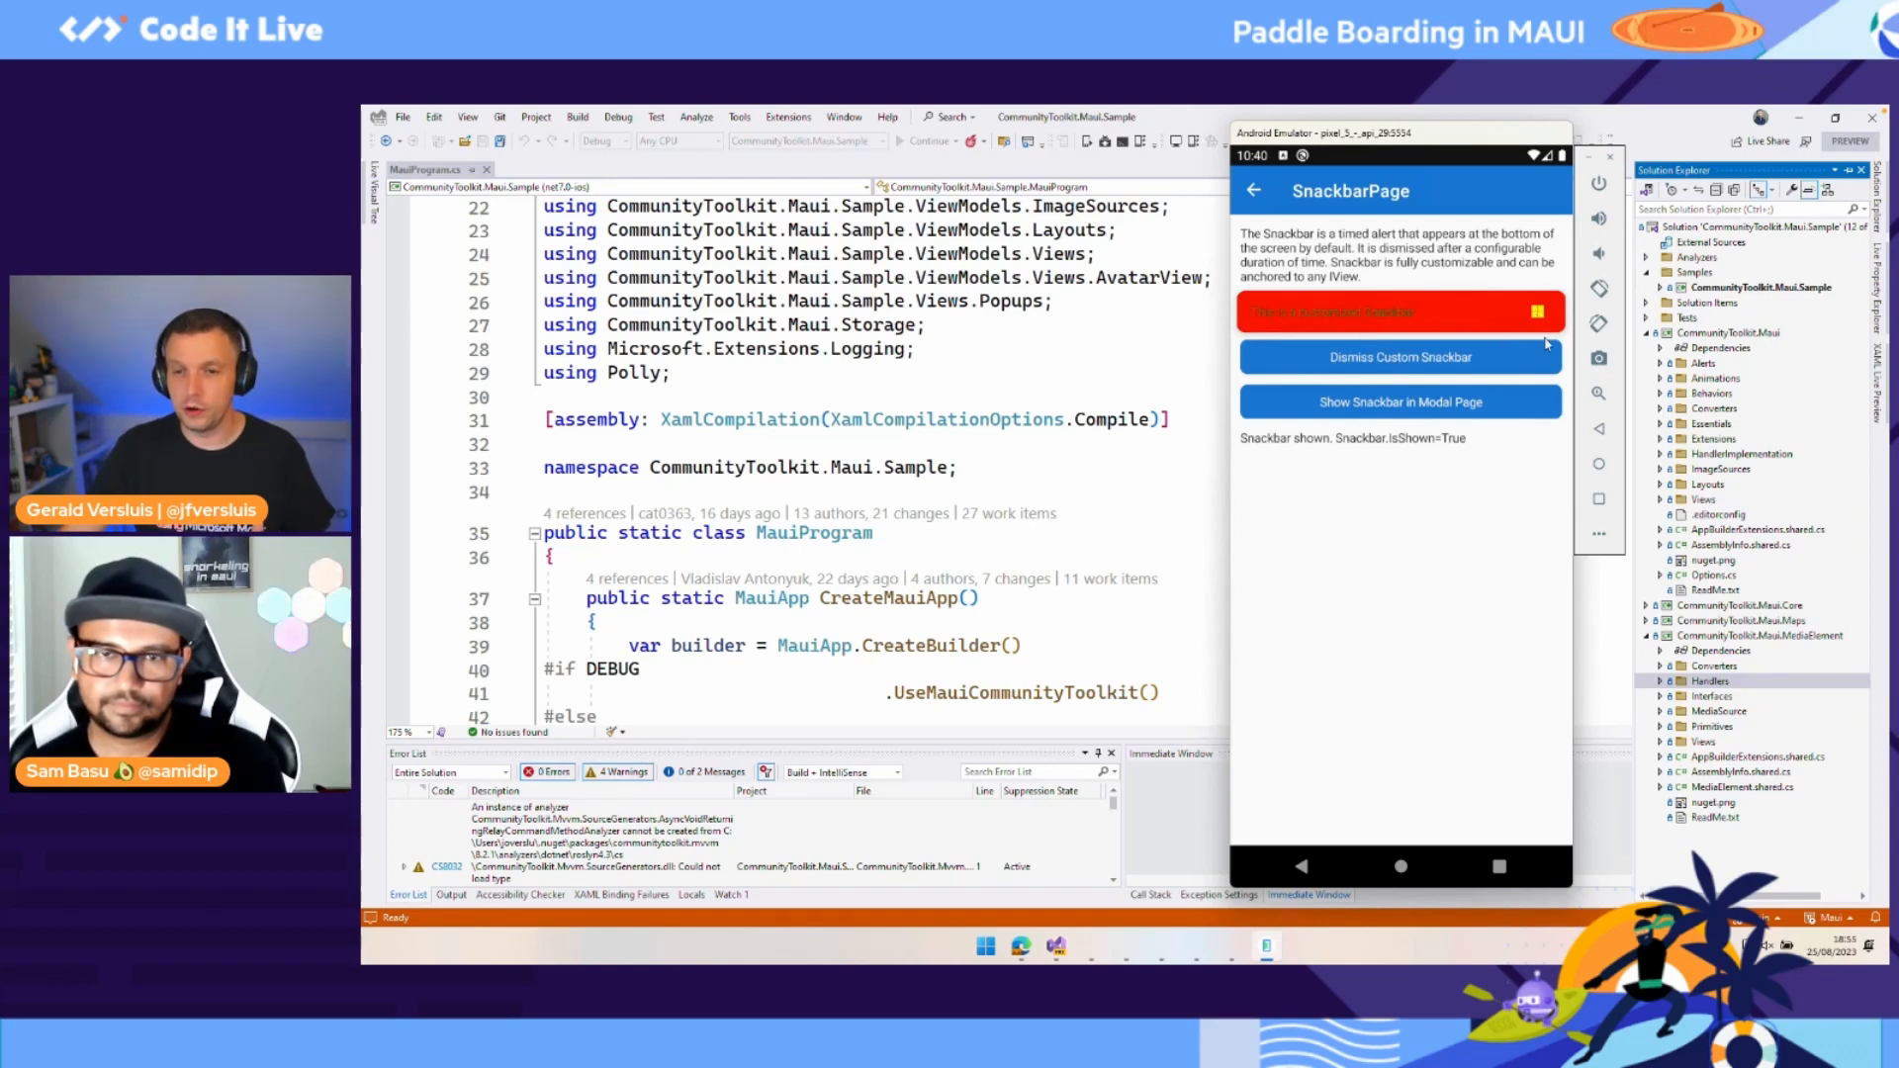
mouse_move(1417, 401)
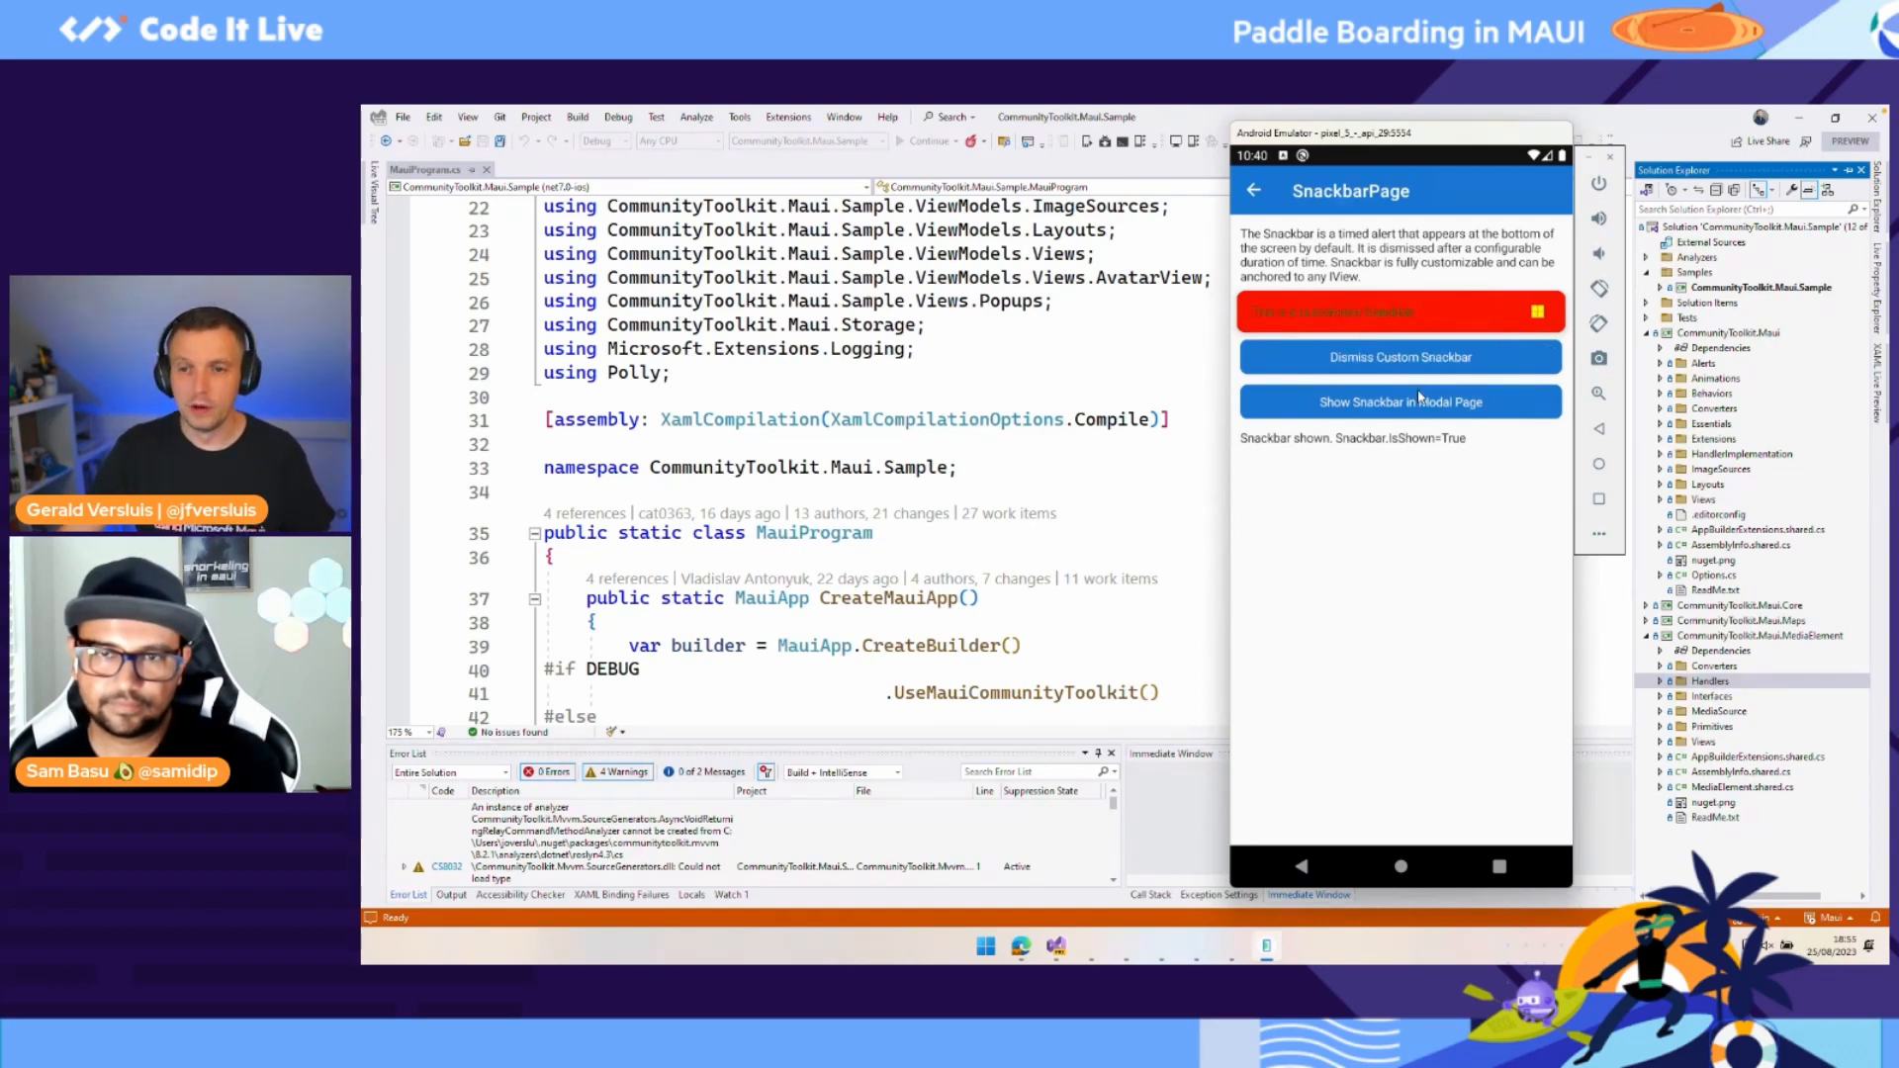
left_click(1400, 402)
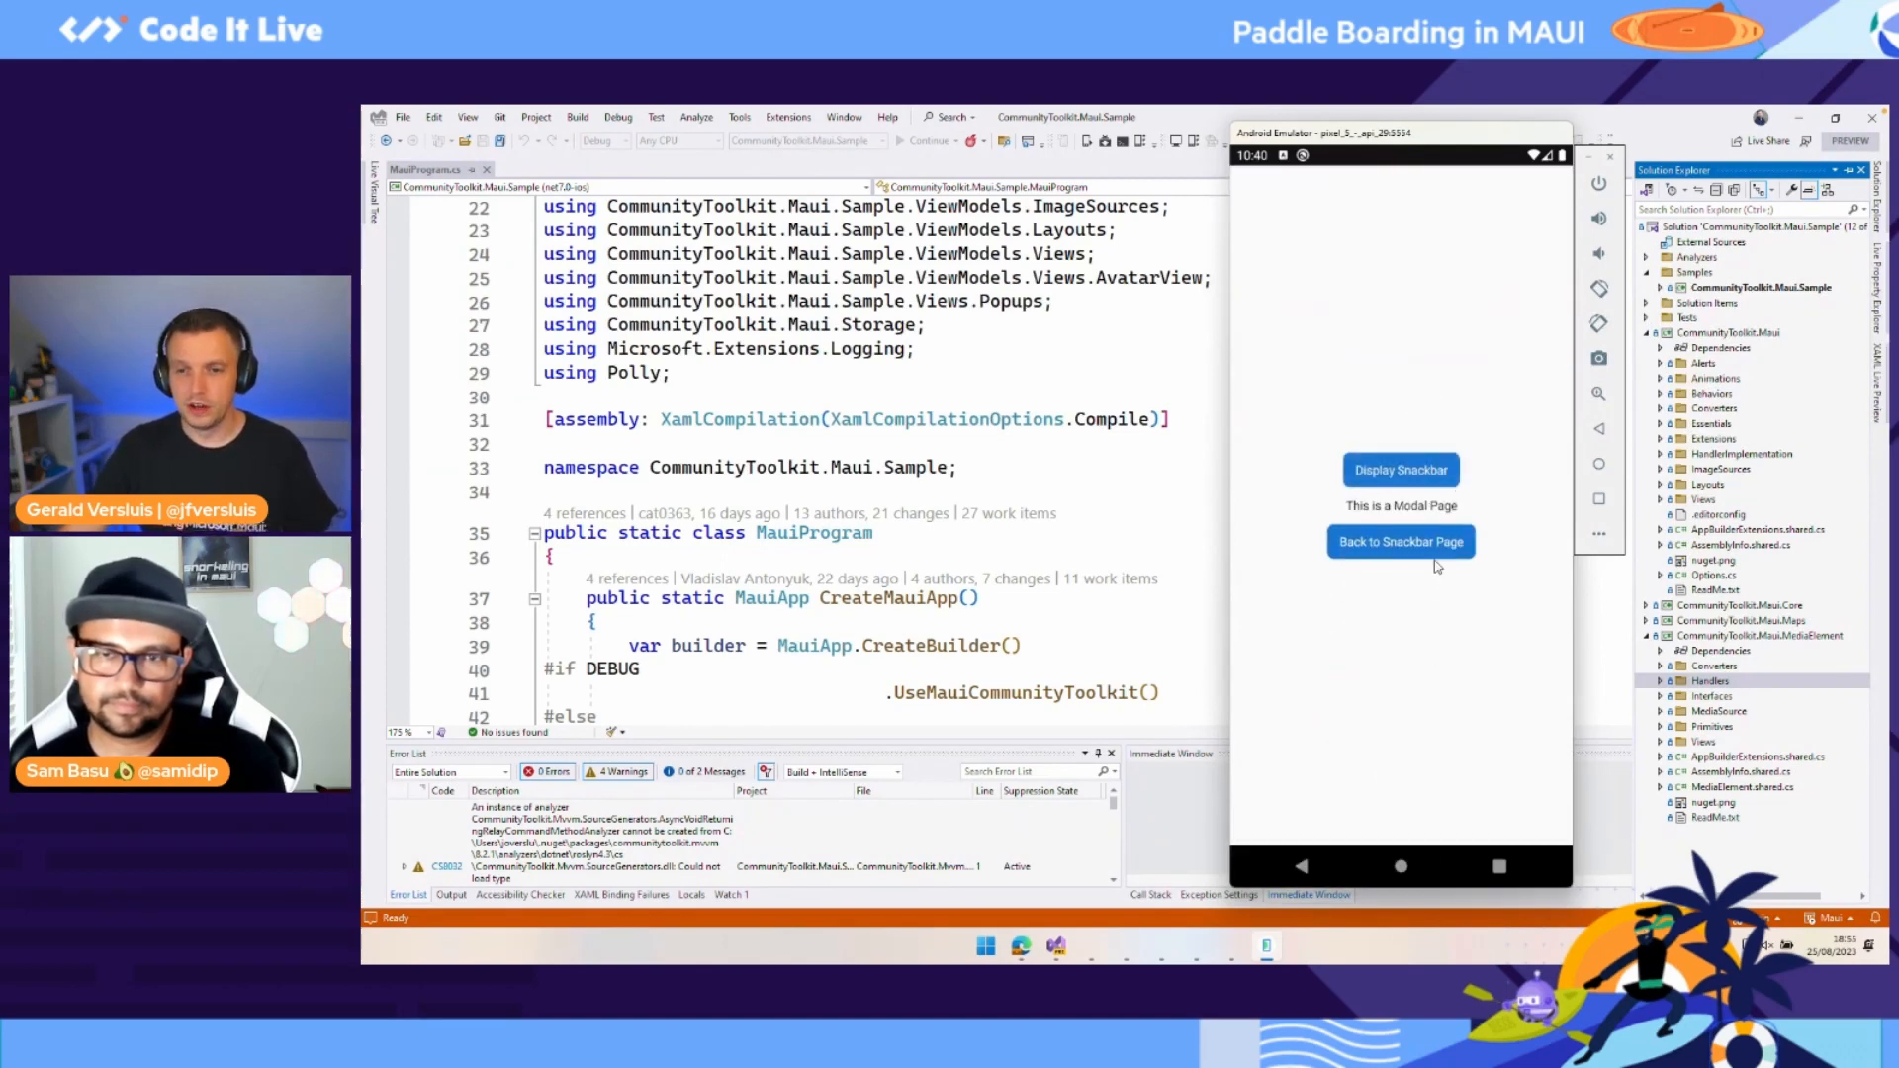
left_click(1401, 542)
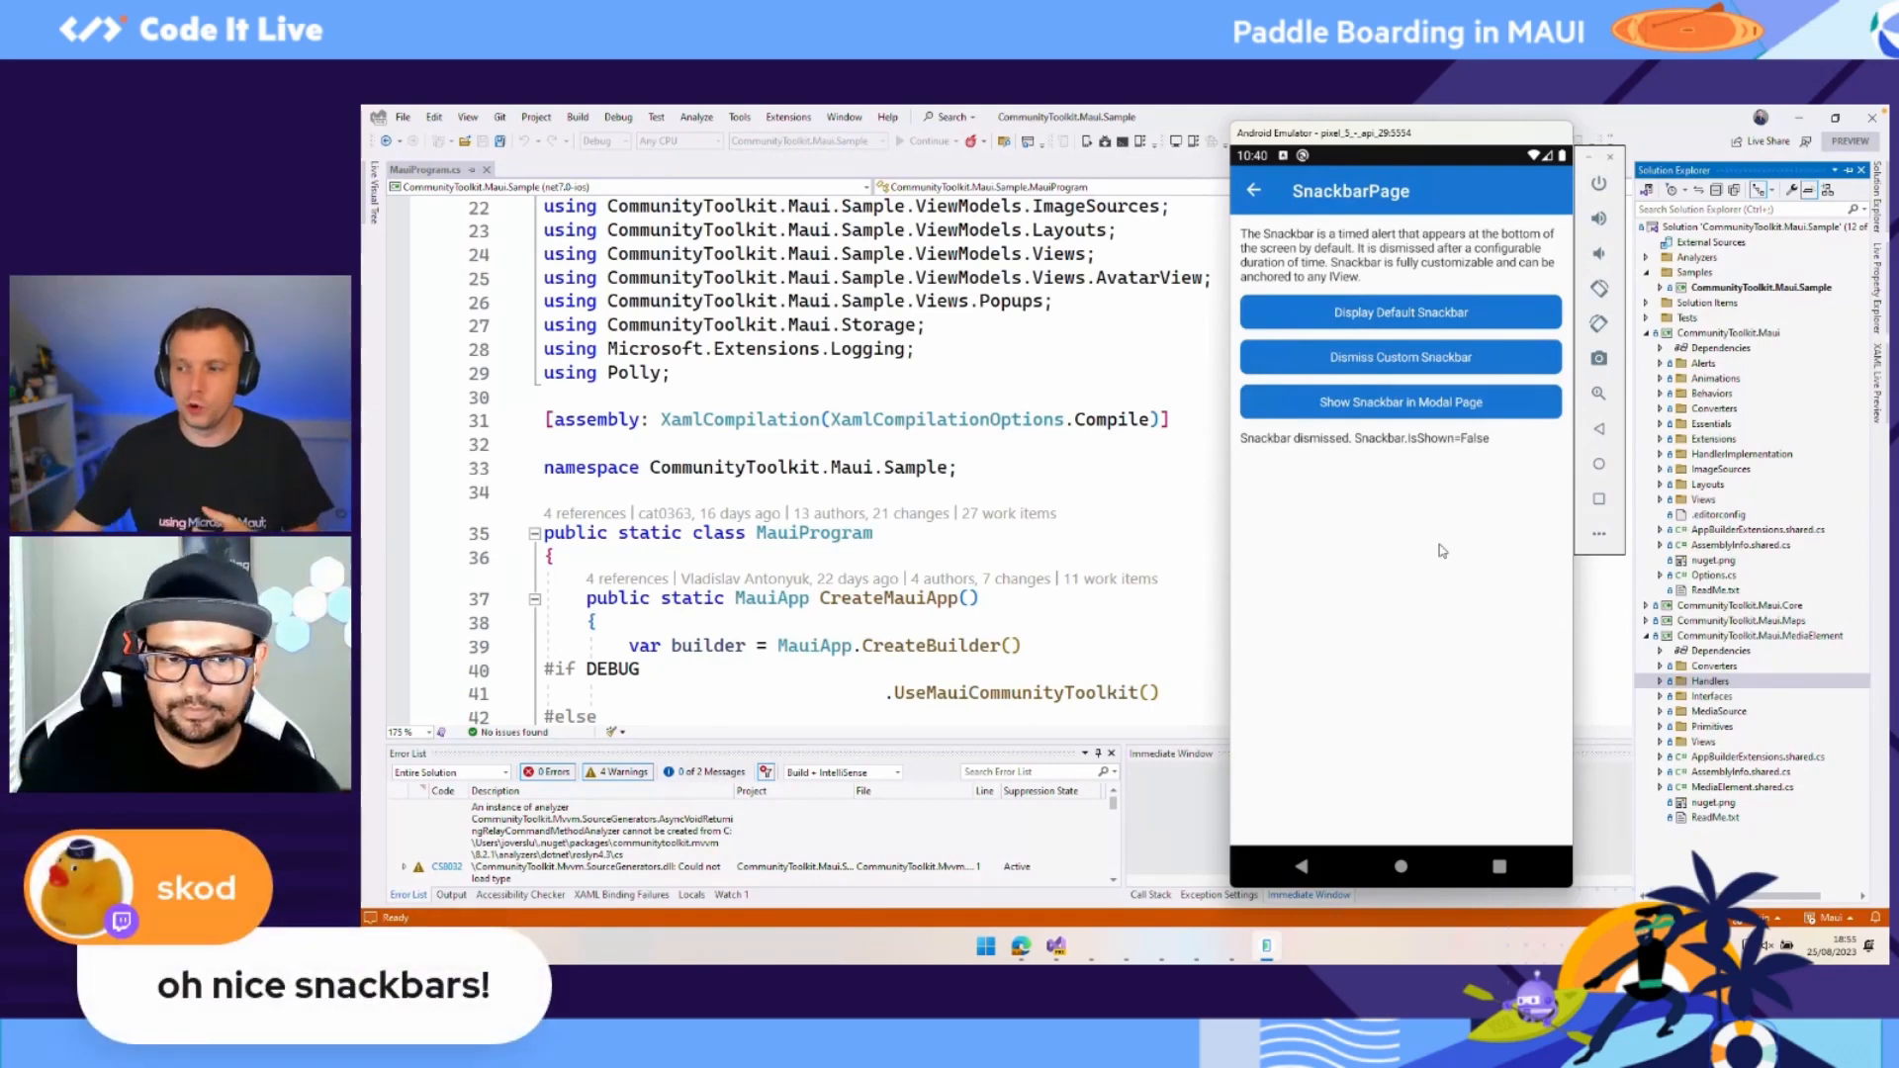
Step: Show the toast messages on the Toast page, then go back to the Toolkit Features list
left_click(1256, 190)
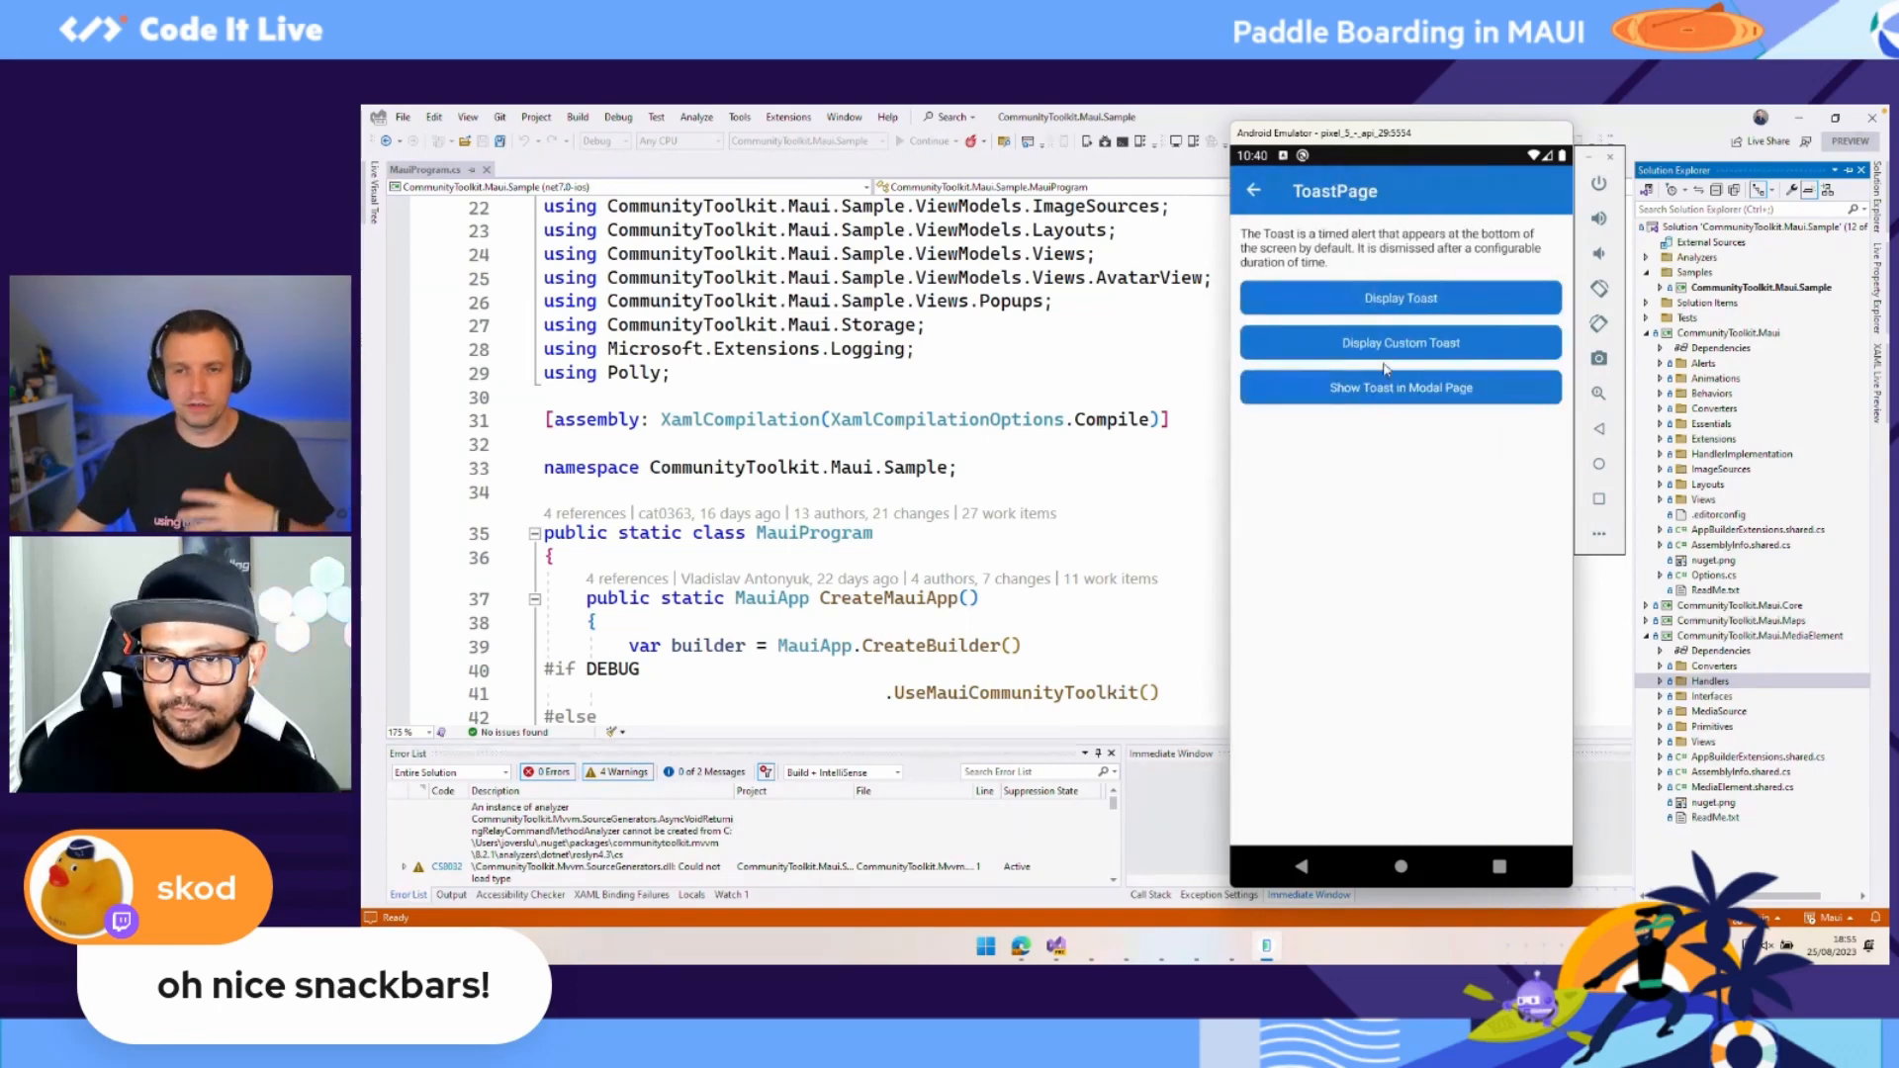
left_click(1400, 298)
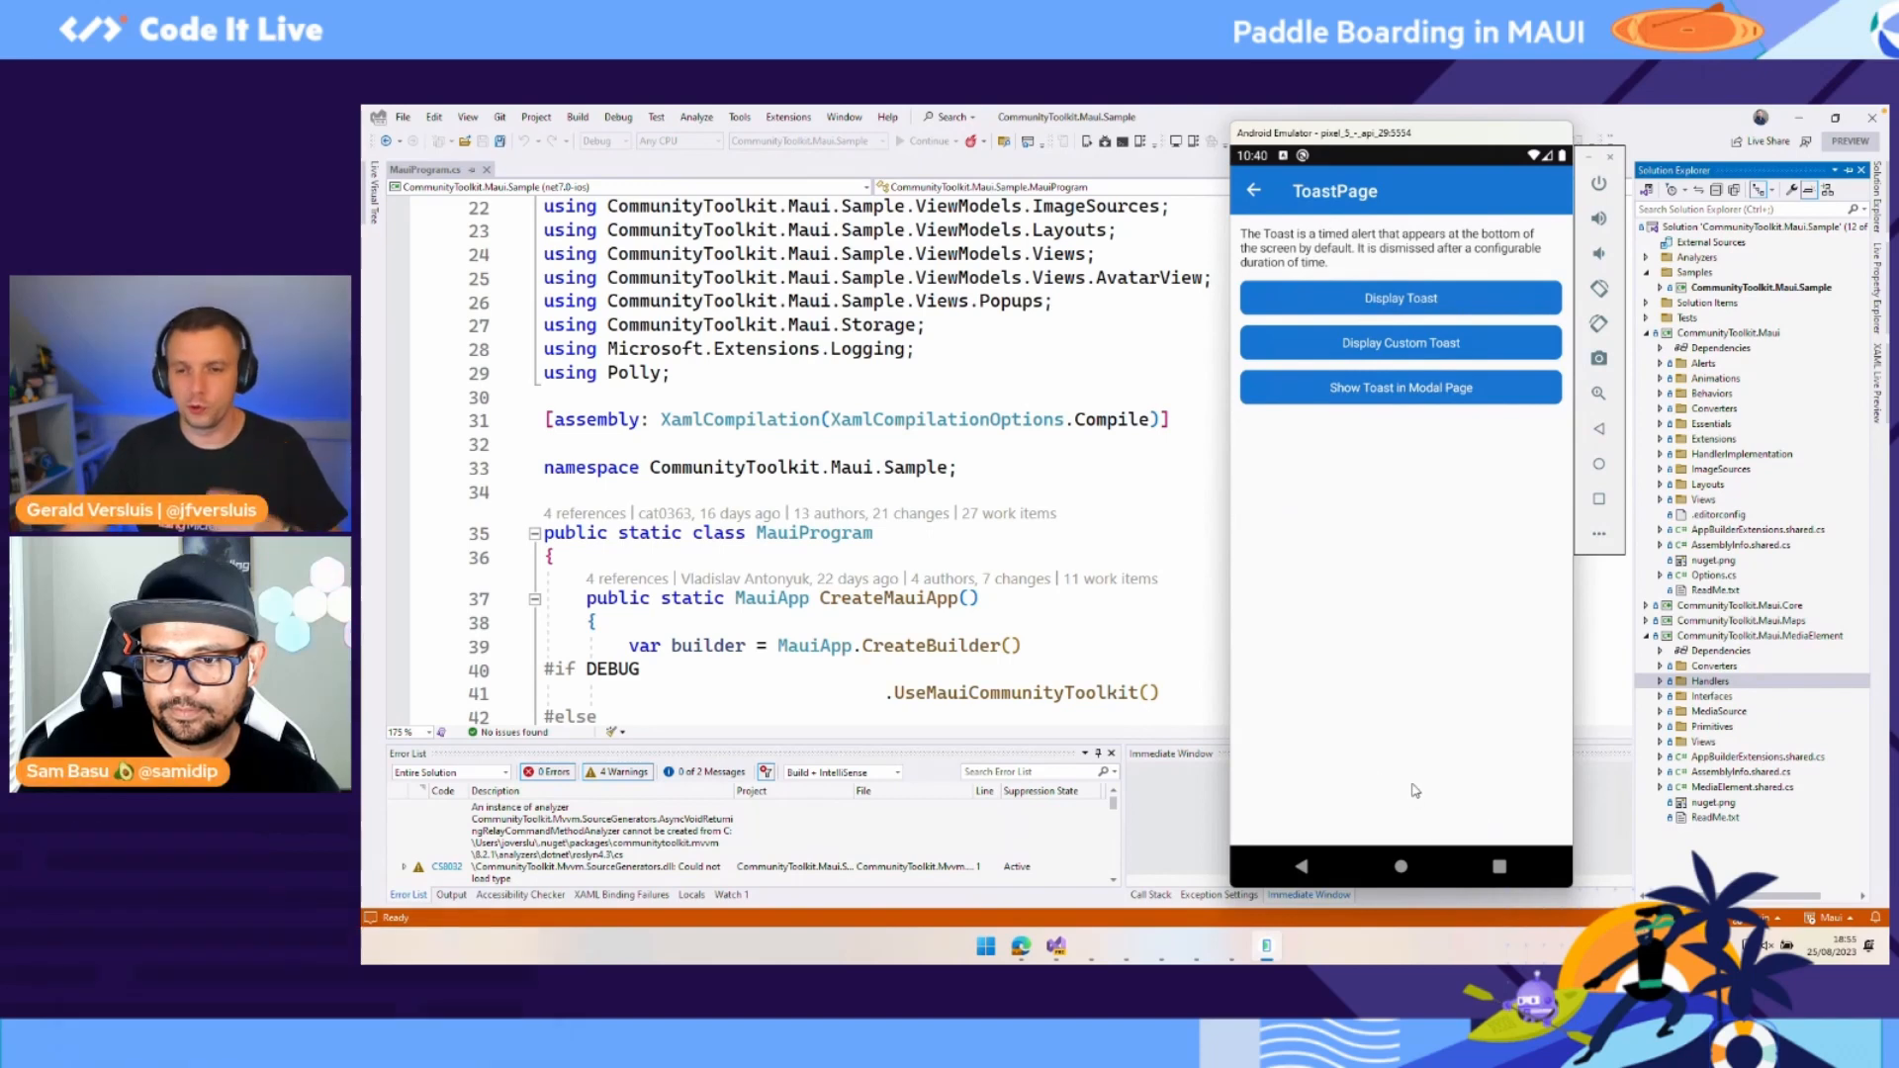
left_click(1400, 342)
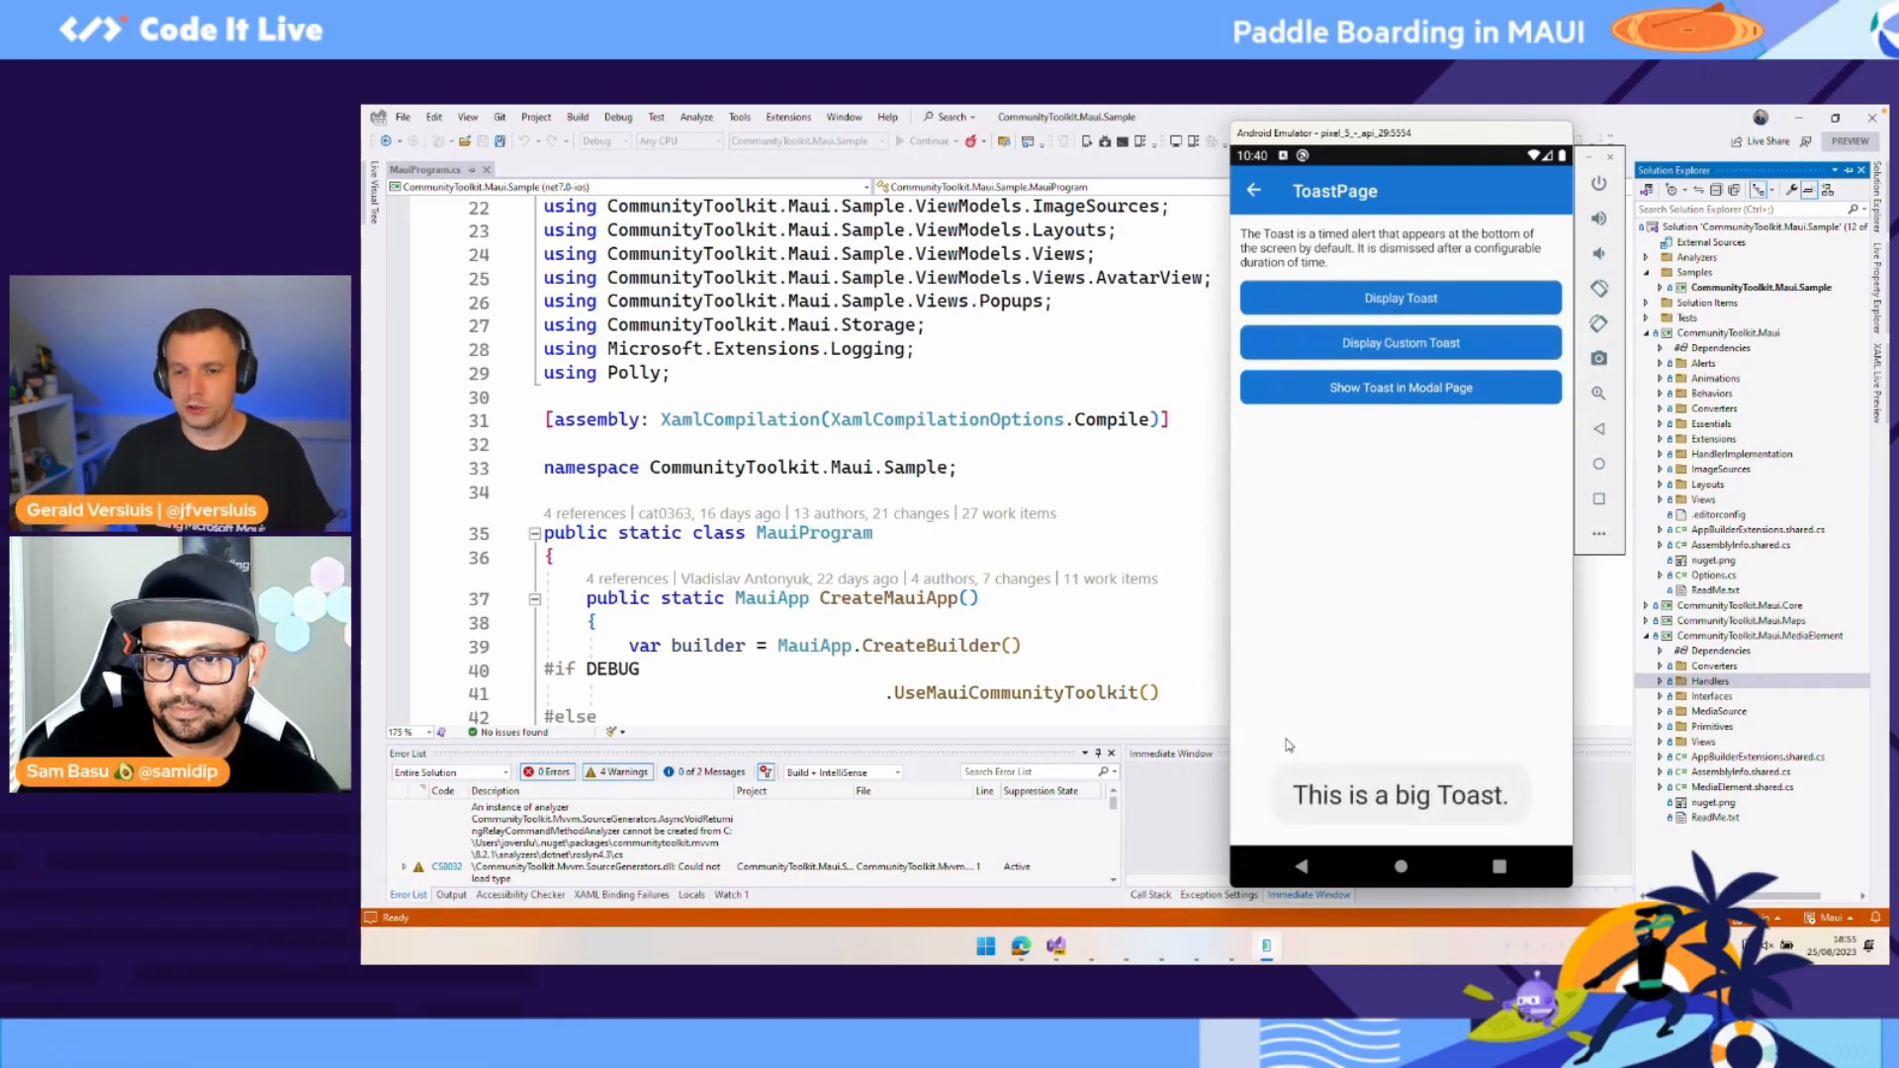
mouse_move(1248, 234)
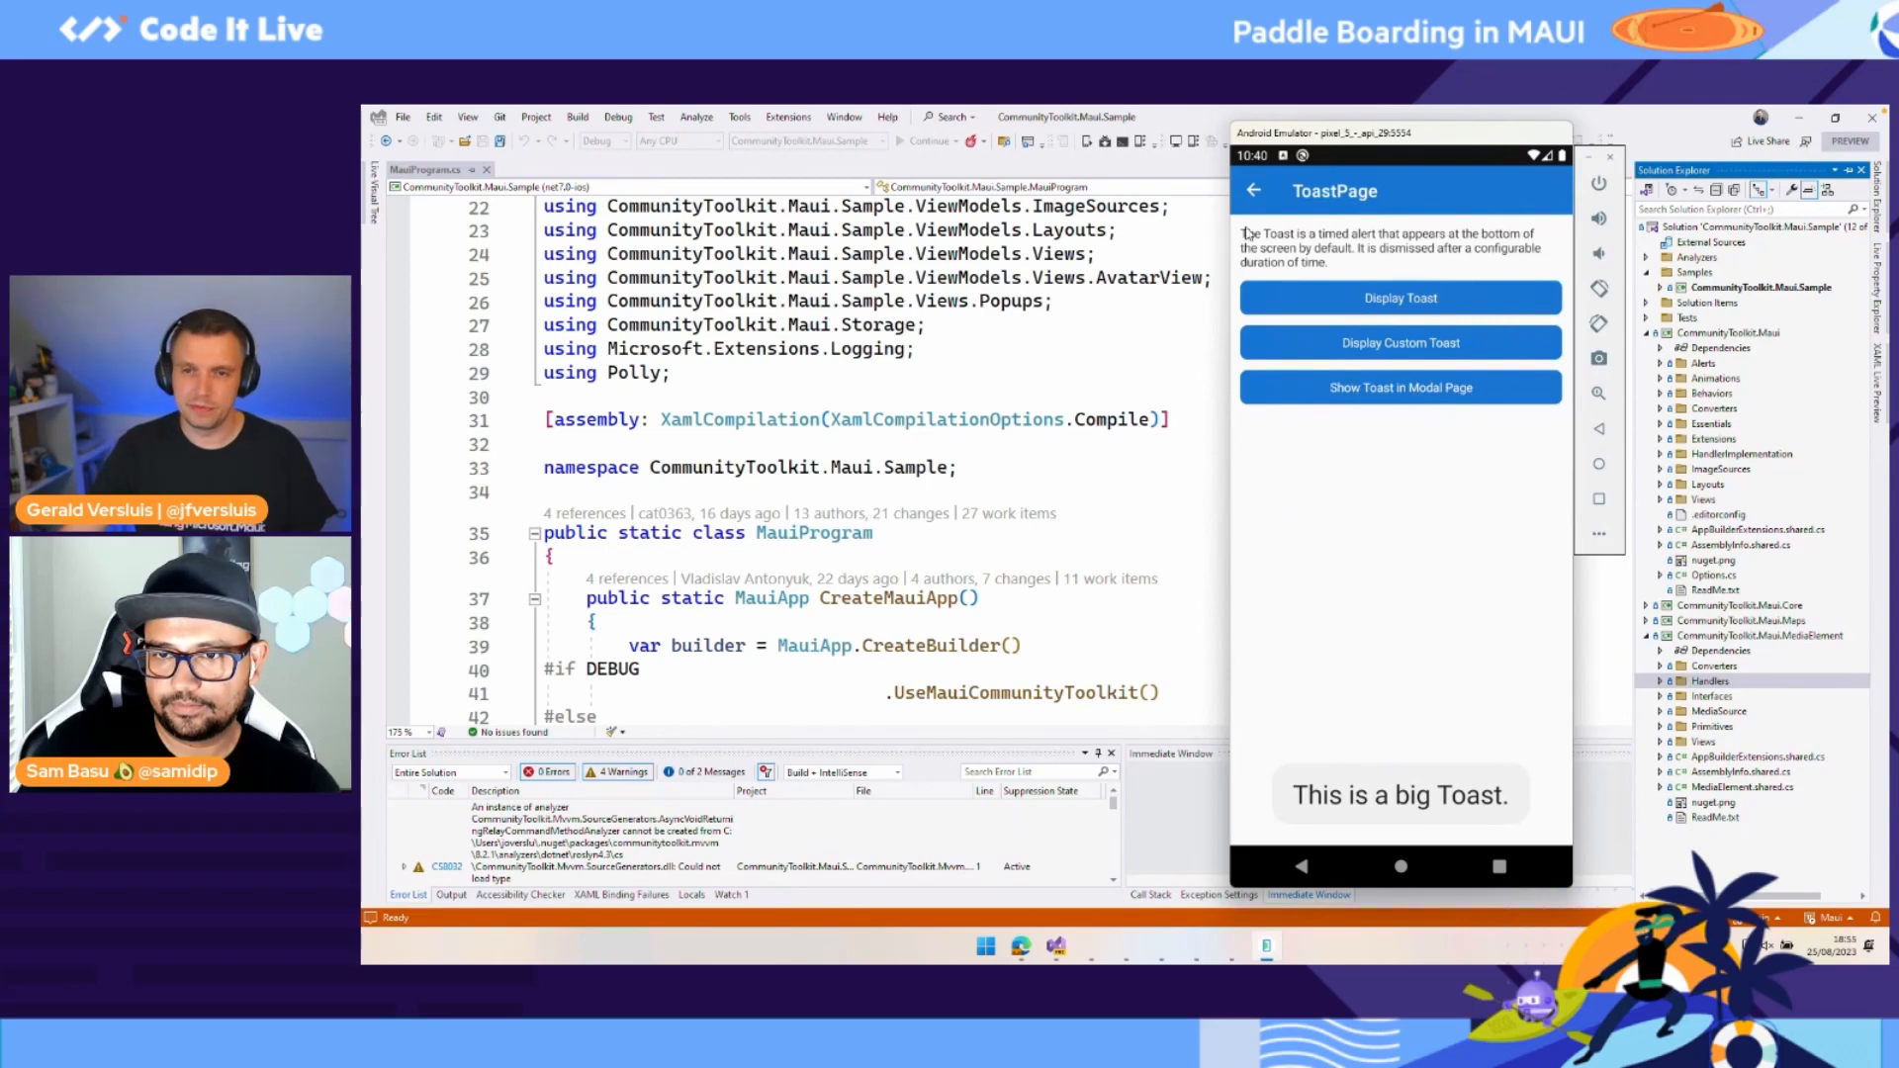
left_click(1254, 190)
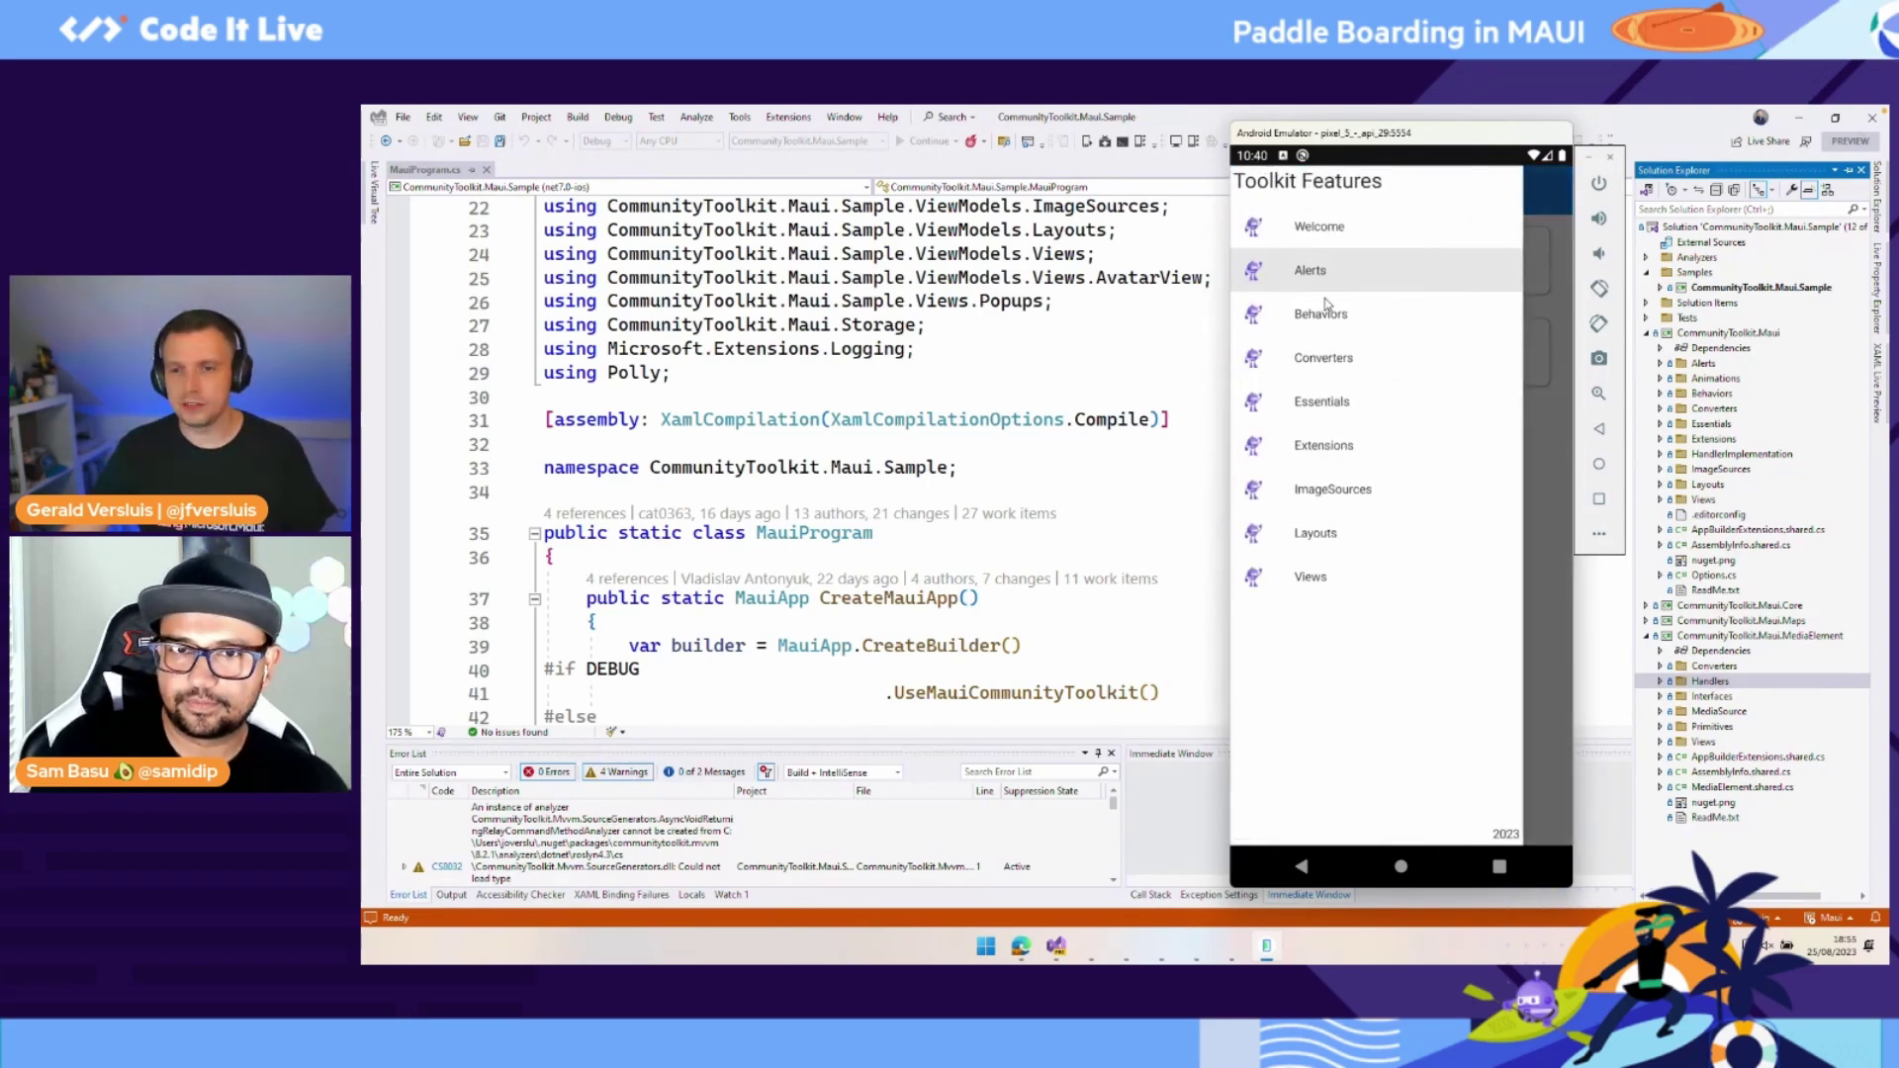
left_click(1323, 358)
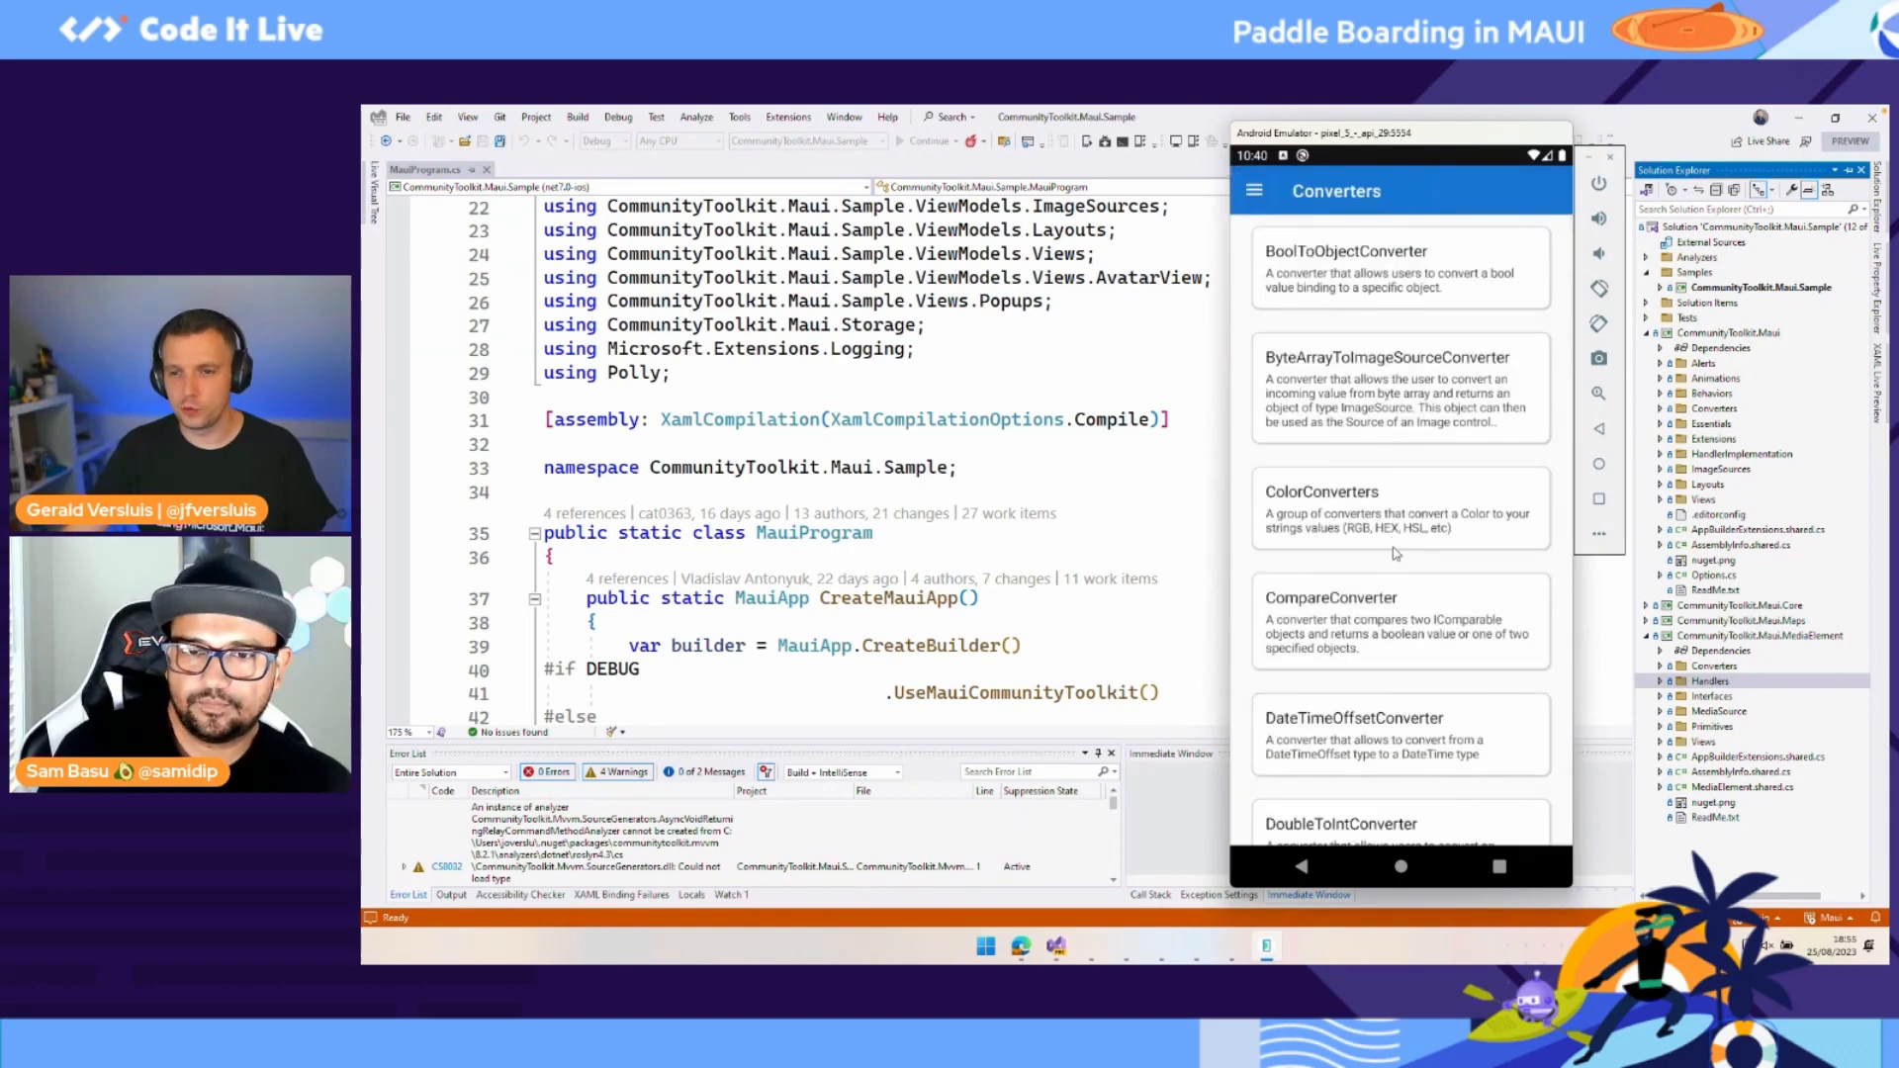
scroll("down", 3)
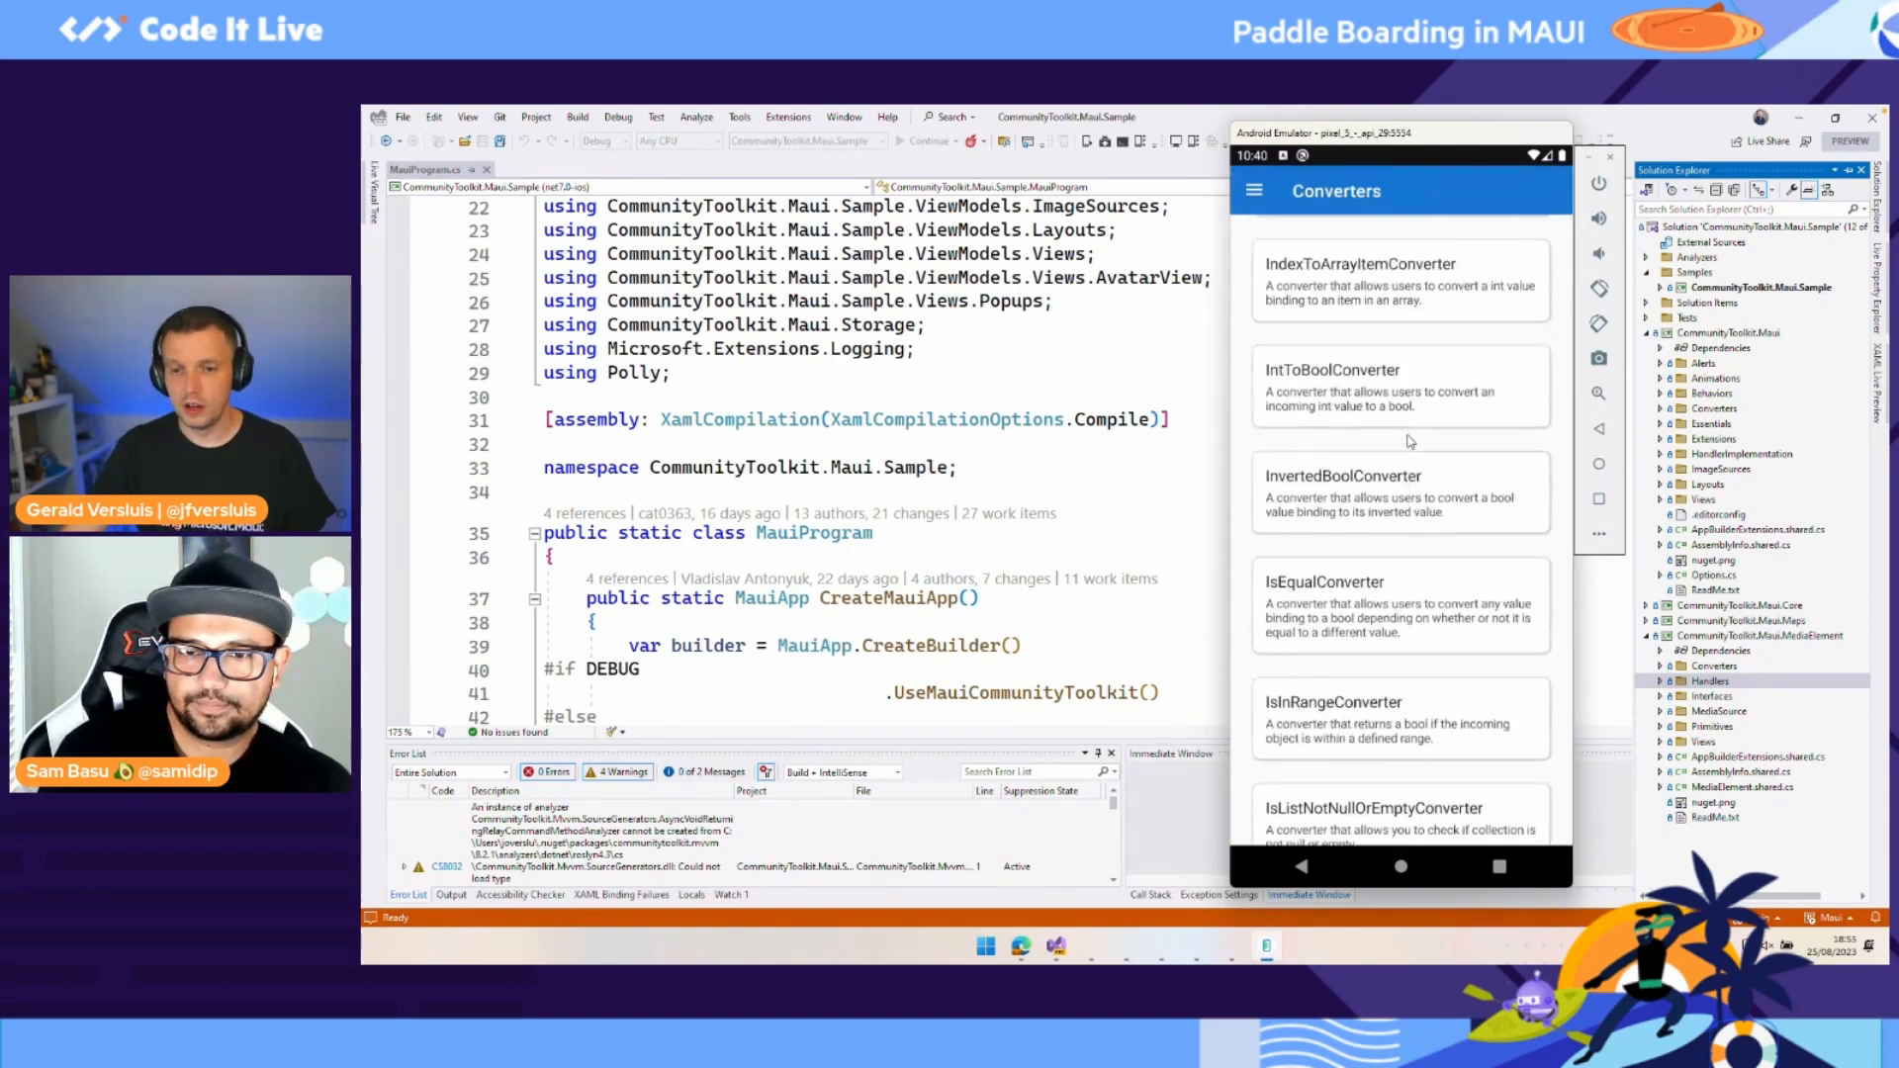
scroll("down", 3)
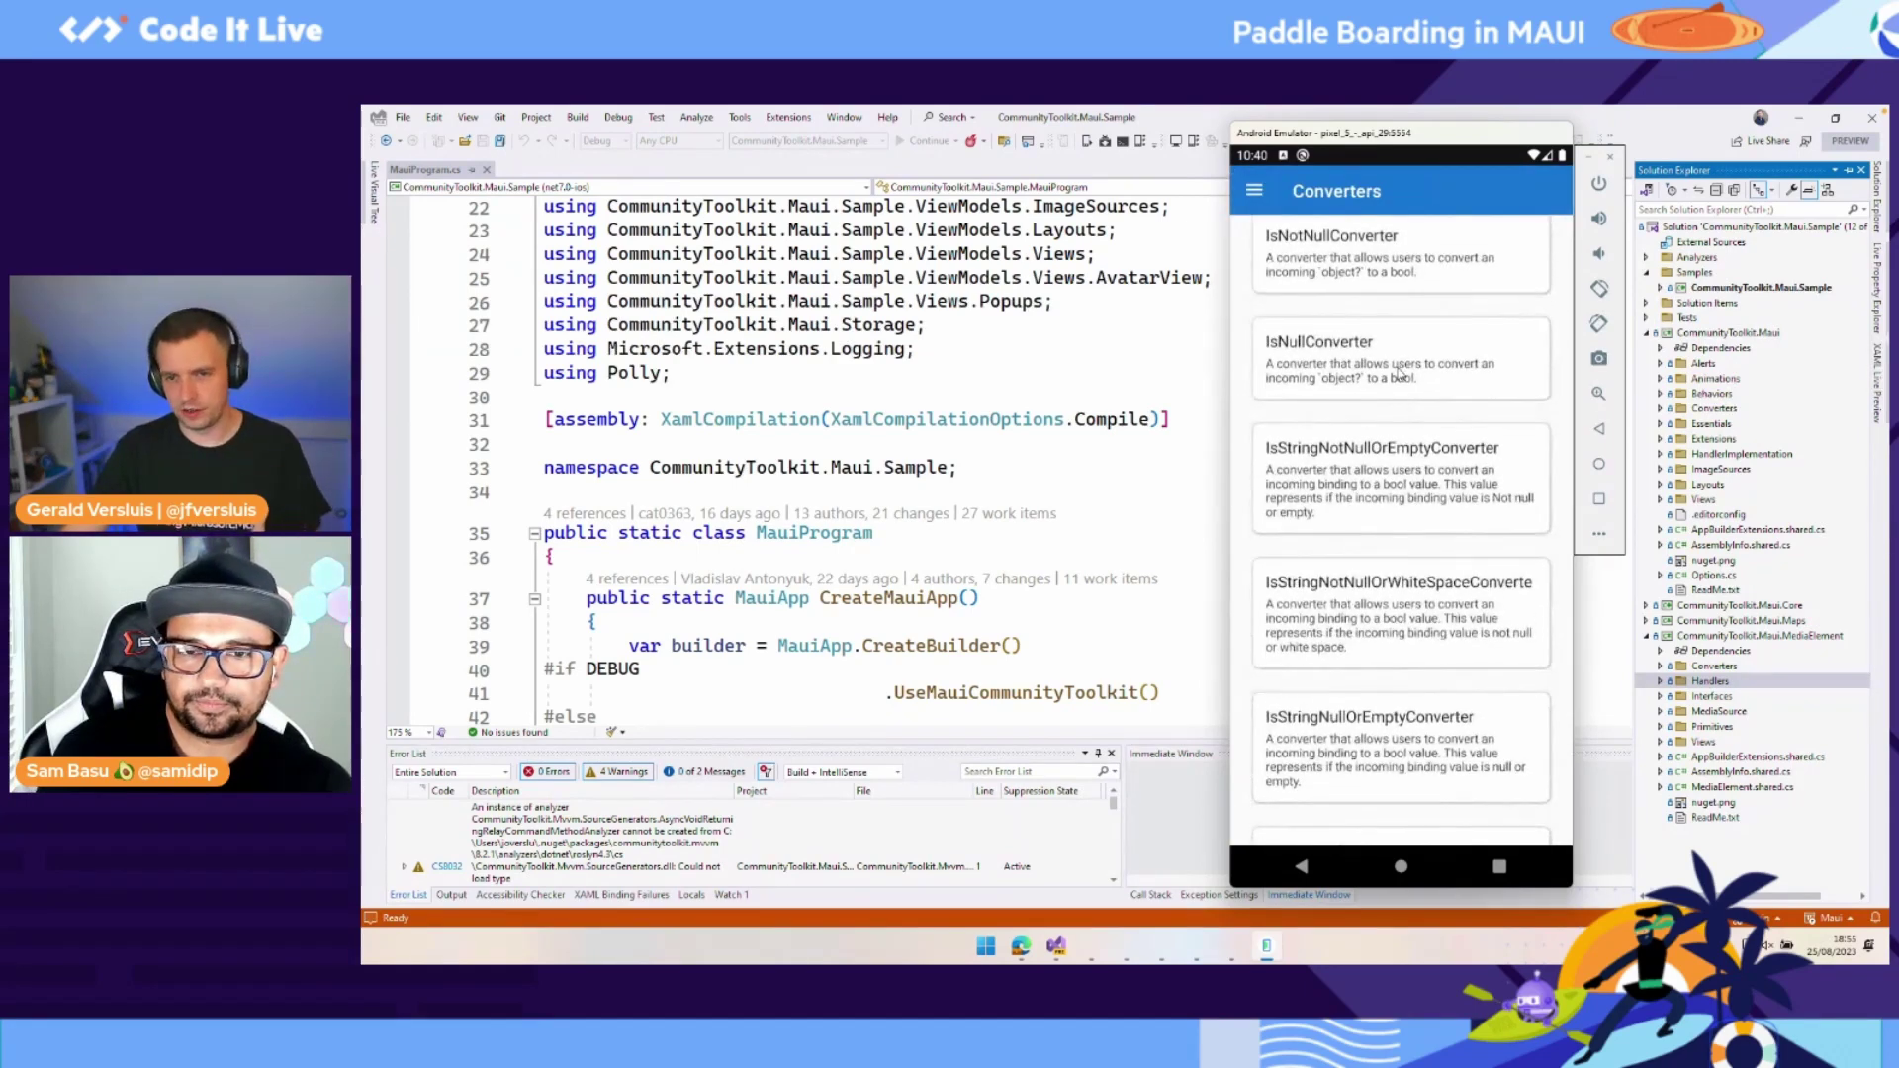
left_click(1398, 354)
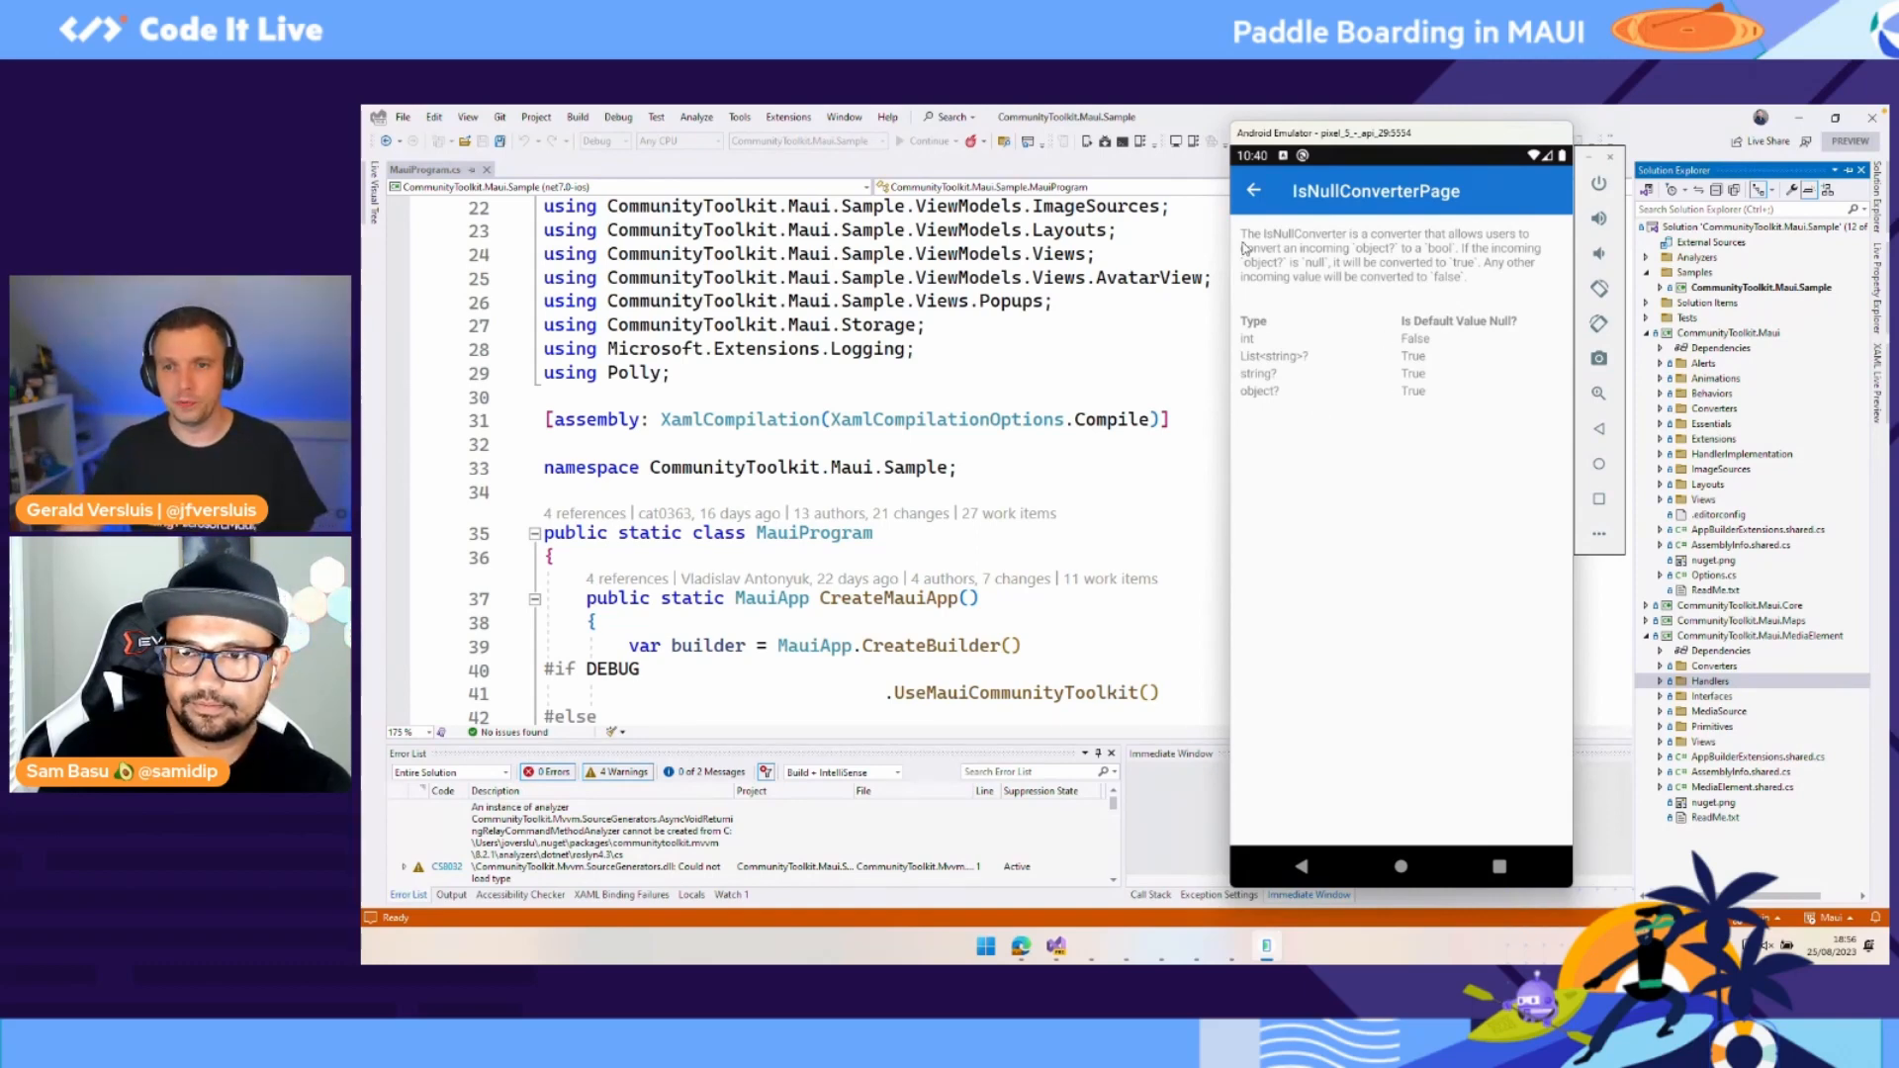
left_click(1254, 190)
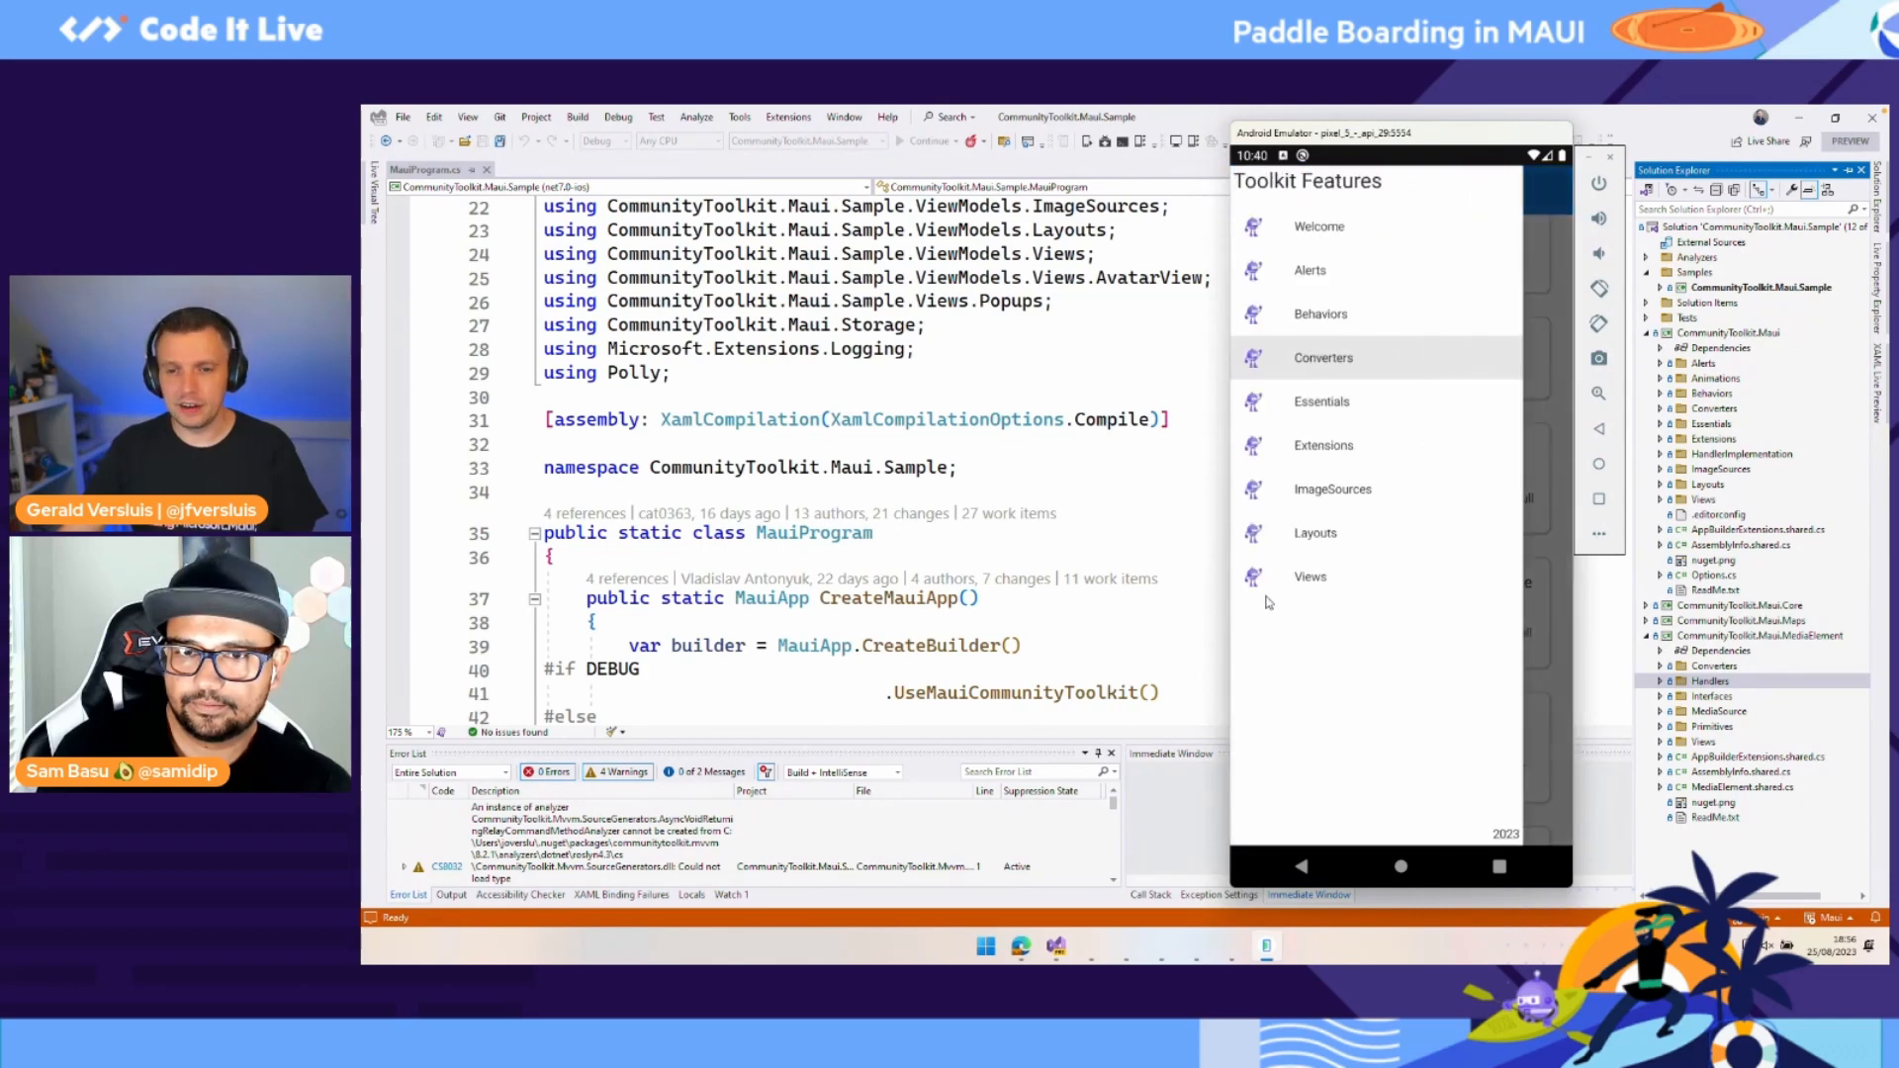
mouse_move(1342, 574)
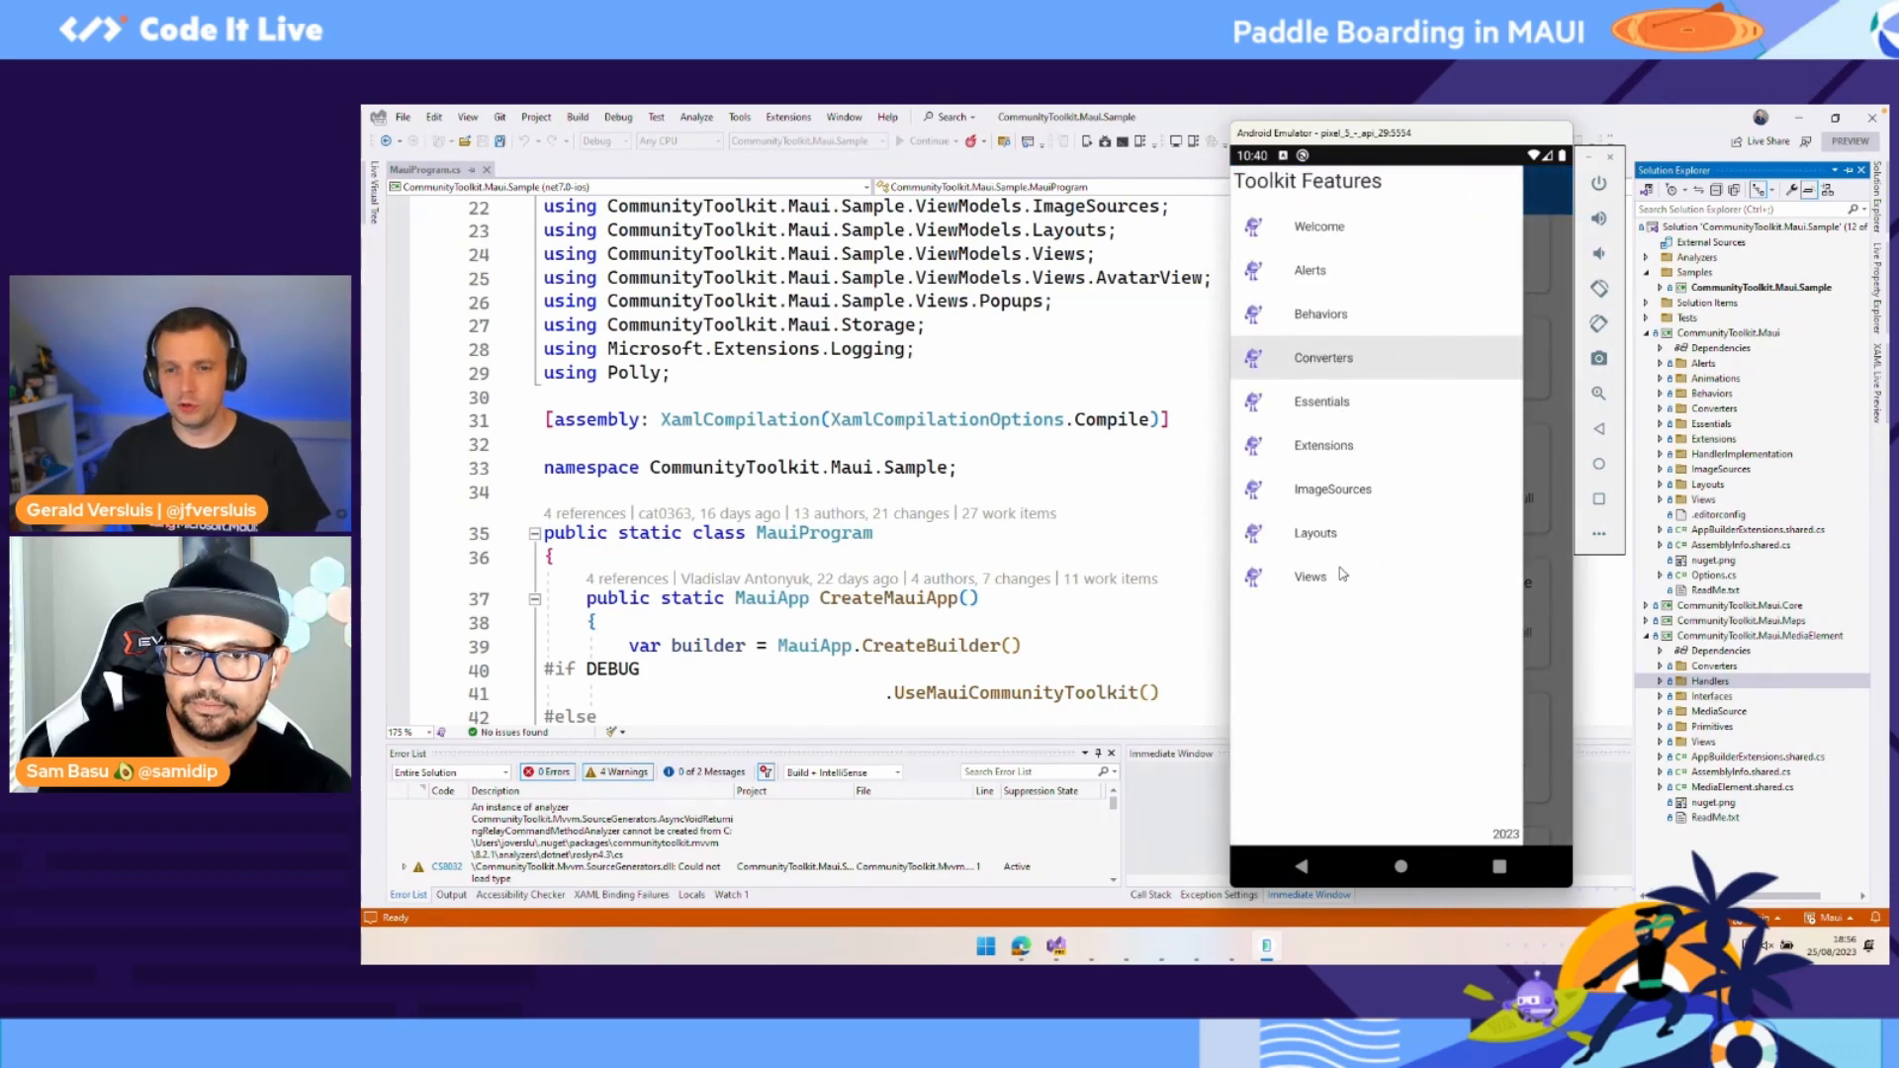
Step: From the Views samples open Multiple Popups Page, show the Button Popup and toggle it to its larger size
left_click(1310, 575)
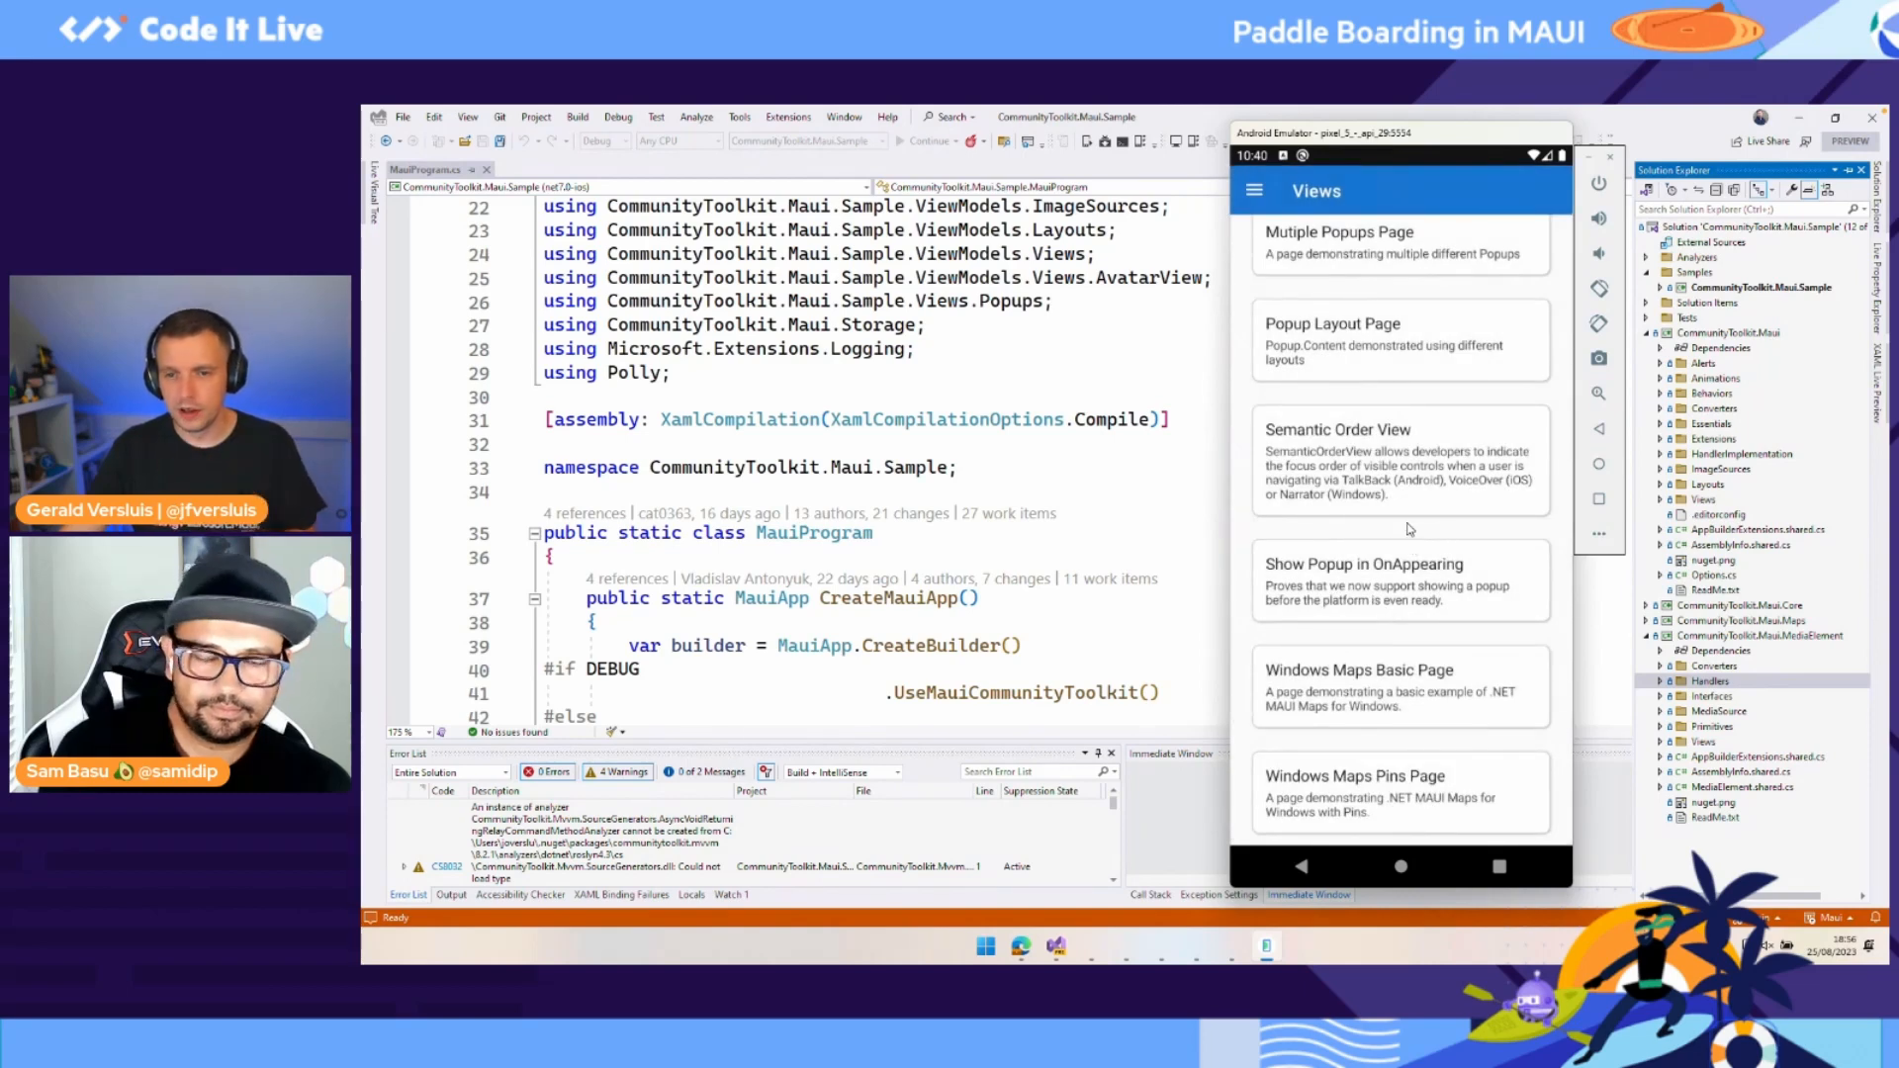
scroll("up", 3)
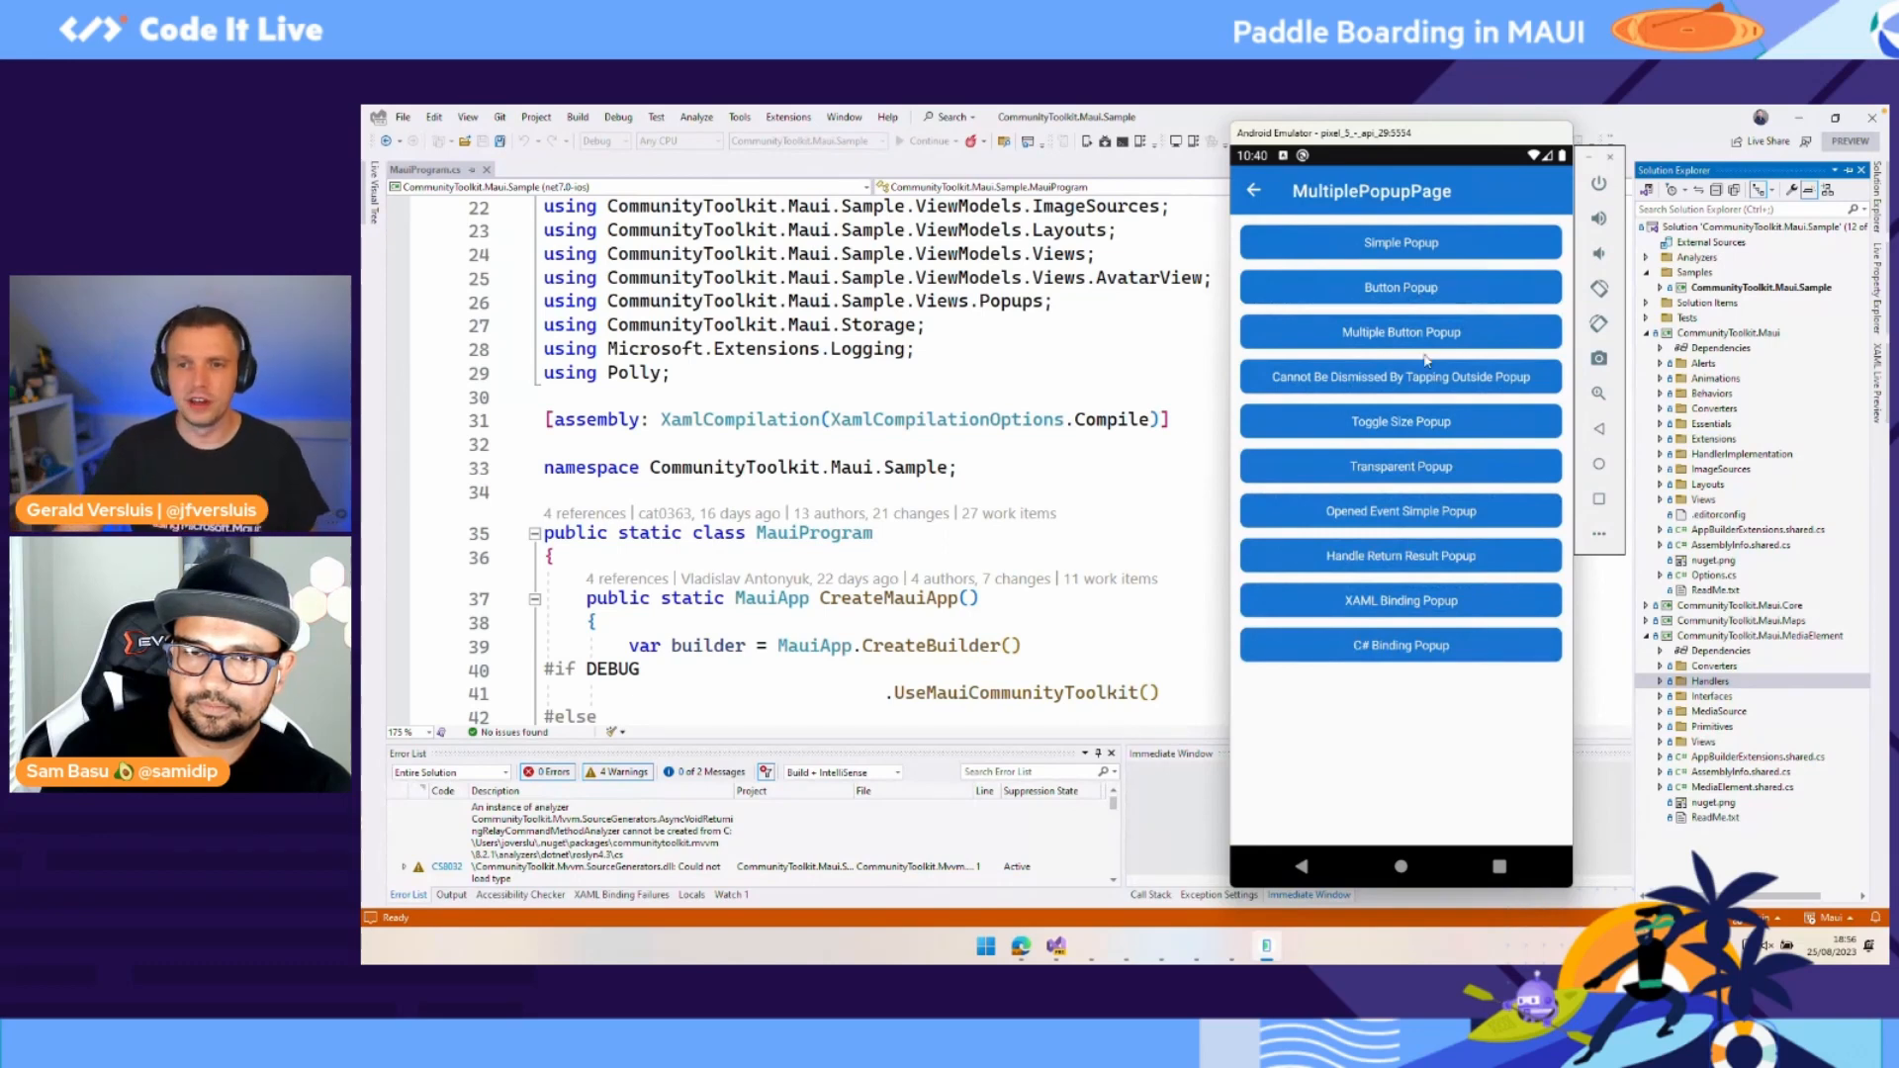
left_click(1400, 241)
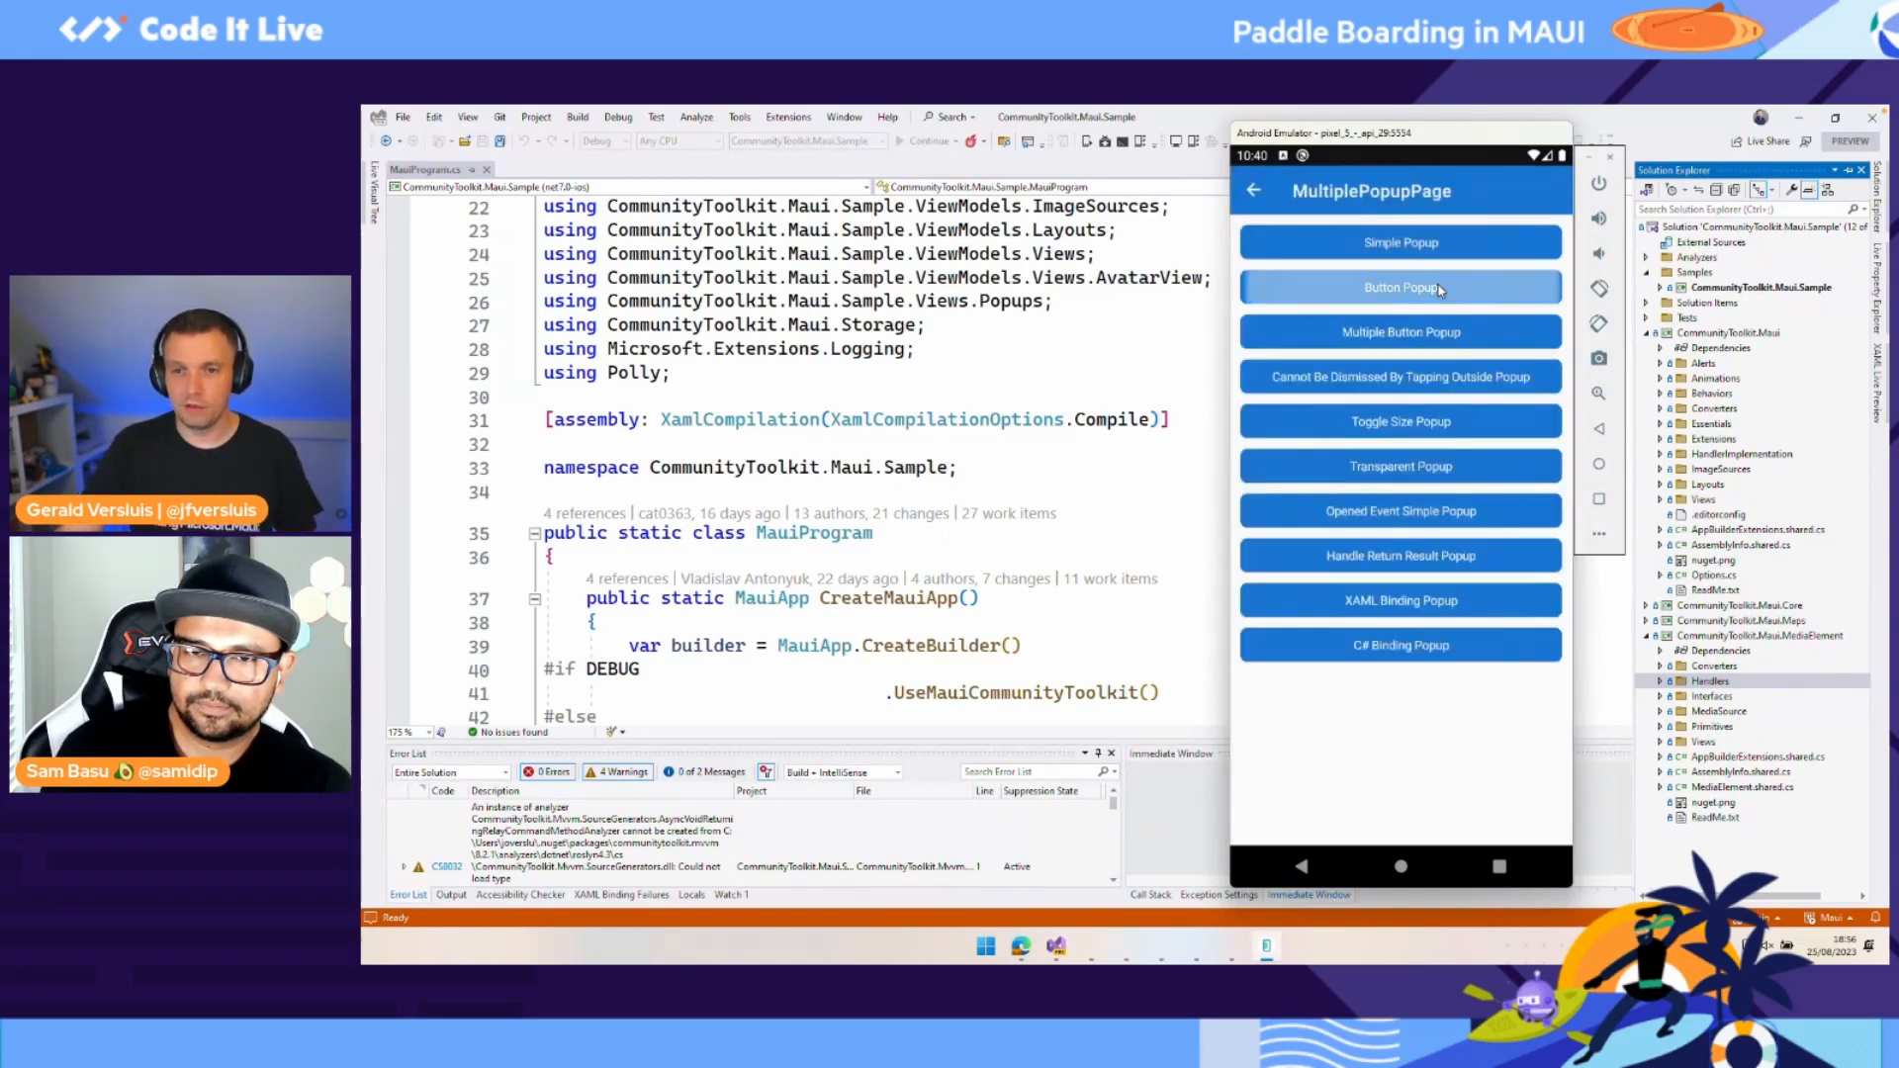
mouse_move(1422, 362)
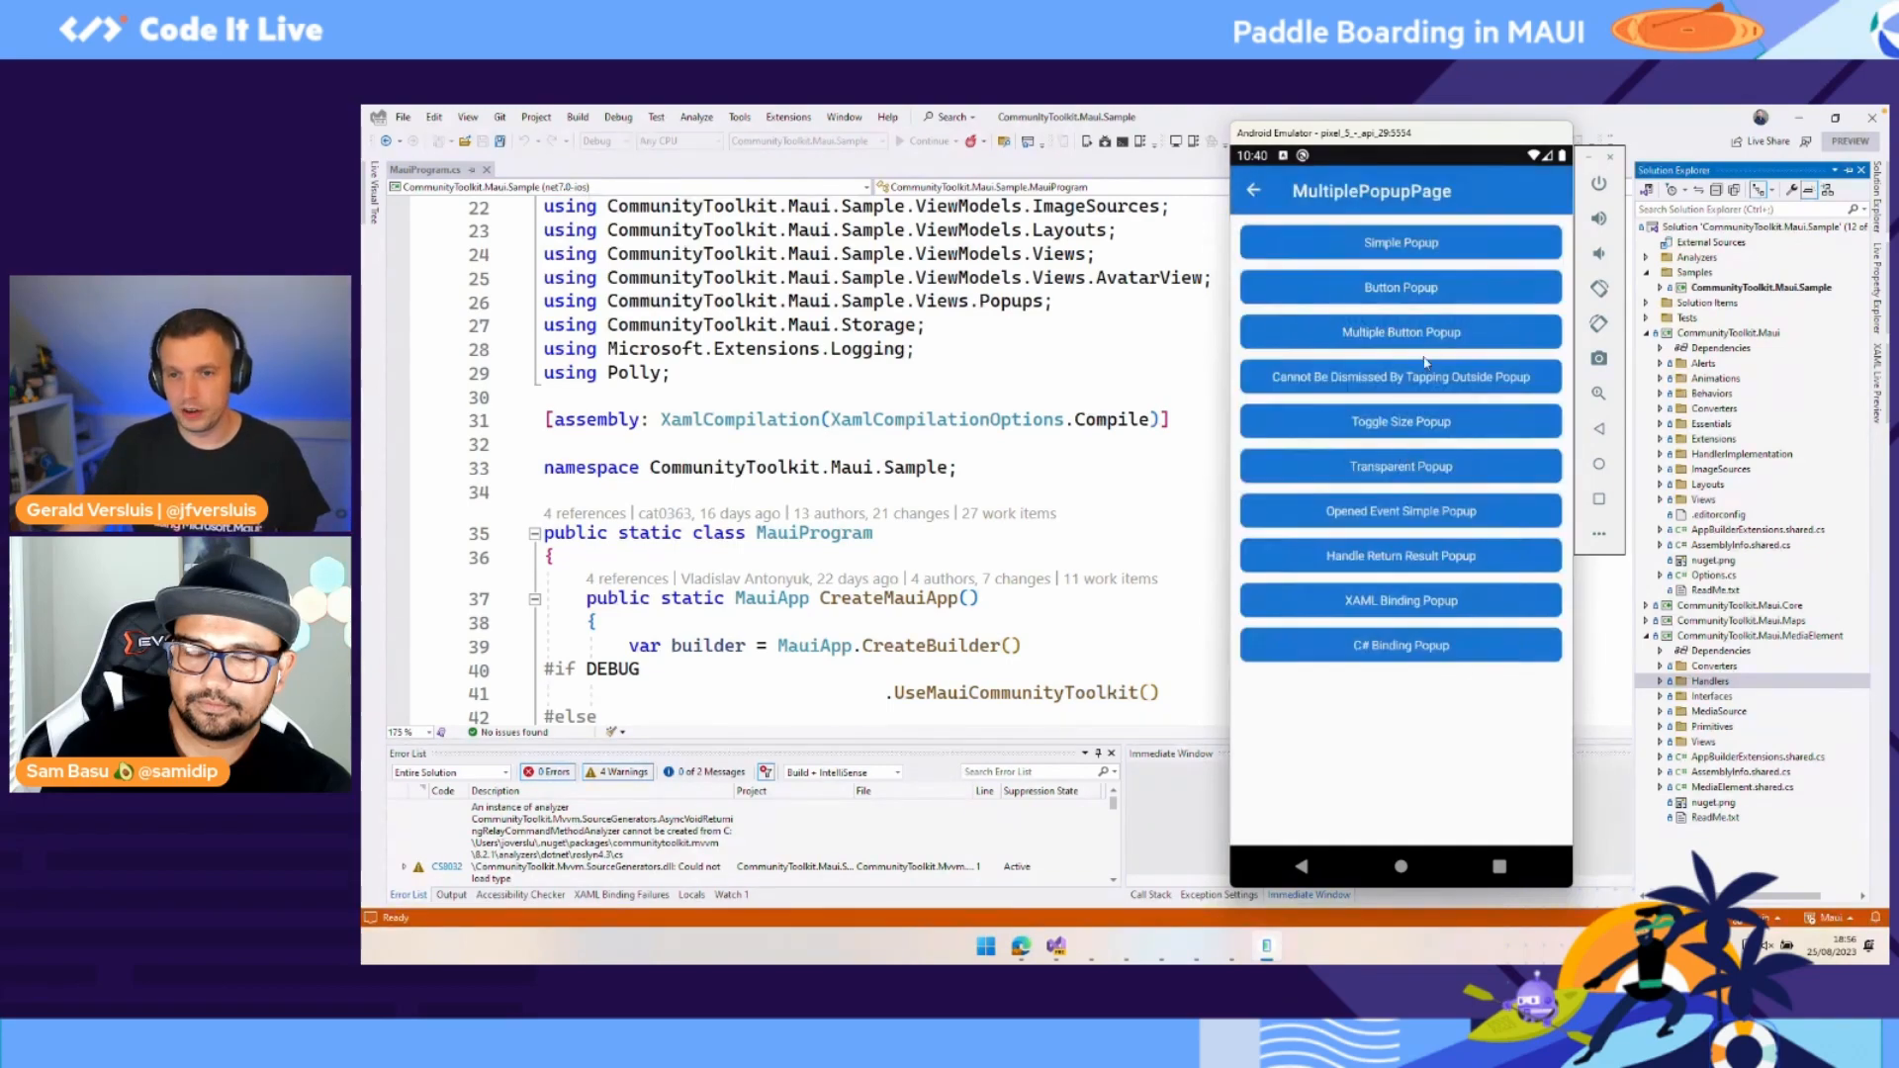
left_click(1400, 287)
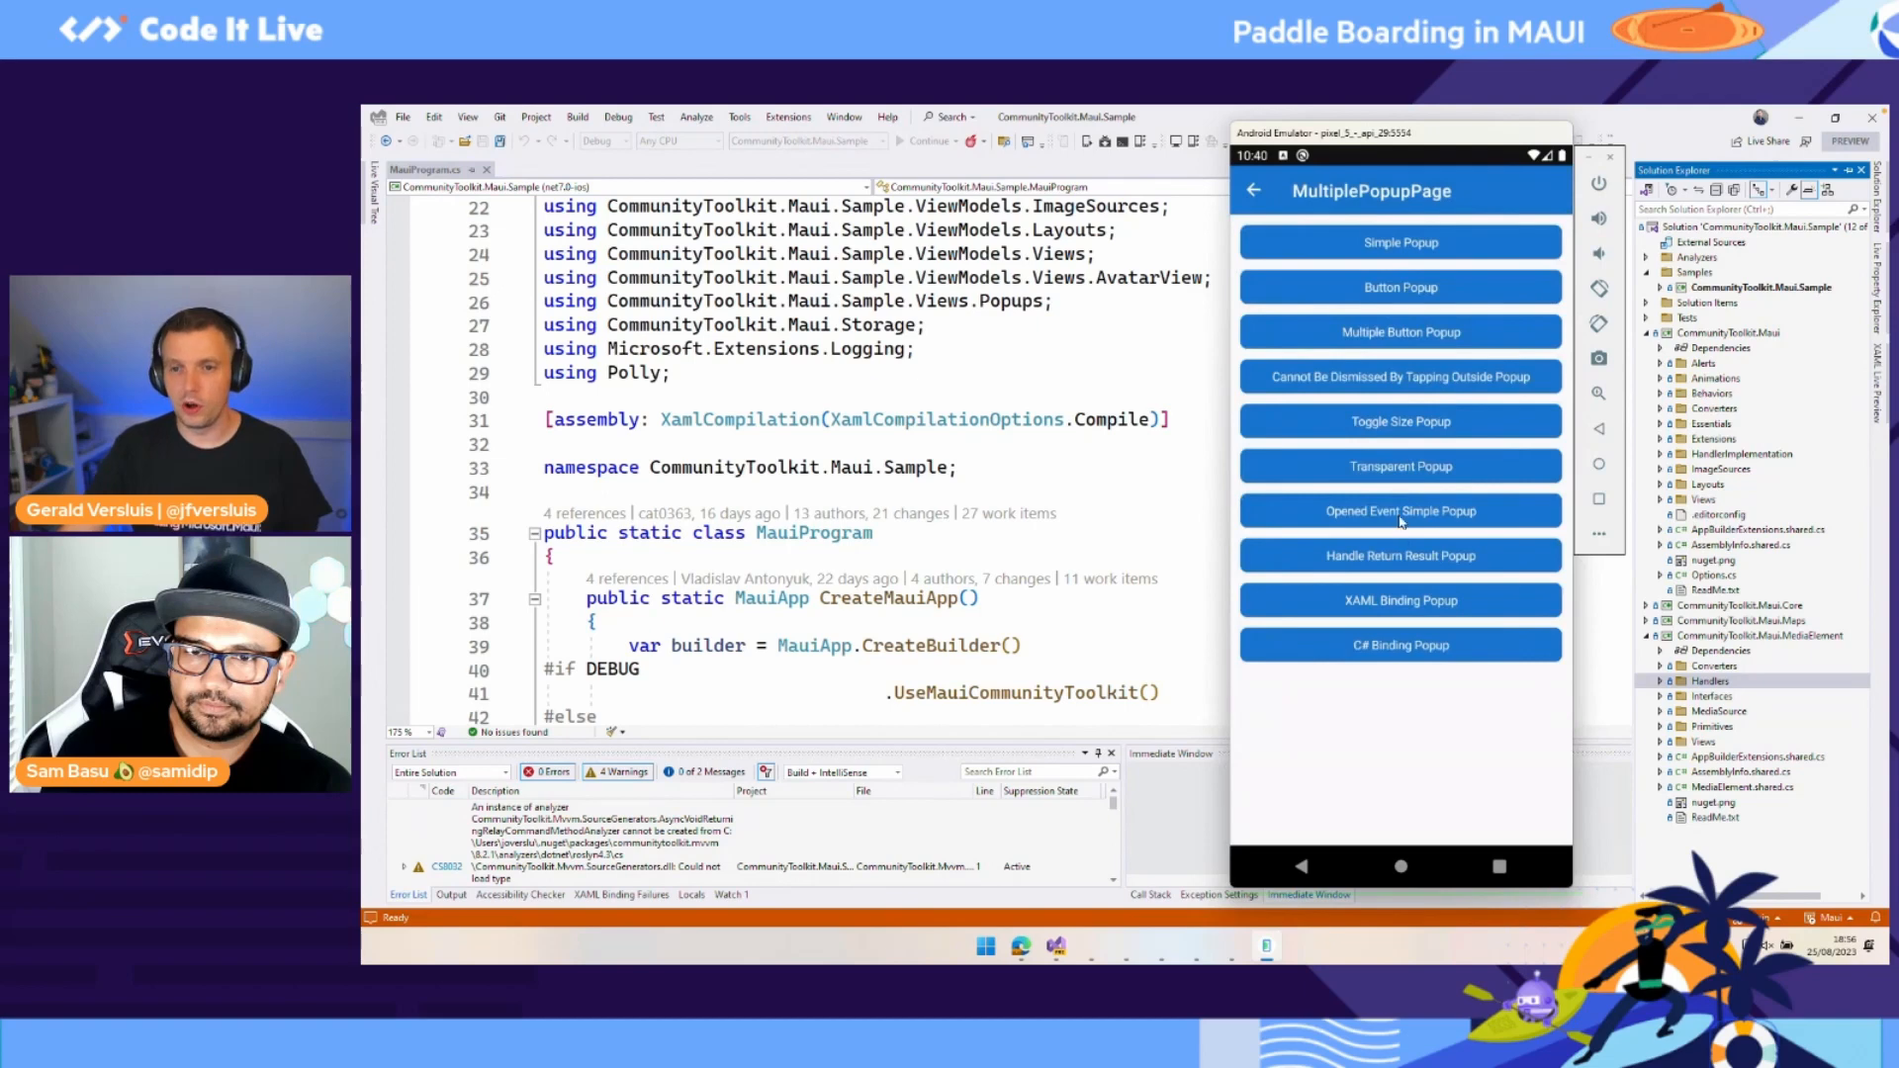
left_click(1400, 287)
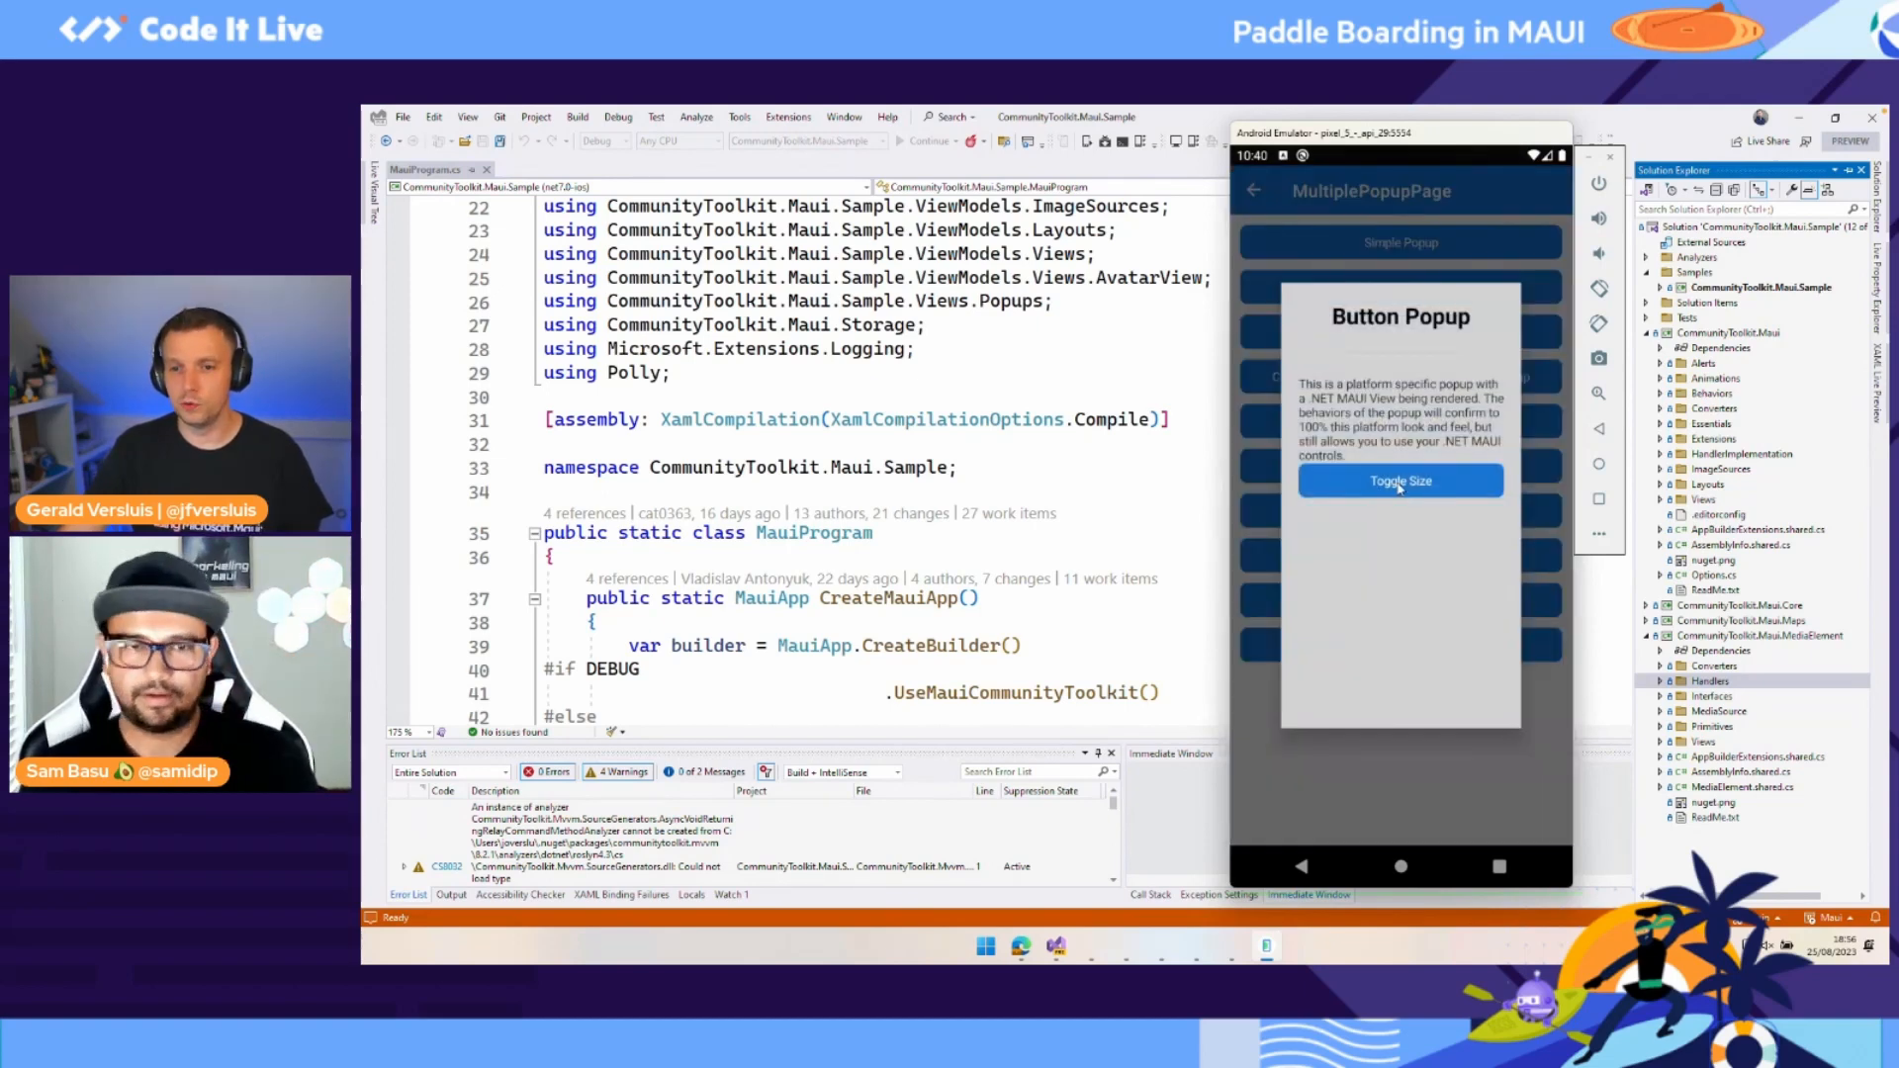
left_click(1401, 478)
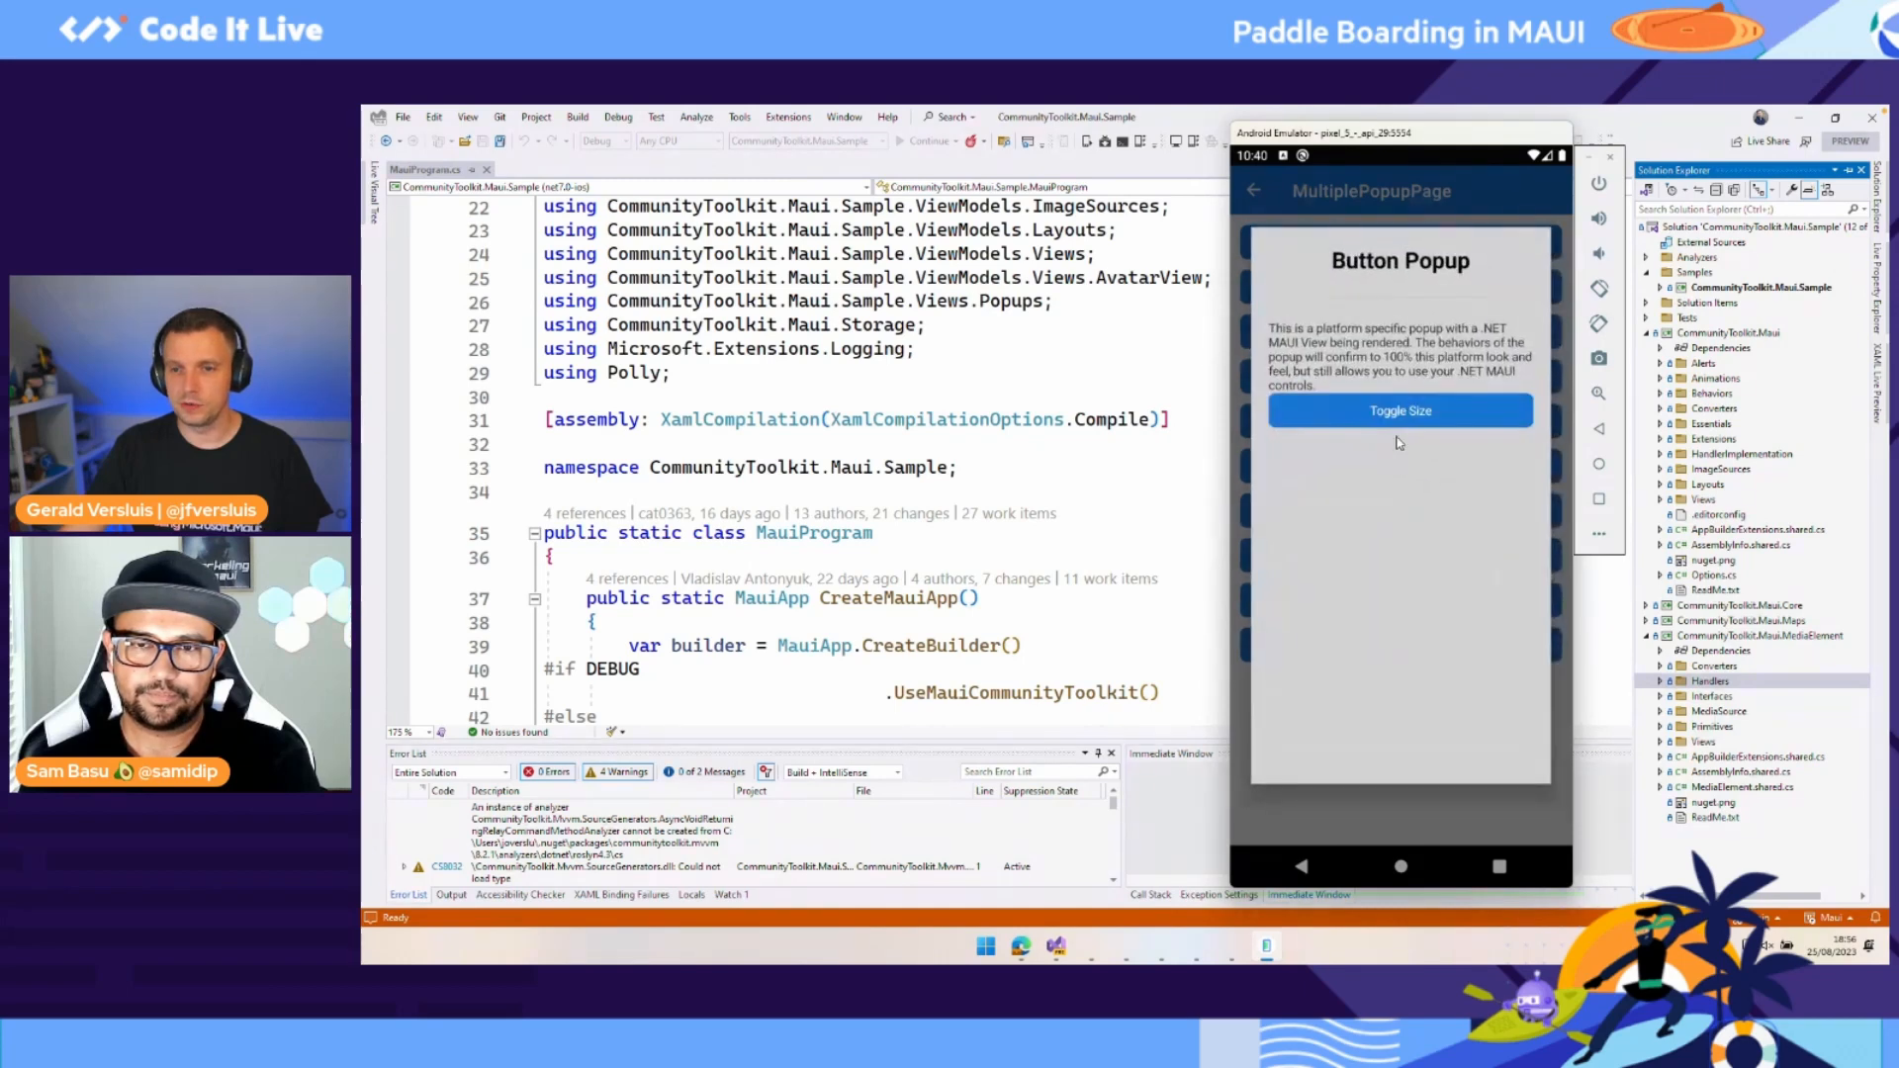
Step: Dismiss the enlarged Button Popup and return to the Views samples list
left_click(1254, 190)
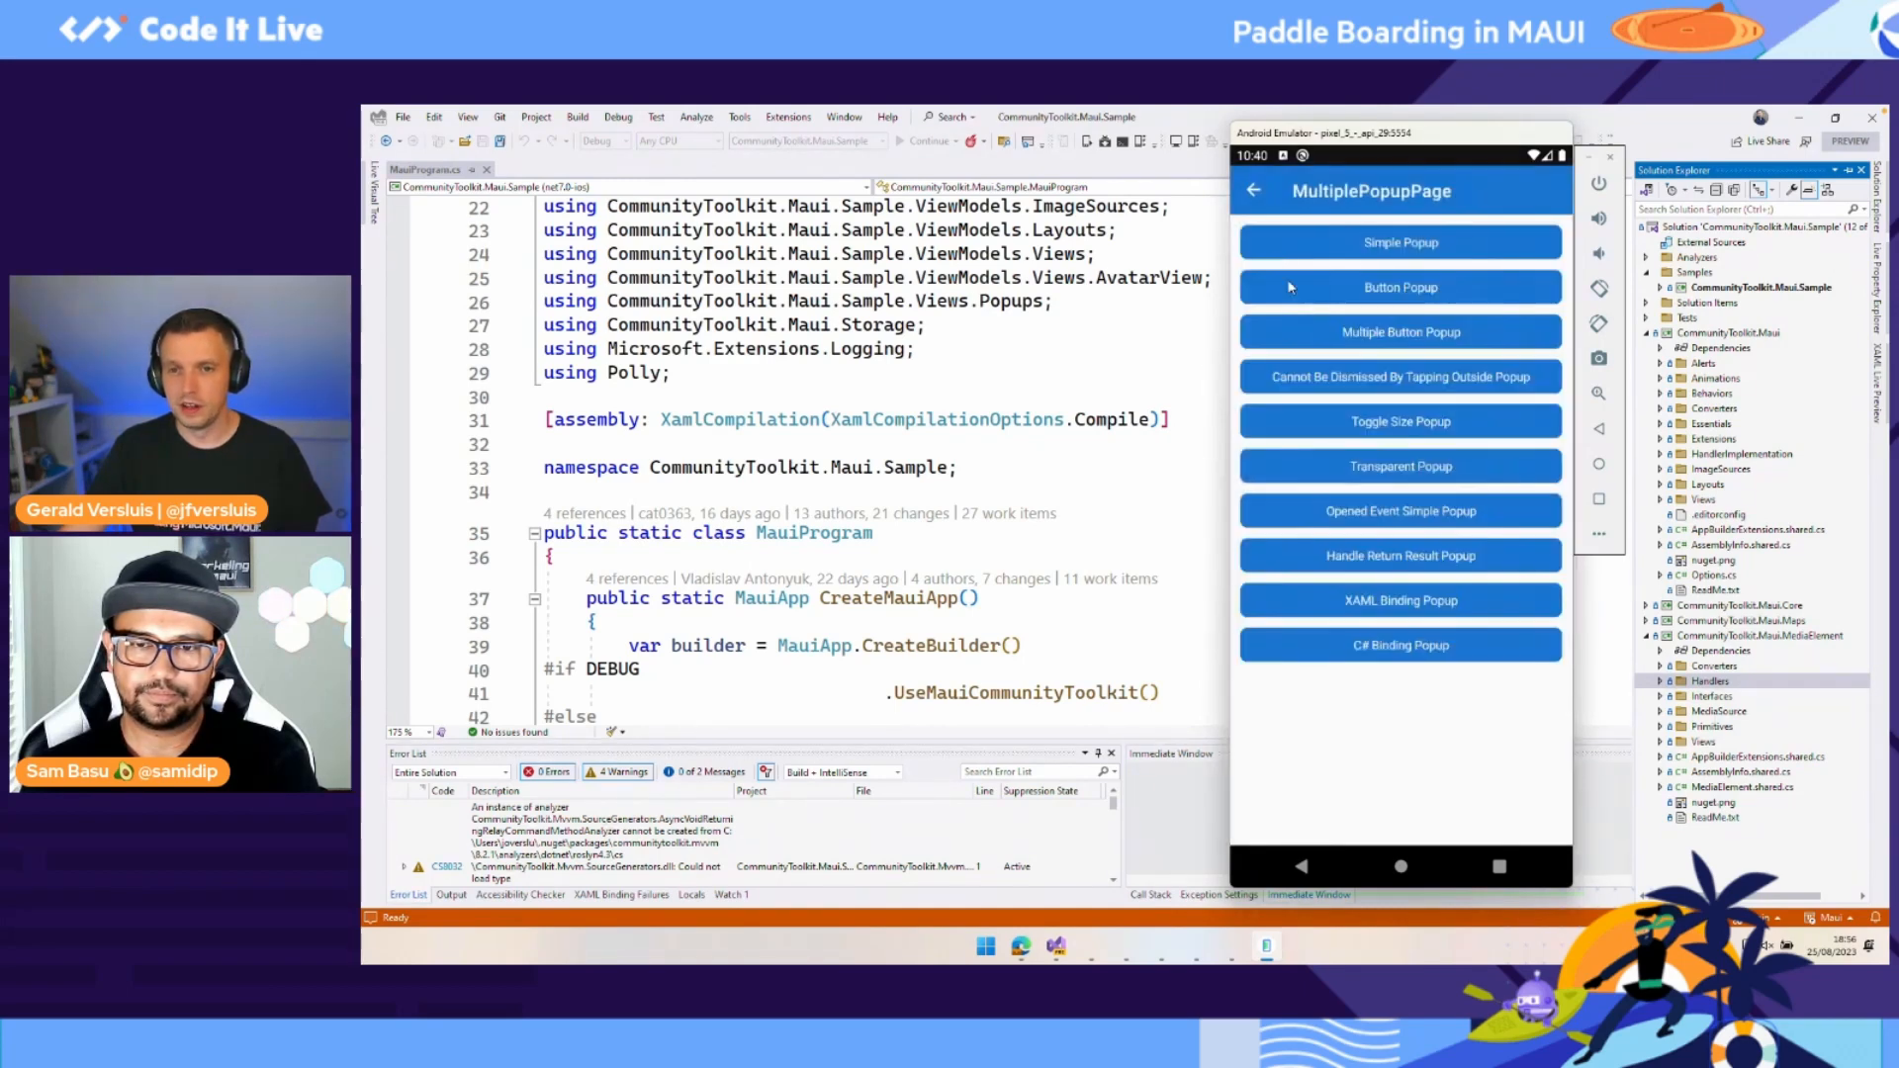
left_click(1256, 190)
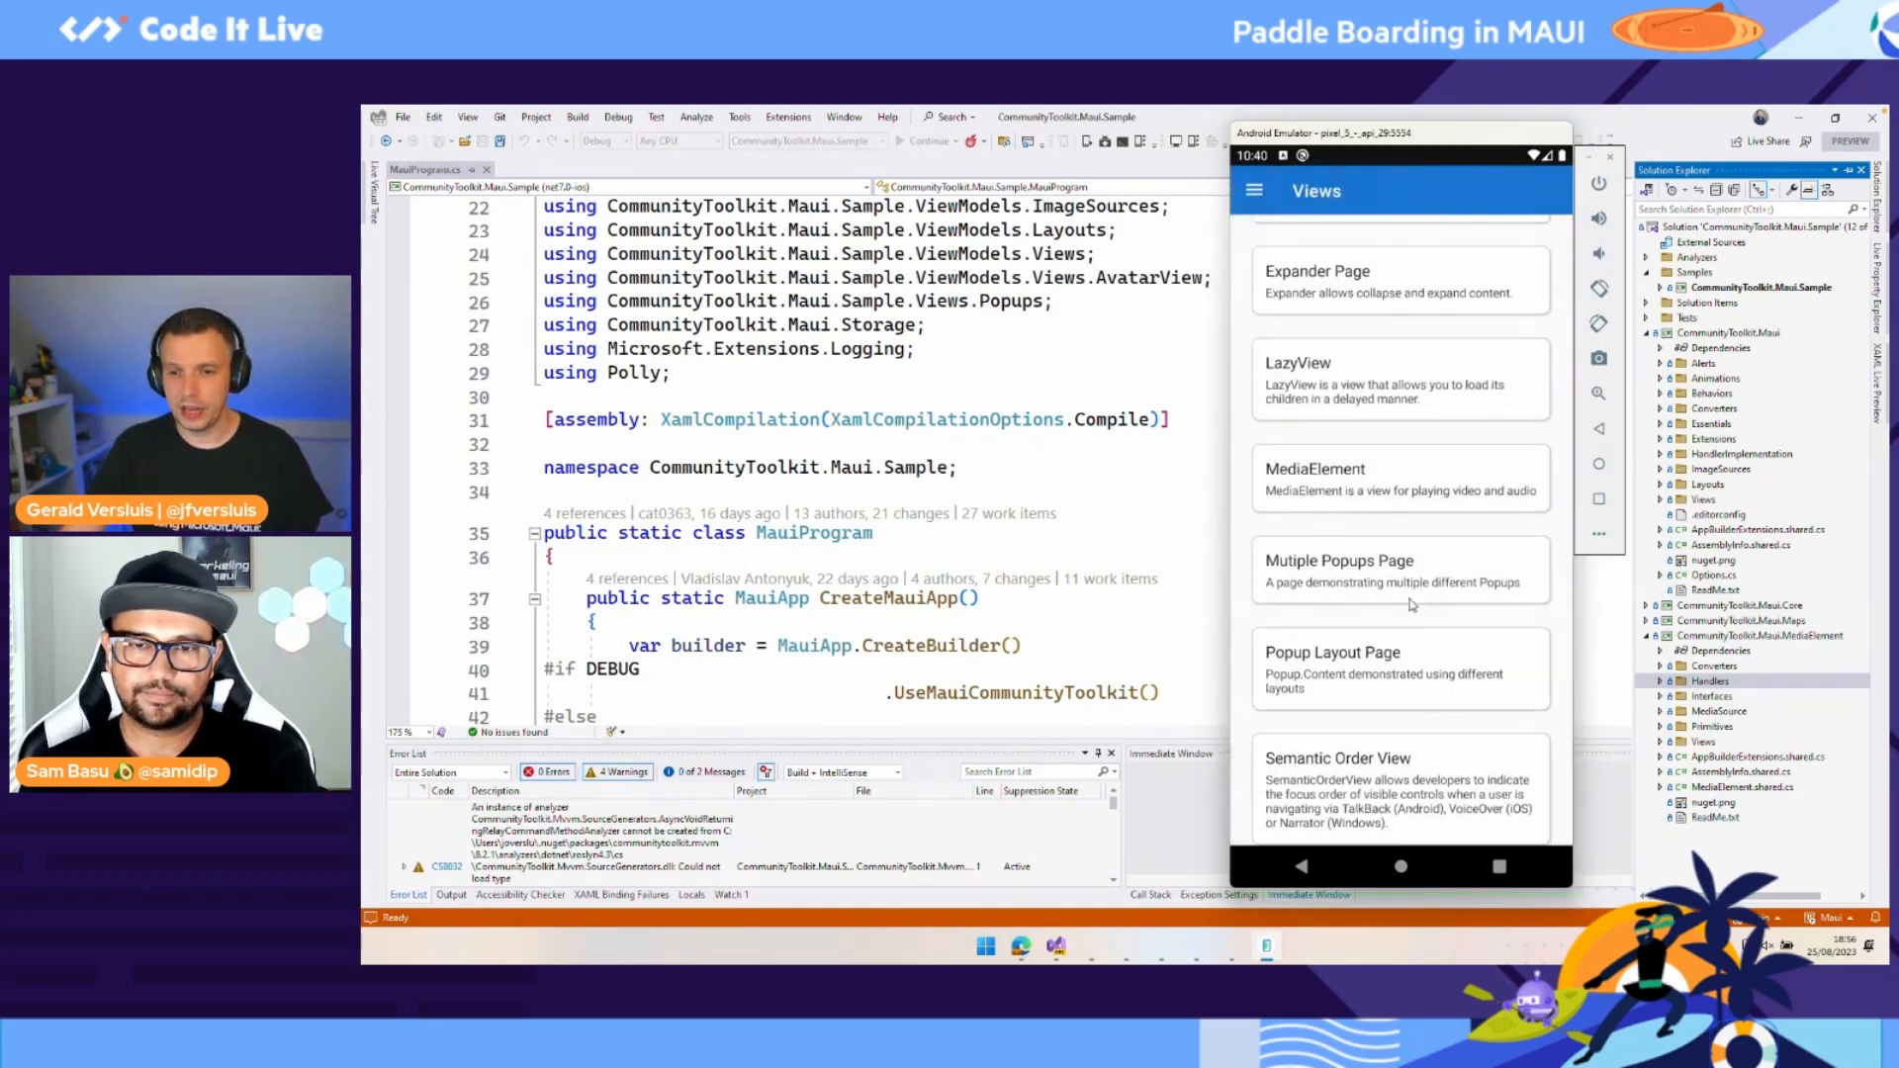
scroll("down", 3)
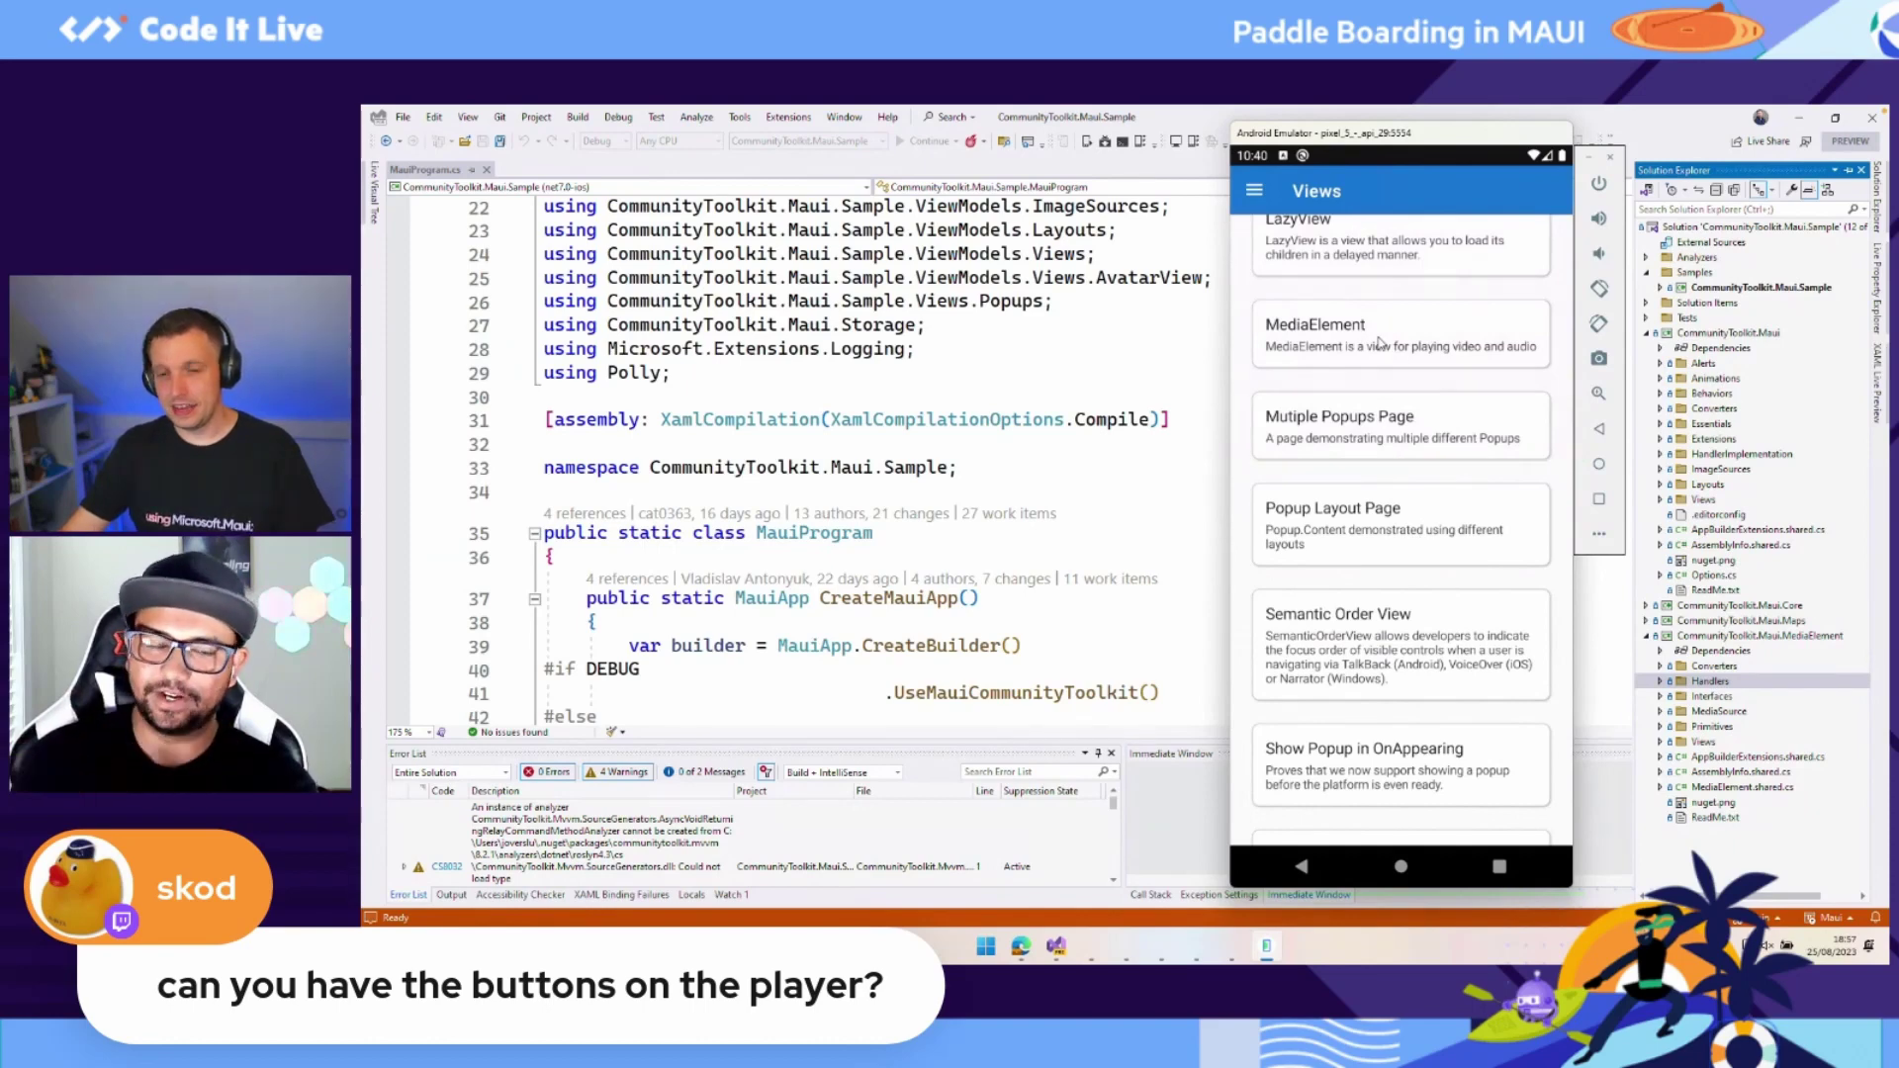
left_click(1398, 330)
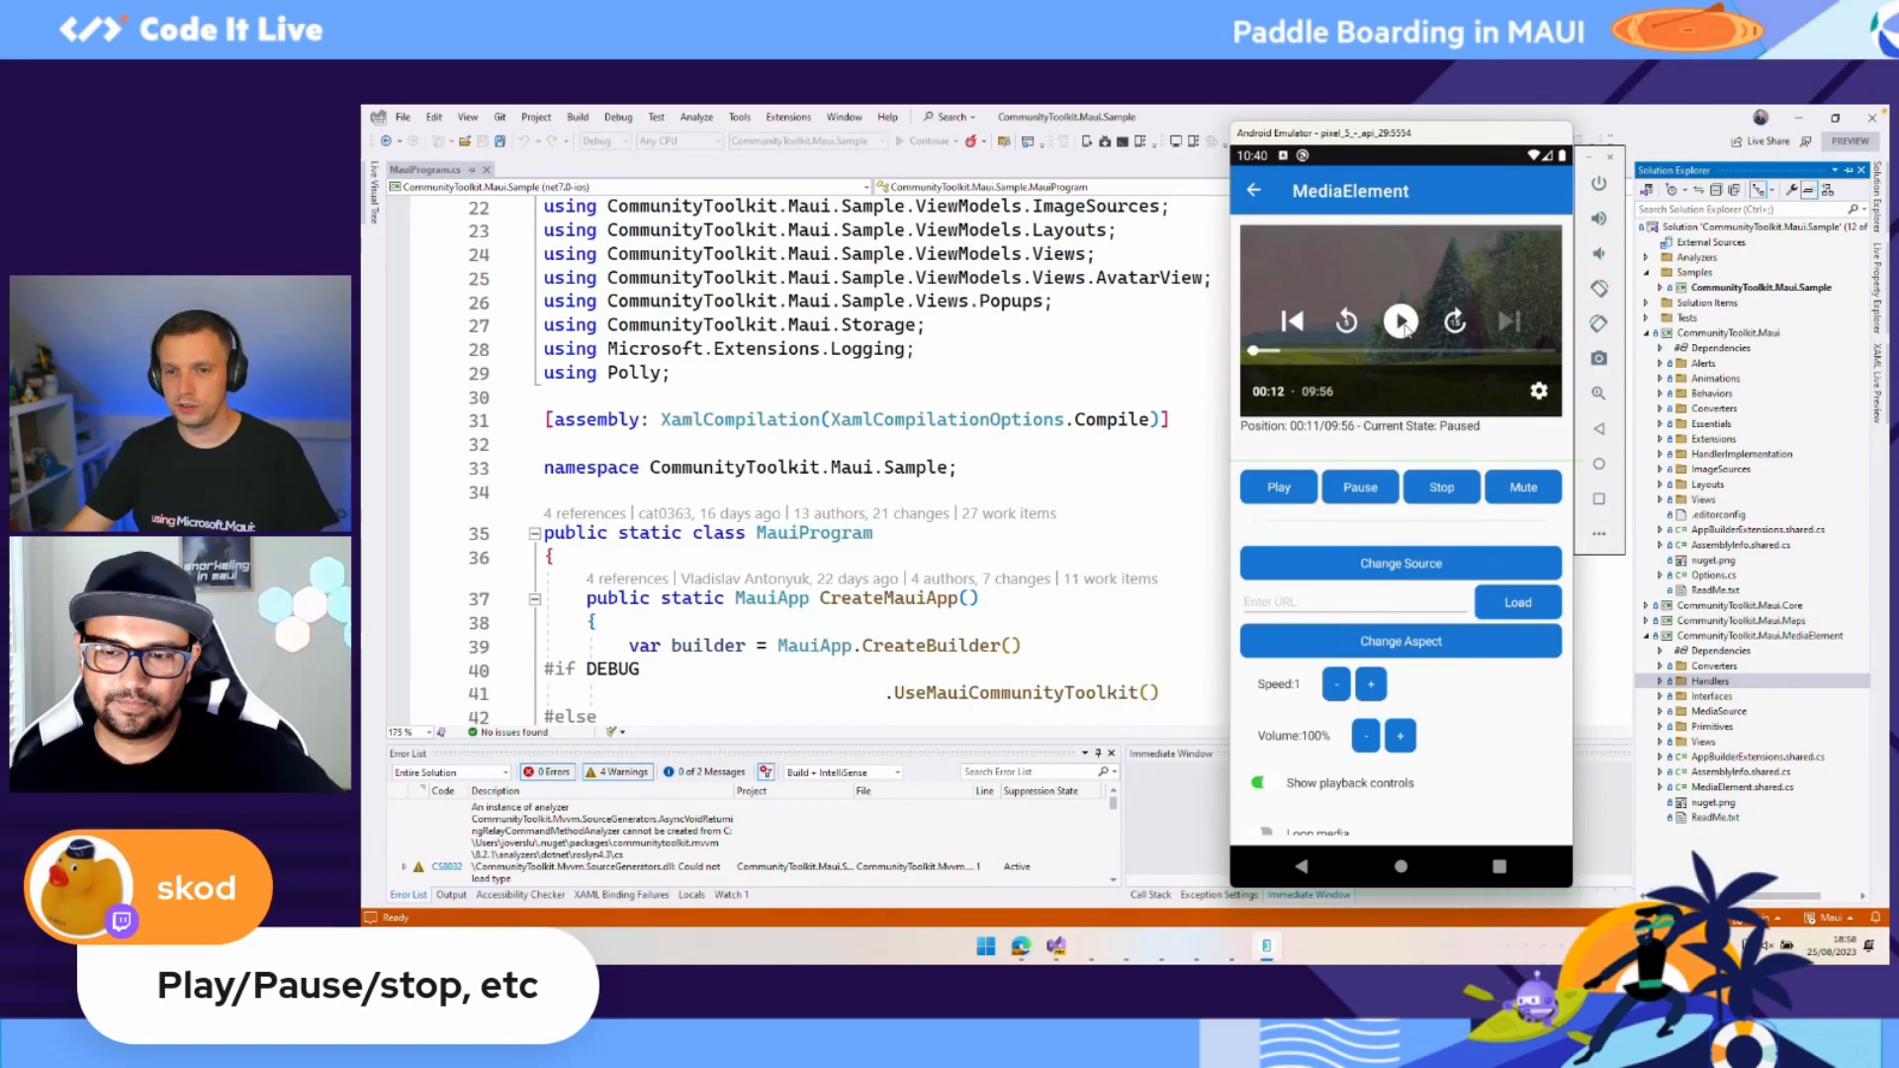
left_click(1399, 320)
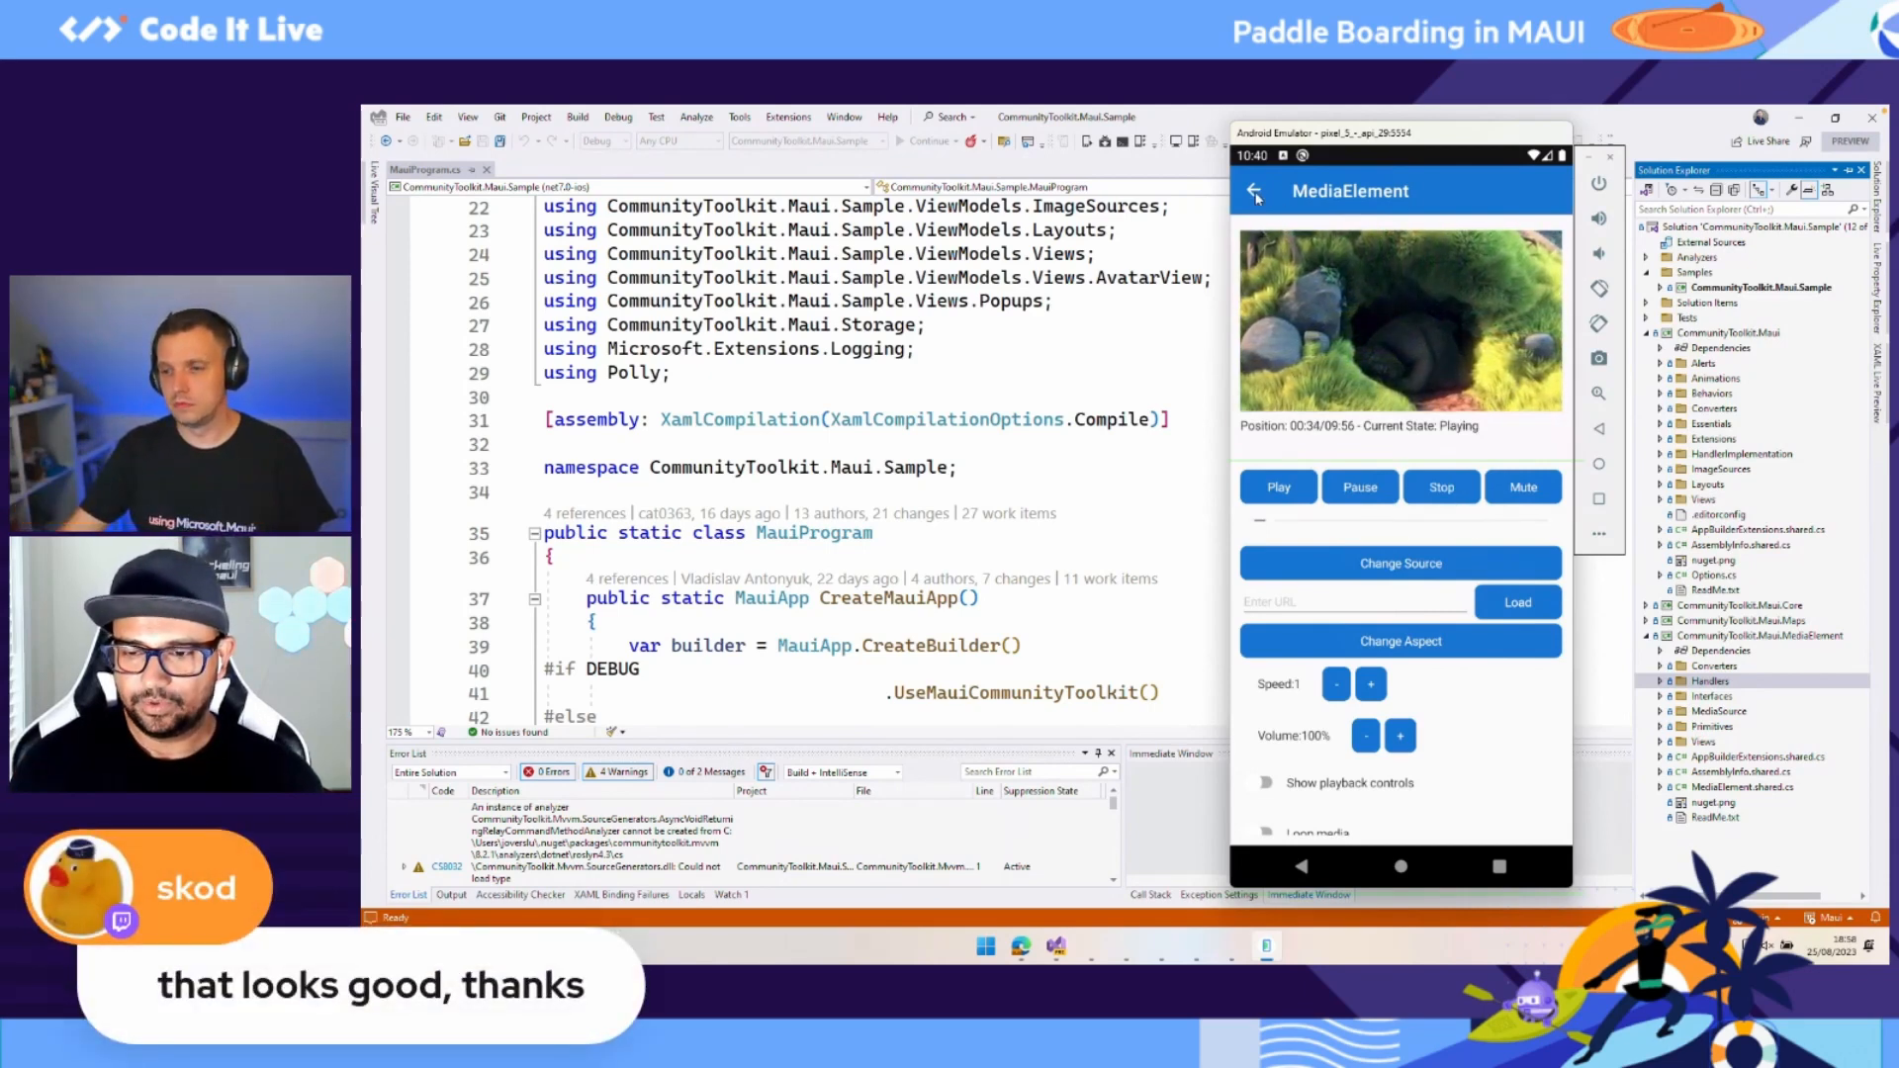
left_click(1254, 191)
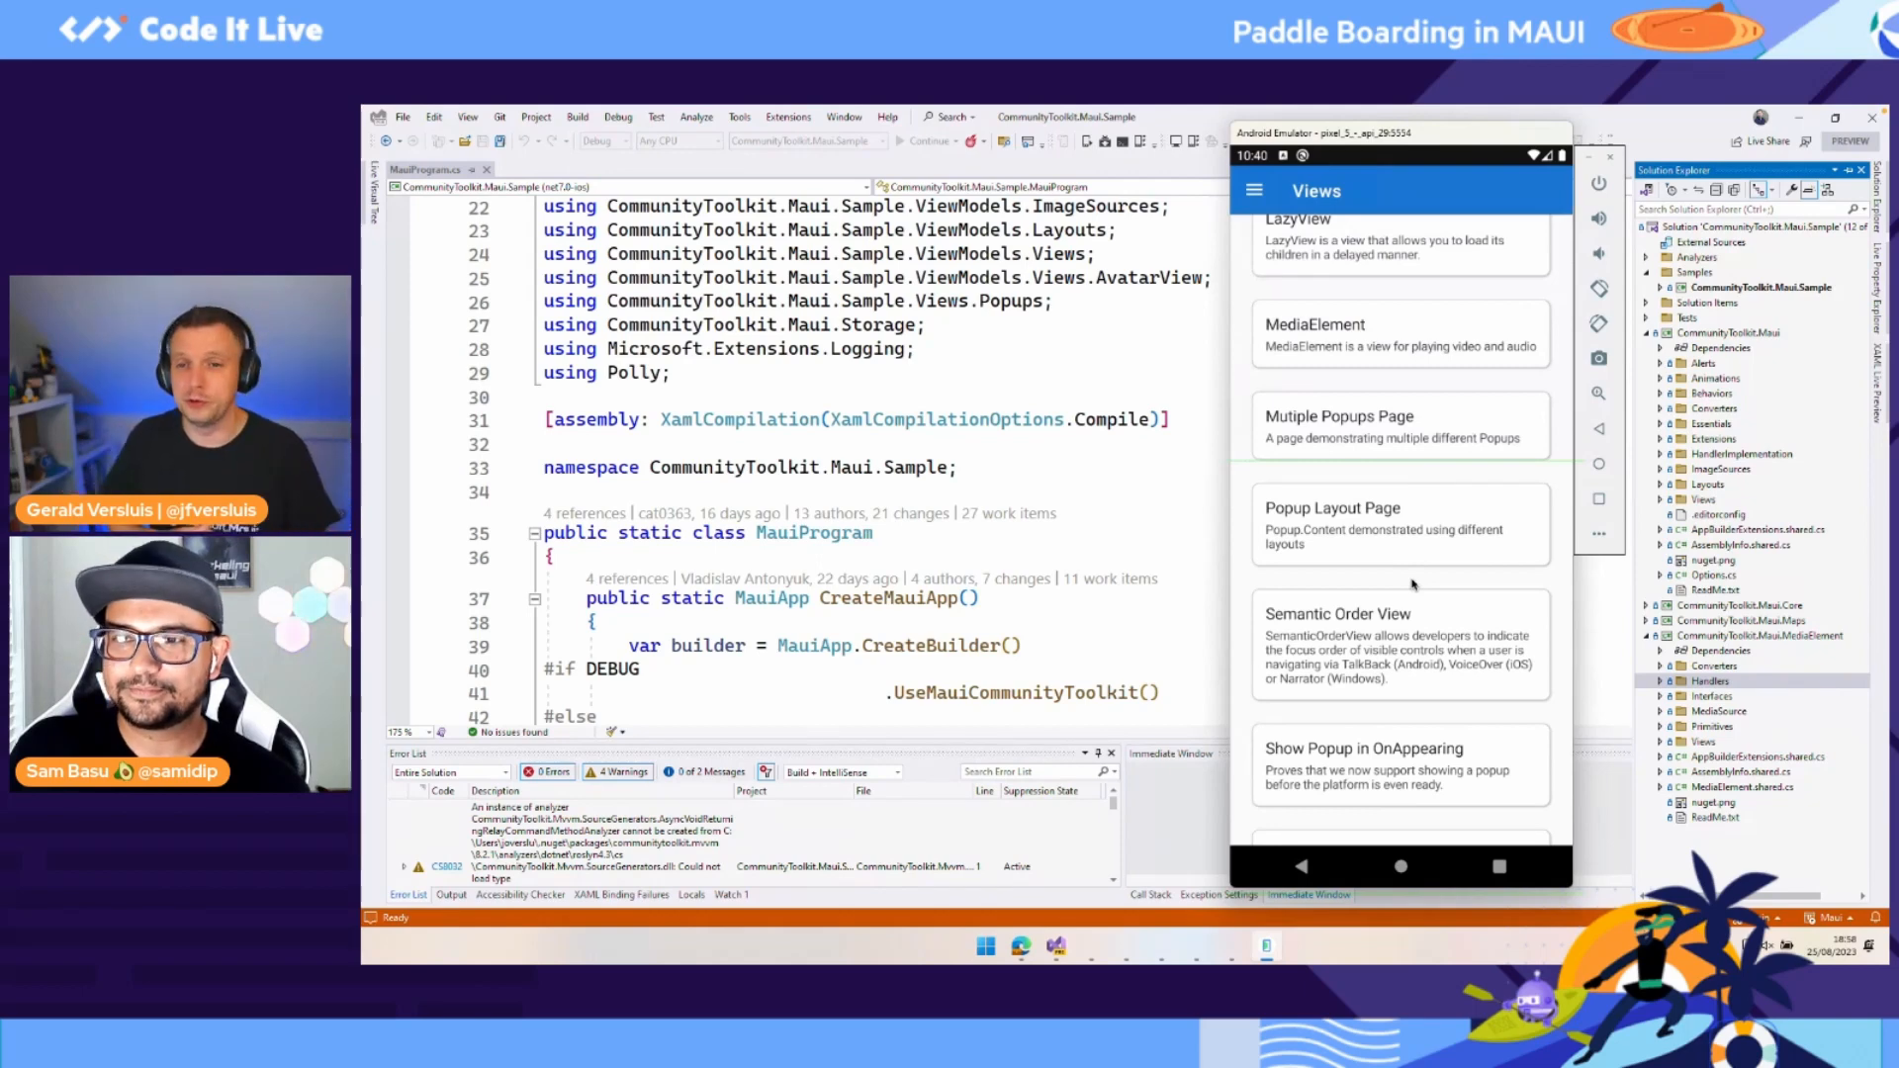
Step: Scroll the Views samples list up to Custom Positioning Popup, DrawingView and Expander entries
scroll("up", 3)
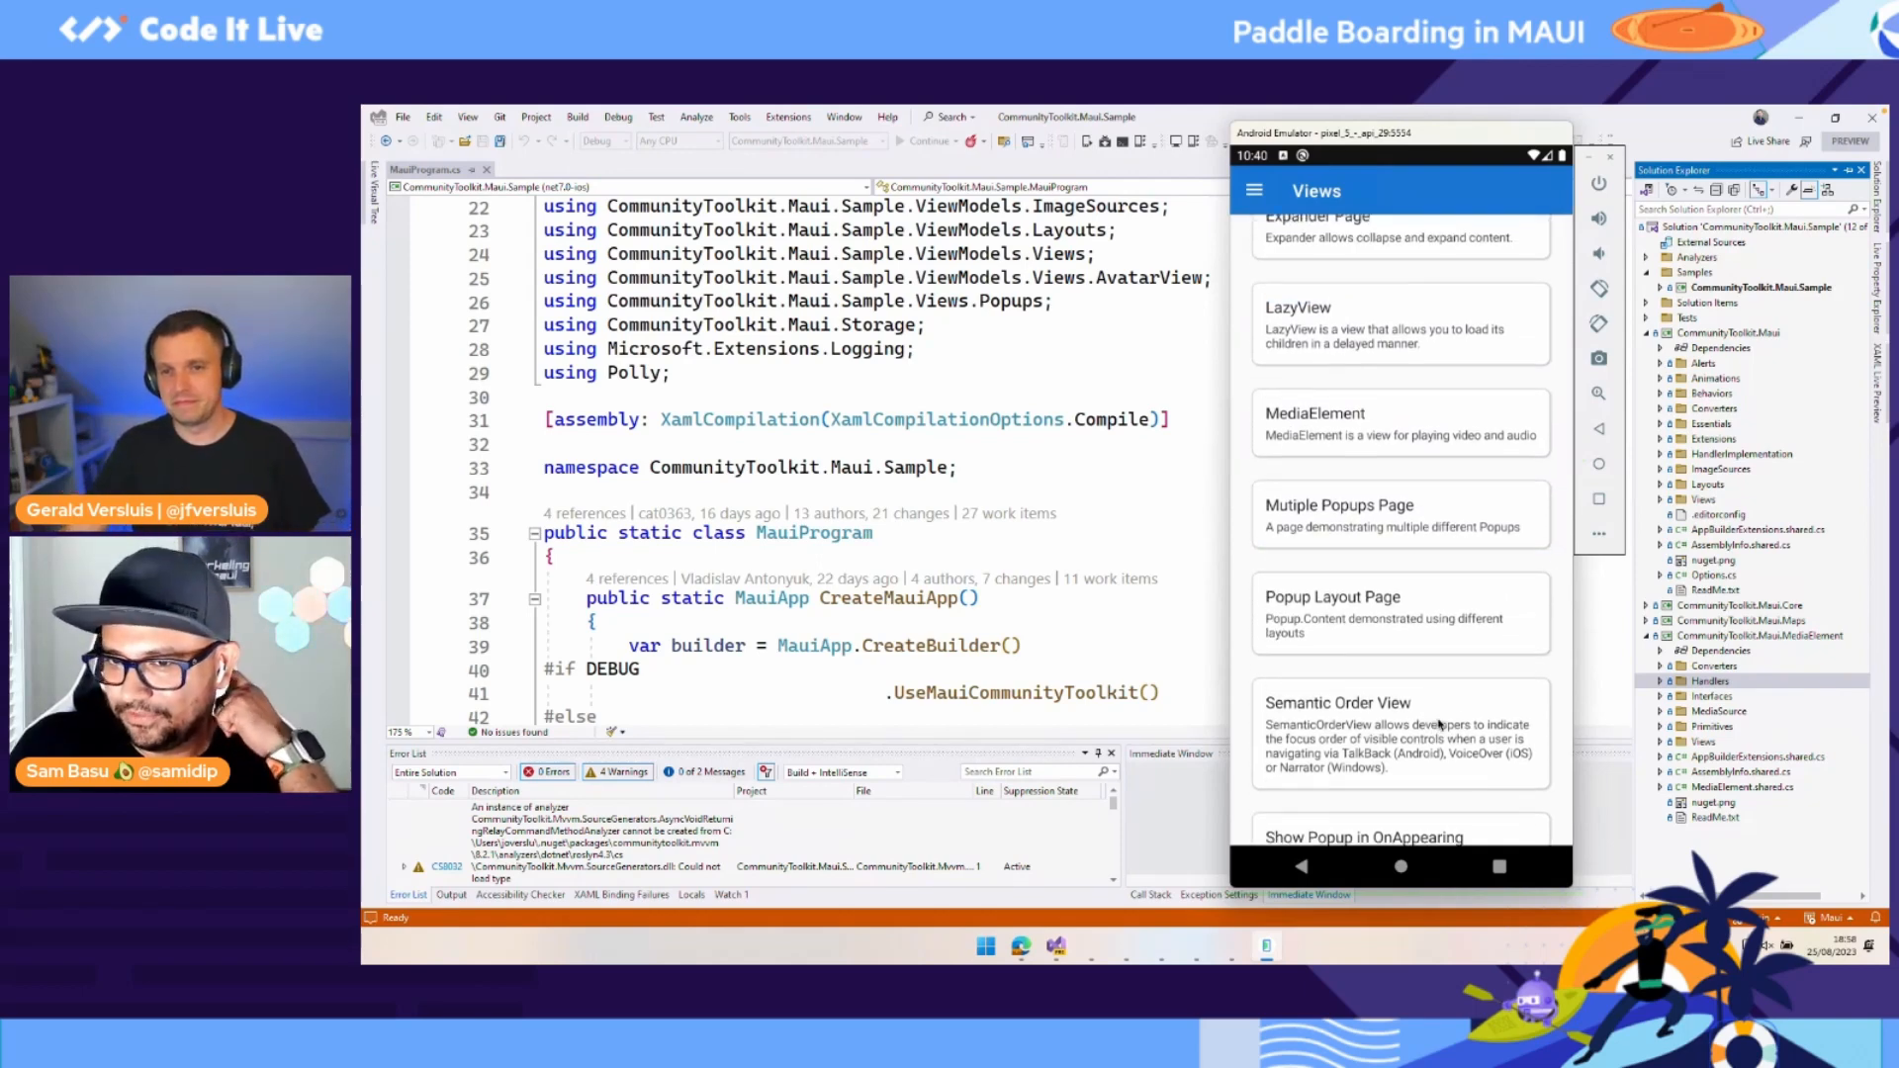
scroll("up", 3)
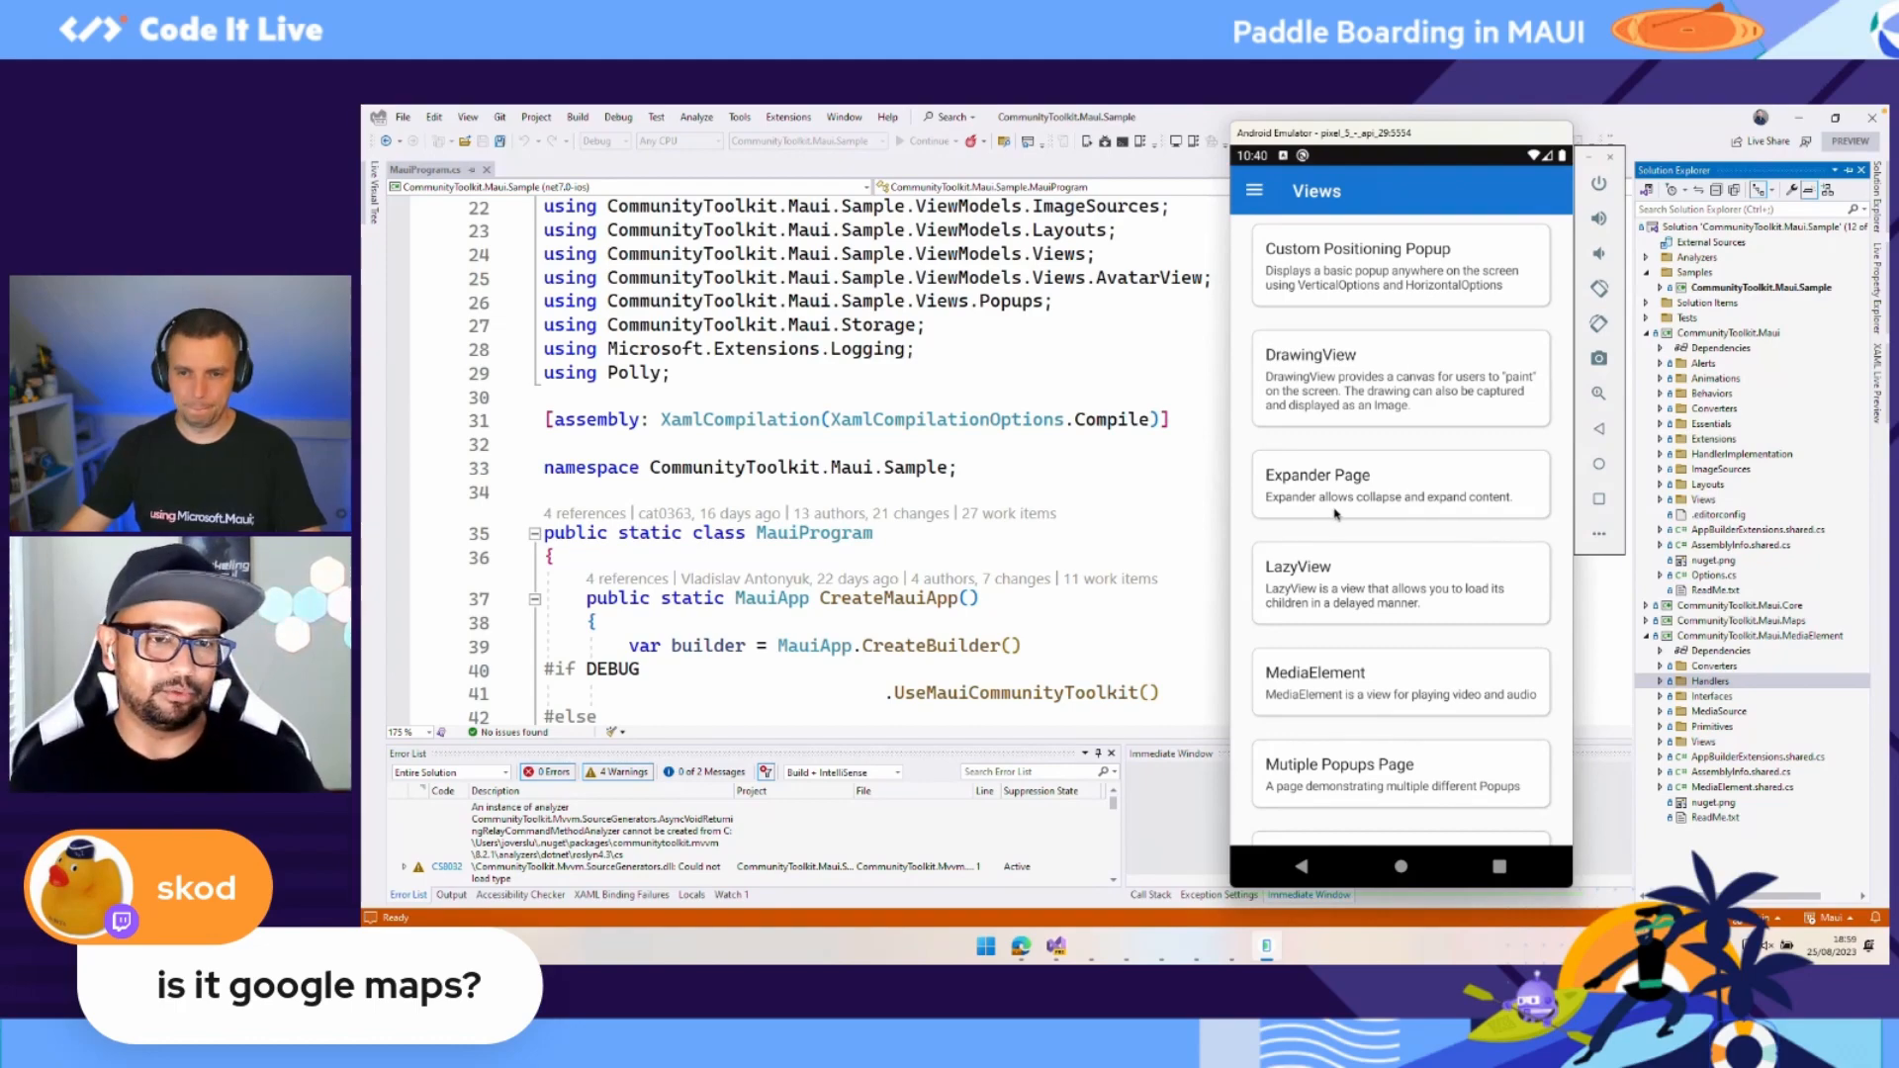
mouse_move(1266, 731)
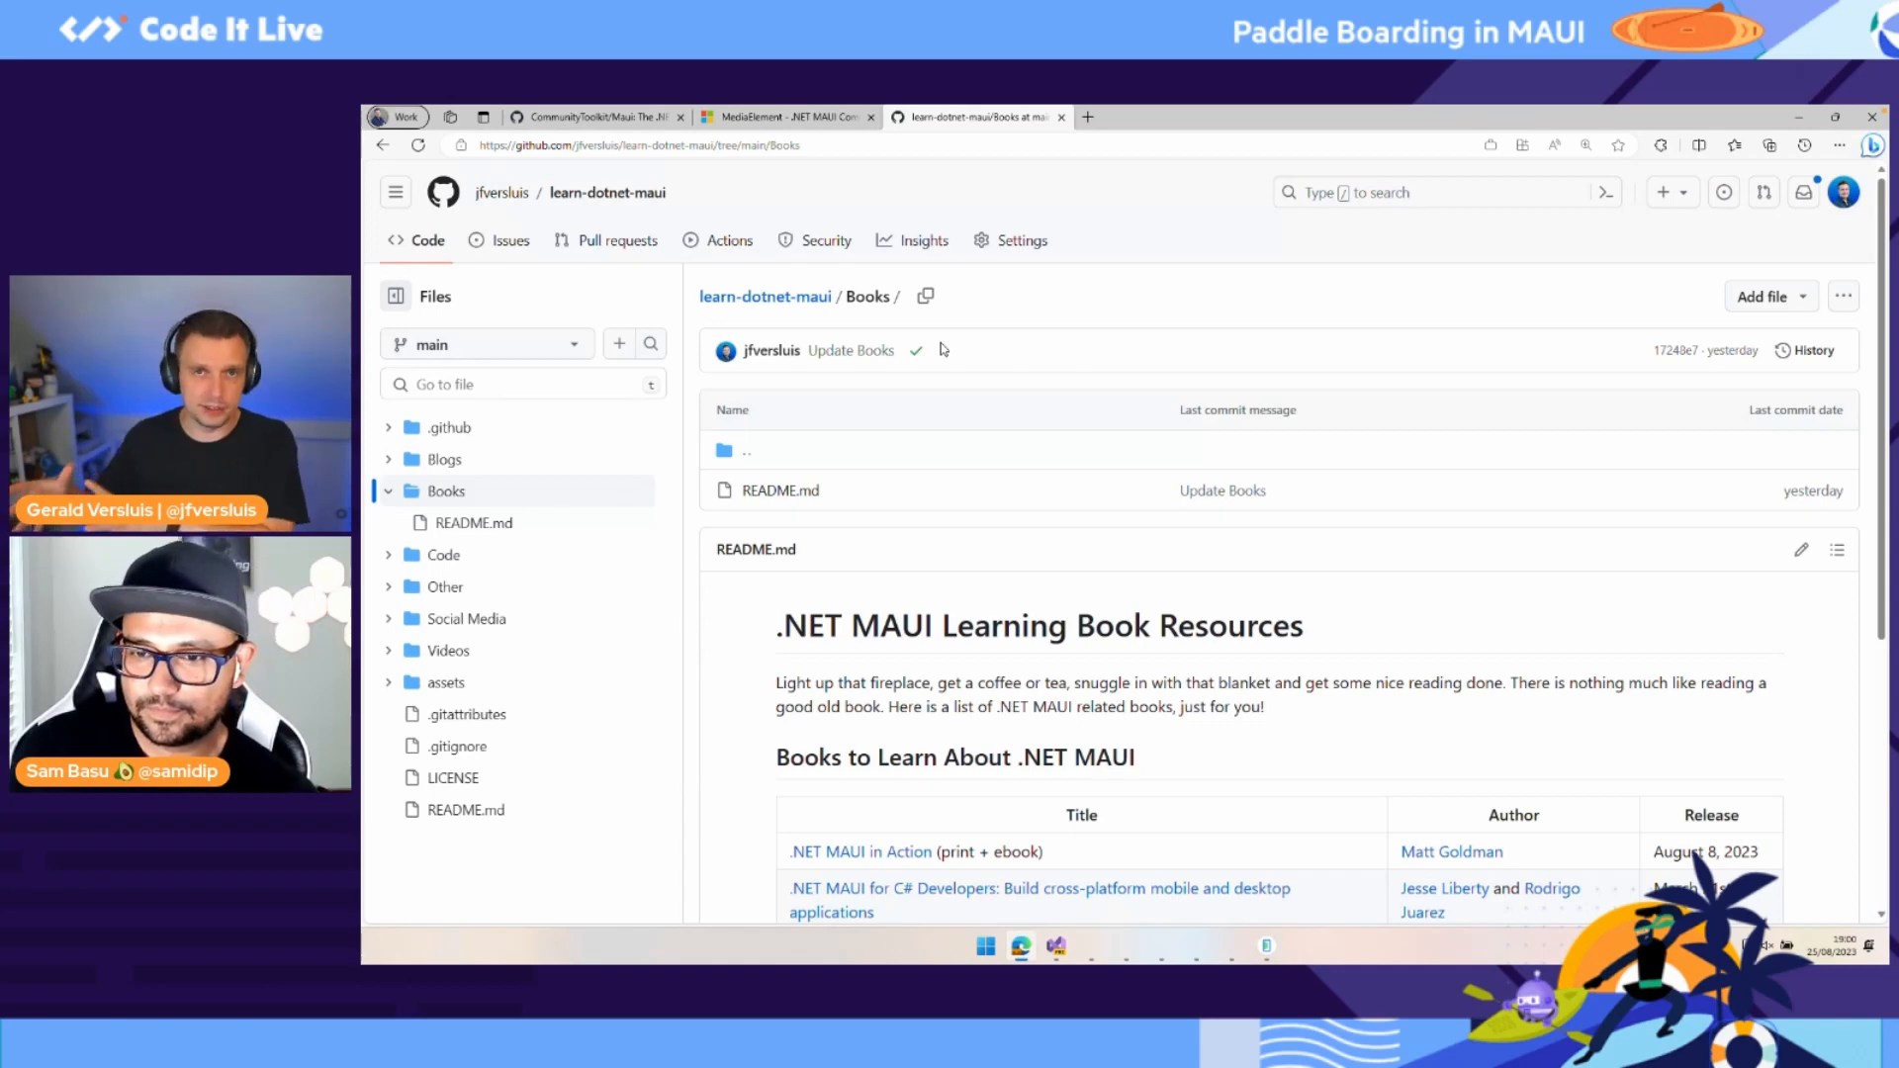
mouse_move(860, 419)
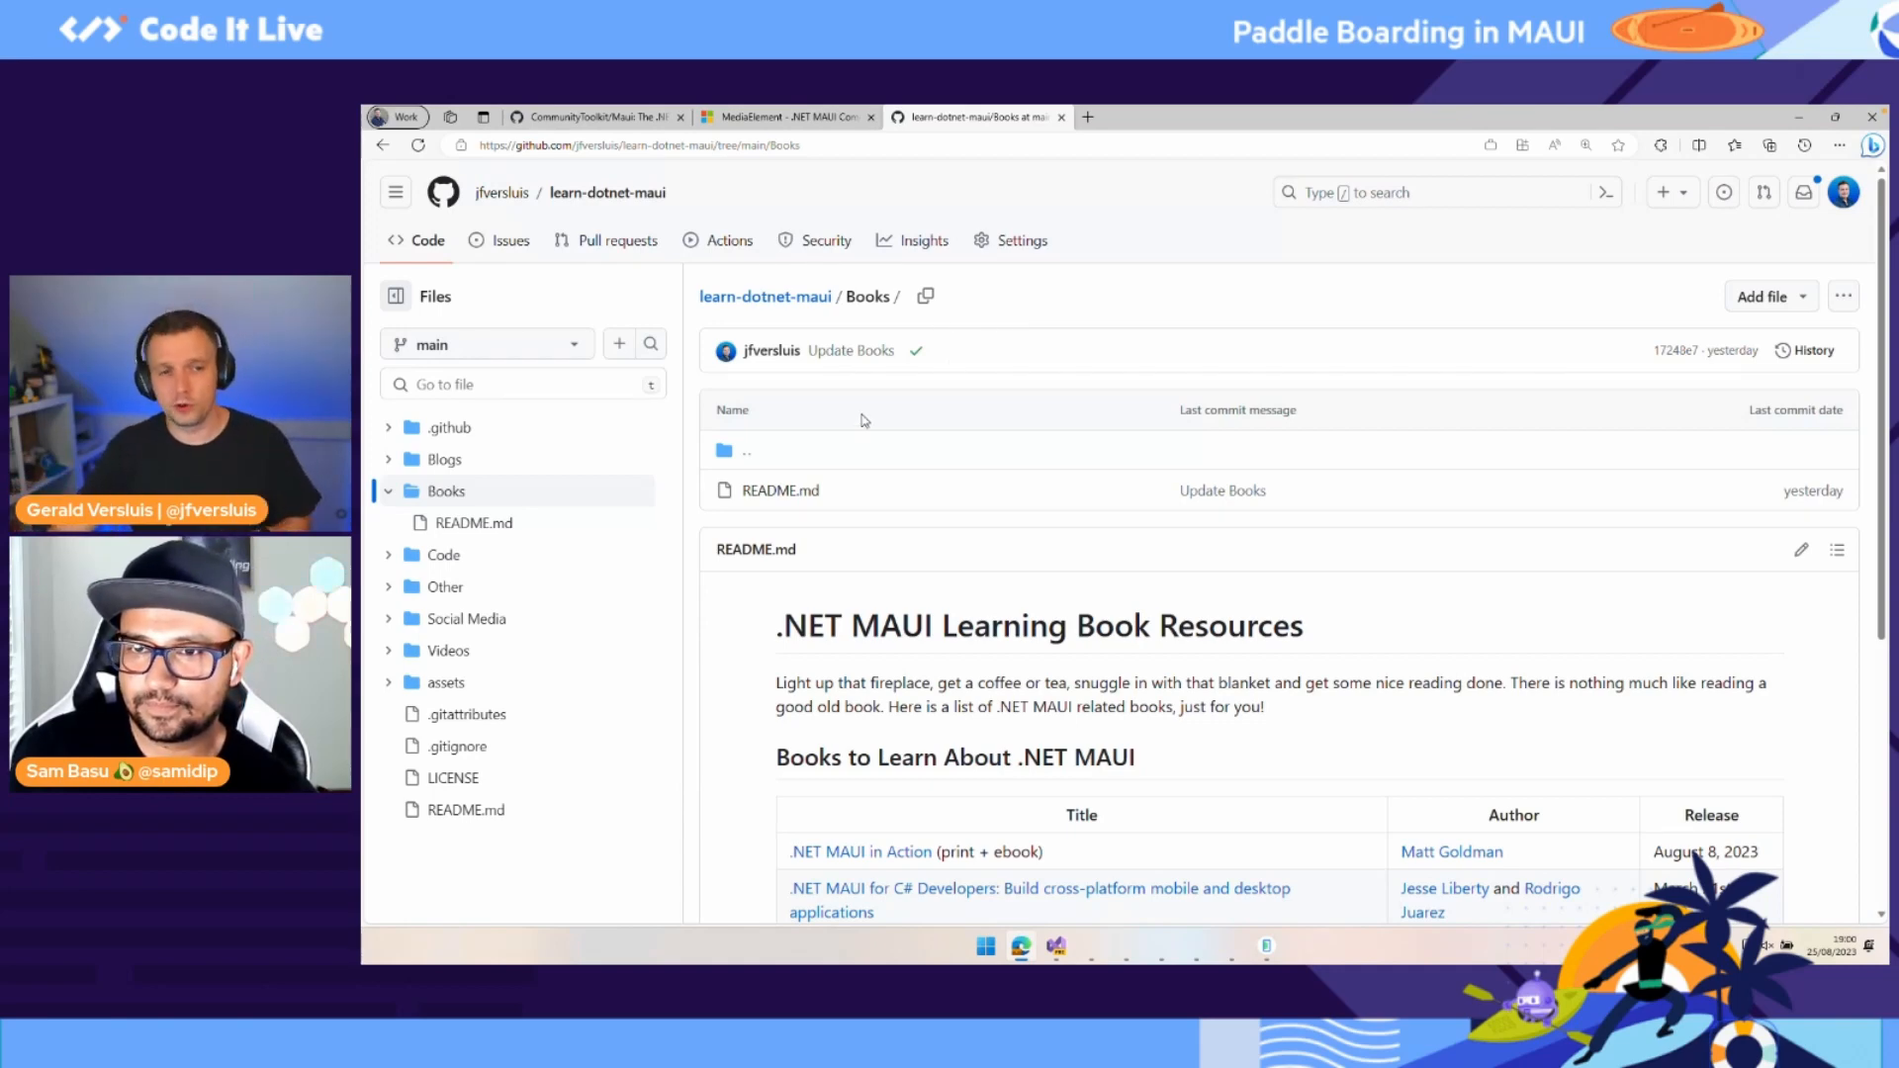
mouse_move(611, 554)
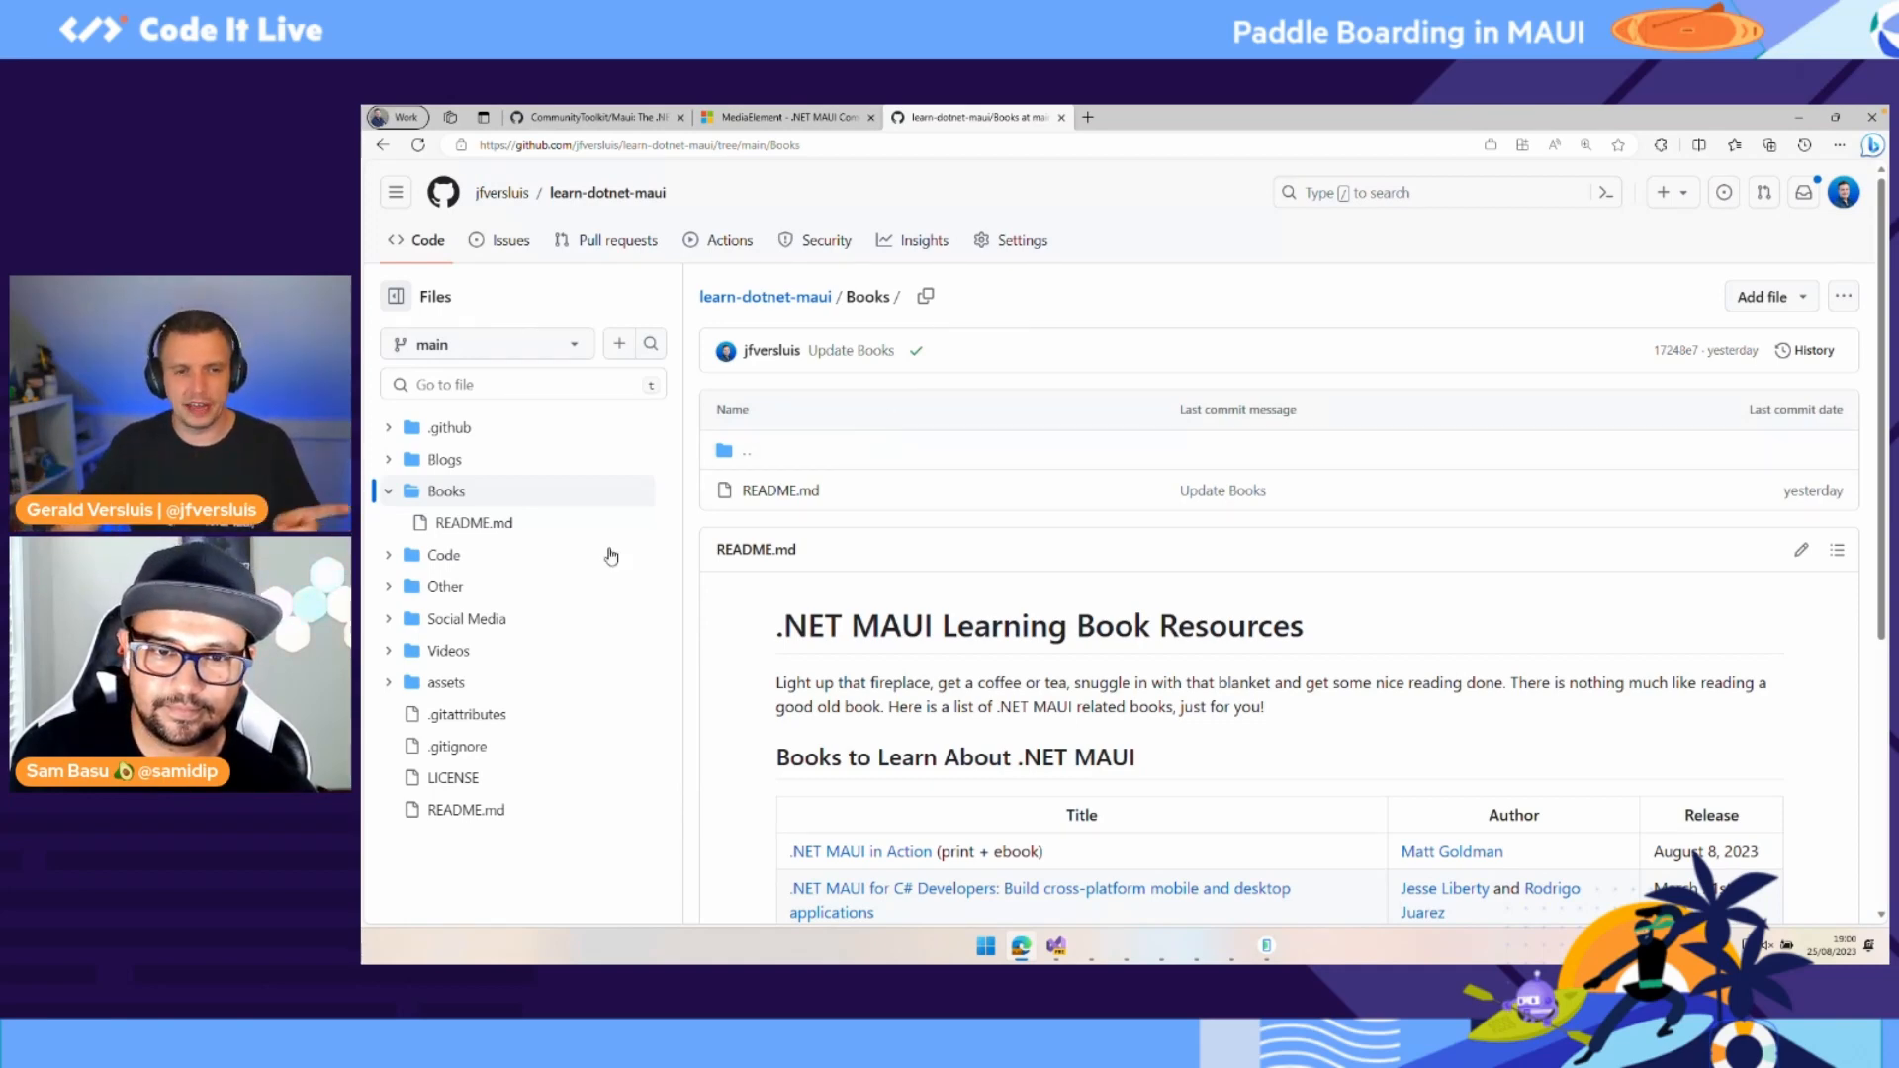
Step: Open the Code folder of learn-dotnet-maui to show its .NET MAUI Learning Code Resources README
left_click(443, 554)
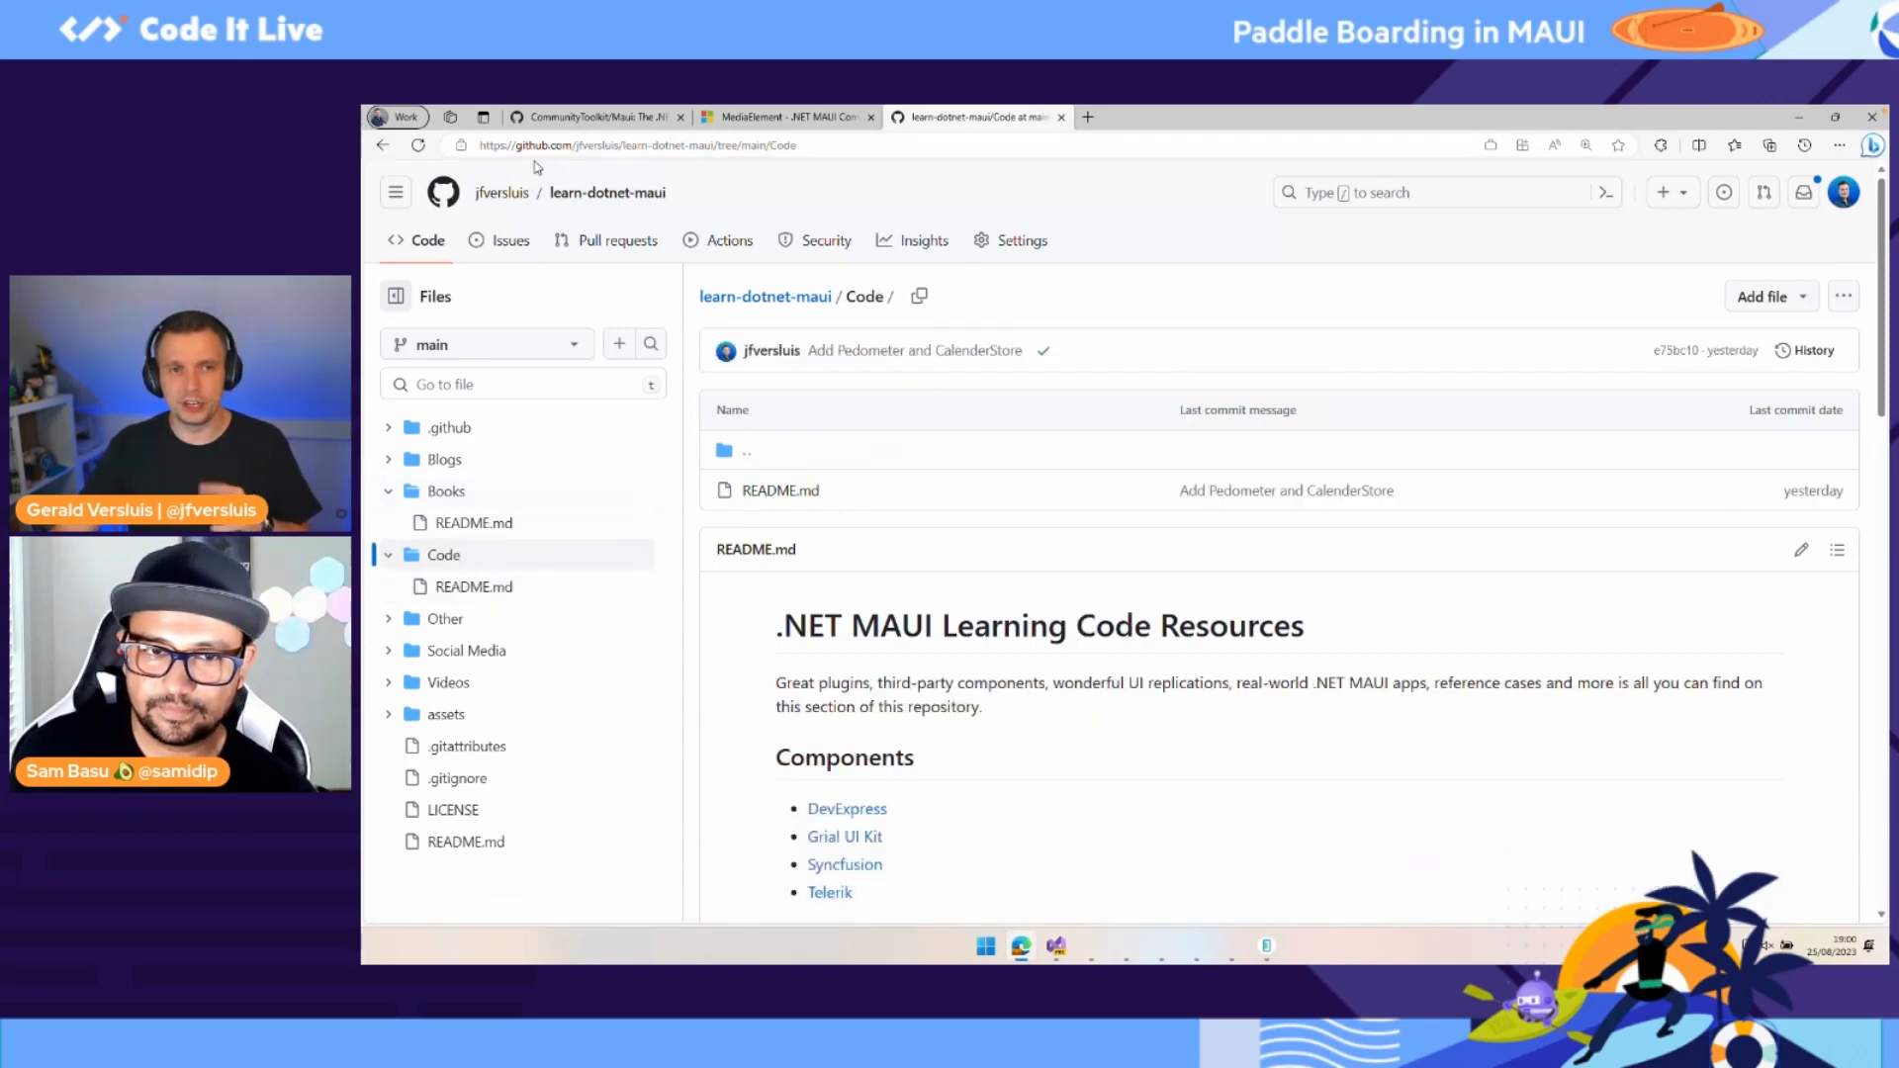
mouse_move(607, 192)
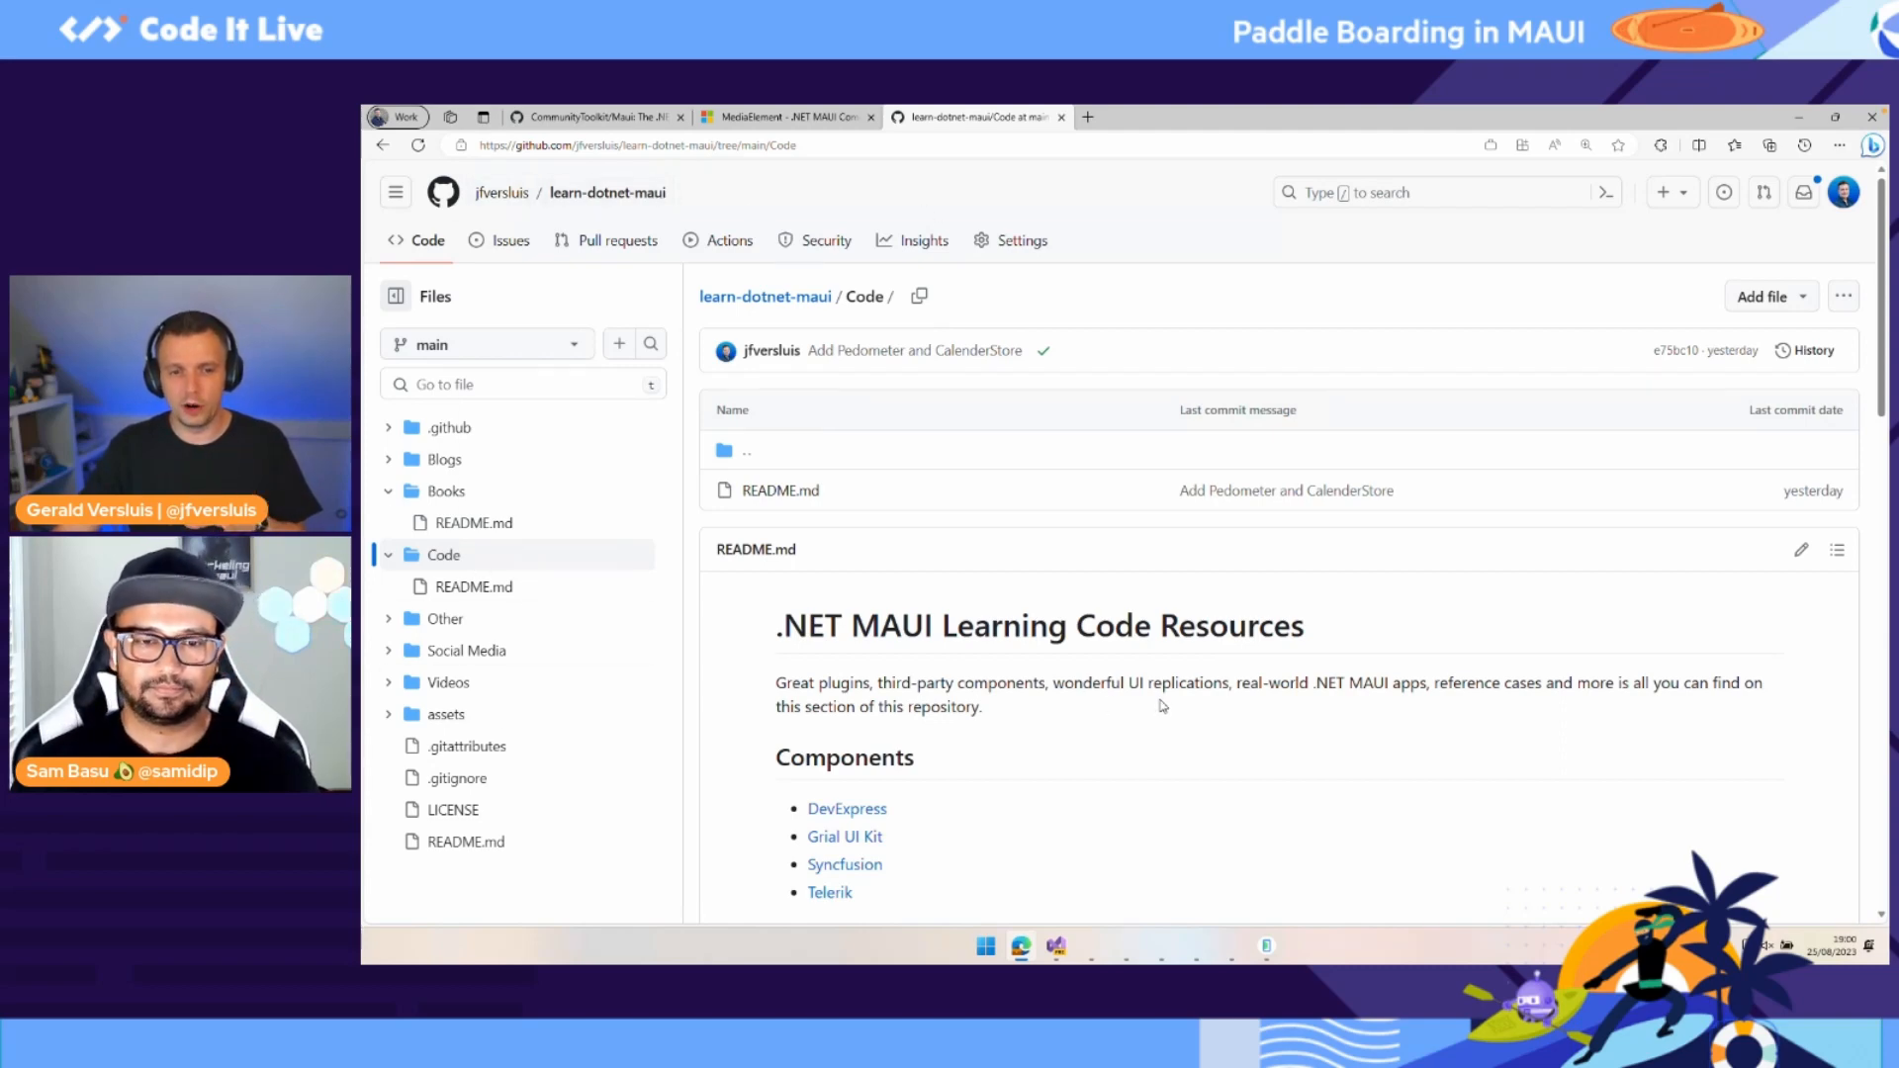
scroll("down", 3)
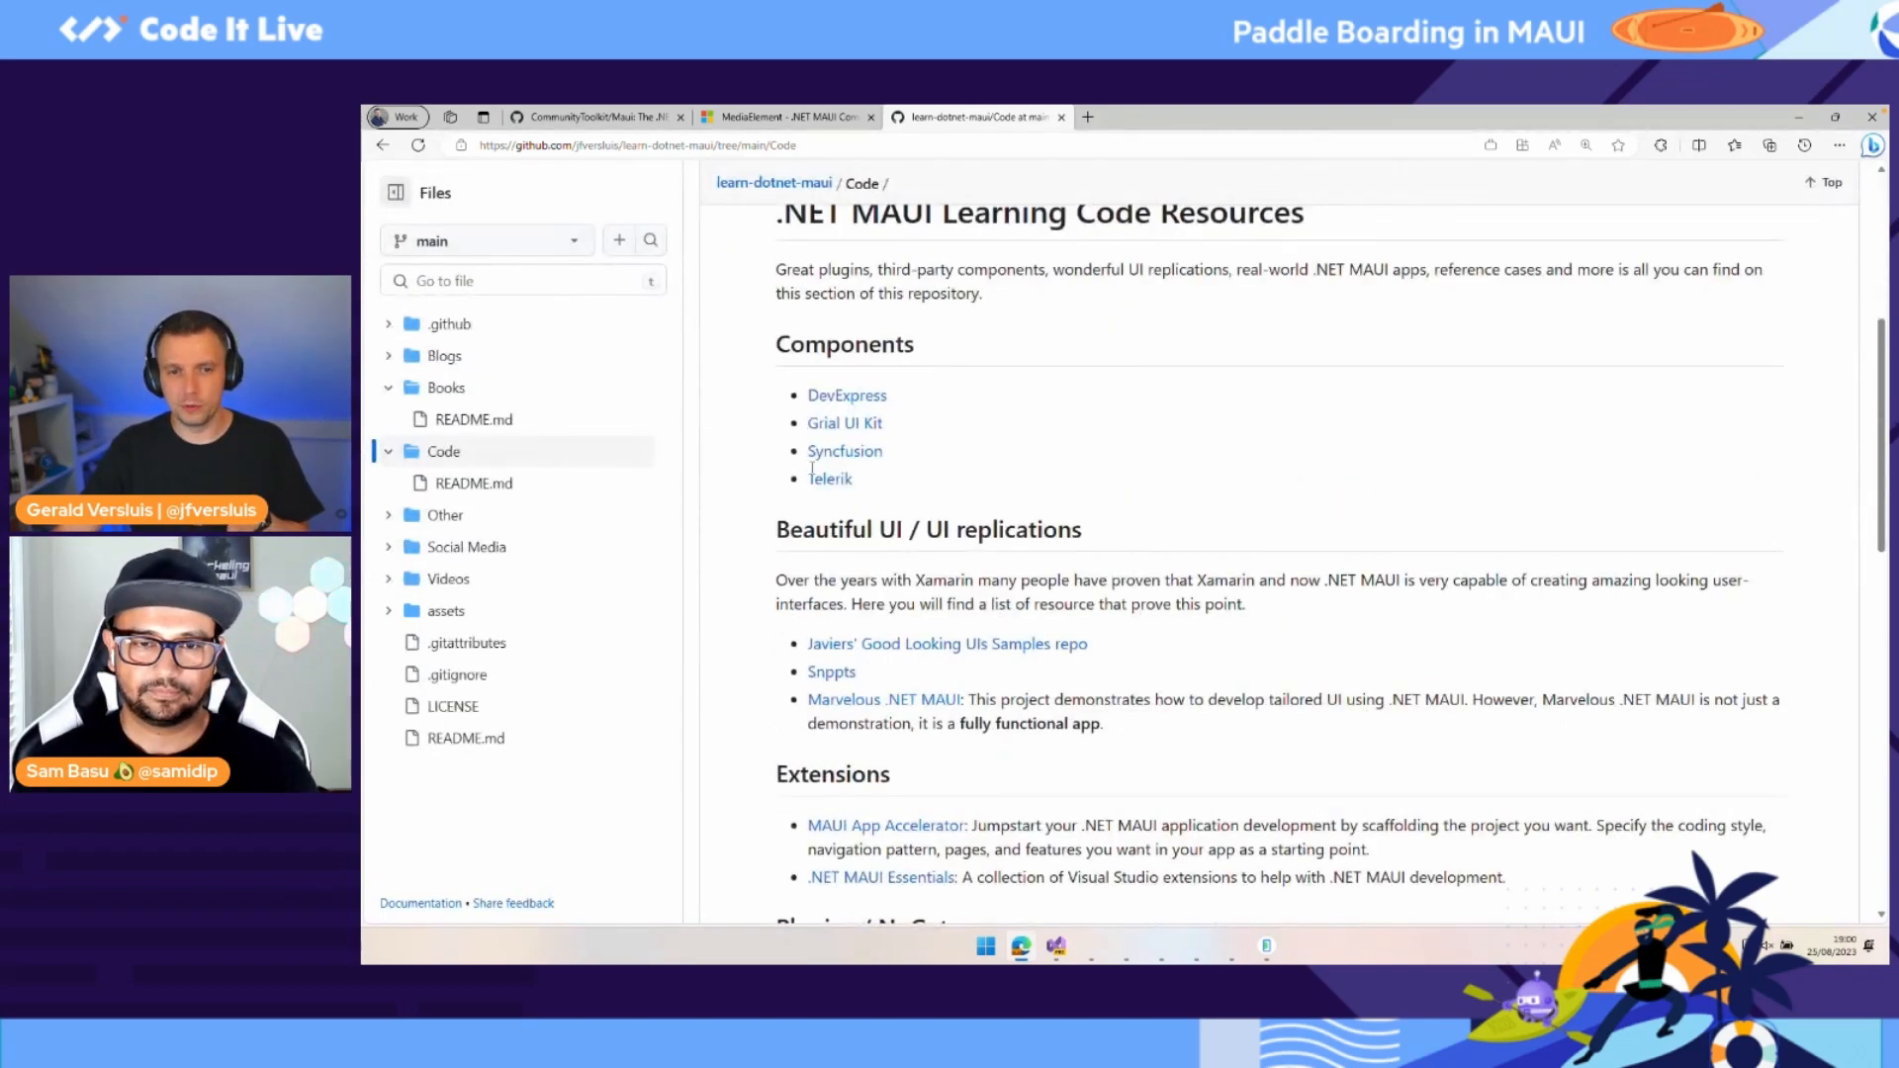
mouse_move(1404, 520)
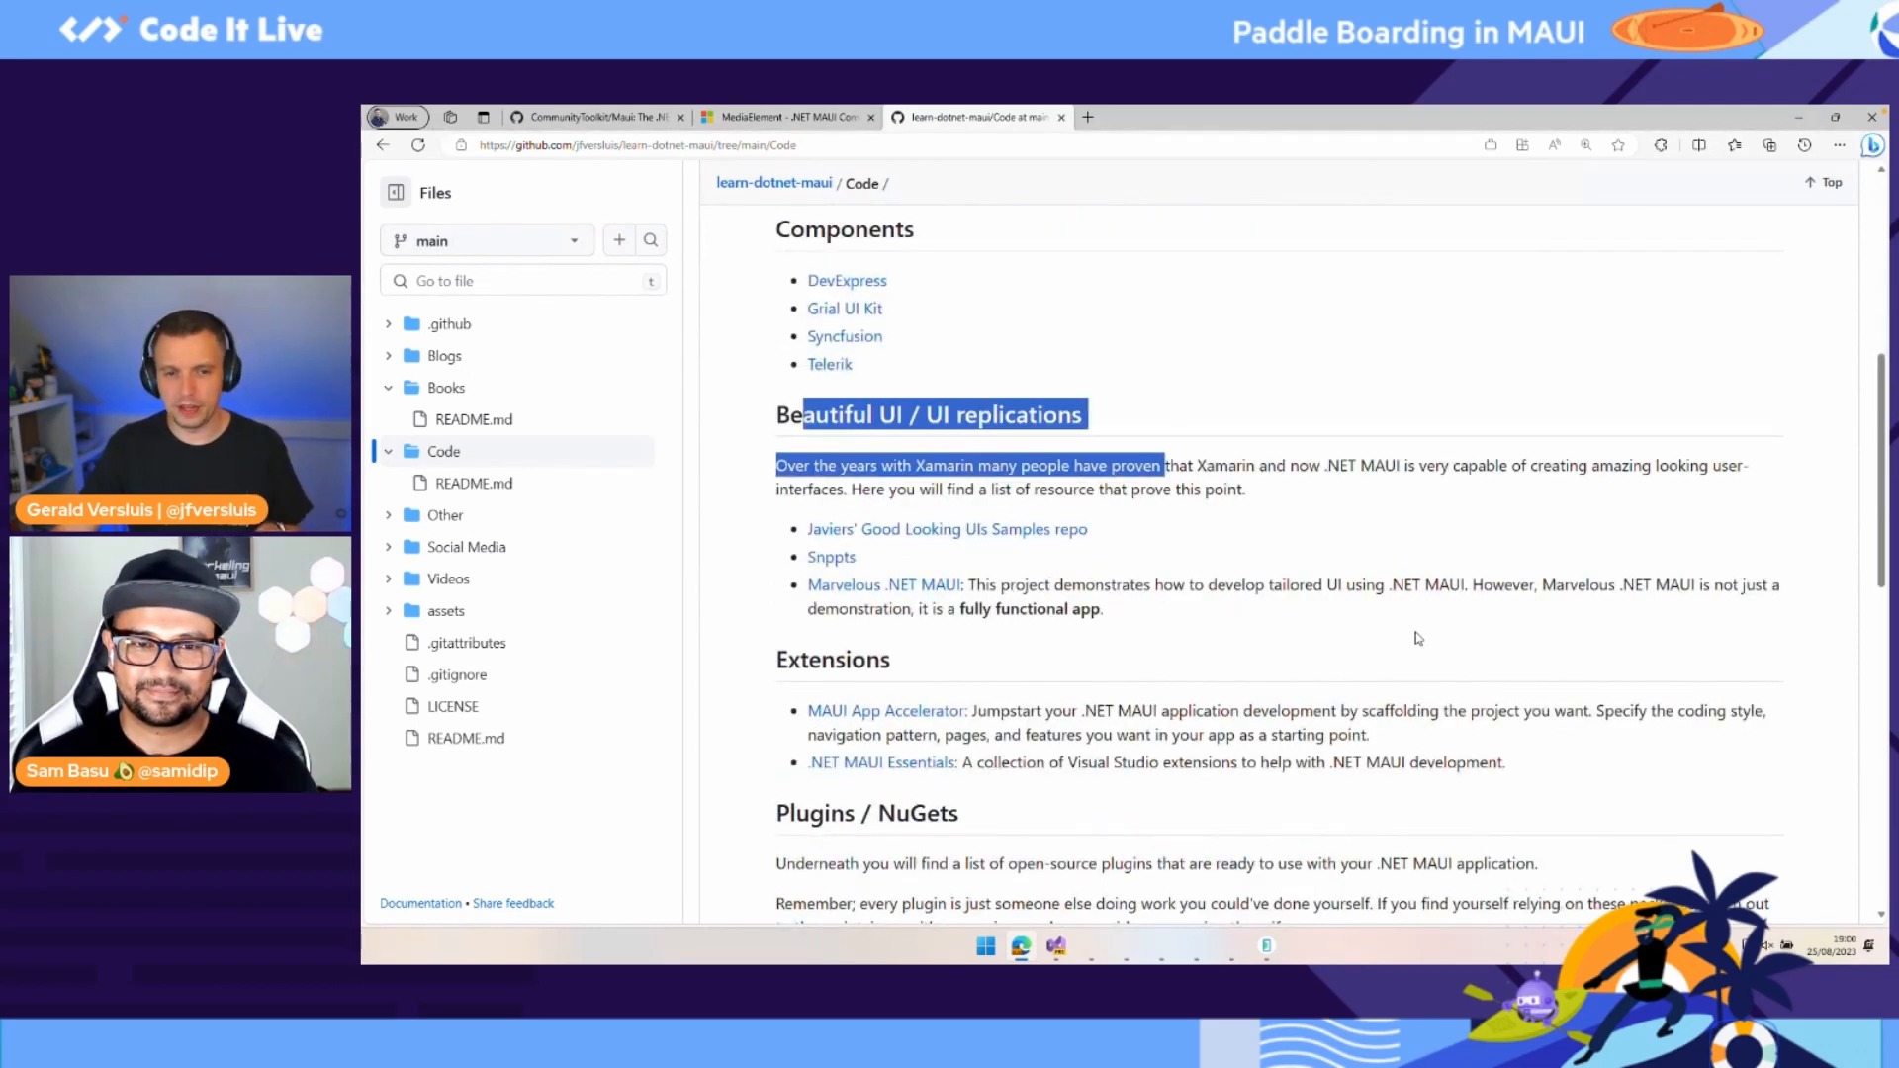
scroll("down", 3)
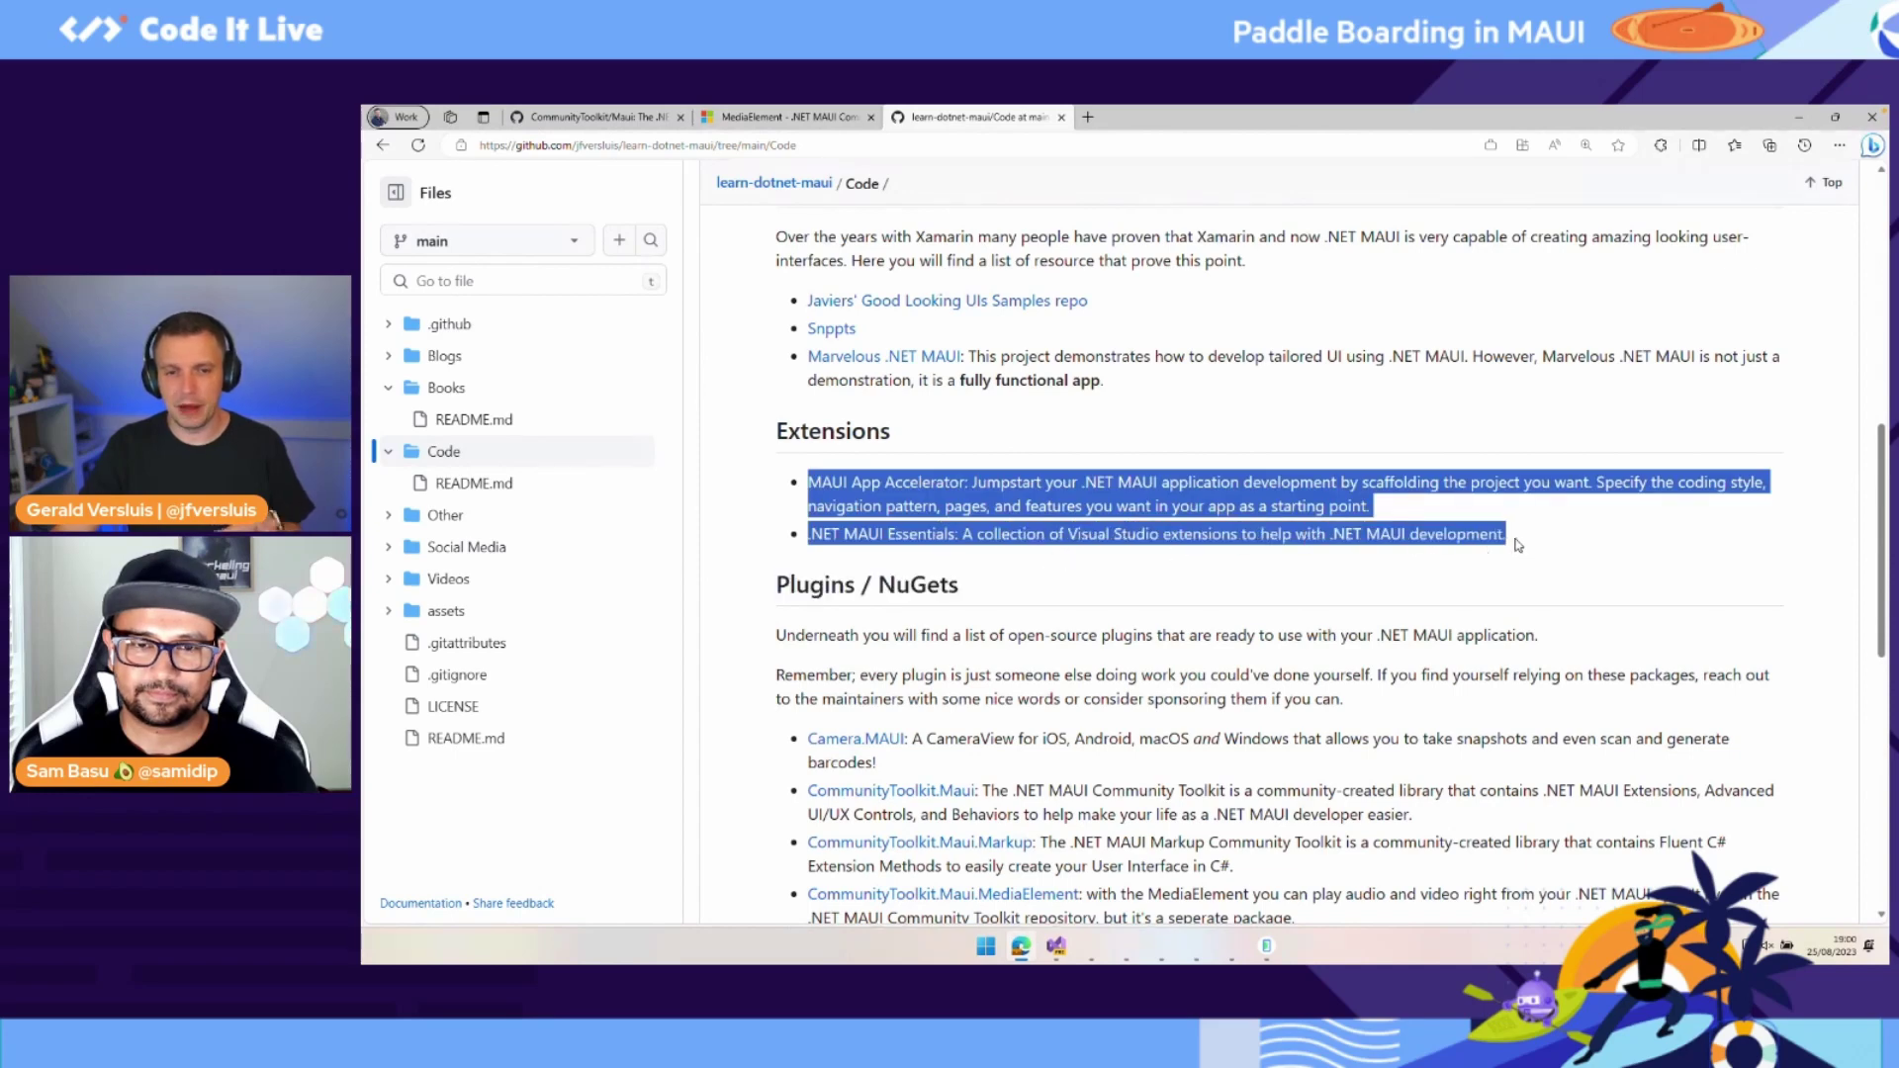
left_click(1513, 546)
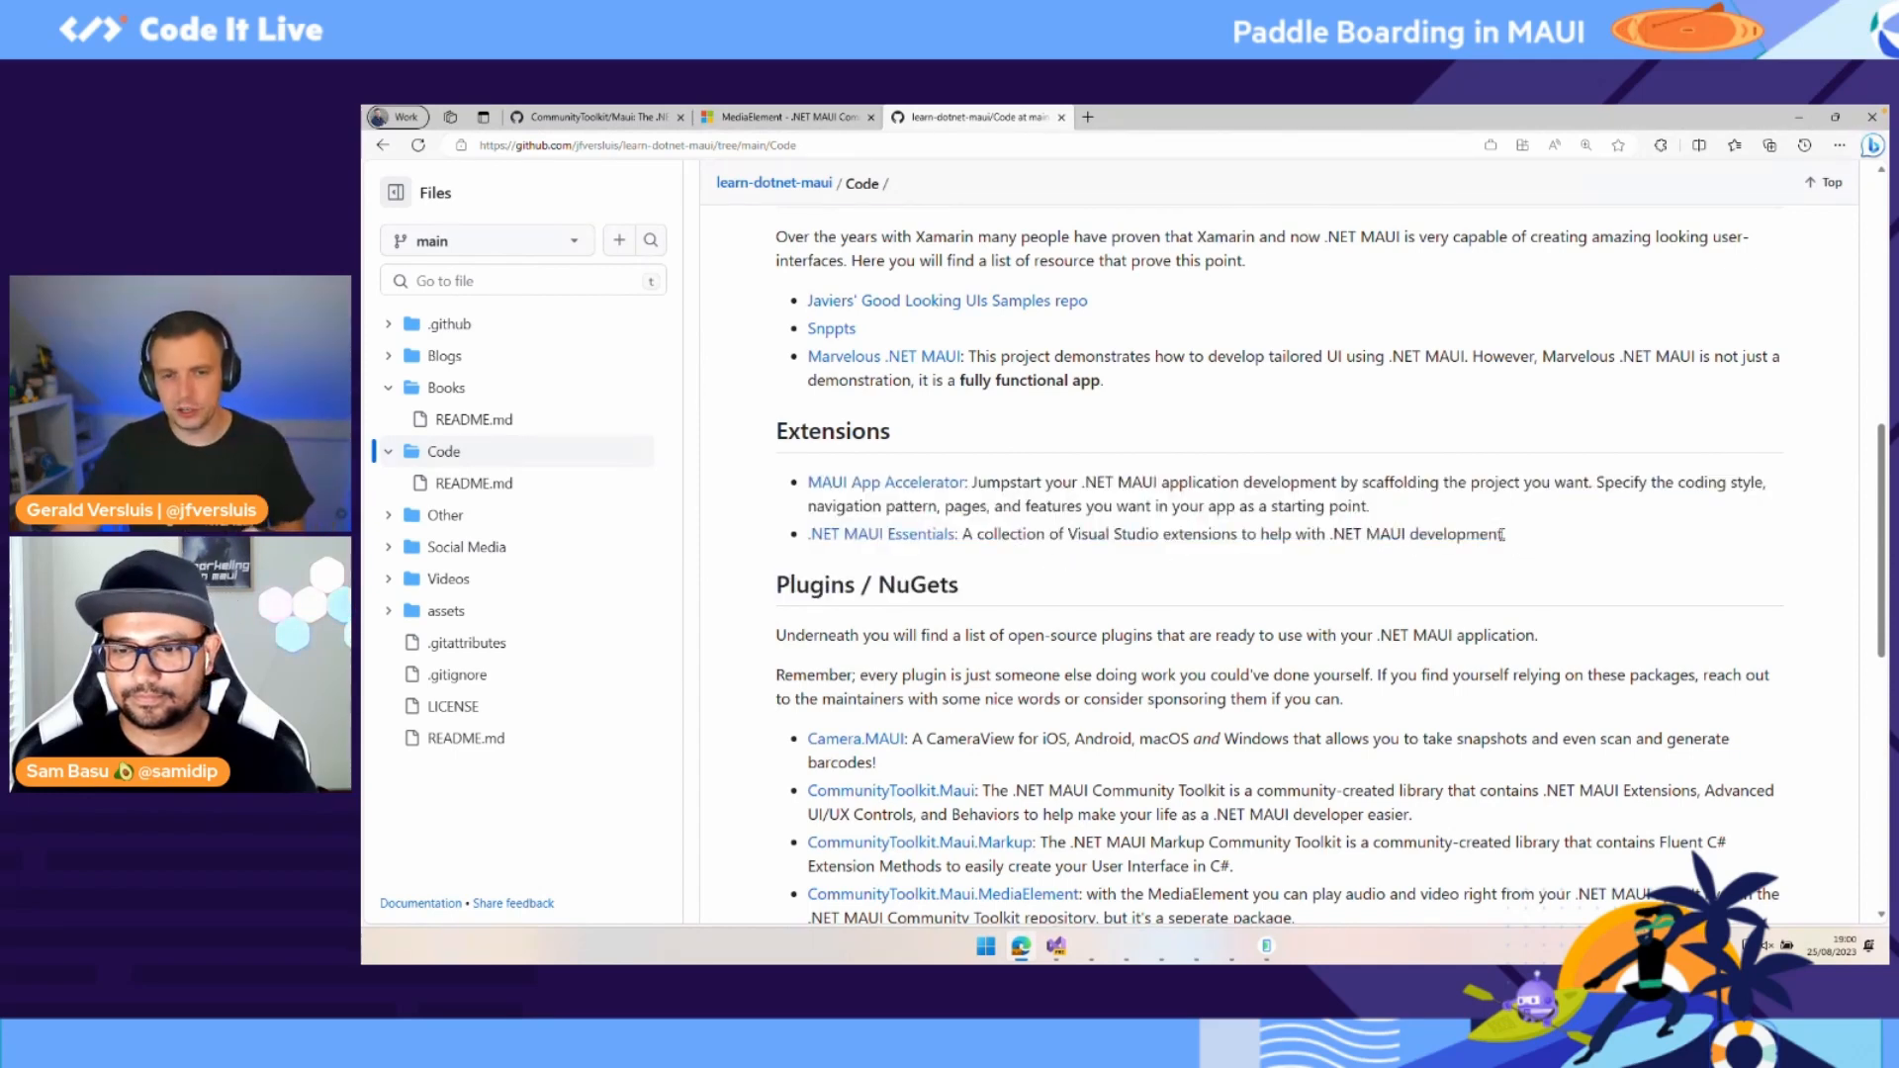
scroll("down", 3)
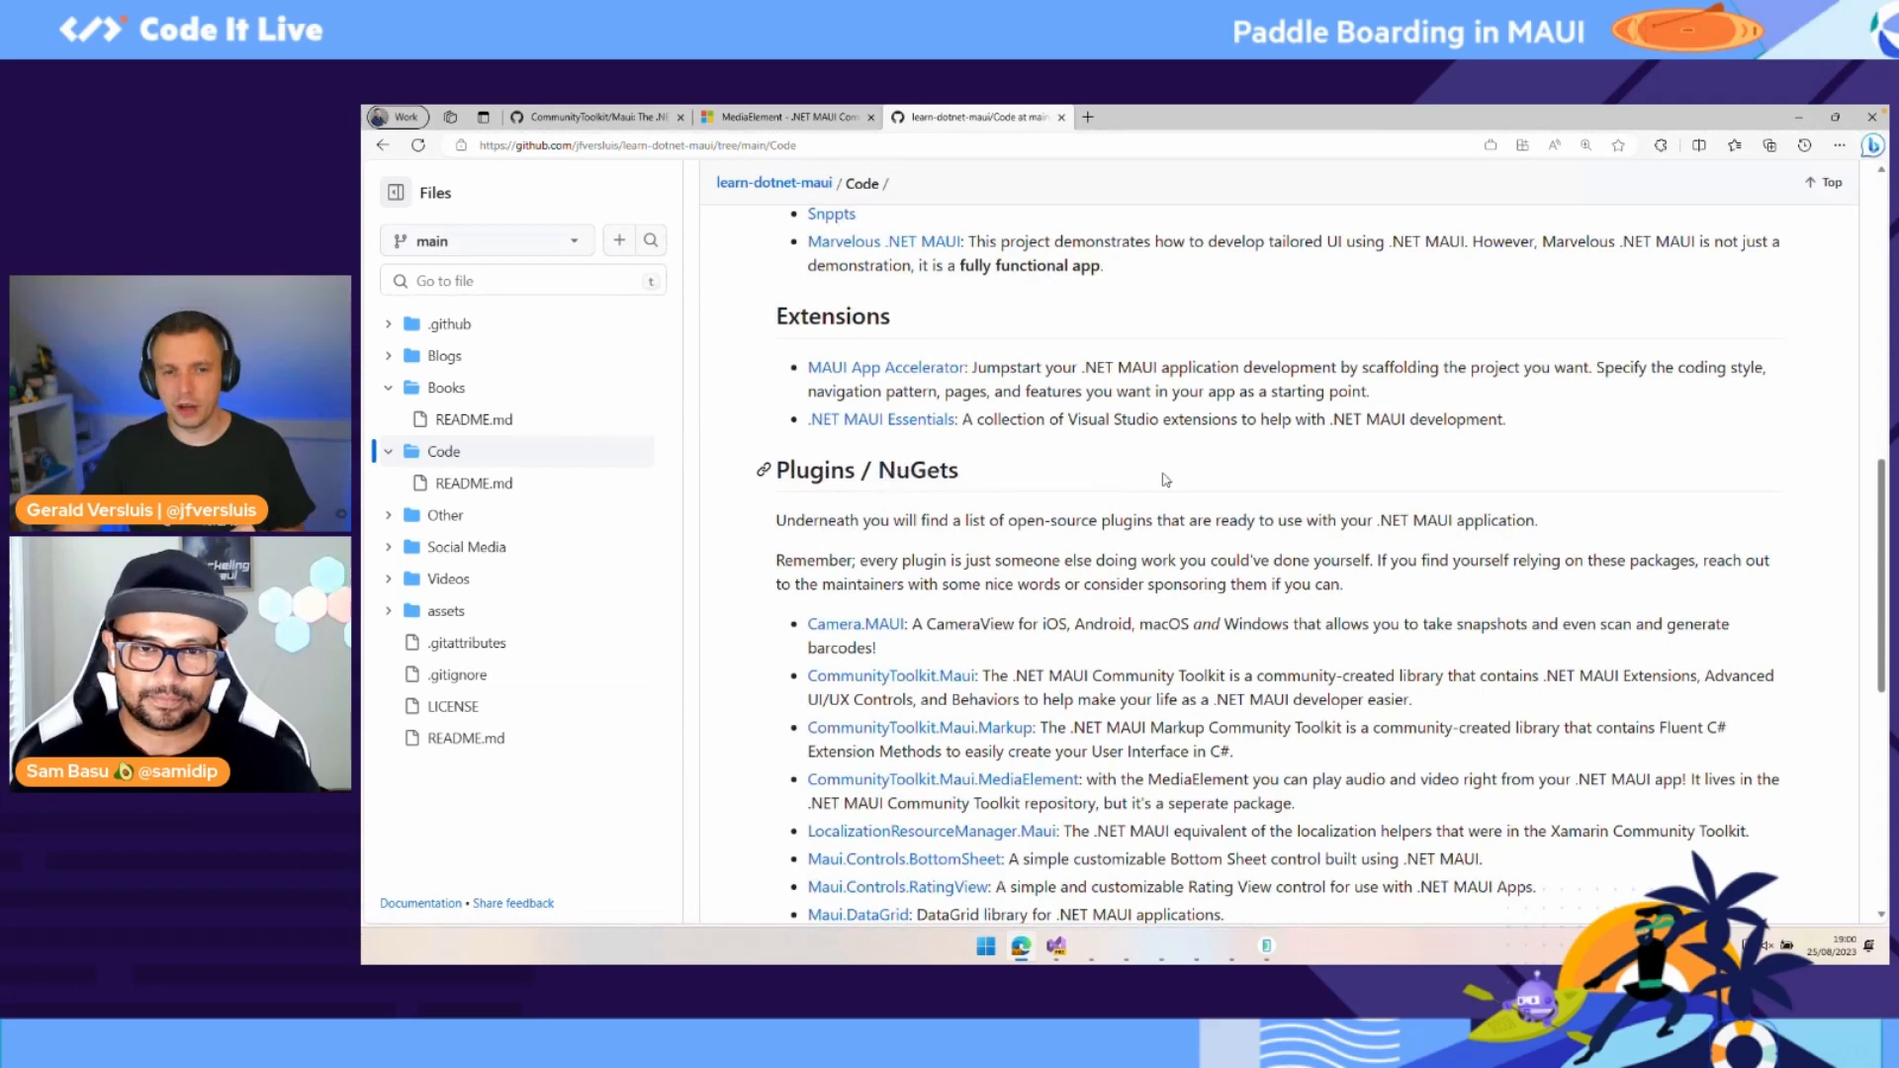
scroll("down", 3)
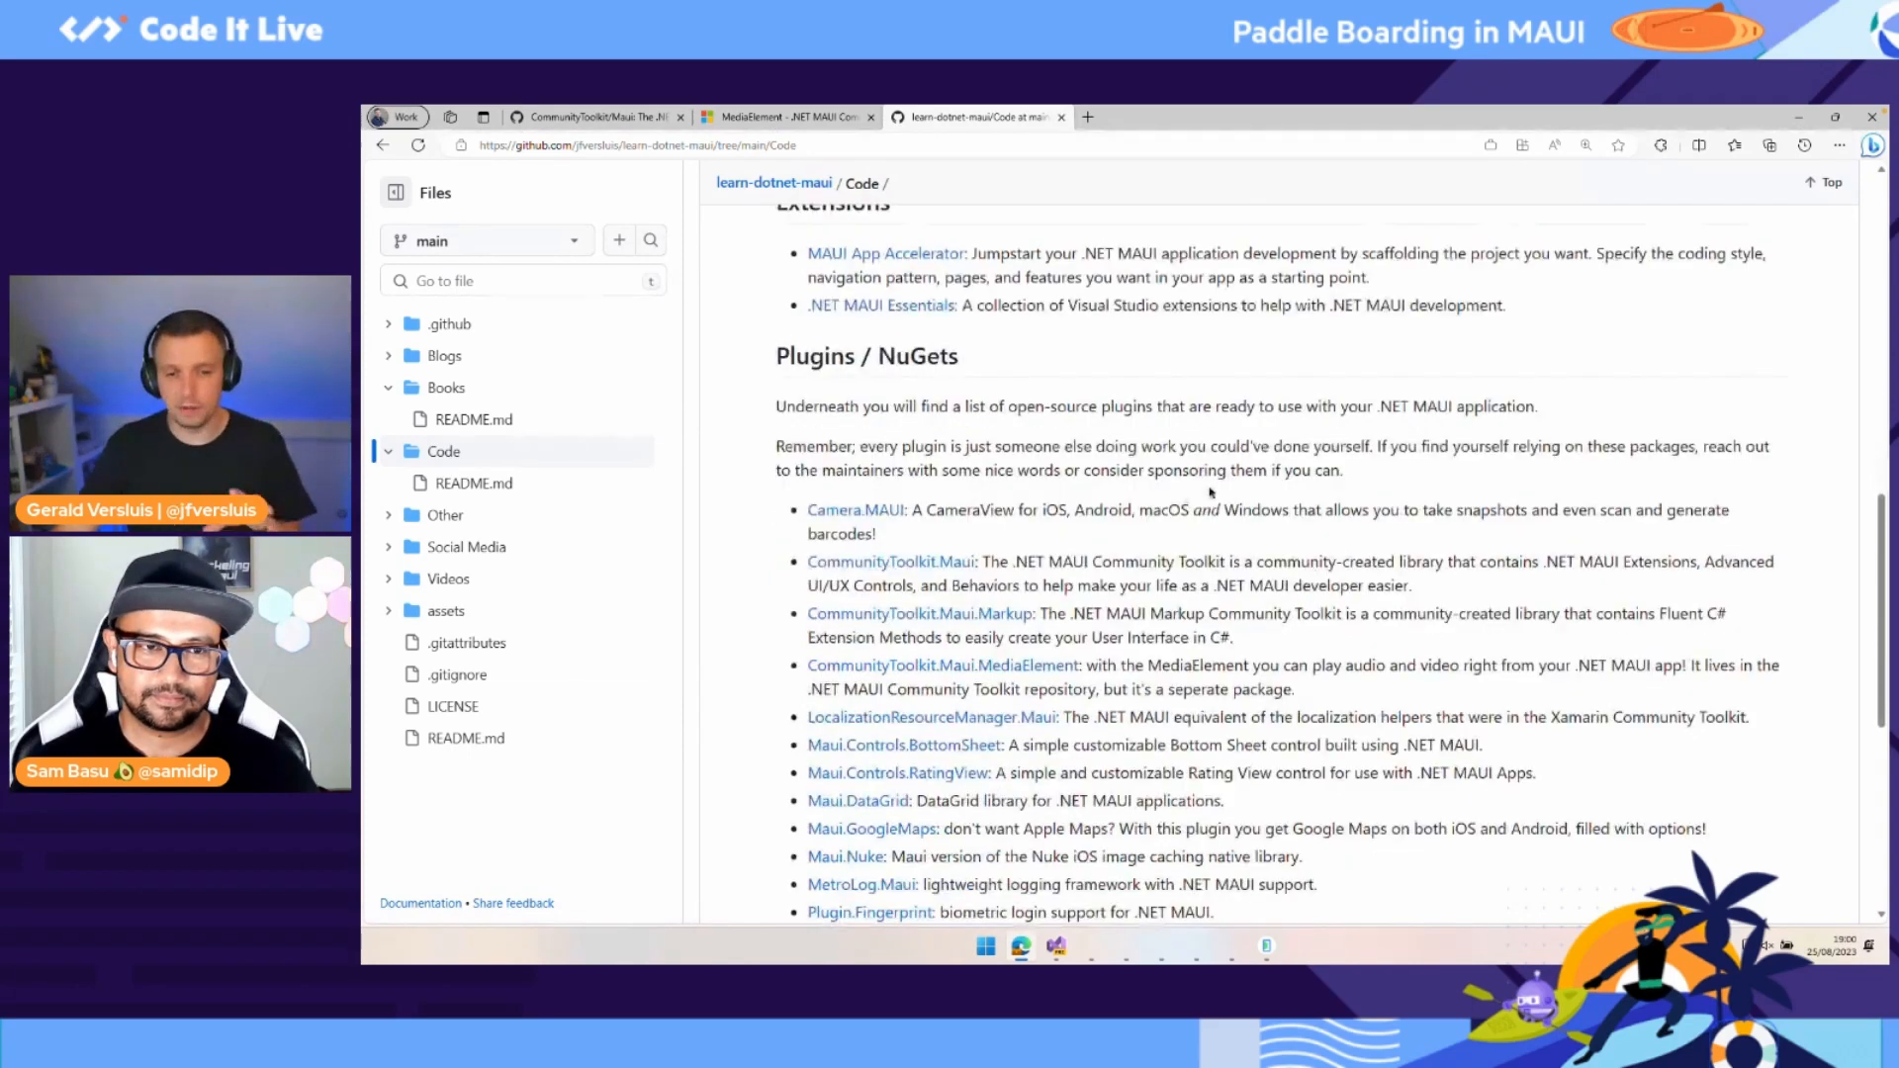
scroll("down", 3)
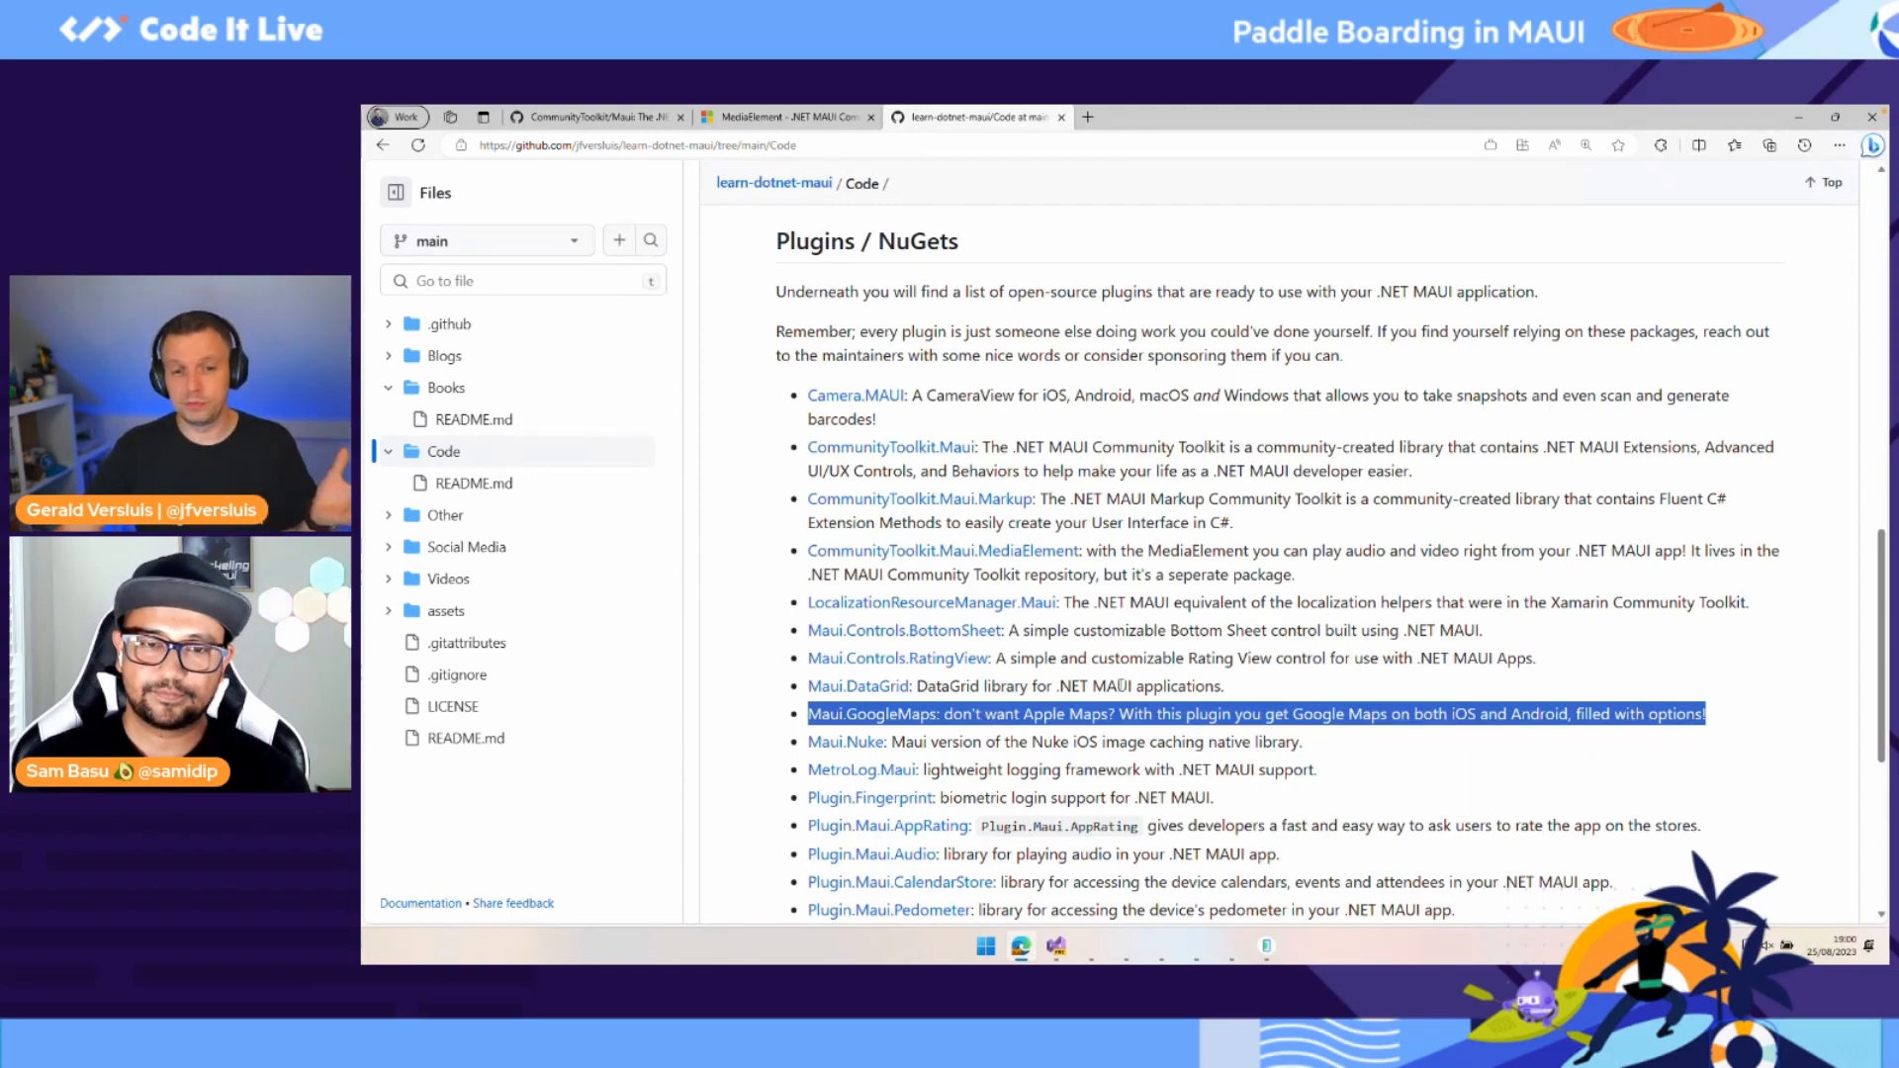
scroll("down", 3)
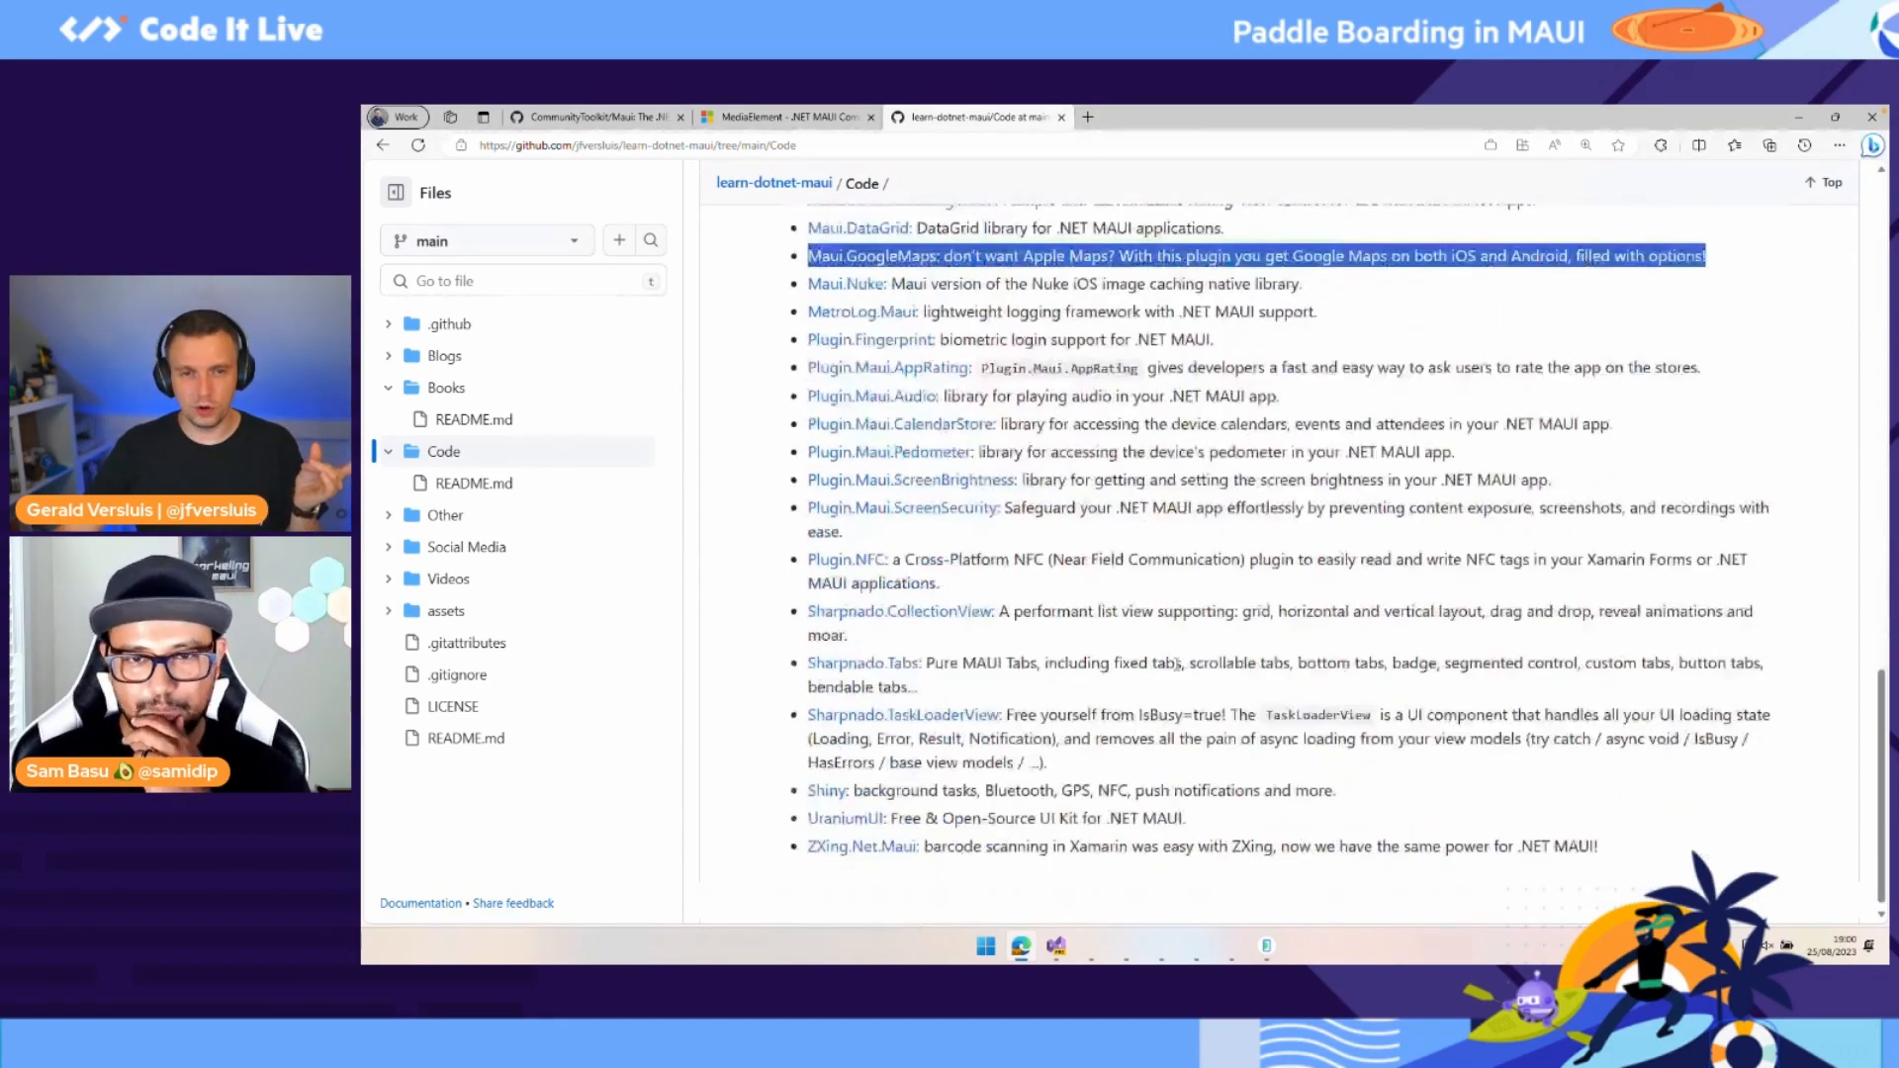
scroll("up", 3)
type("map")
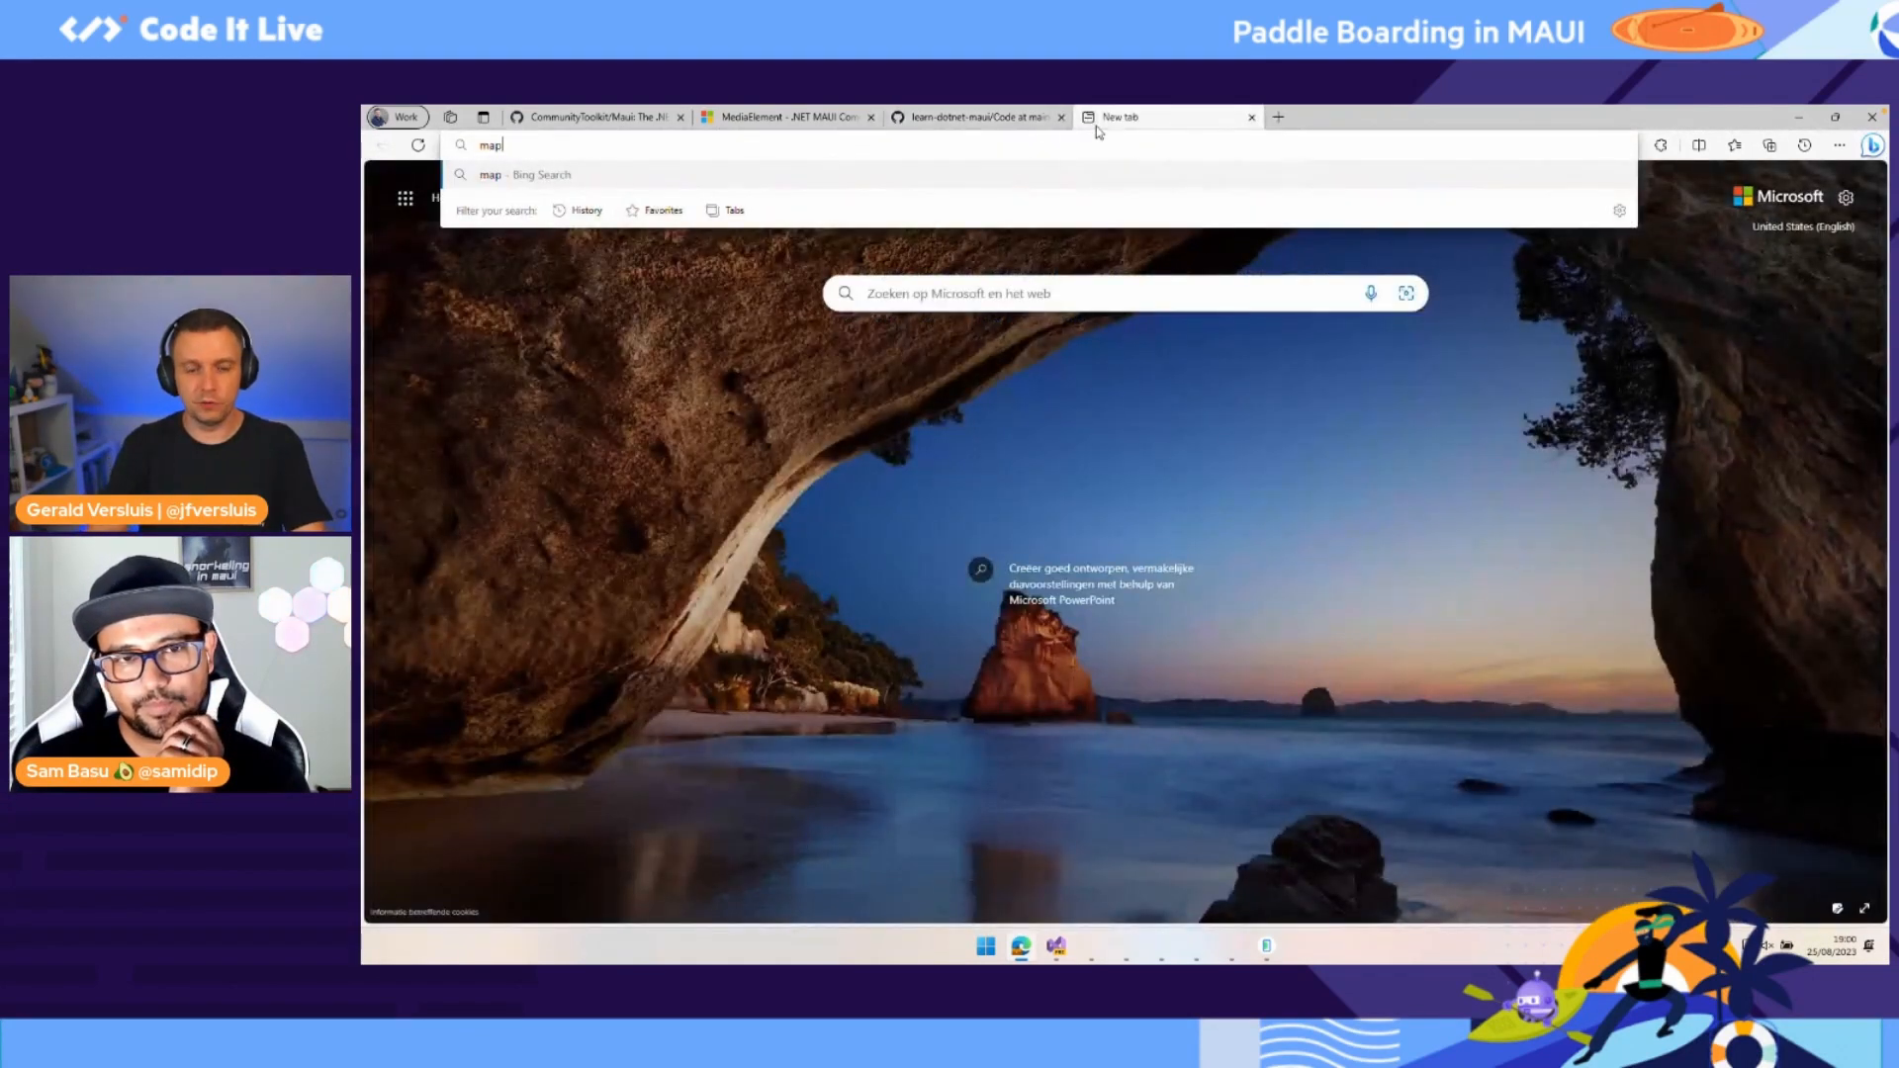
Step: Bring up the Mapsui documentation site and scroll through the Projects that use Mapsui, including Squadra
type("s://")
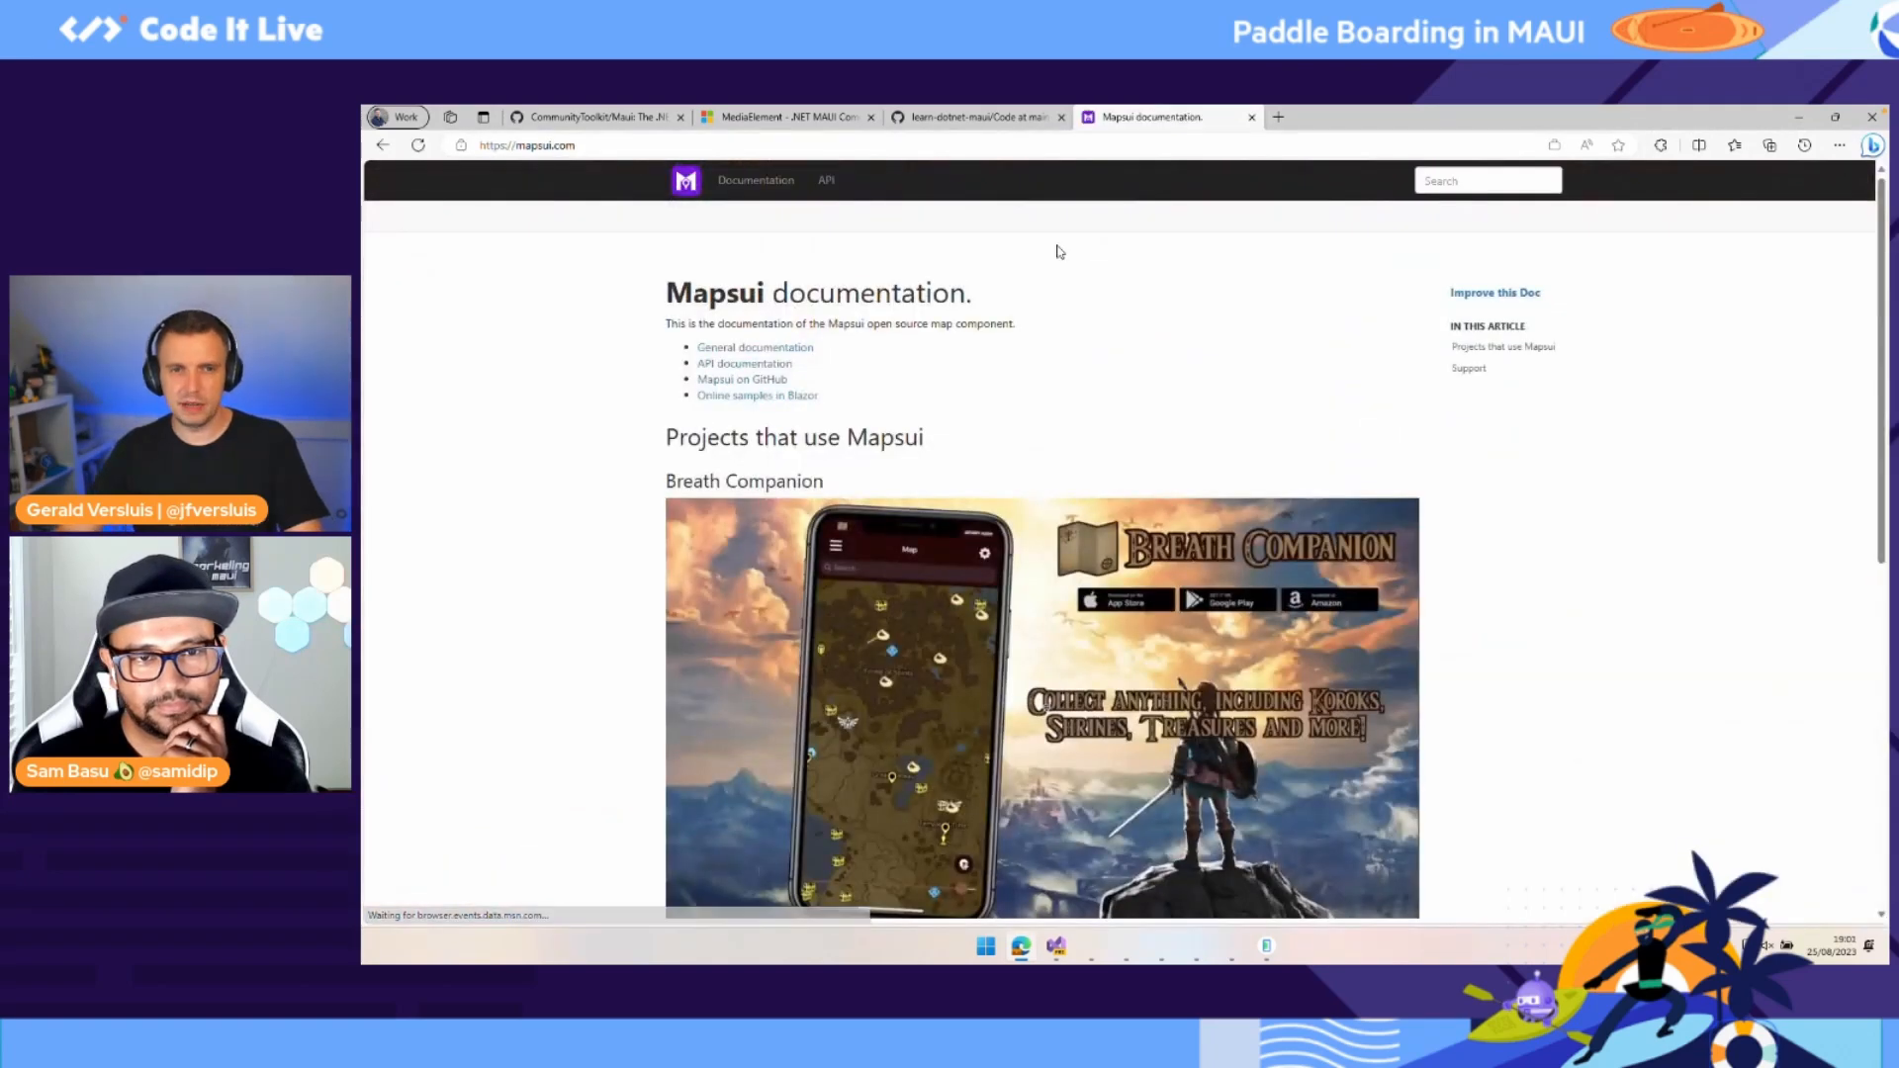
mouse_move(1151, 336)
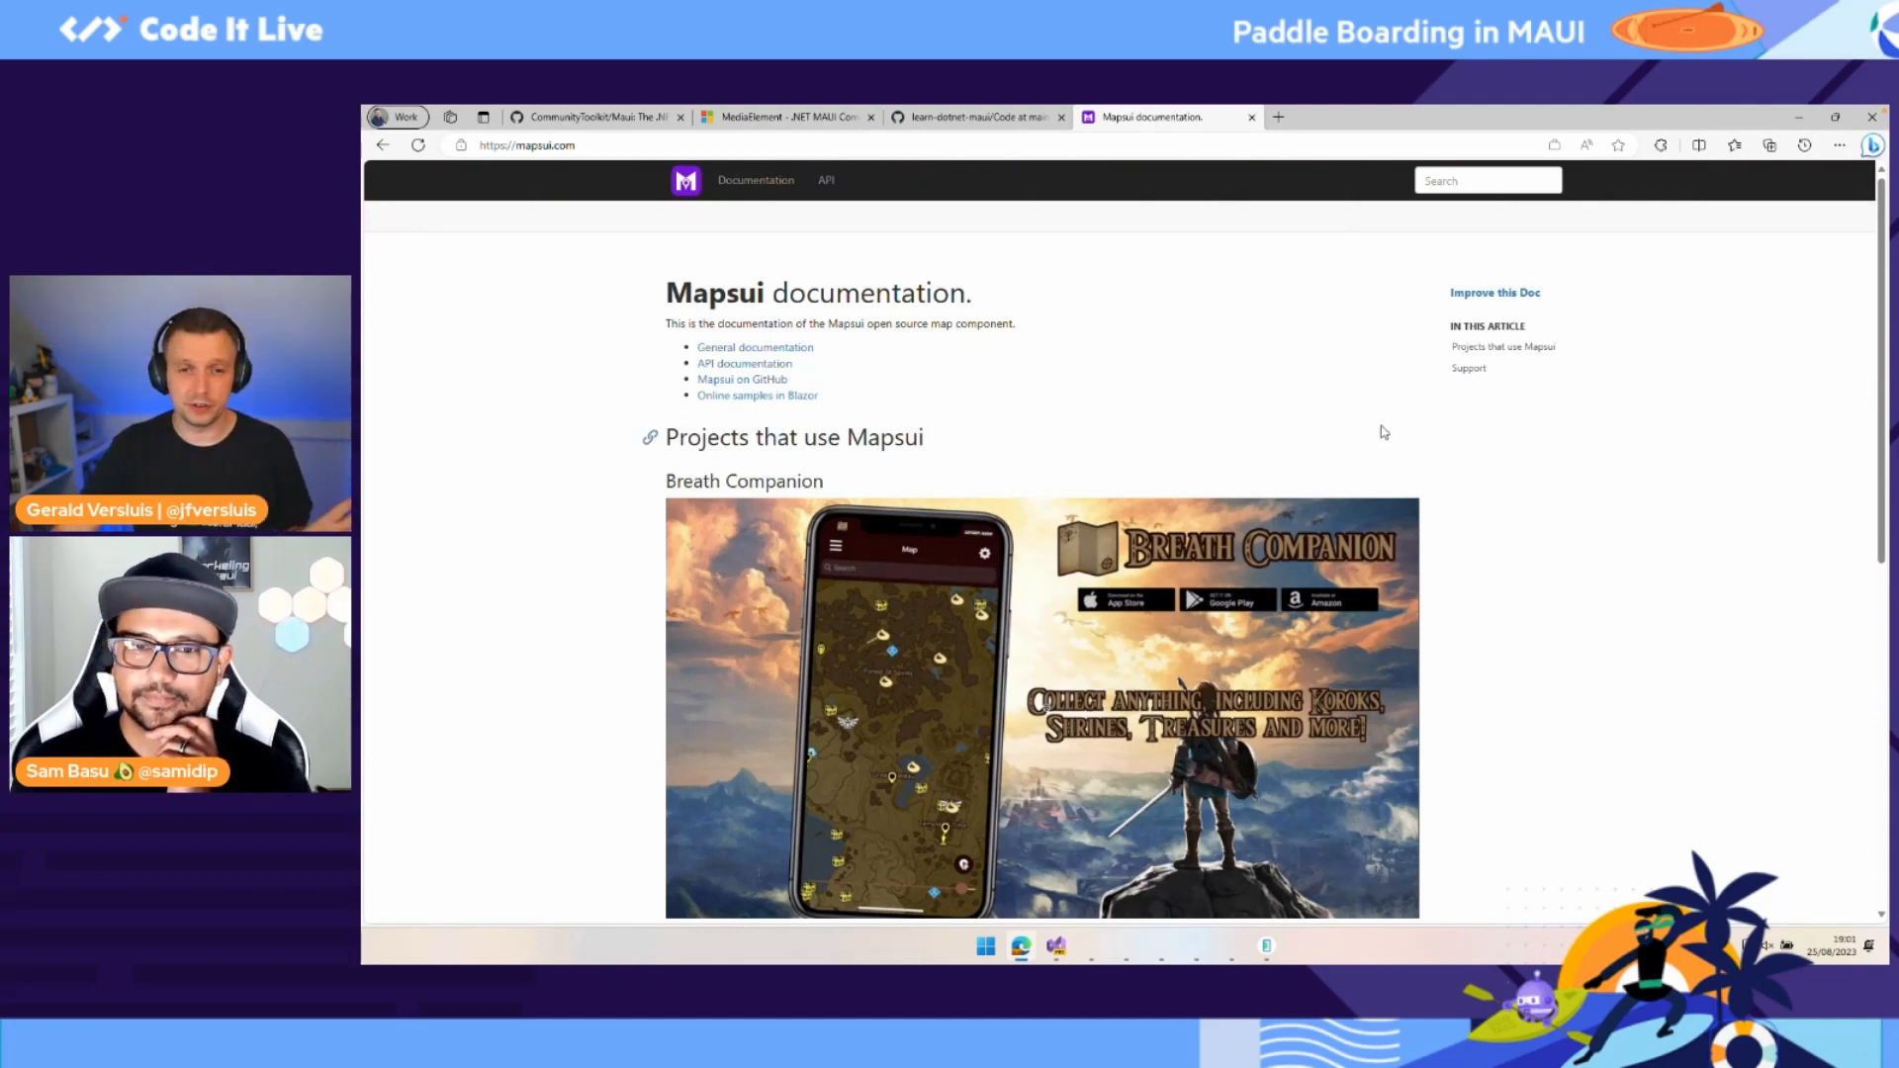
scroll("down", 3)
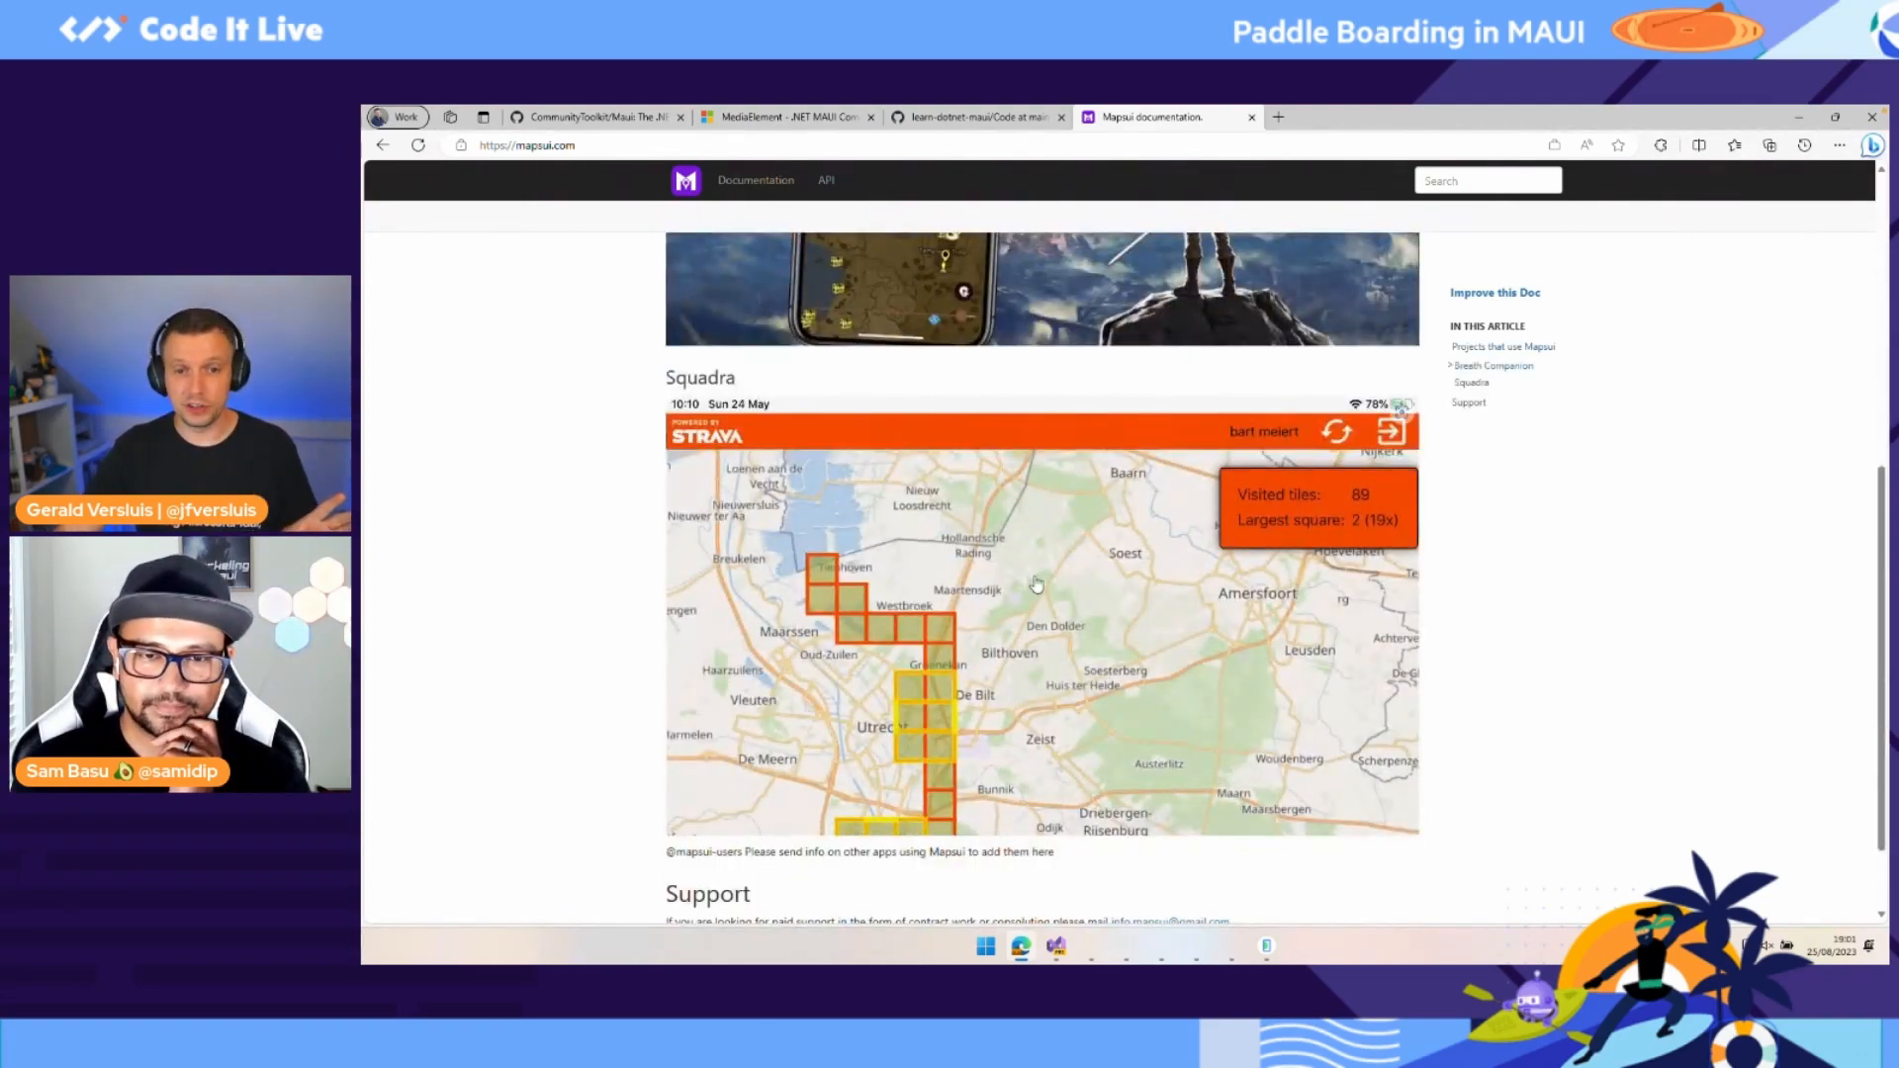
scroll("down", 3)
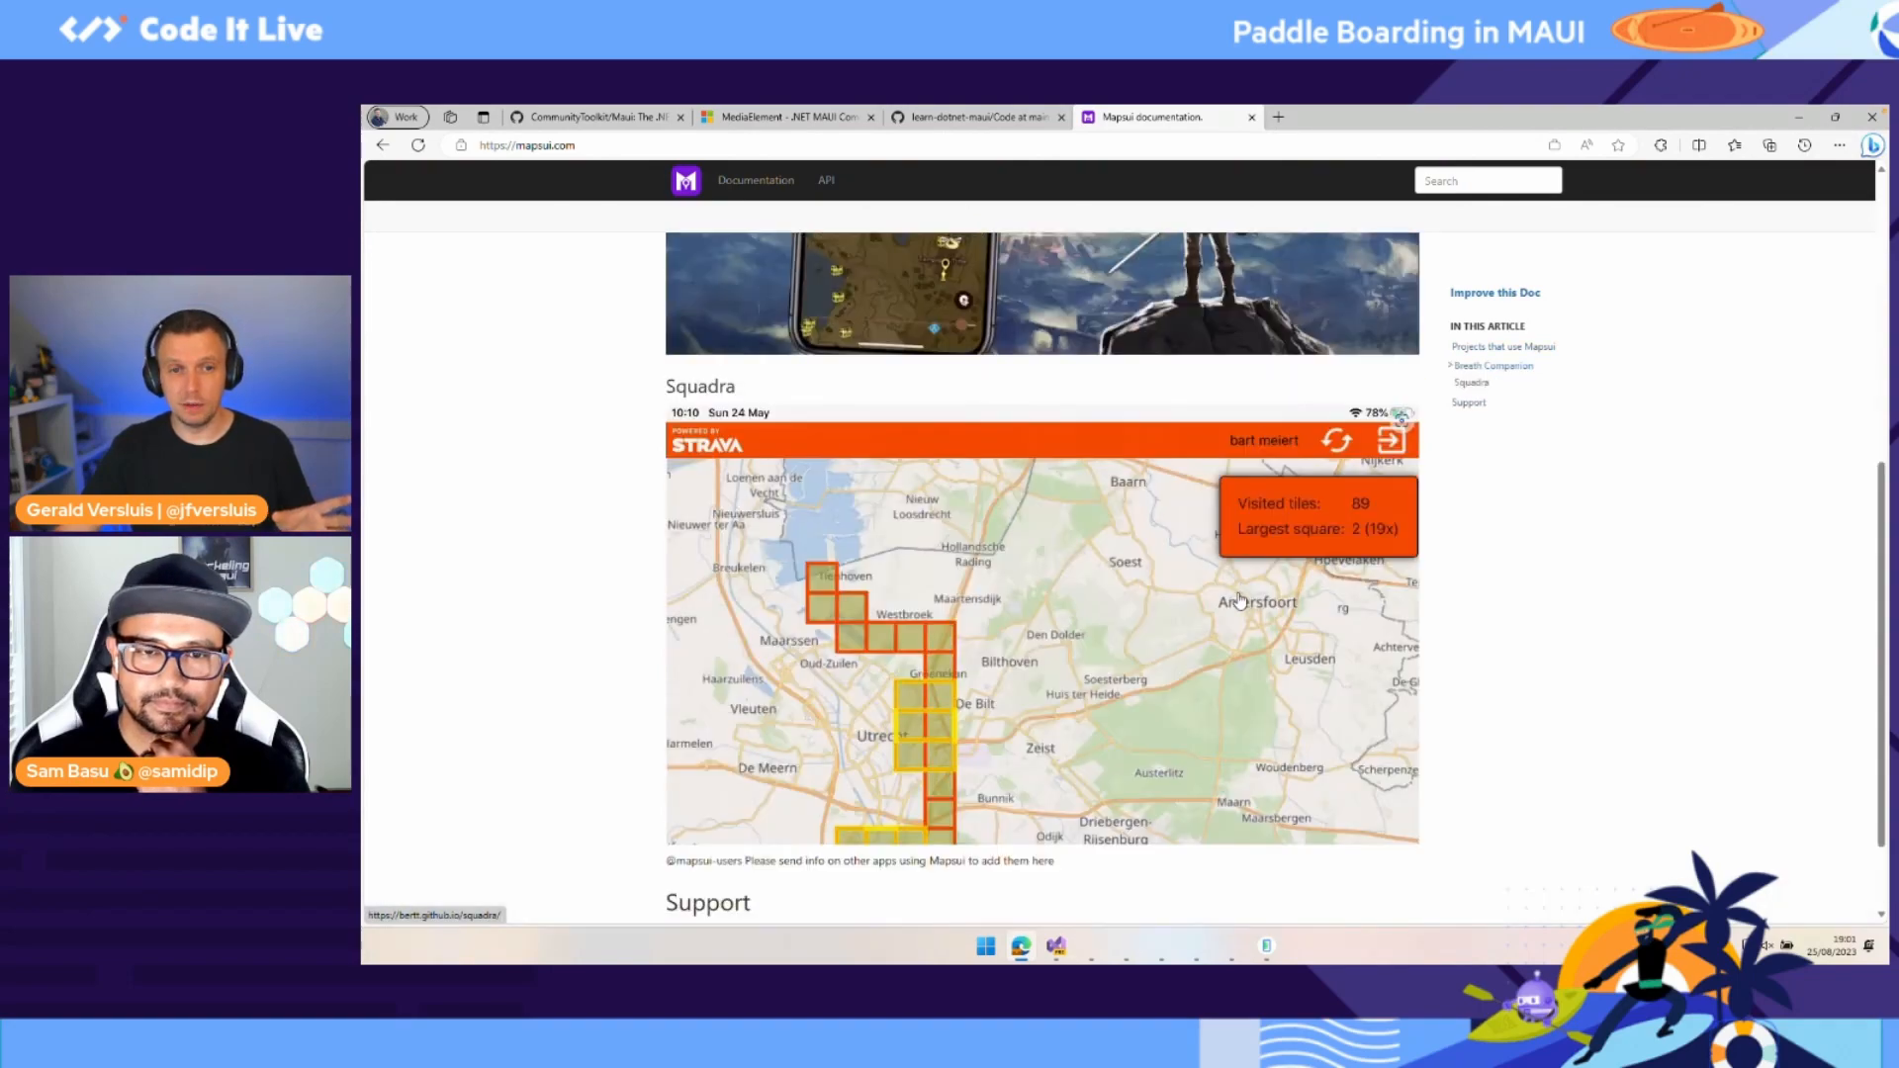
scroll("up", 3)
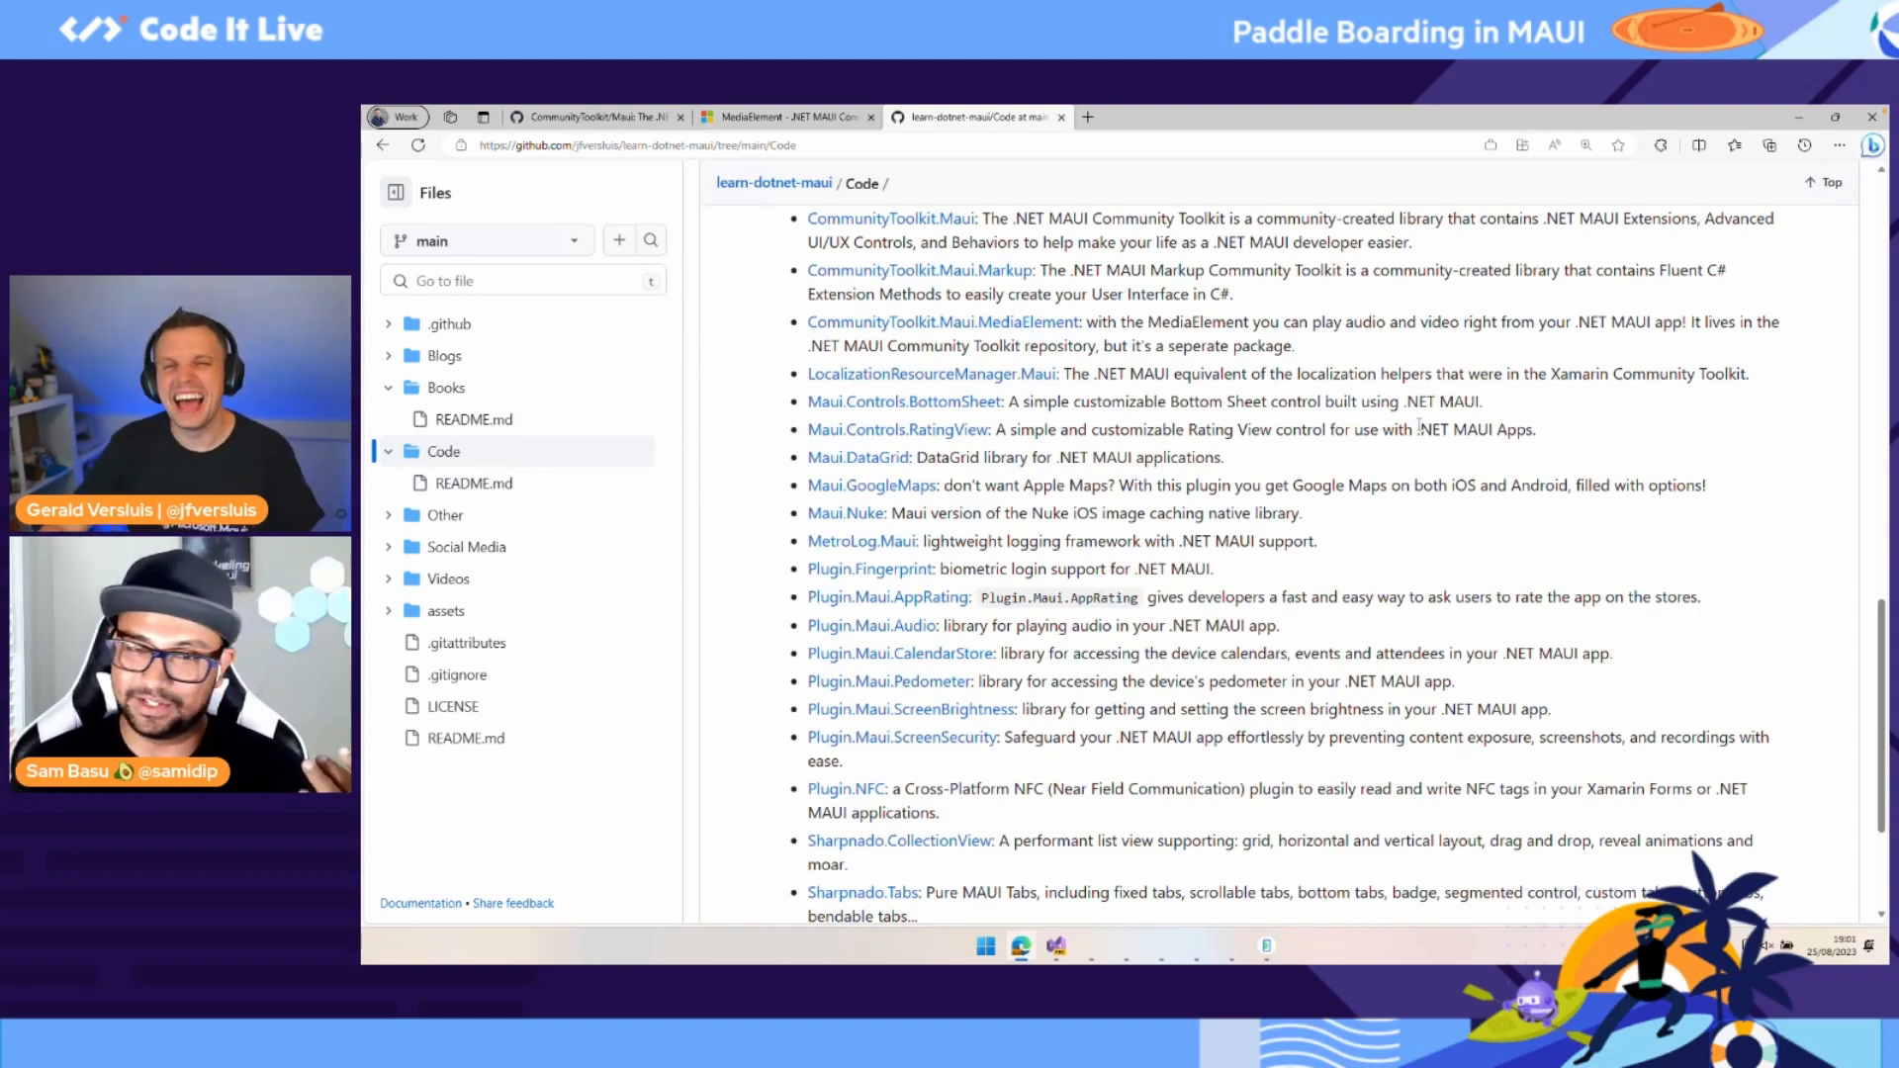
Step: Scroll the learn-dotnet-maui README back up to the Code Resources heading and Components list
scroll("up", 3)
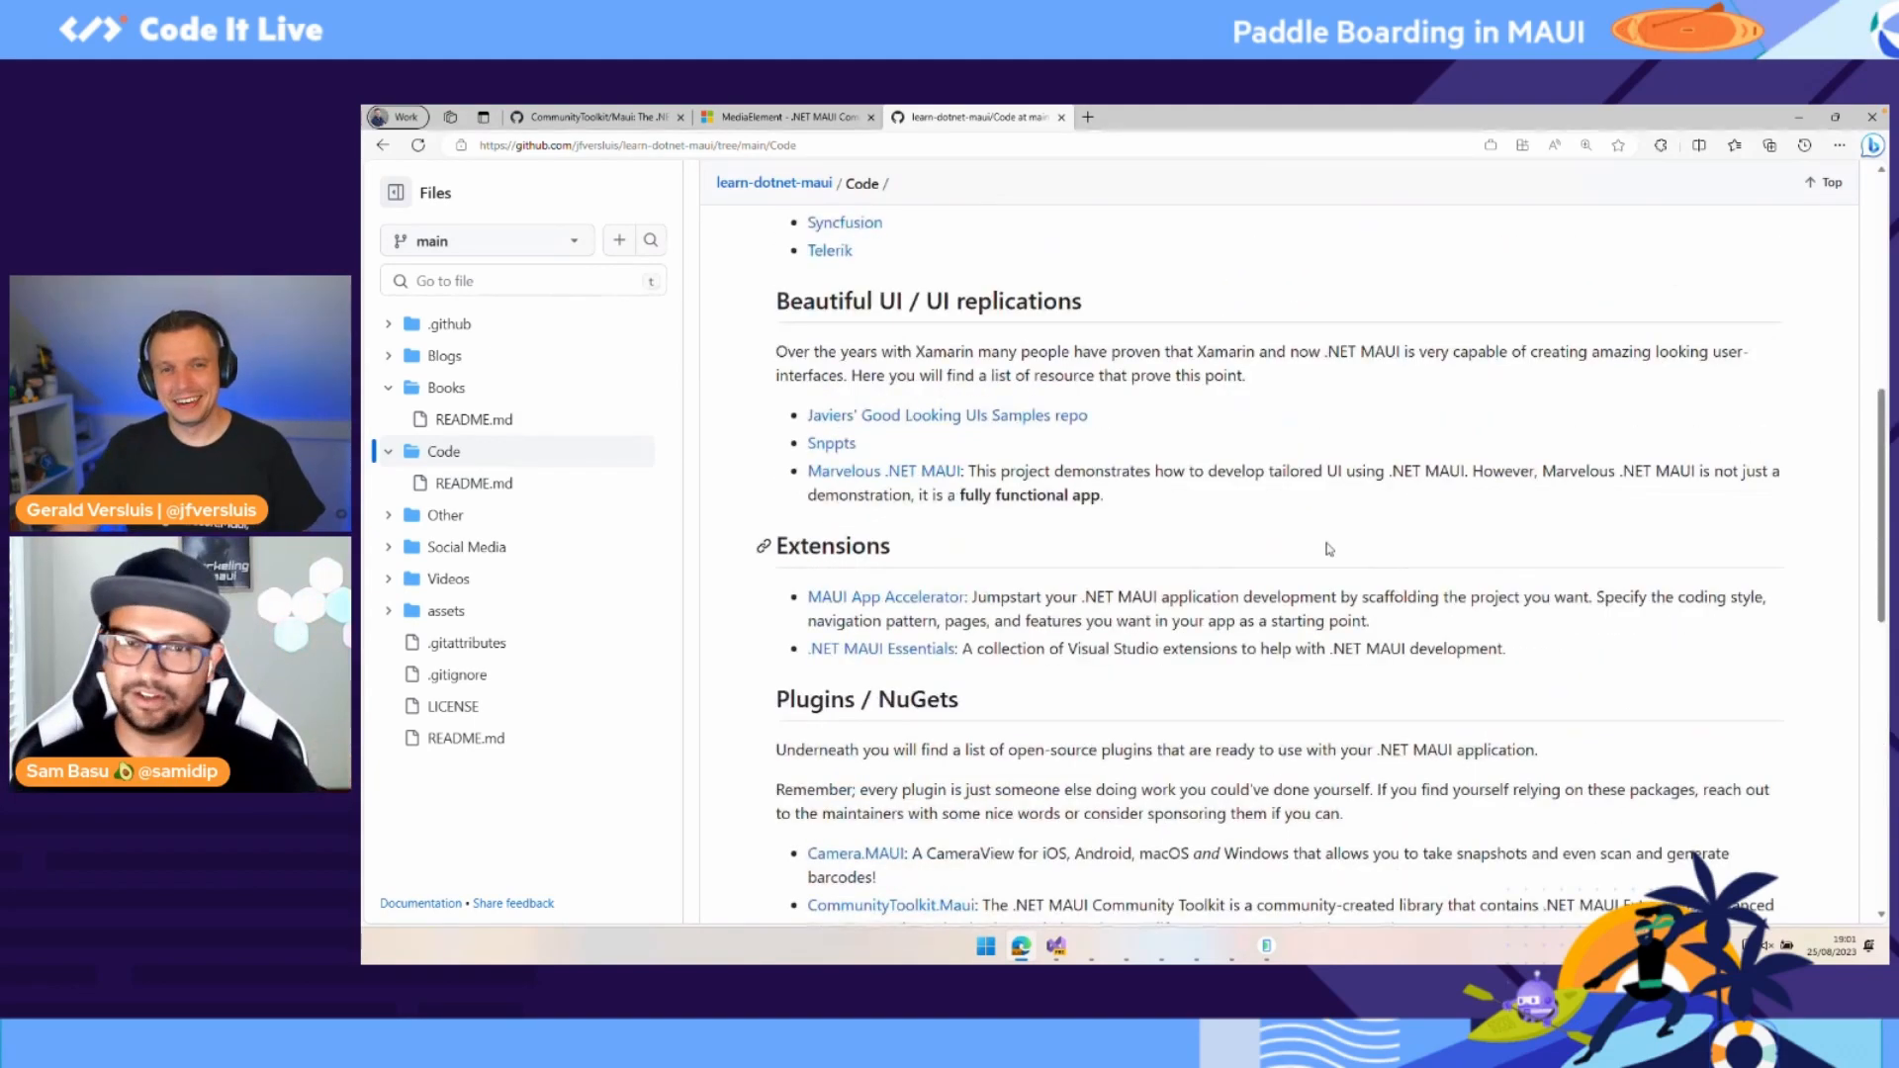
scroll("up", 3)
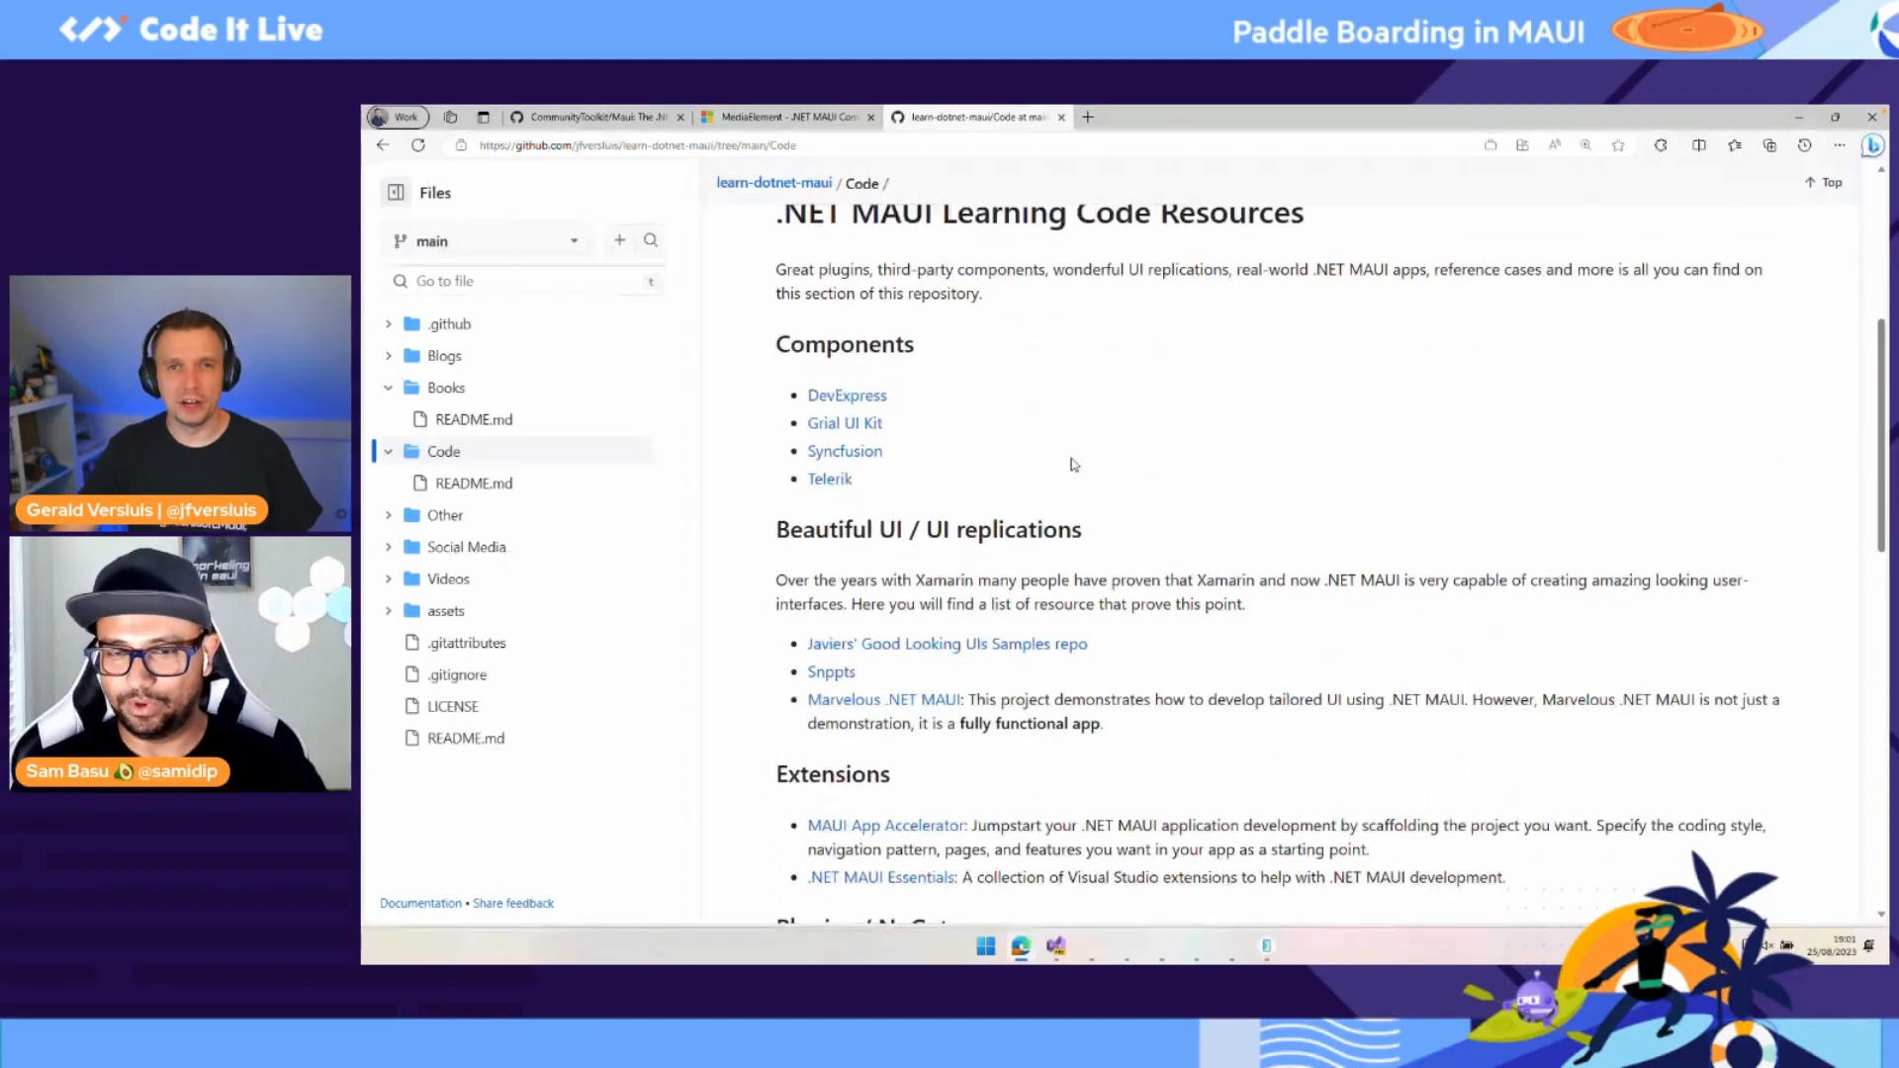